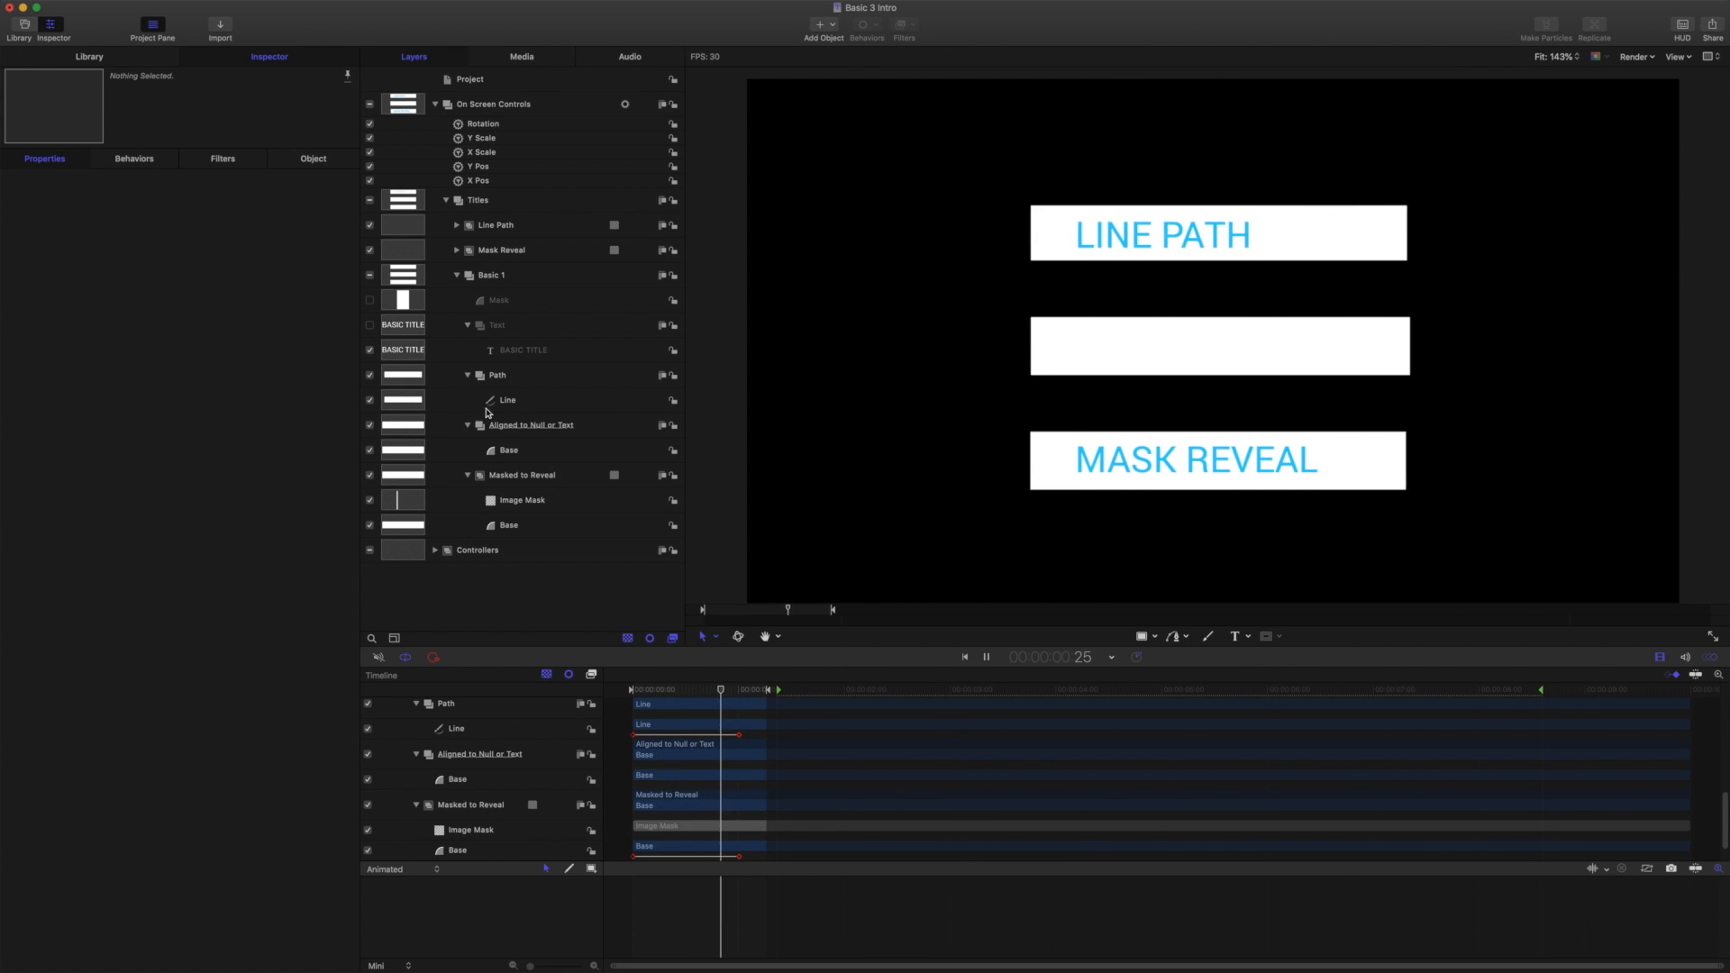
Inspect the animated line's shape settings and the mask reveal title's layers.
left_click(506, 399)
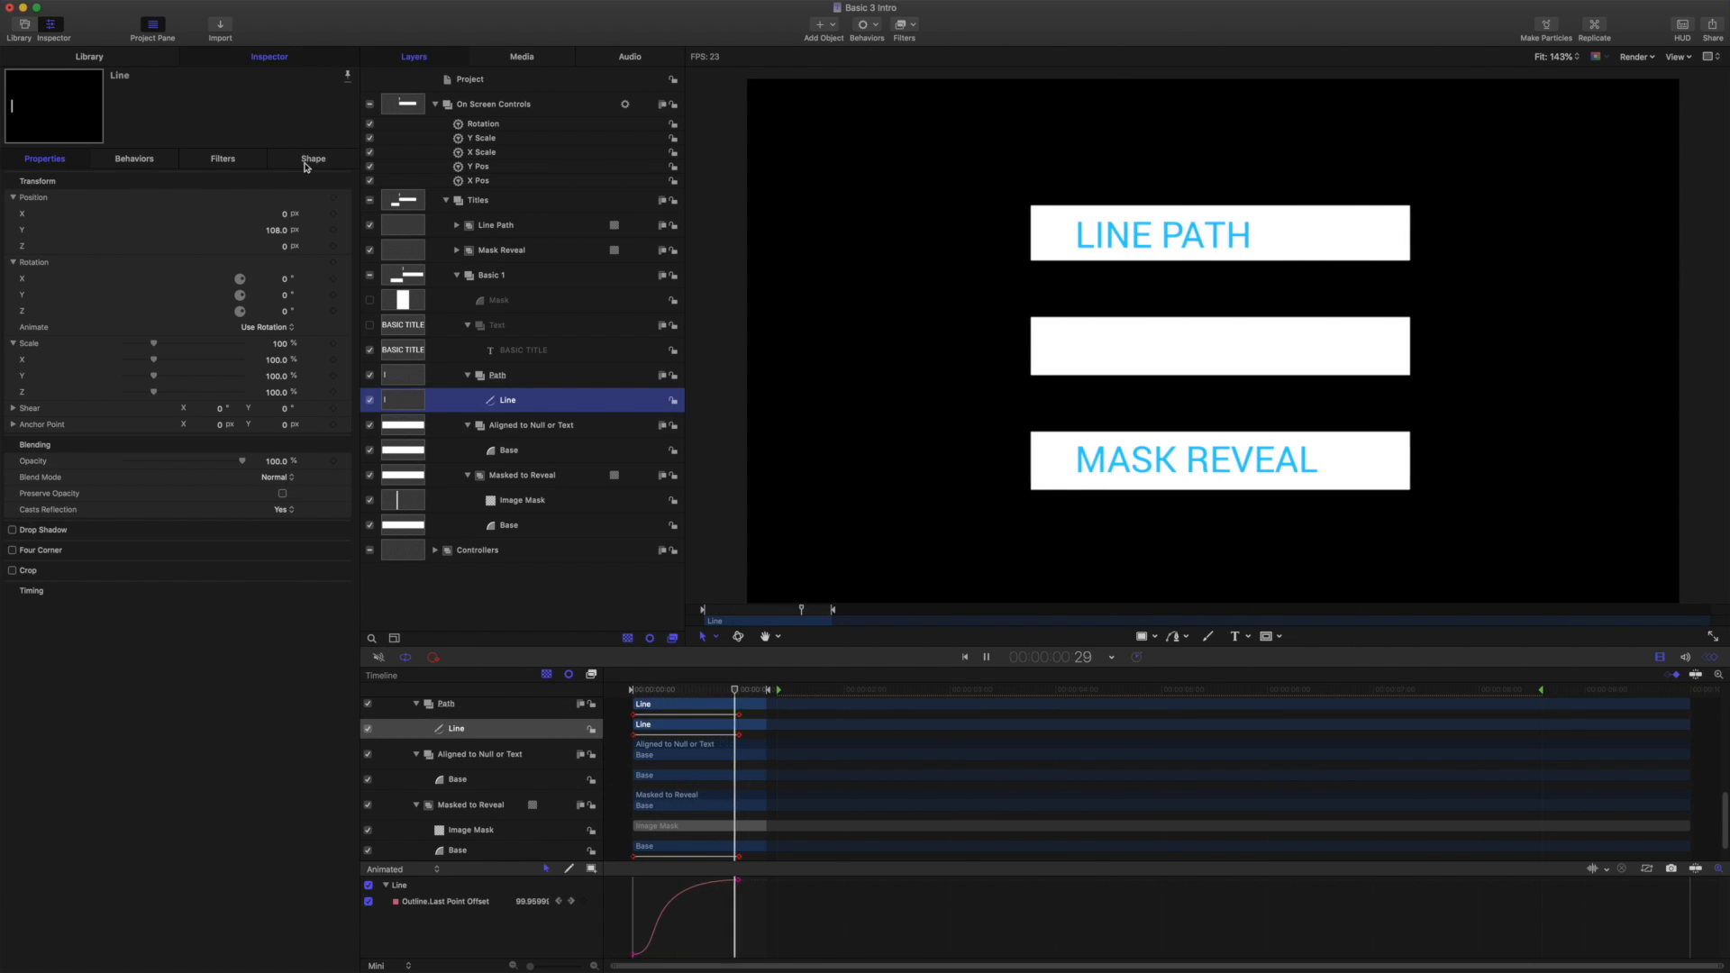
left_click(312, 158)
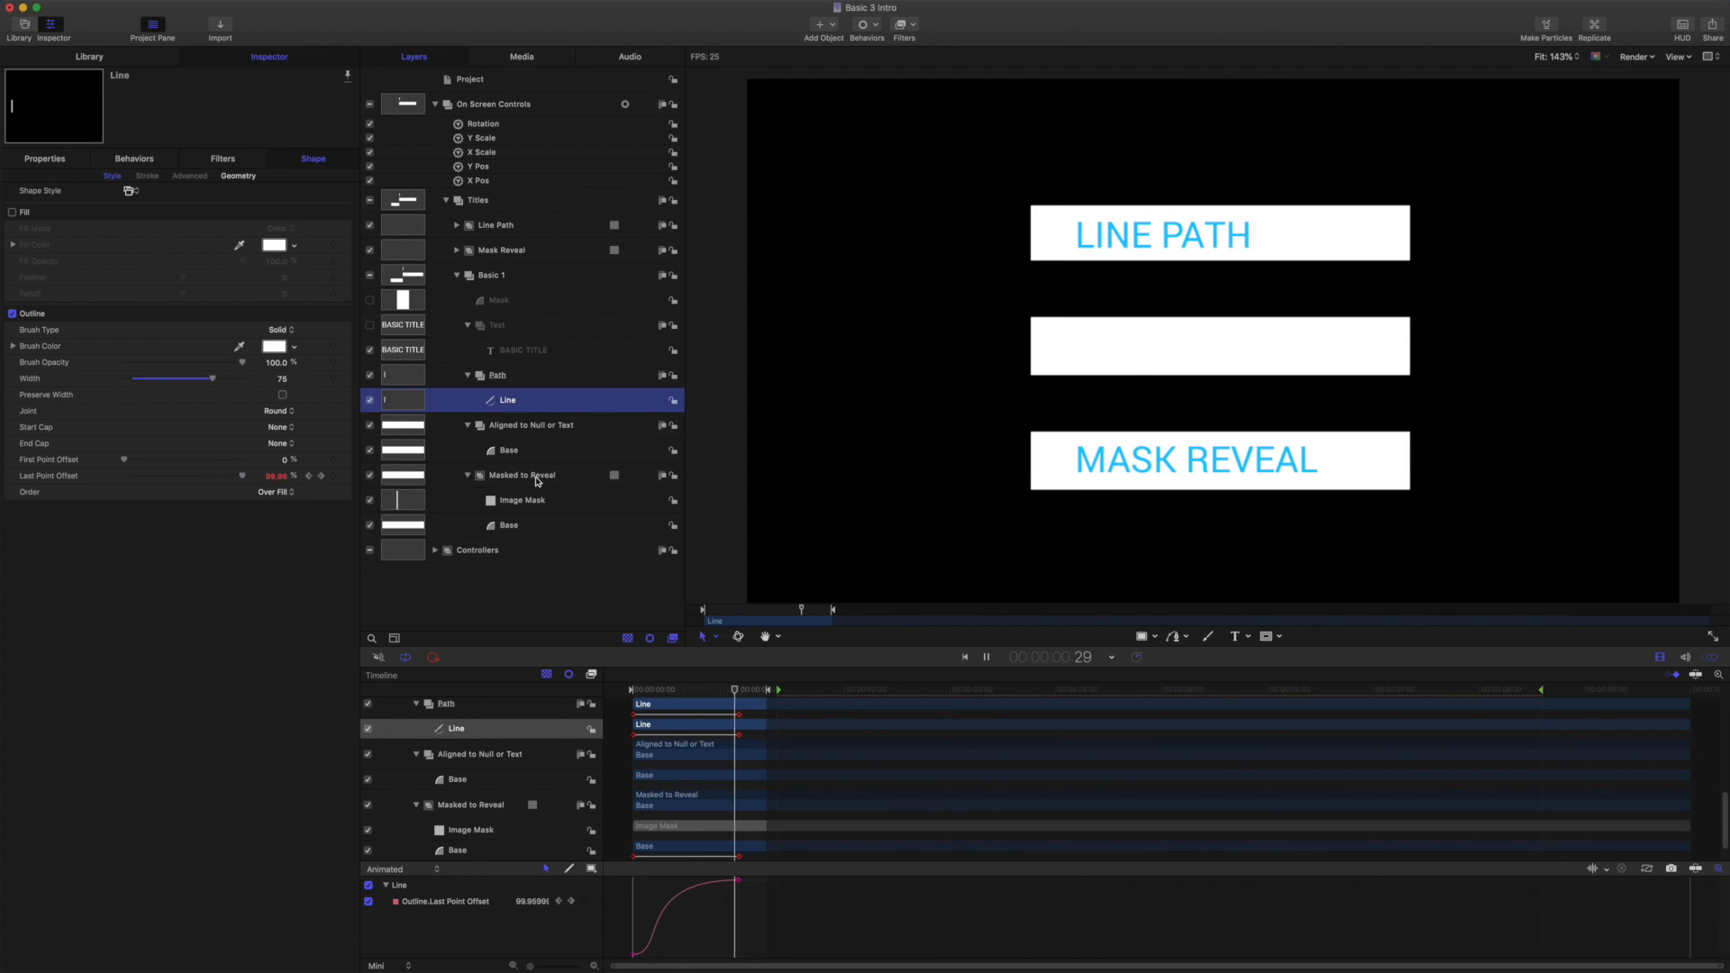
left_click(509, 525)
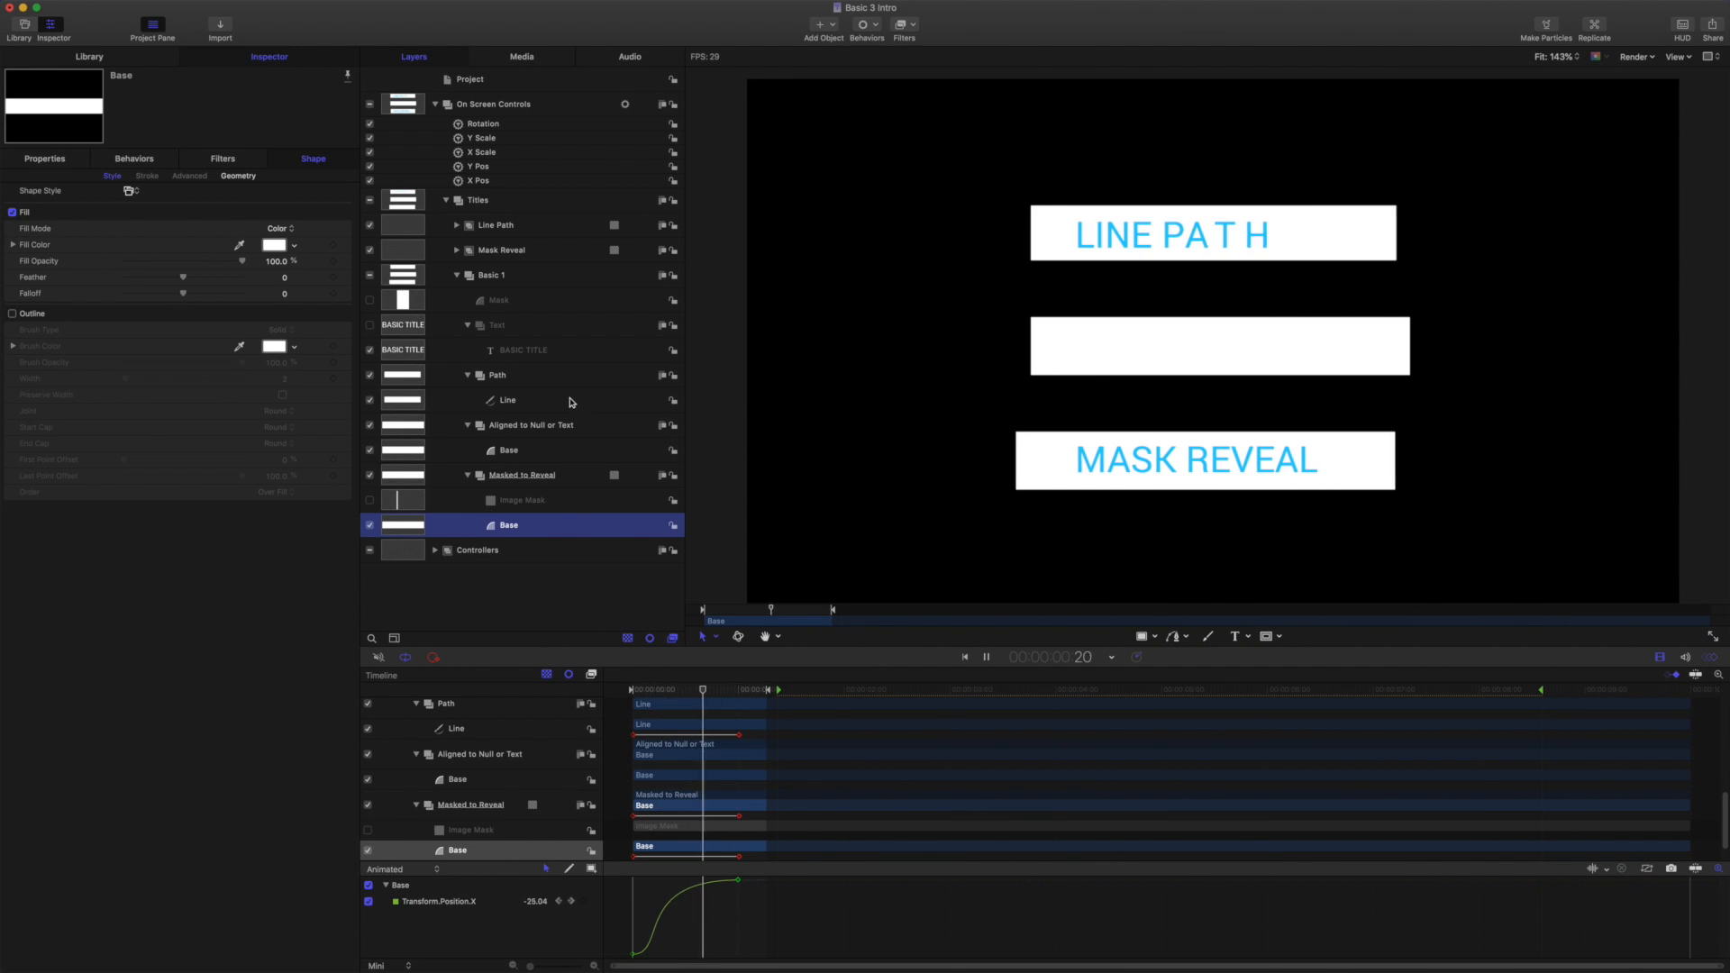
left_click(506, 399)
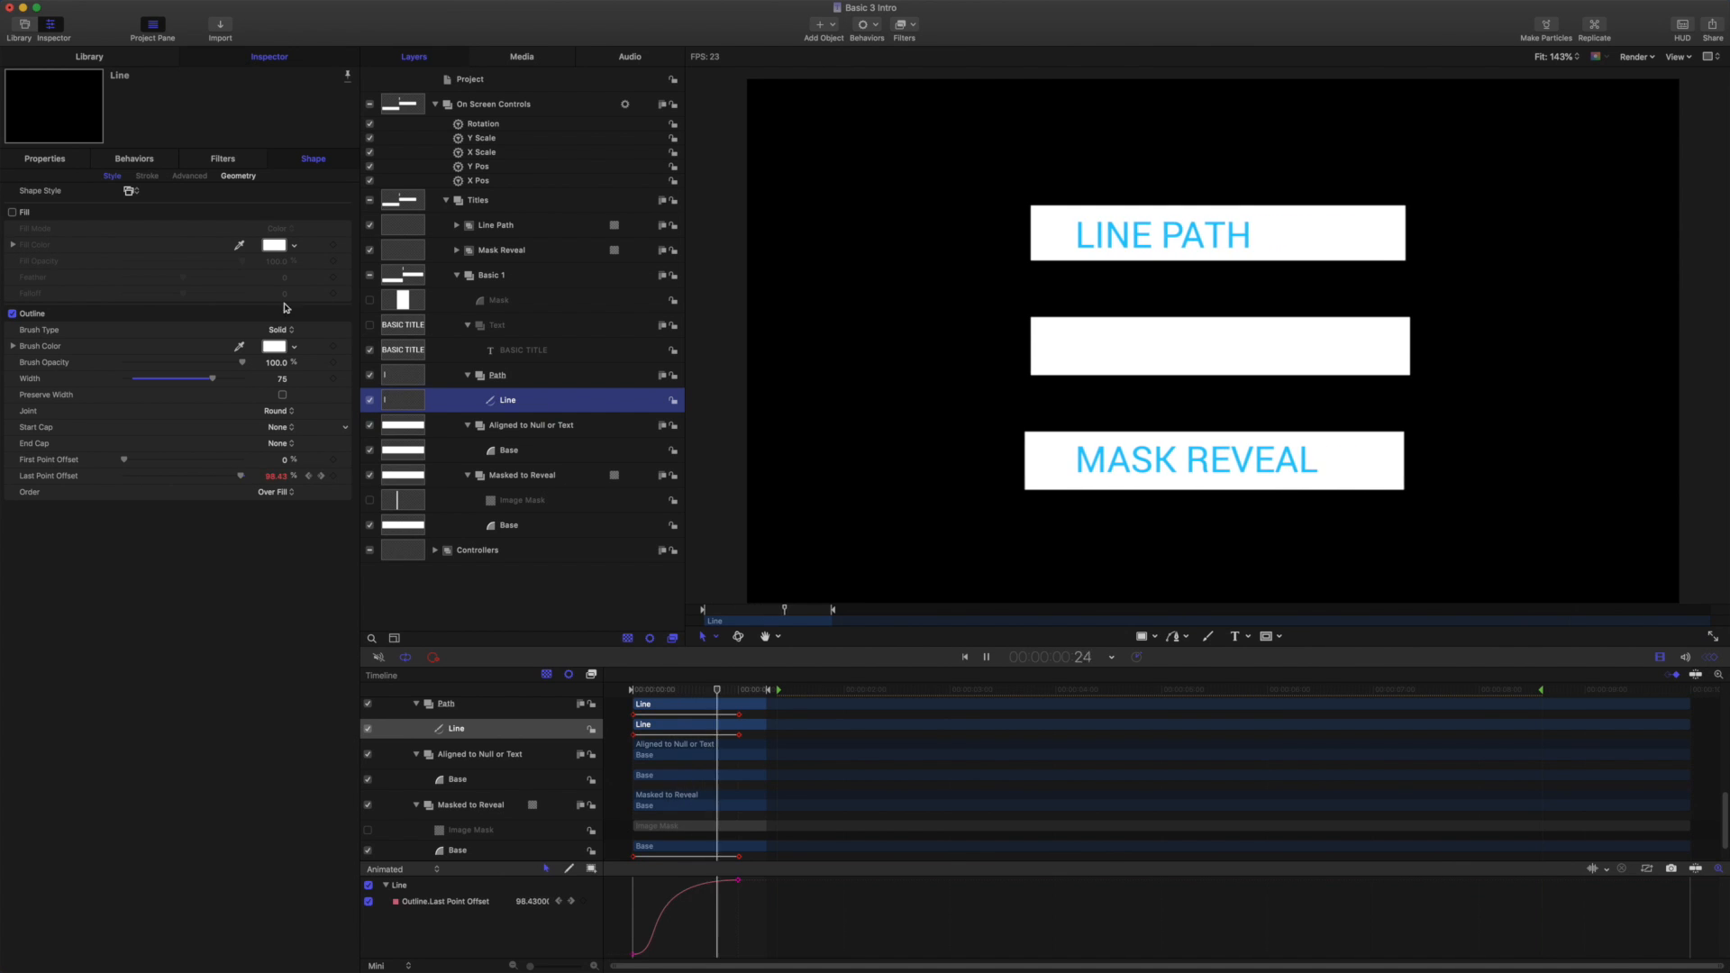
left_click(237, 176)
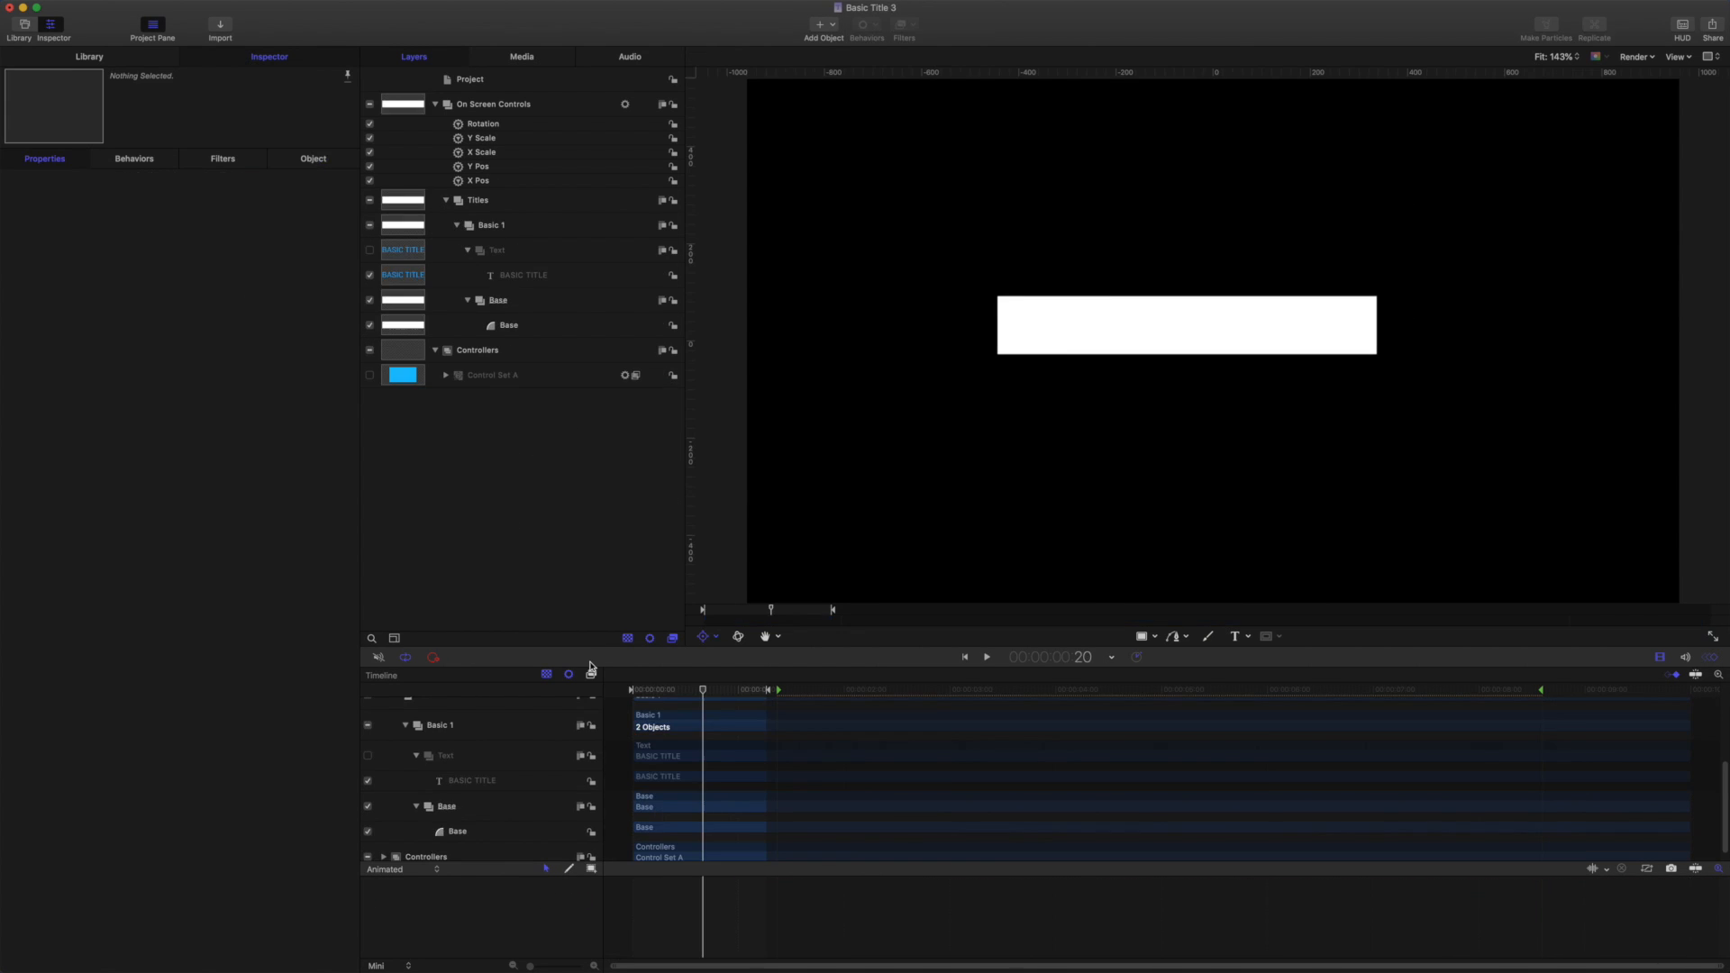
mouse_move(603, 596)
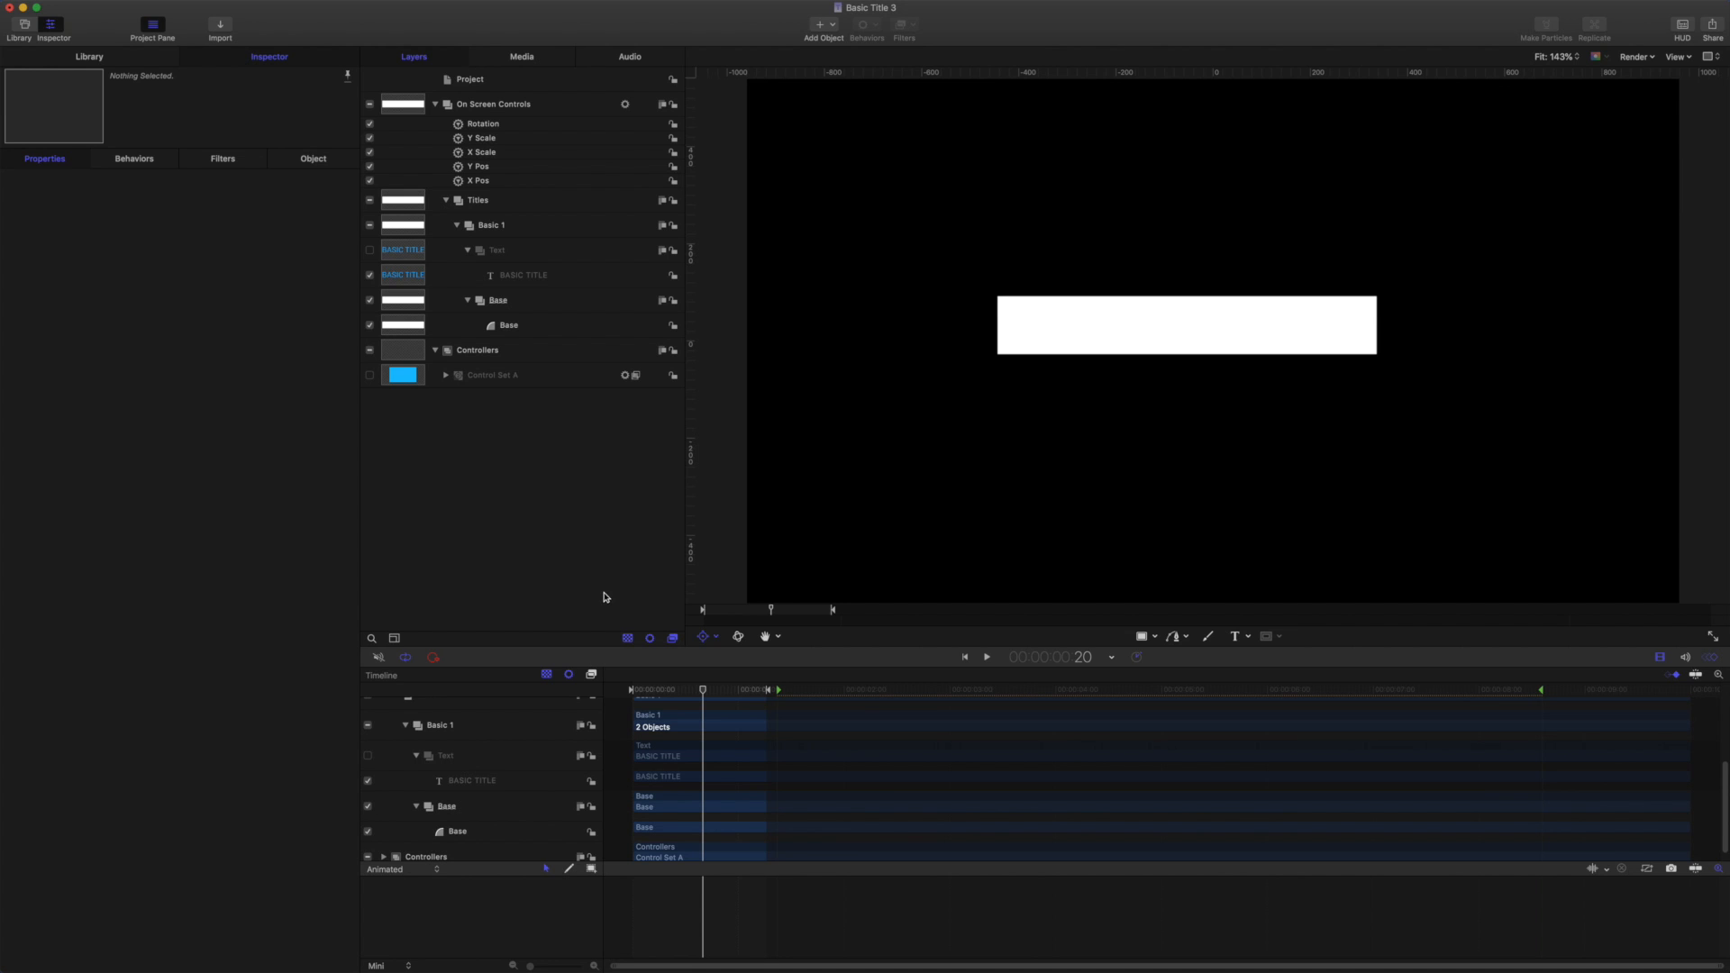
Select the white Base rectangle and check its geometry: 500 wide, 76 tall, zero roundness.
left_click(508, 324)
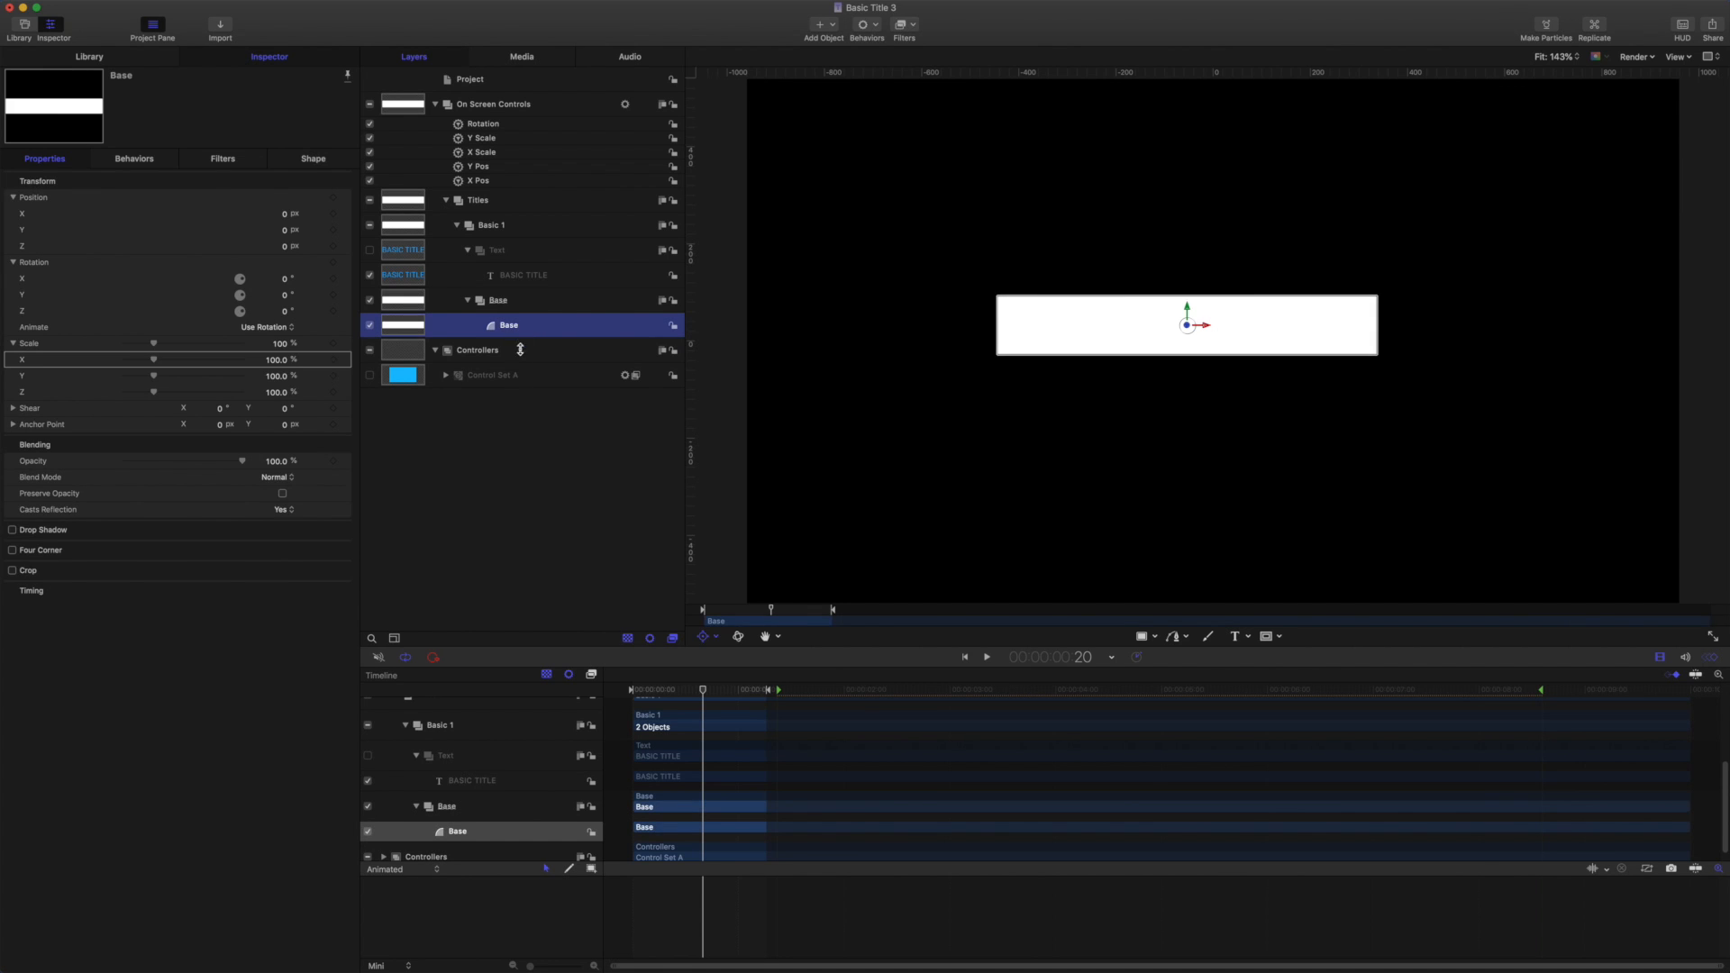
mouse_move(1038, 378)
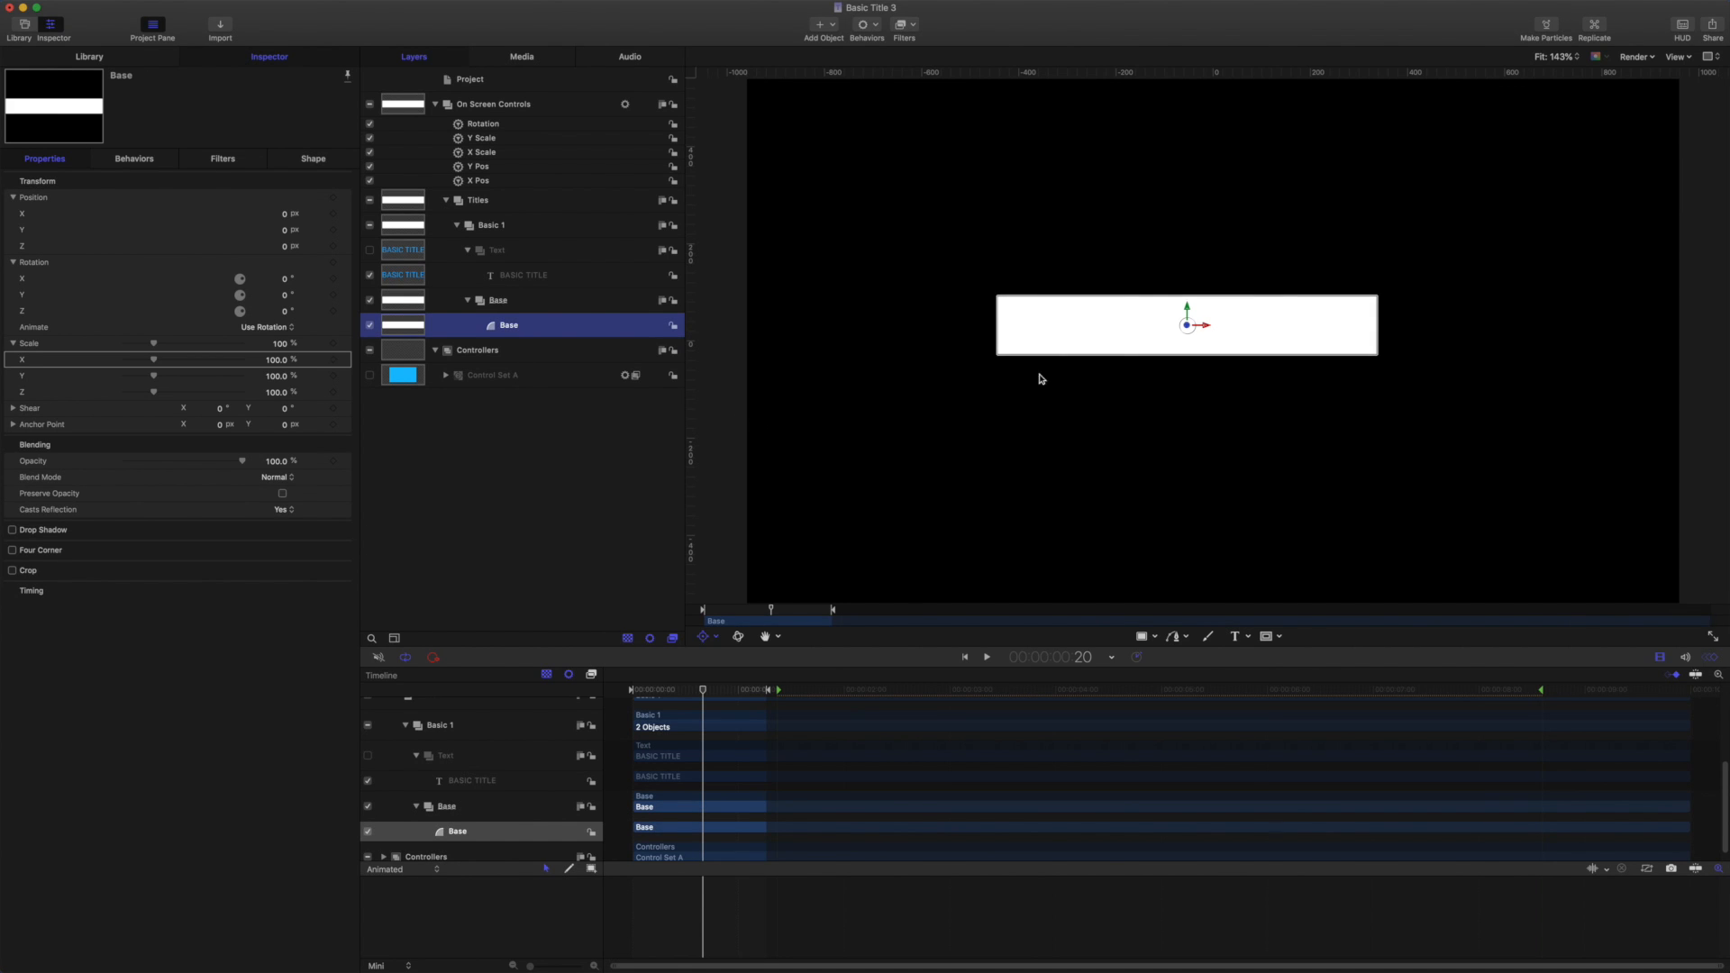
mouse_move(817, 217)
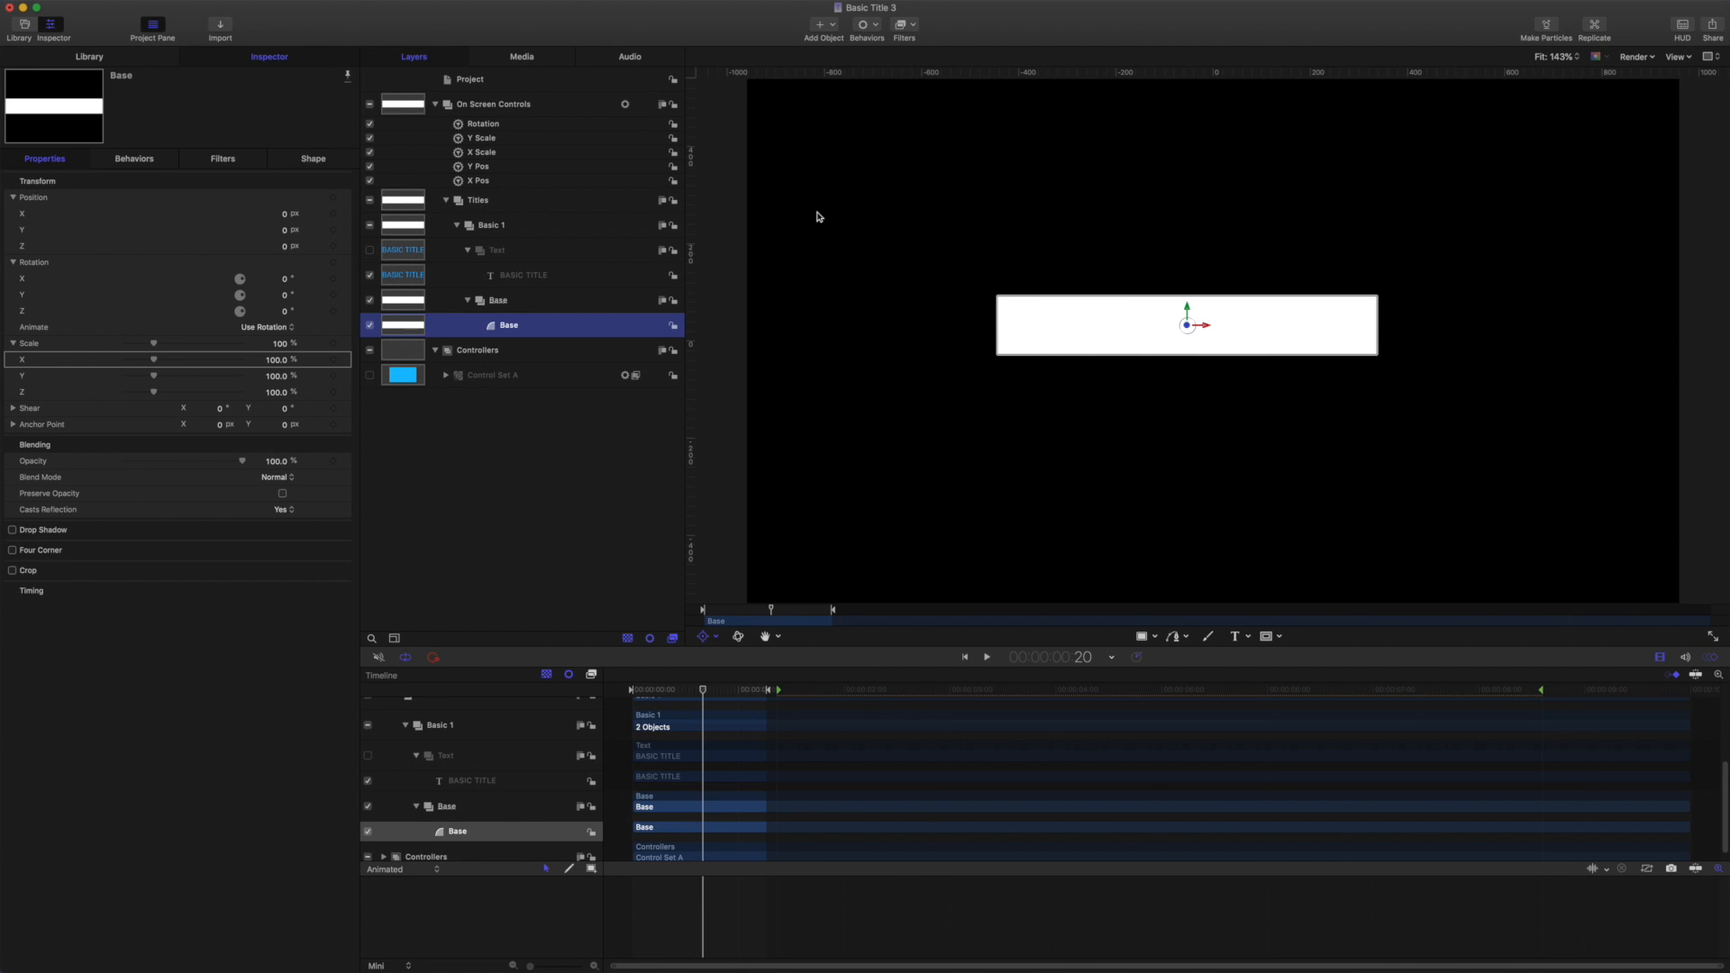
mouse_move(732, 513)
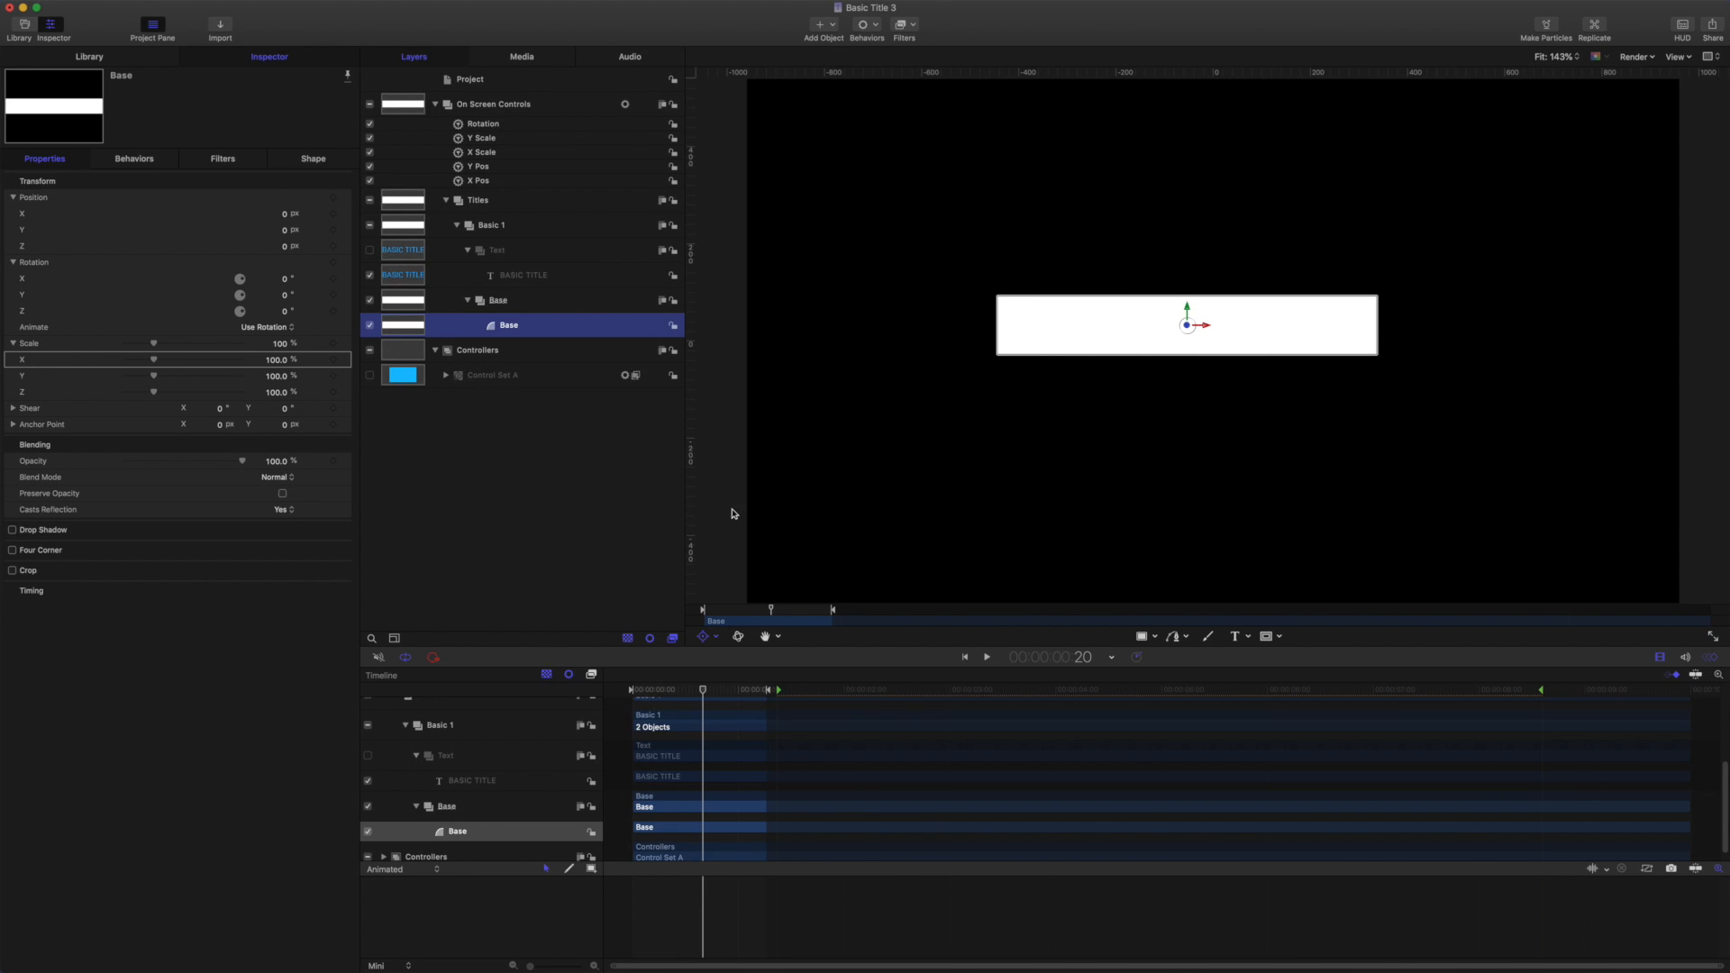
mouse_move(546, 430)
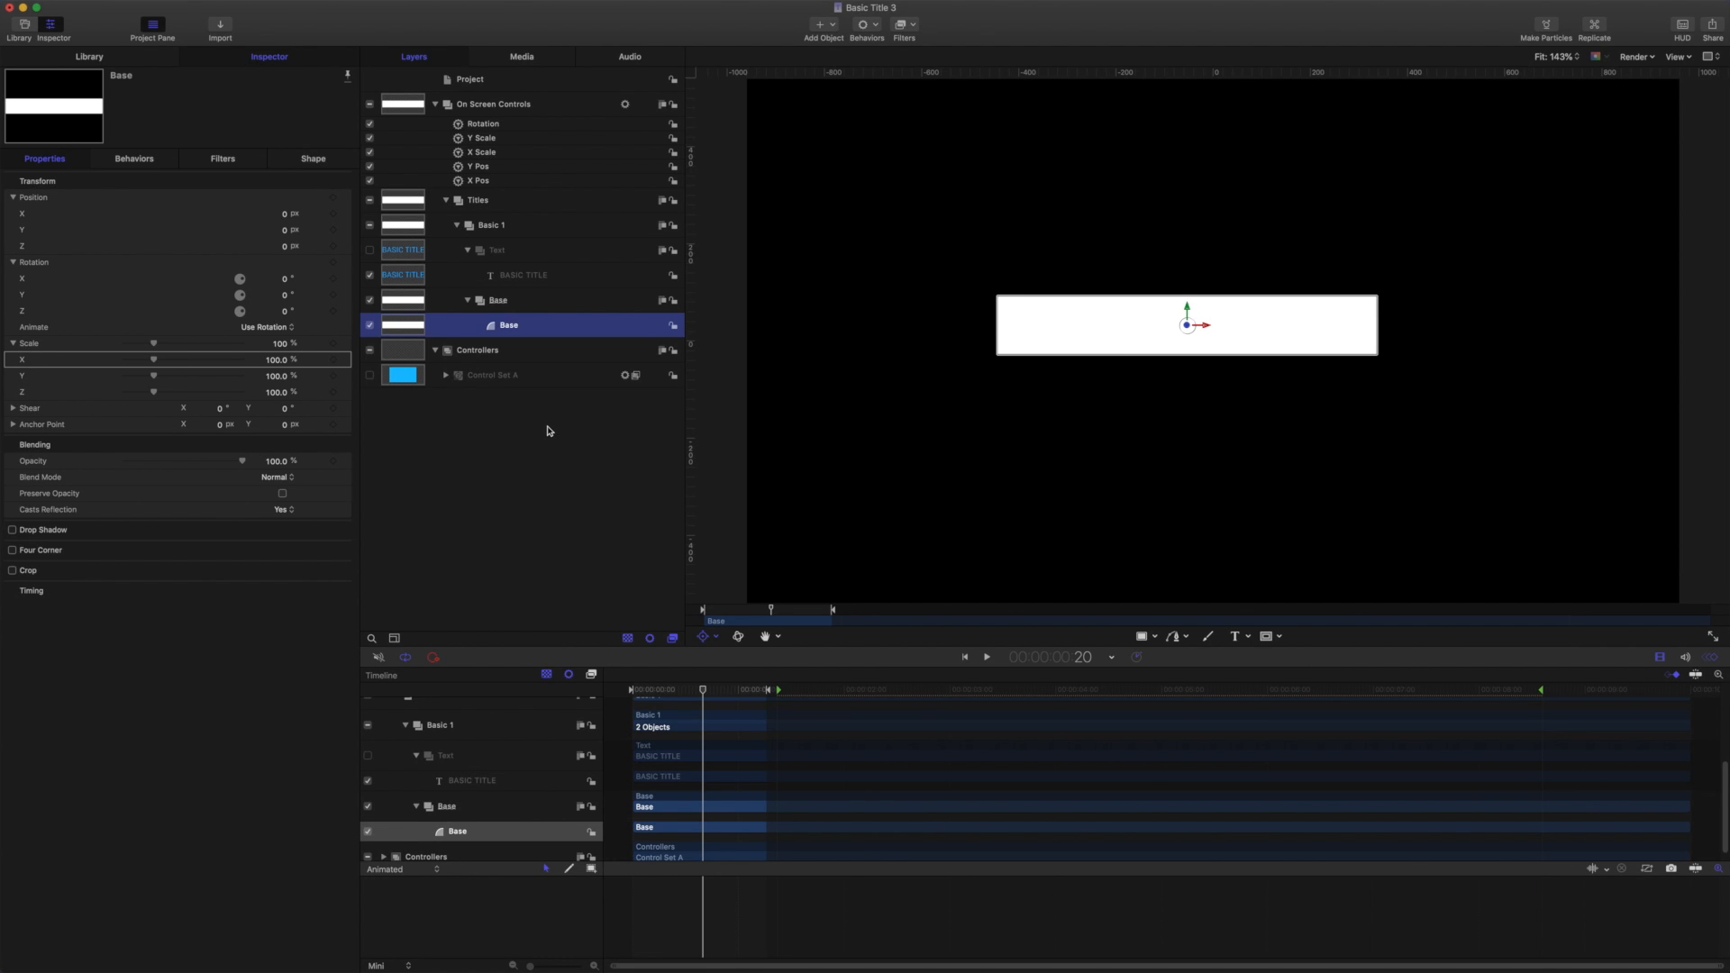
mouse_move(802, 412)
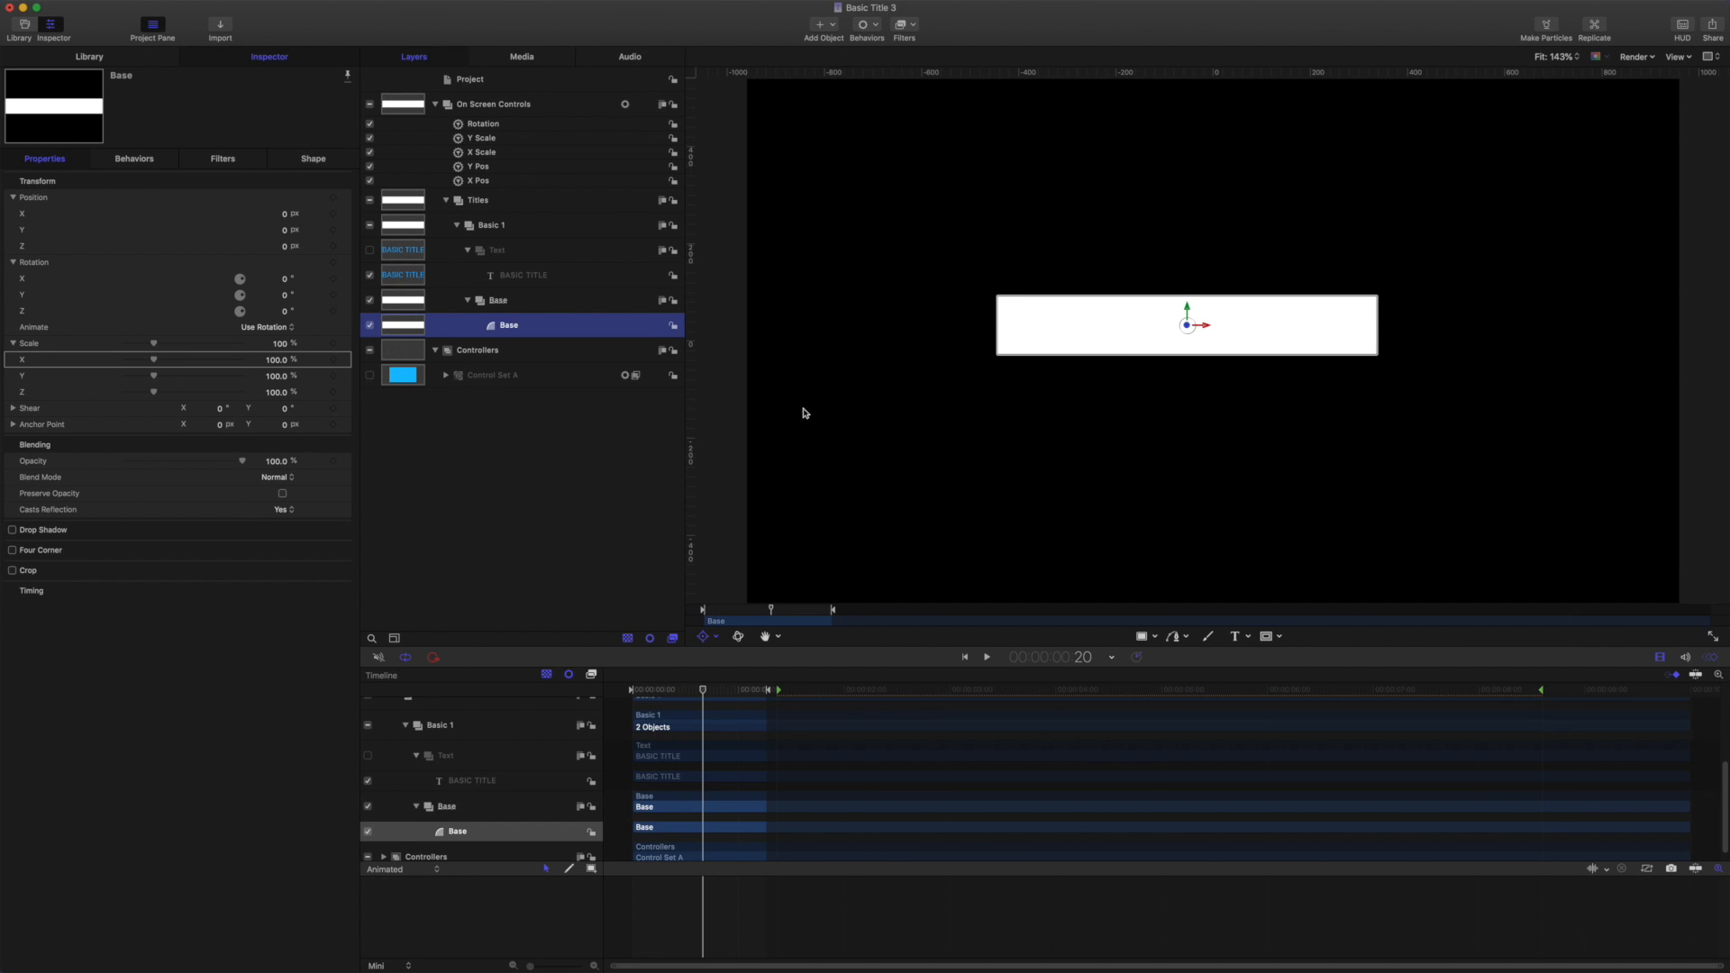
mouse_move(252, 334)
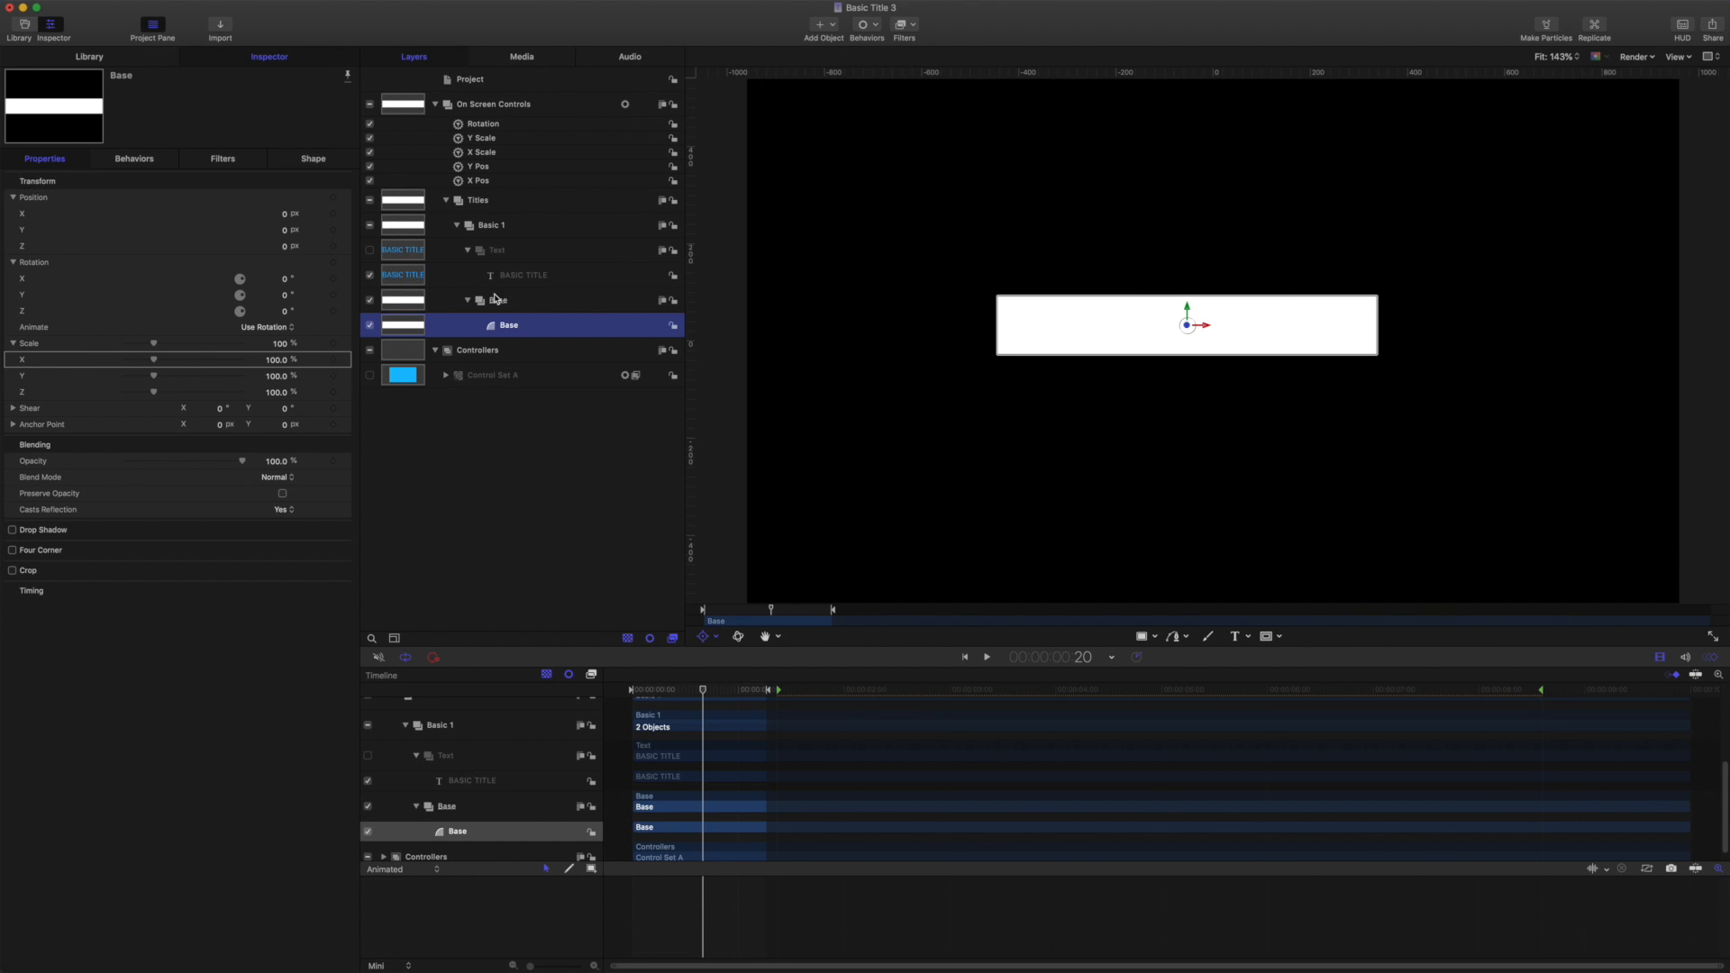
left_click(312, 158)
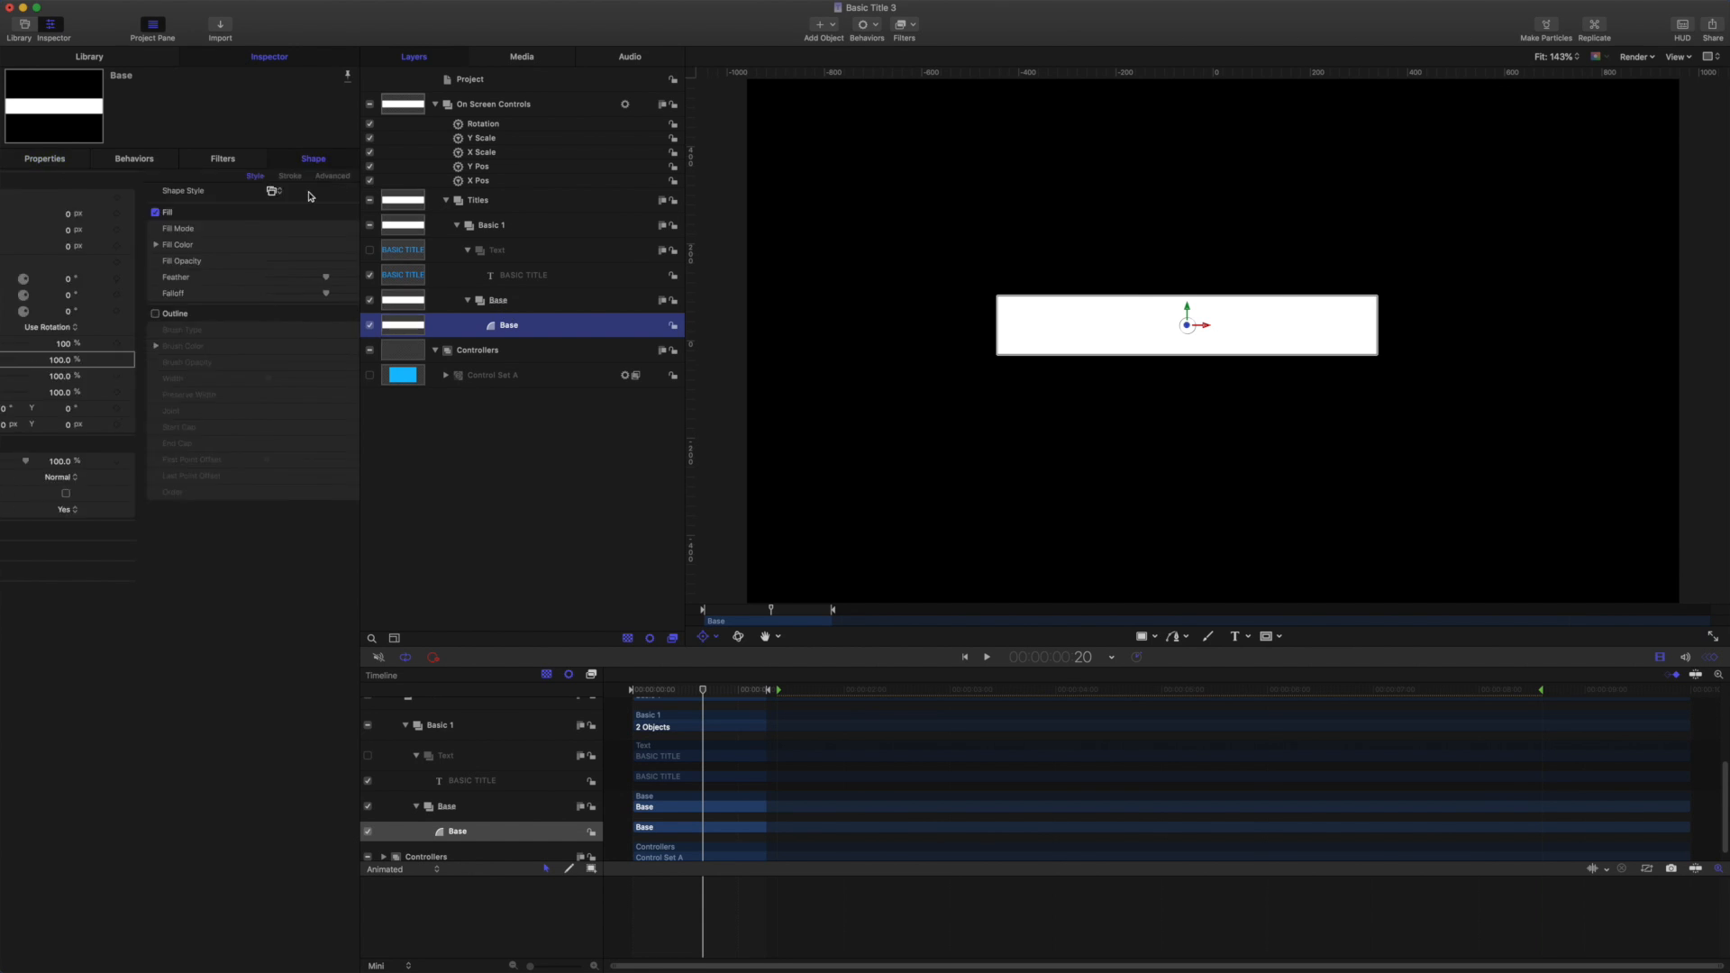
left_click(237, 177)
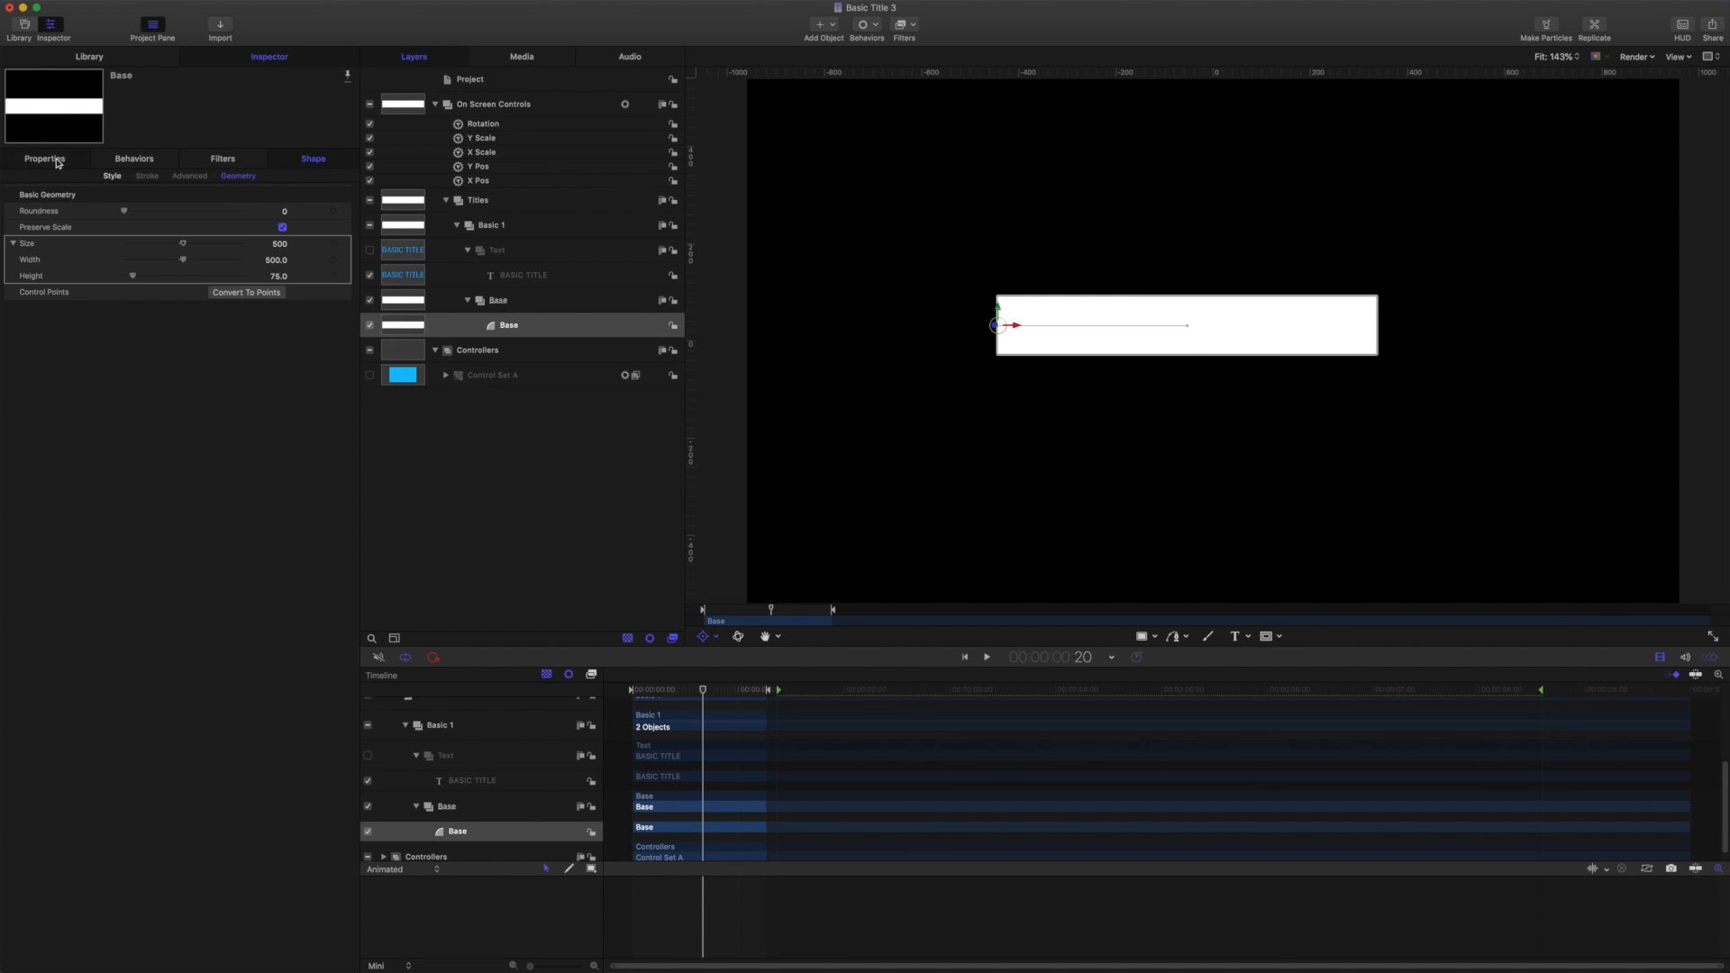
Keyframe Base's Scale X from 0 to 100% and ease the keyframes.
left_click(44, 158)
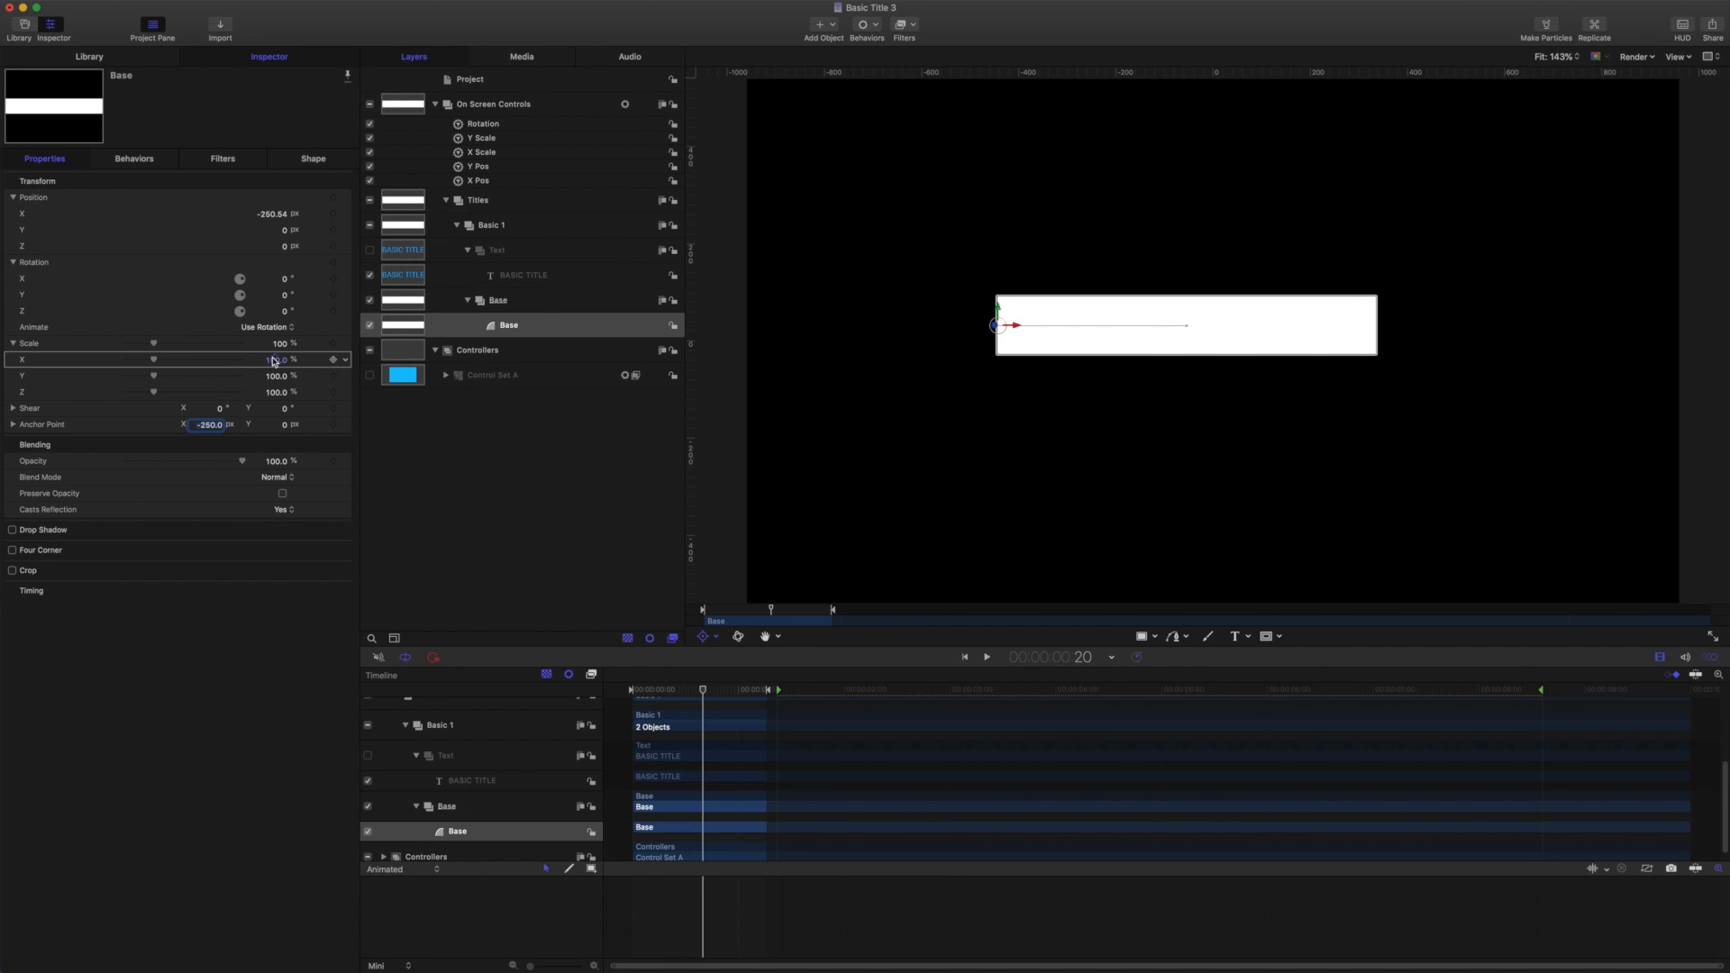
left_click_drag(301, 359, 132, 360)
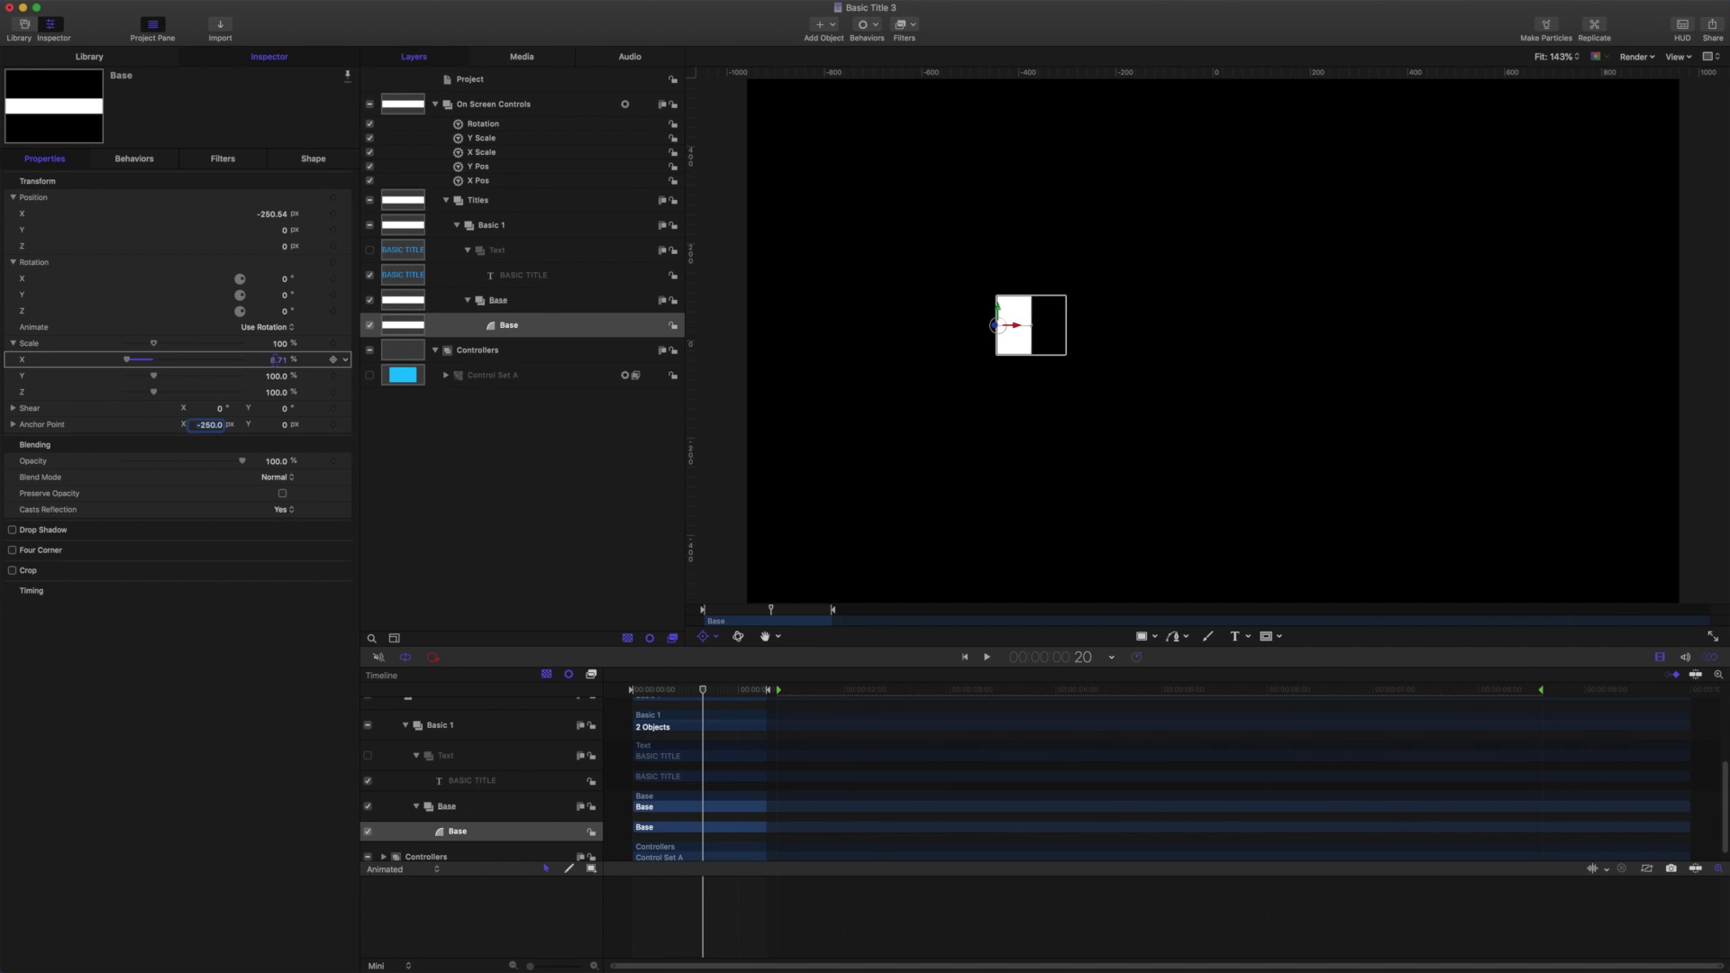
left_click_drag(133, 359, 271, 359)
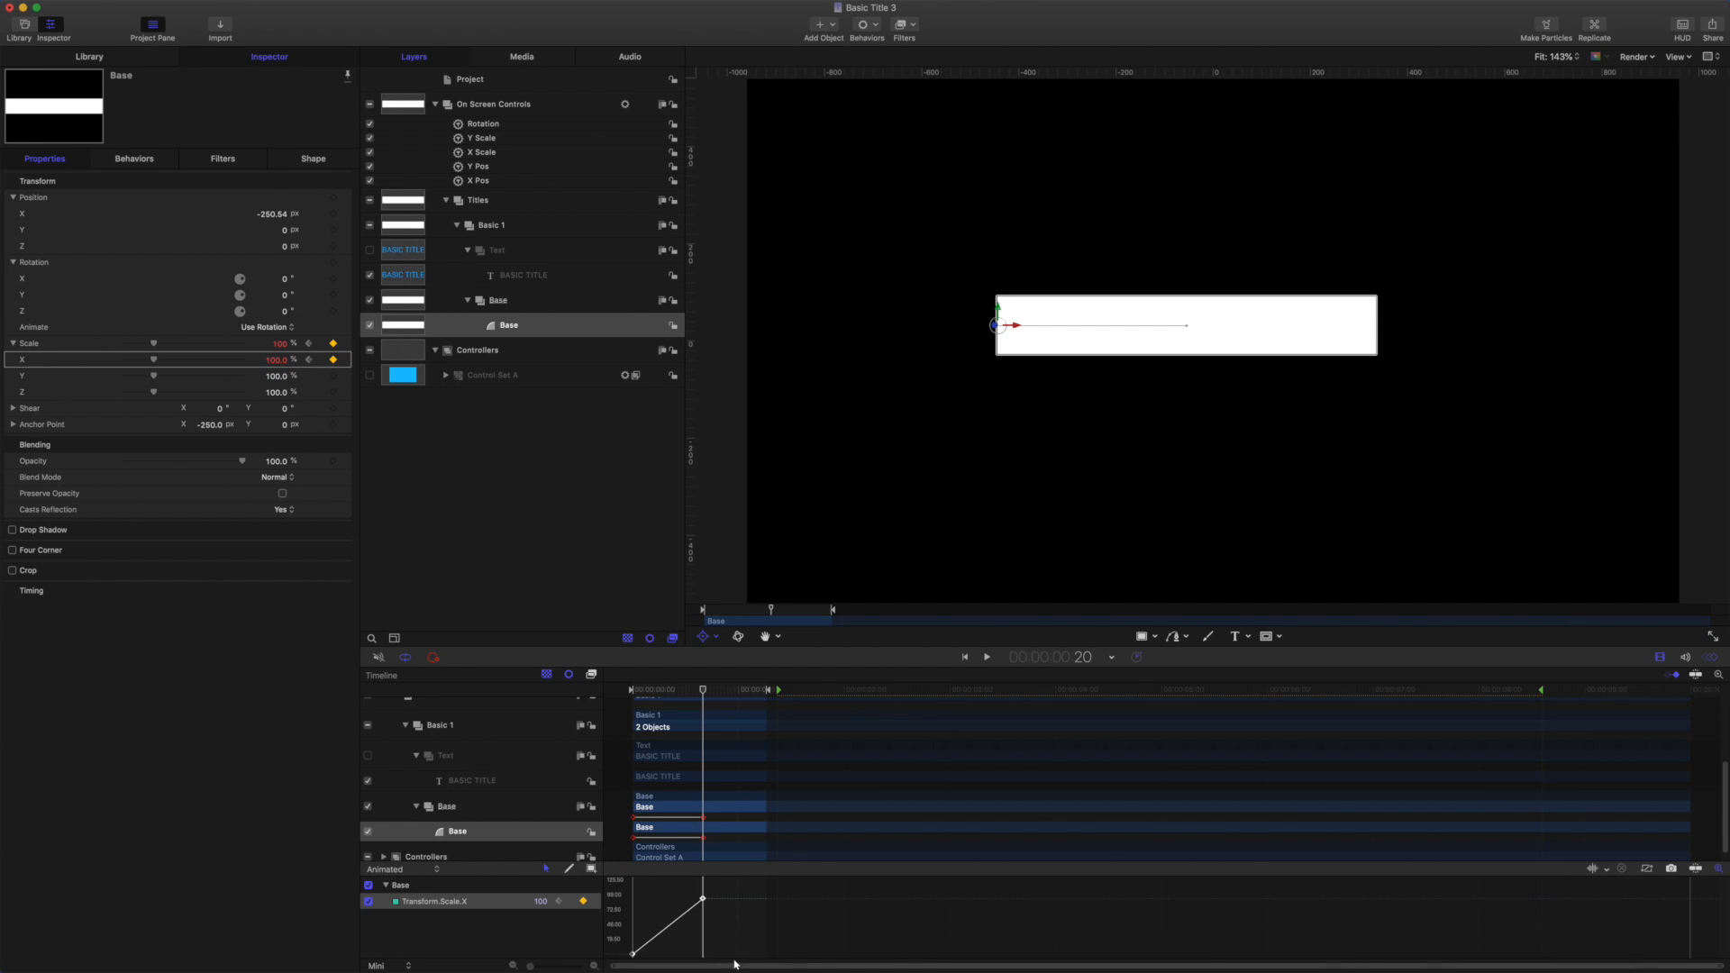
right_click(733, 921)
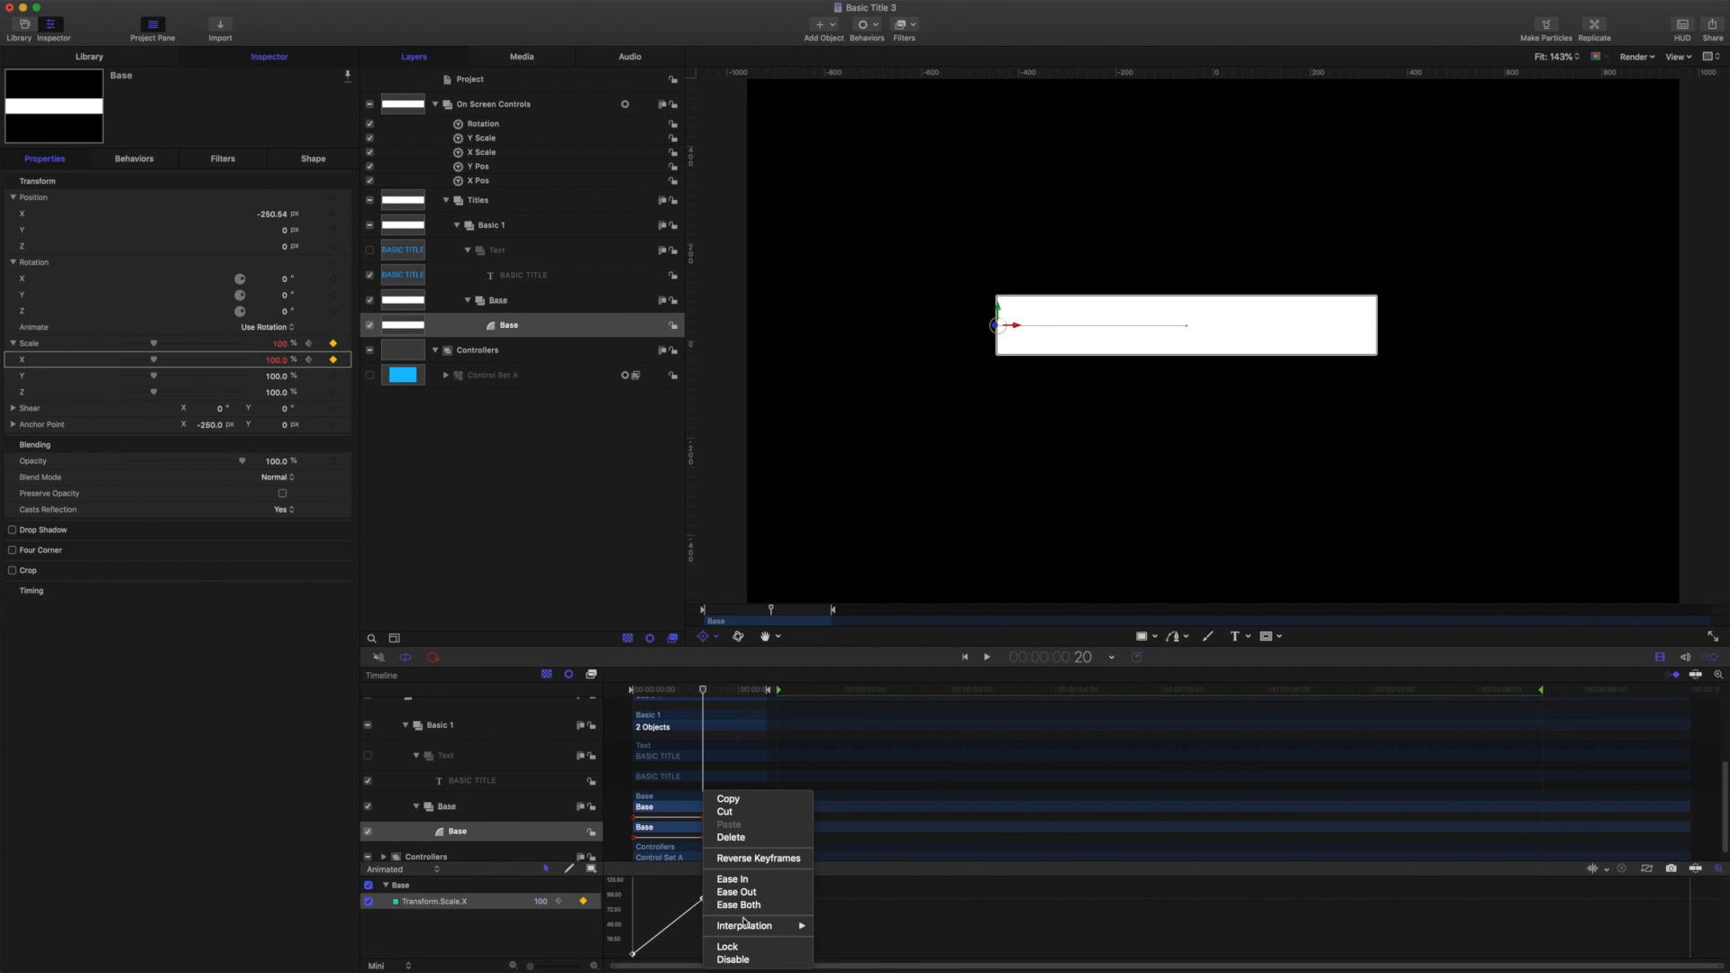
left_click(738, 905)
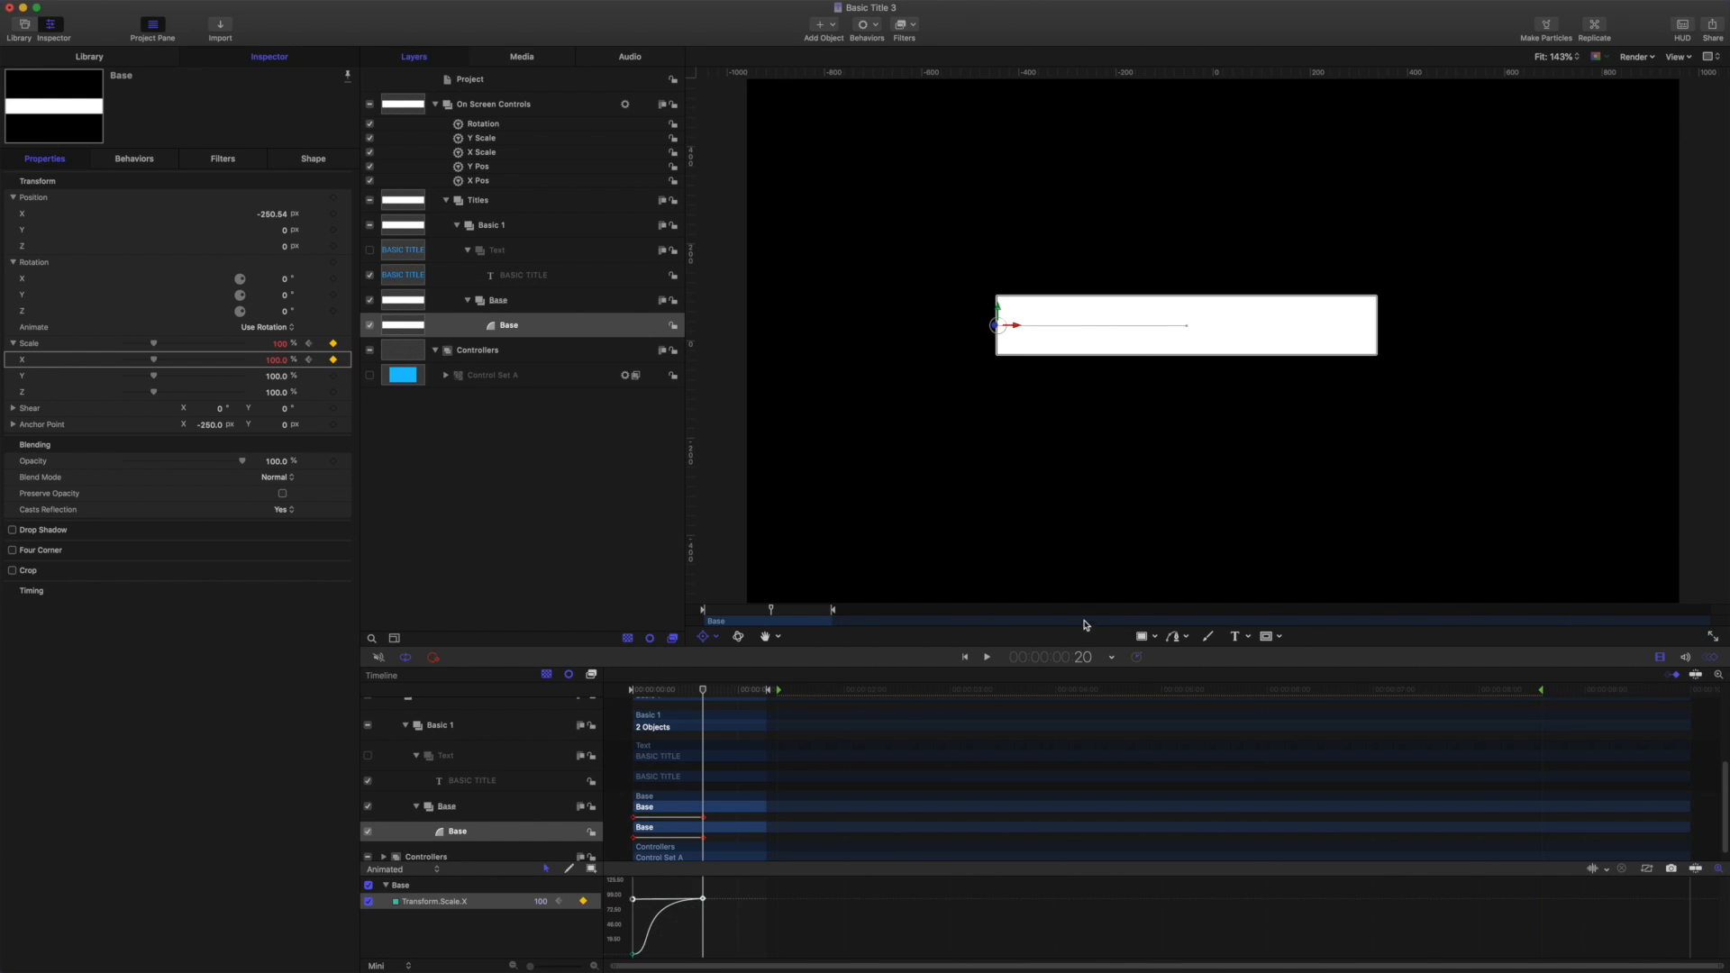
left_click(965, 658)
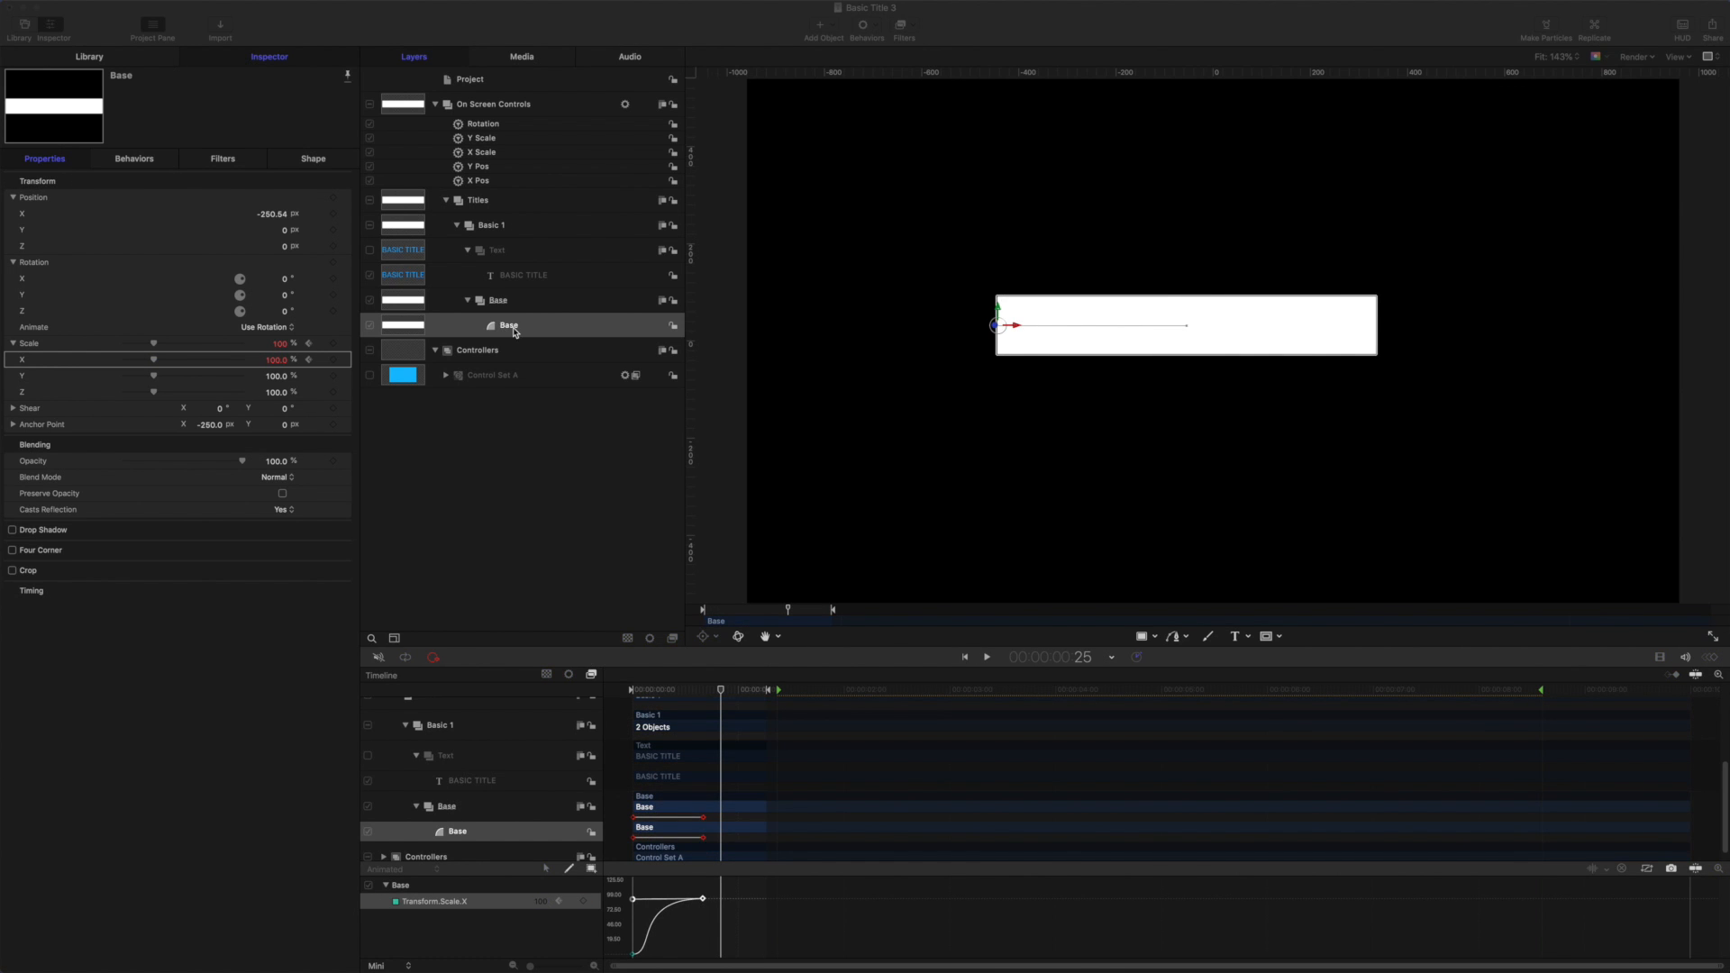
Link Base's size to BASIC TITLE Object Size, Fixed frame mode, 26-point X offset.
left_click(312, 158)
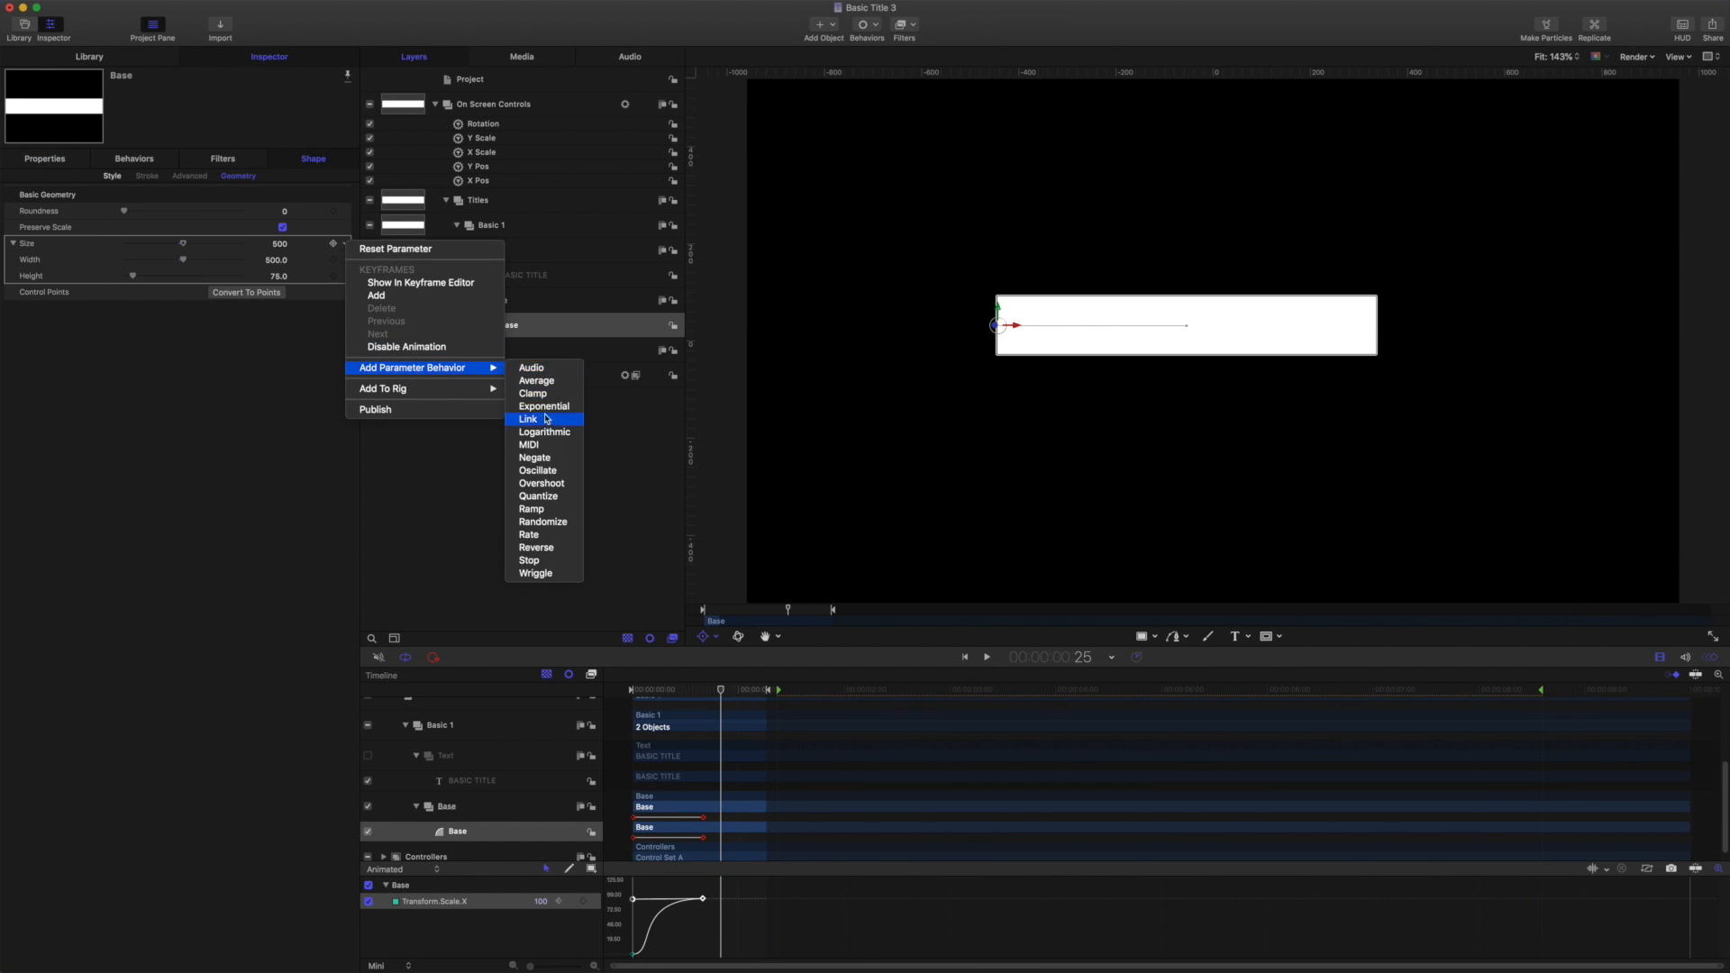
left_click(527, 419)
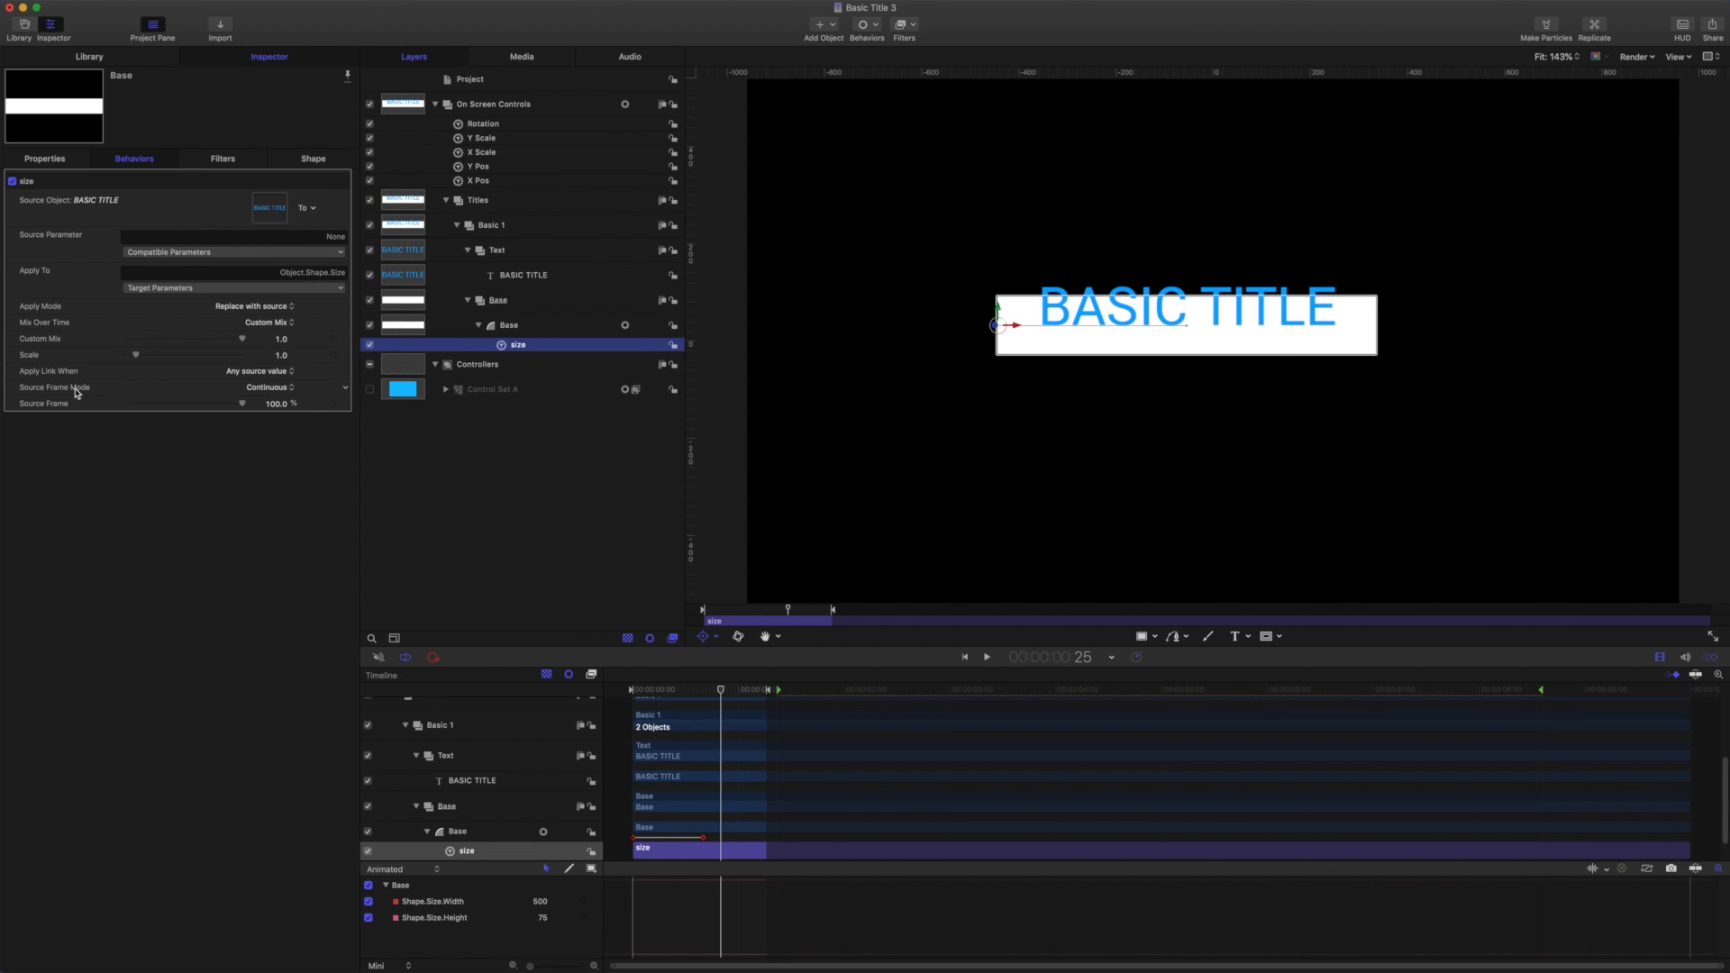
left_click(269, 388)
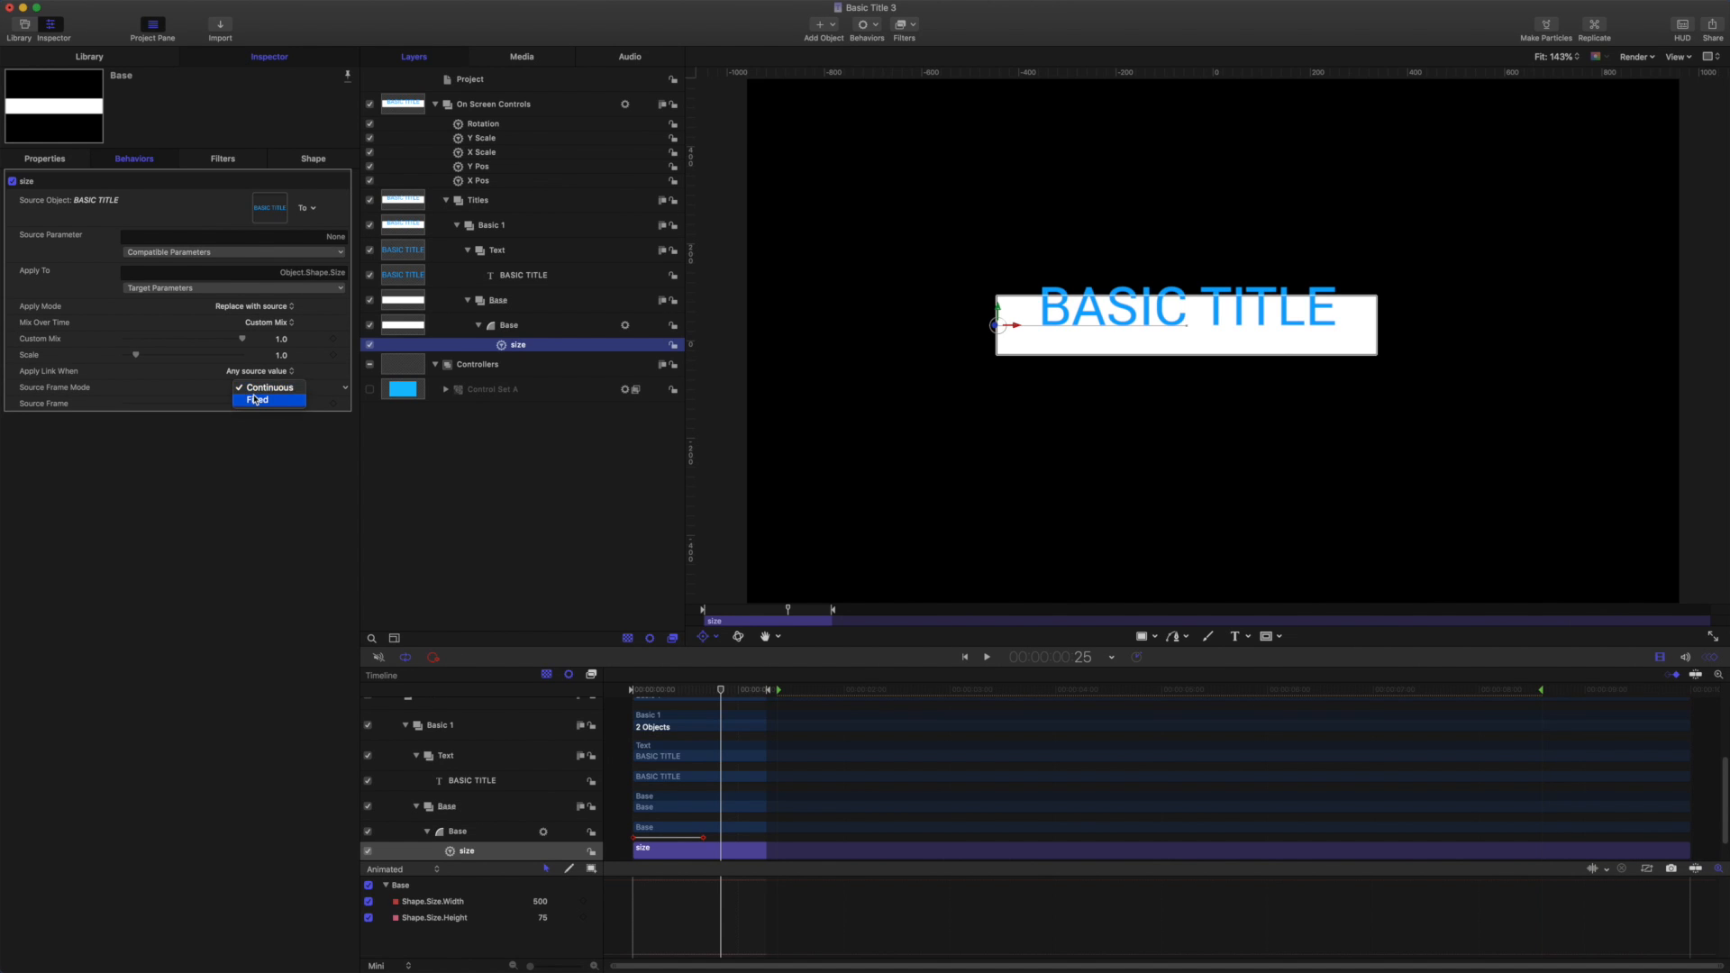
left_click(259, 400)
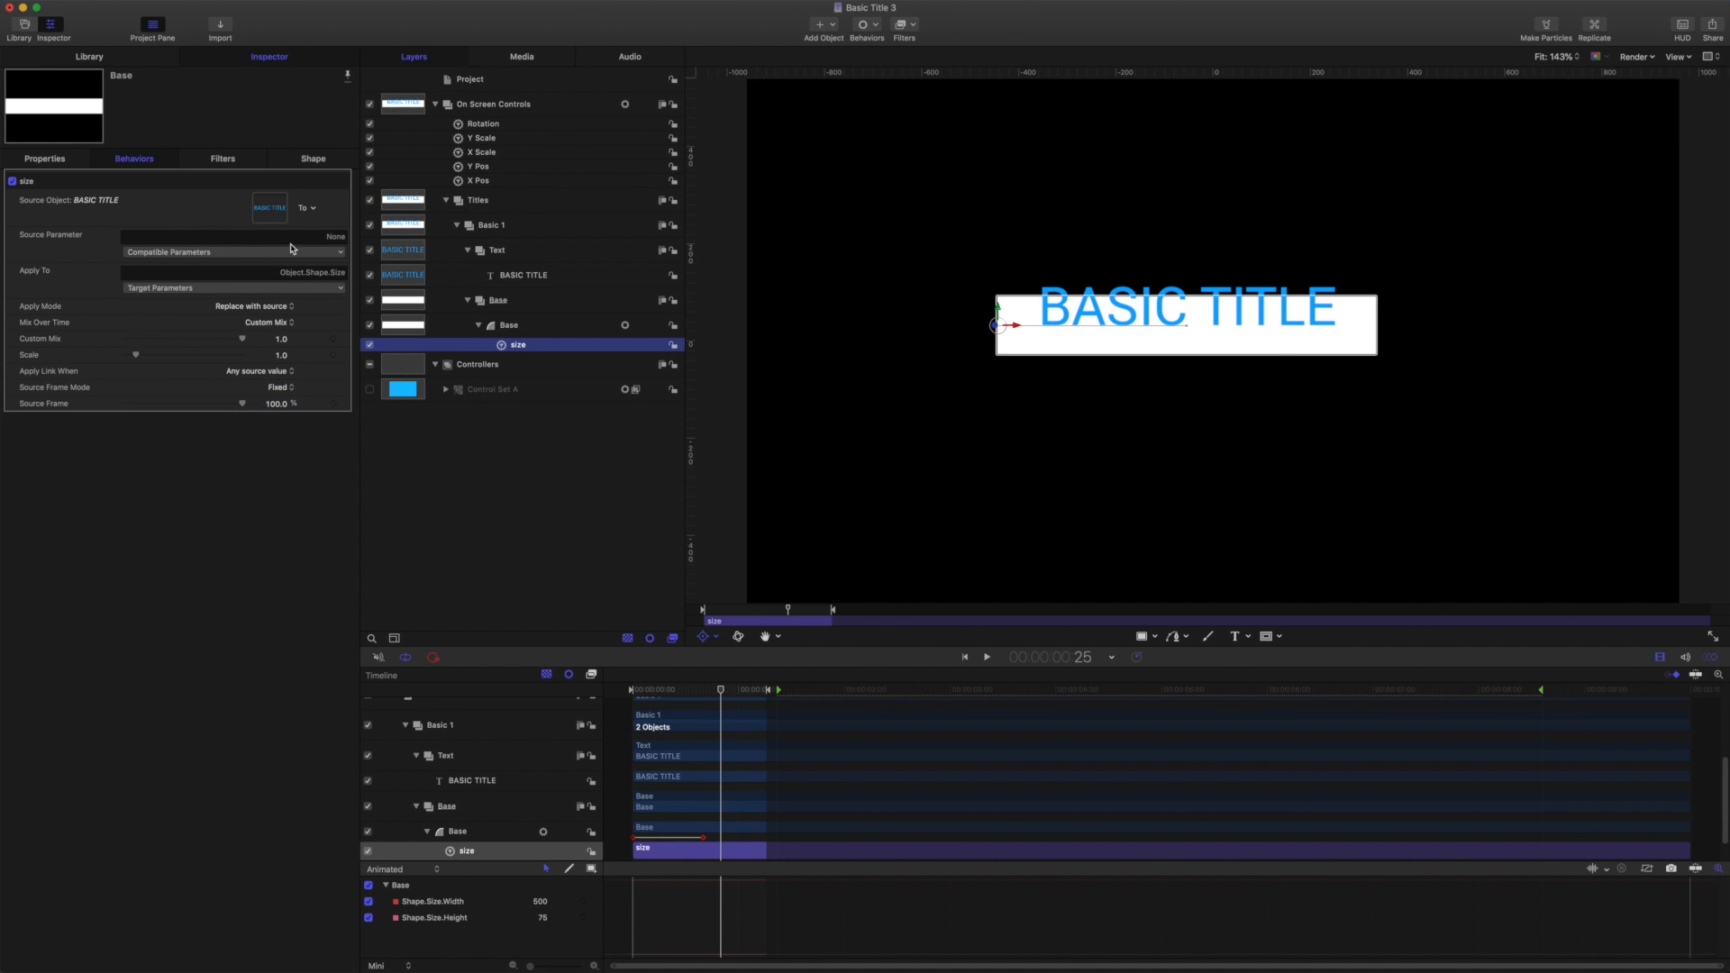
left_click(232, 251)
type("25")
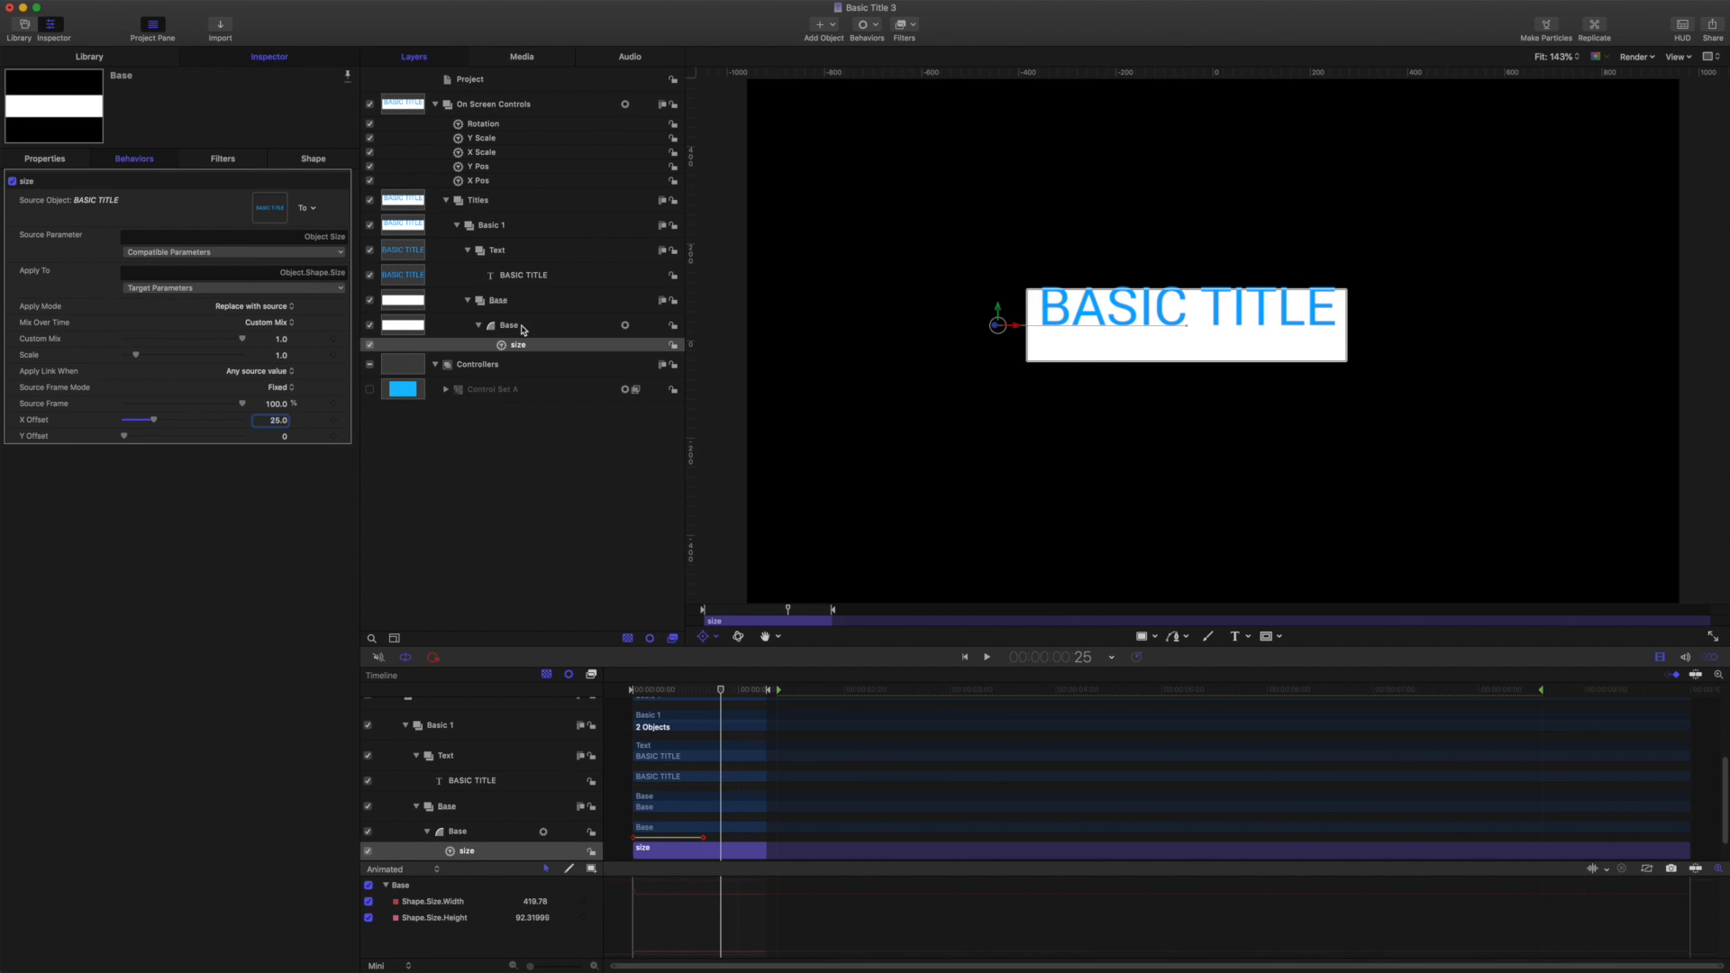
Add an Align To behaviour to Base targeting BASIC TITLE, with Ignore Sequencing on.
left_click(509, 325)
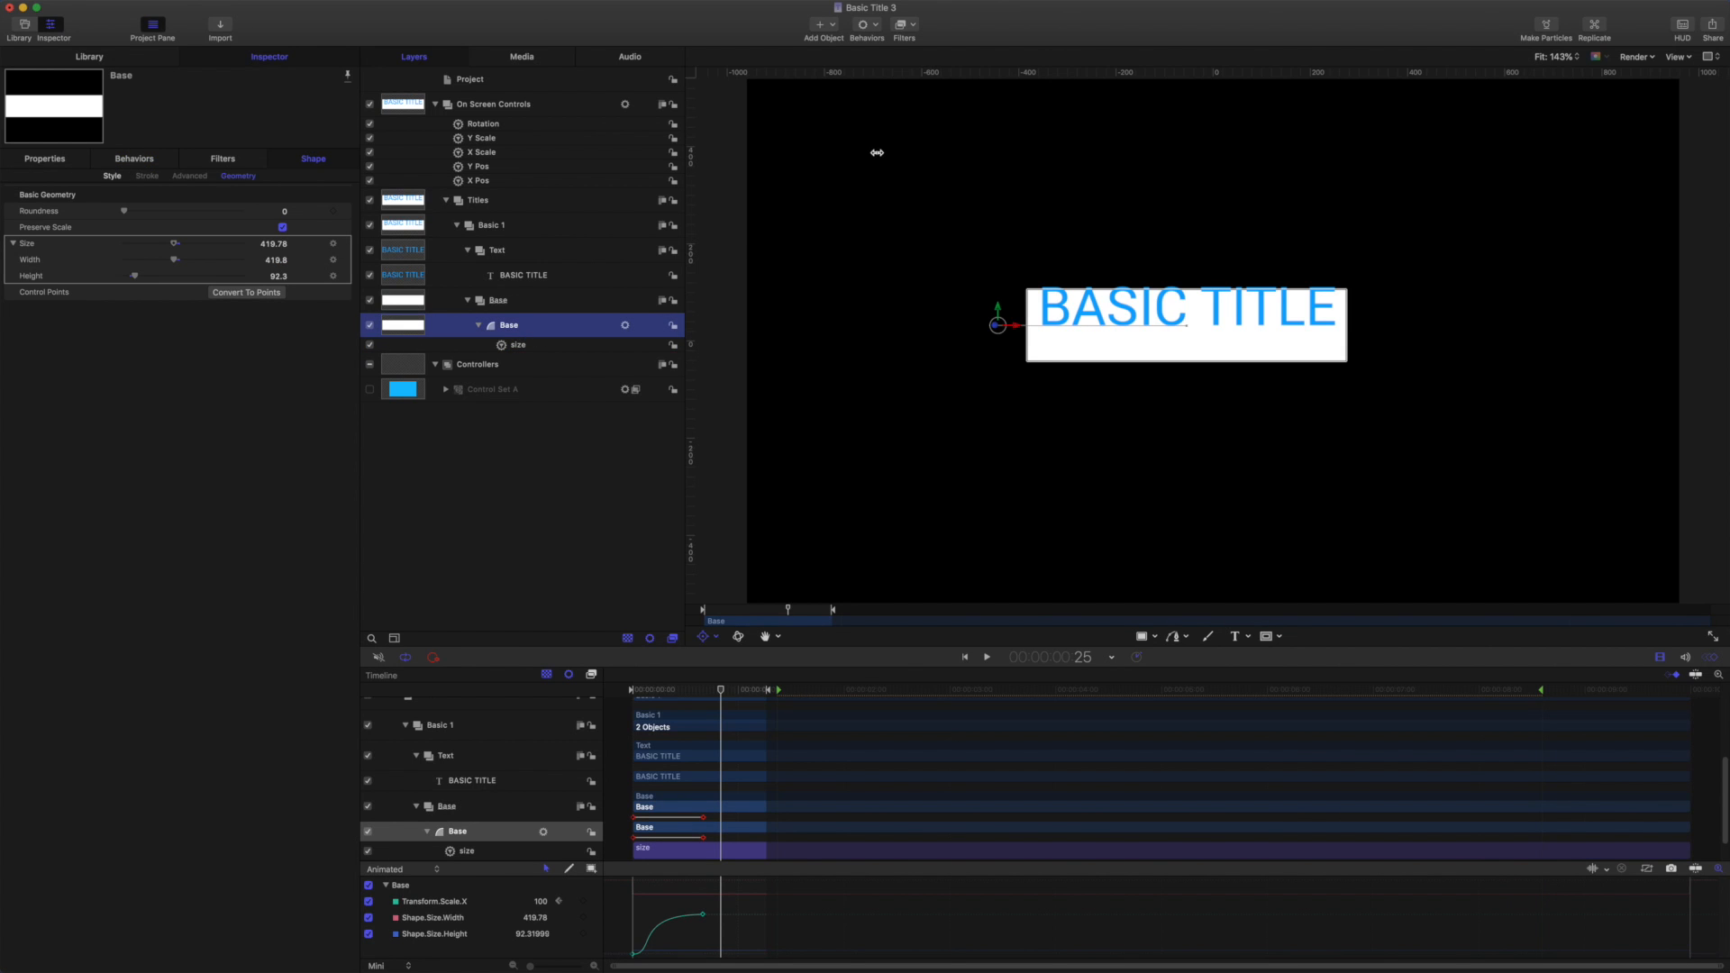
mouse_move(876, 30)
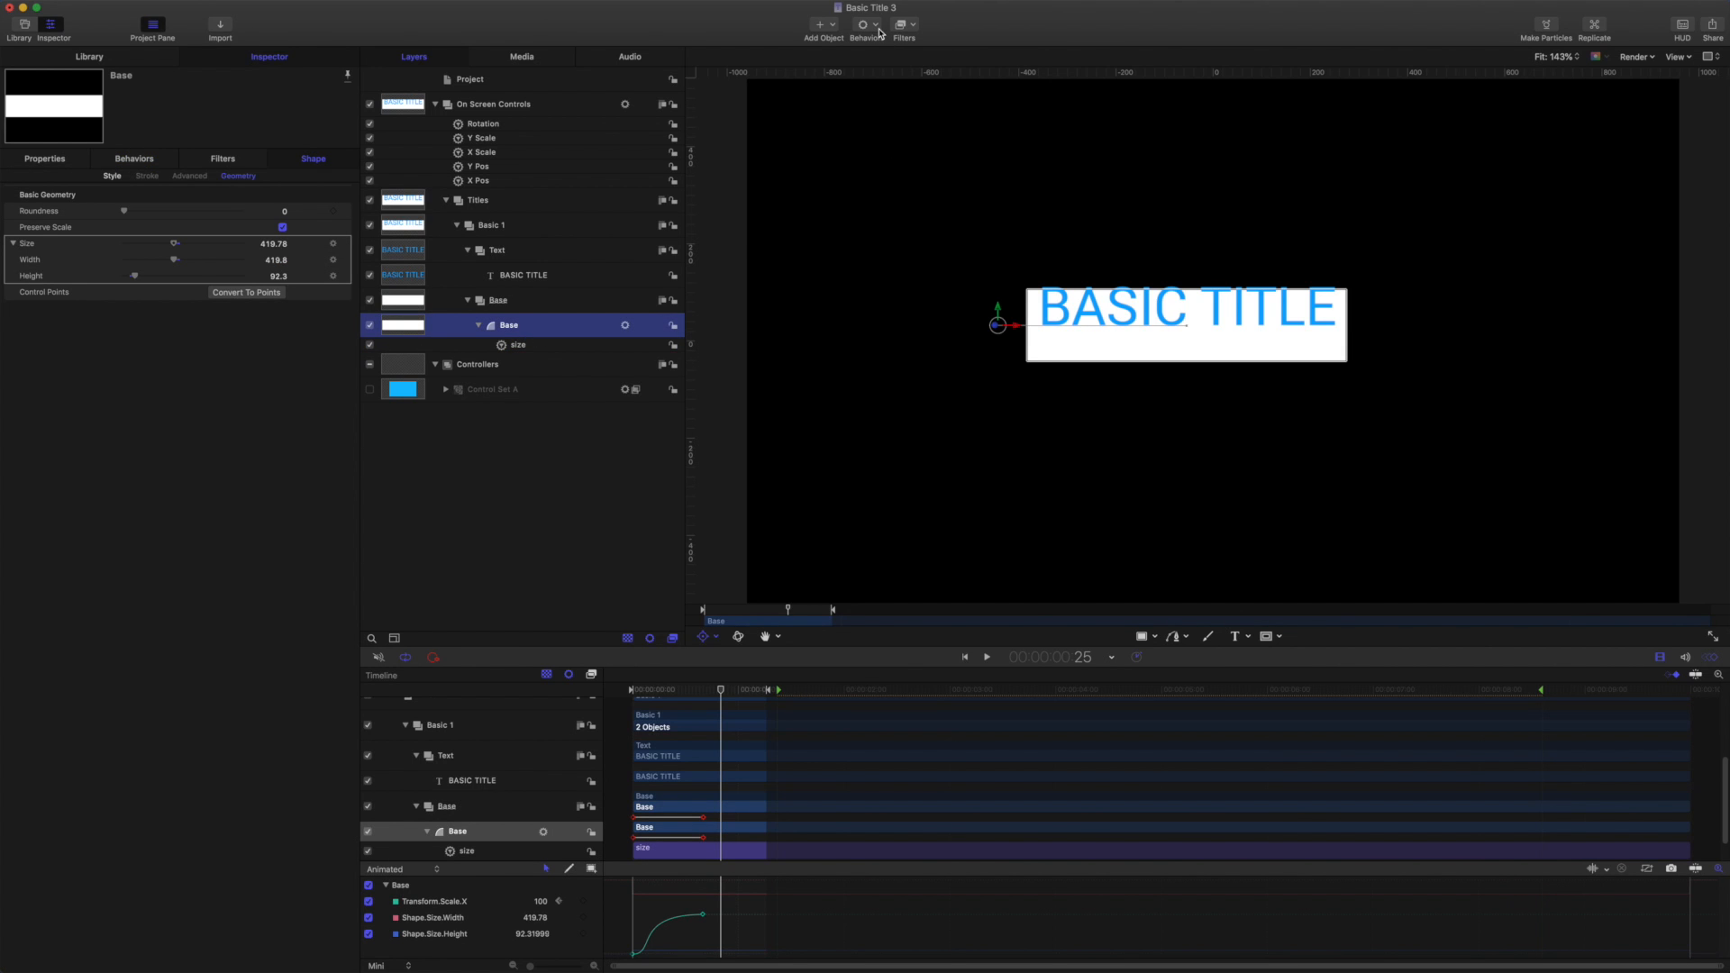
left_click(865, 24)
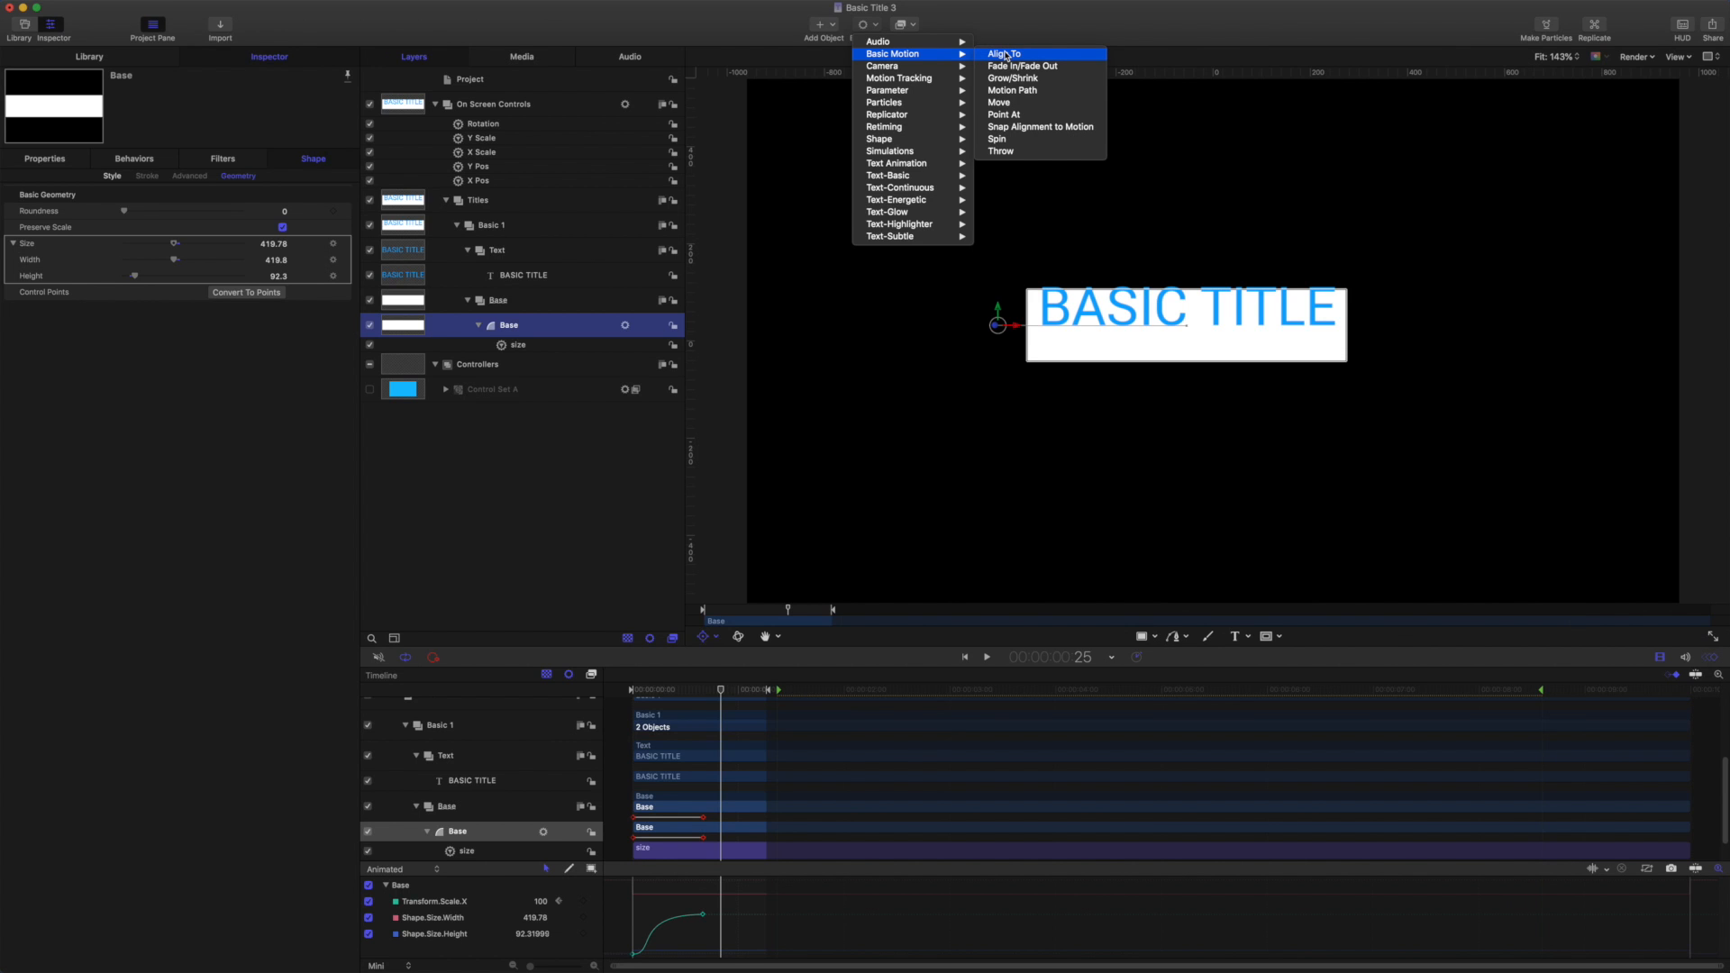
left_click(1003, 53)
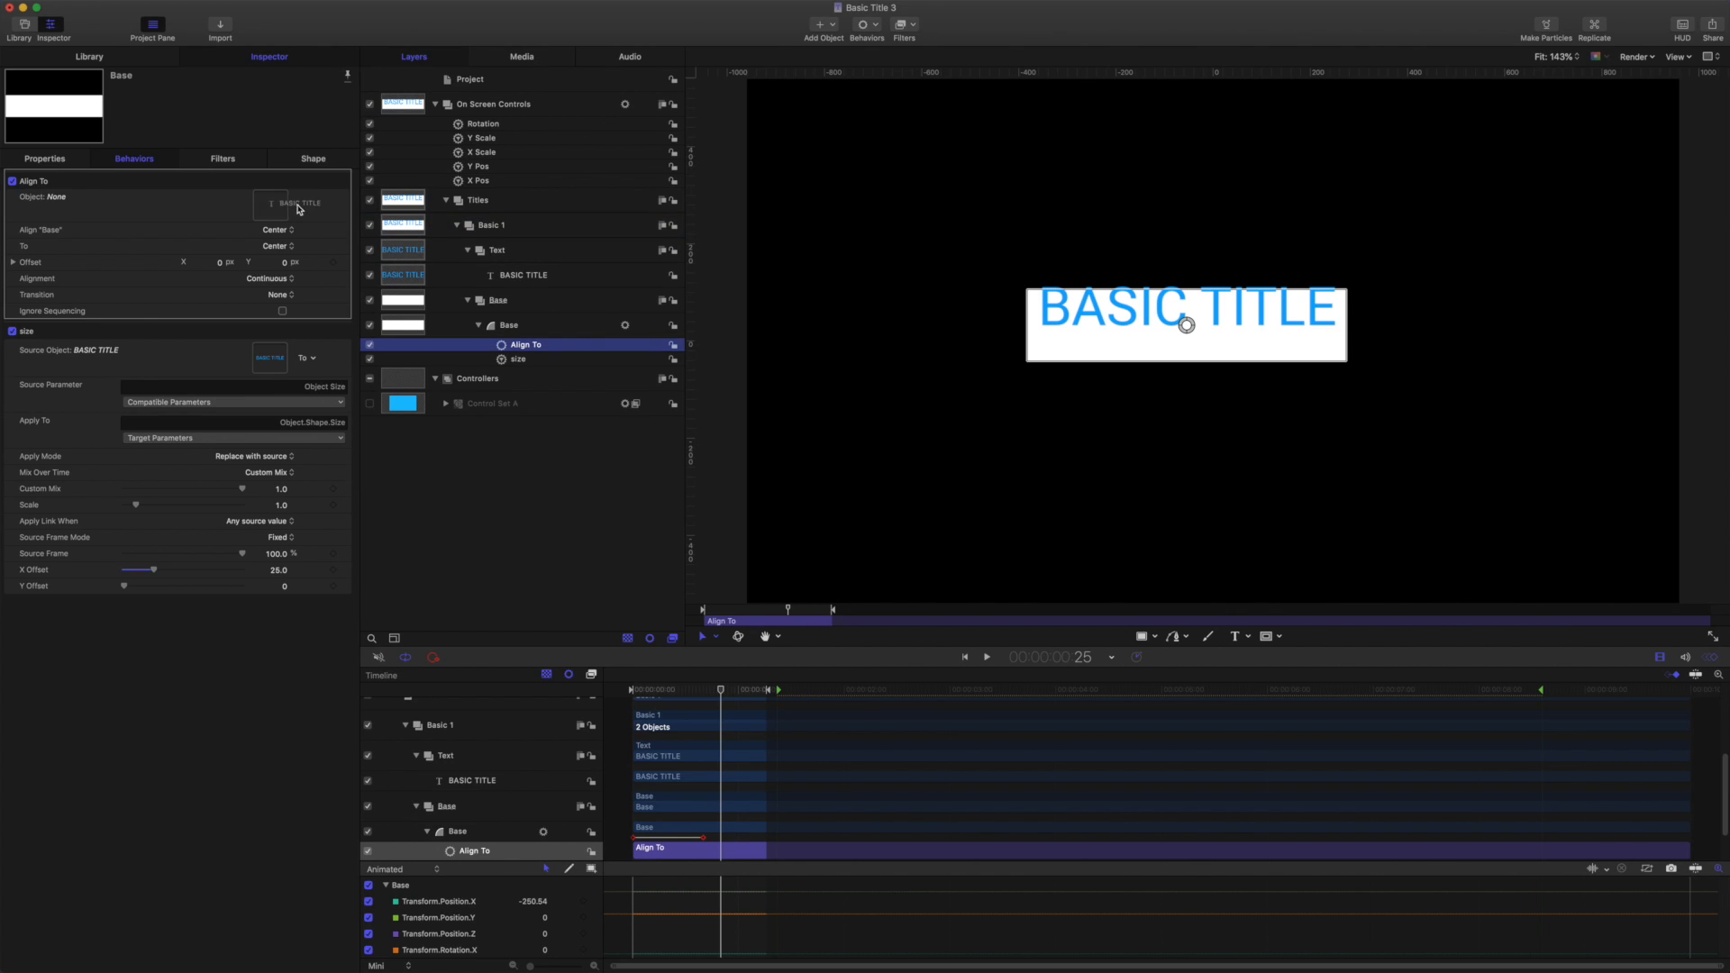
left_click(291, 203)
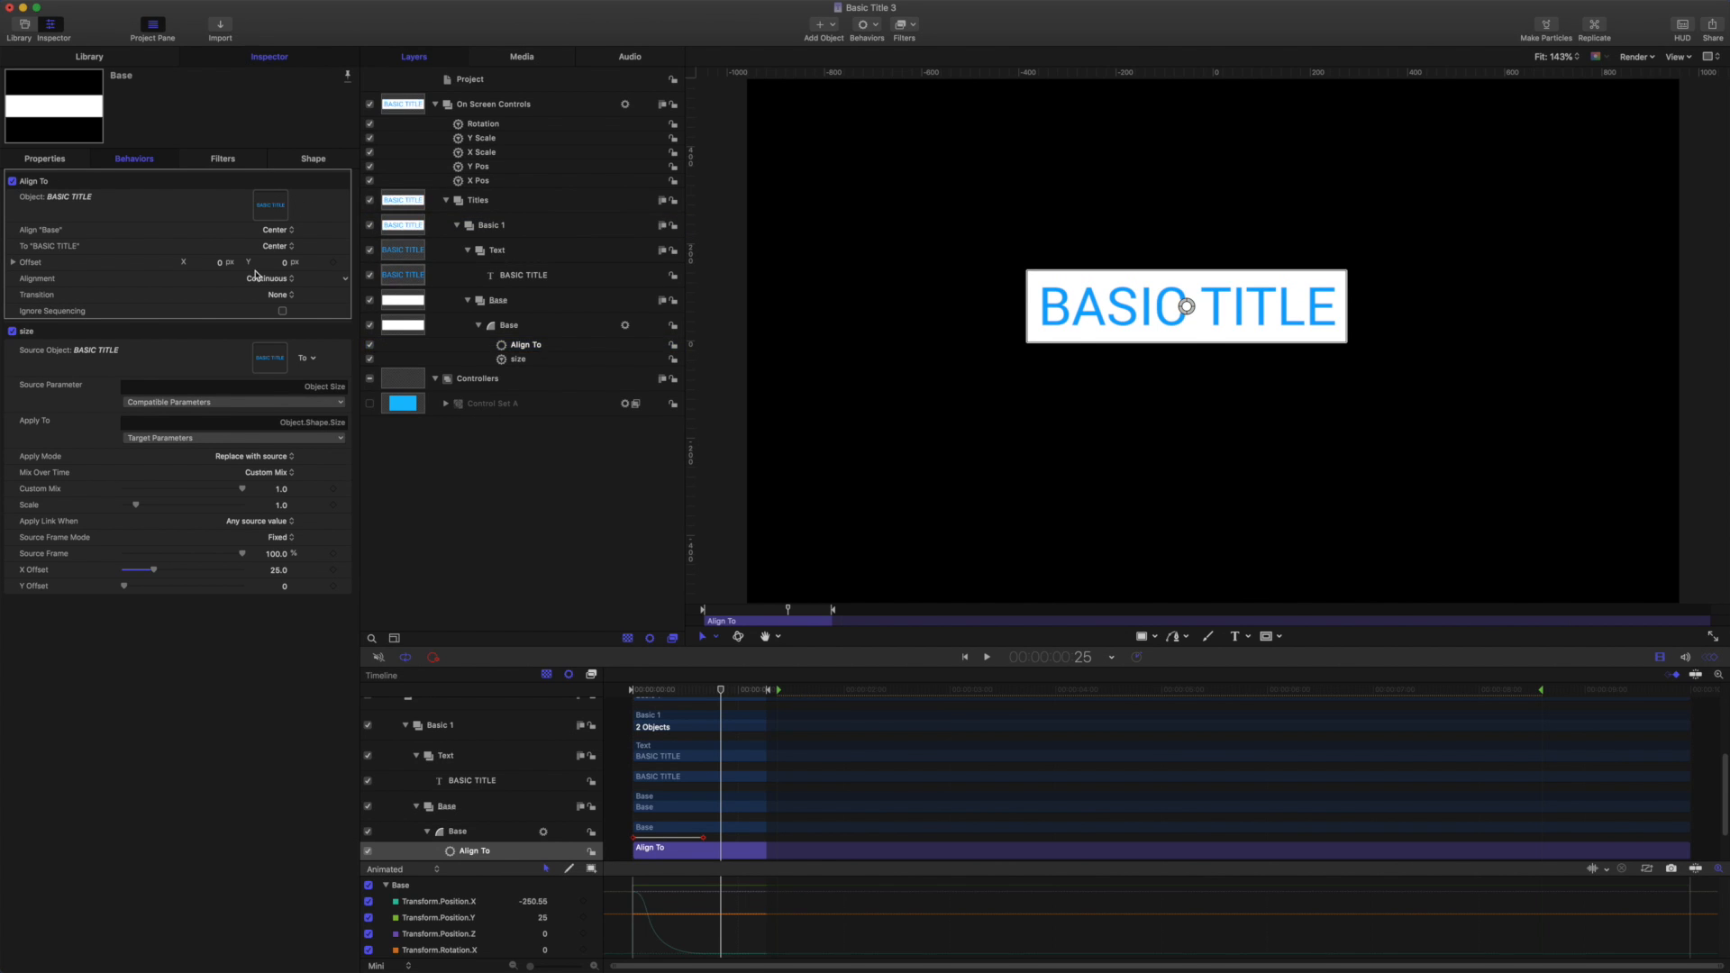
mouse_move(284, 312)
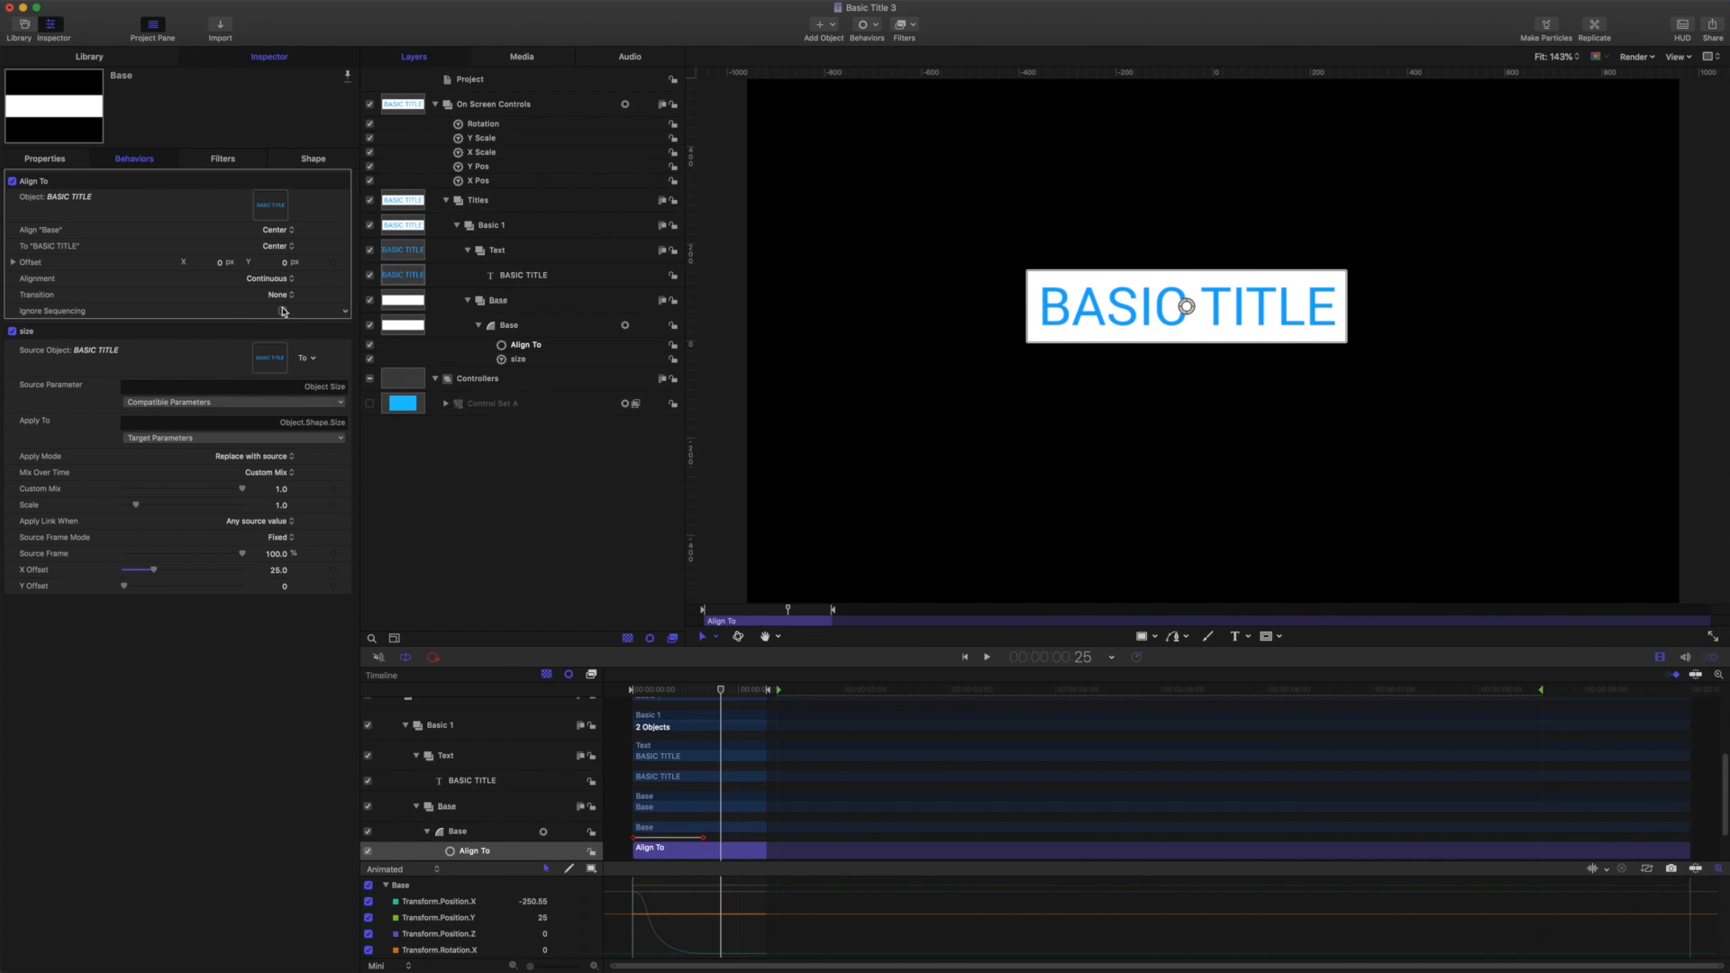
left_click(282, 310)
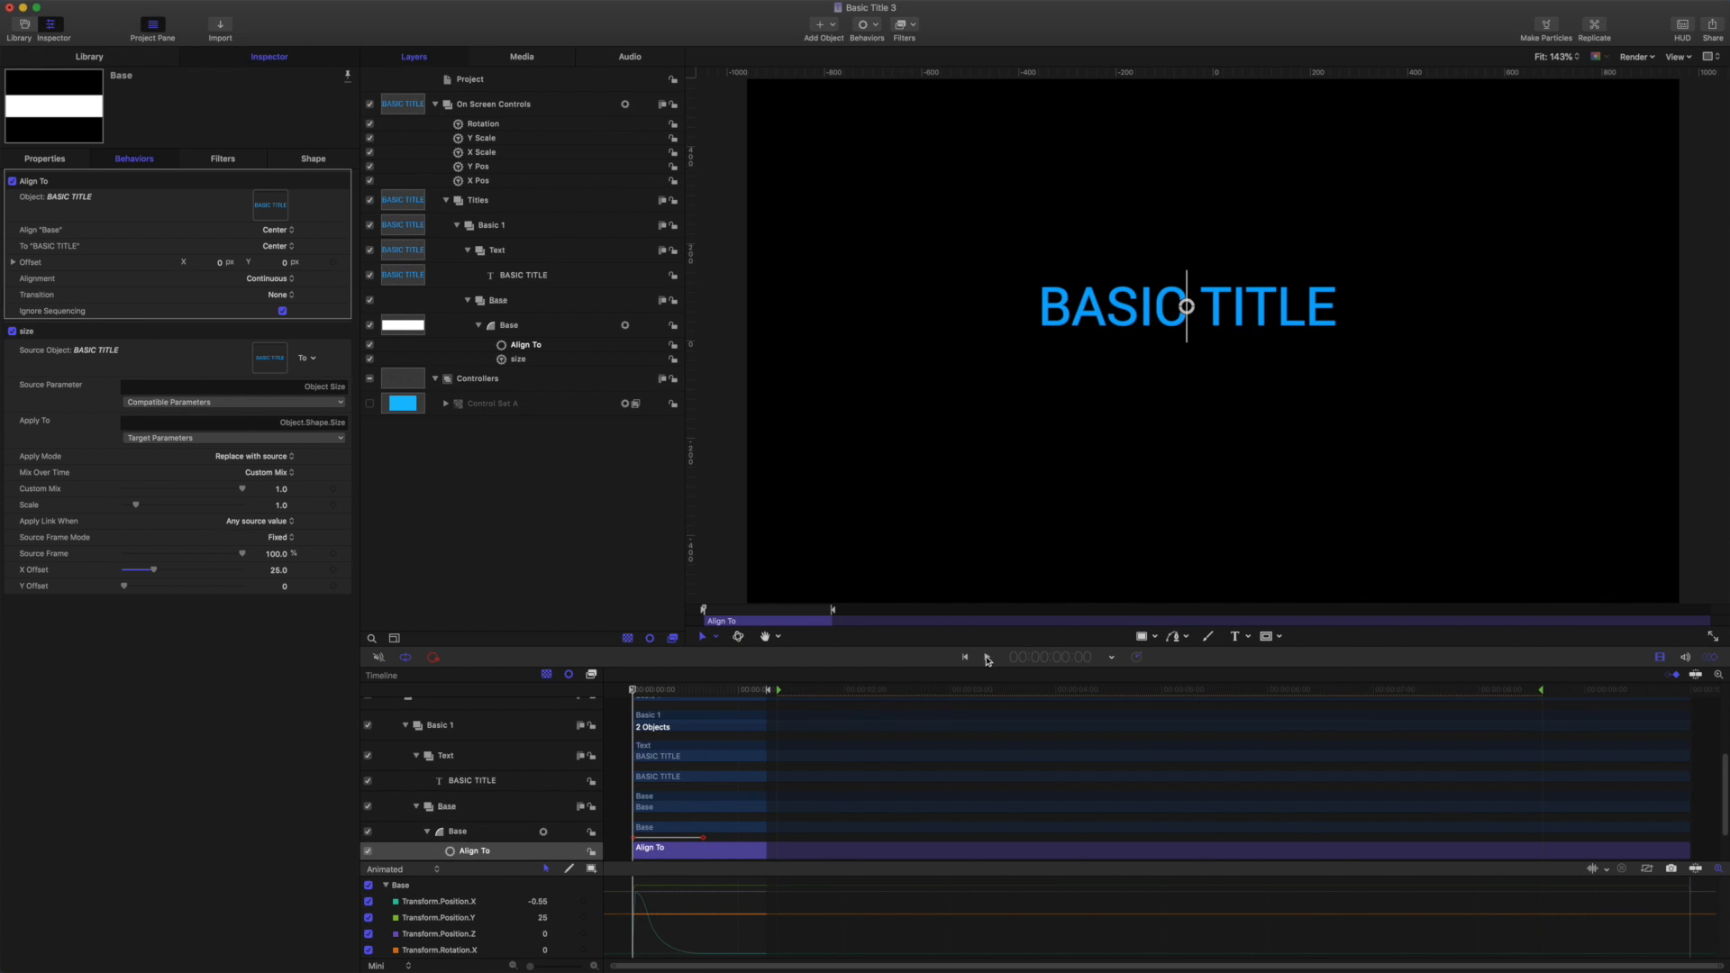
Preview the alignment, then set both Align and To to Left.
left_click(965, 658)
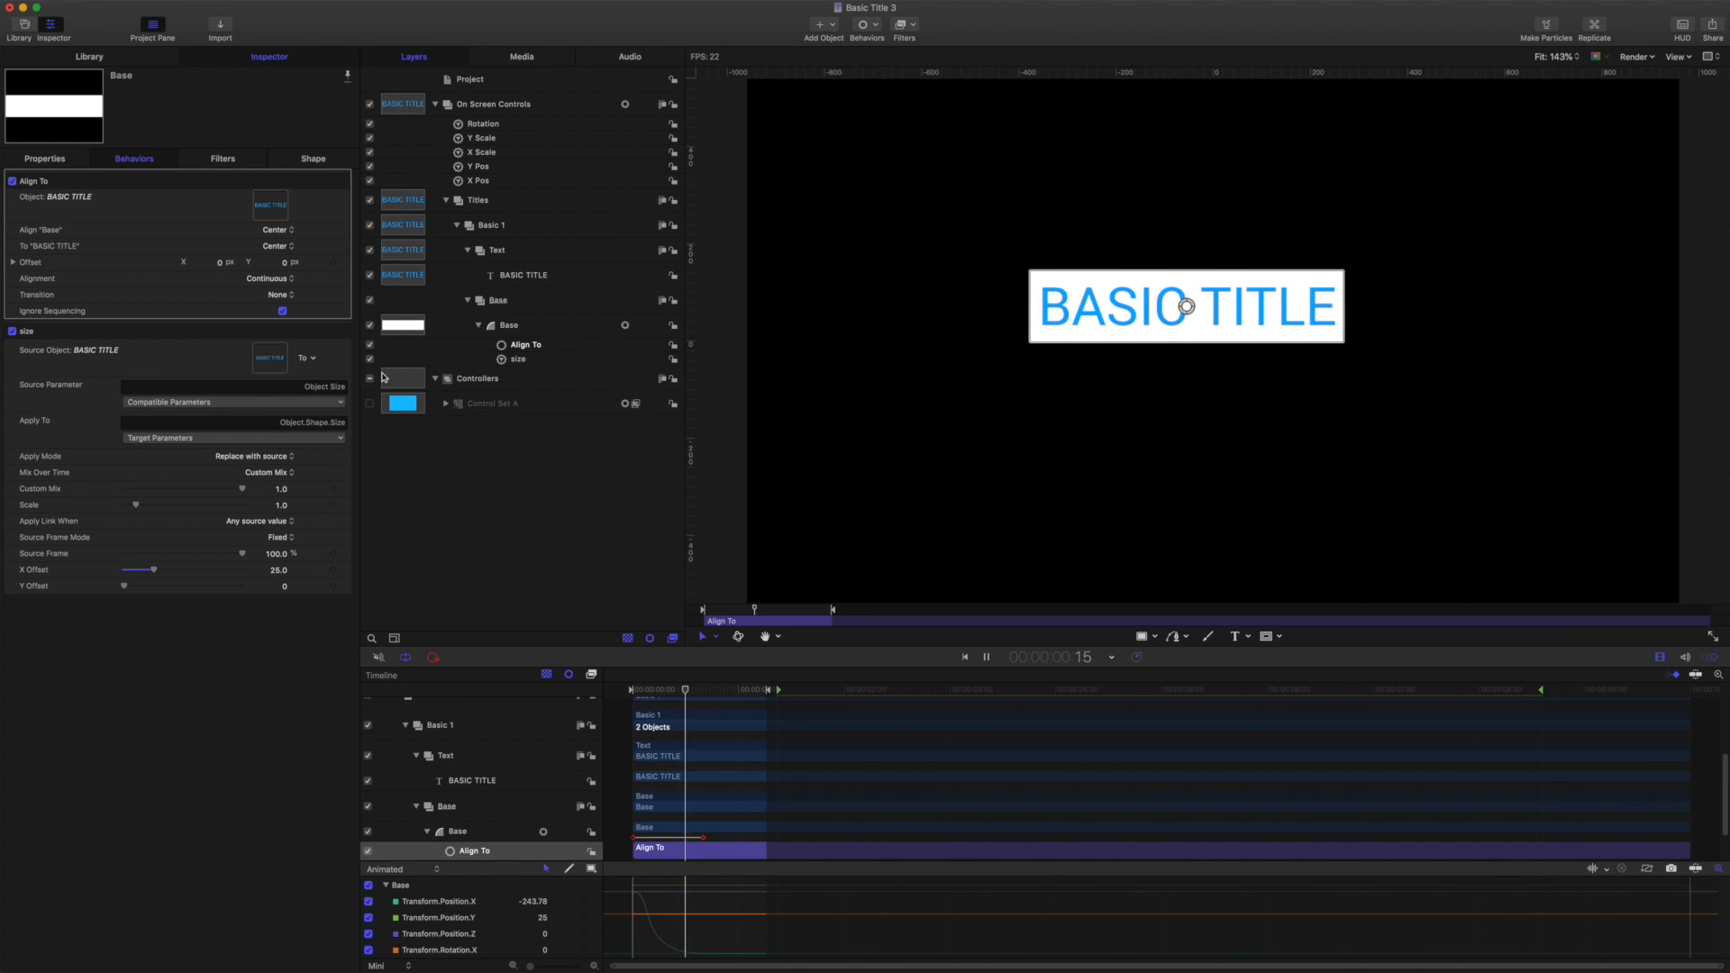
left_click(986, 657)
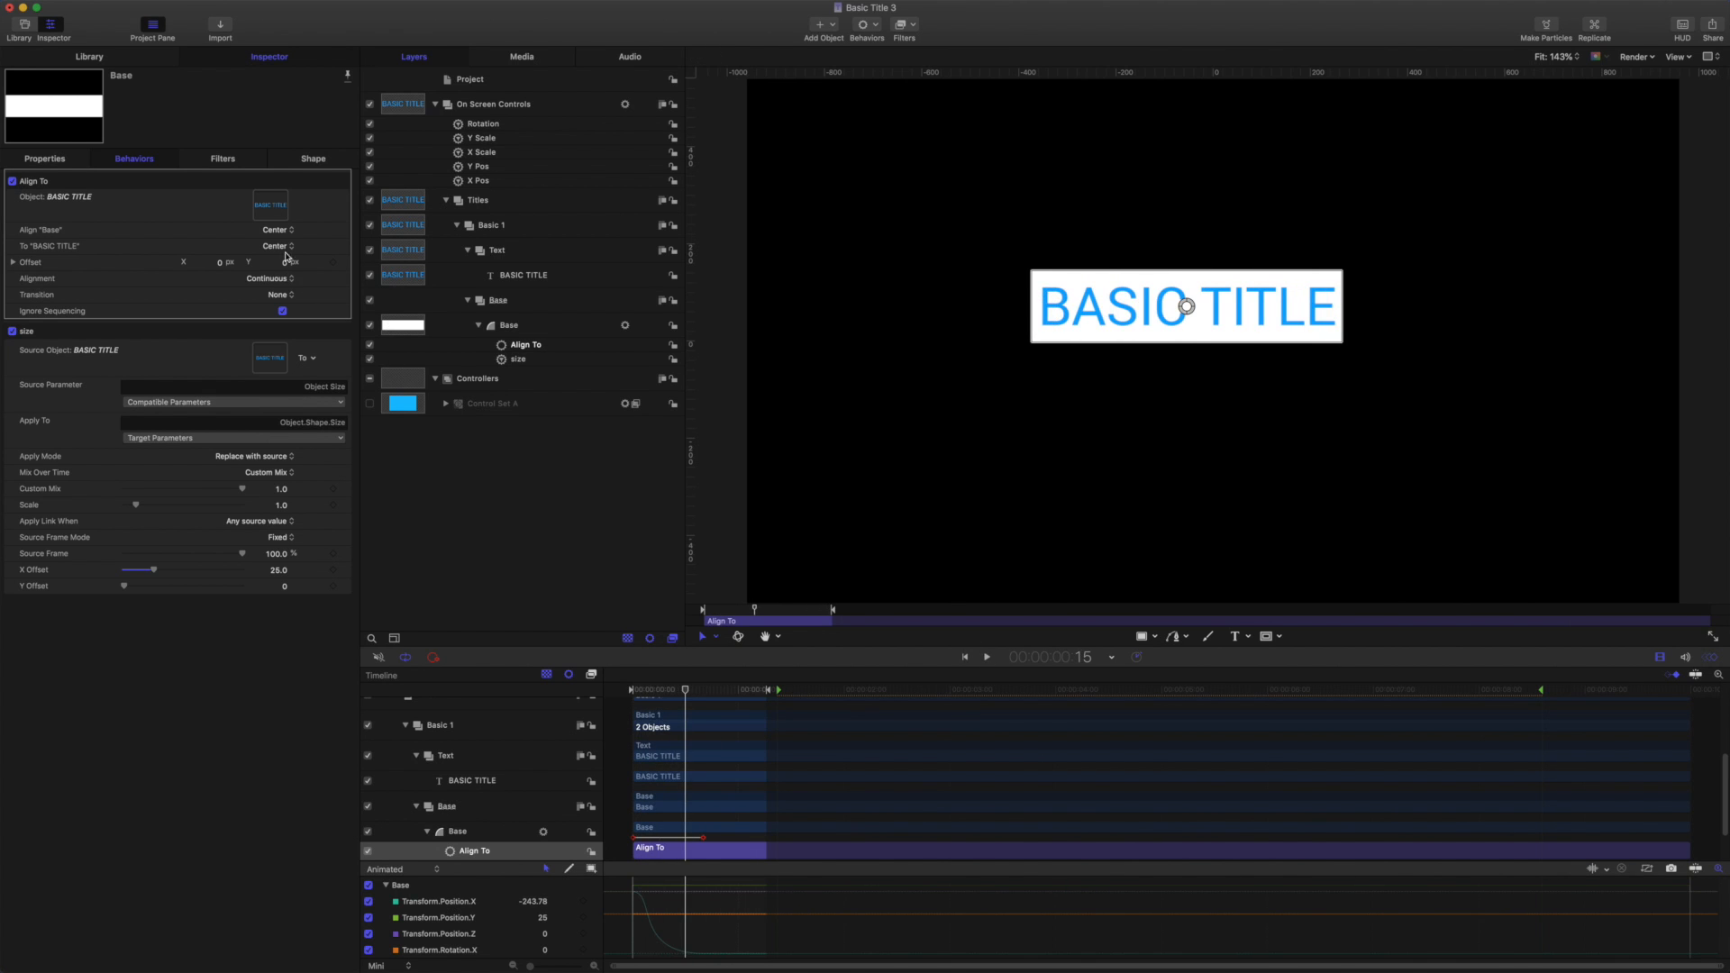
left_click(275, 230)
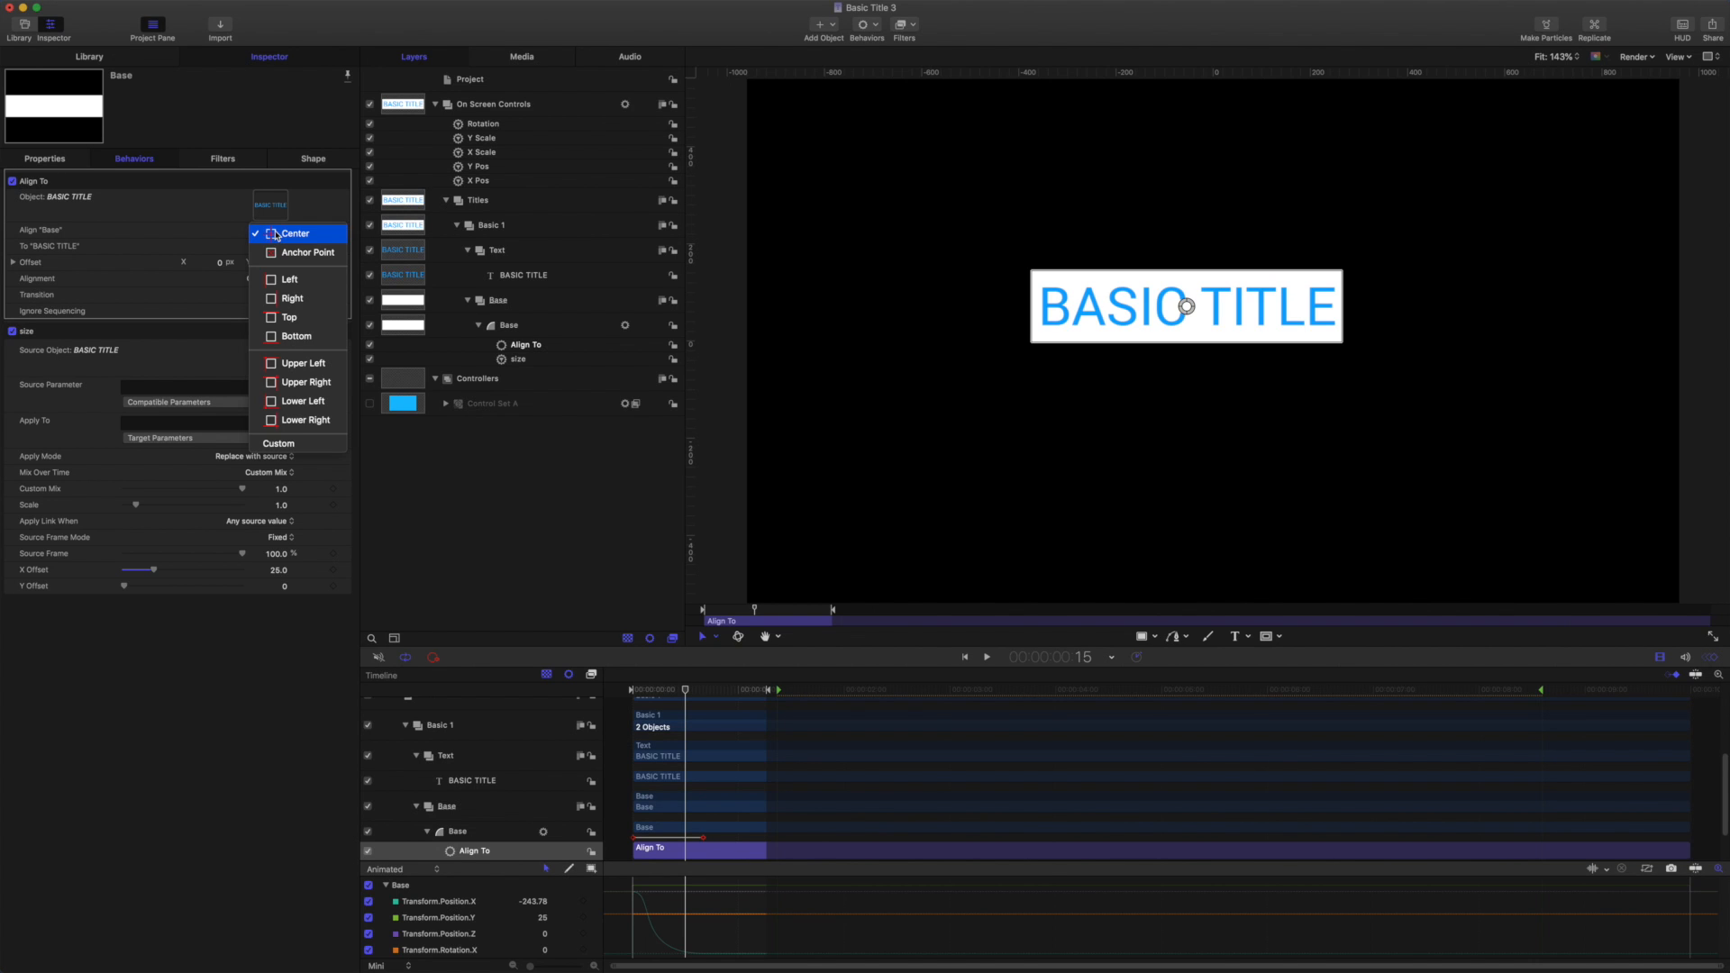
left_click(289, 279)
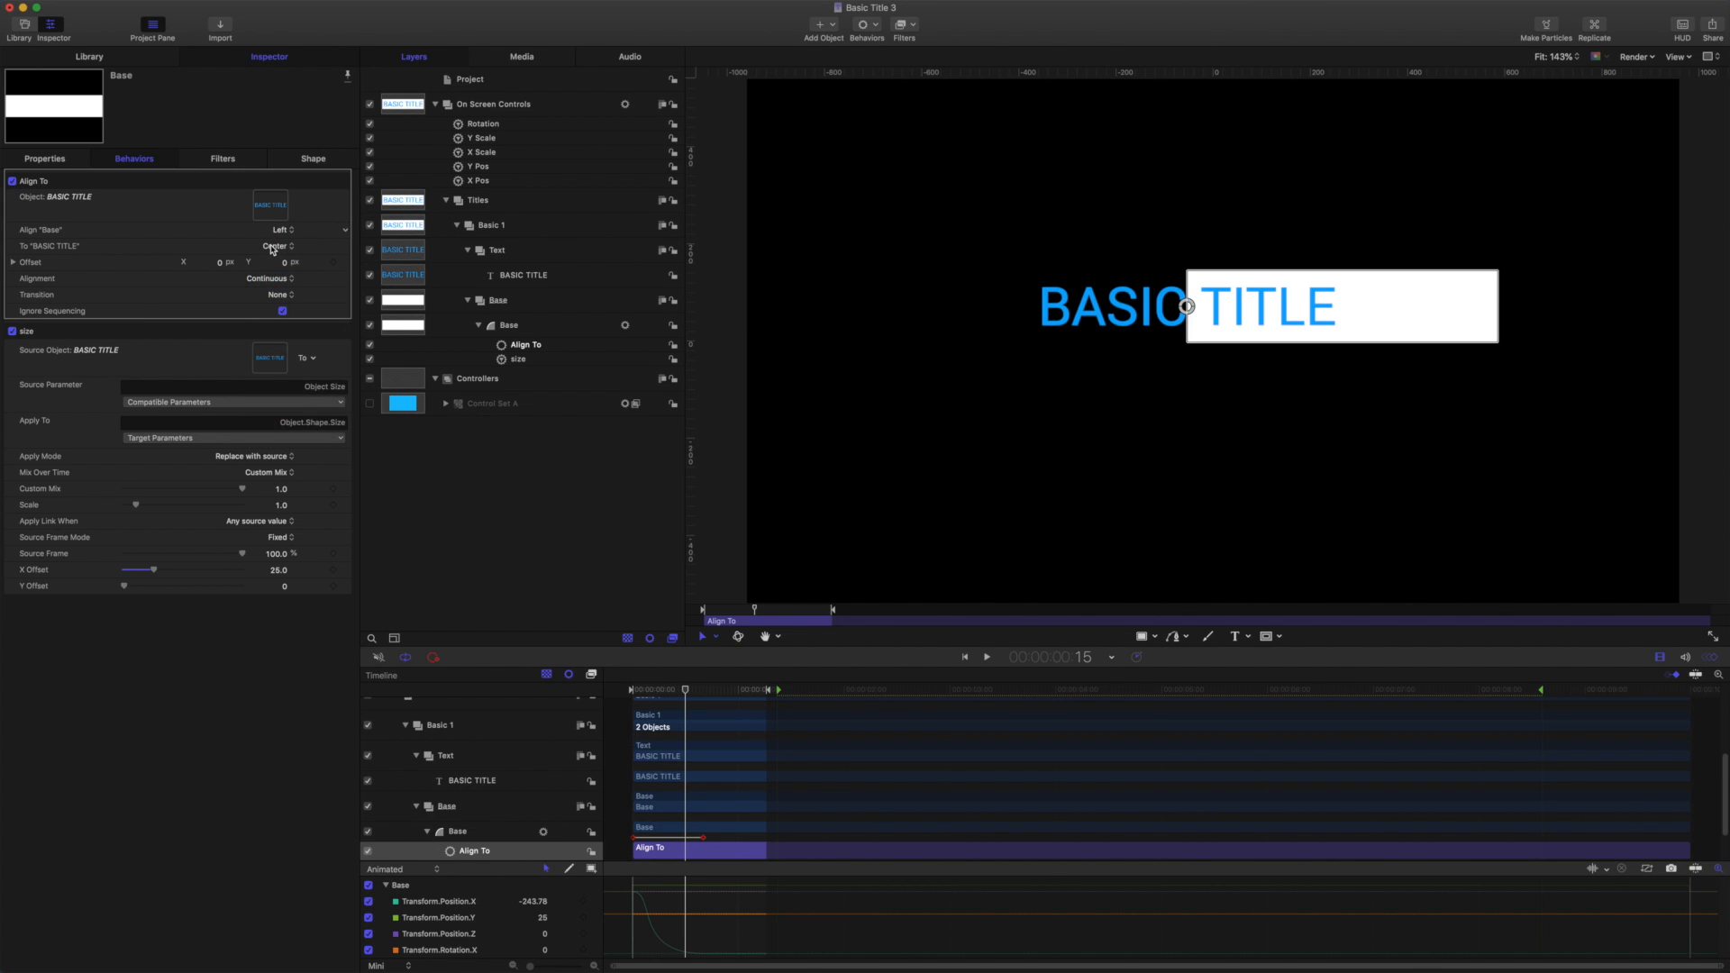
left_click(275, 230)
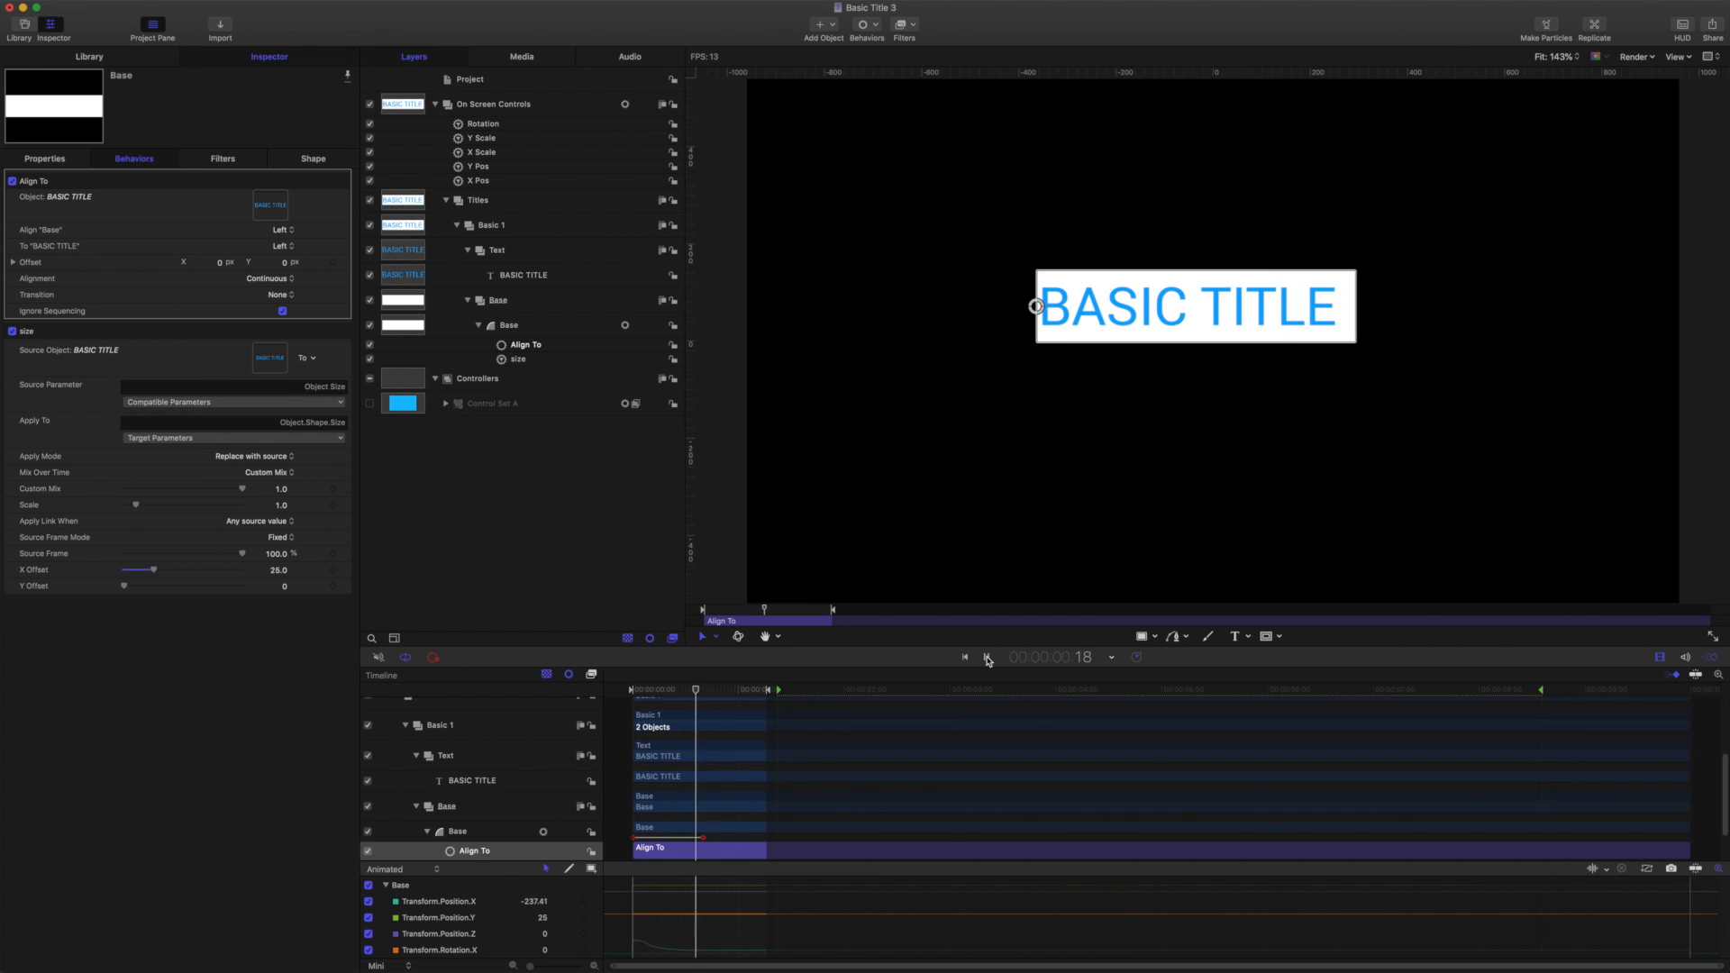
Change the title to 'BASIC TITLE LONGER' and play back to watch the base widen.
left_click(988, 659)
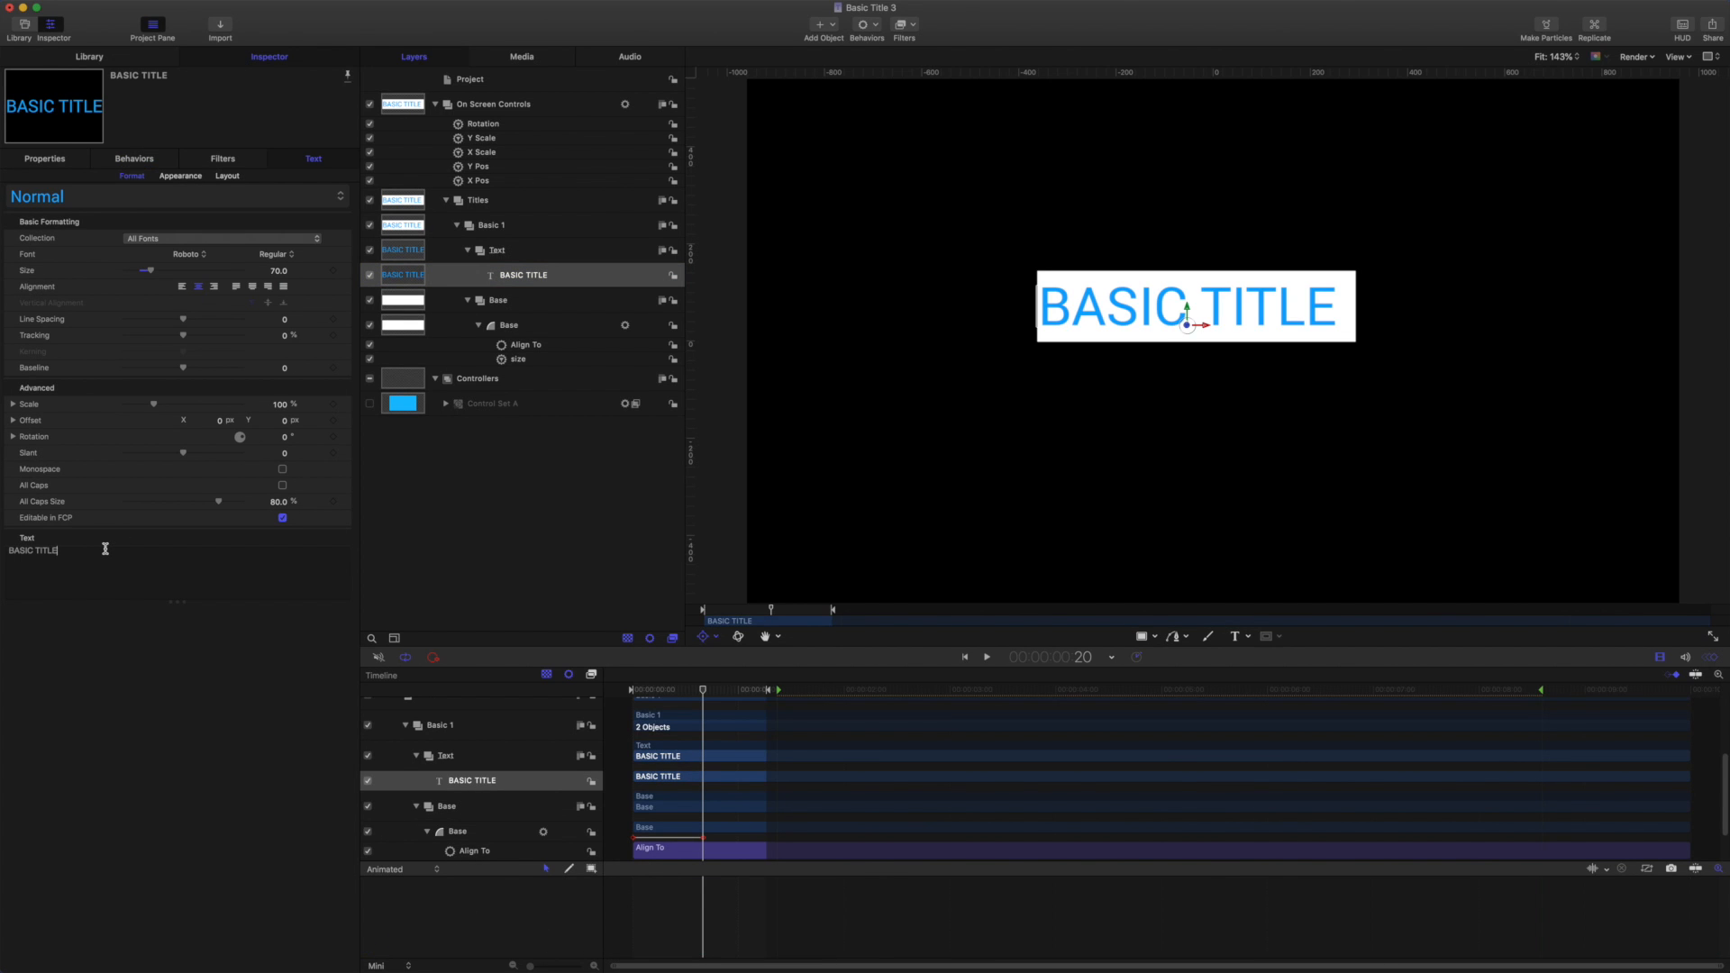
type("LONG")
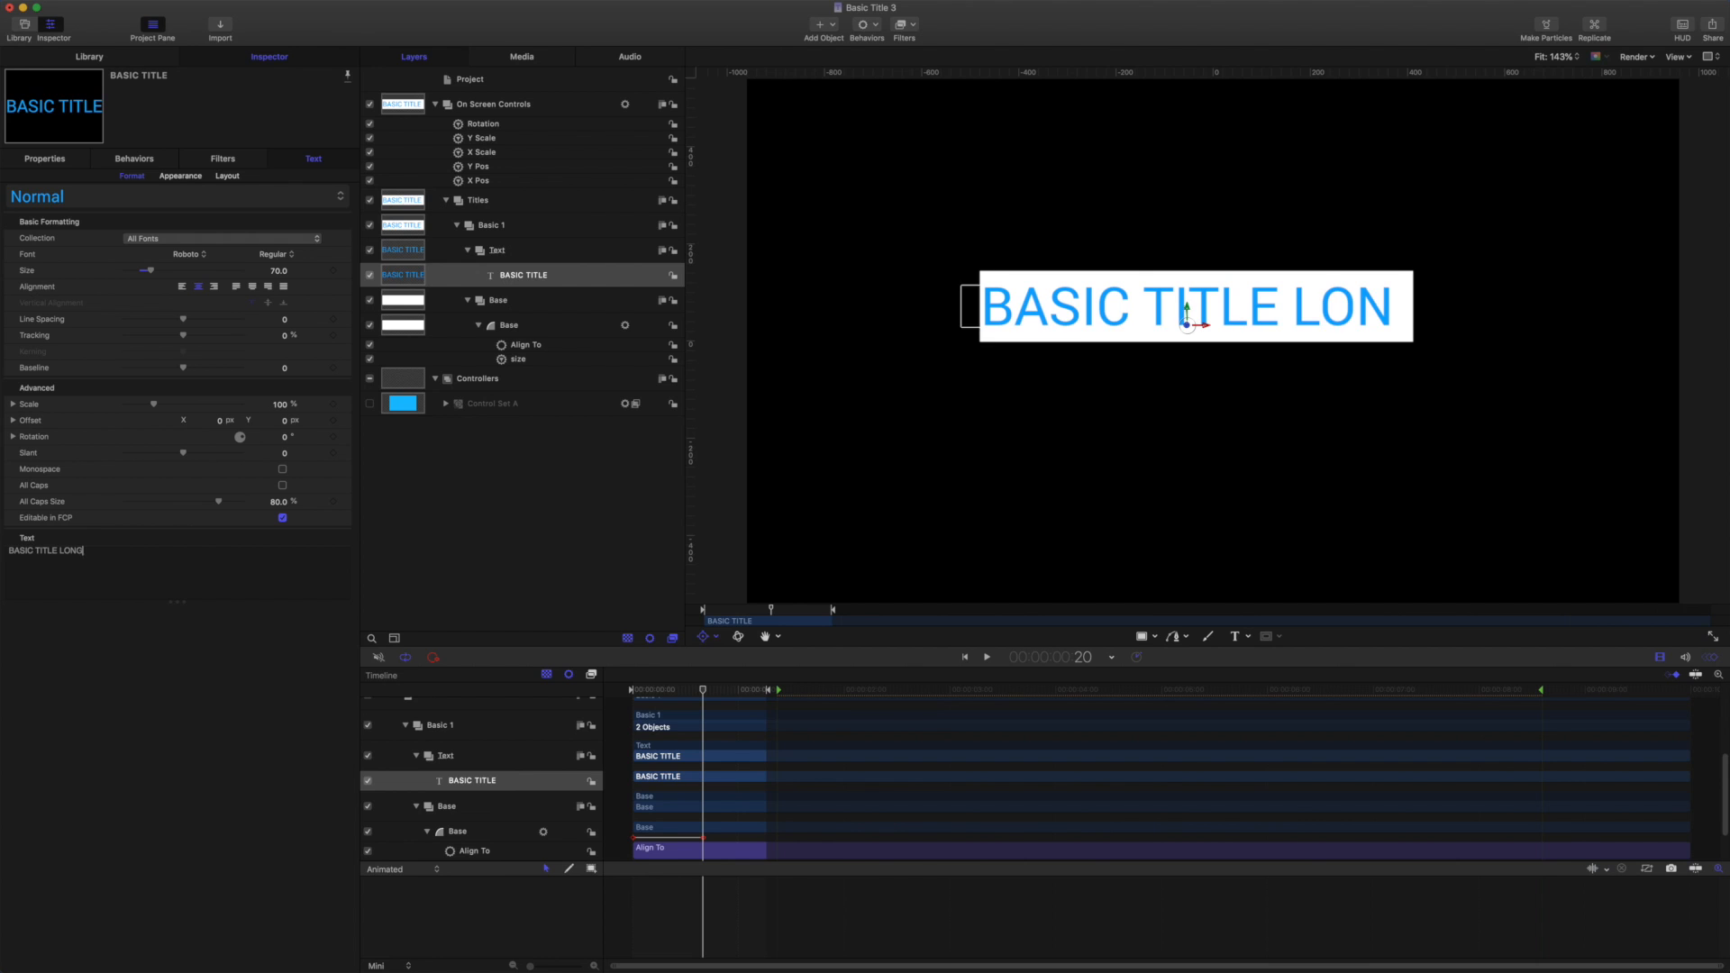
type("GER")
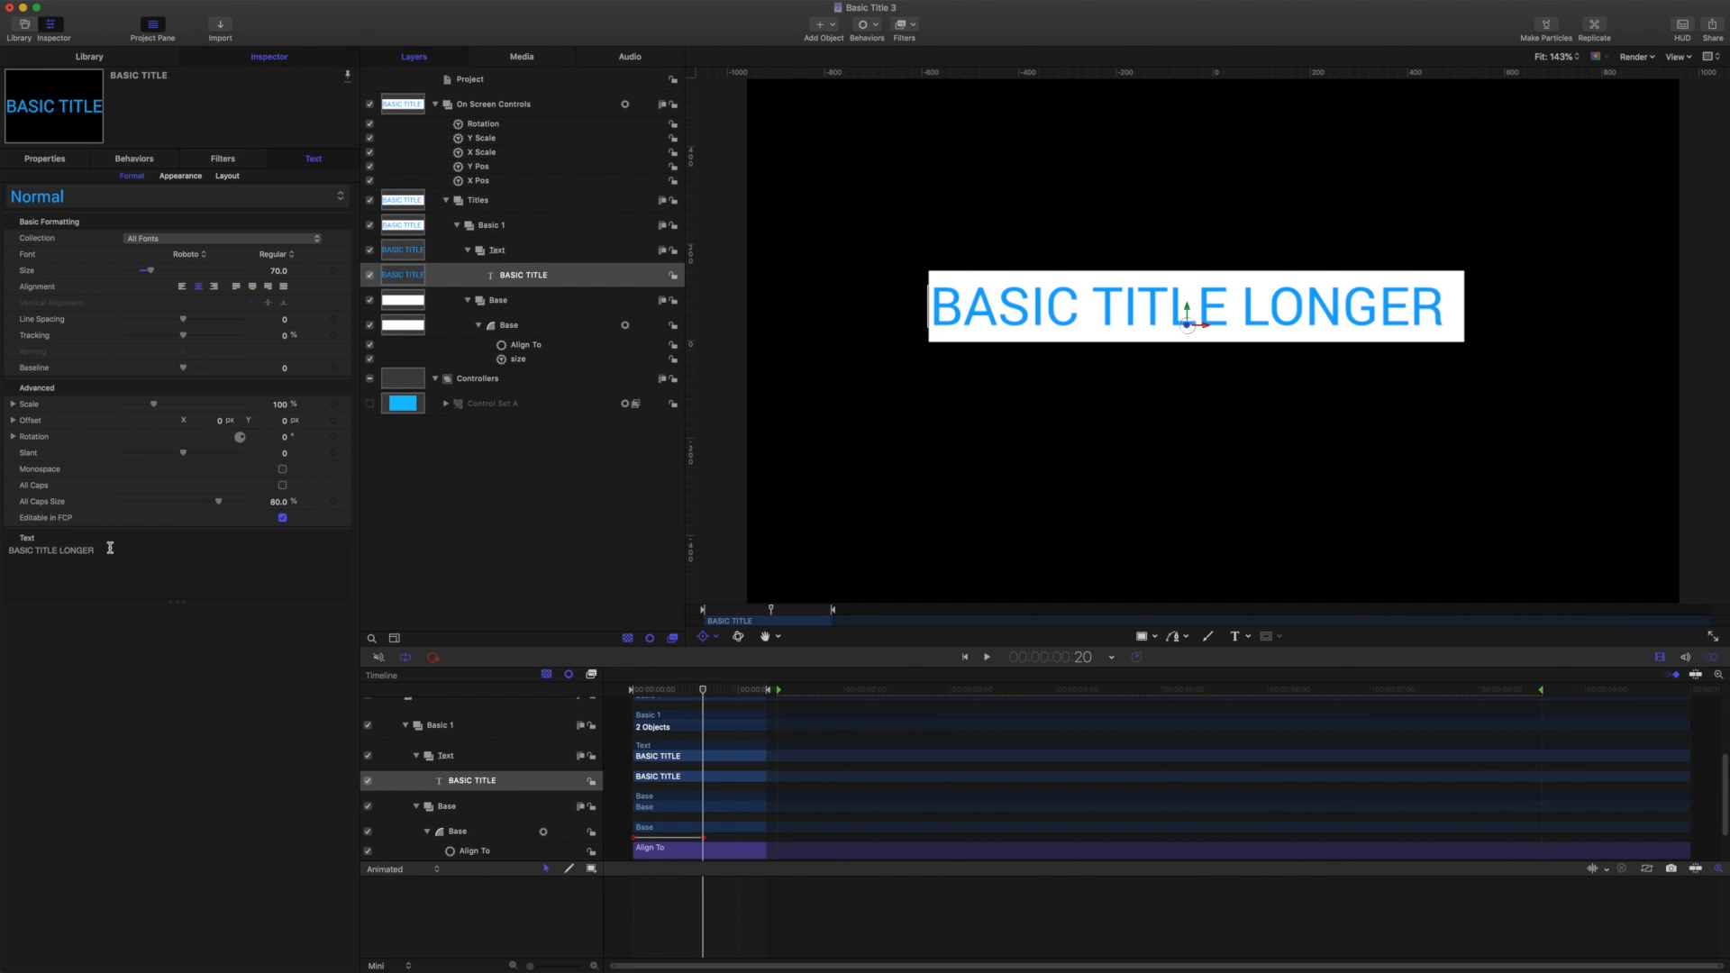
left_click(985, 658)
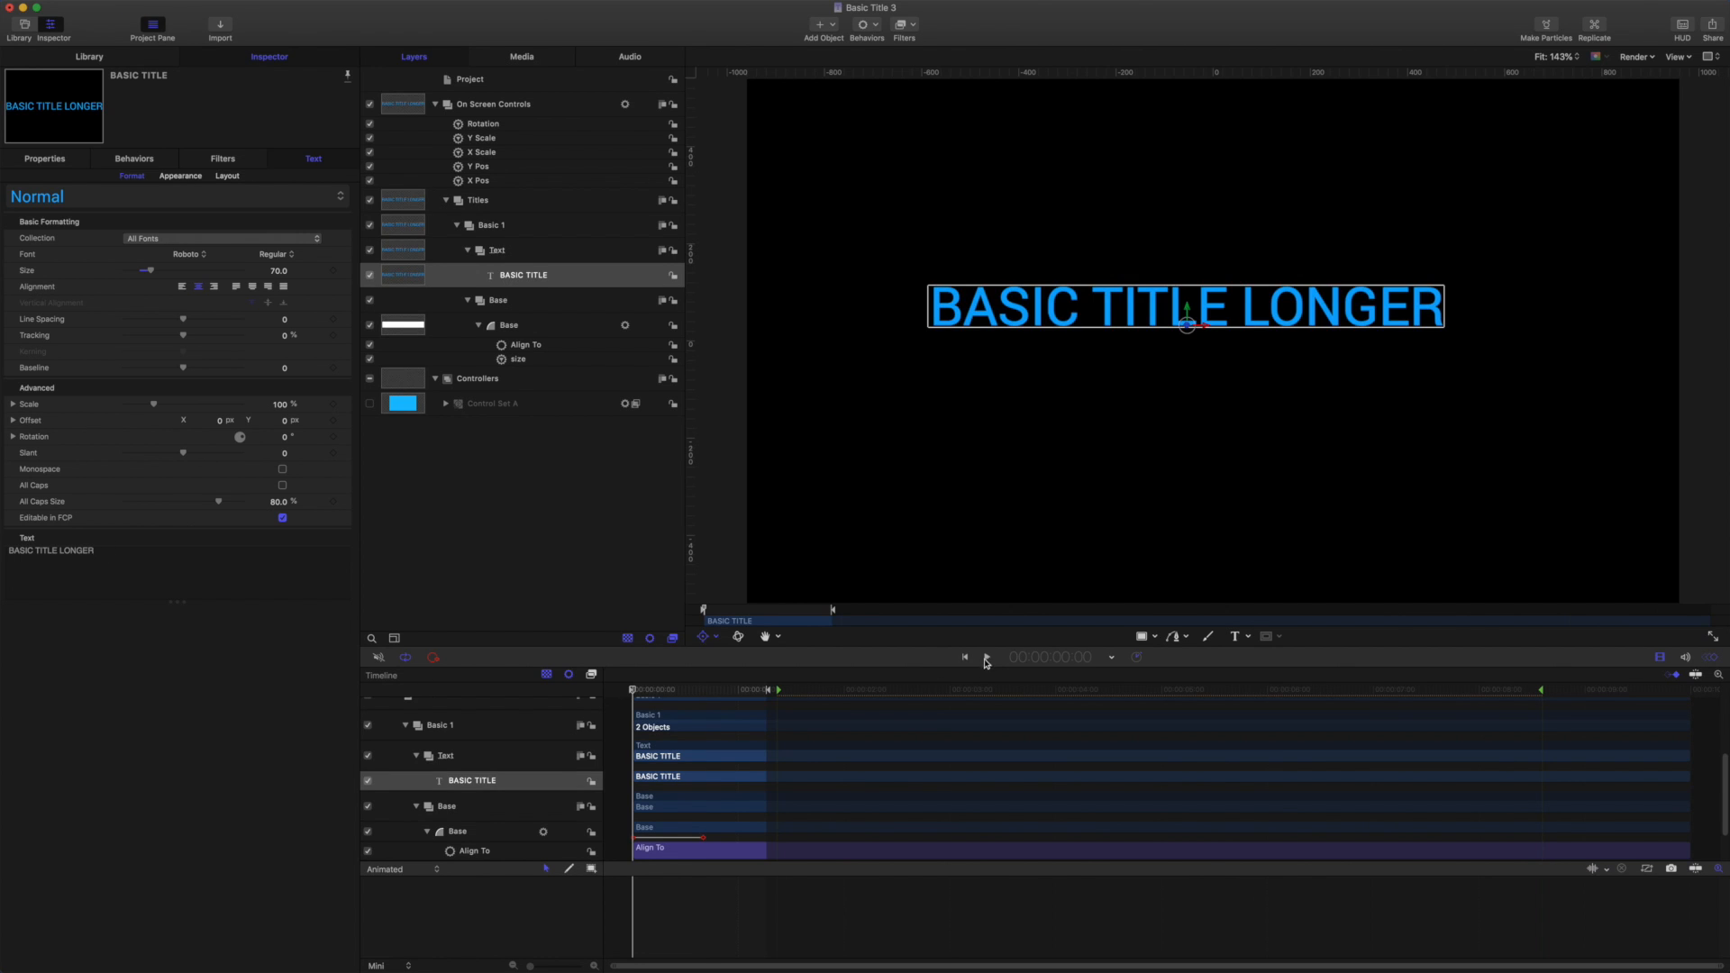
left_click(983, 657)
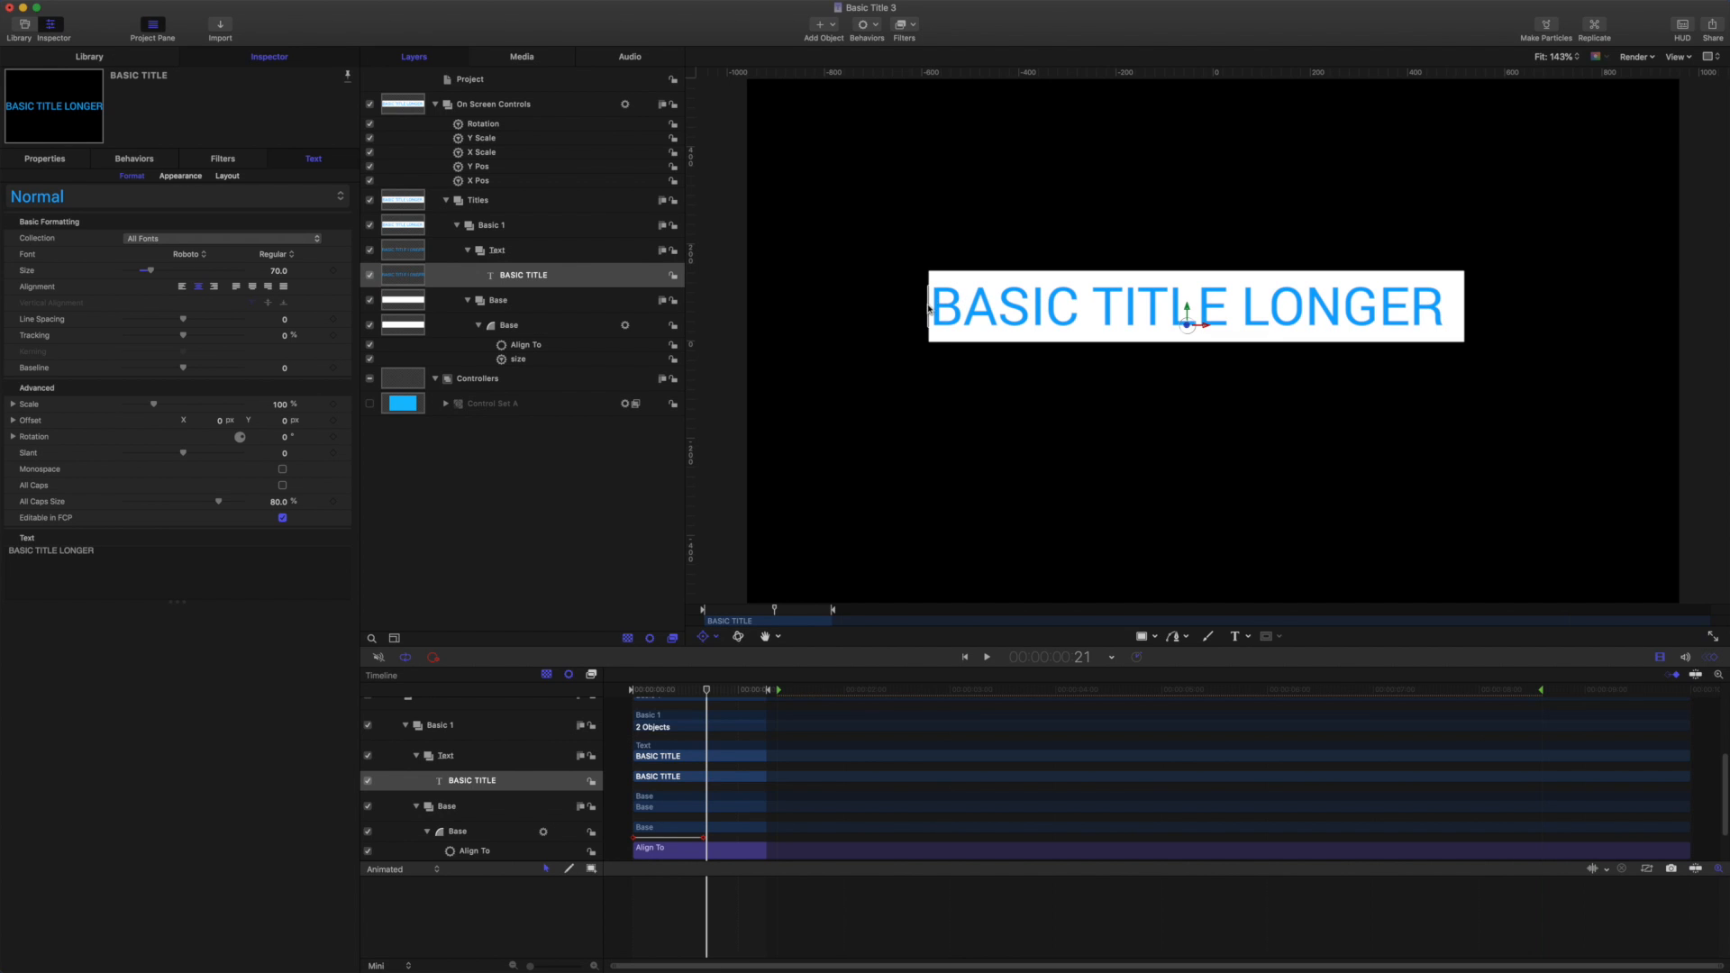
mouse_move(816, 346)
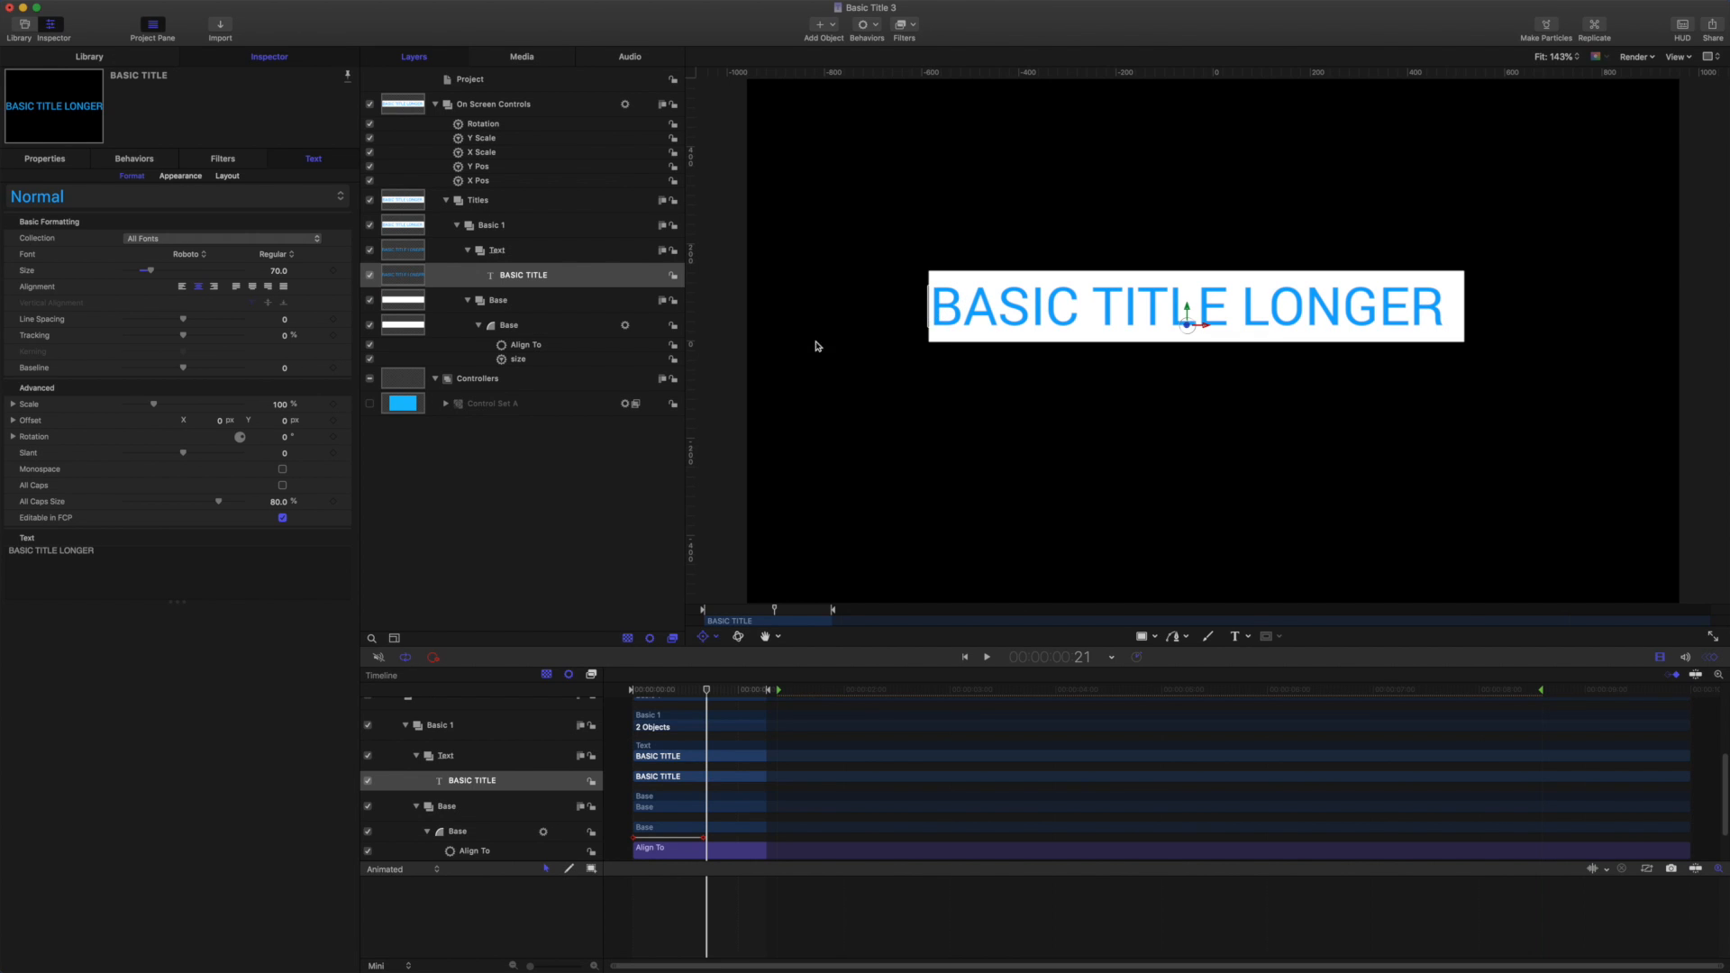
Inspect Control Set A's Position Size Rotation filter alongside the BASIC TITLE layer.
left_click(491, 403)
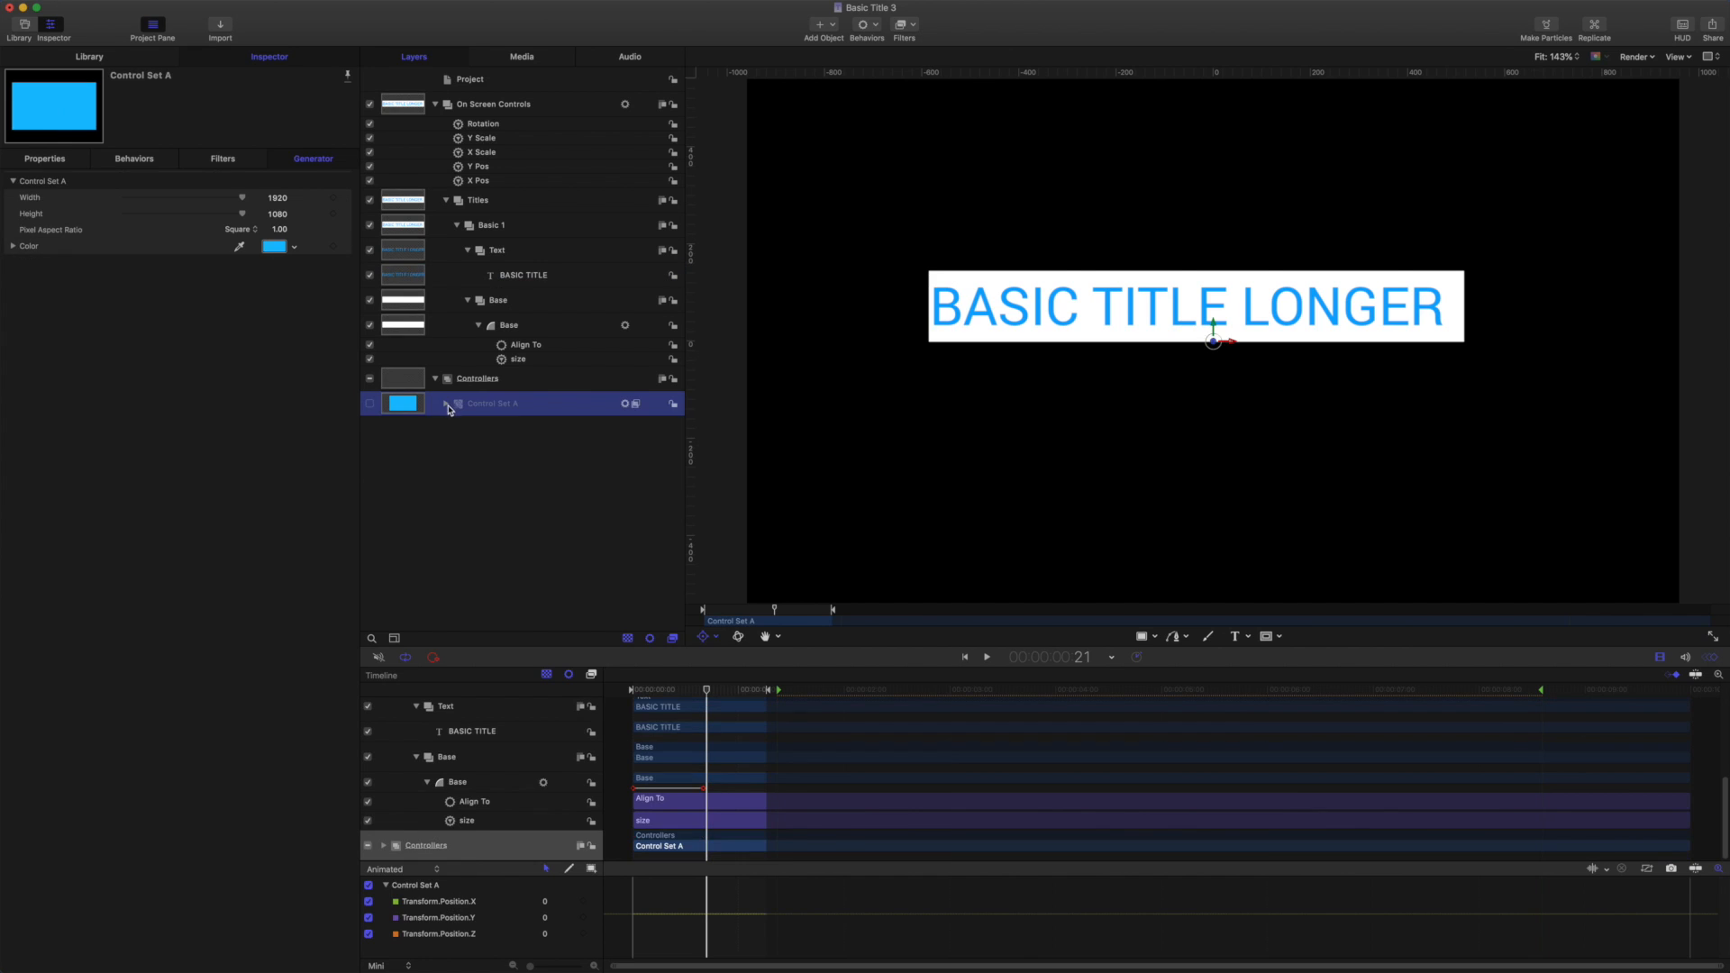
left_click(444, 403)
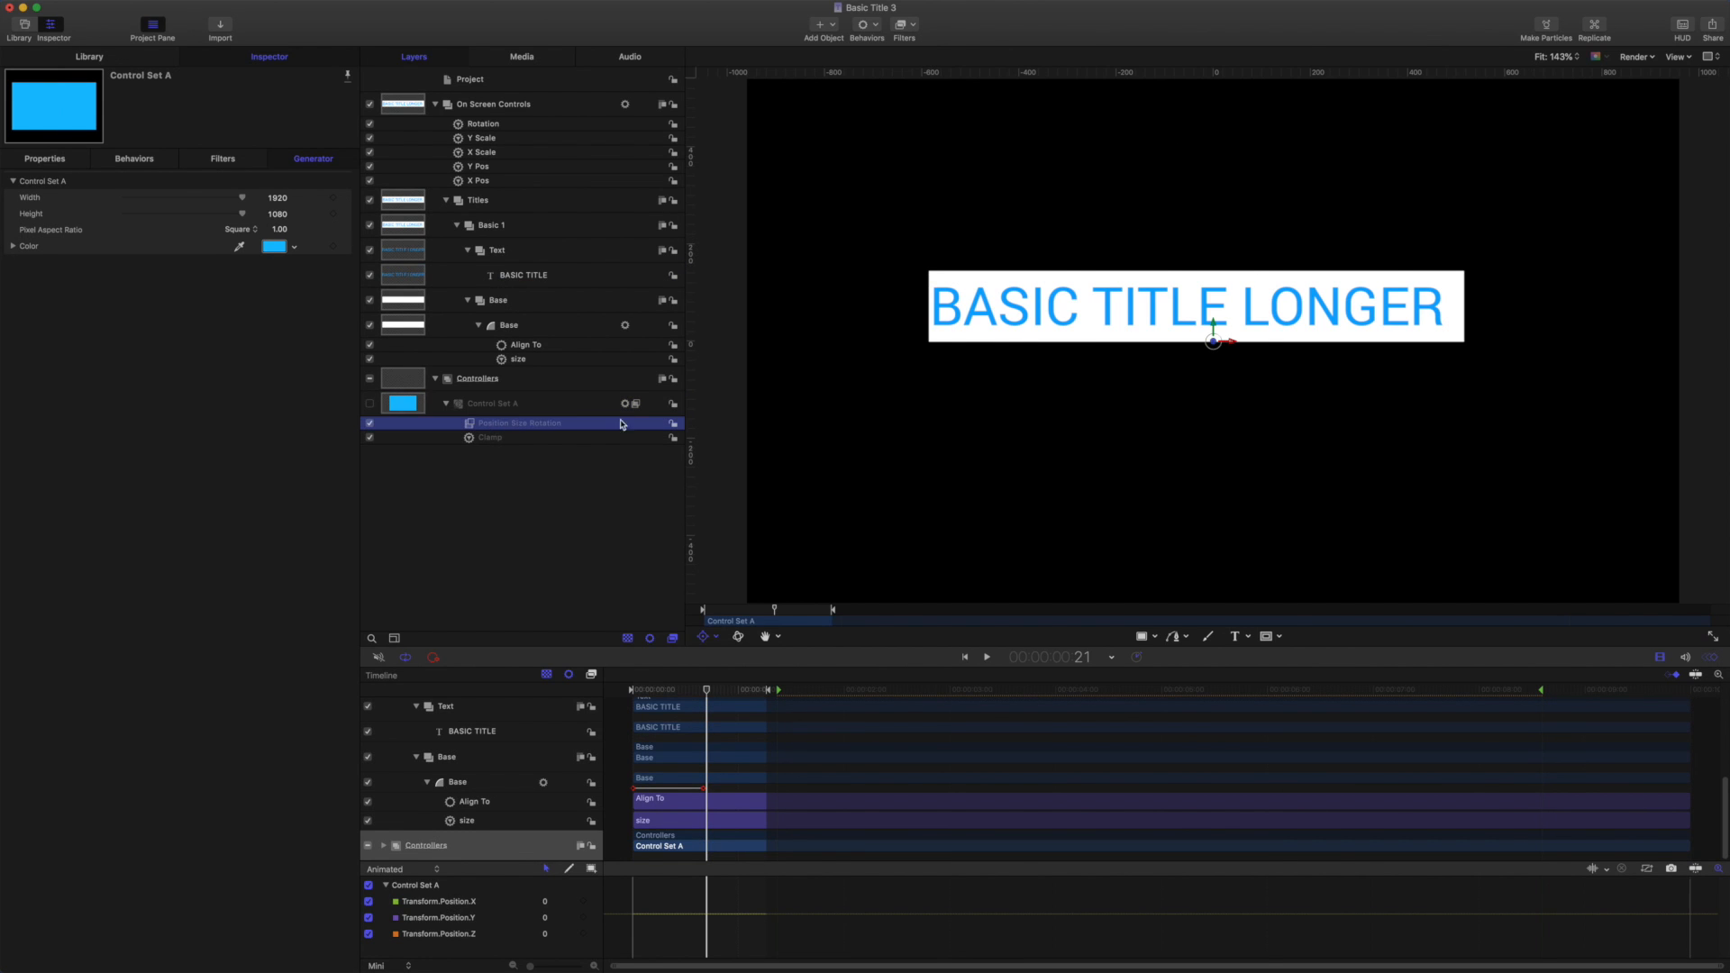
left_click(519, 423)
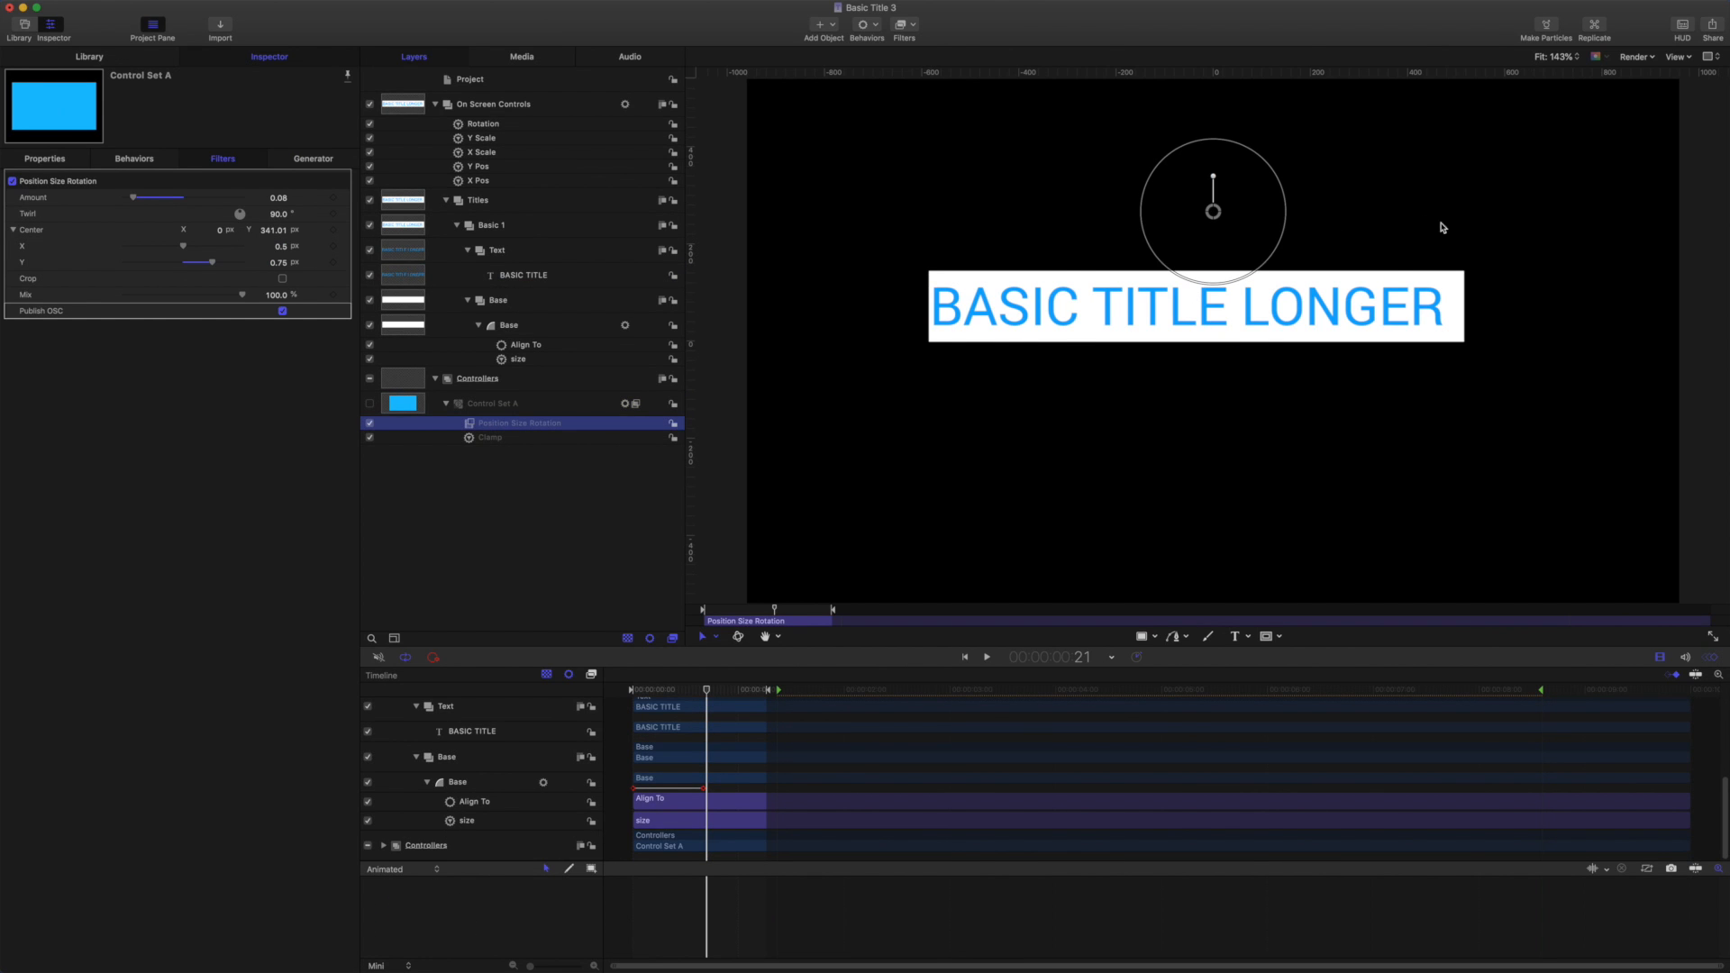
mouse_move(811, 342)
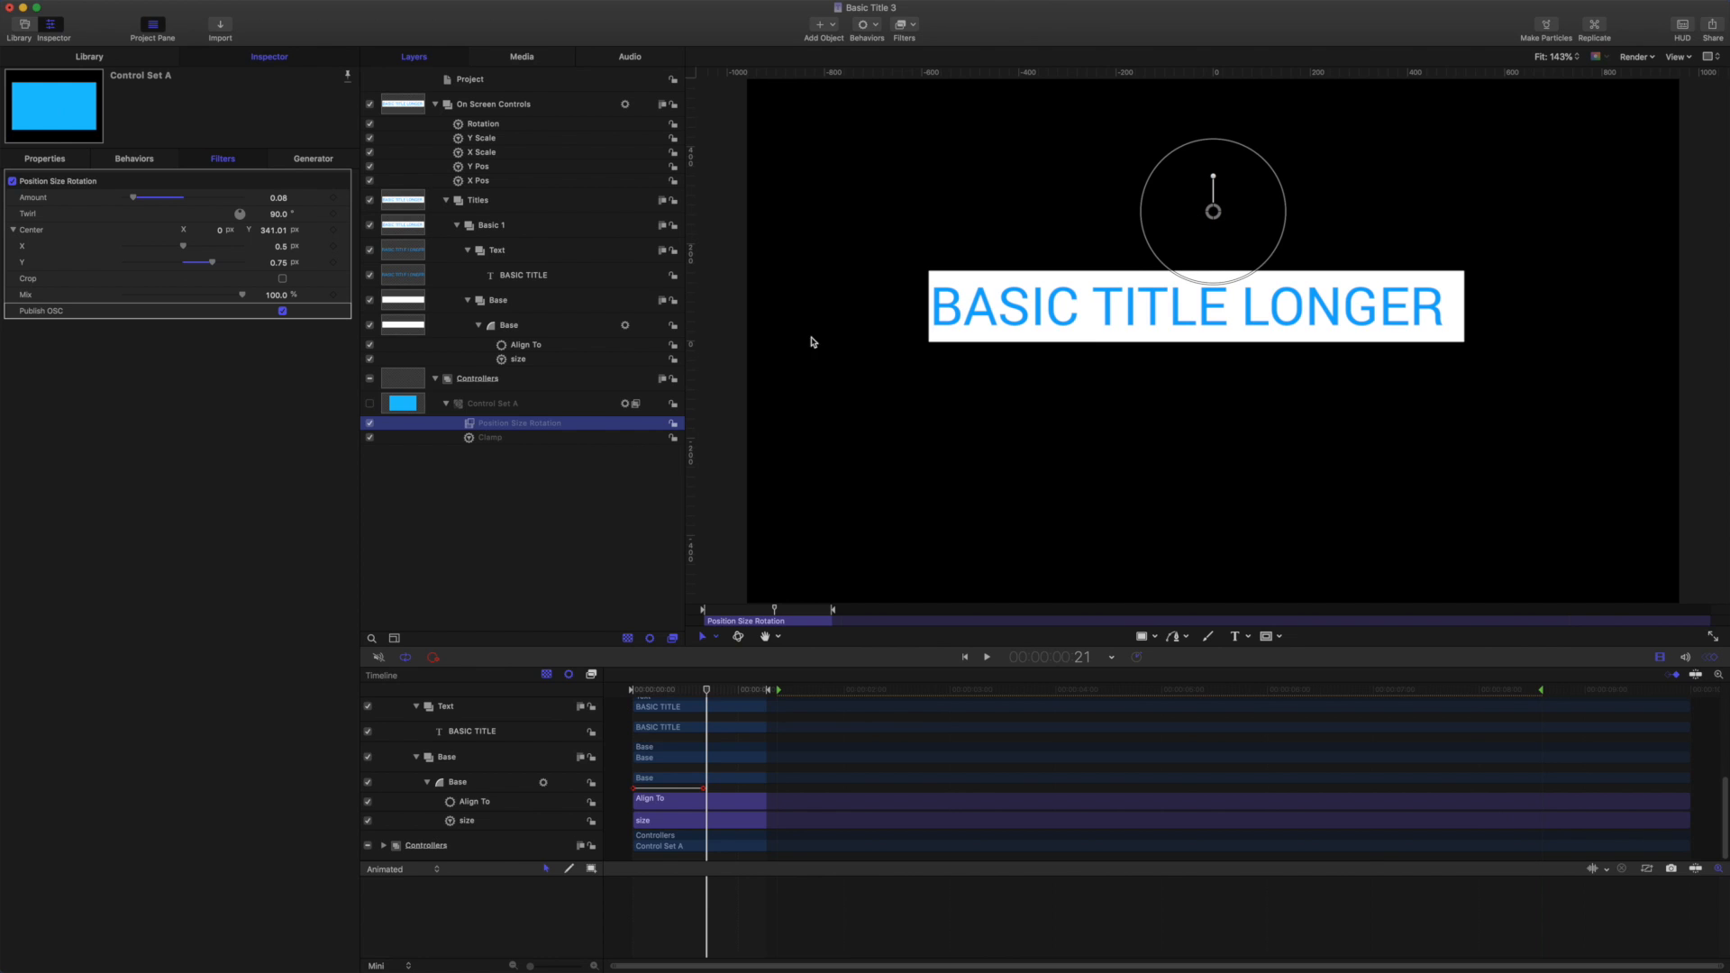
mouse_move(525, 275)
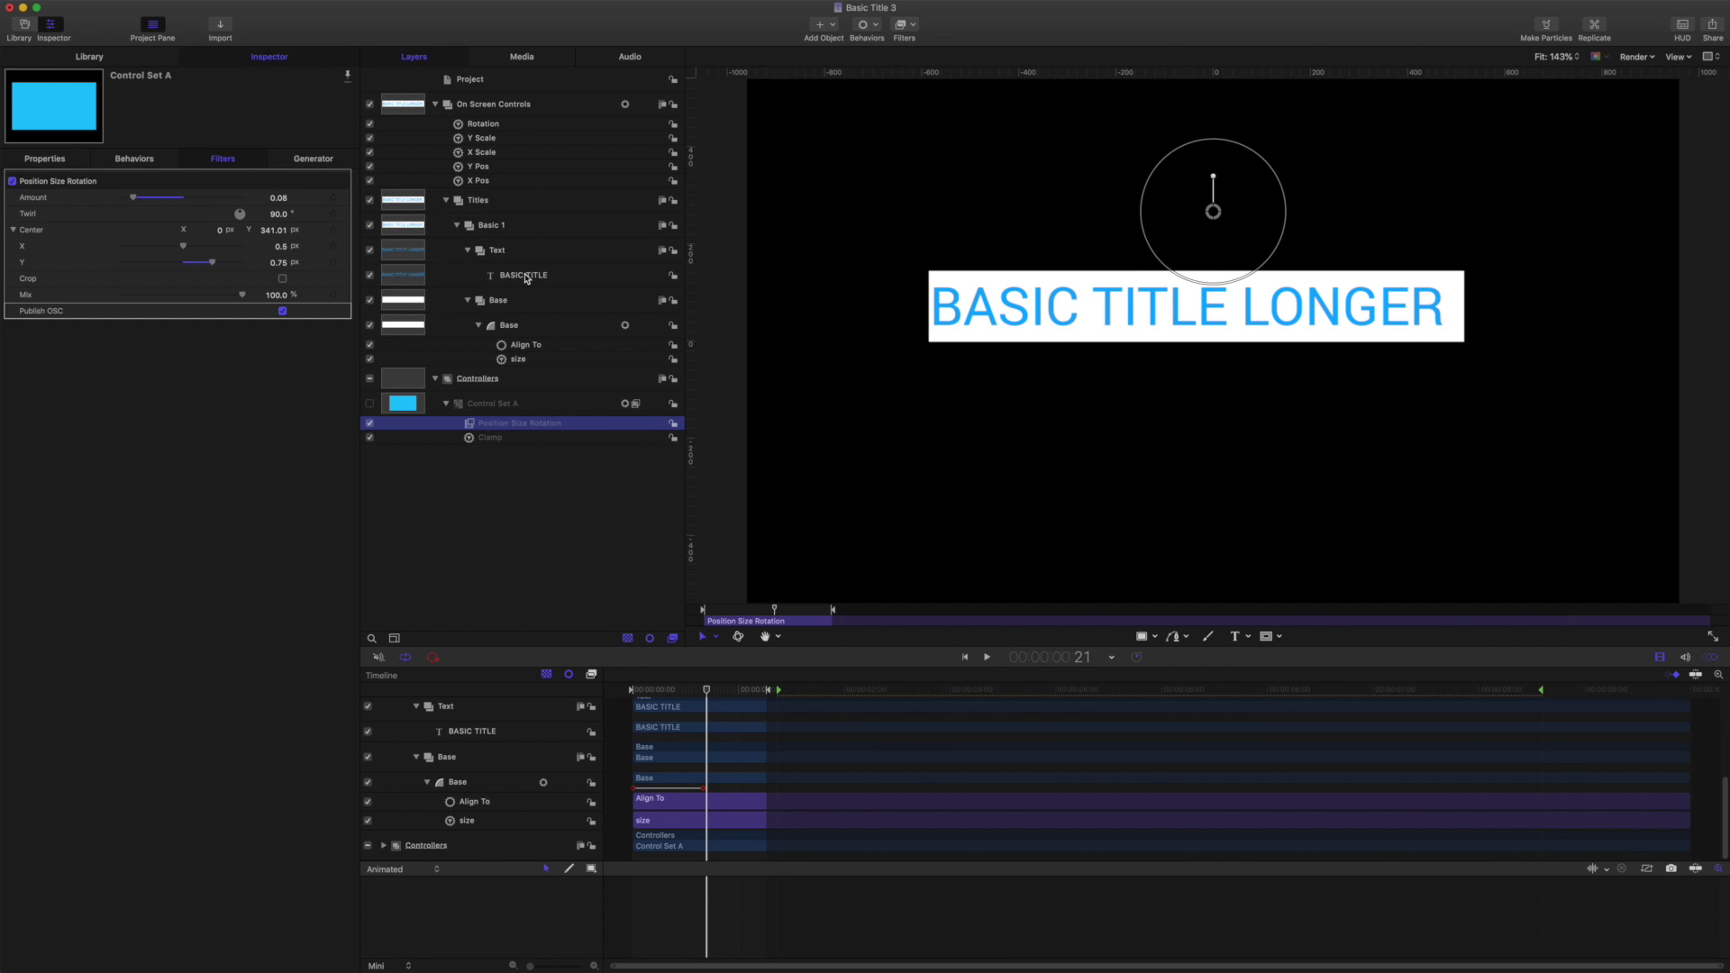
left_click(522, 275)
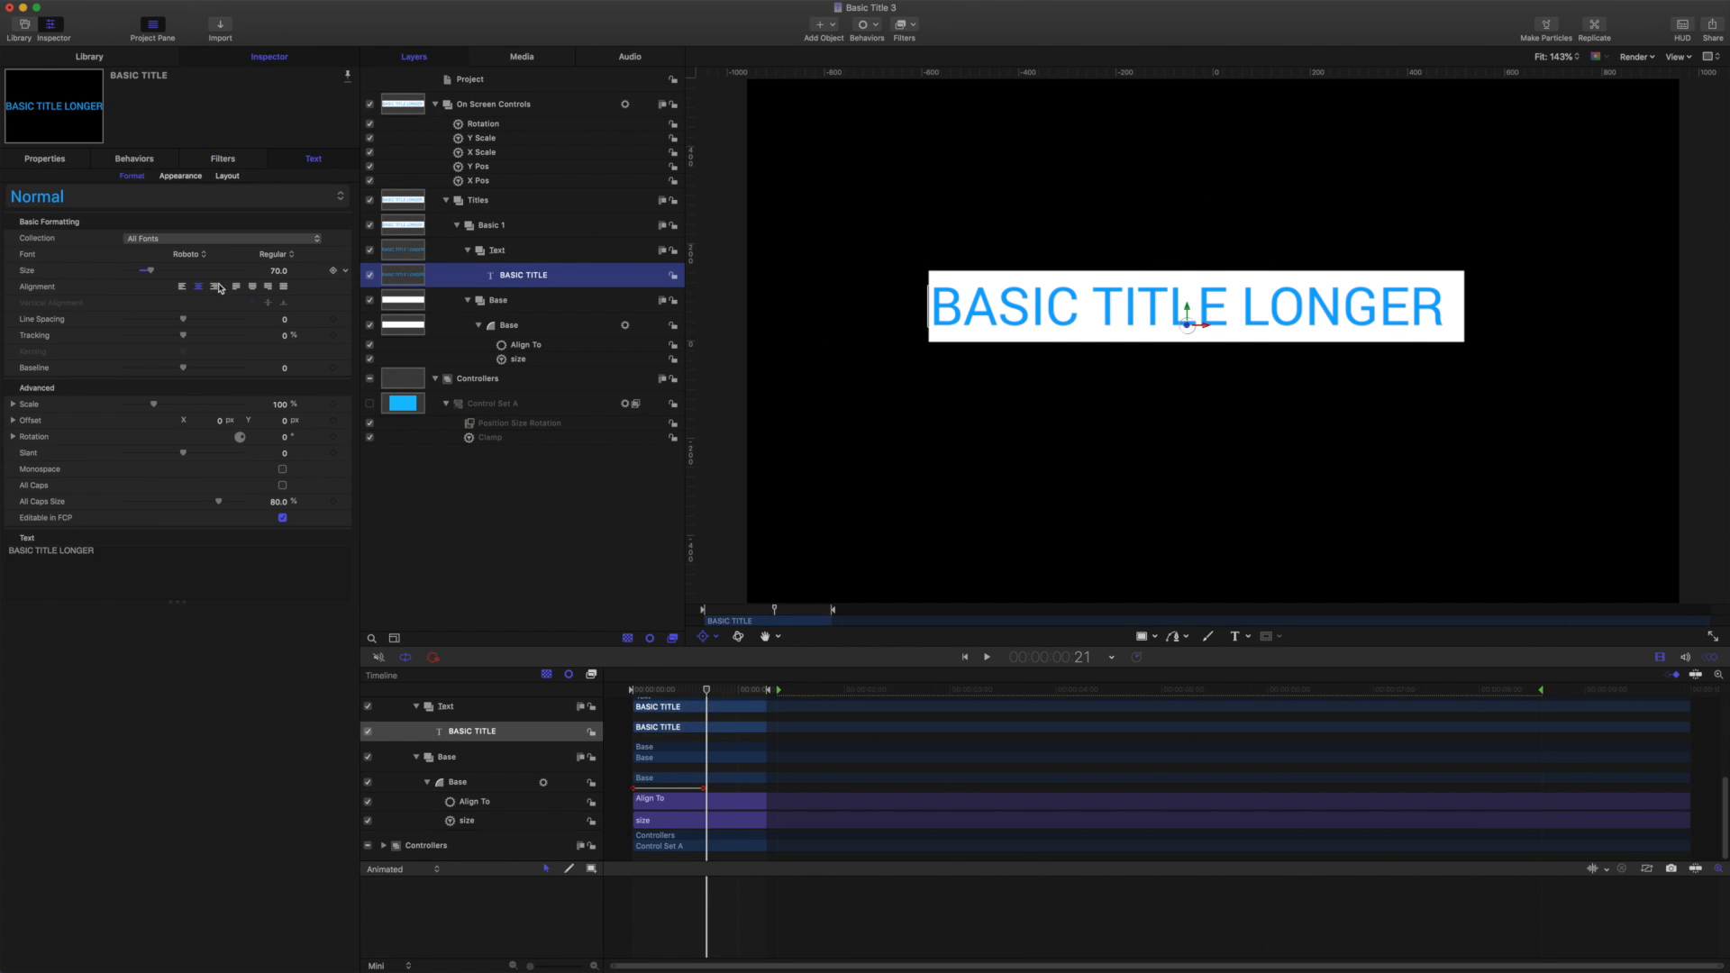
mouse_move(182, 288)
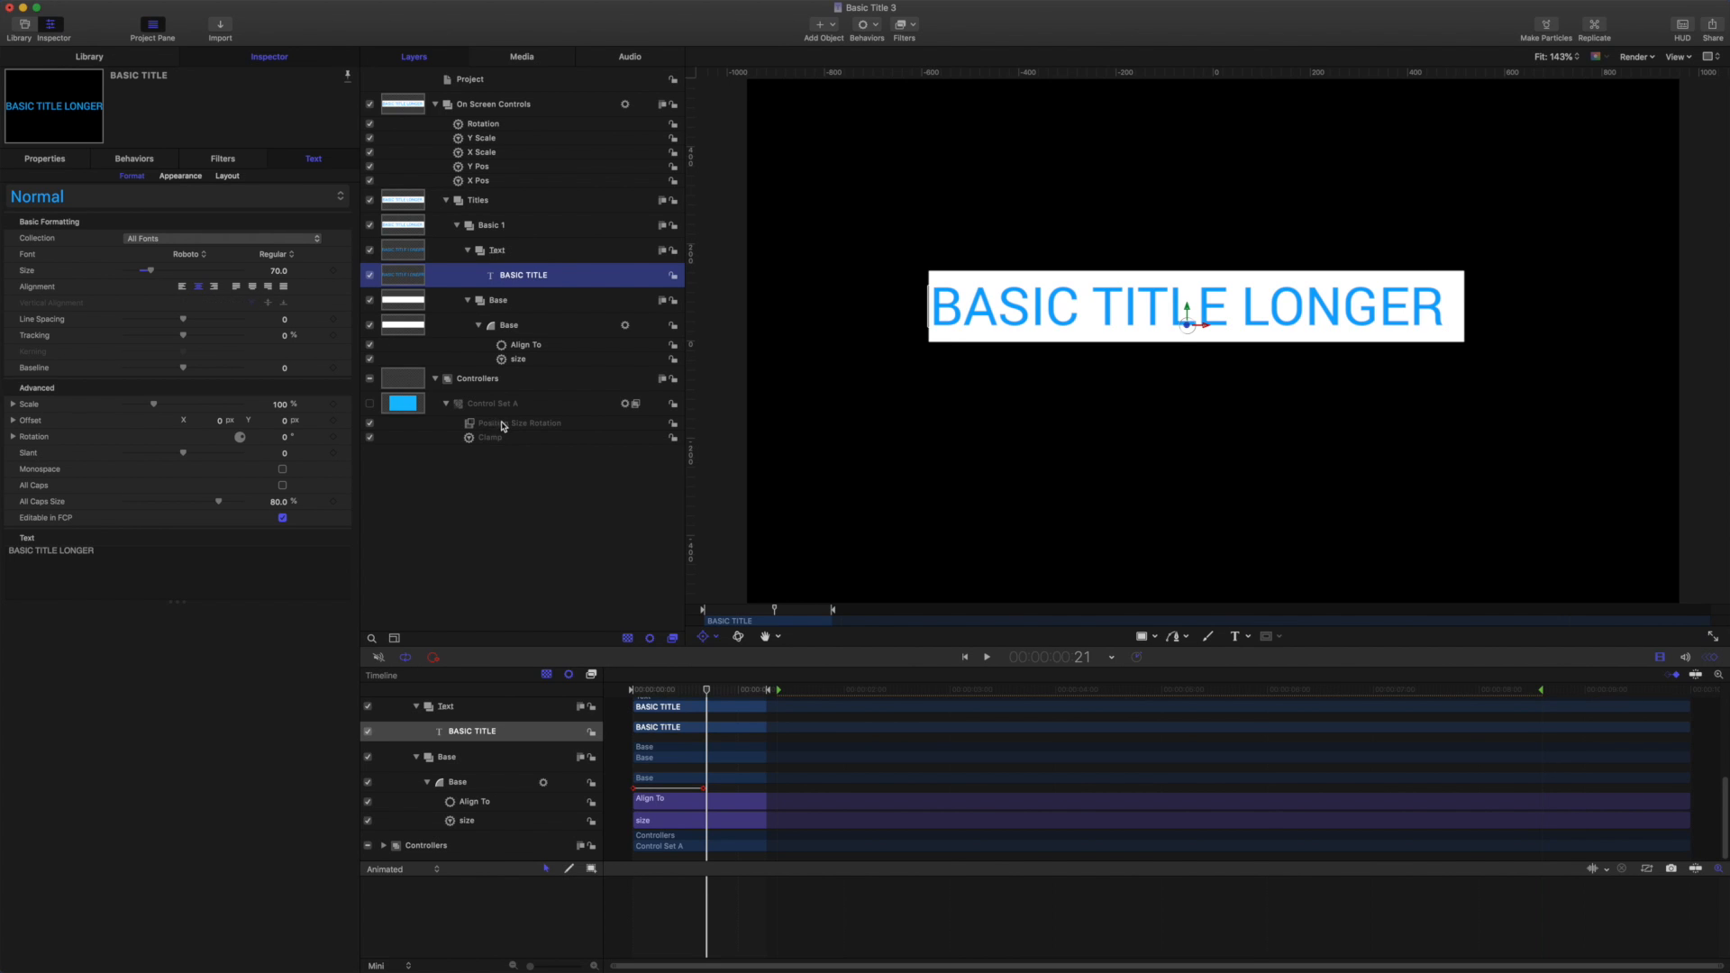
left_click(519, 422)
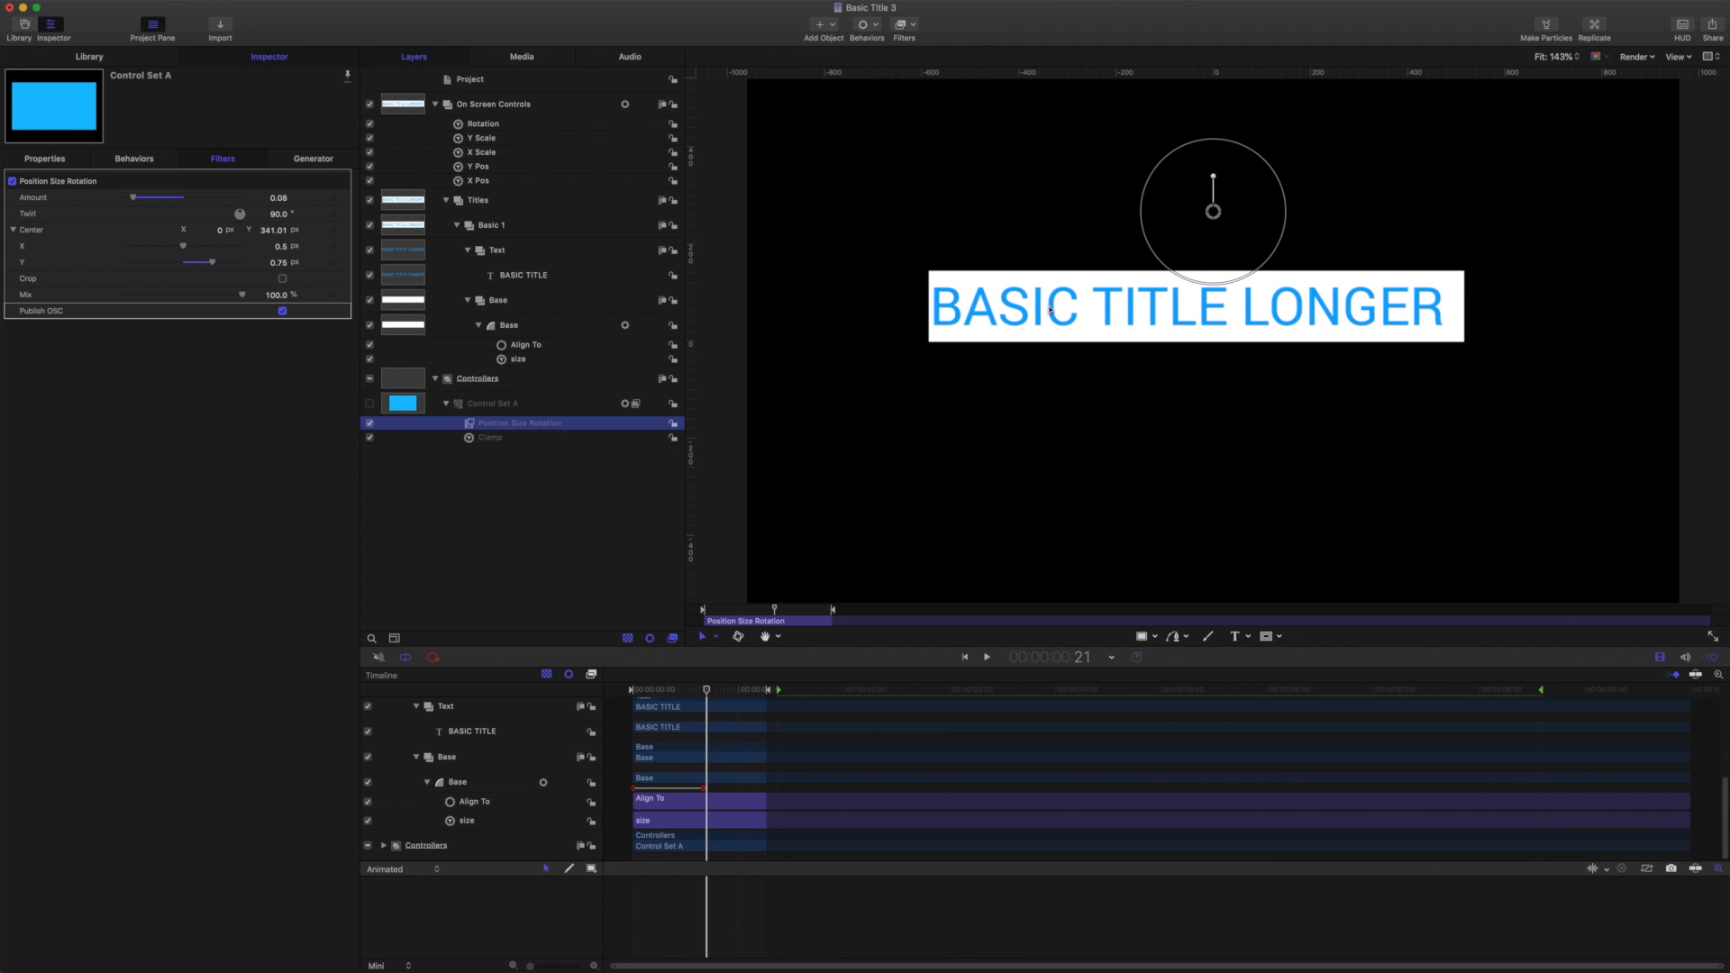
mouse_move(615, 404)
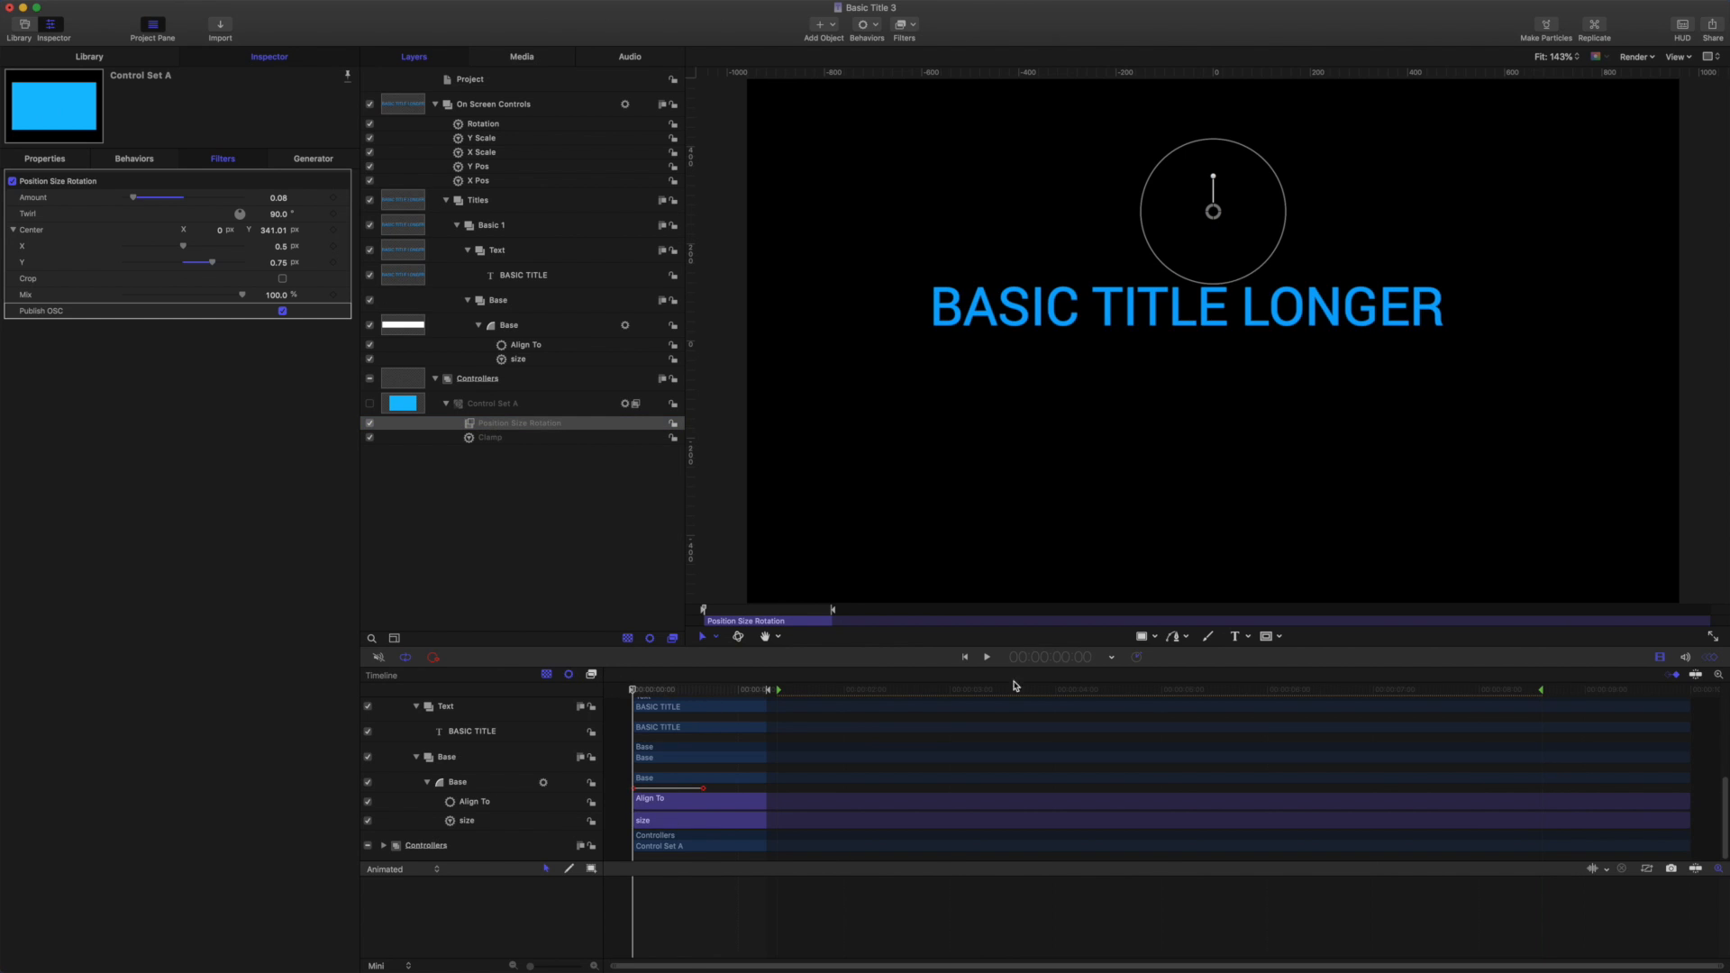
left_click(985, 656)
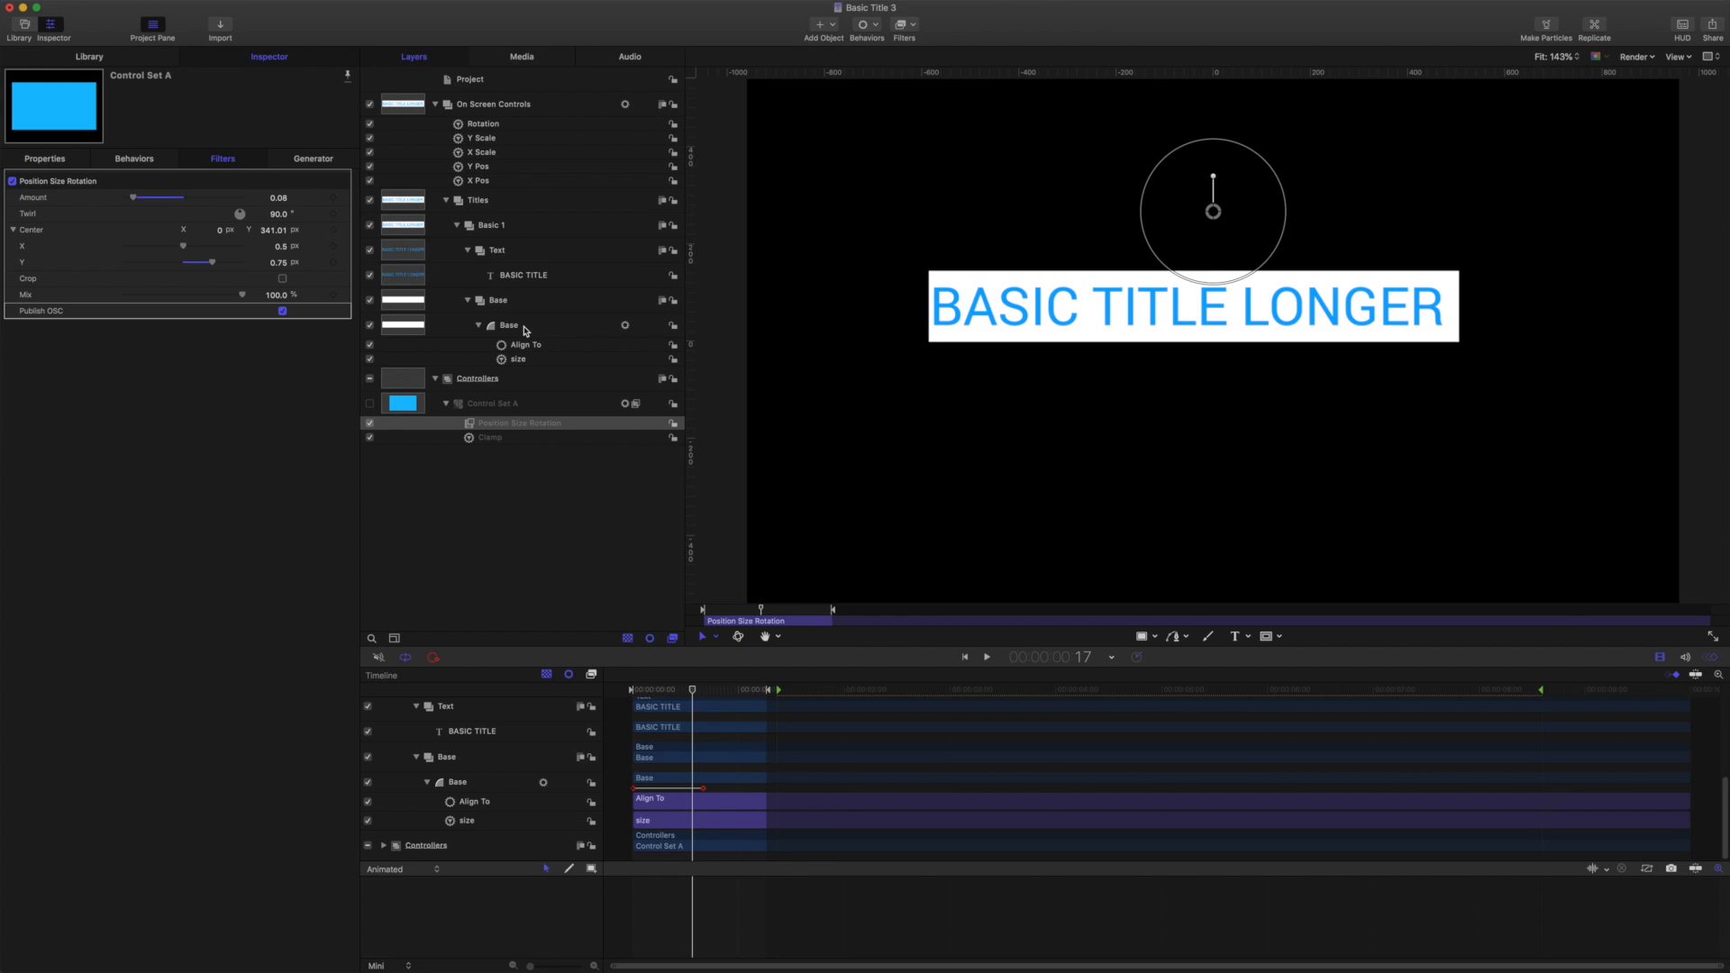
Rename the base copy Mask, reset its Scale X, and link it to Base as 'xscale'.
left_click(508, 324)
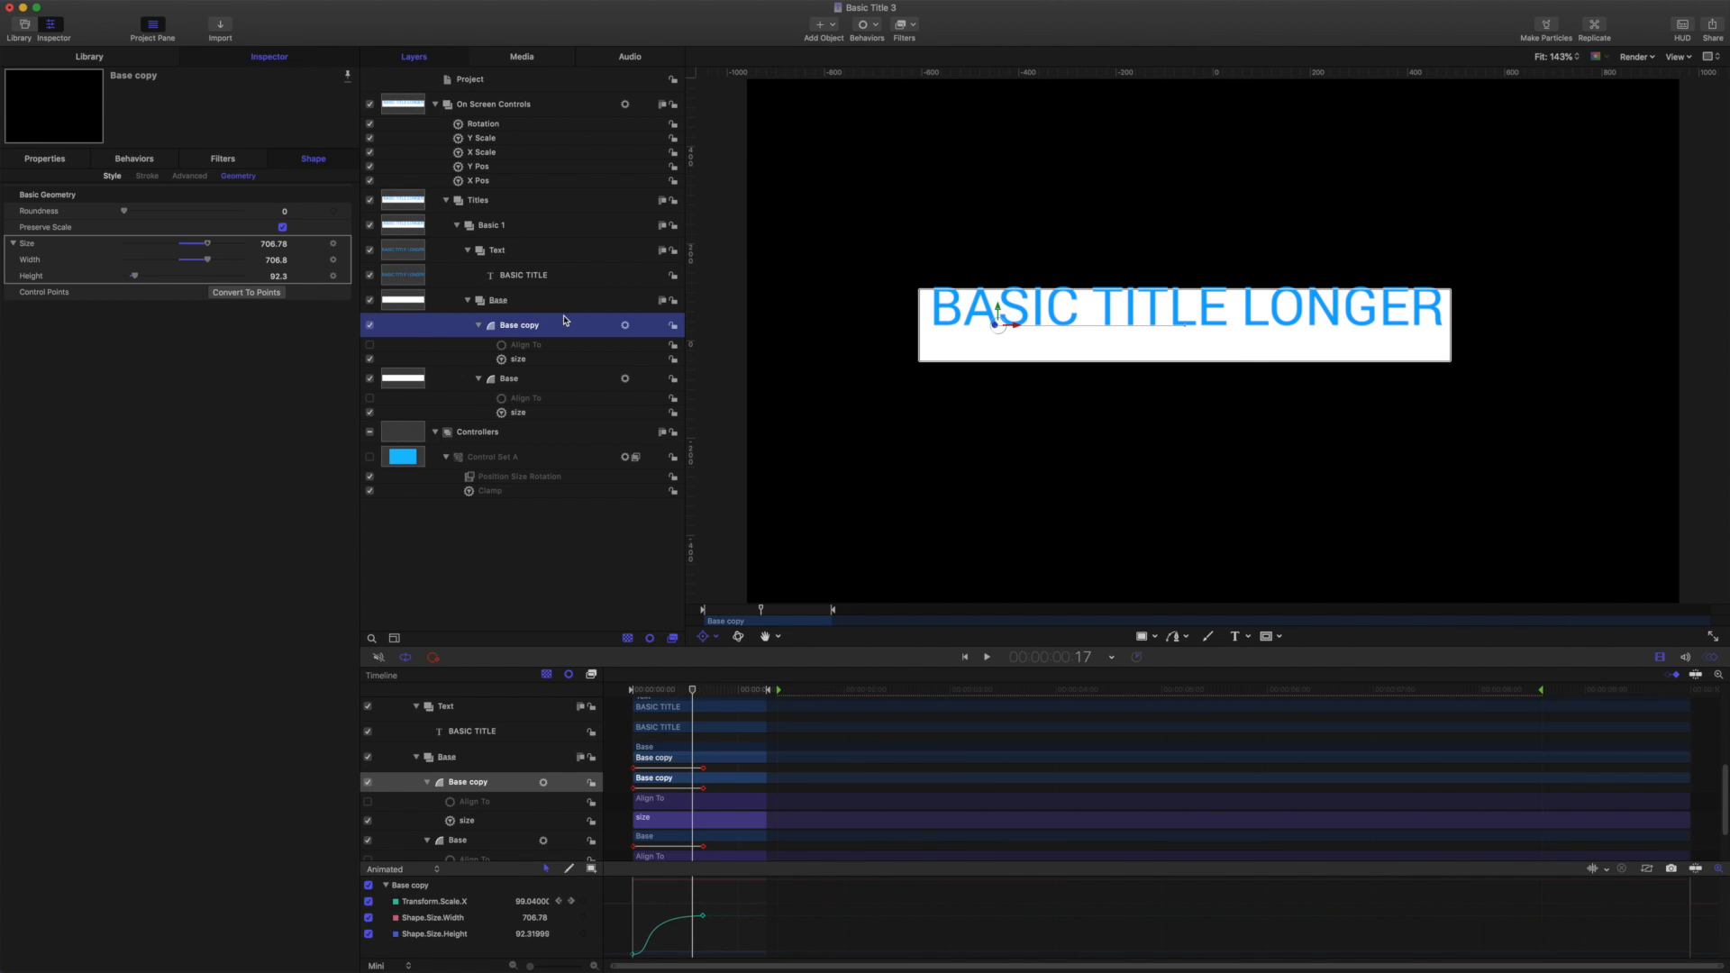
double_click(519, 325)
type("Mask")
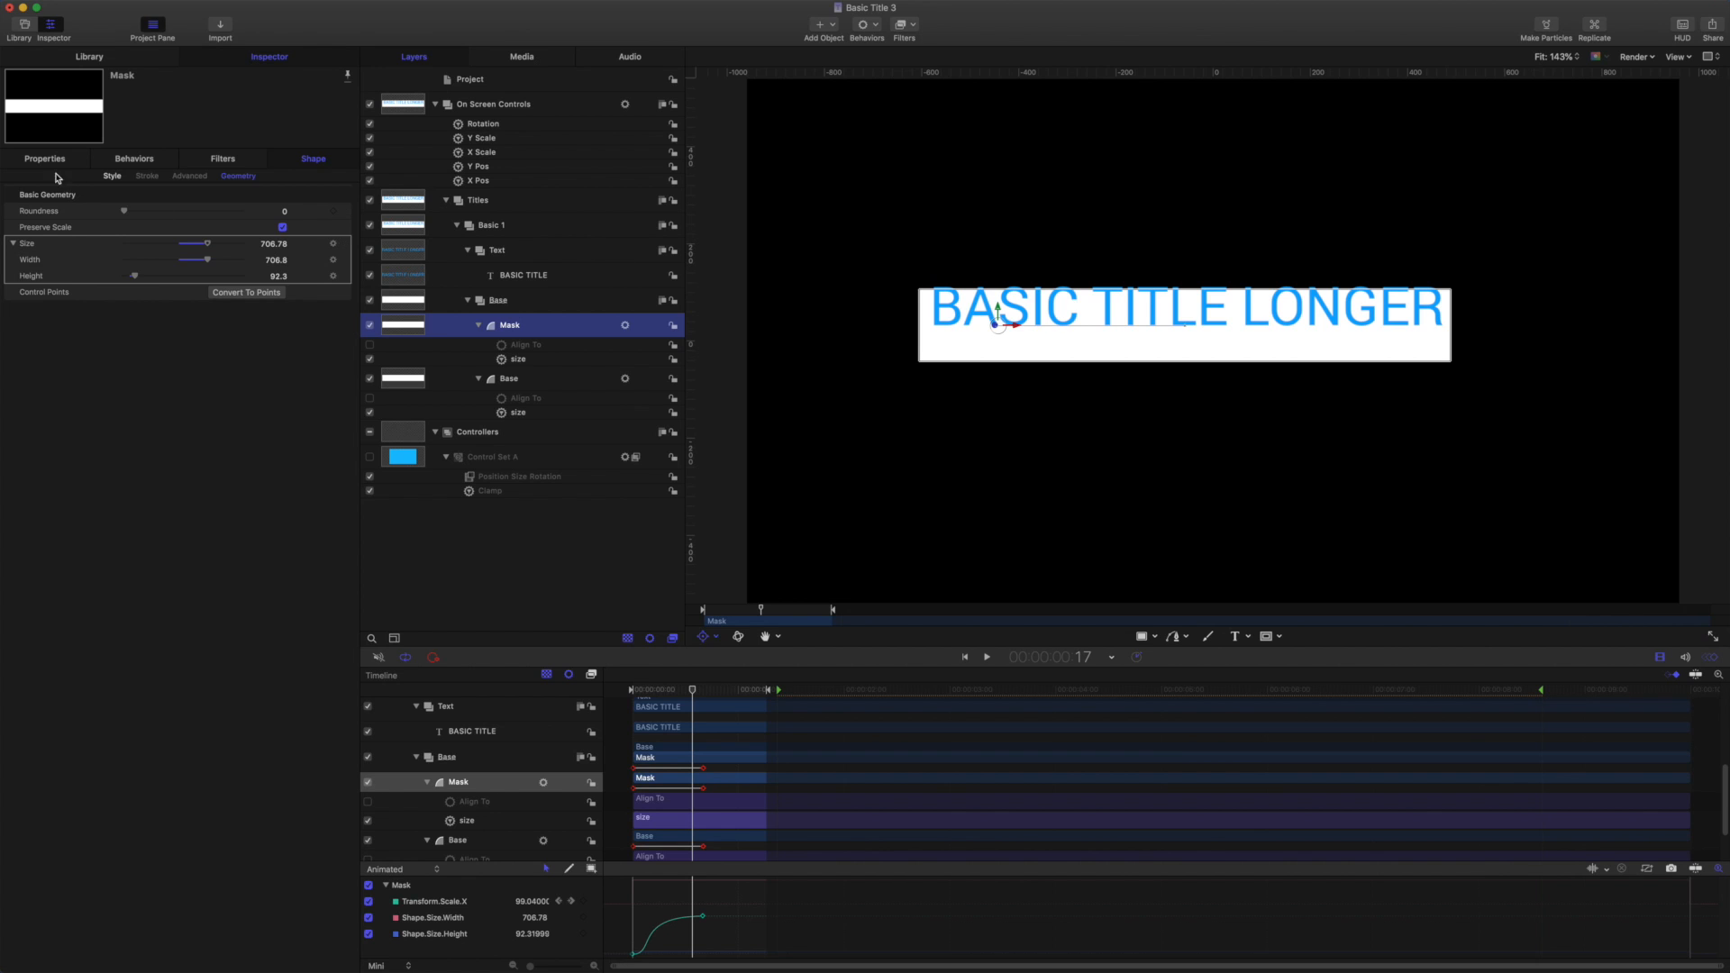
left_click(44, 157)
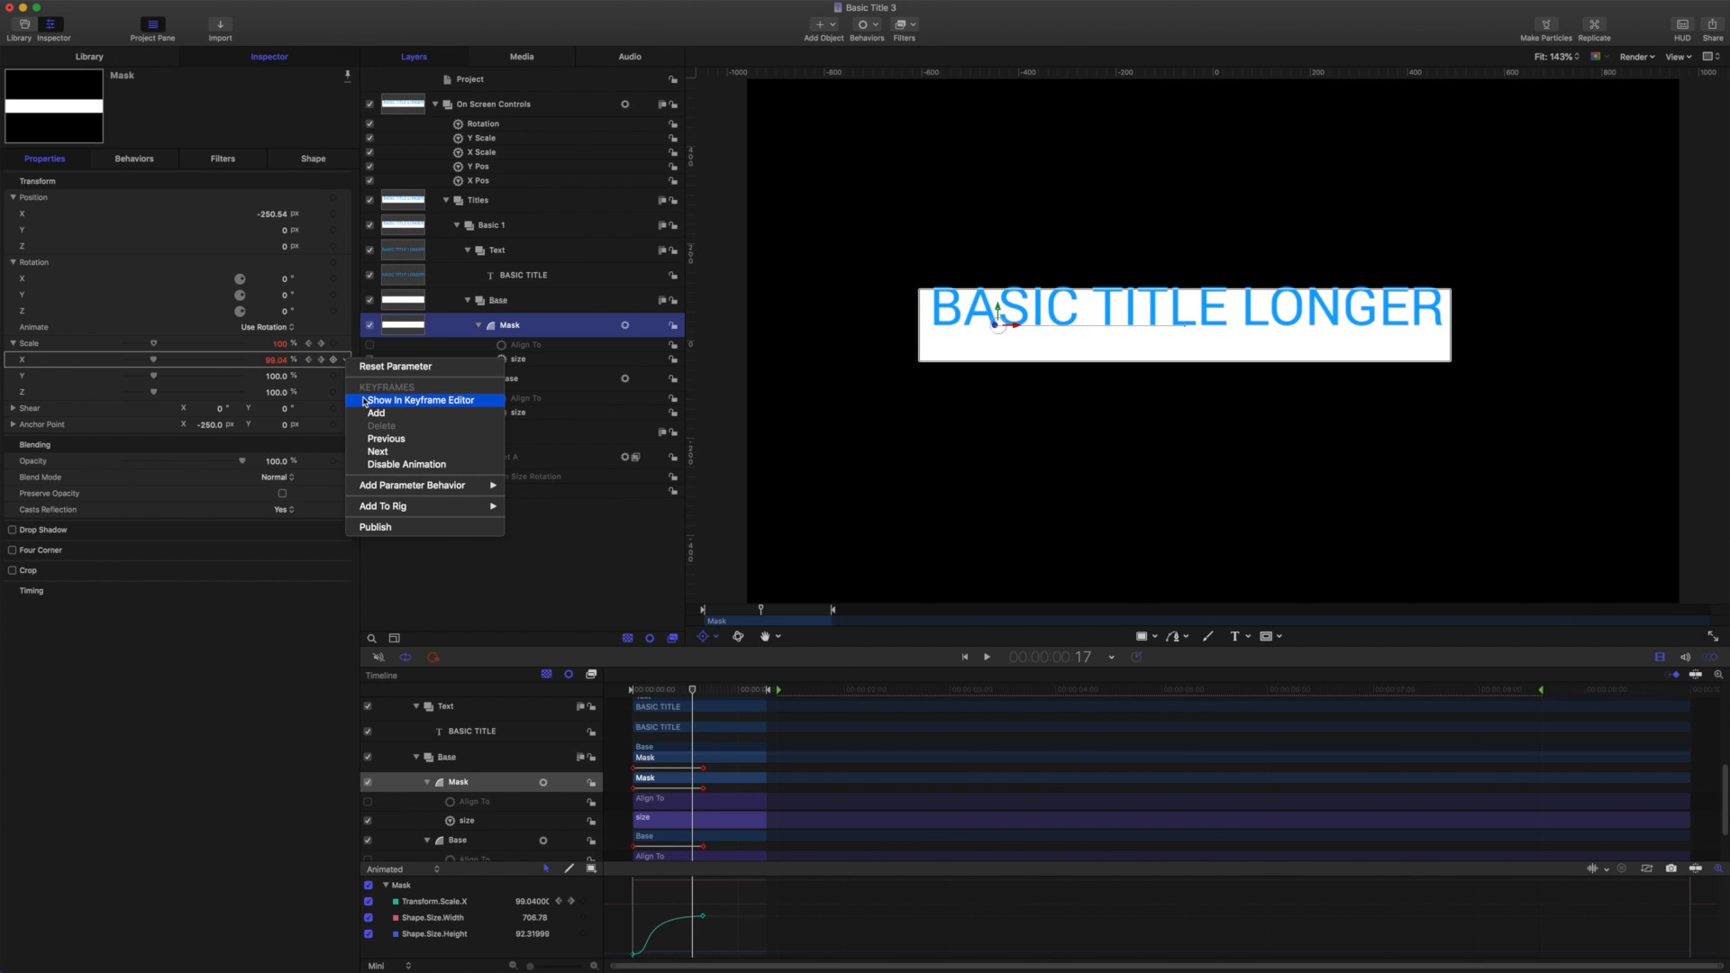
mouse_move(398, 366)
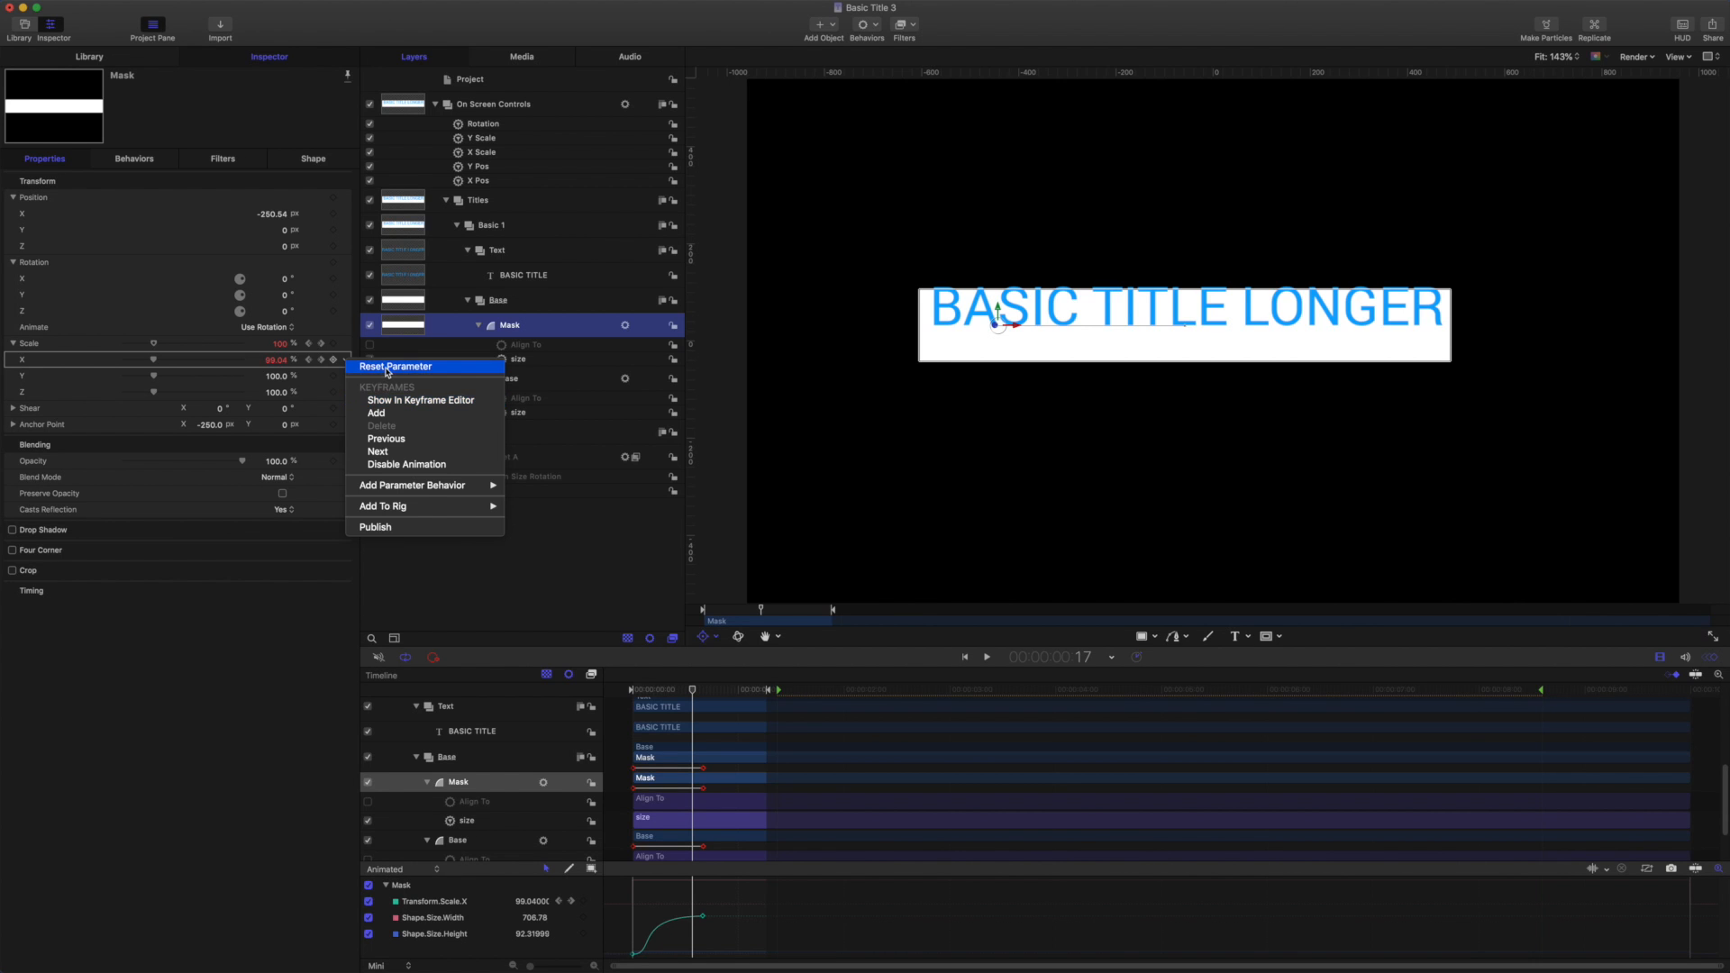
left_click(397, 365)
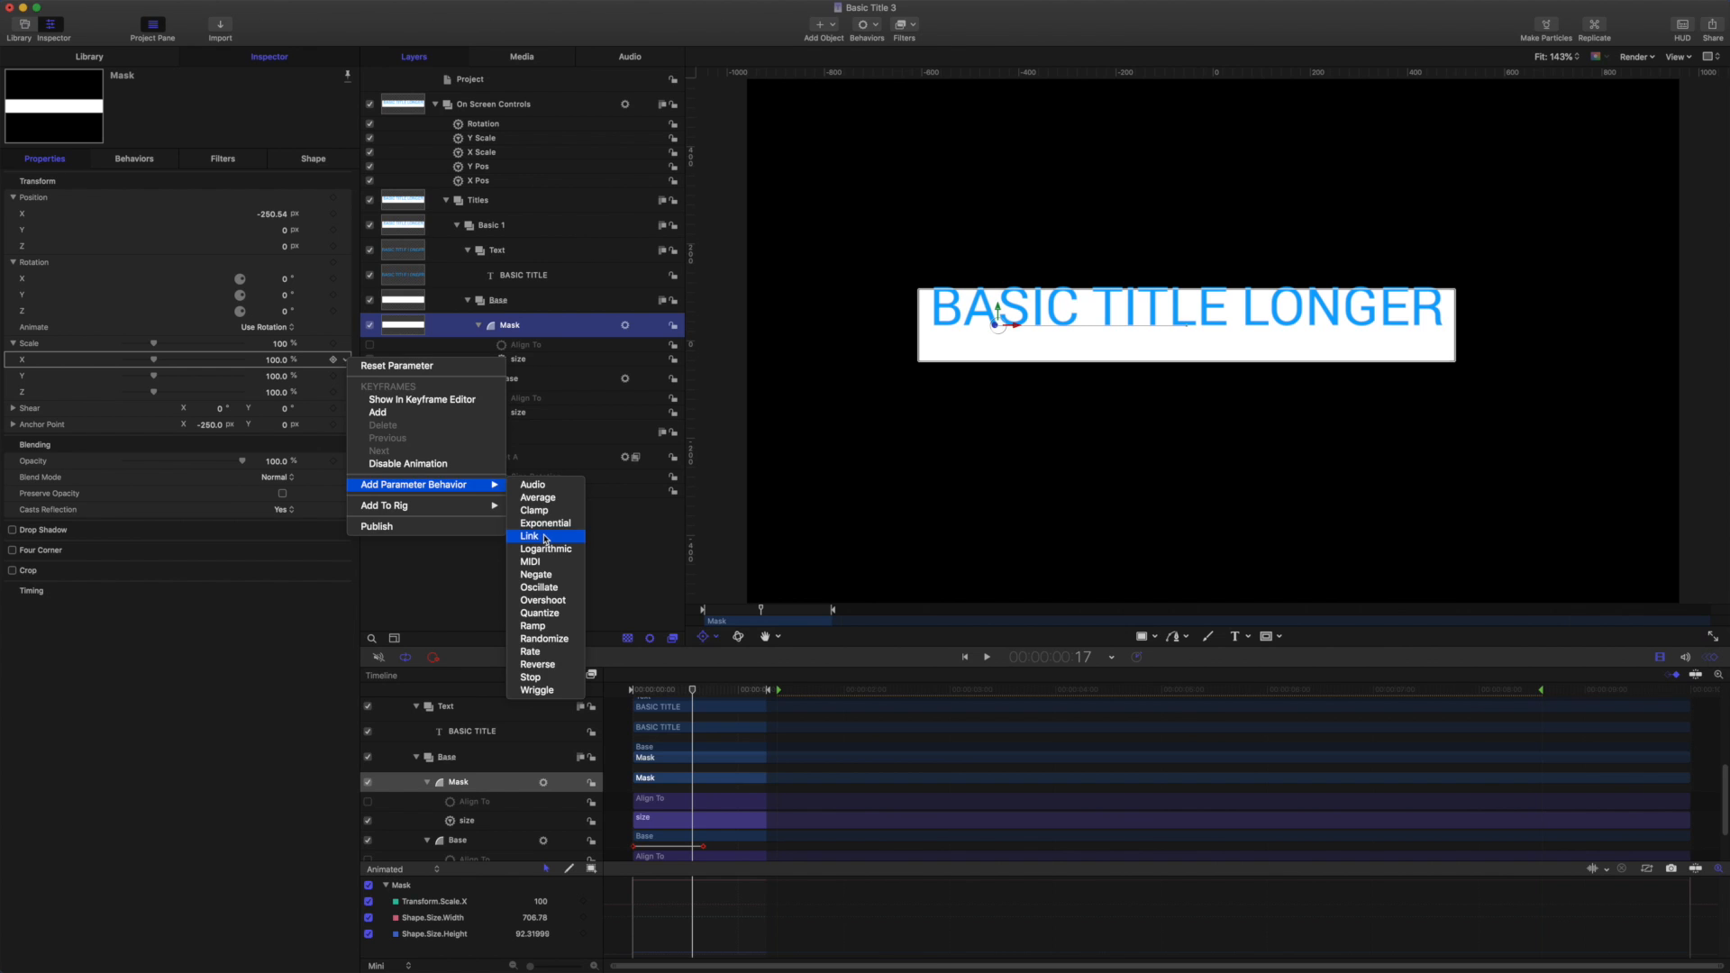
left_click(529, 536)
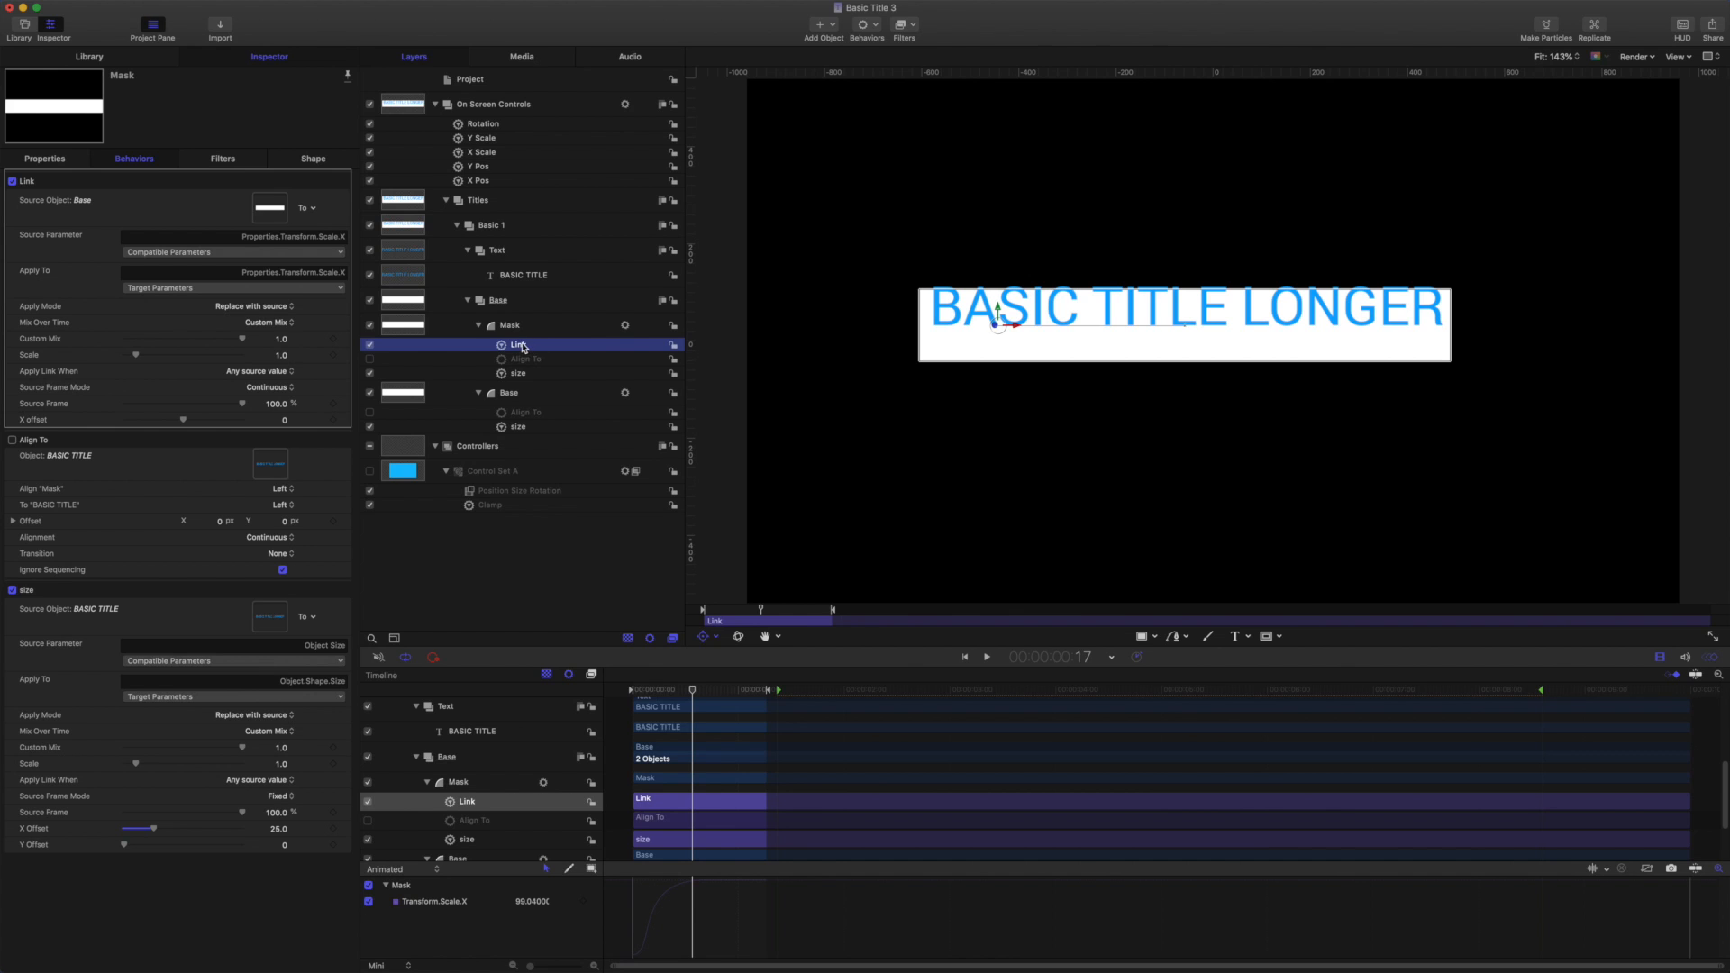
left_click(516, 345)
type("xscale")
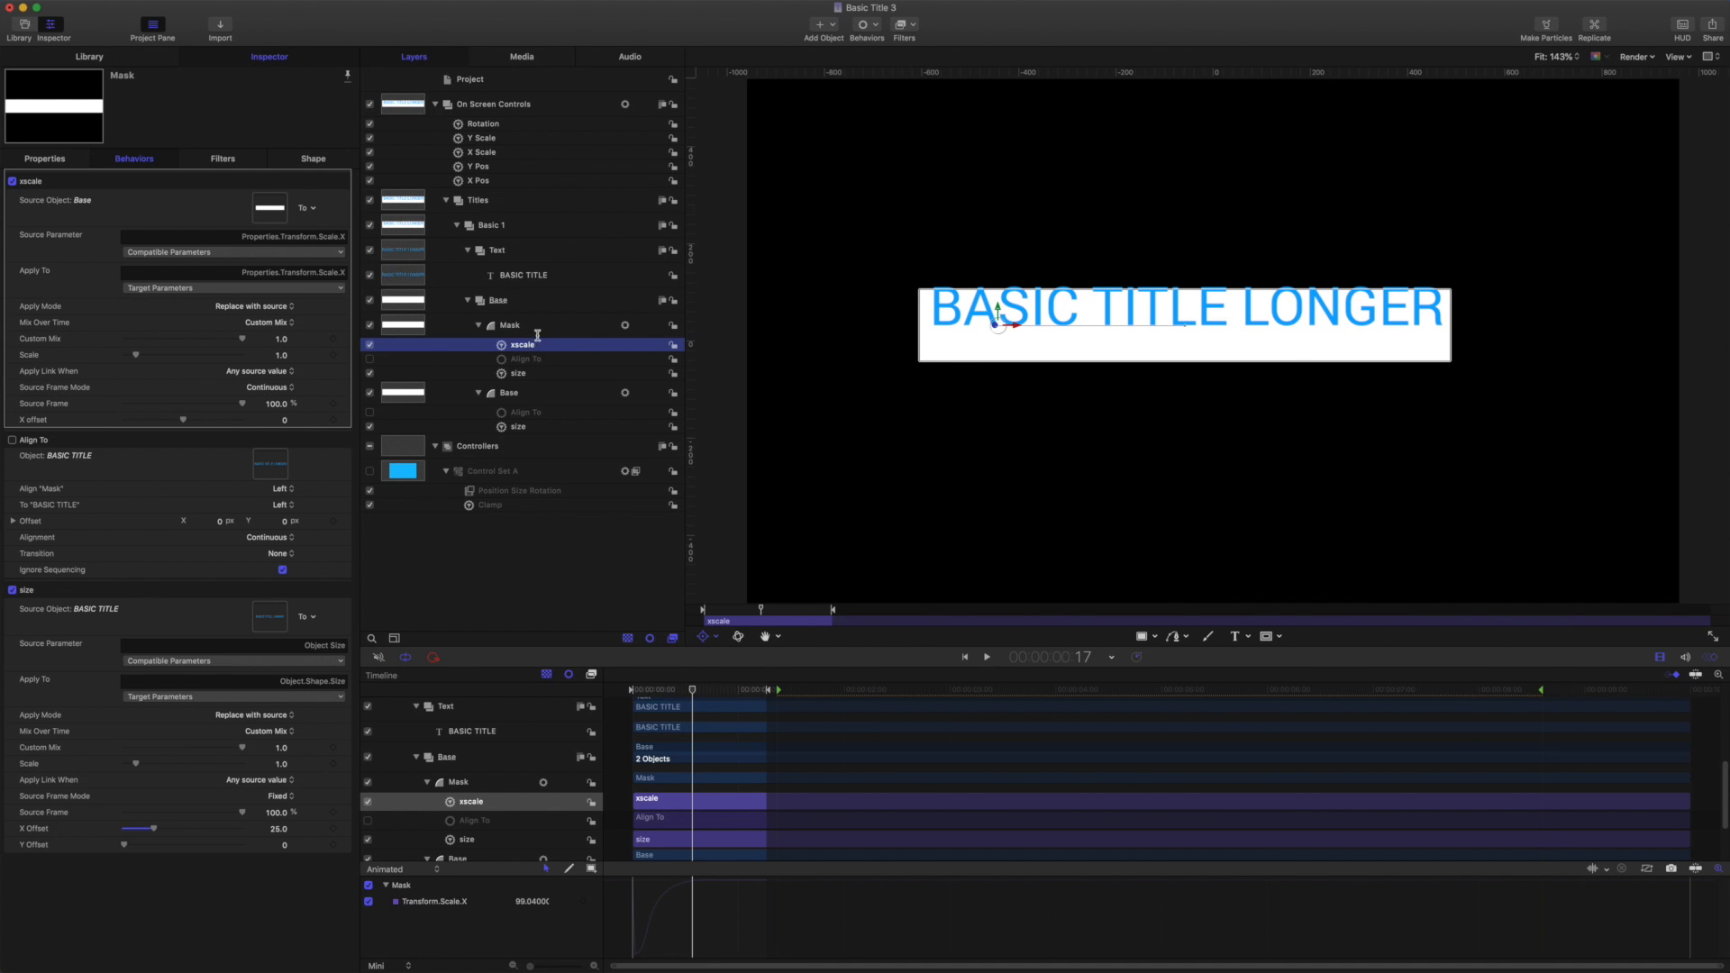
Add an image mask to the Text group using the Mask shape as source.
right_click(495, 250)
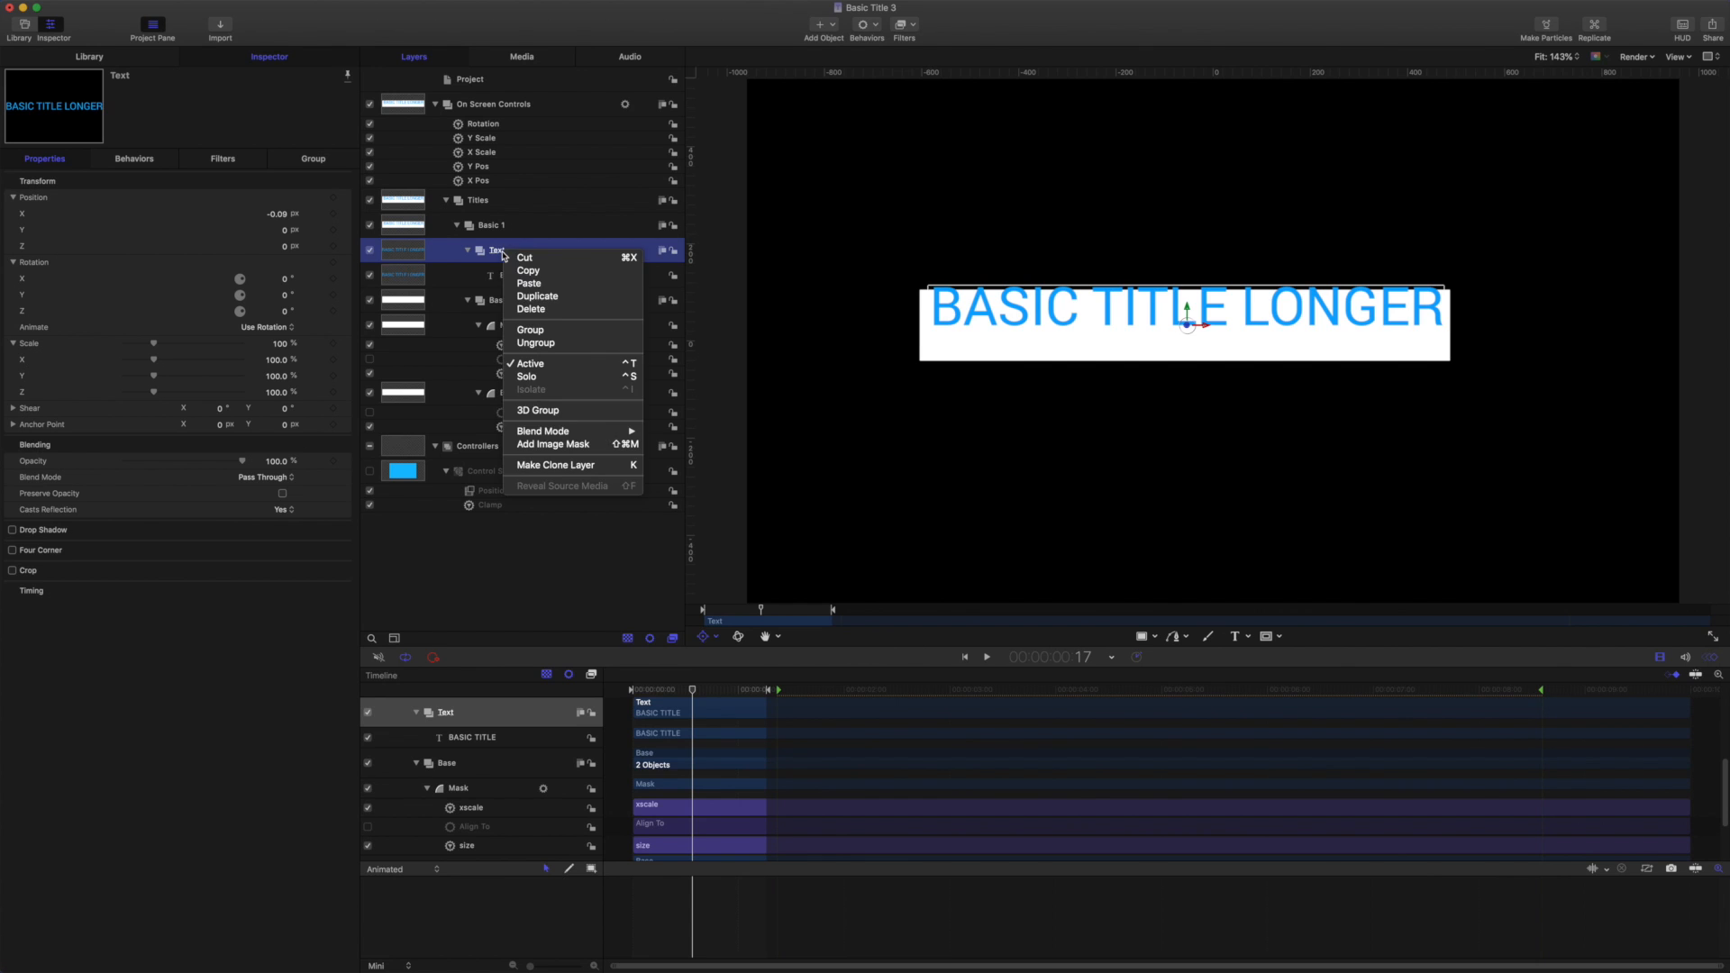
mouse_move(554, 444)
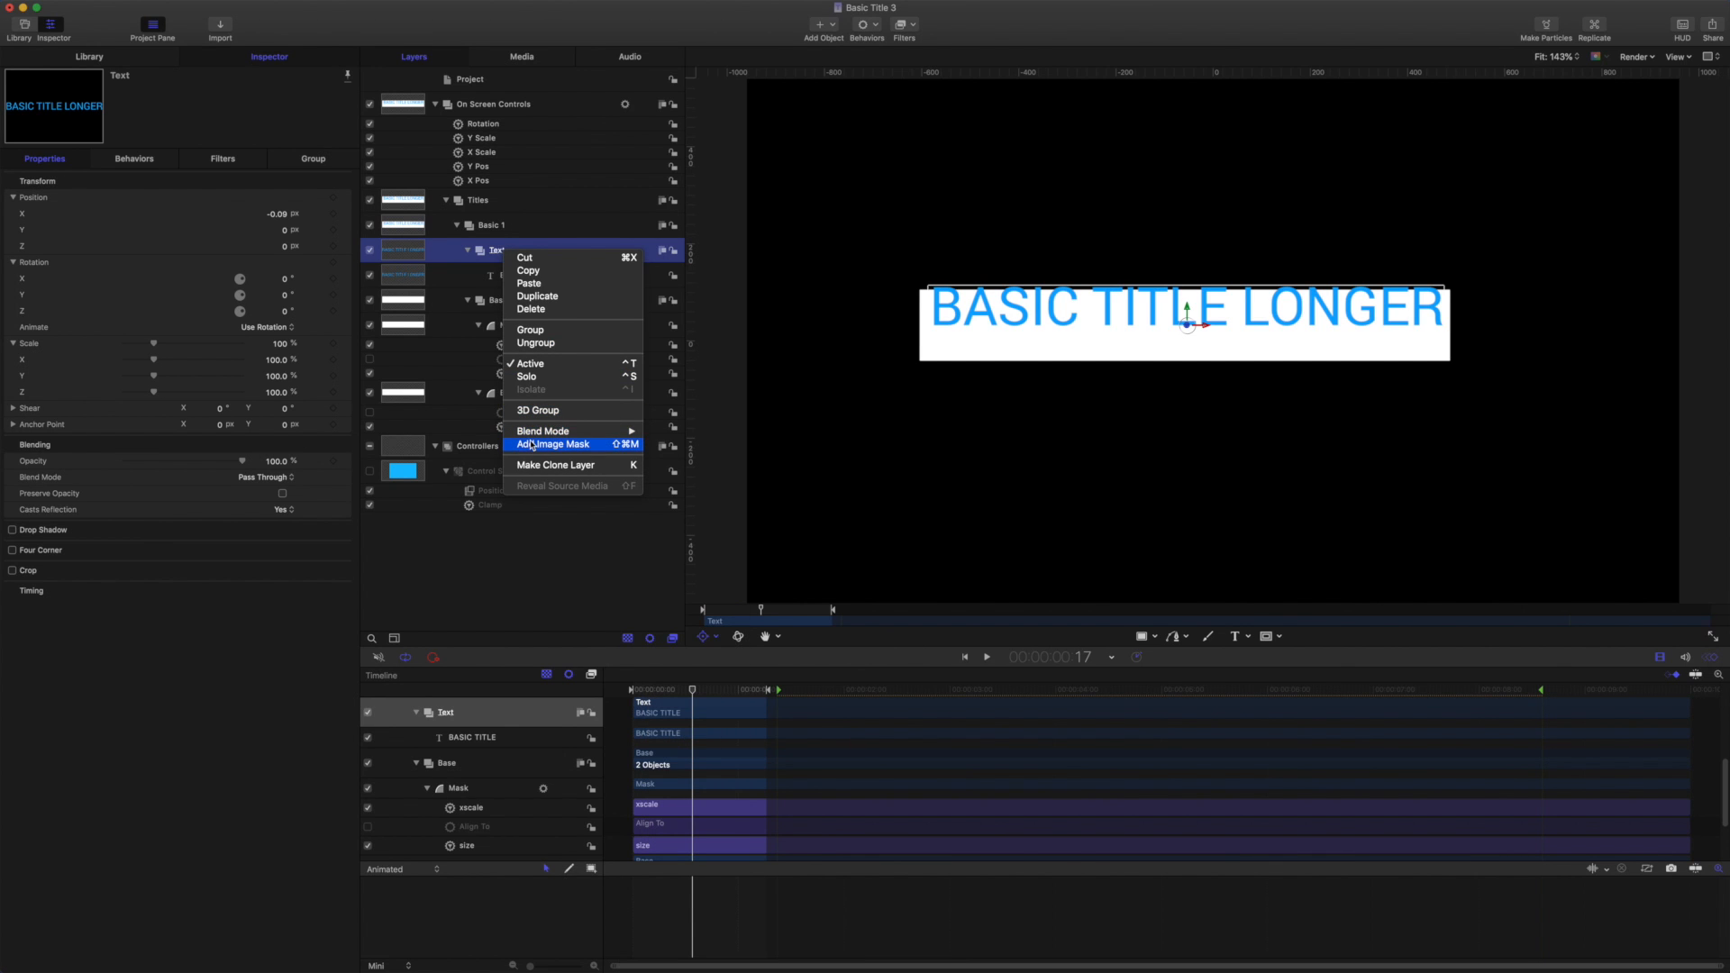
left_click(555, 444)
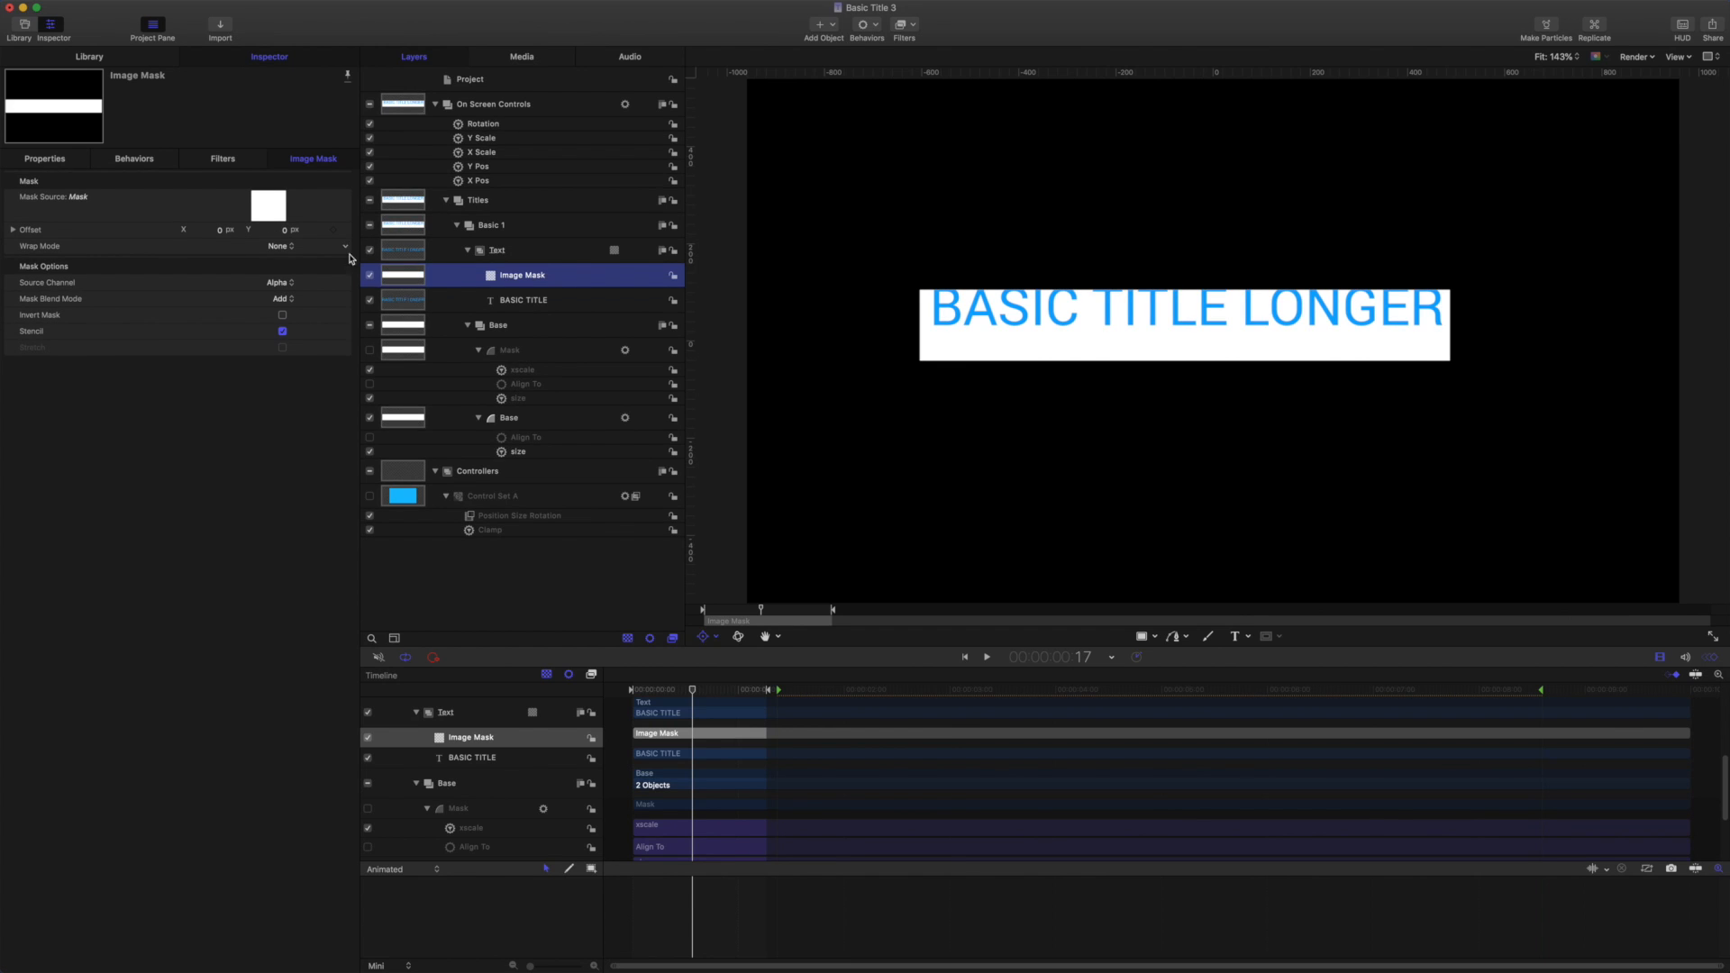
mouse_move(379, 319)
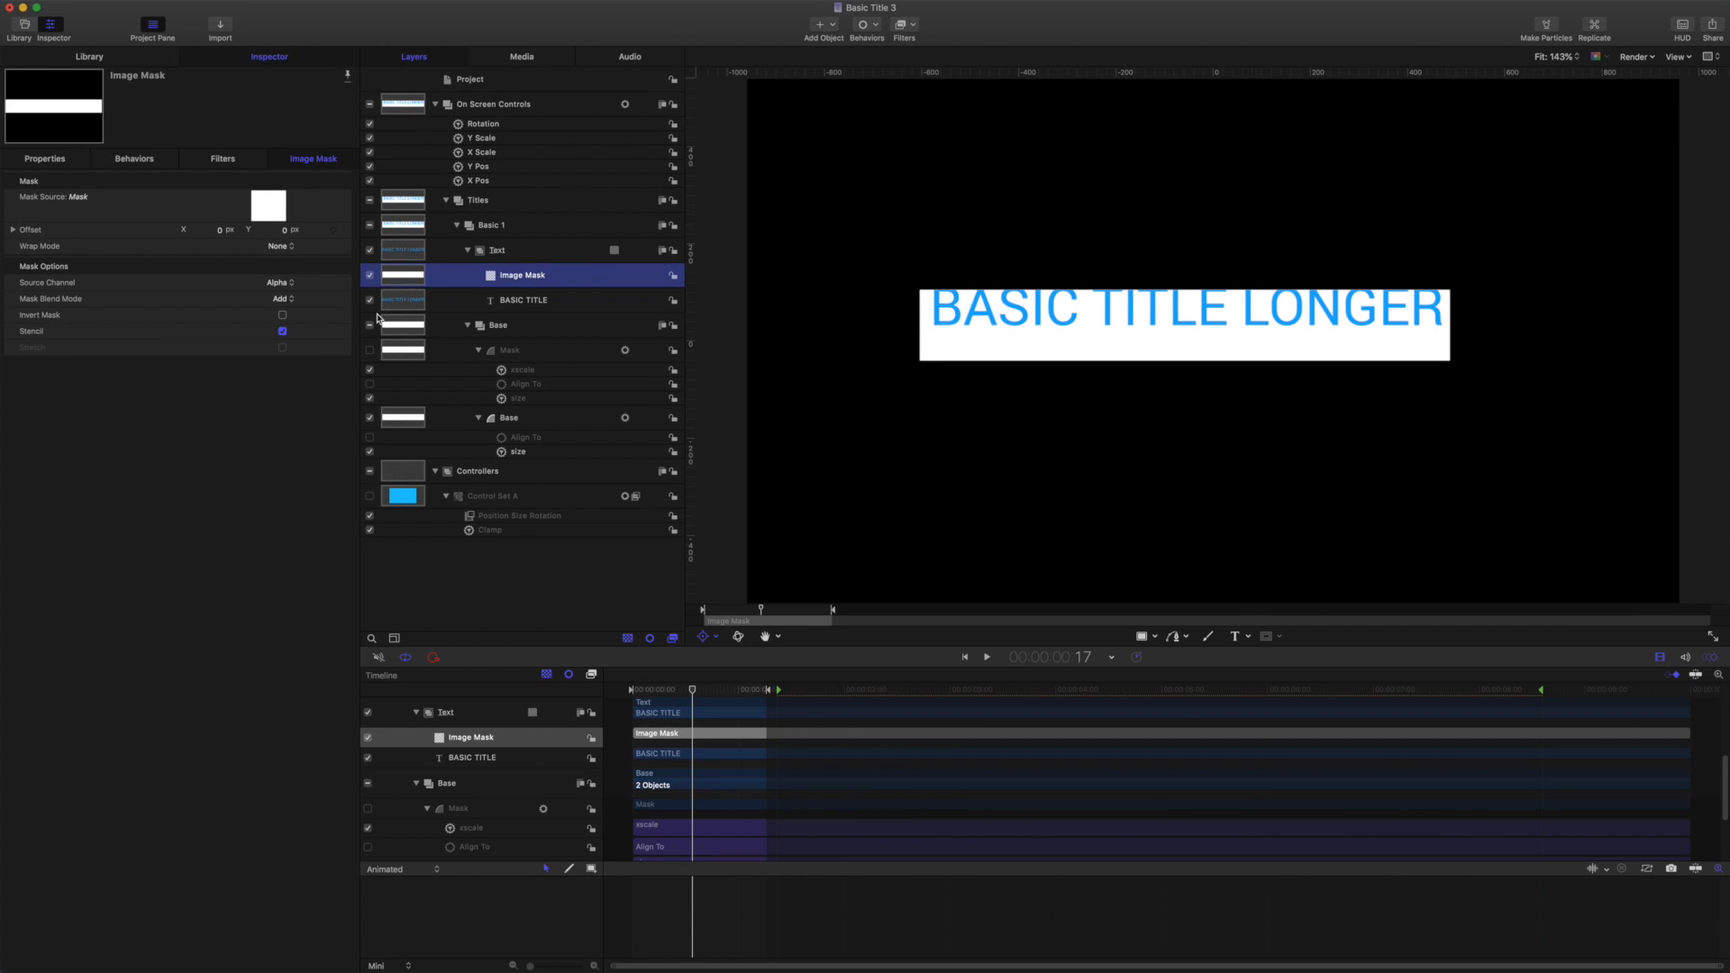
mouse_move(449, 402)
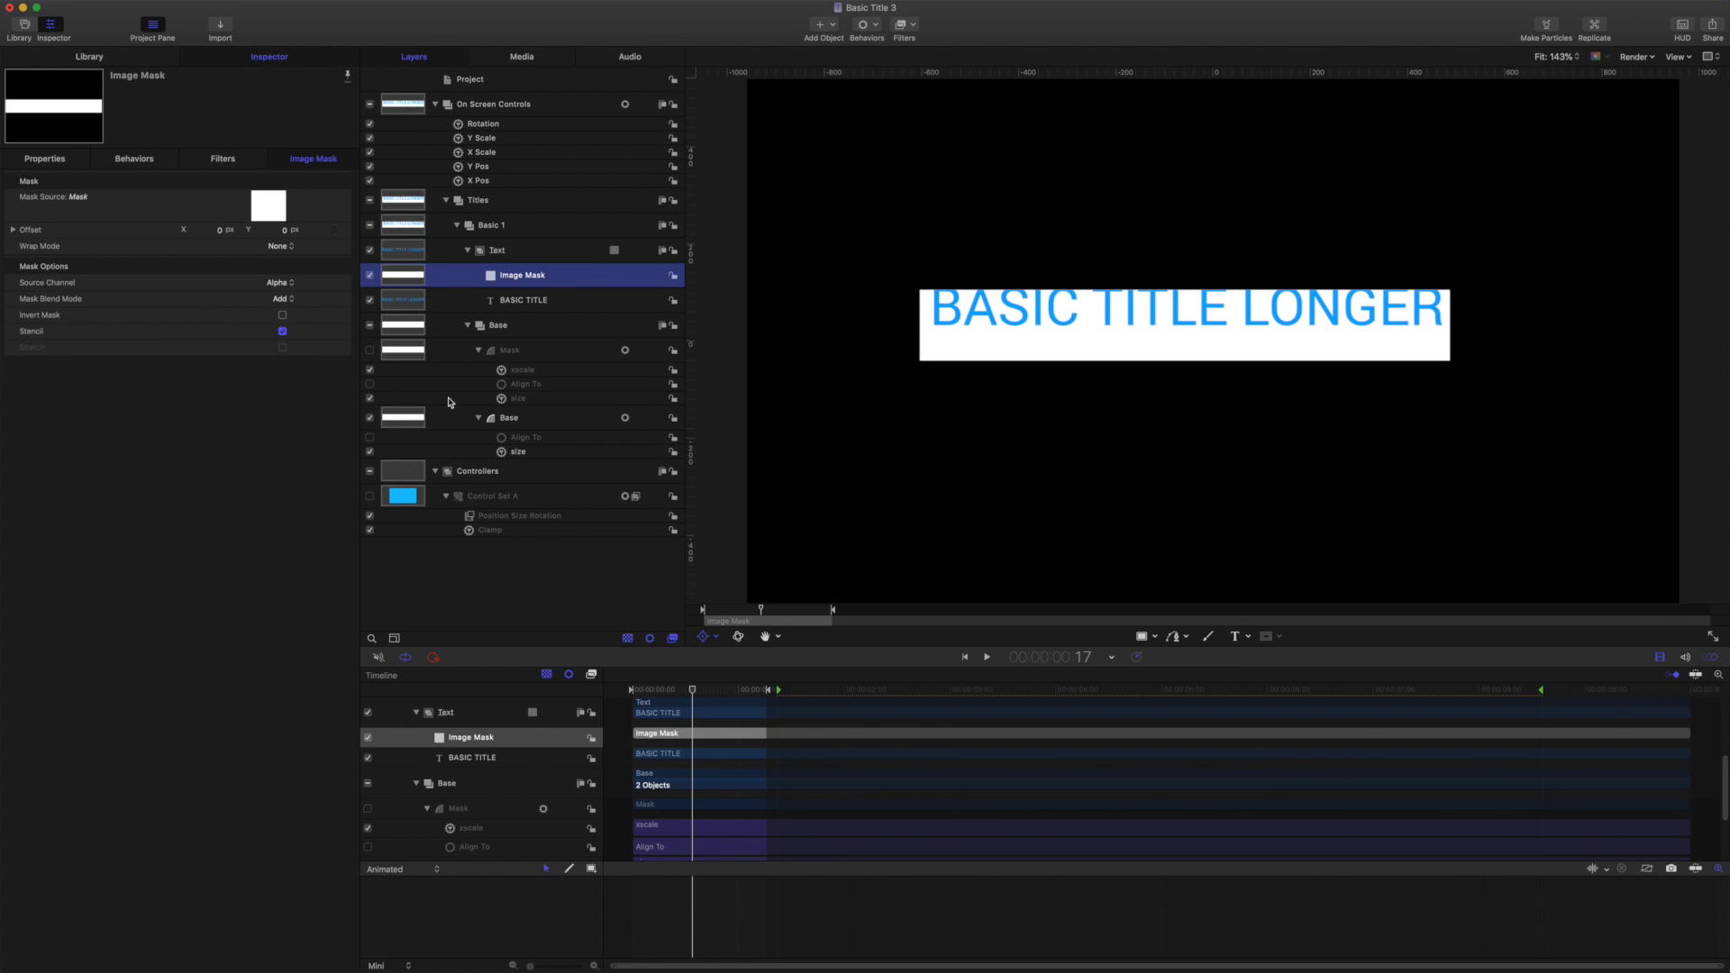
mouse_move(524, 433)
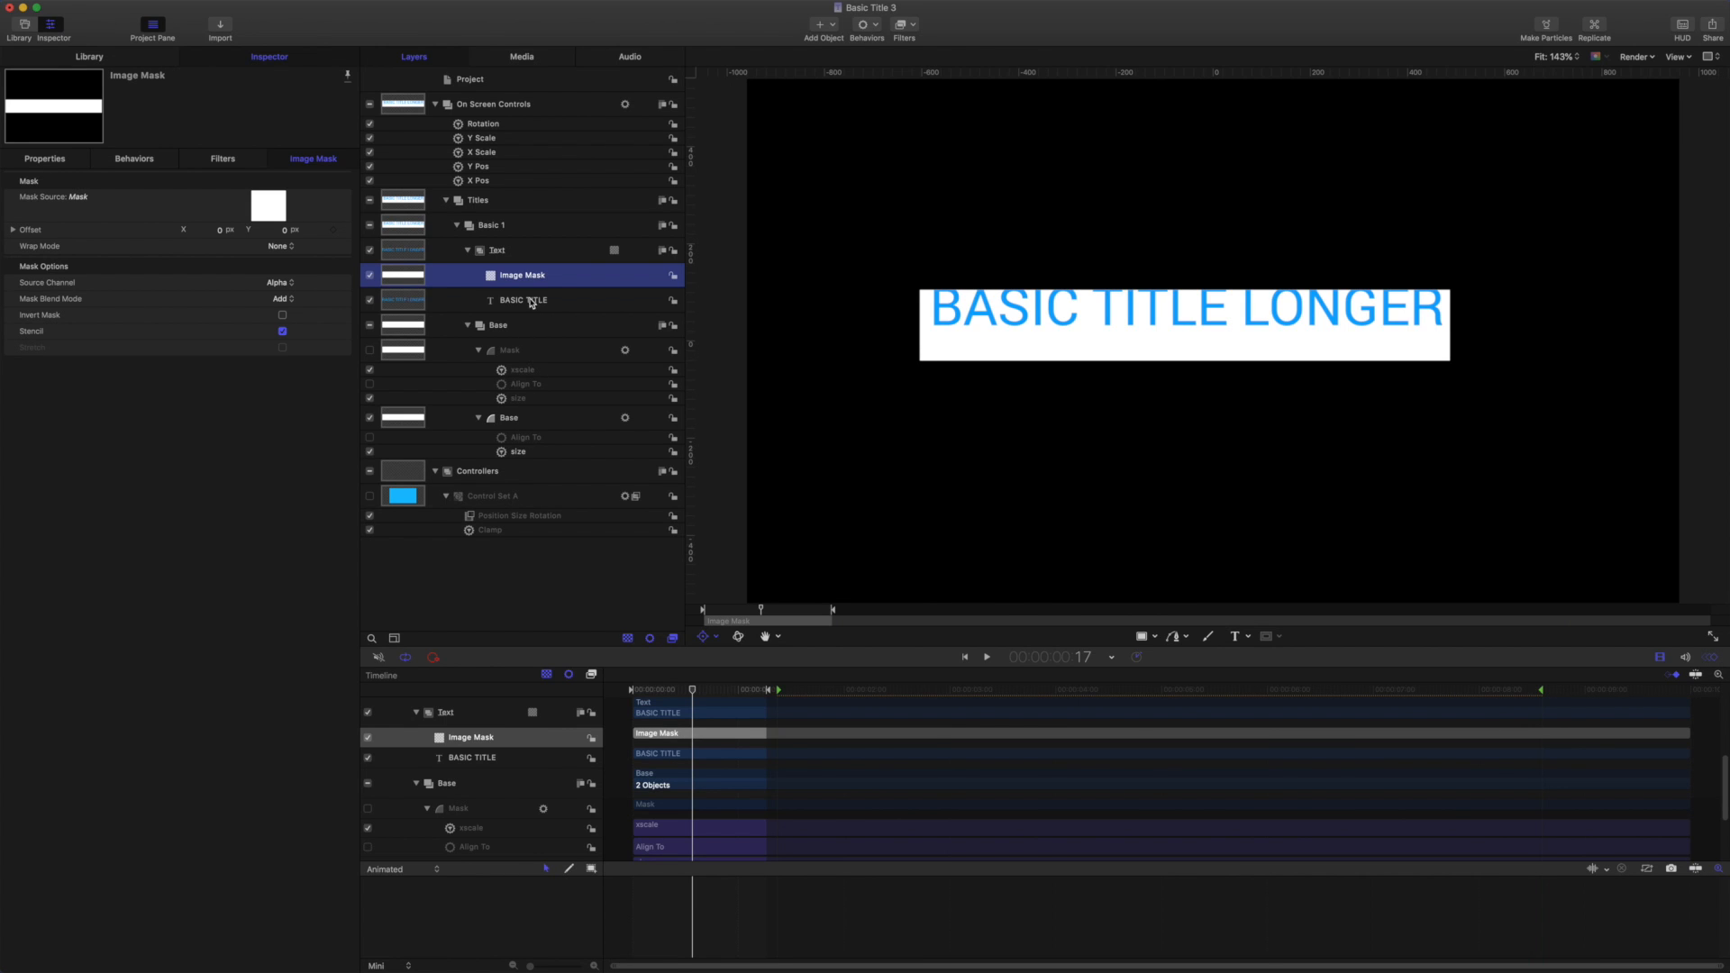
Add a Sequence Text behaviour to the BASIC TITLE layer.
left_click(521, 300)
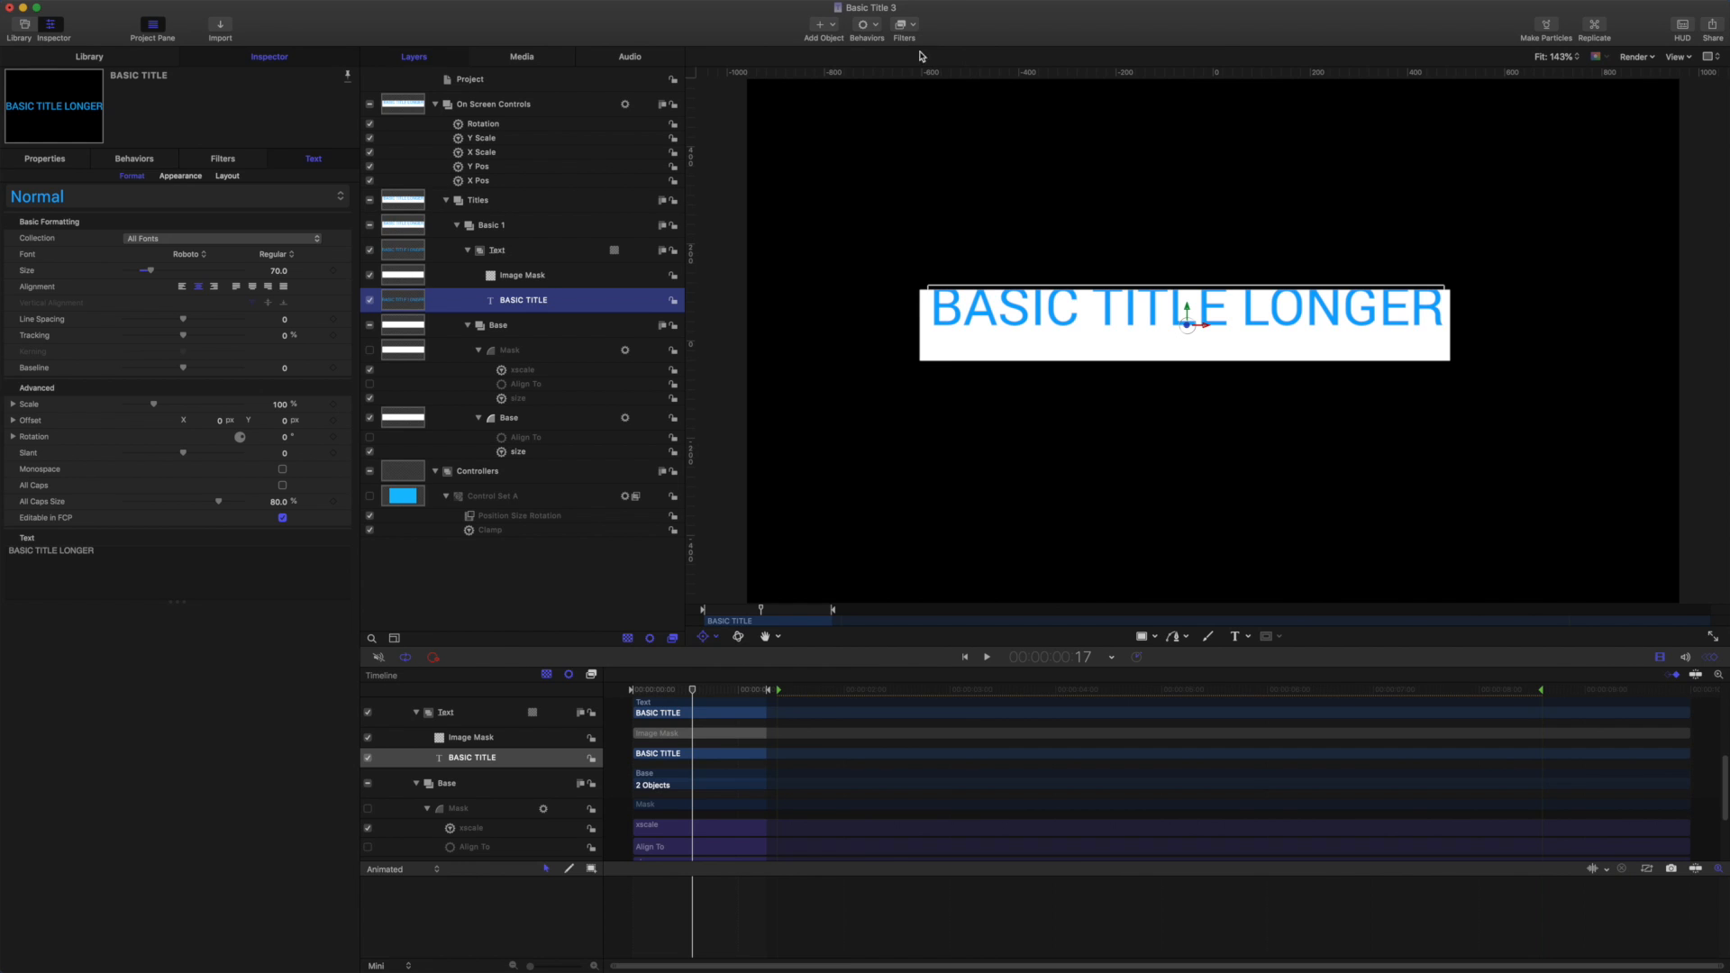
left_click(866, 24)
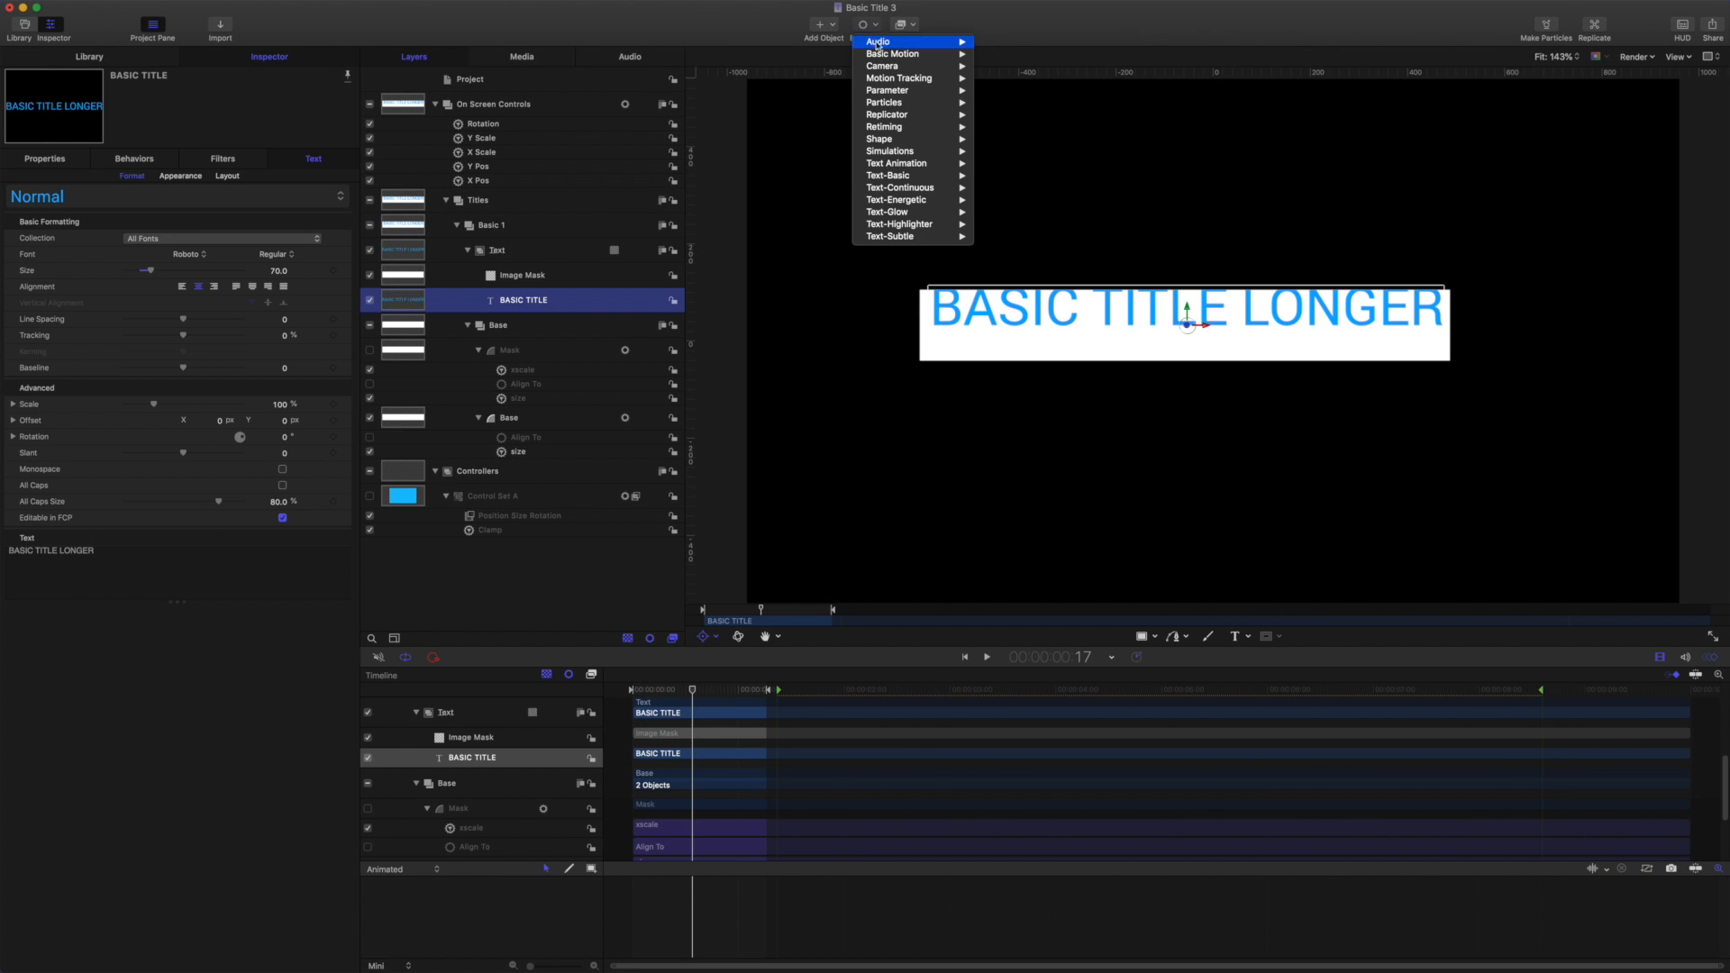
mouse_move(883, 127)
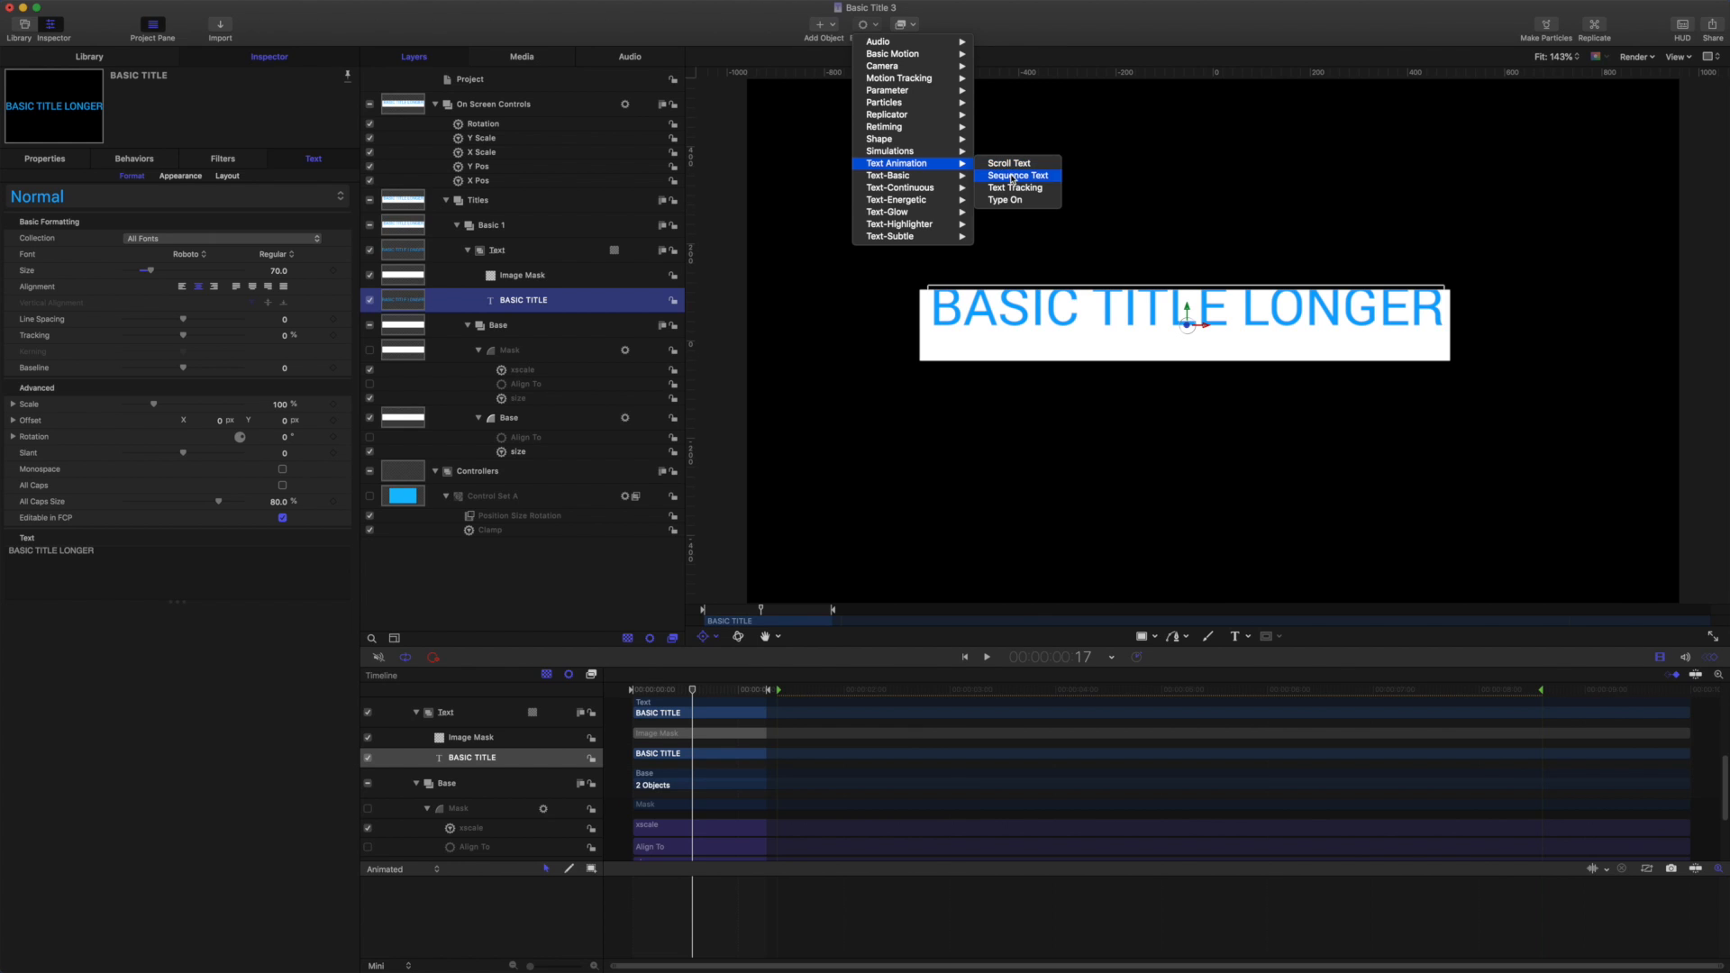
left_click(1017, 175)
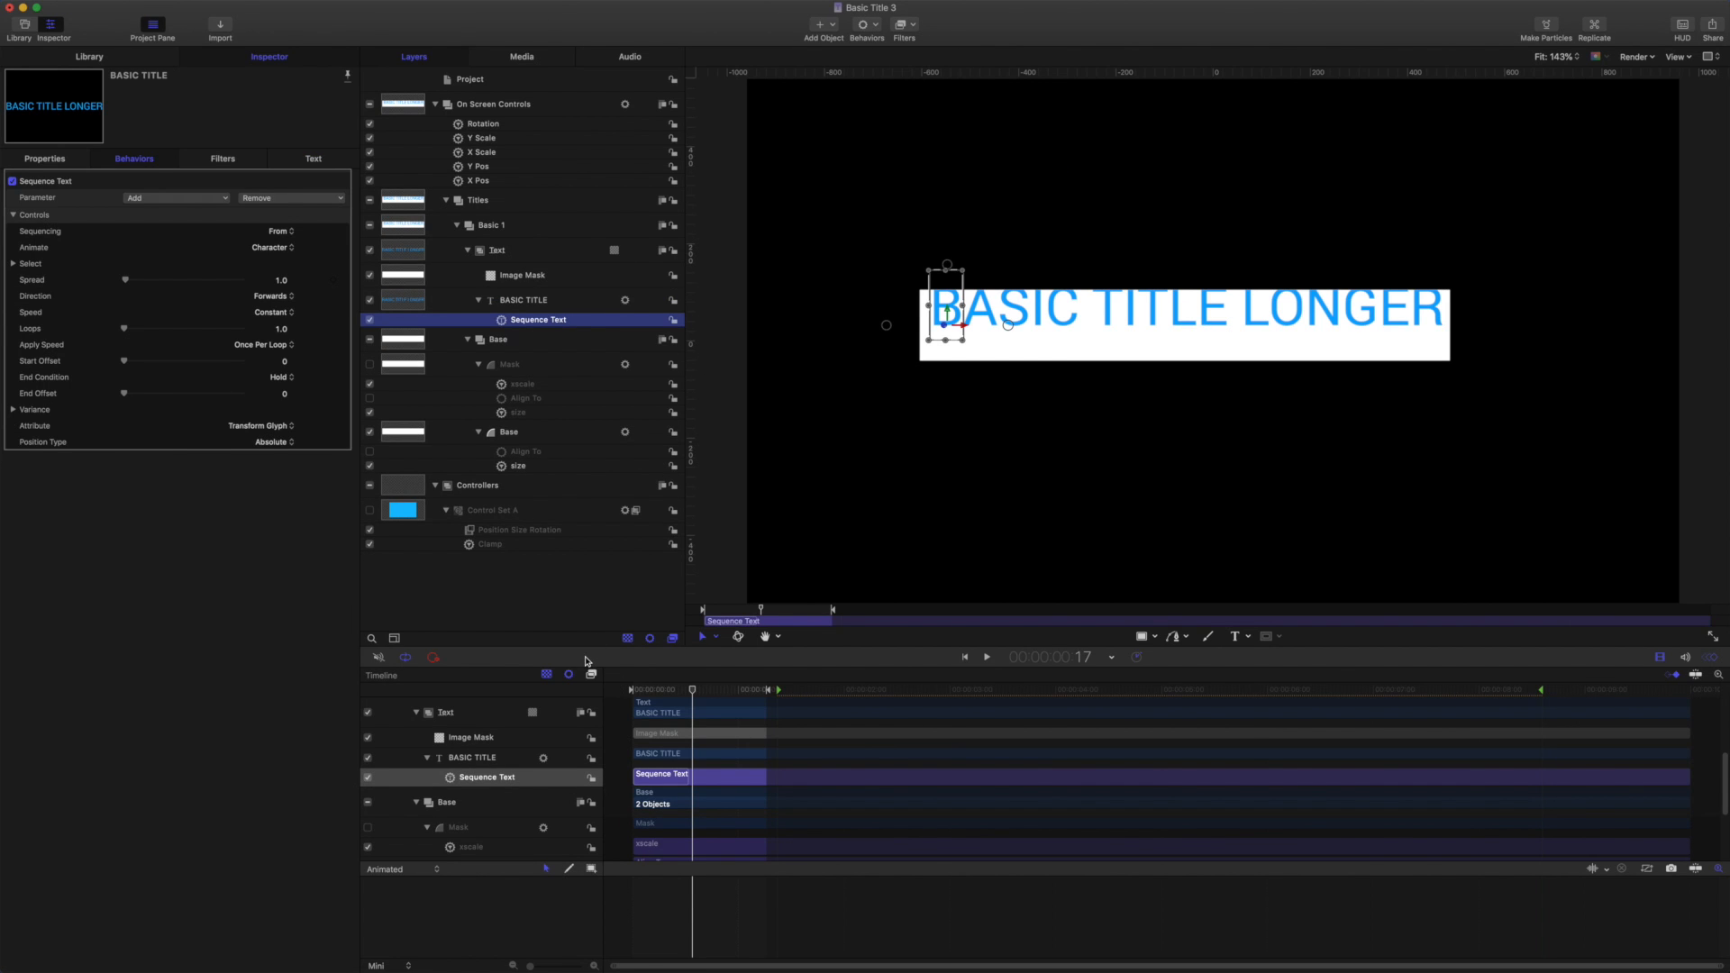
Add Format > Position to the sequence and delete 'LONGER' from the title.
left_click(171, 198)
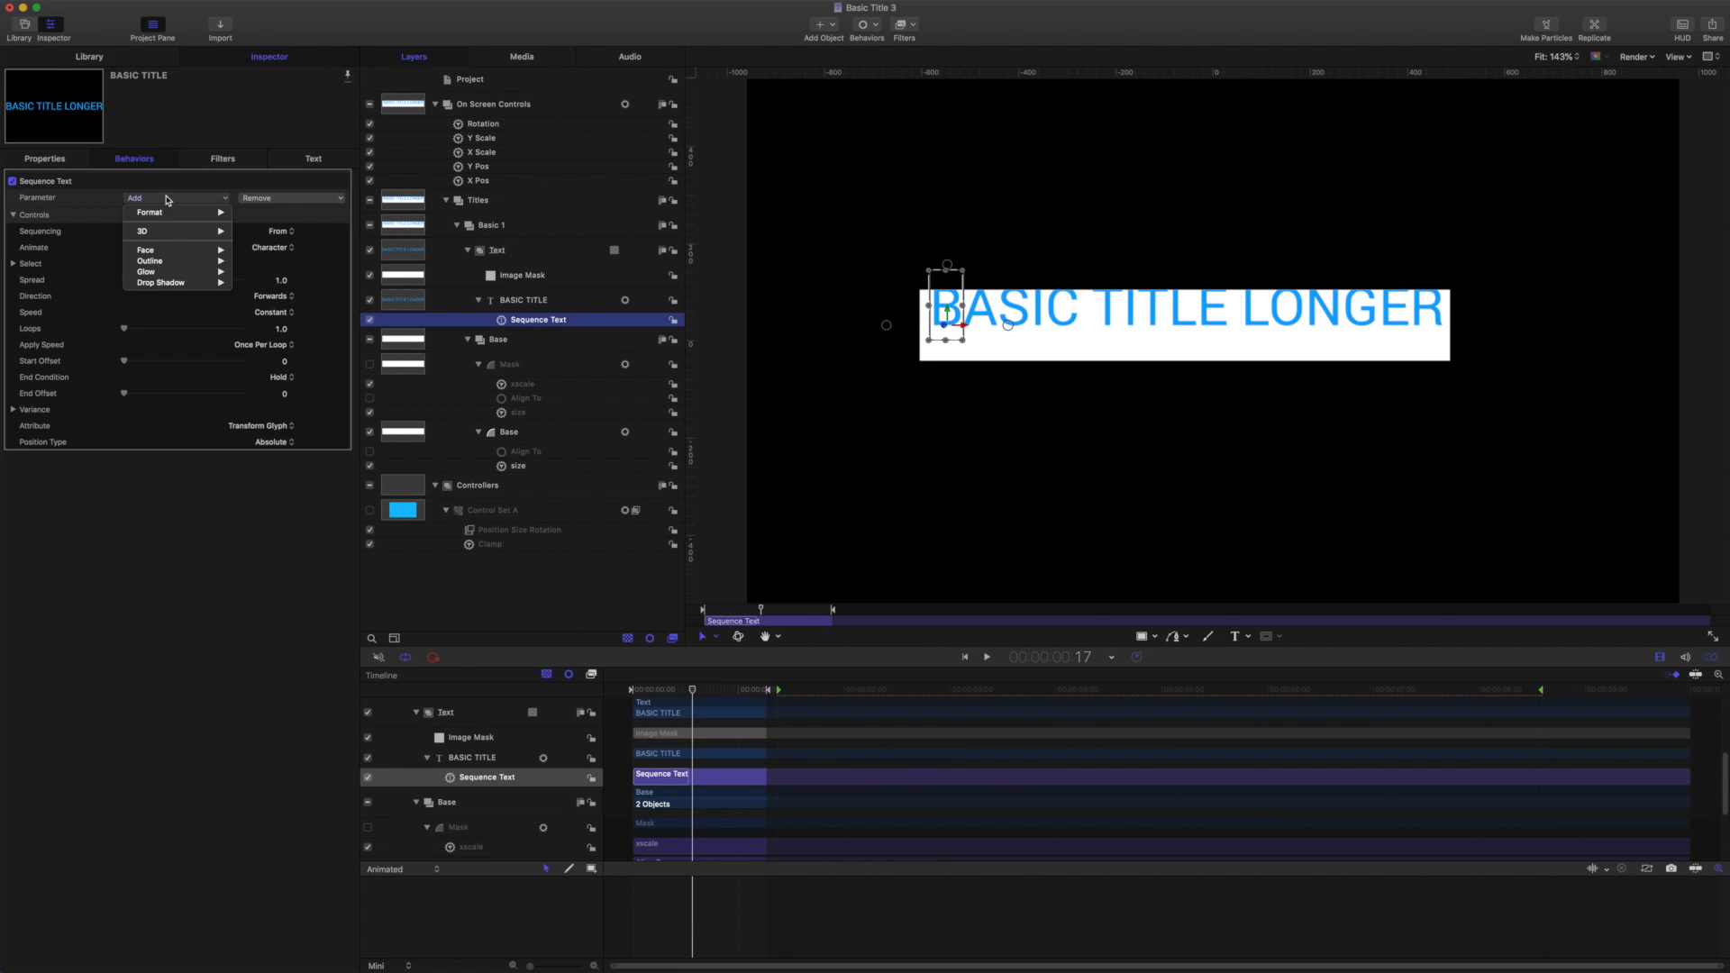
left_click(149, 212)
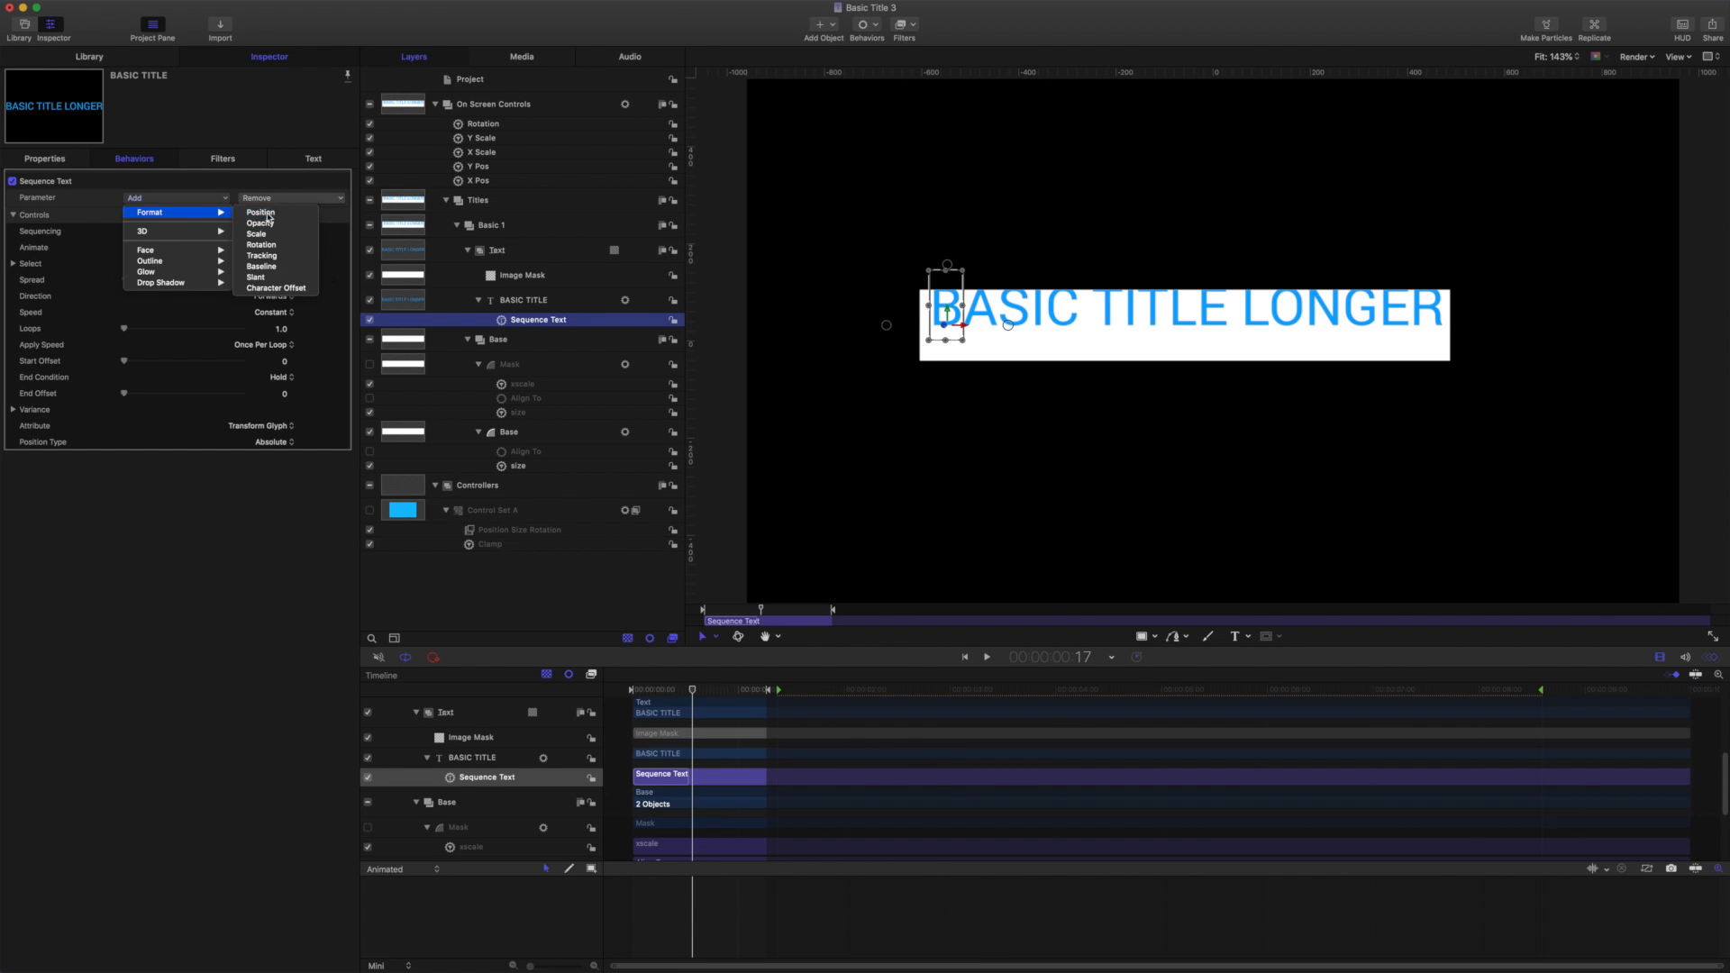
left_click(259, 213)
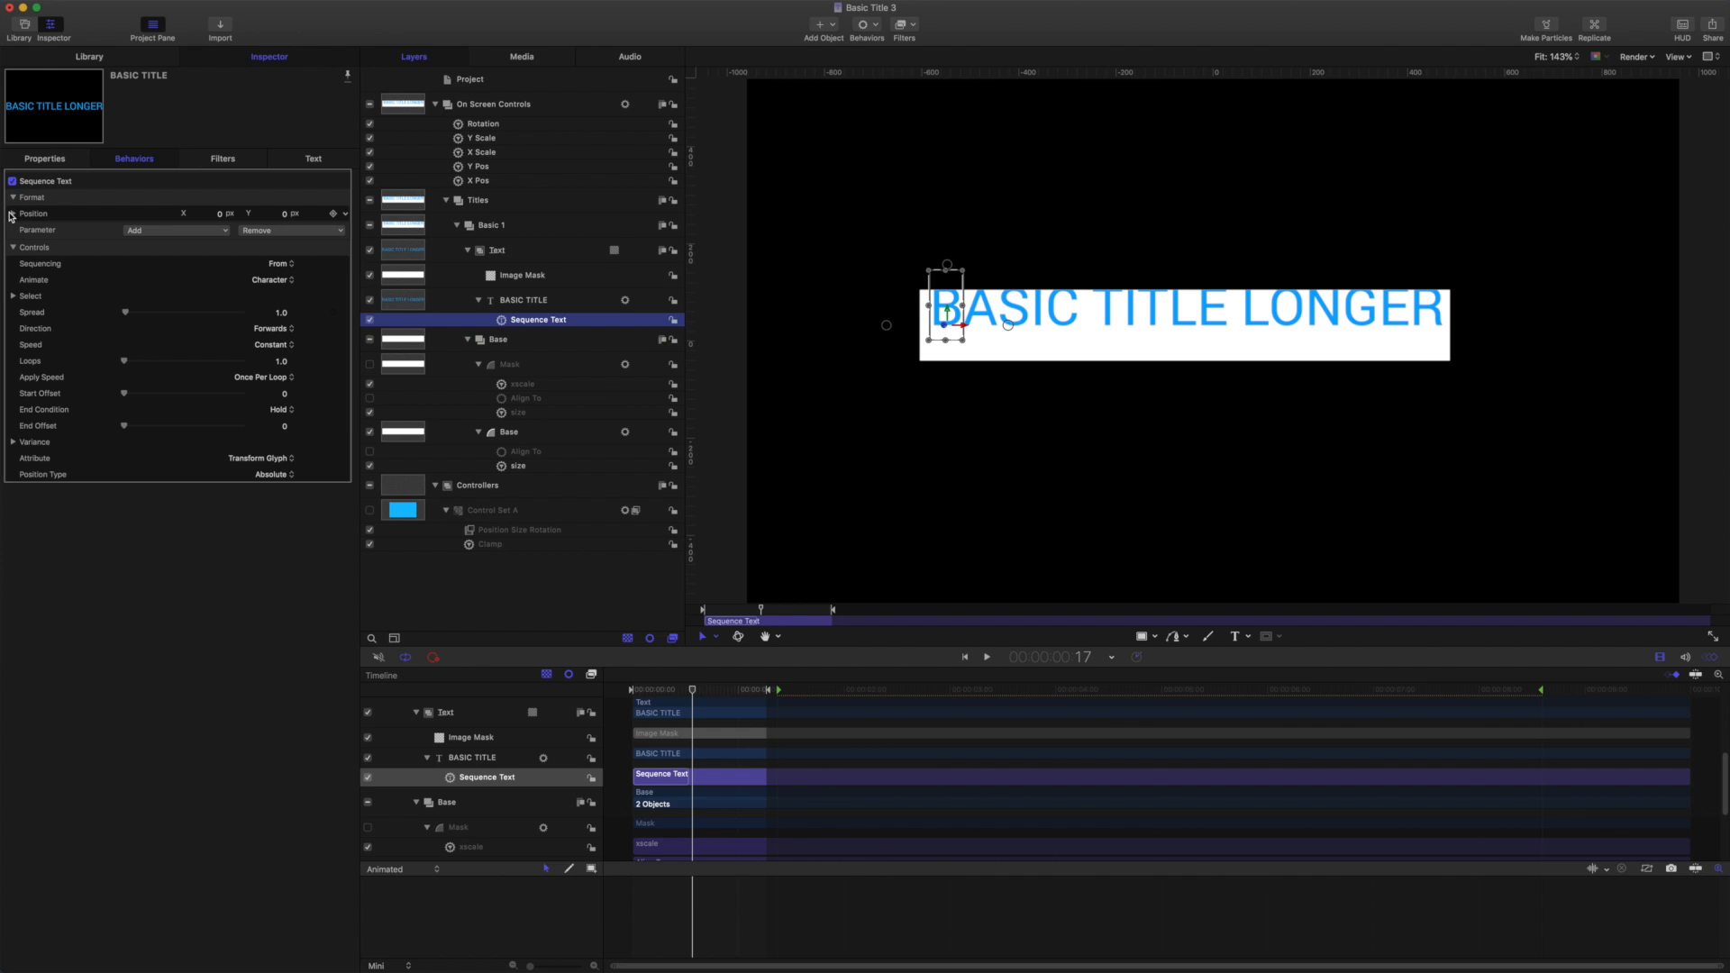
left_click(12, 214)
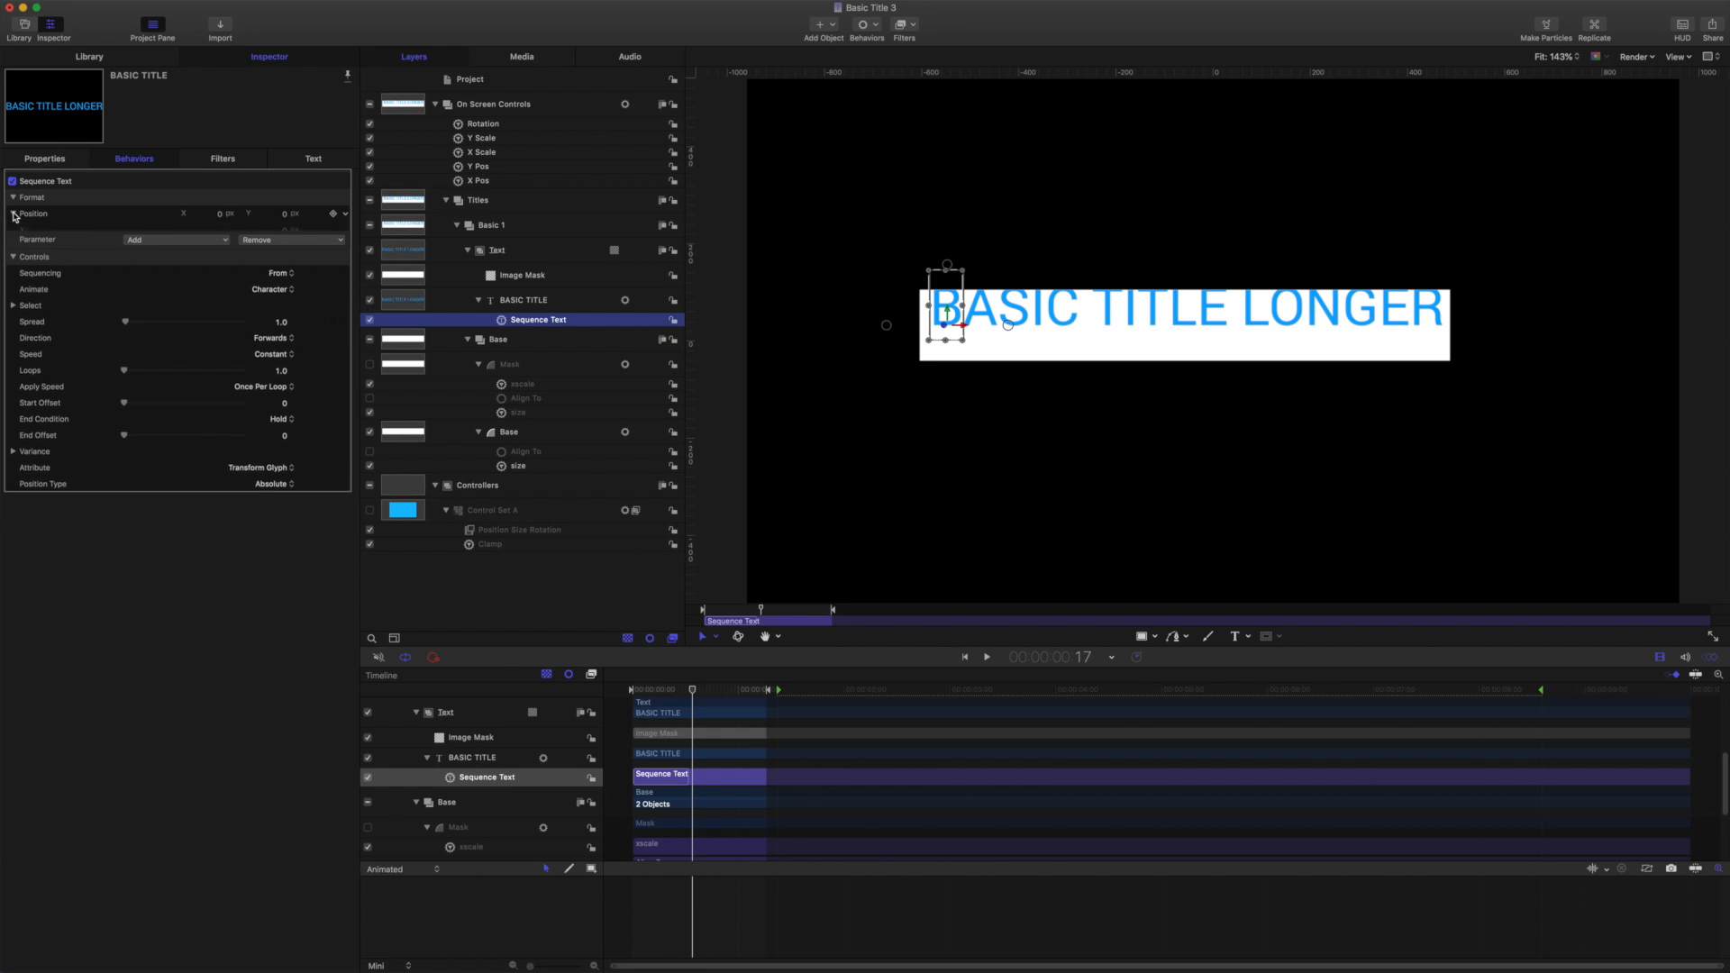
left_click(12, 212)
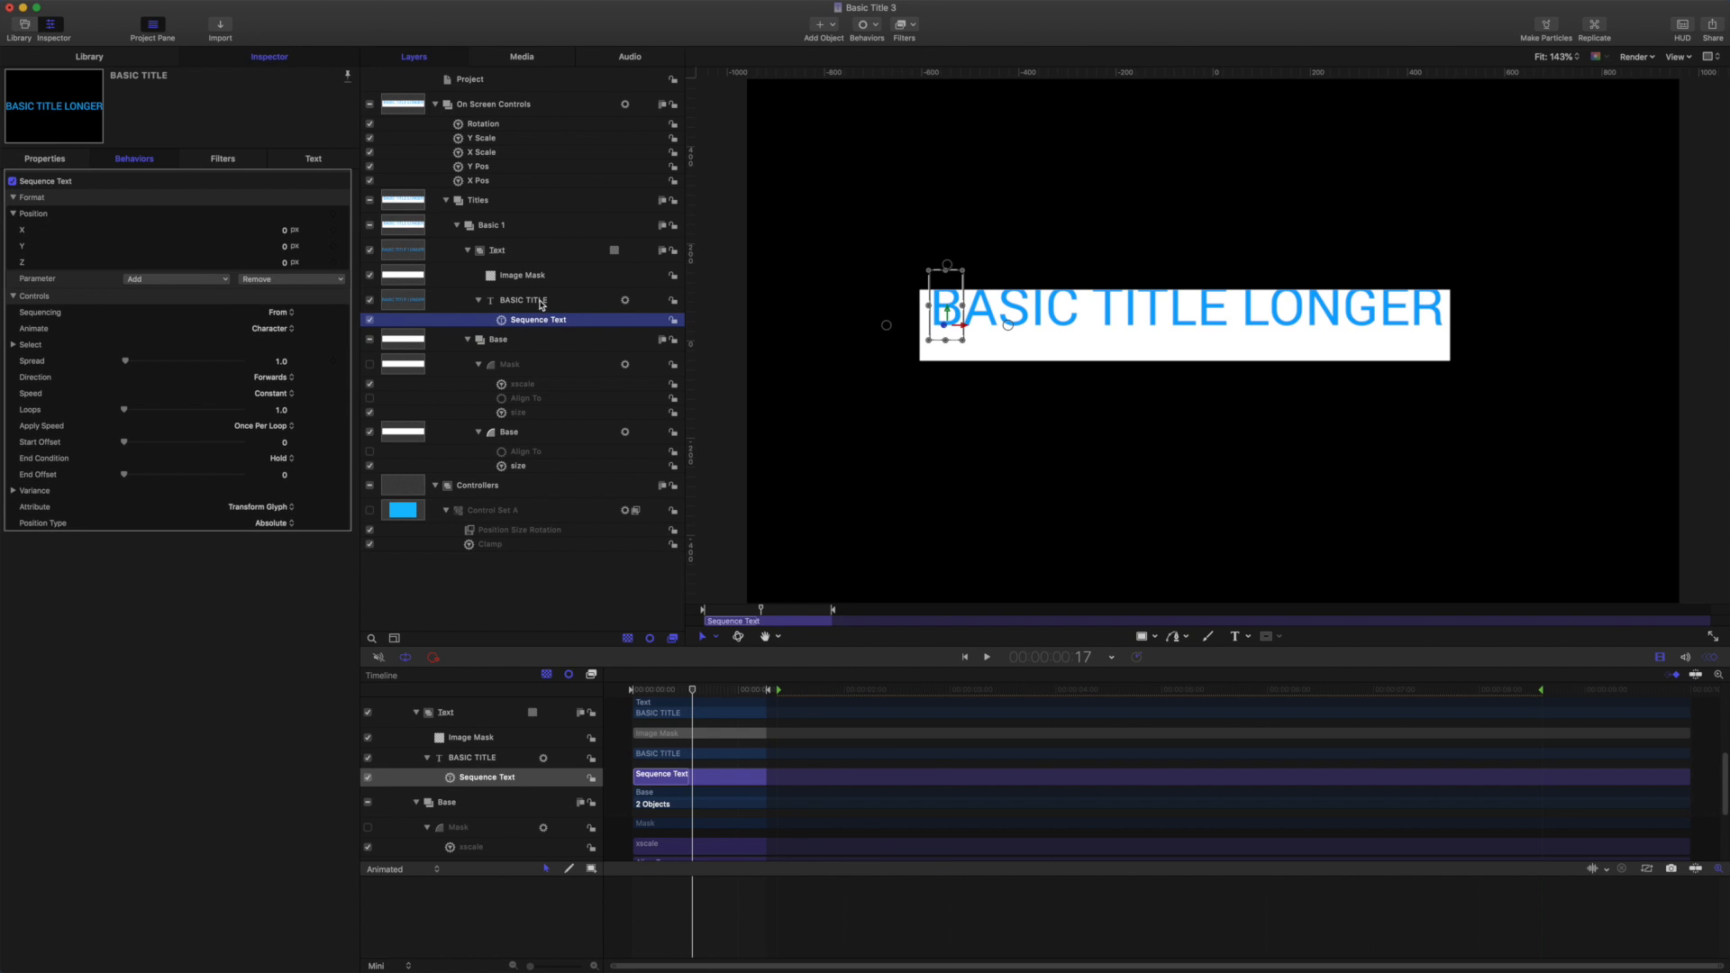
left_click(523, 299)
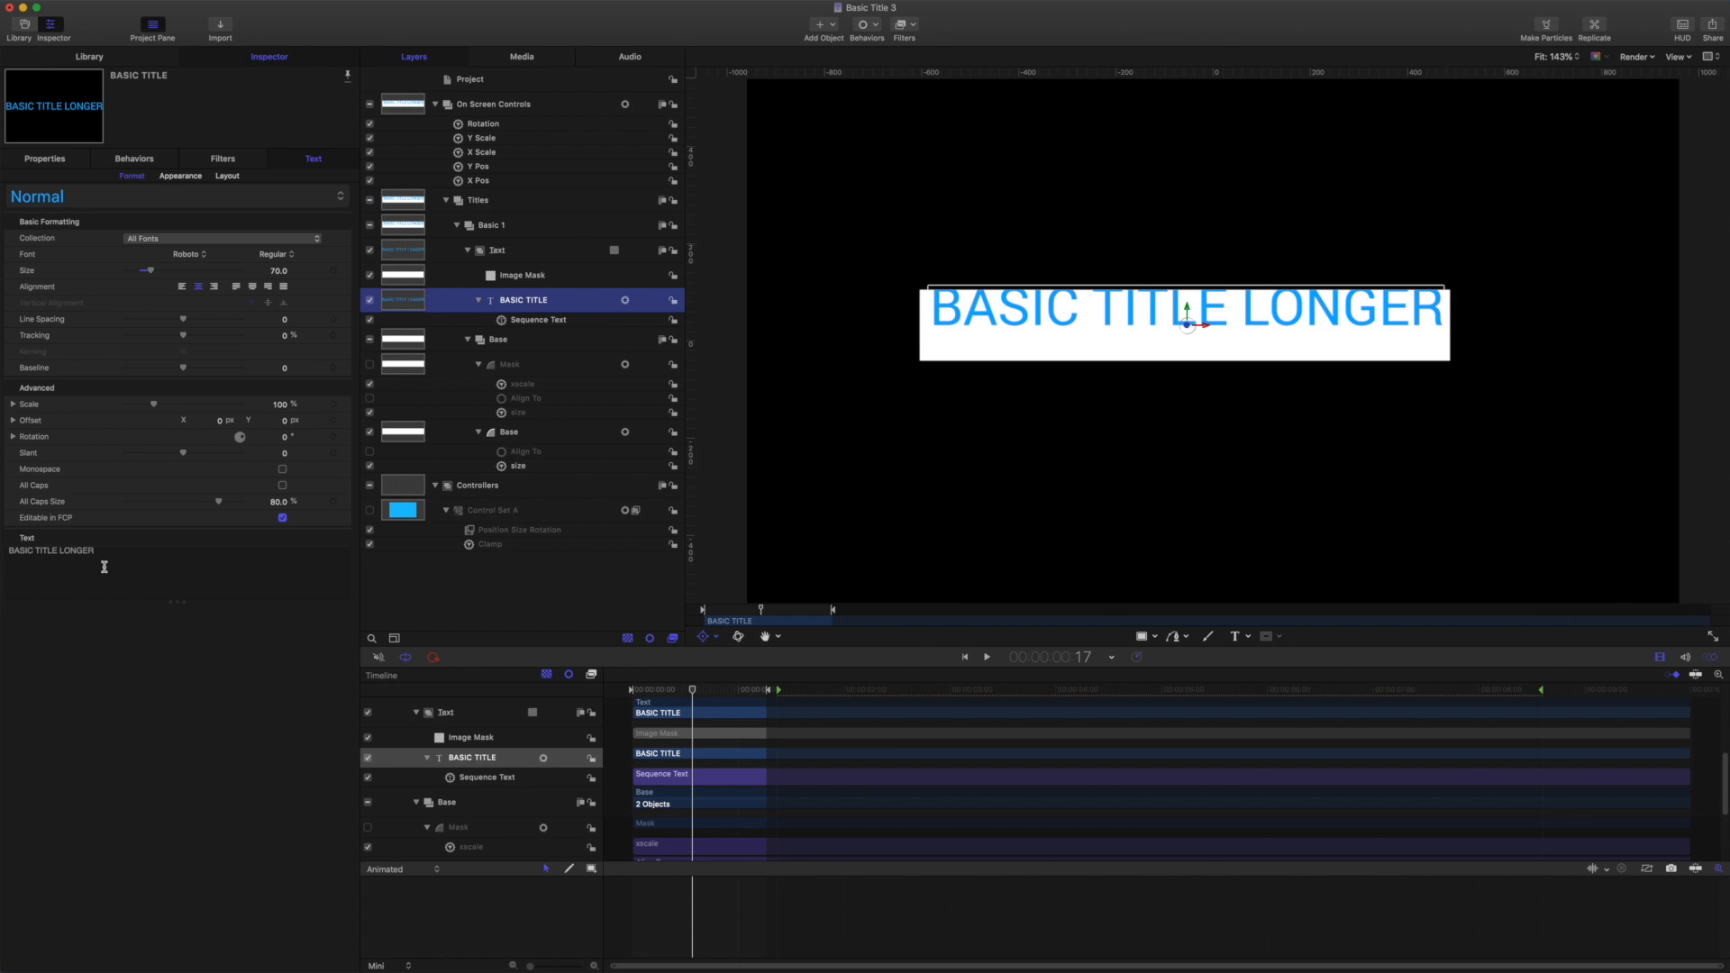
key("BackSpace")
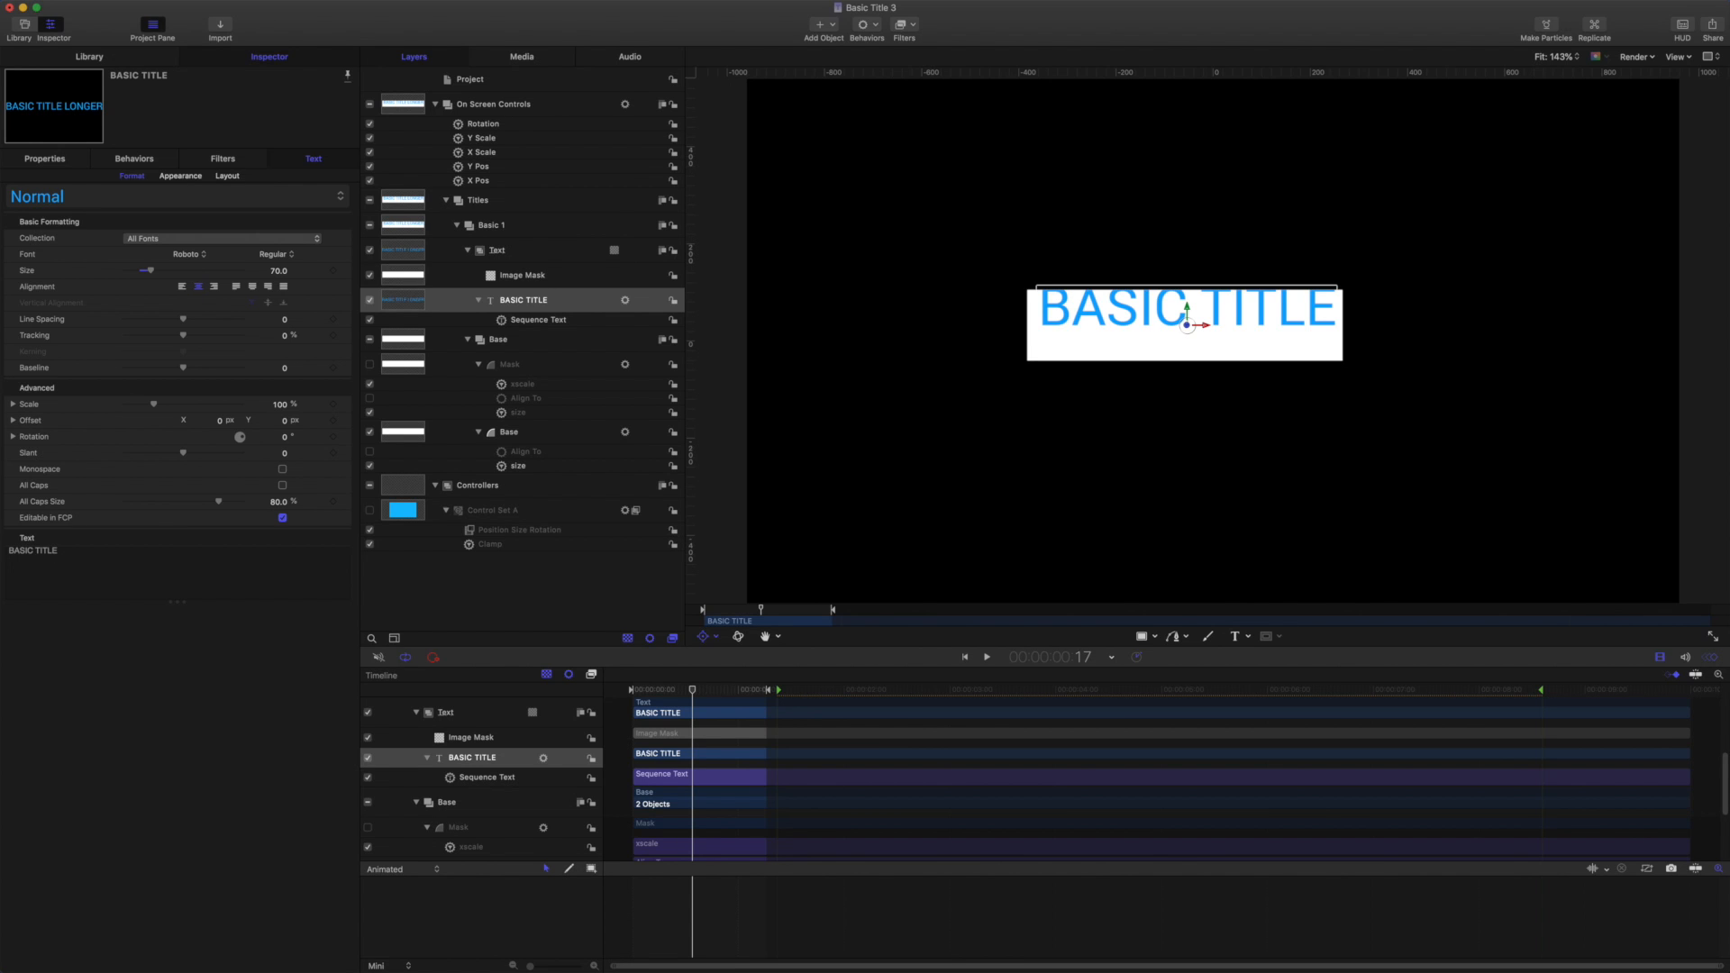
Trim the Sequence Text behaviour bar to end around frame 25.
left_click(537, 320)
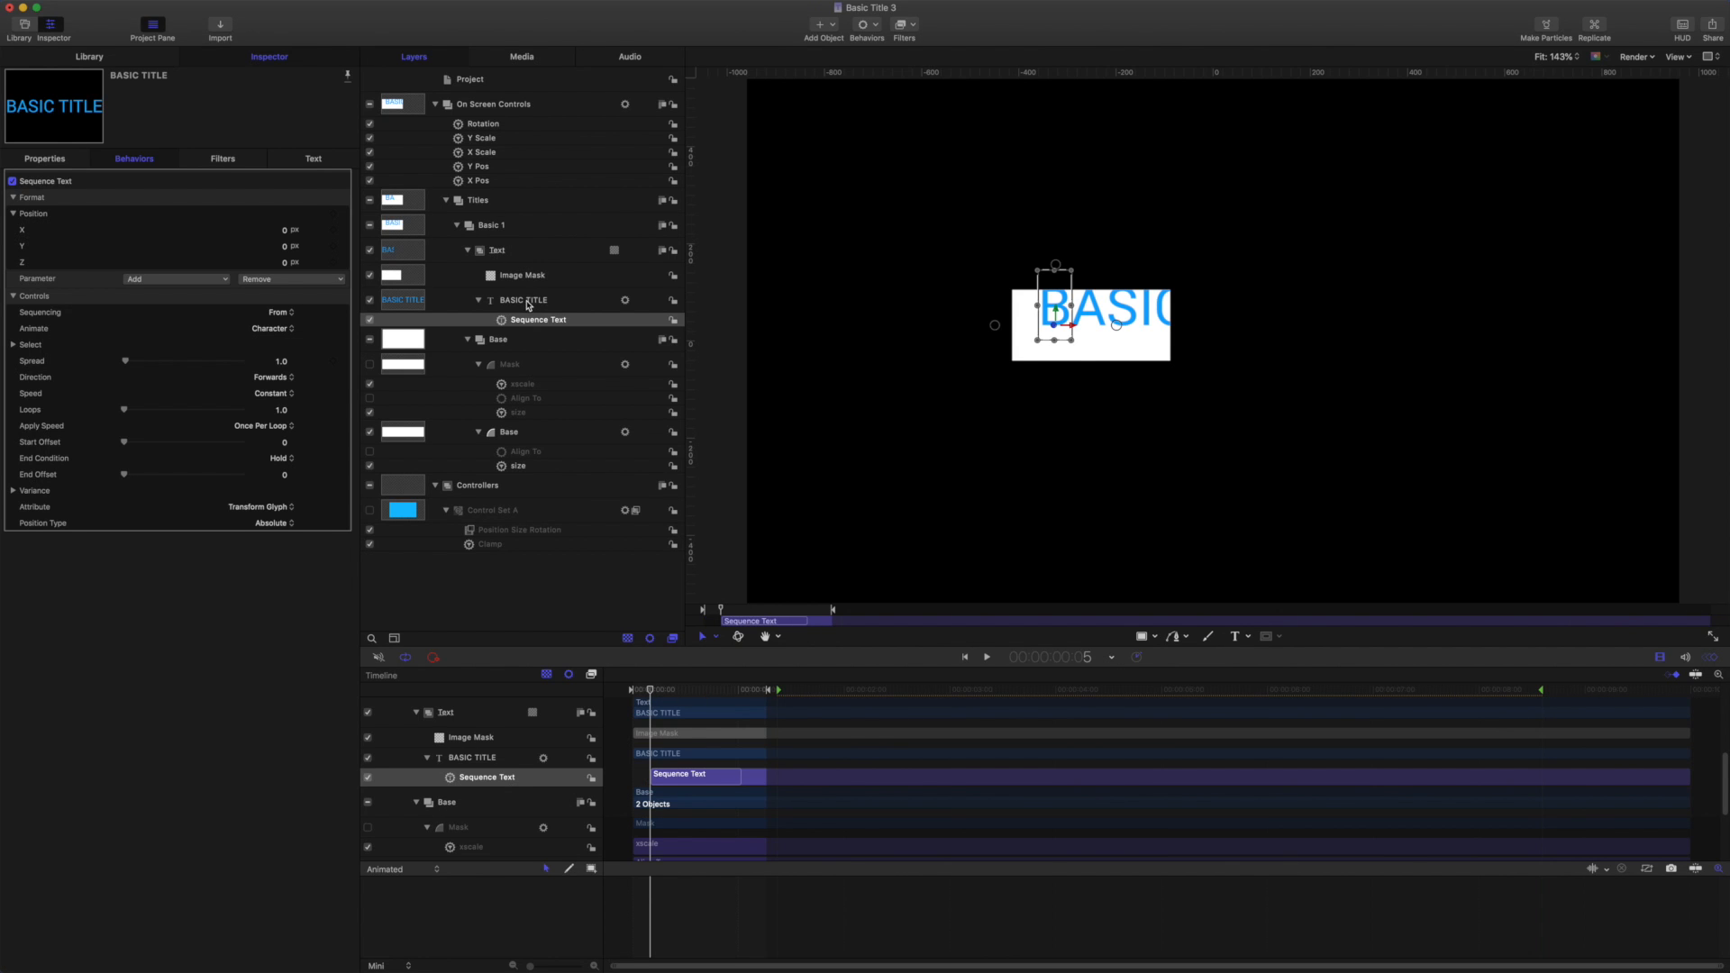
left_click(522, 299)
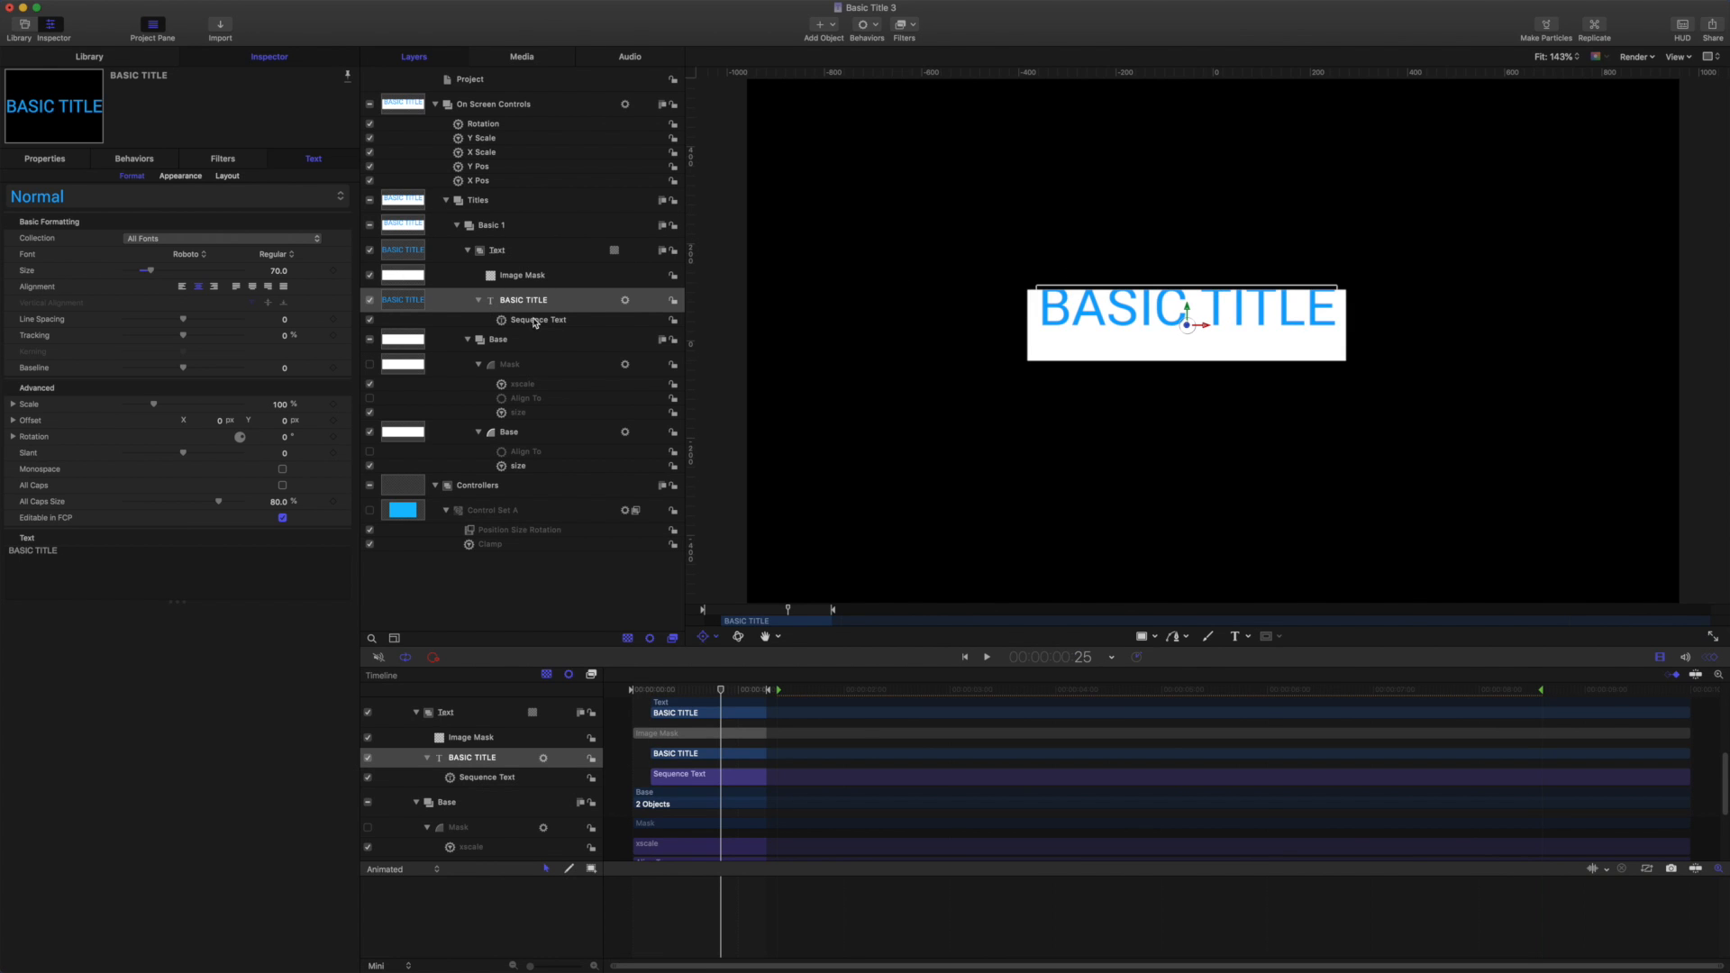
left_click(539, 320)
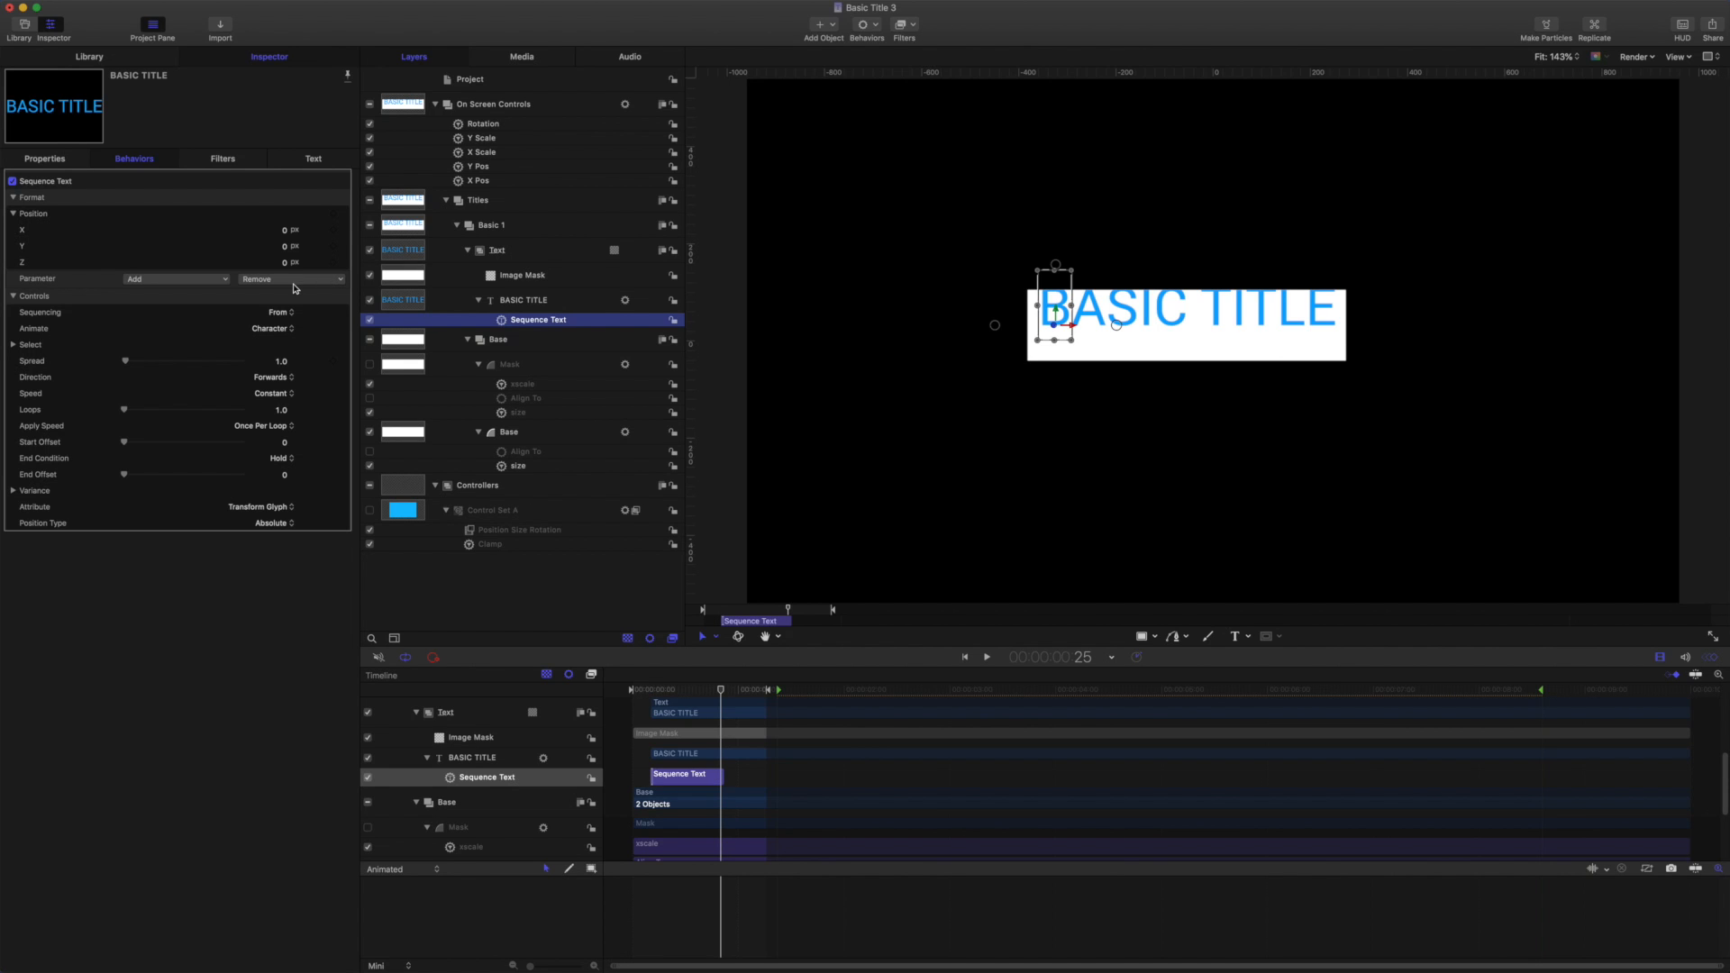
mouse_move(709, 692)
type("700")
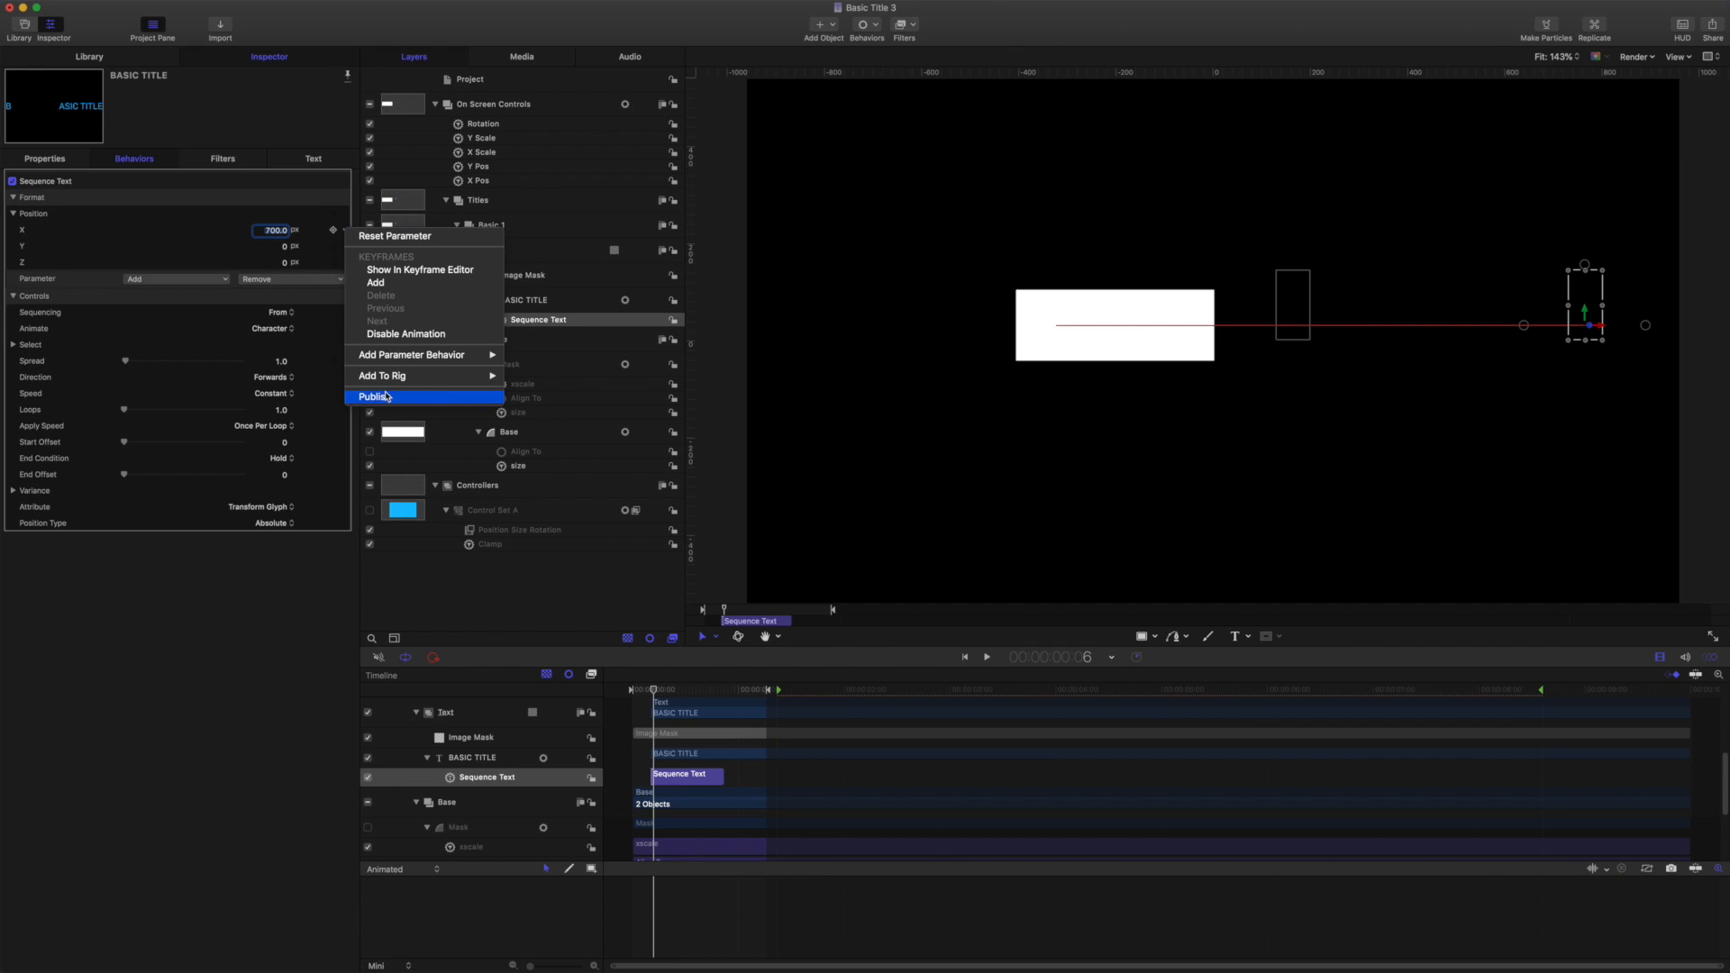
mouse_move(385, 398)
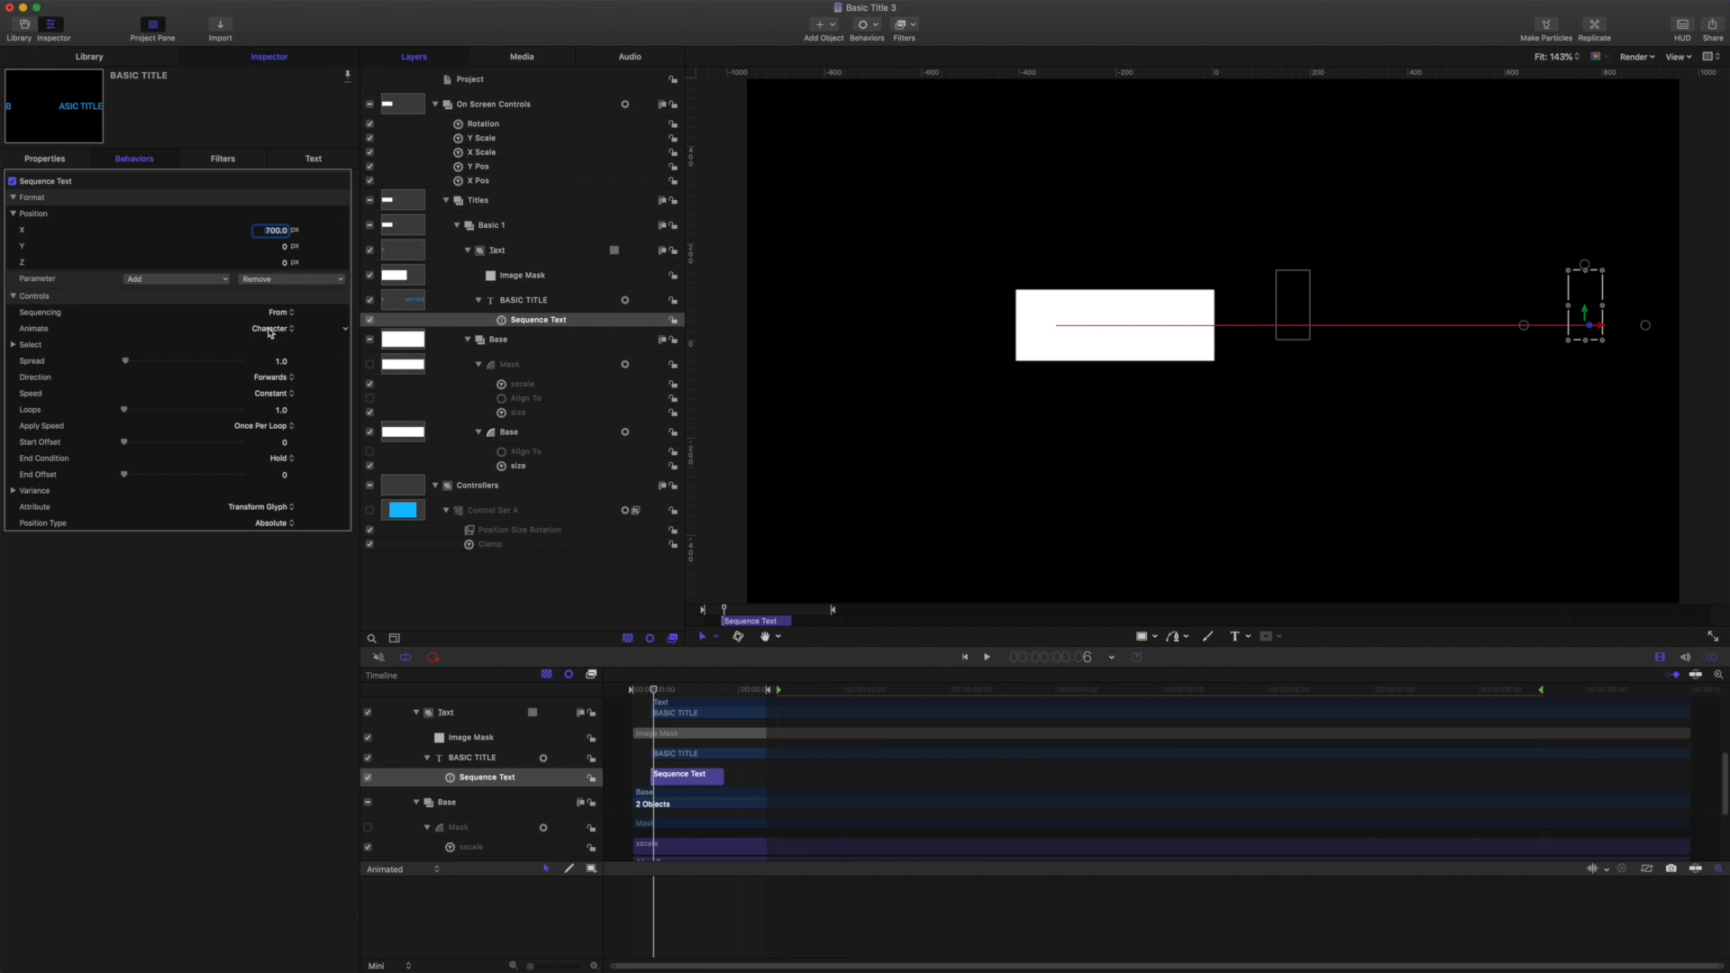
mouse_move(344, 334)
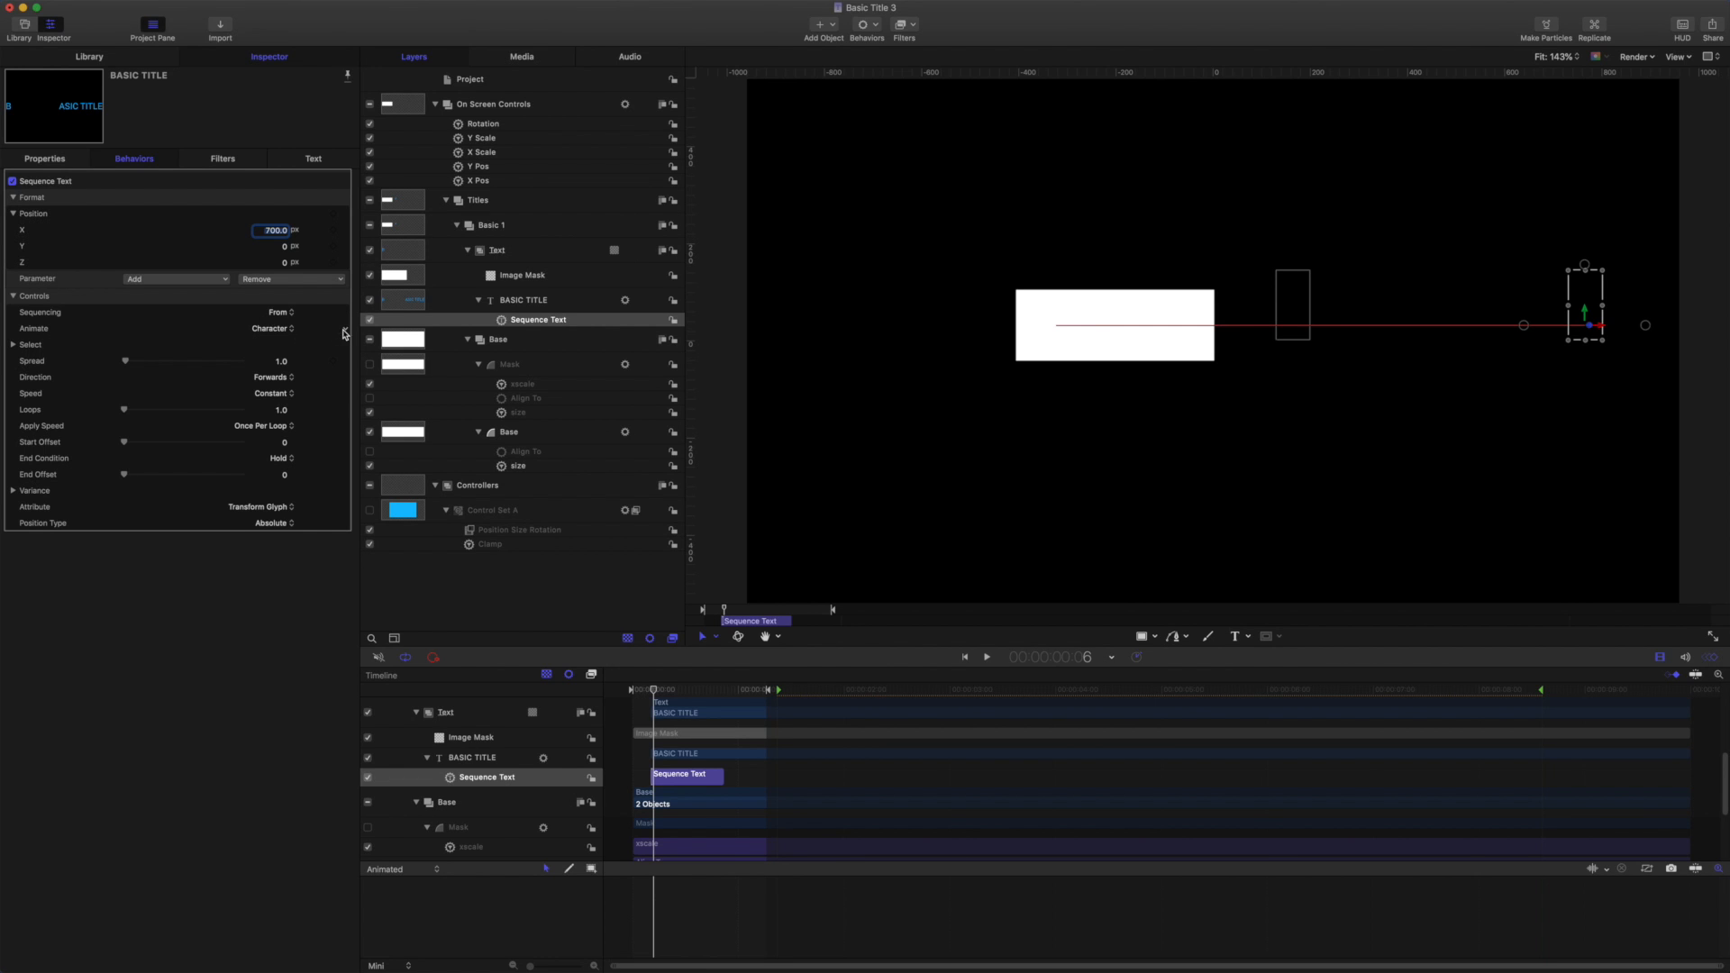
Set the sequence's Spread to 10, Speed to Decelerate, applied Per Object.
right_click(343, 332)
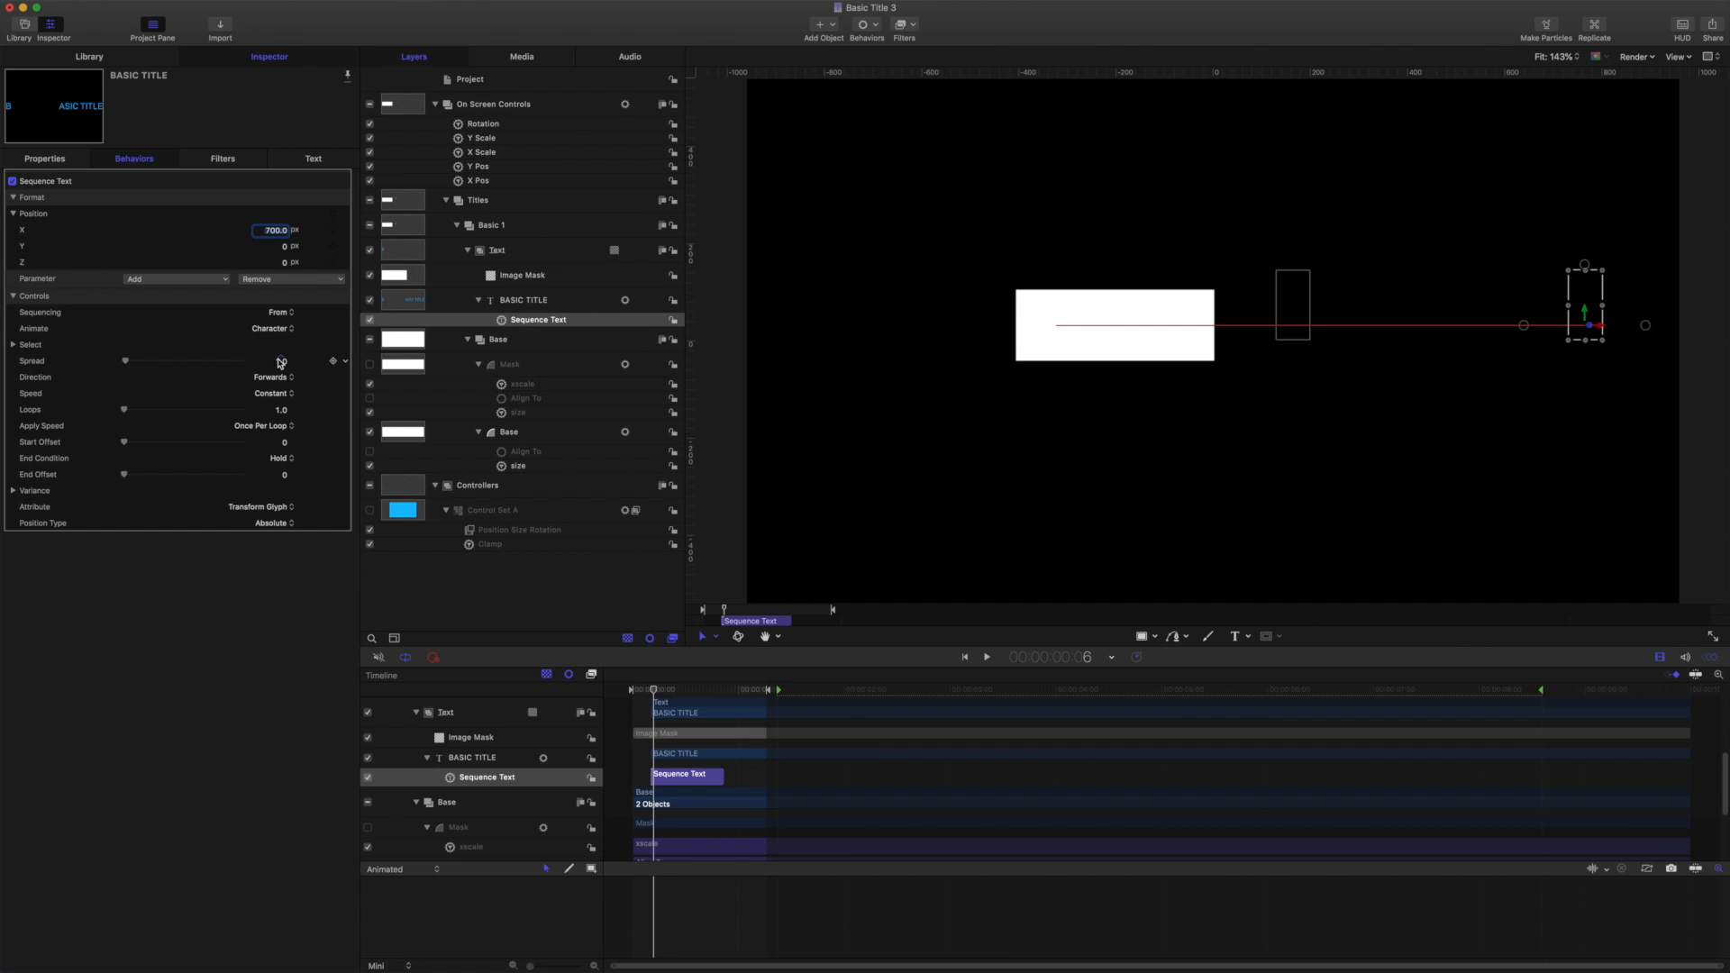
left_click(269, 360)
type("10")
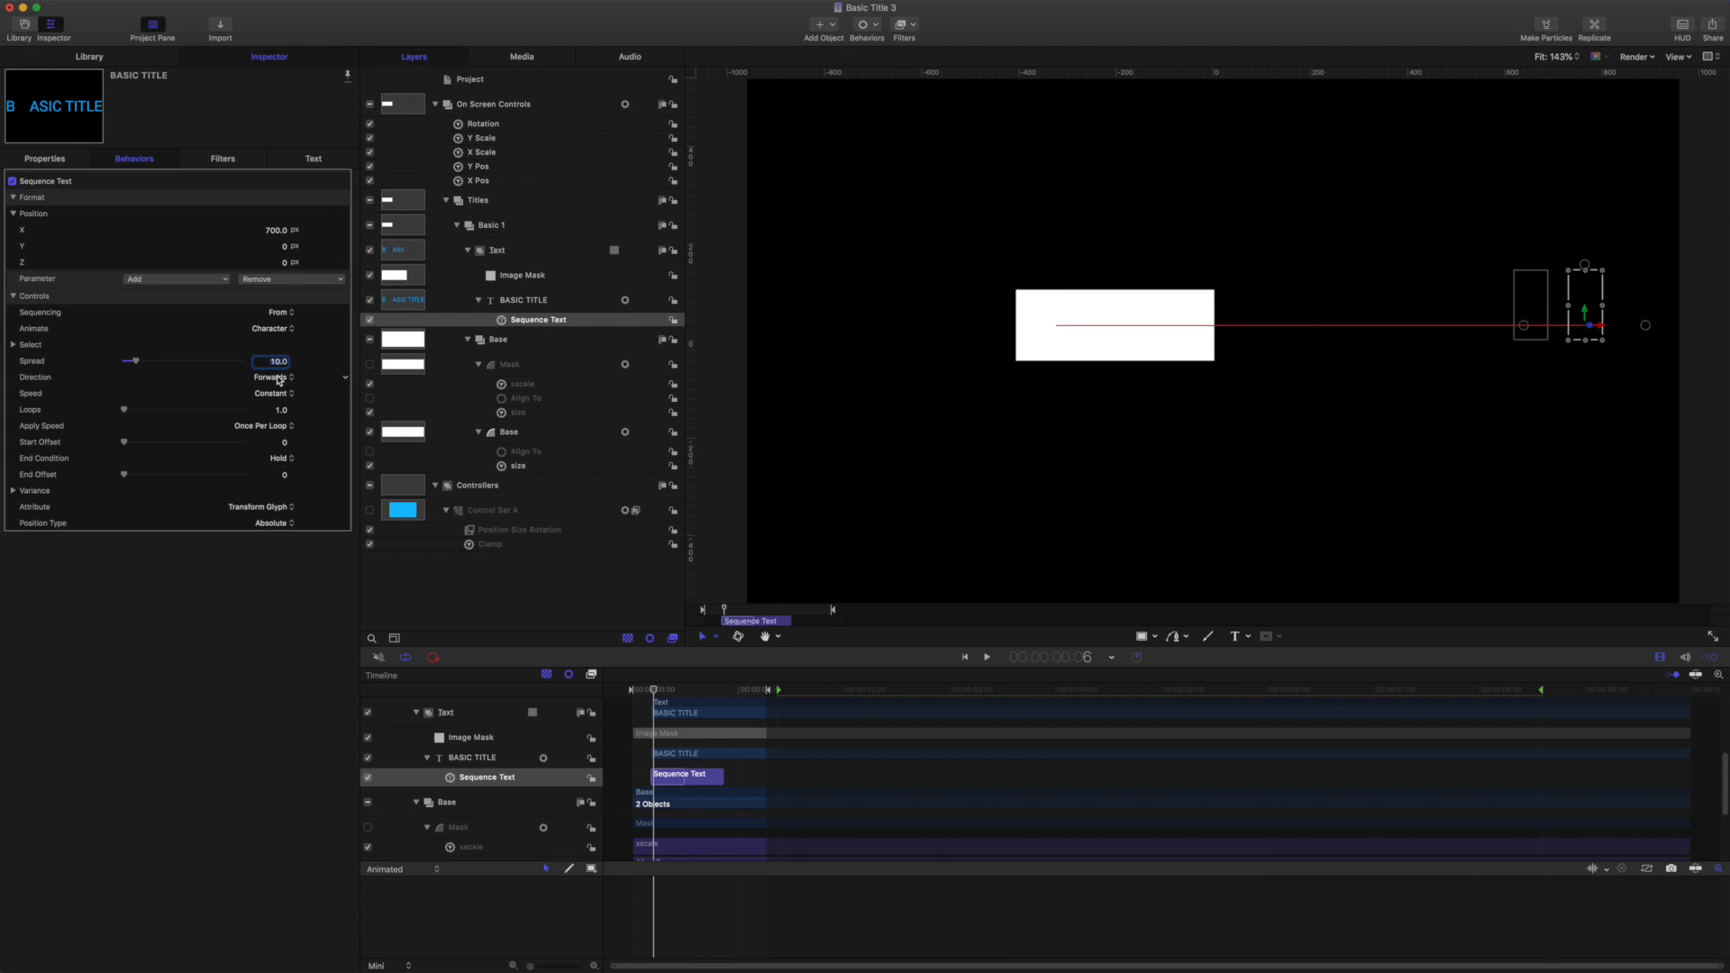
left_click(270, 394)
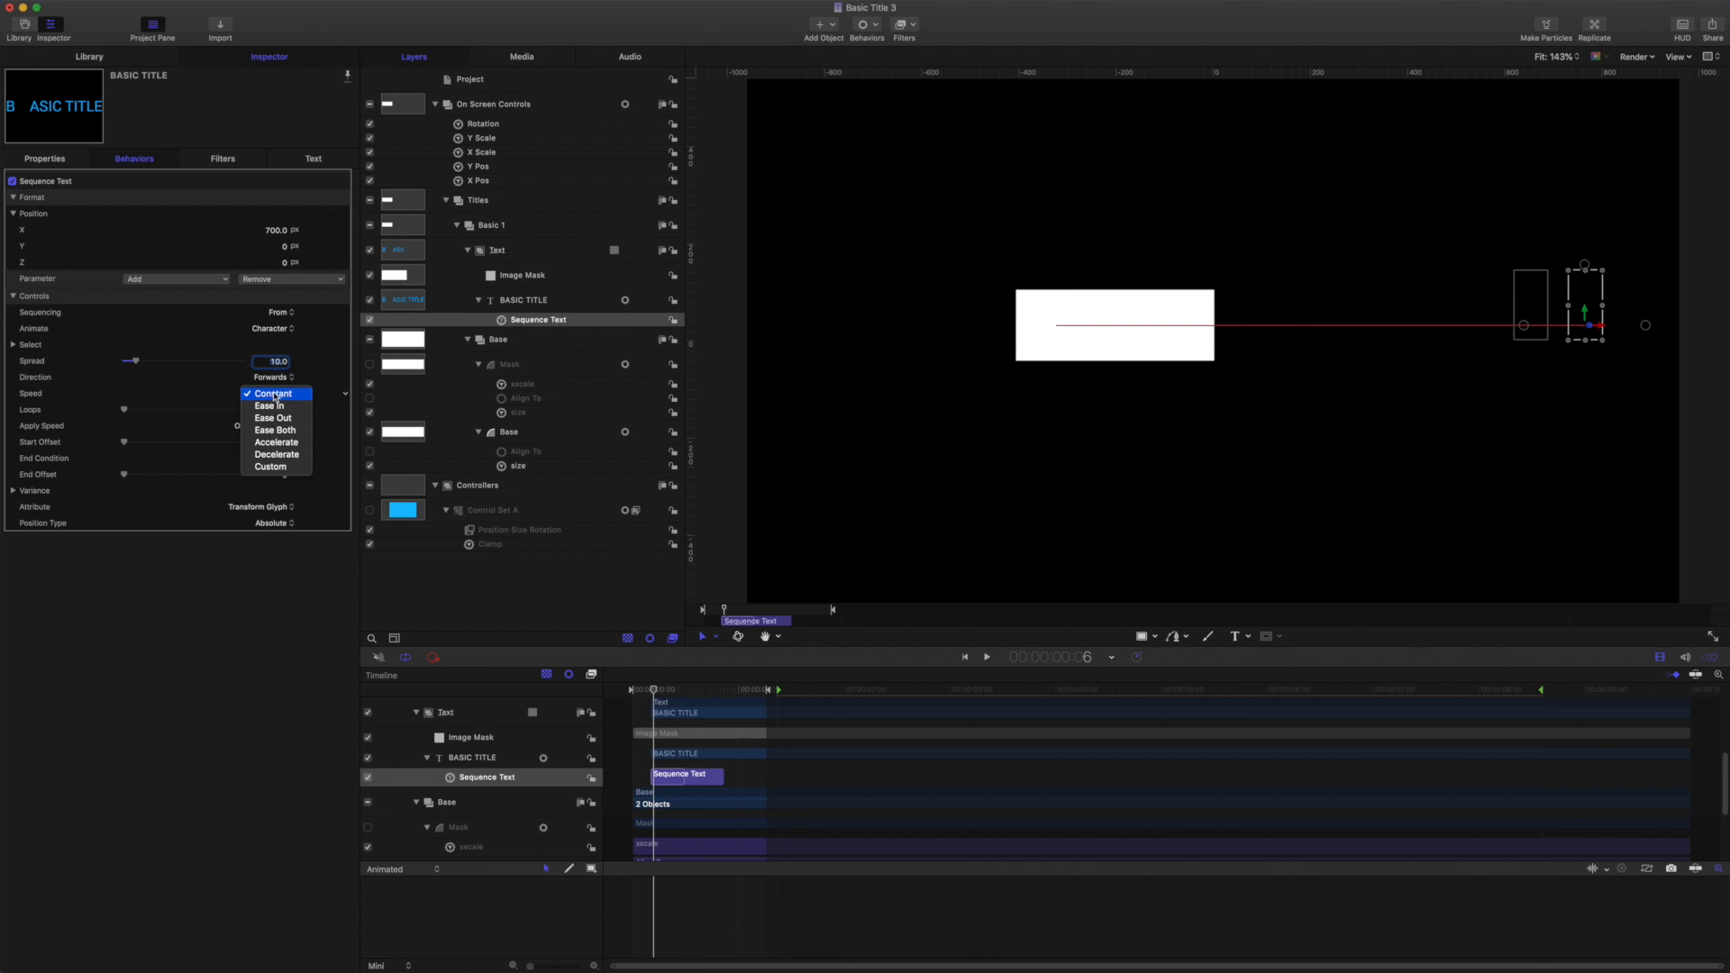
left_click(276, 453)
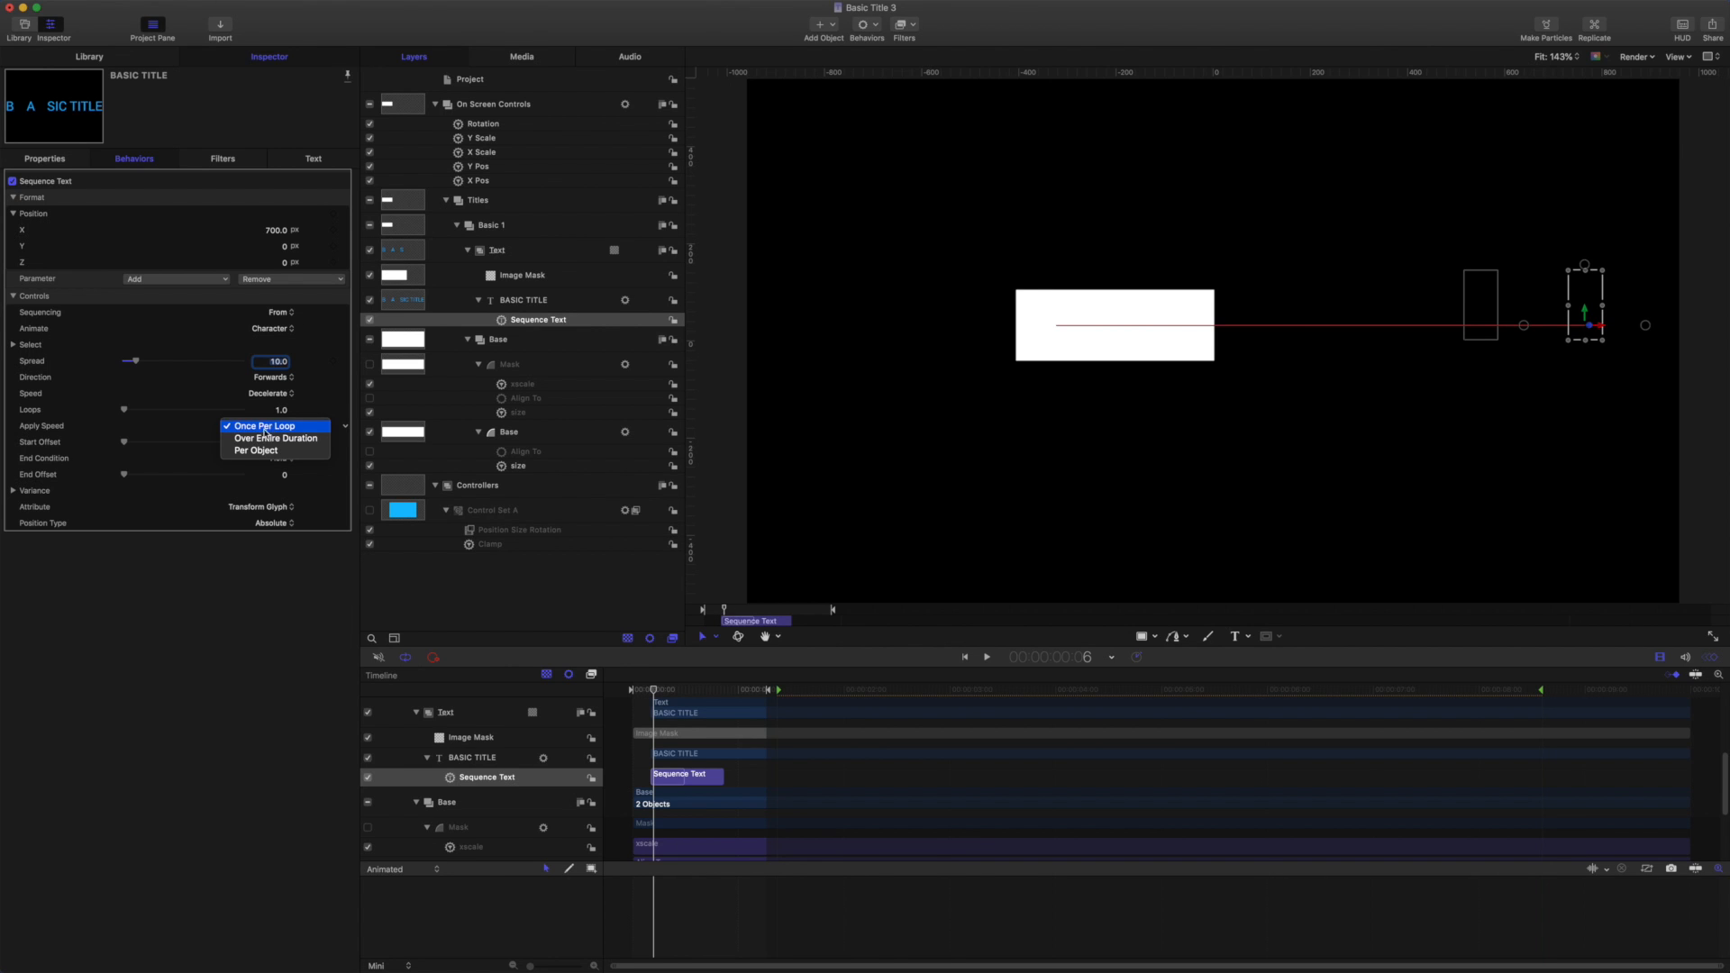
left_click(256, 451)
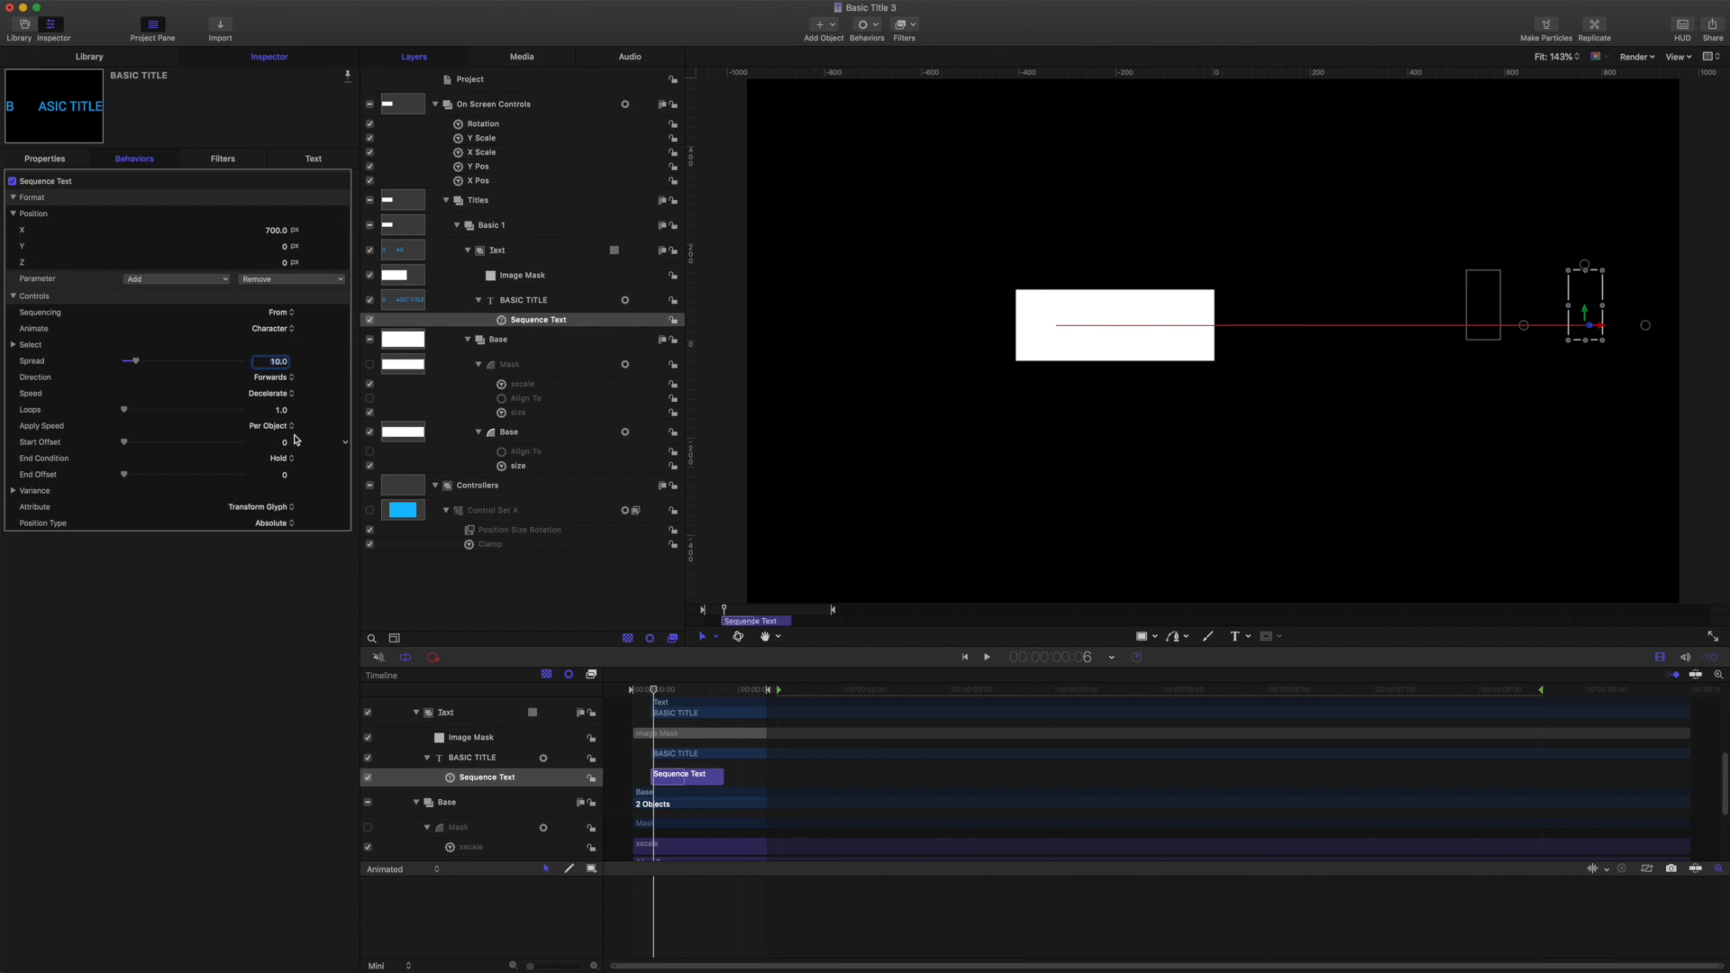
mouse_move(991, 663)
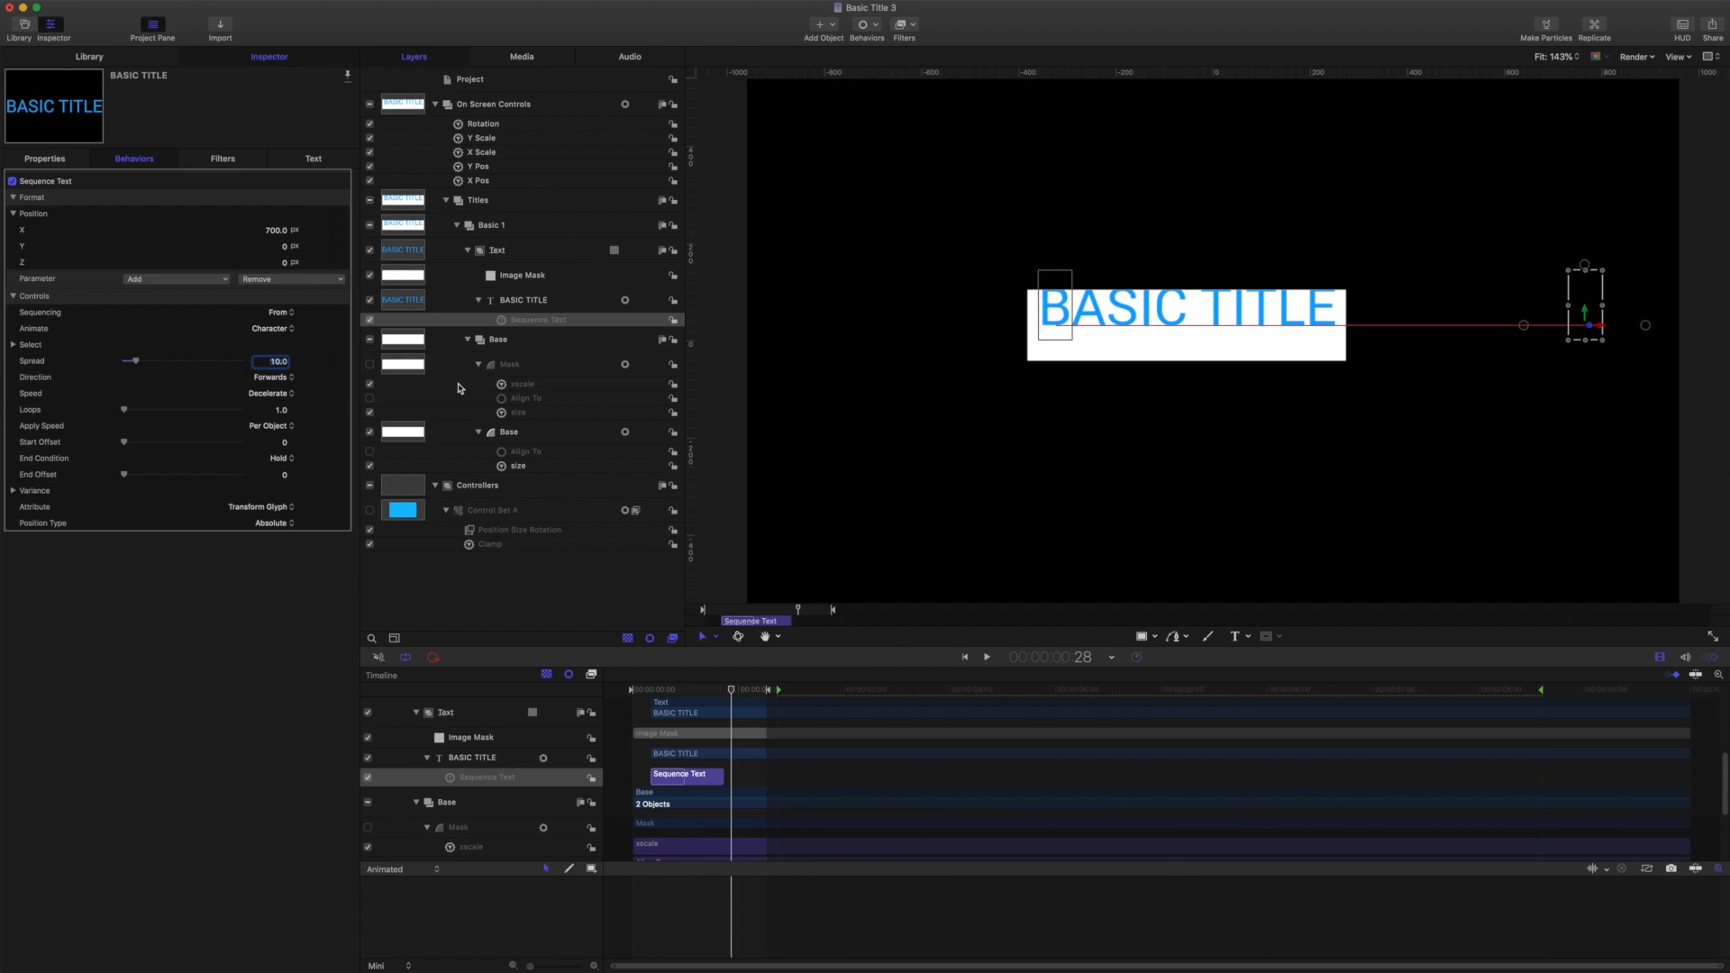
mouse_move(372, 402)
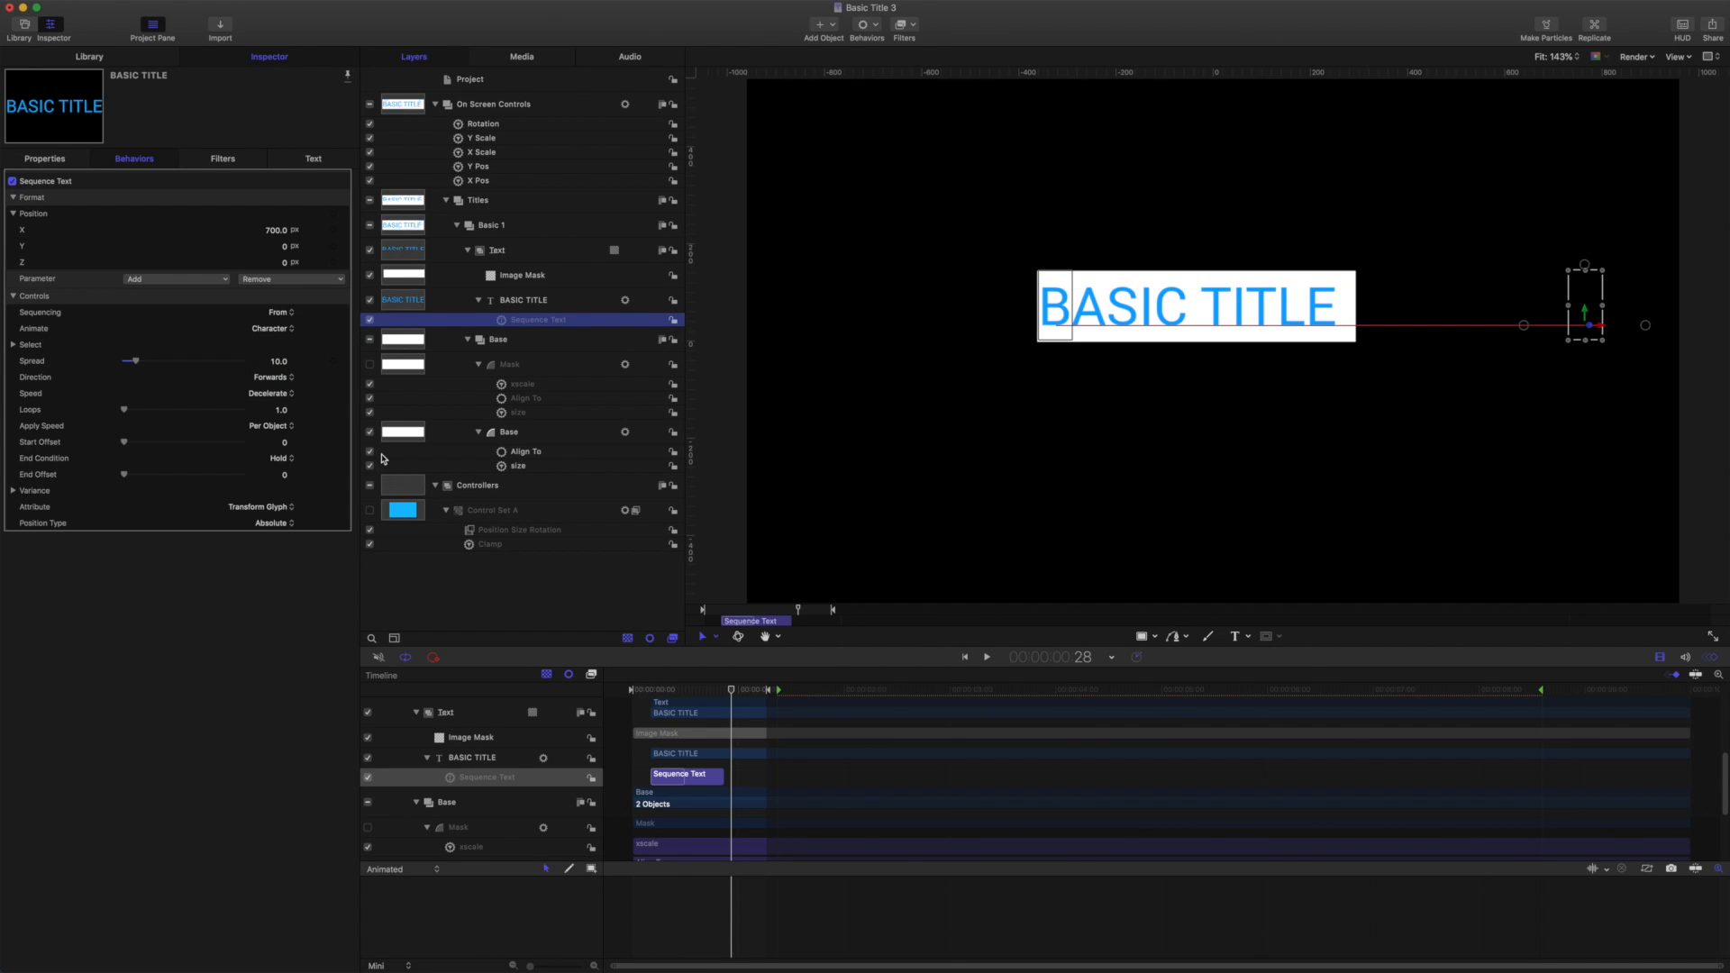
mouse_move(987, 660)
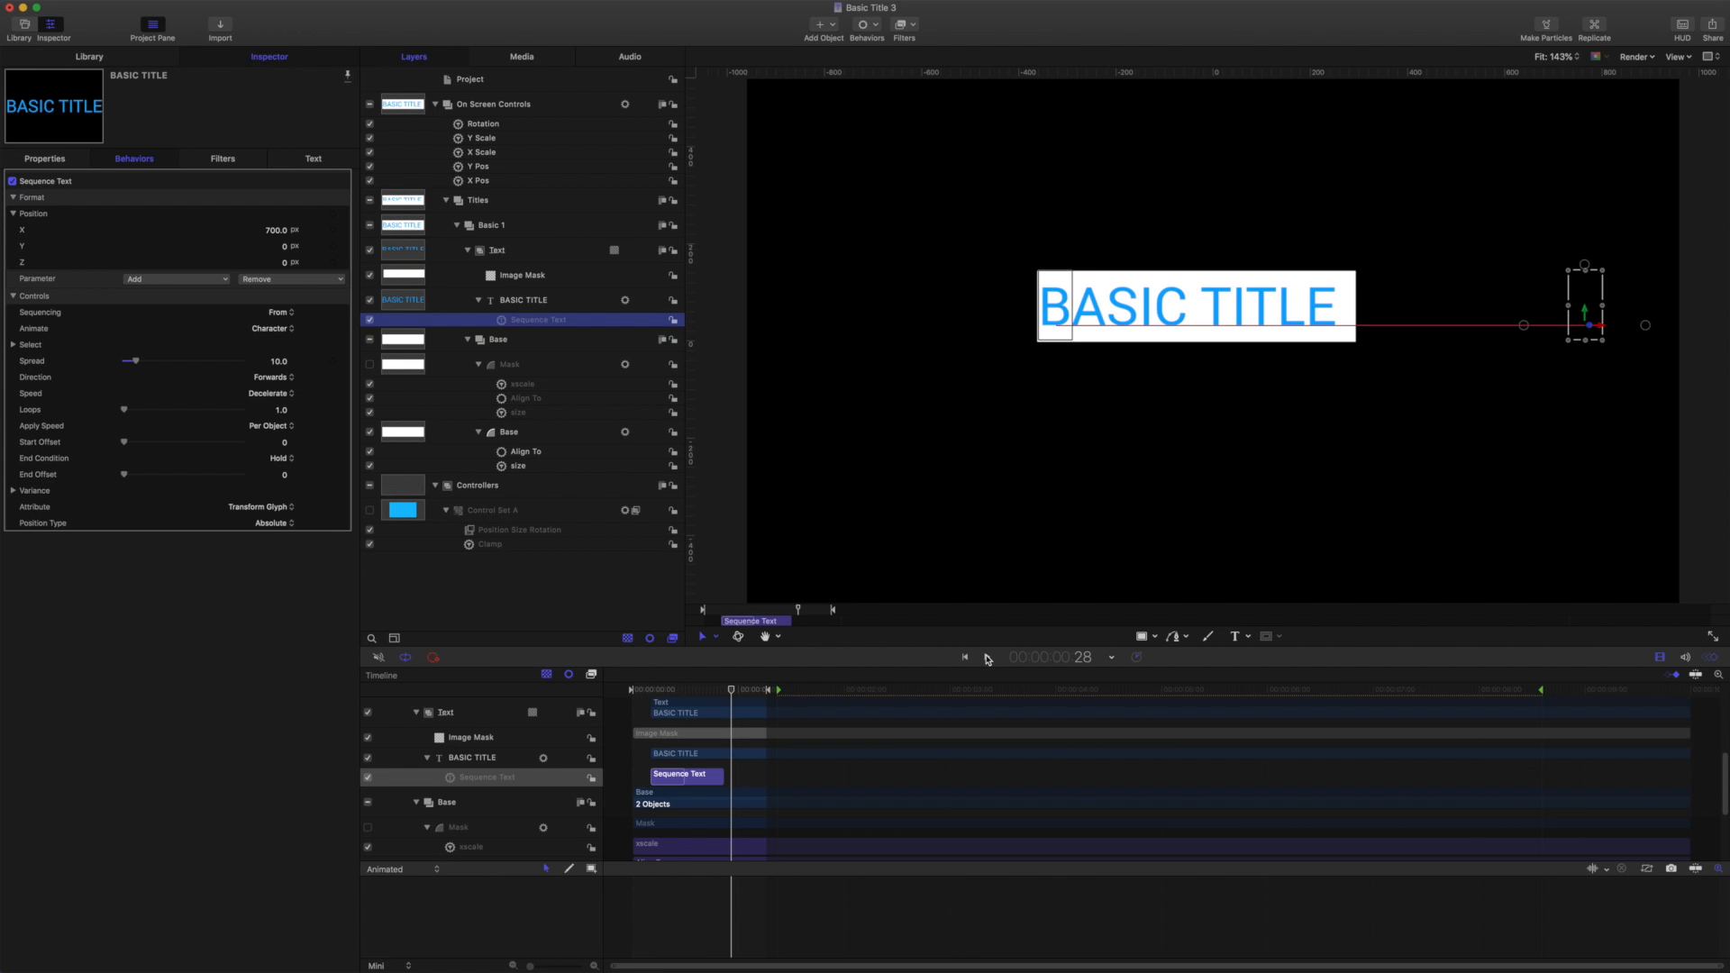
Preview the title animation and reselect the BASIC TITLE layer.
left_click(967, 657)
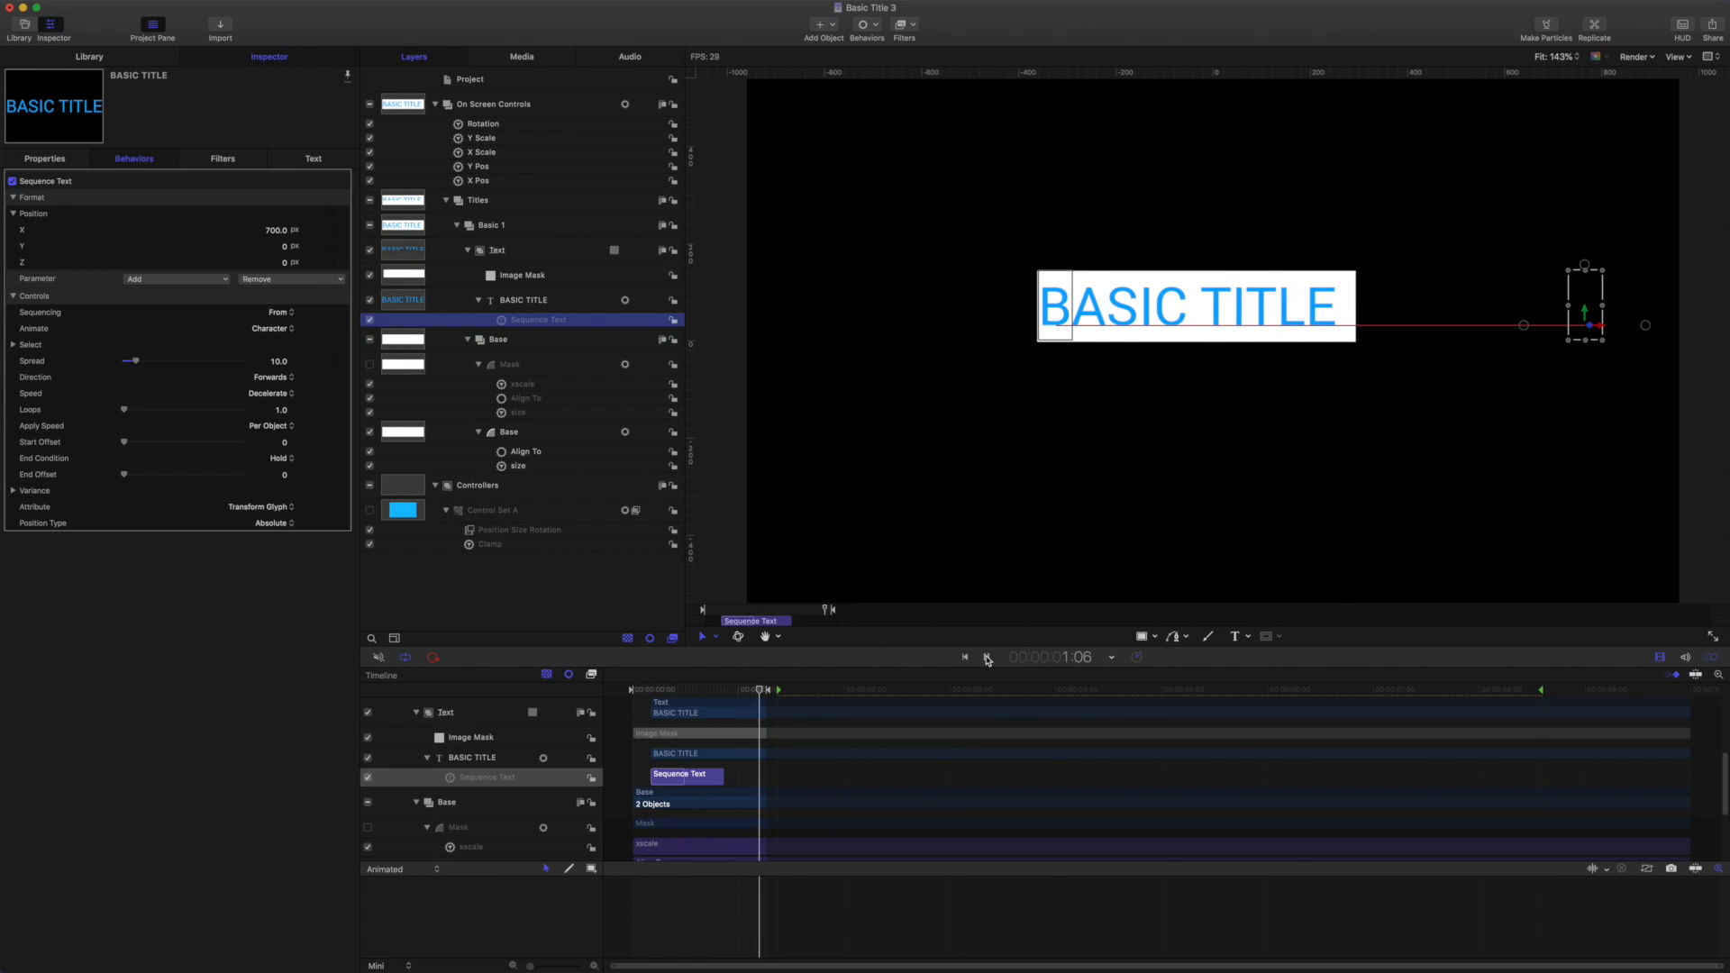
left_click(984, 657)
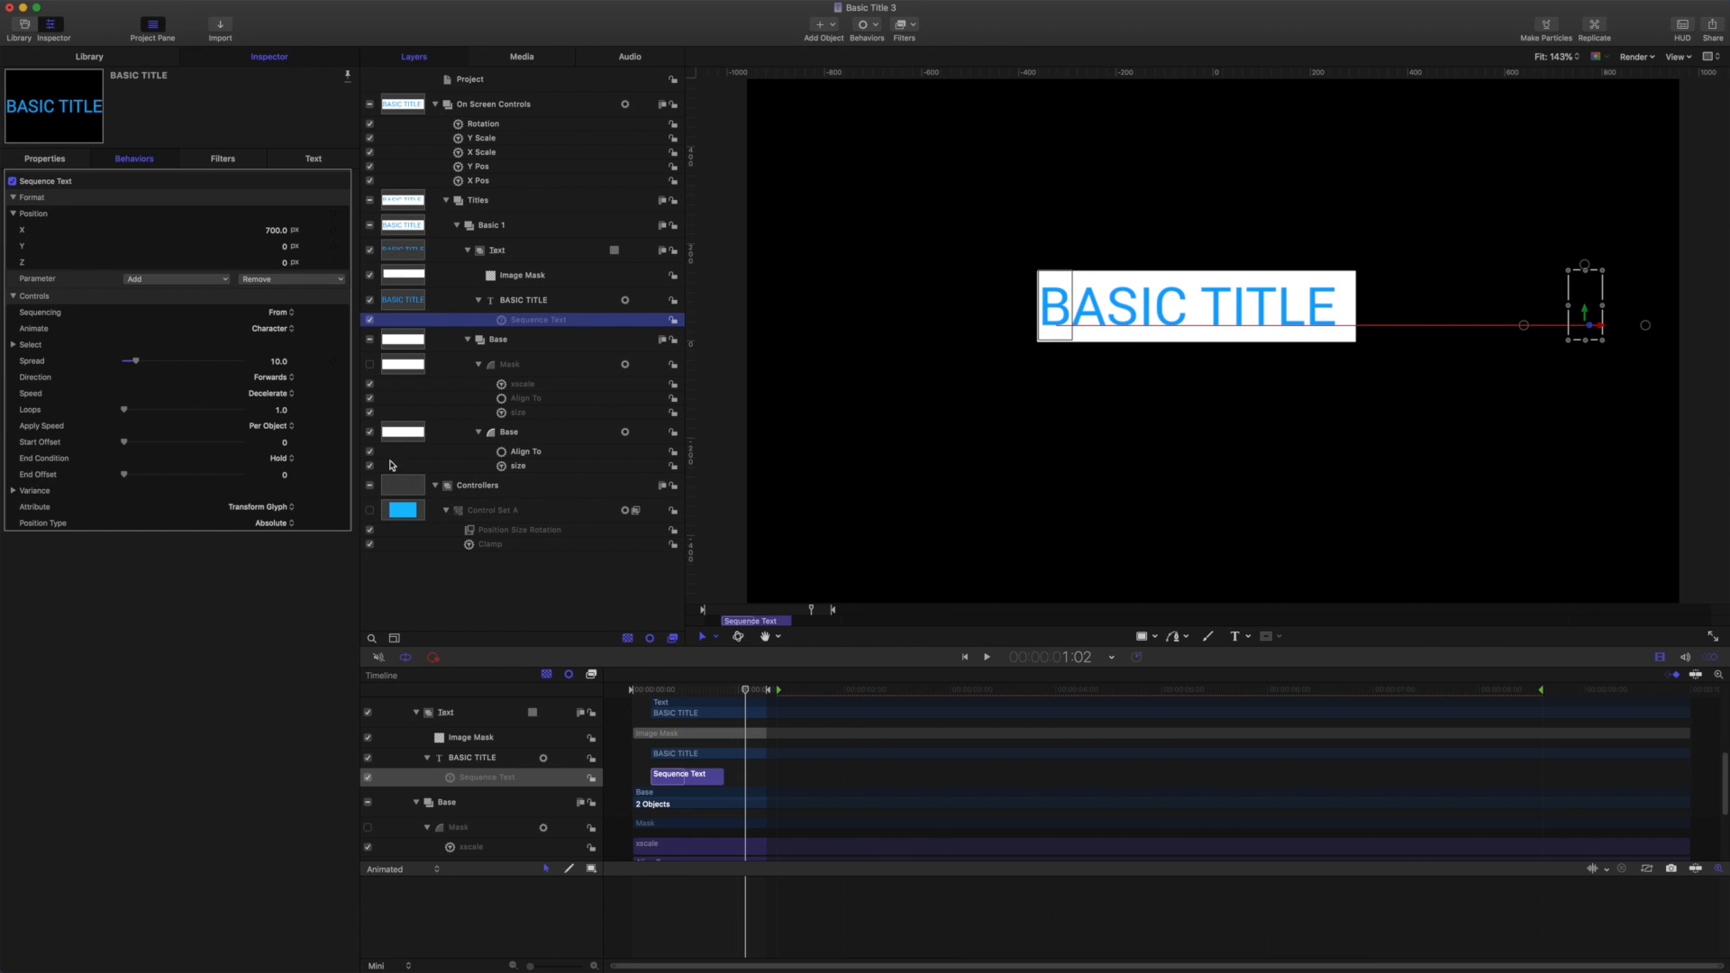
left_click(521, 299)
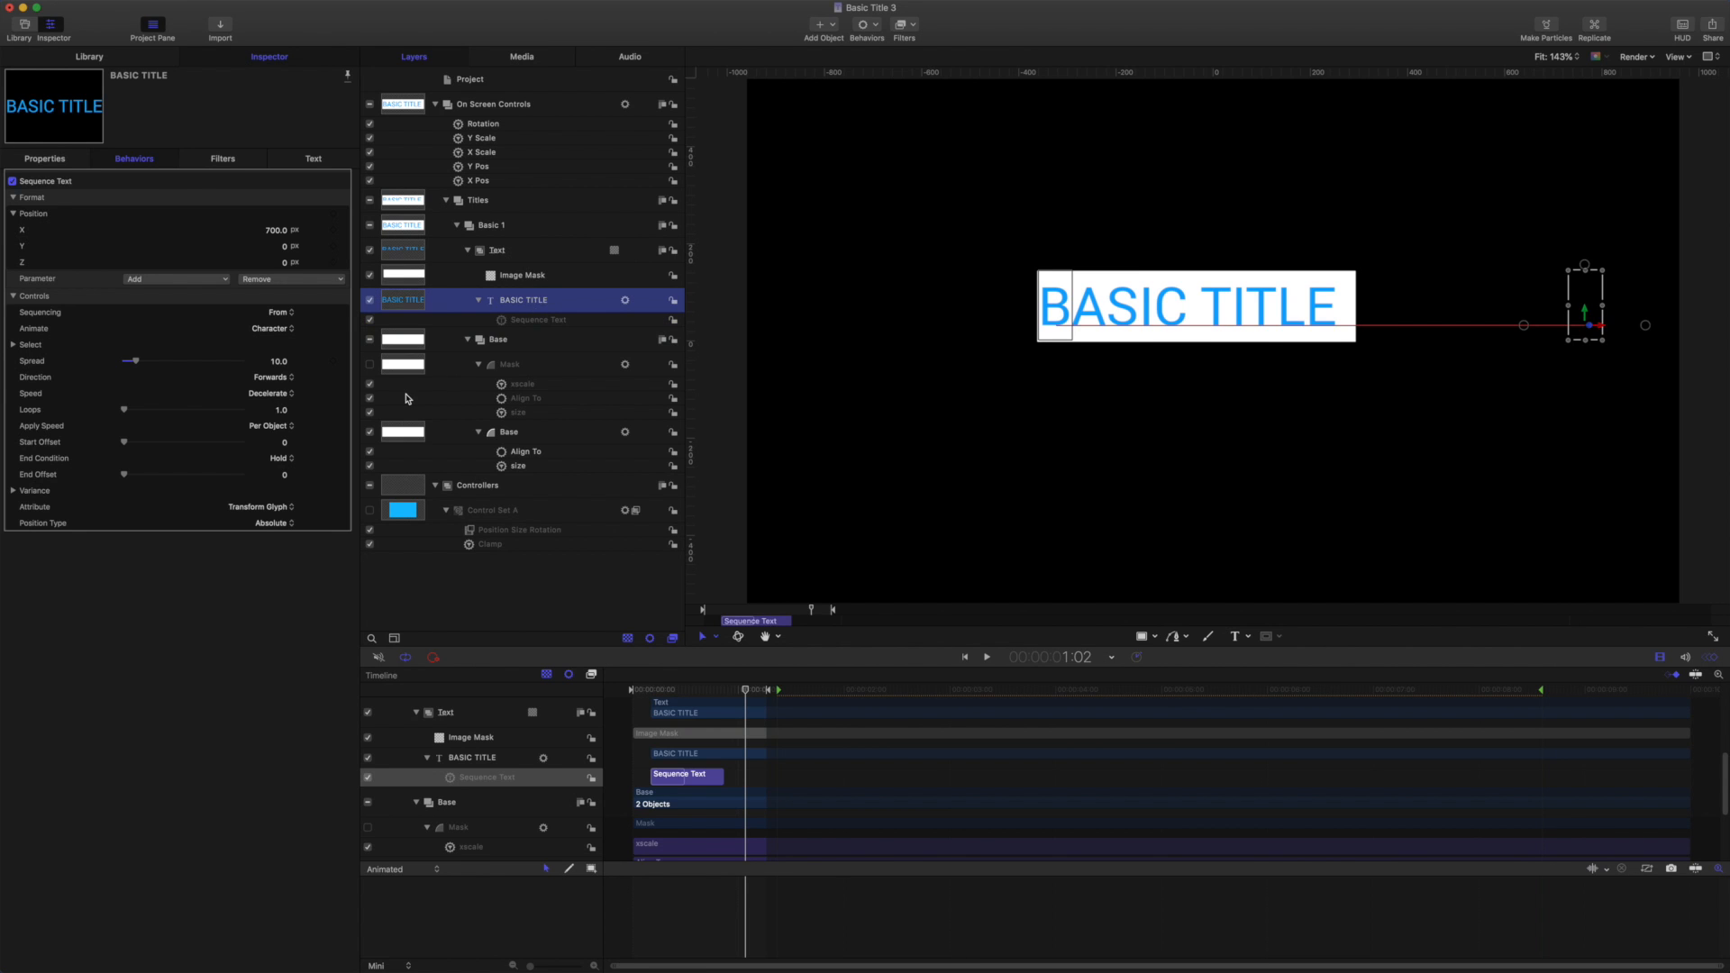
Append LONGER to the title text and play back to watch the base widen.
left_click(314, 157)
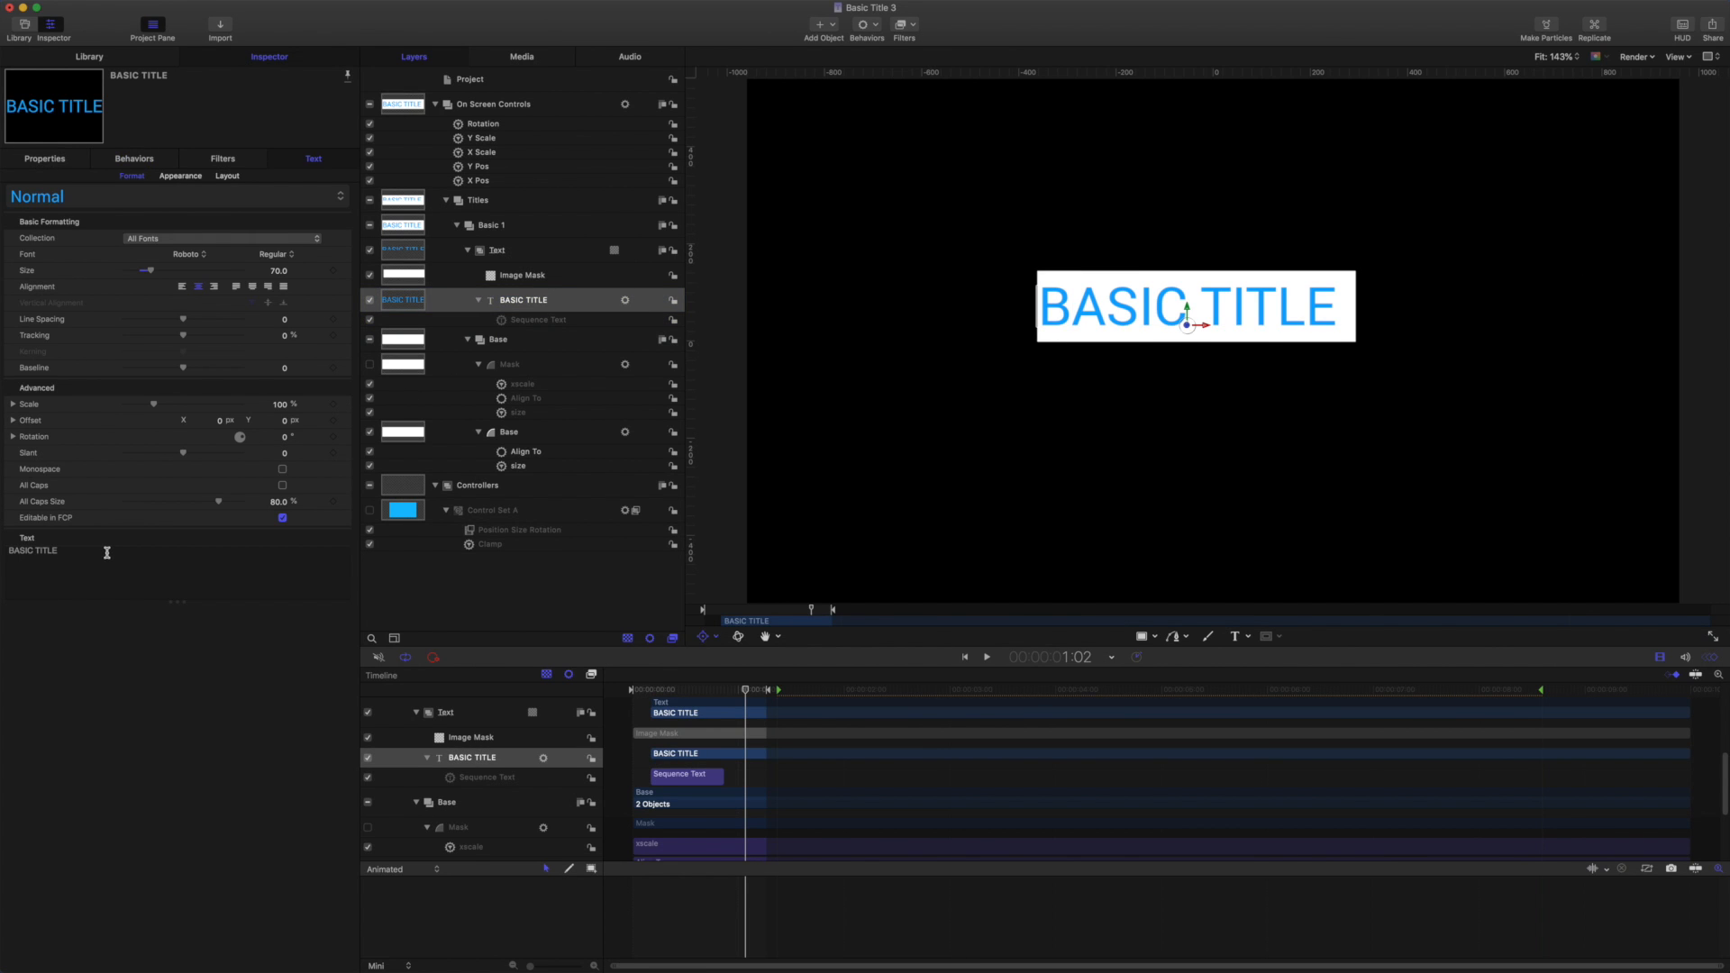
type("LONGE")
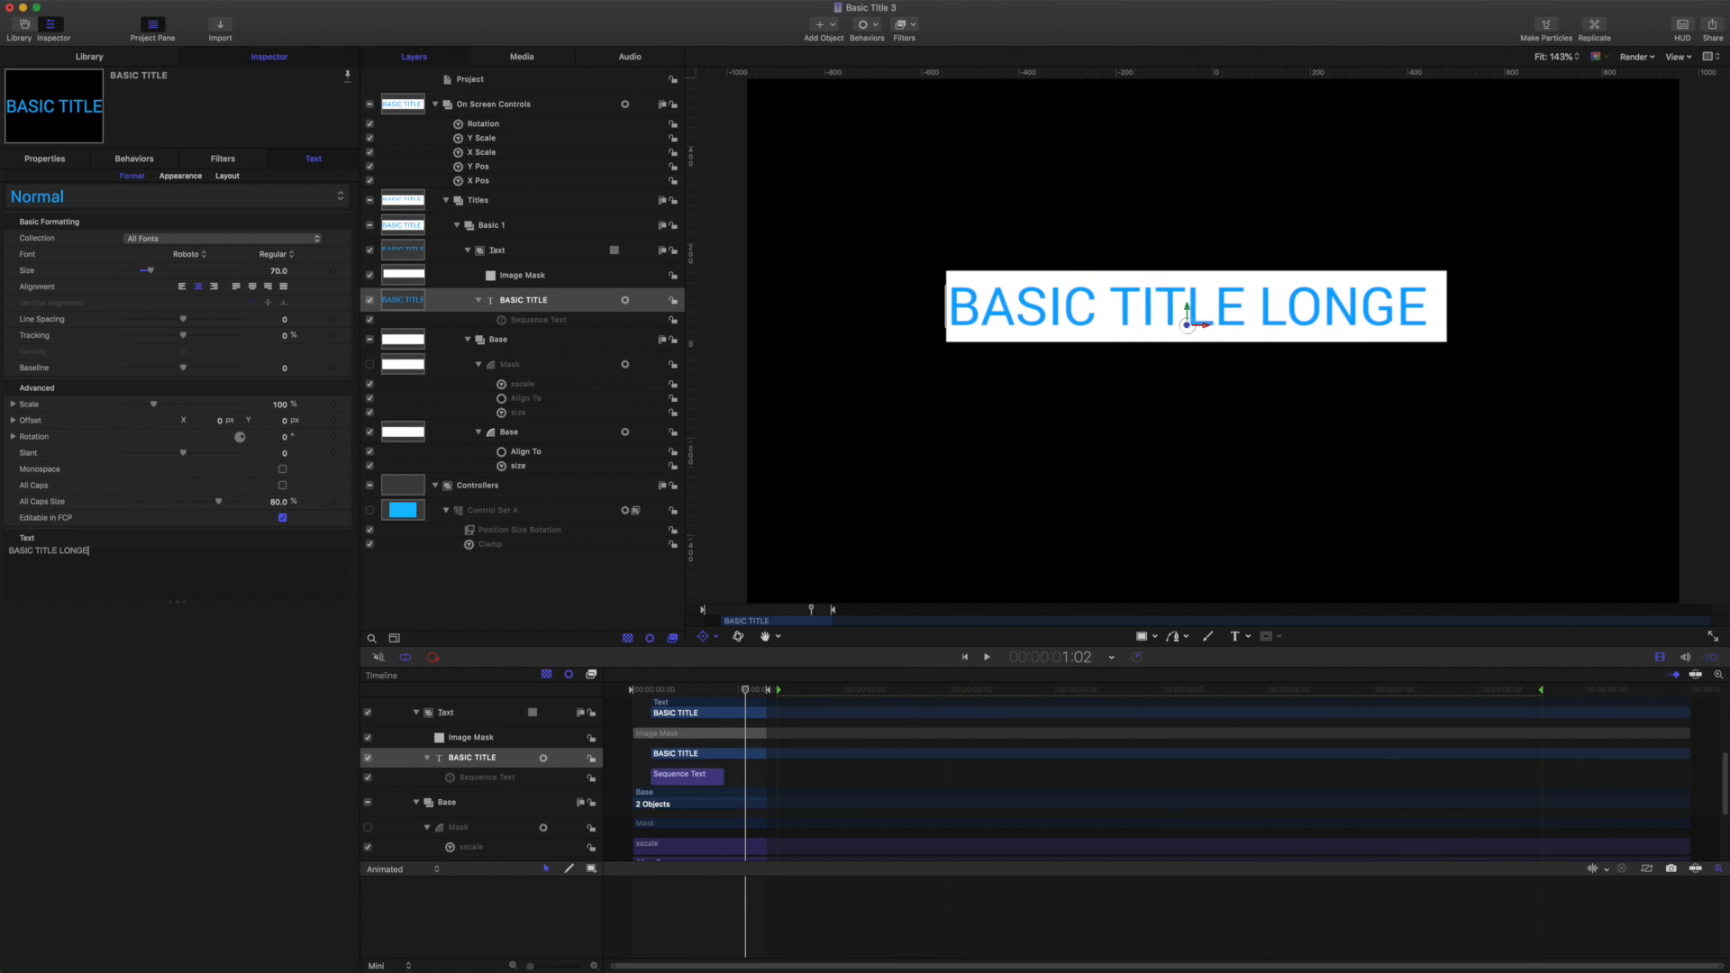
type("R")
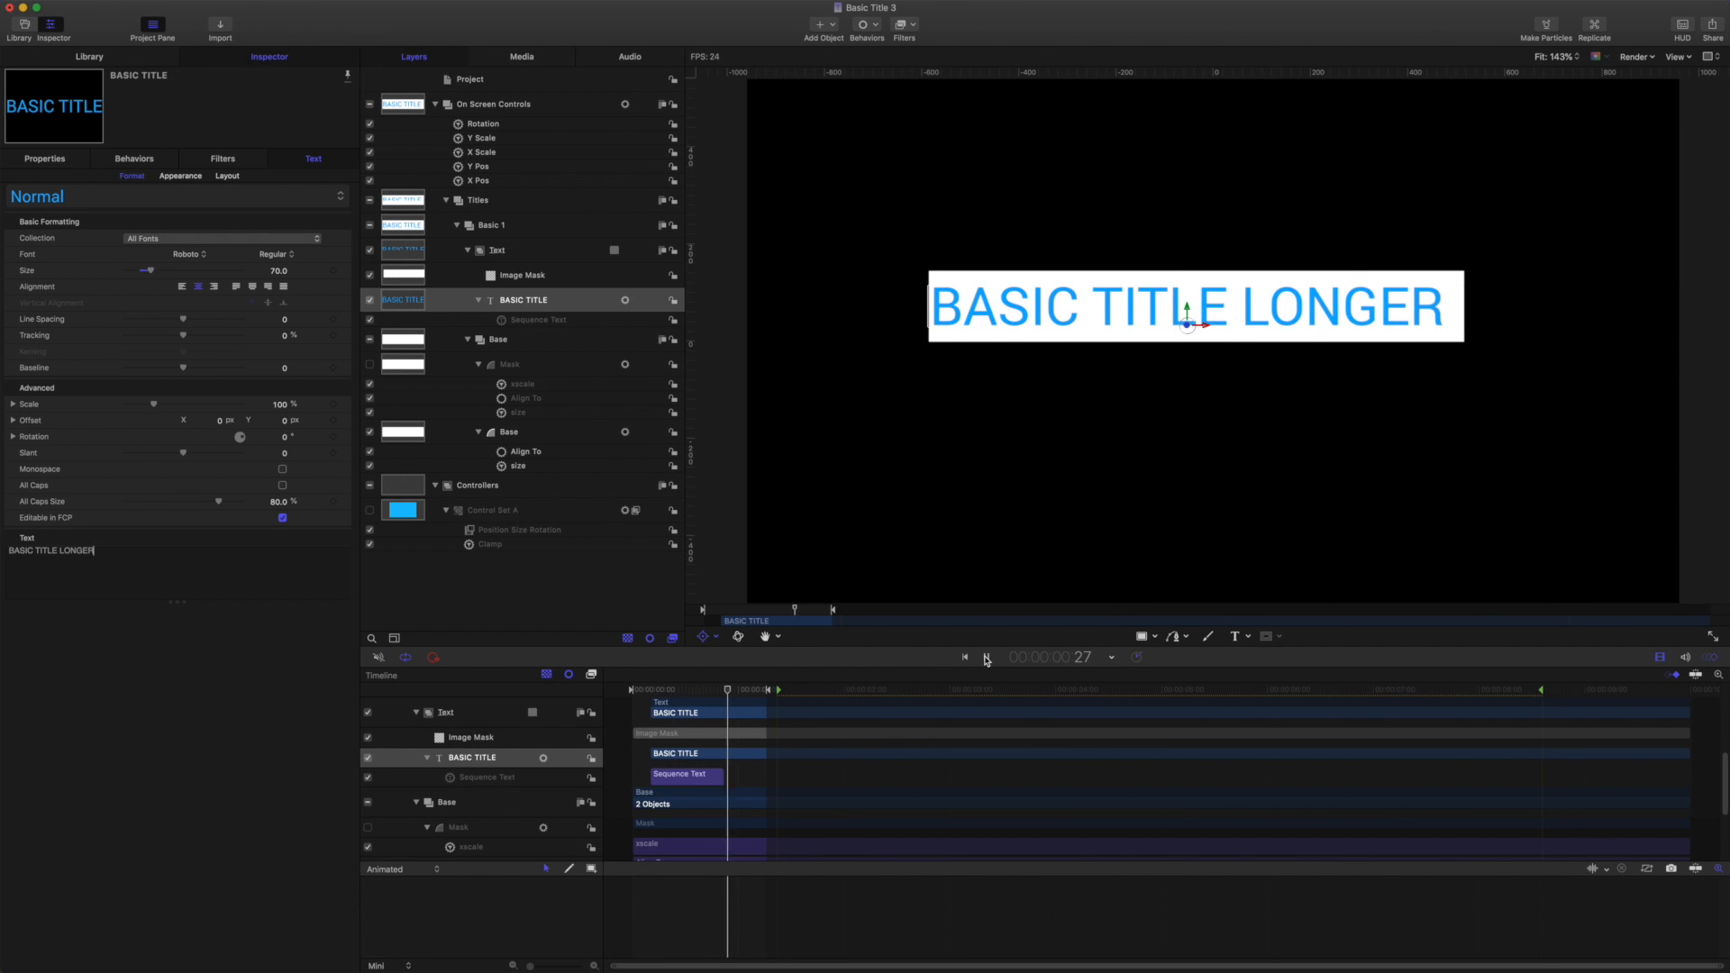
left_click(965, 657)
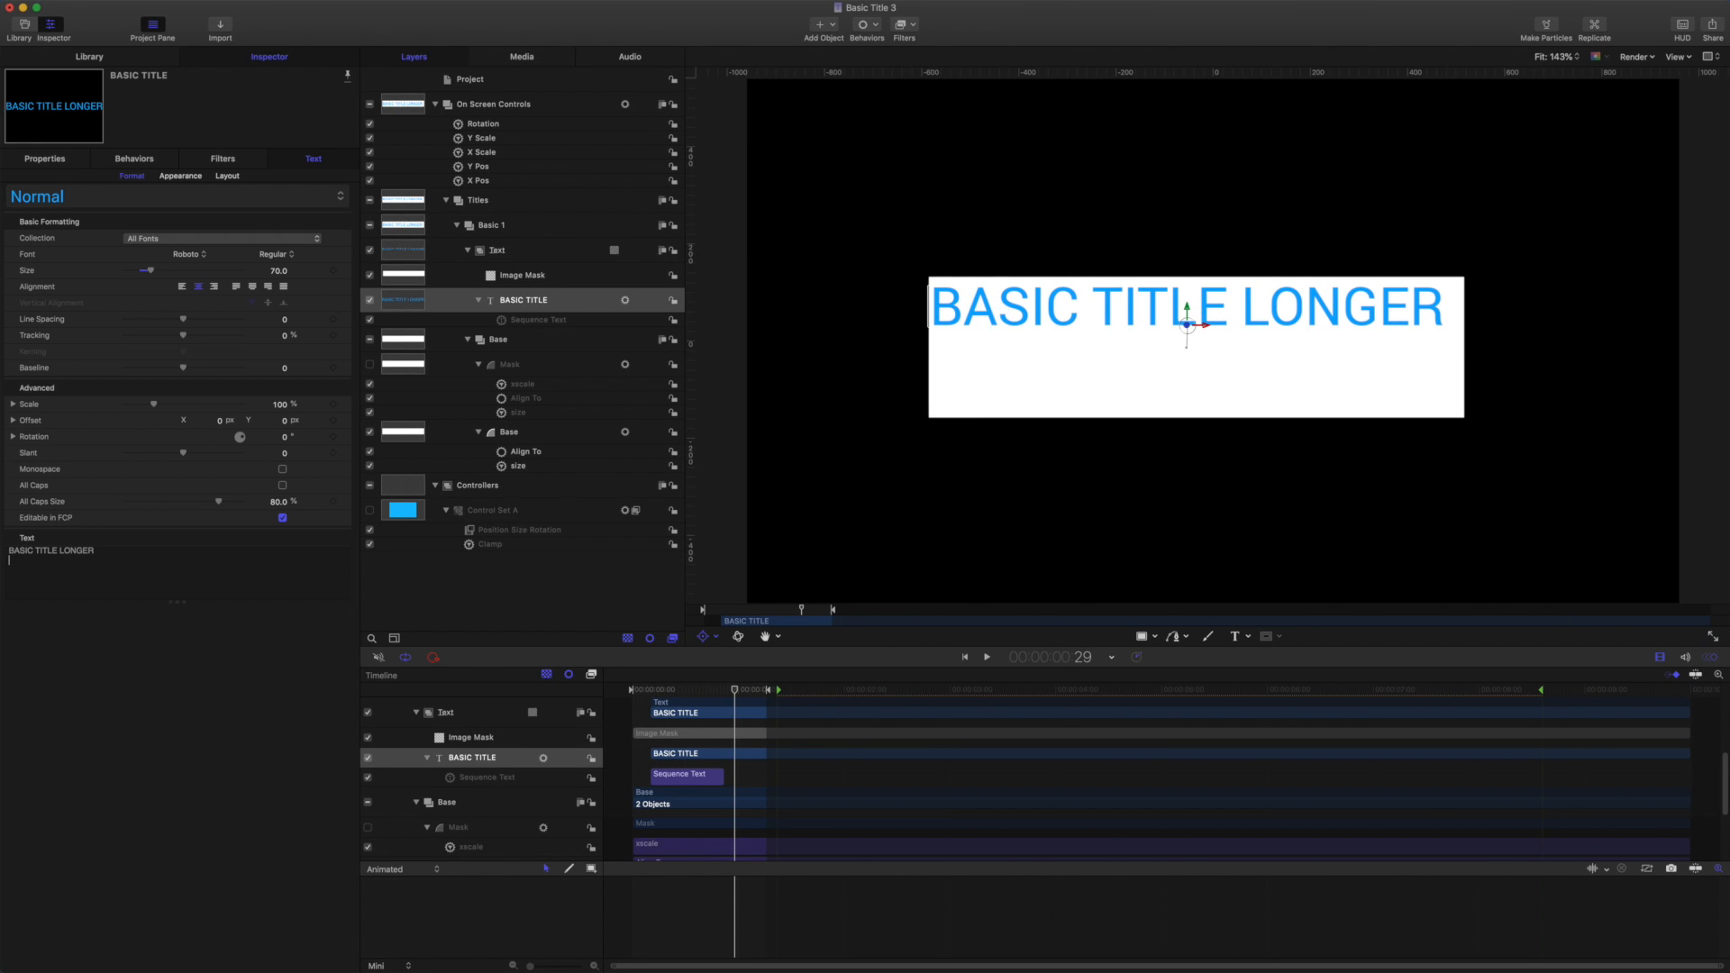
Add two ANOTHER LINE lines below the title and preview the three-line animation.
type("ANOTHER L")
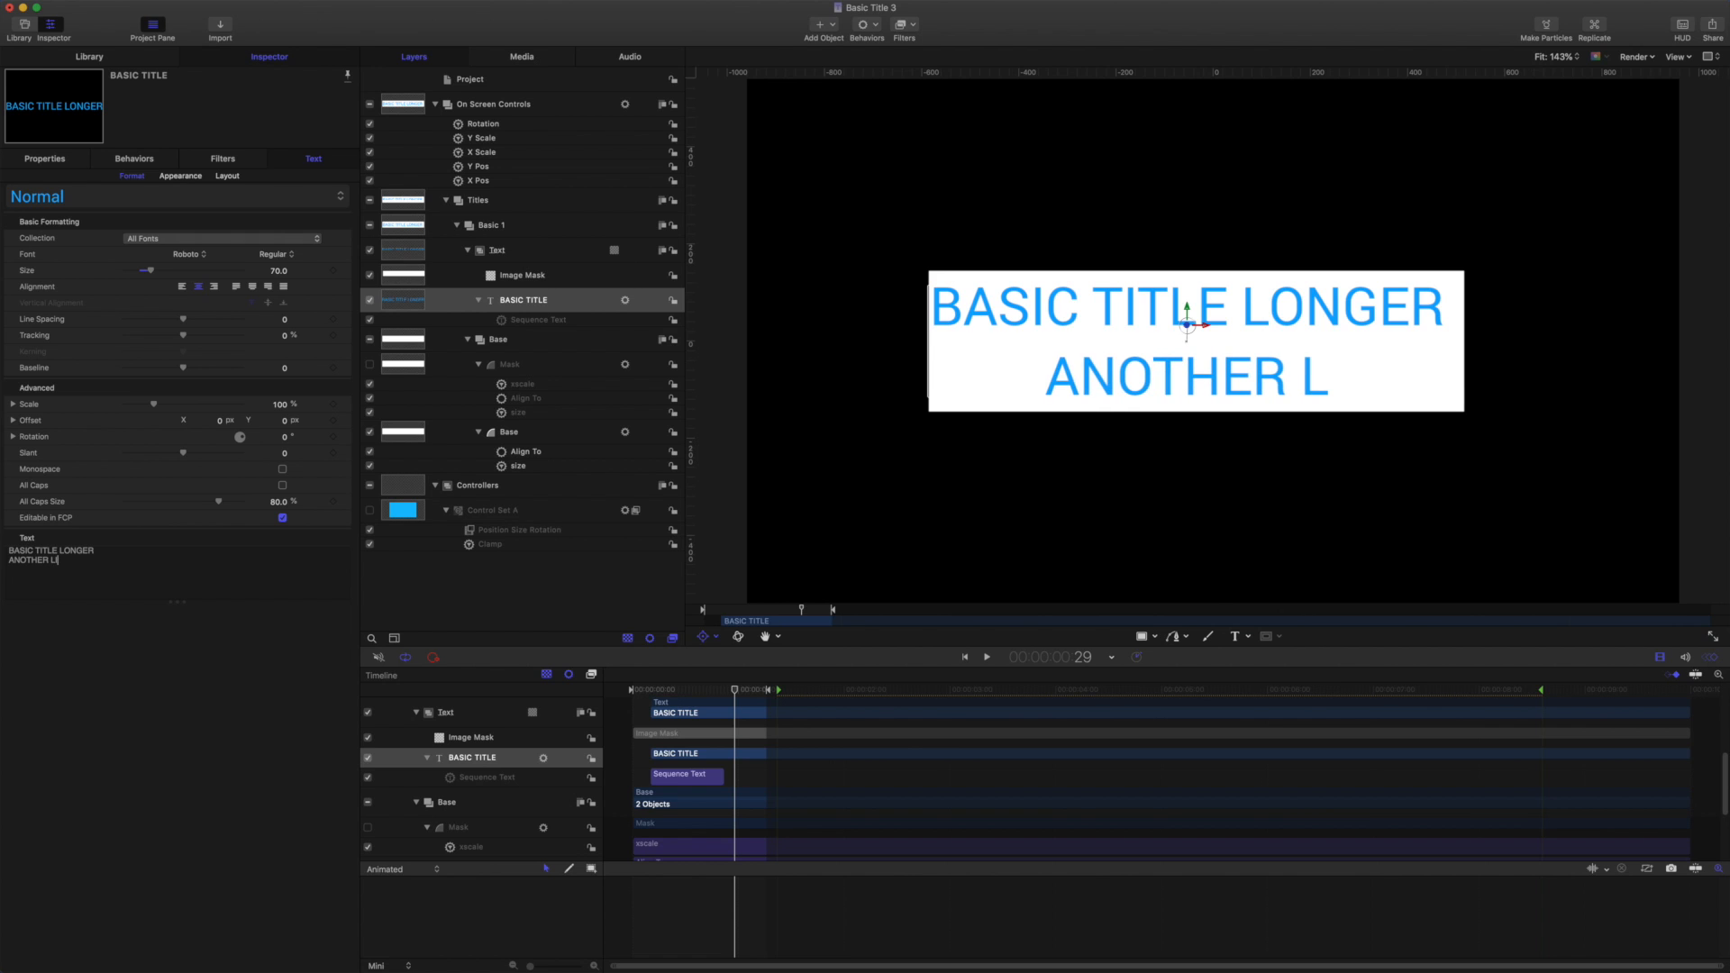
type("INE")
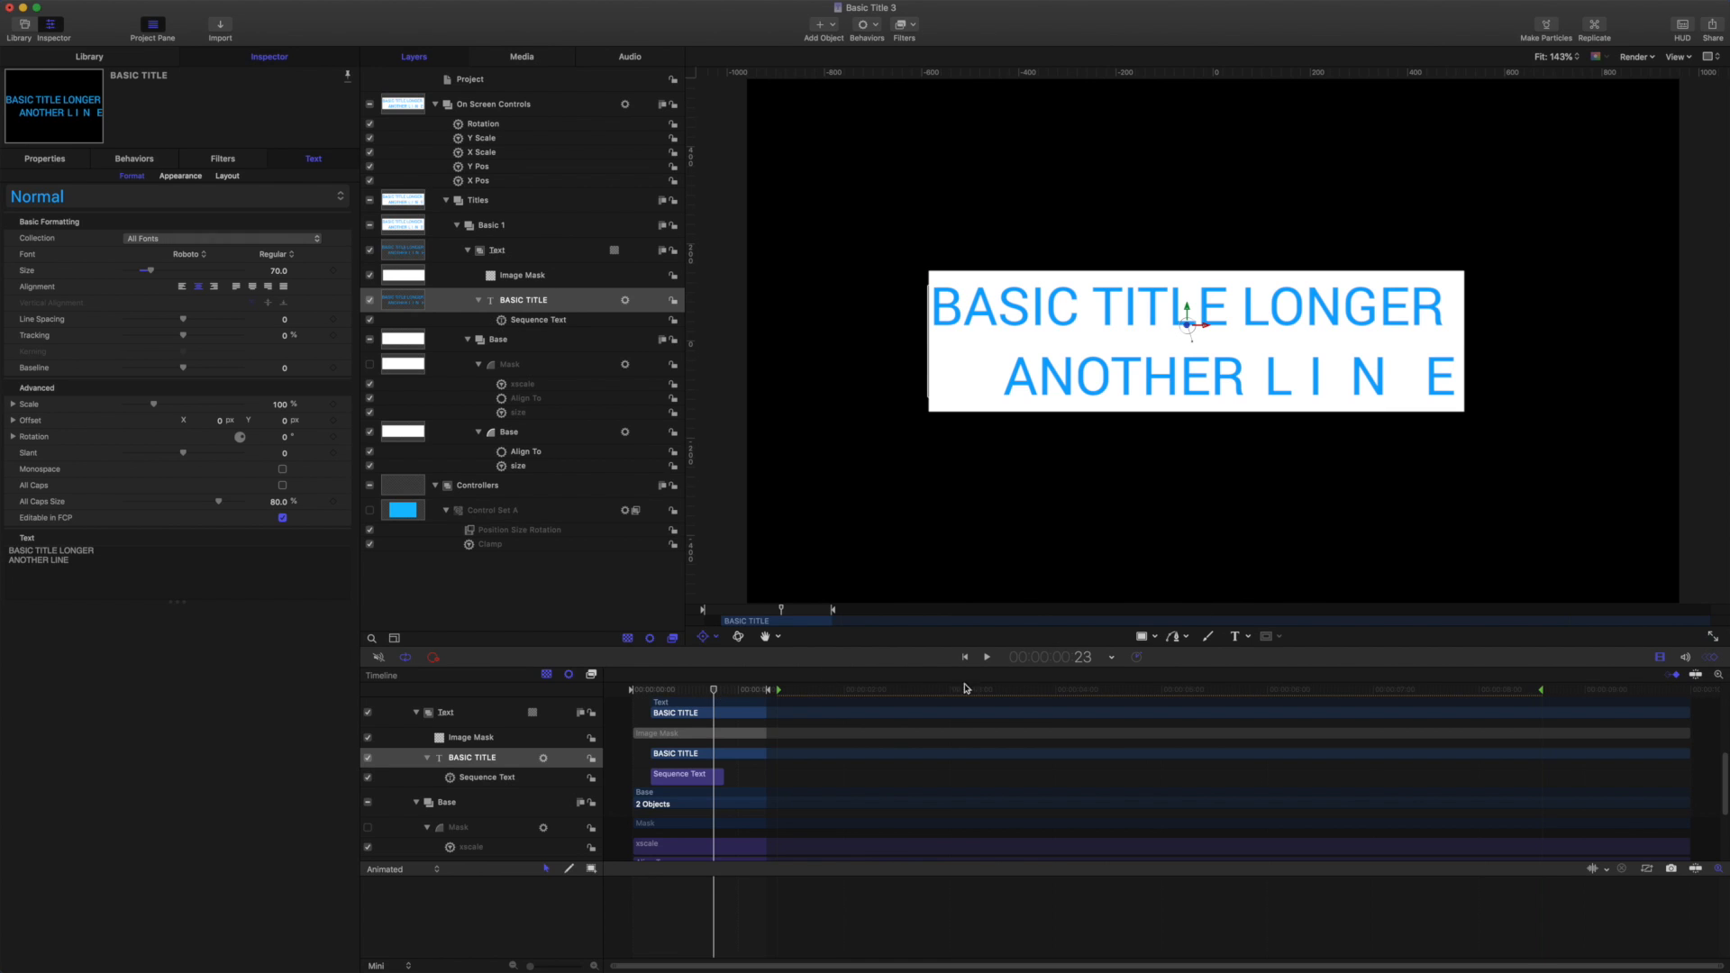
mouse_move(1439, 447)
type("ANOTHER LINE")
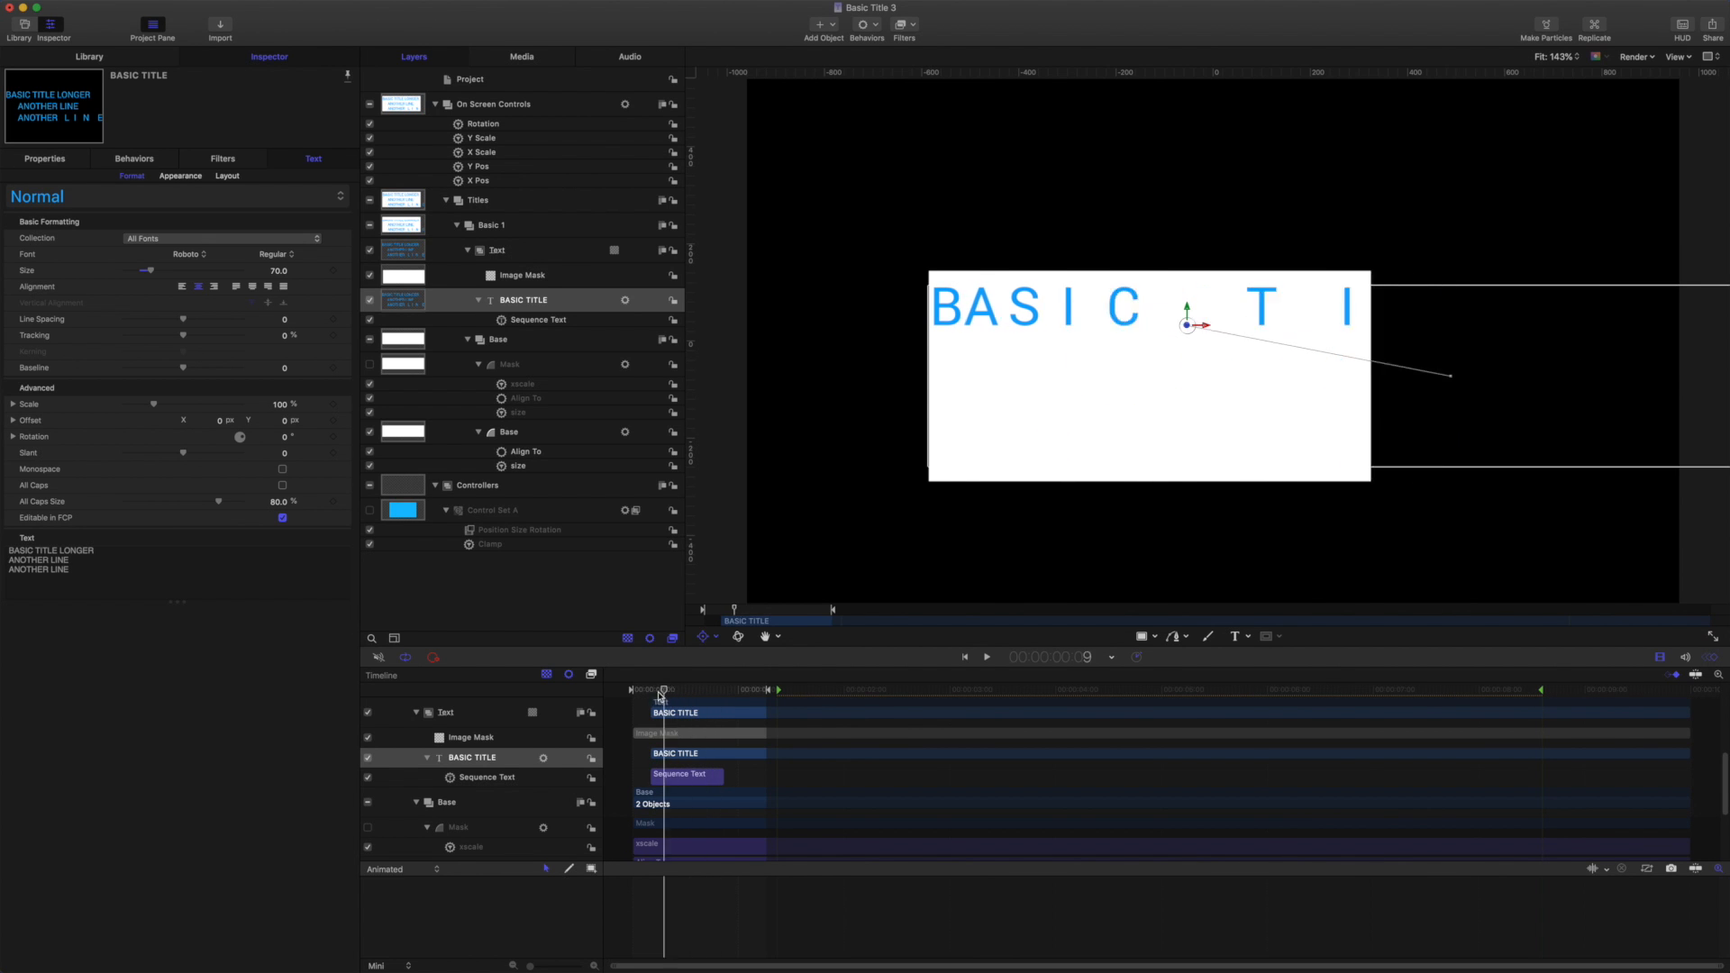
left_click(985, 657)
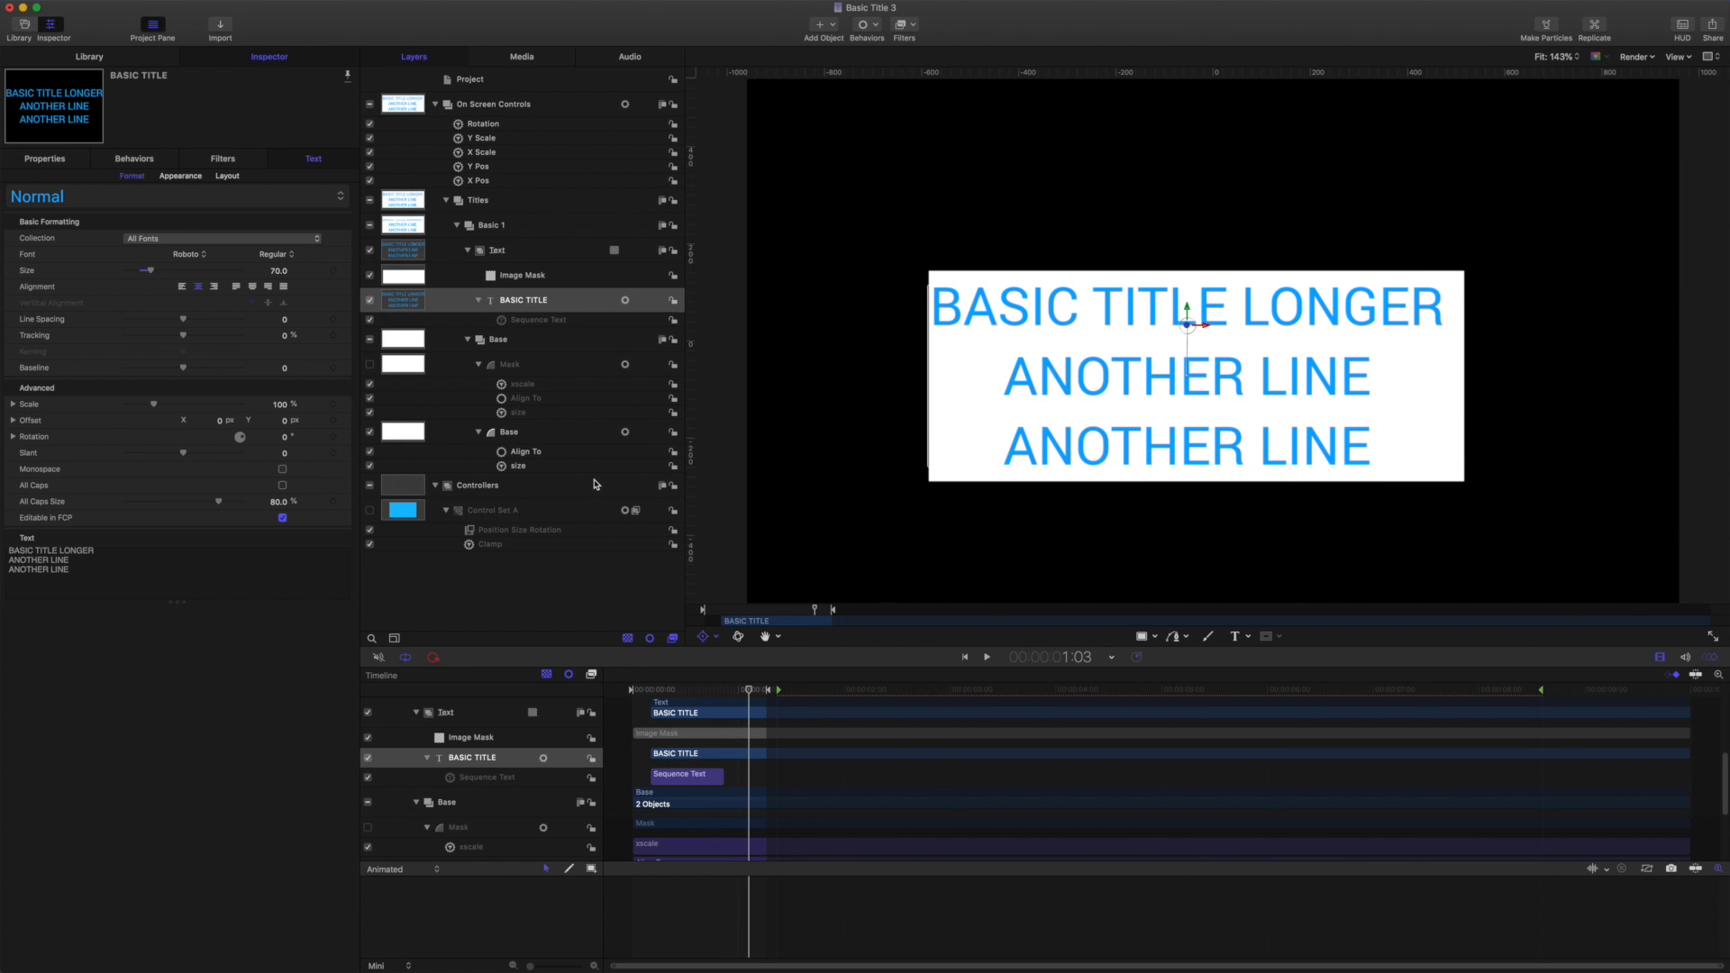
mouse_move(493, 313)
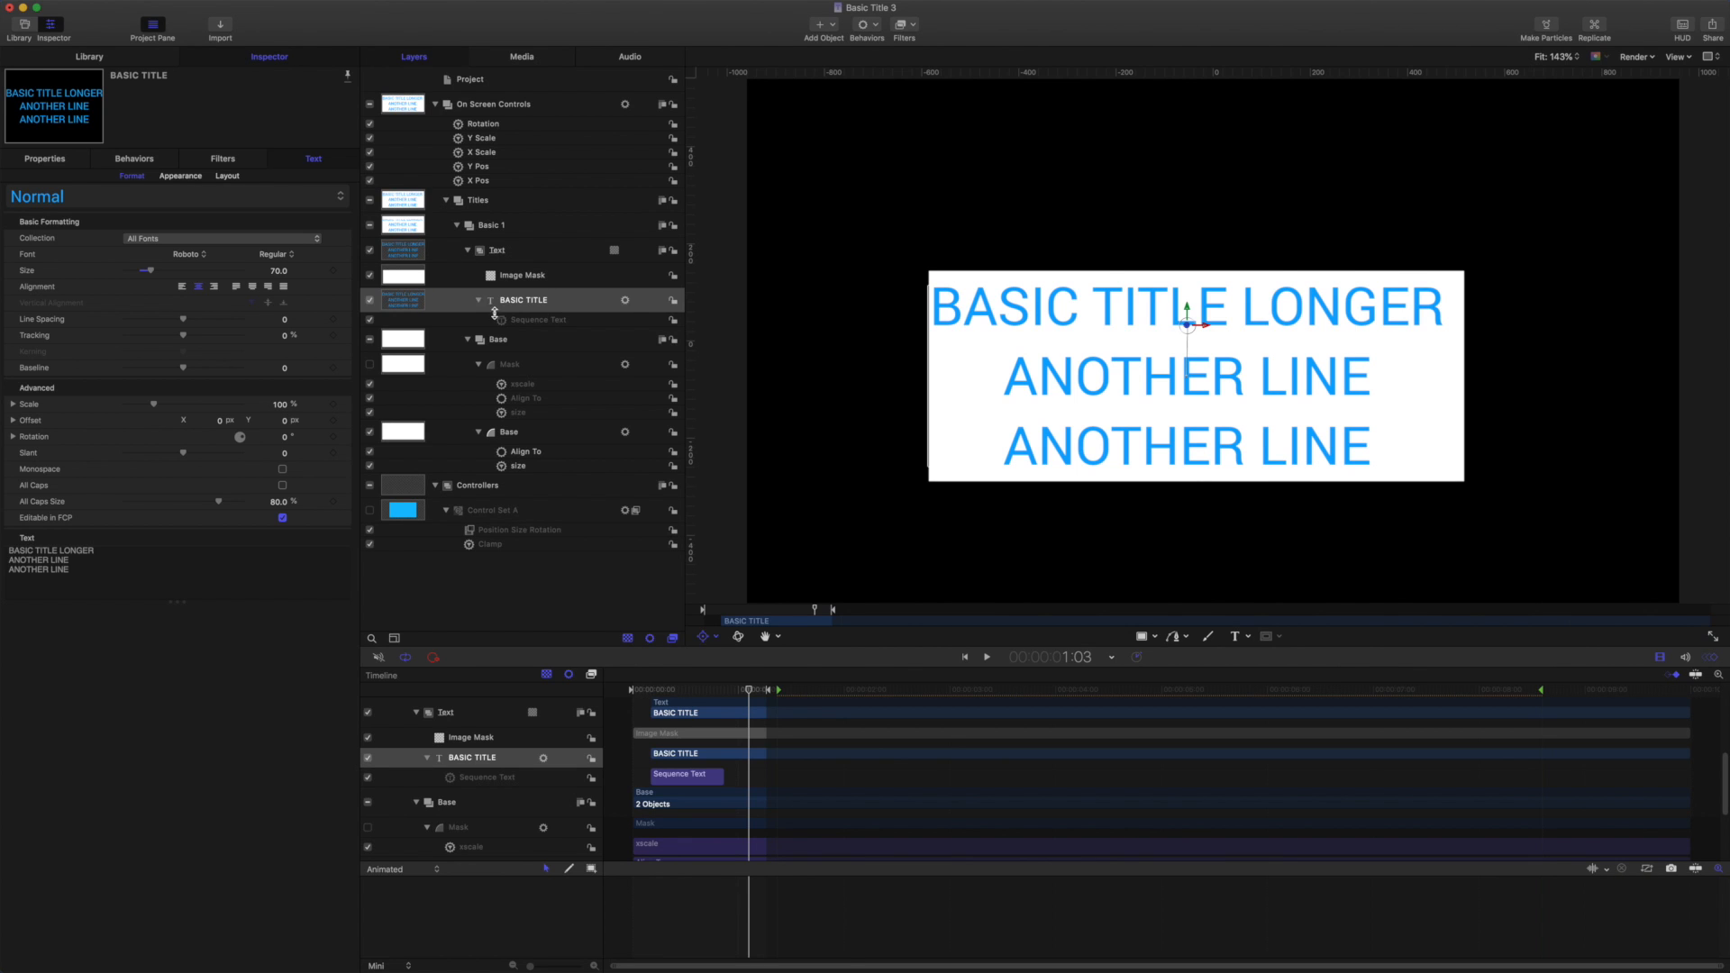
left_click(537, 319)
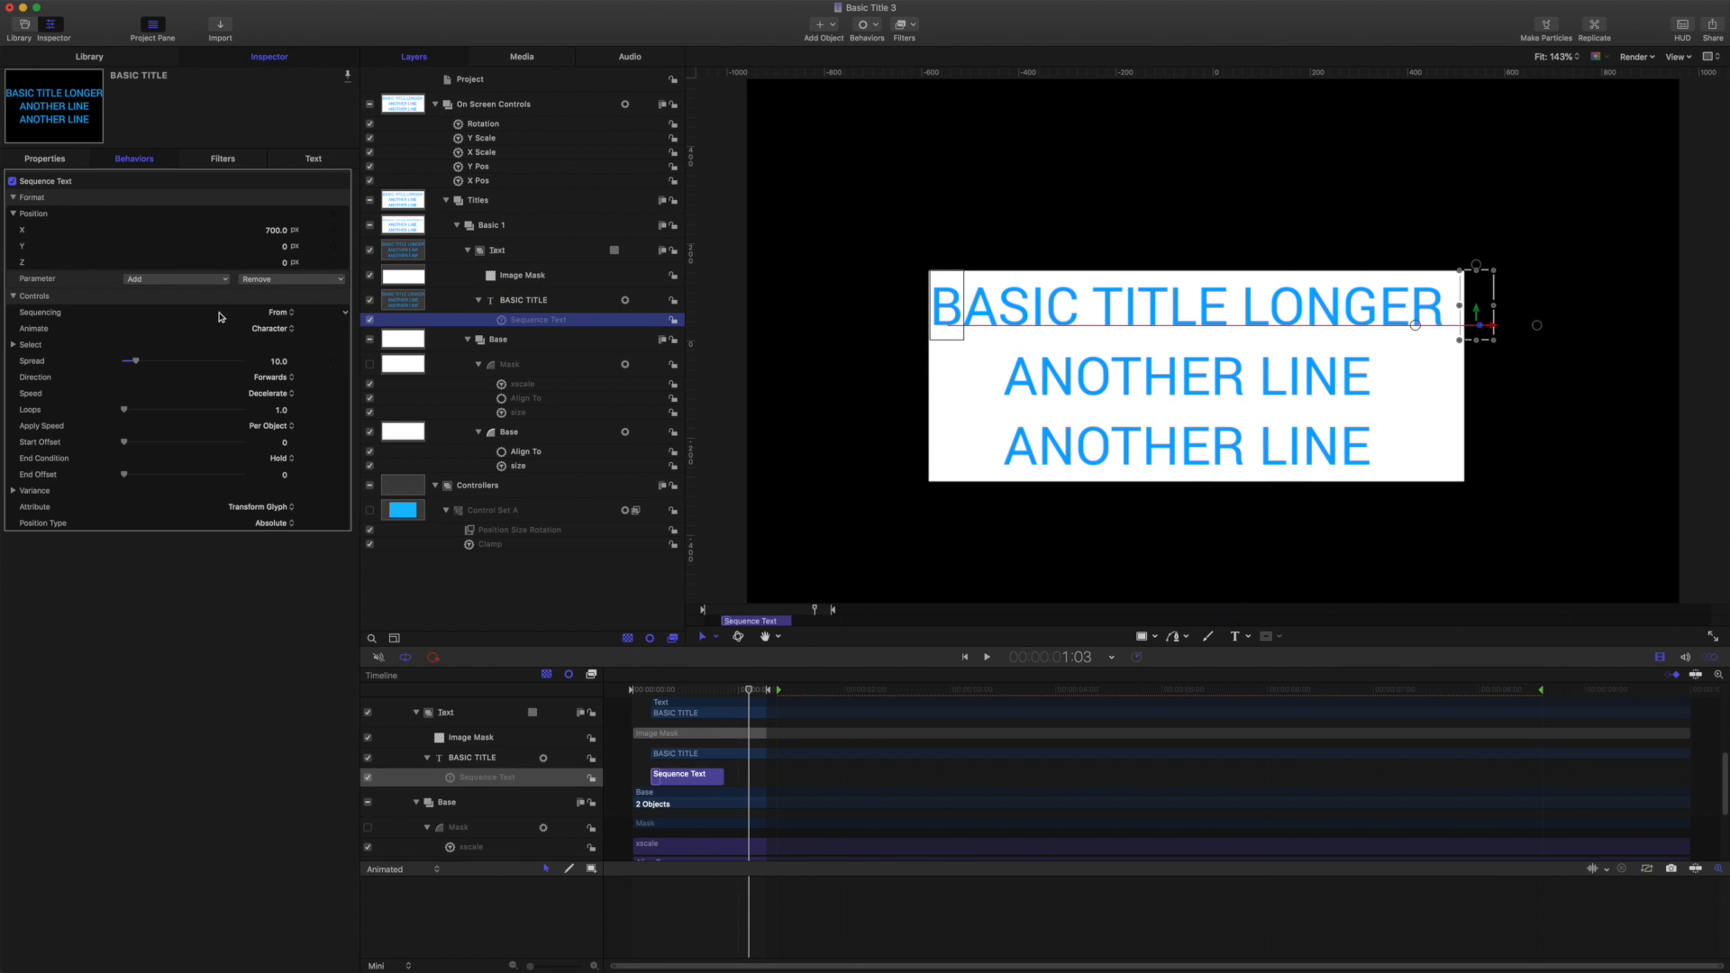
mouse_move(282, 319)
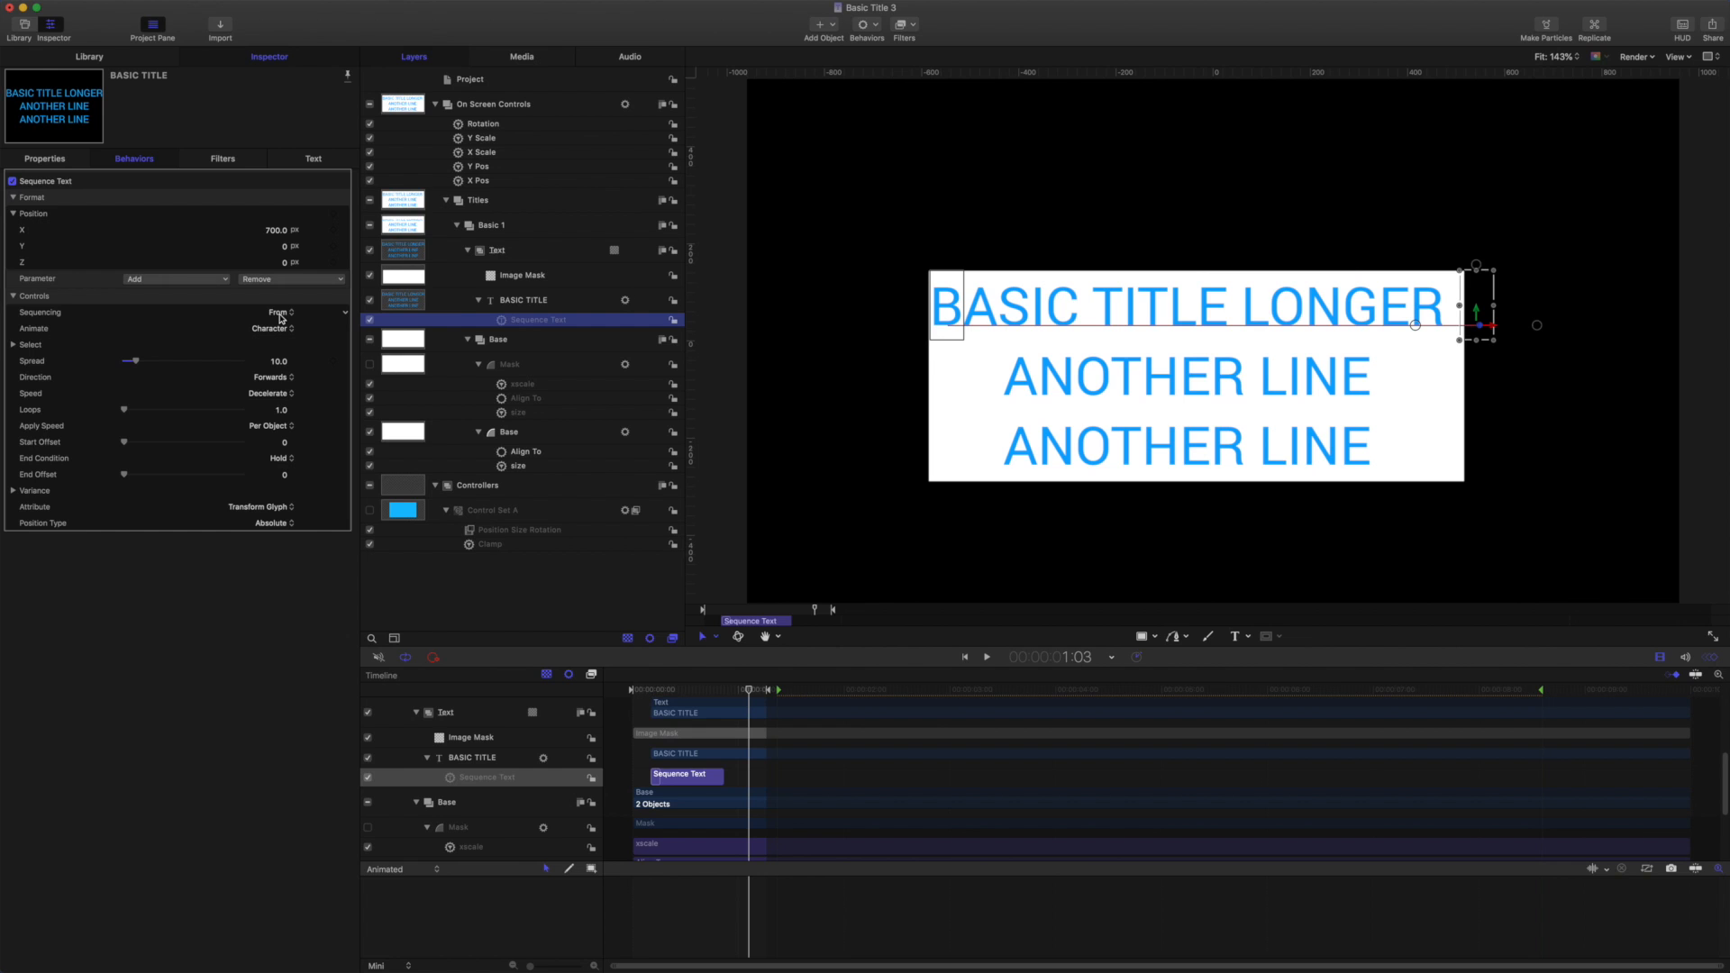
left_click(276, 313)
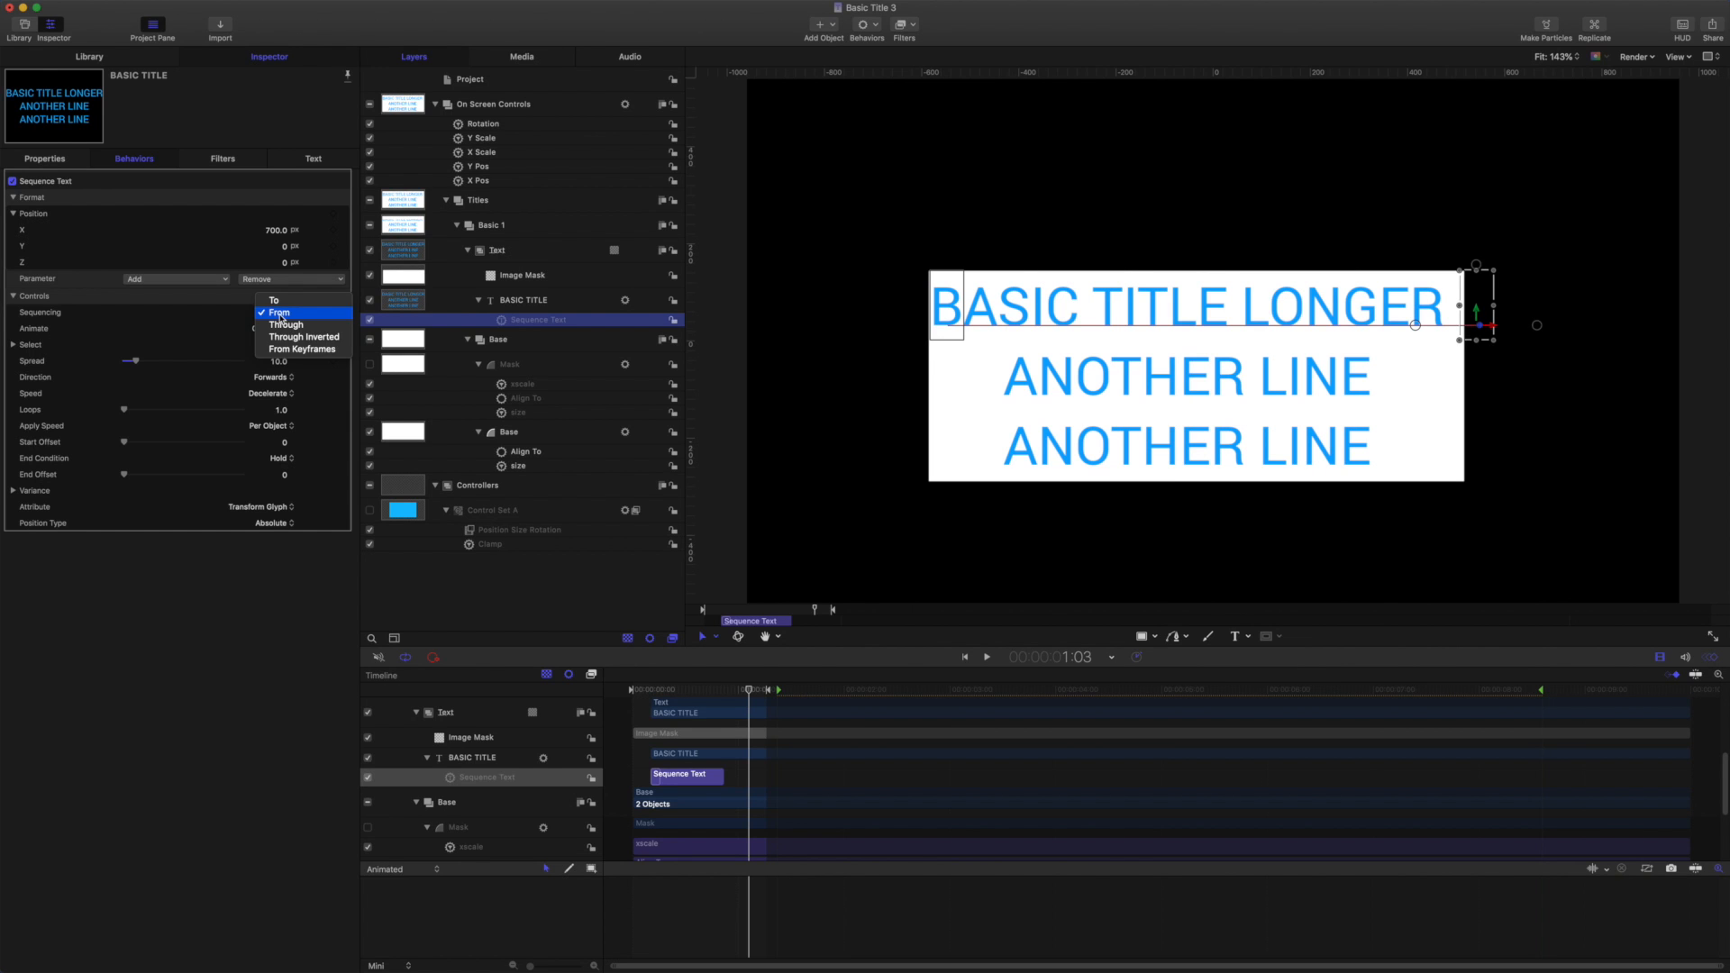
left_click(286, 313)
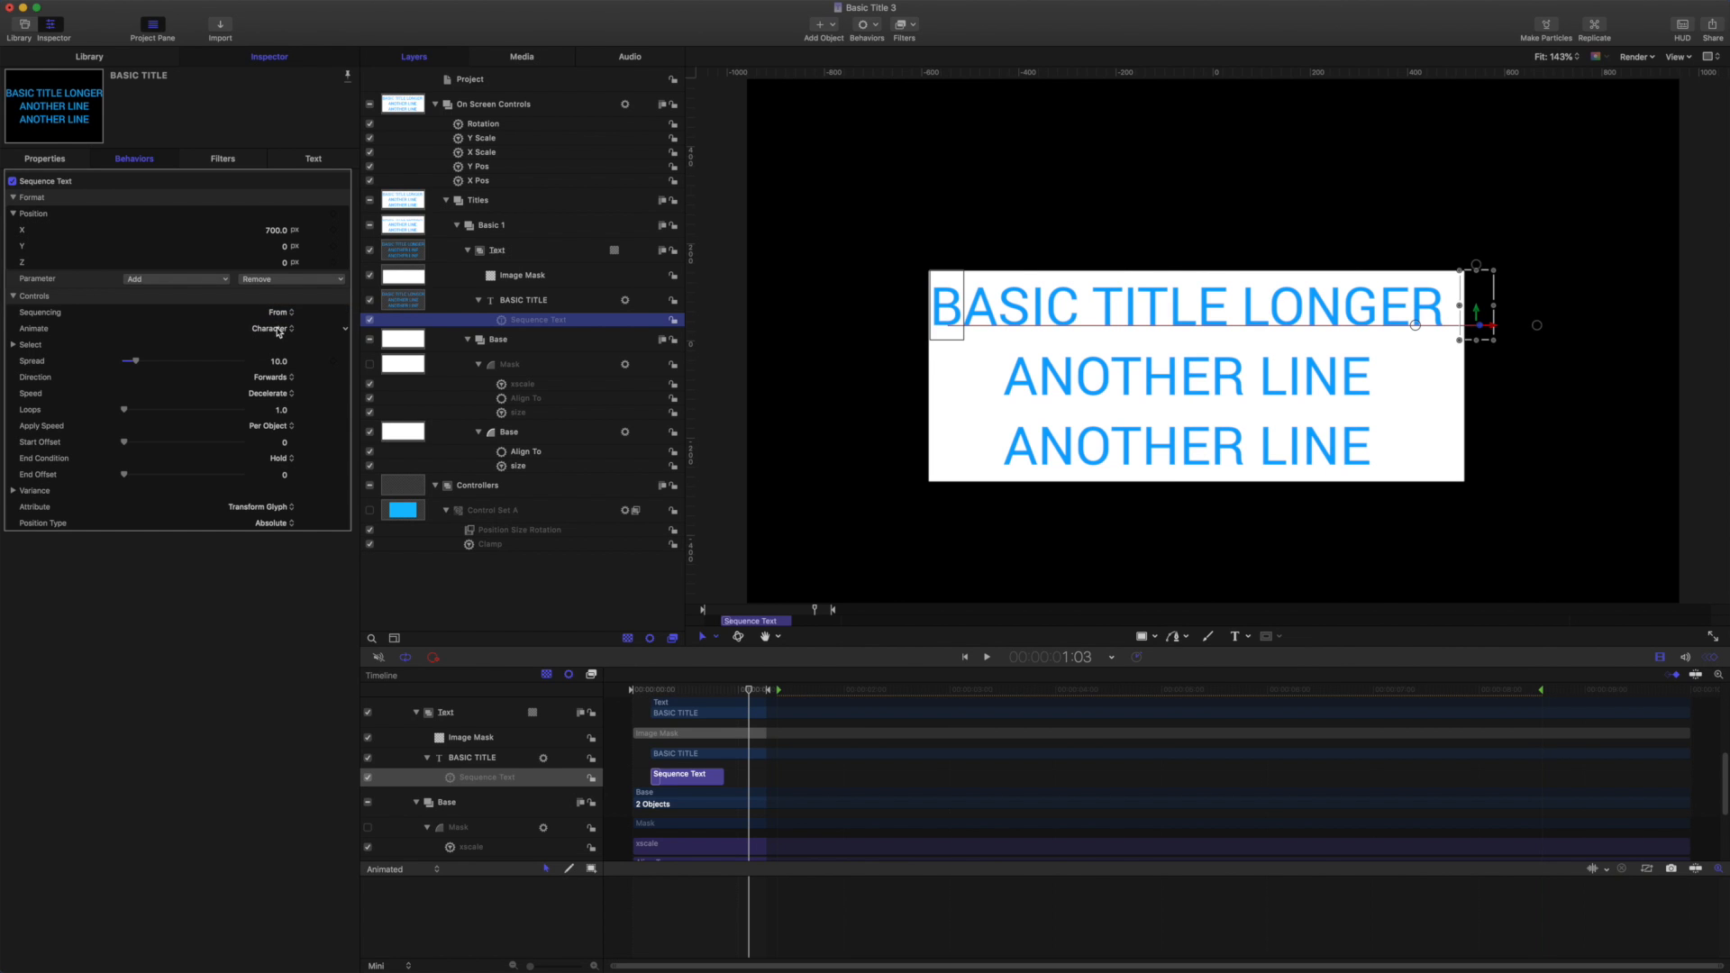
left_click(270, 328)
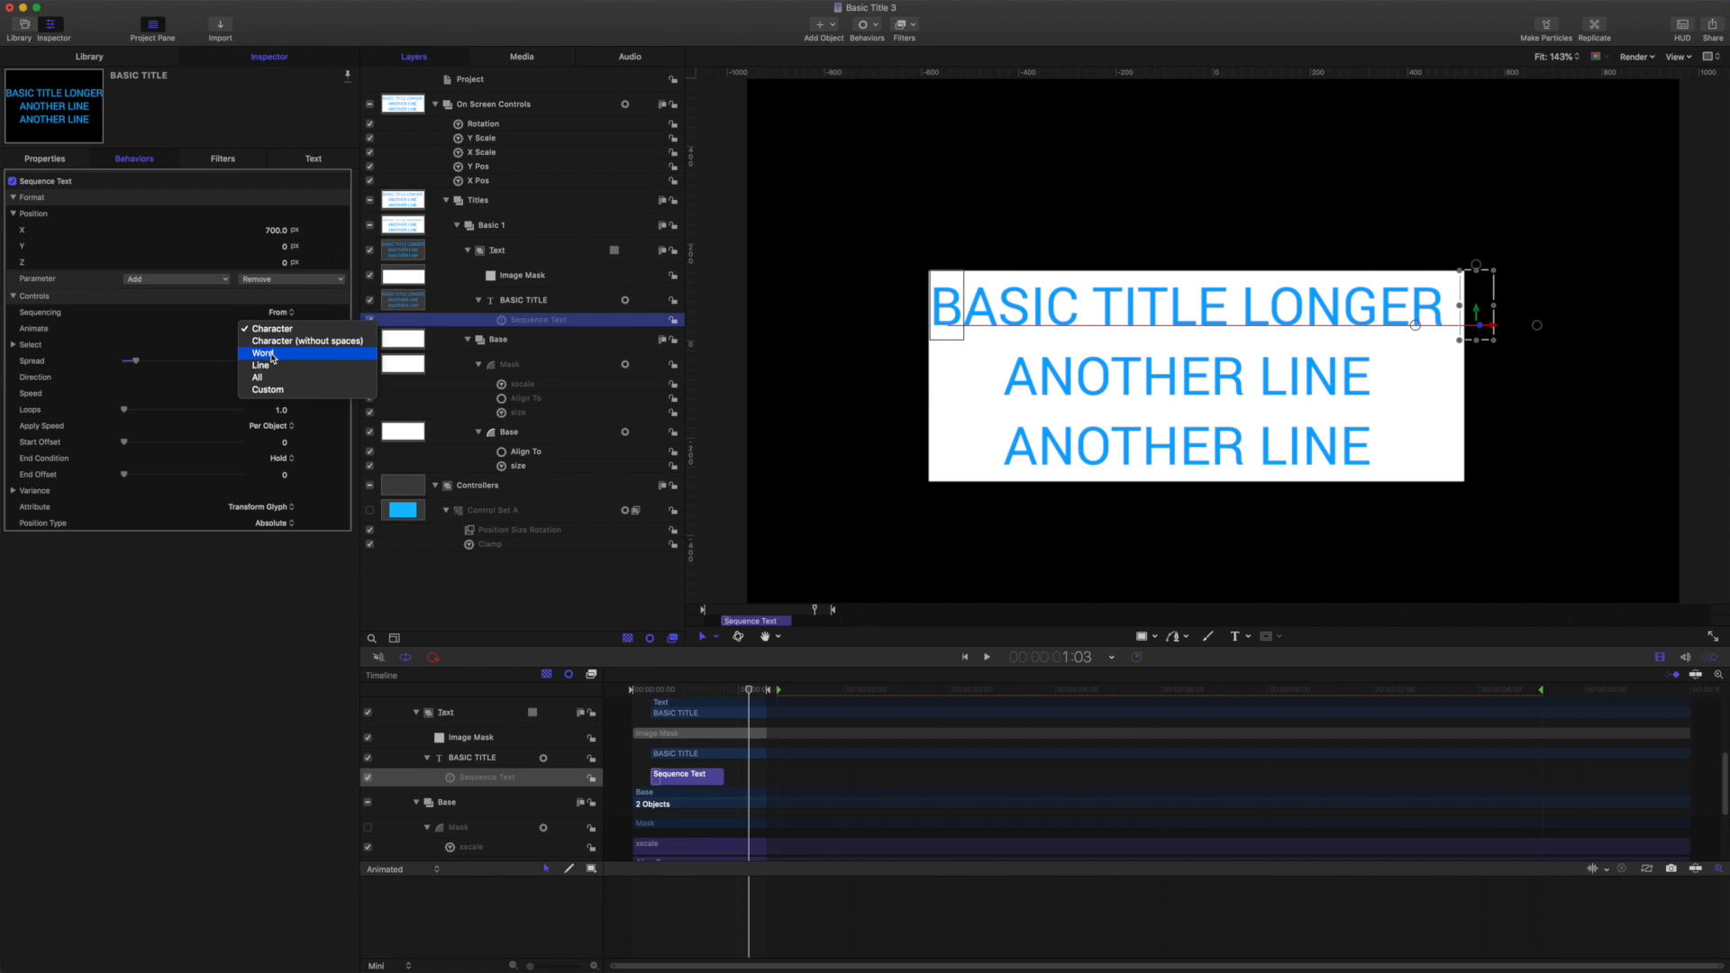
mouse_move(291, 445)
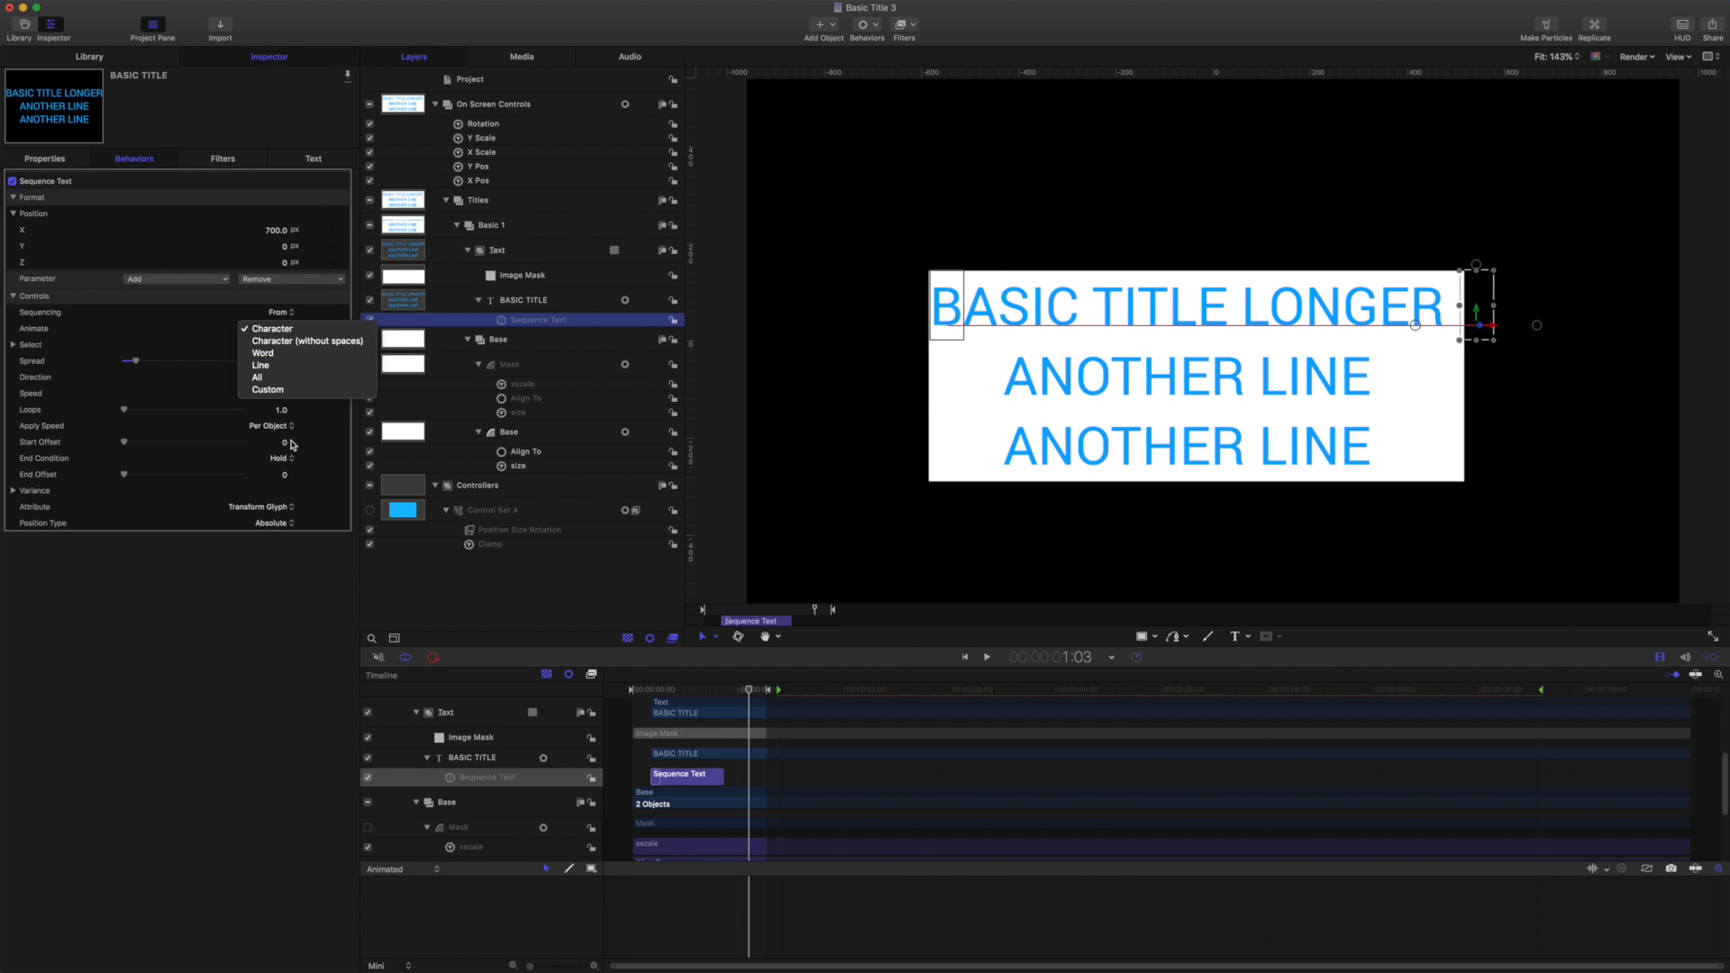
left_click(272, 329)
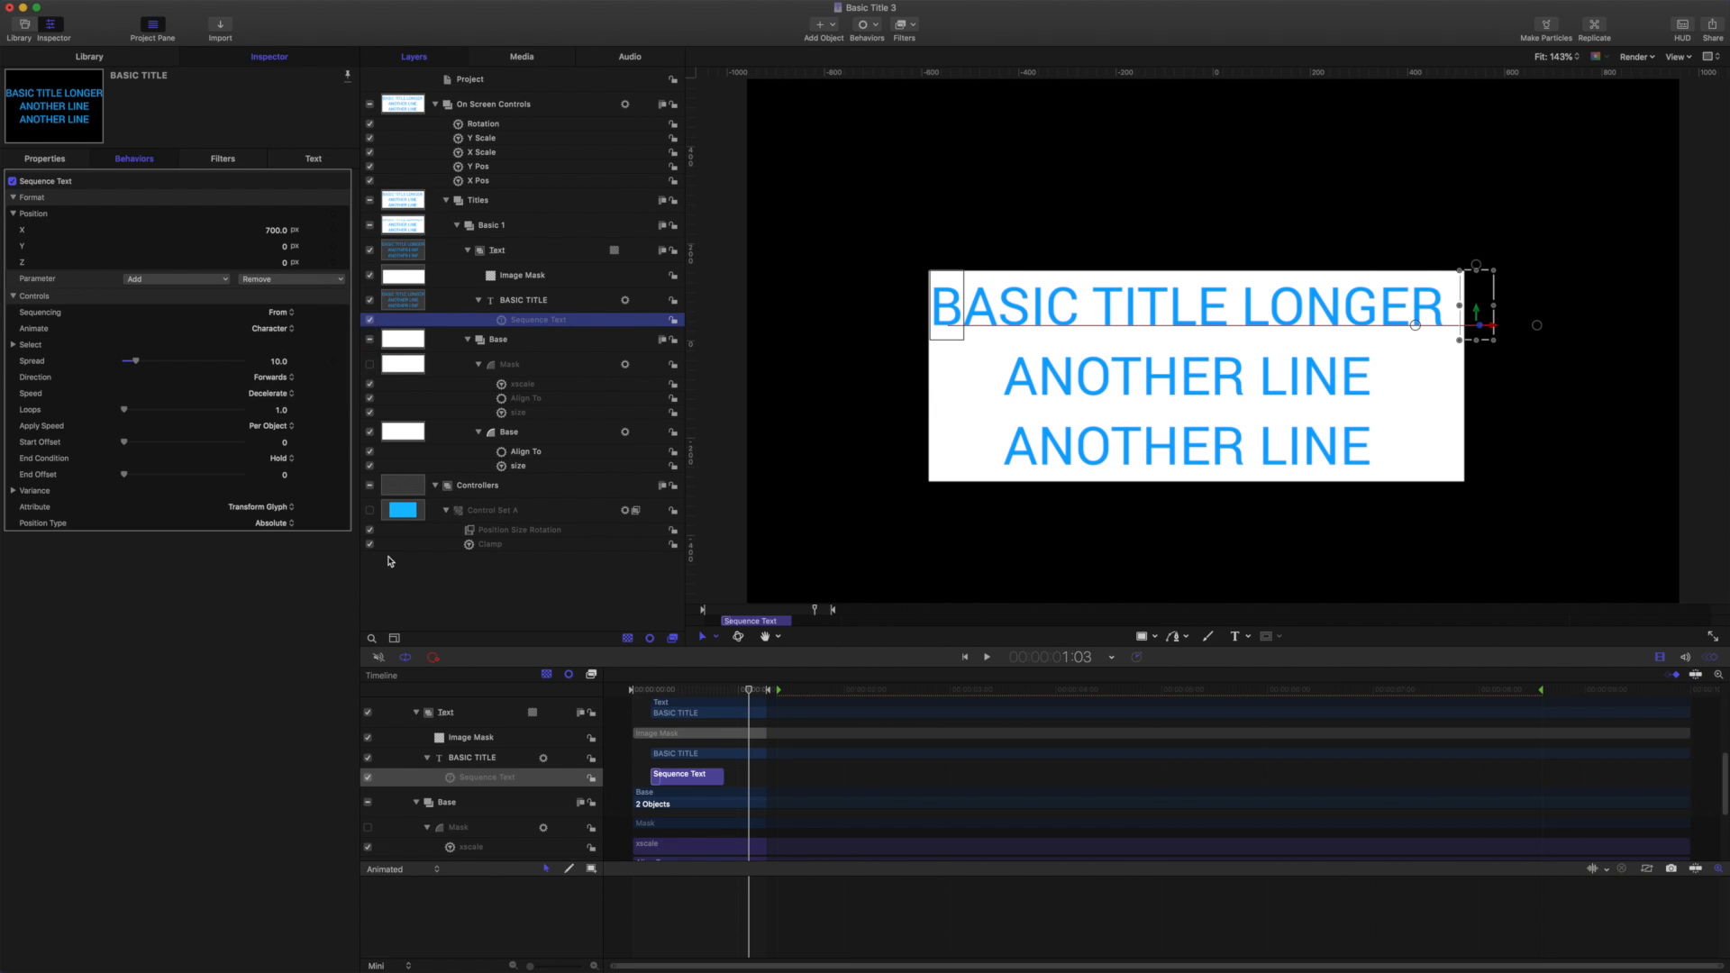
left_click(984, 657)
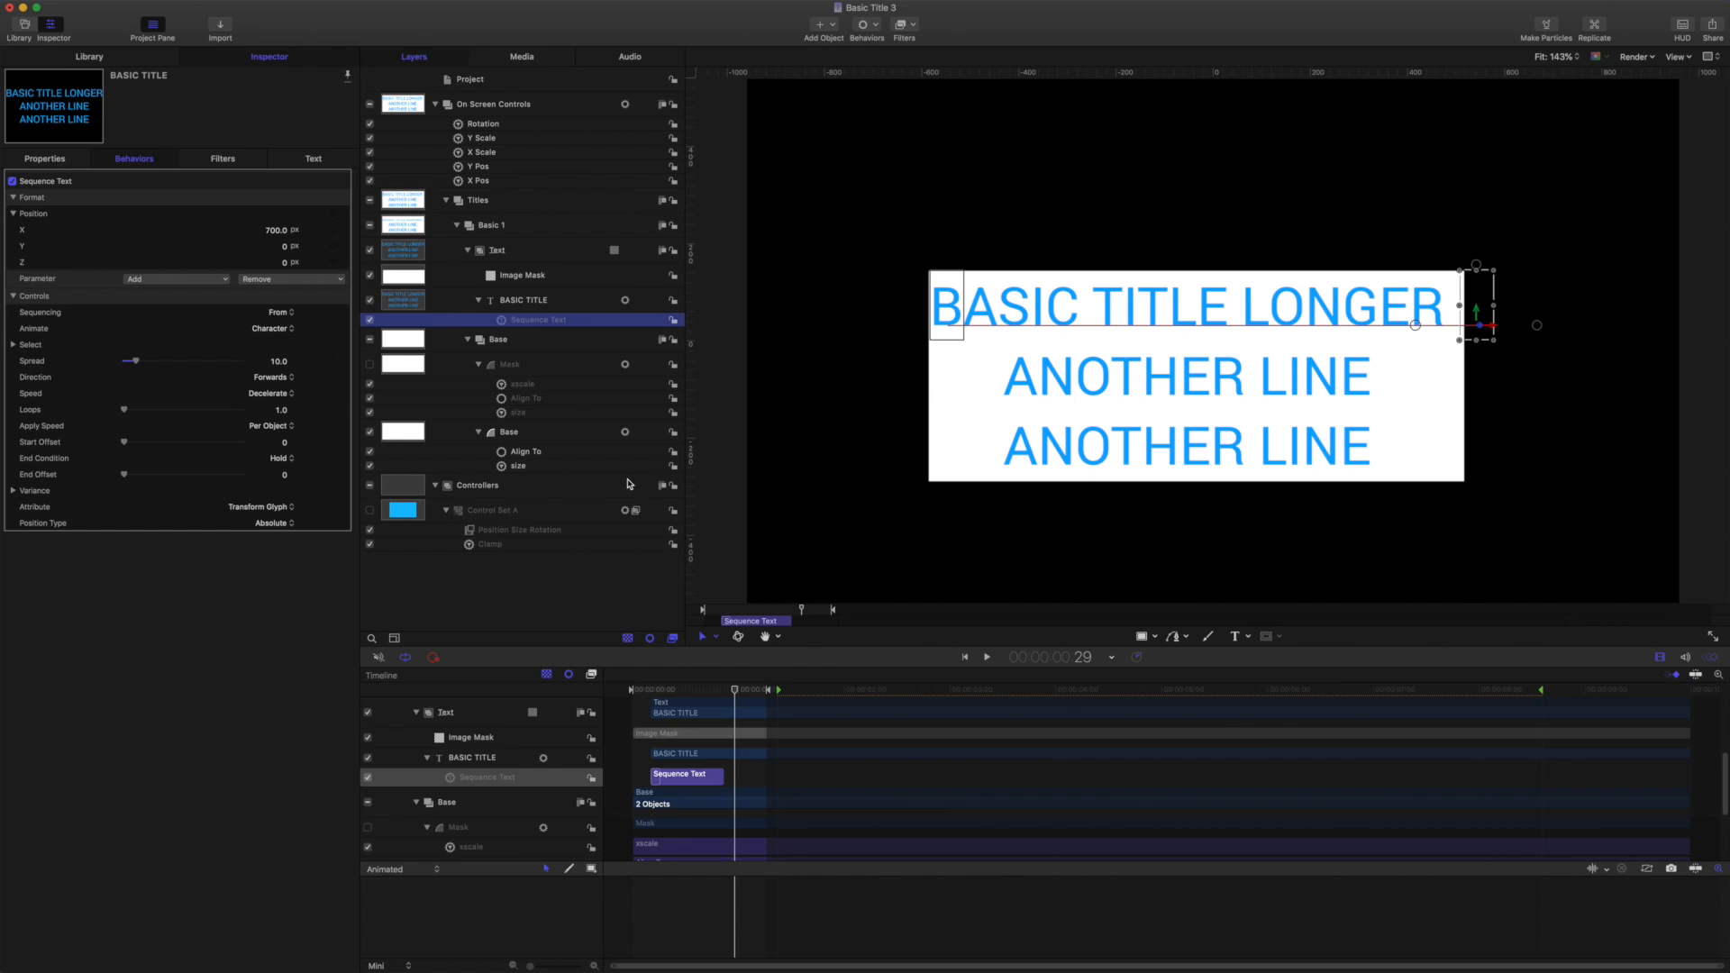
mouse_move(588, 660)
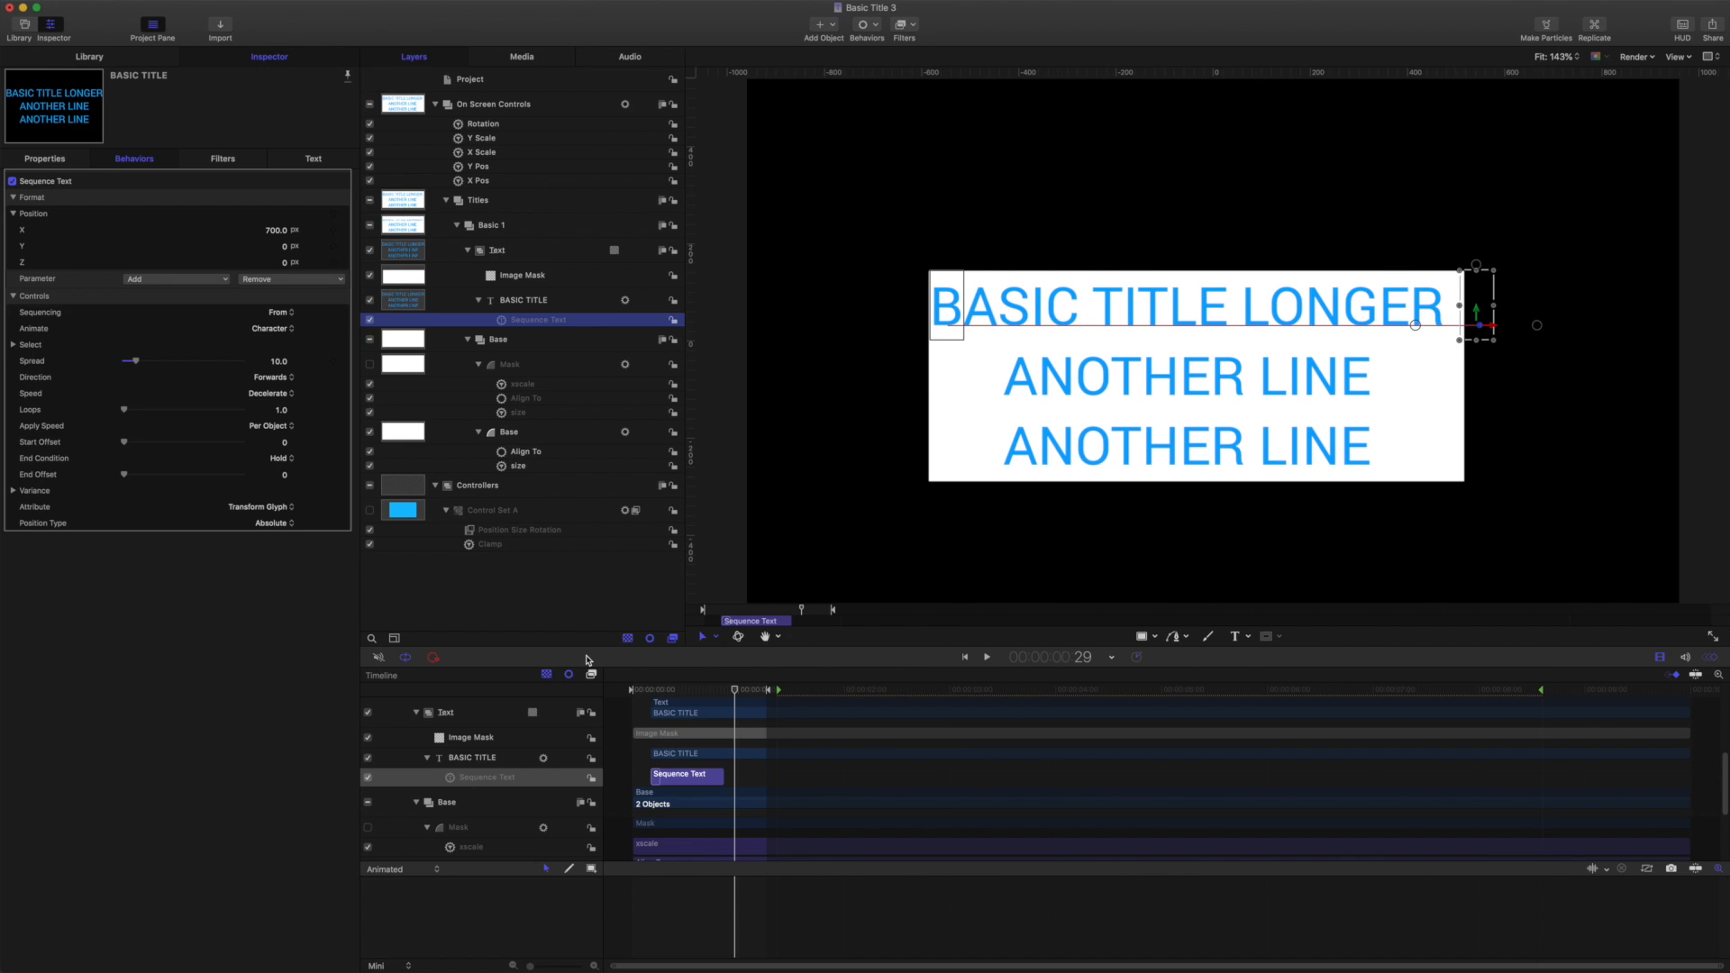
mouse_move(921, 370)
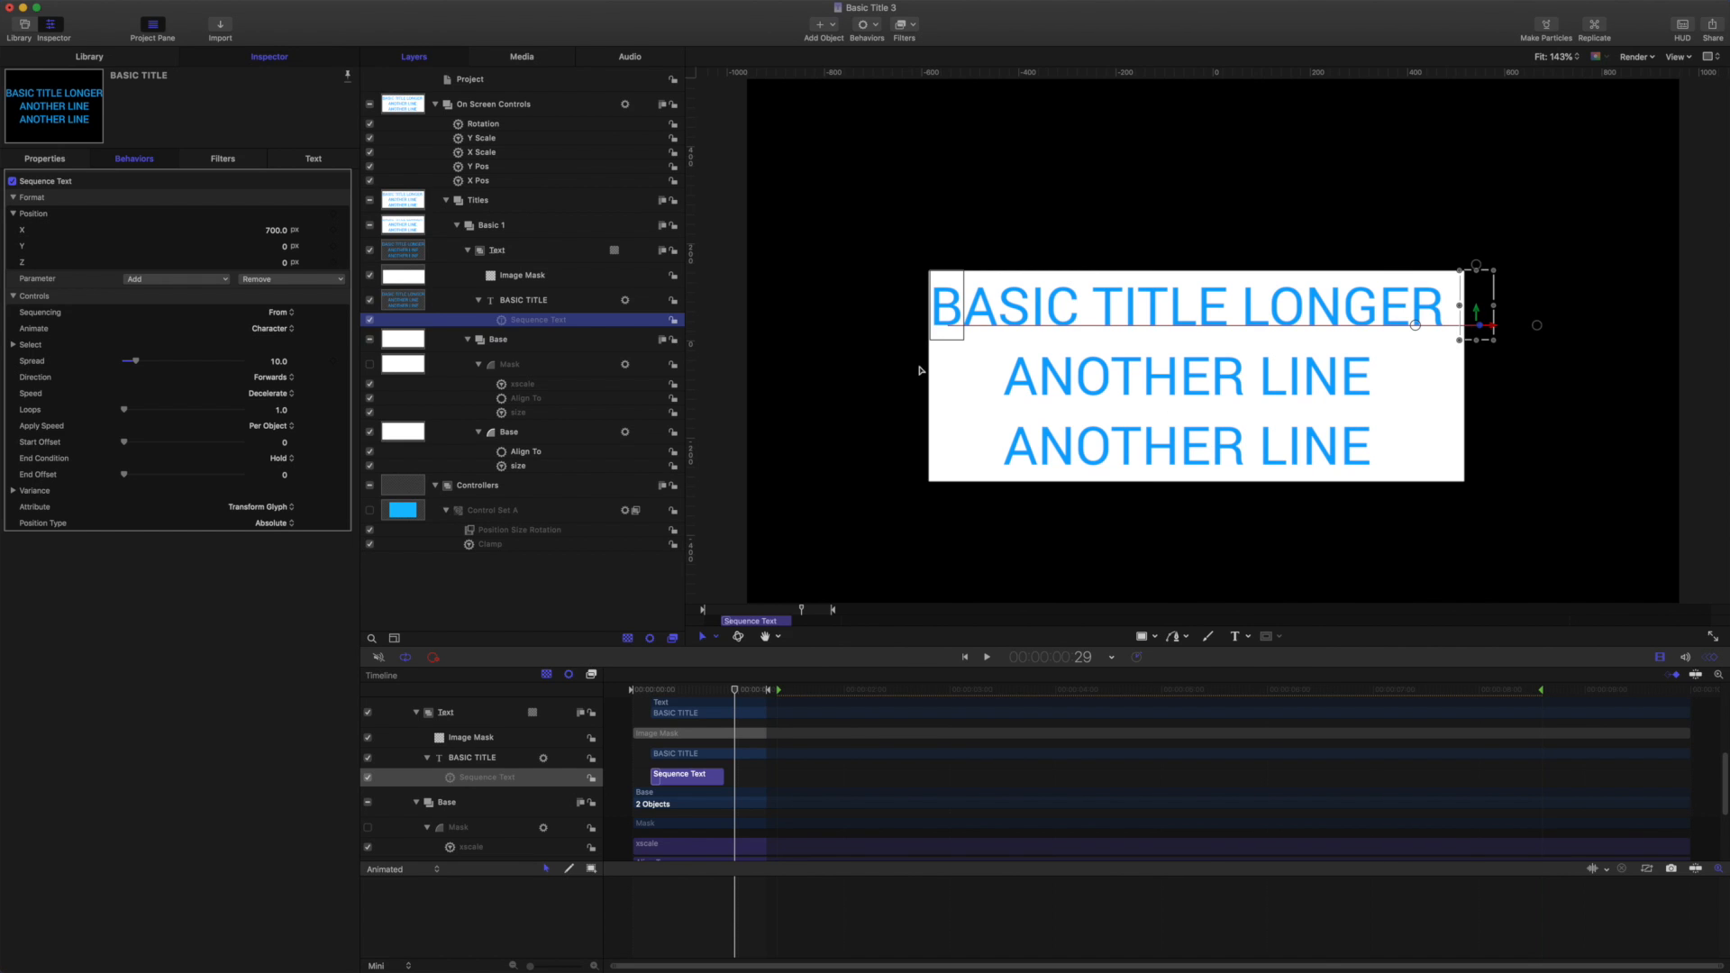
mouse_move(1447, 380)
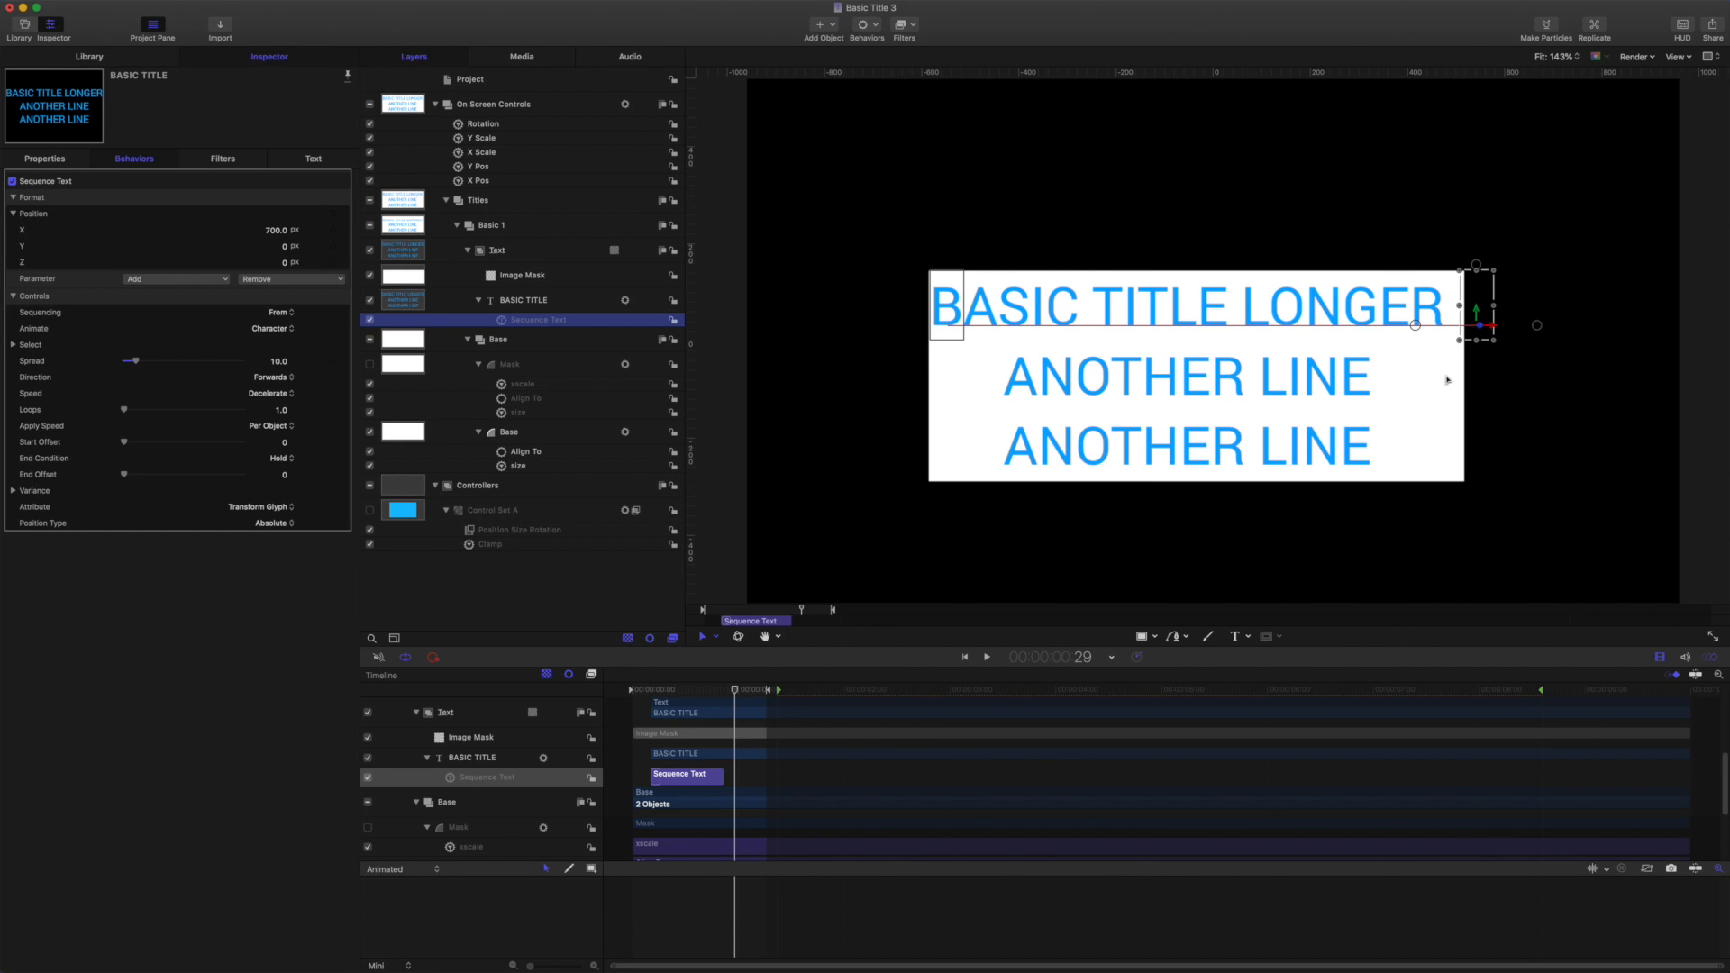
mouse_move(1440, 179)
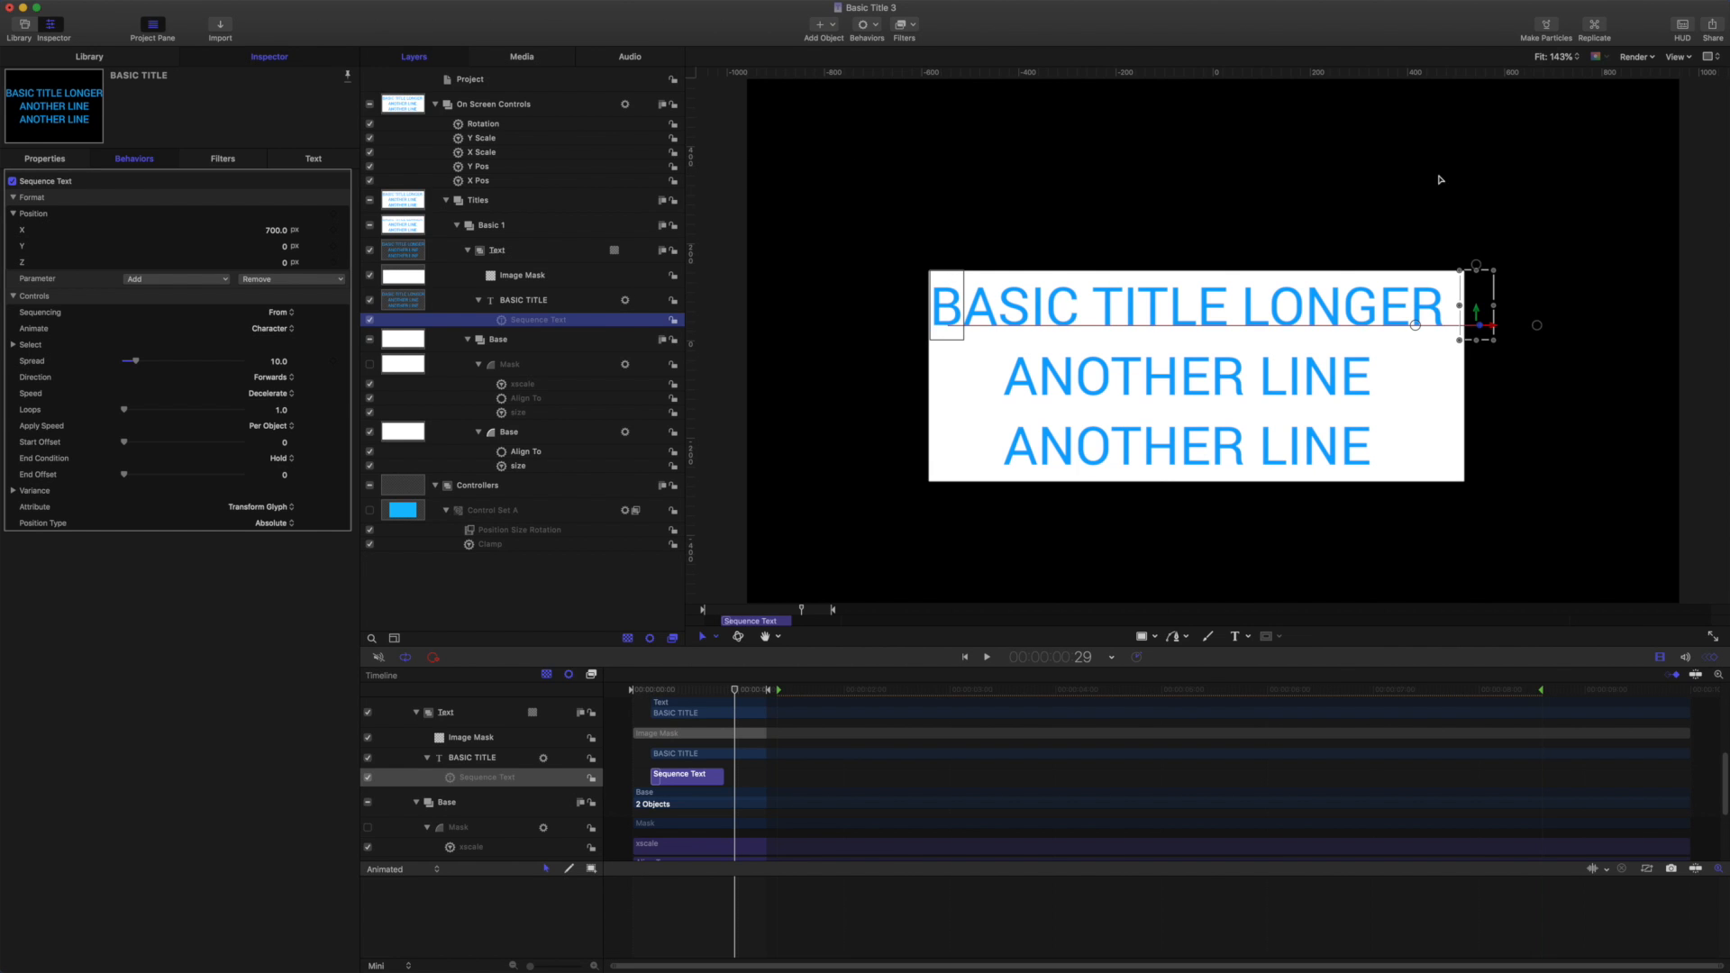
mouse_move(836, 550)
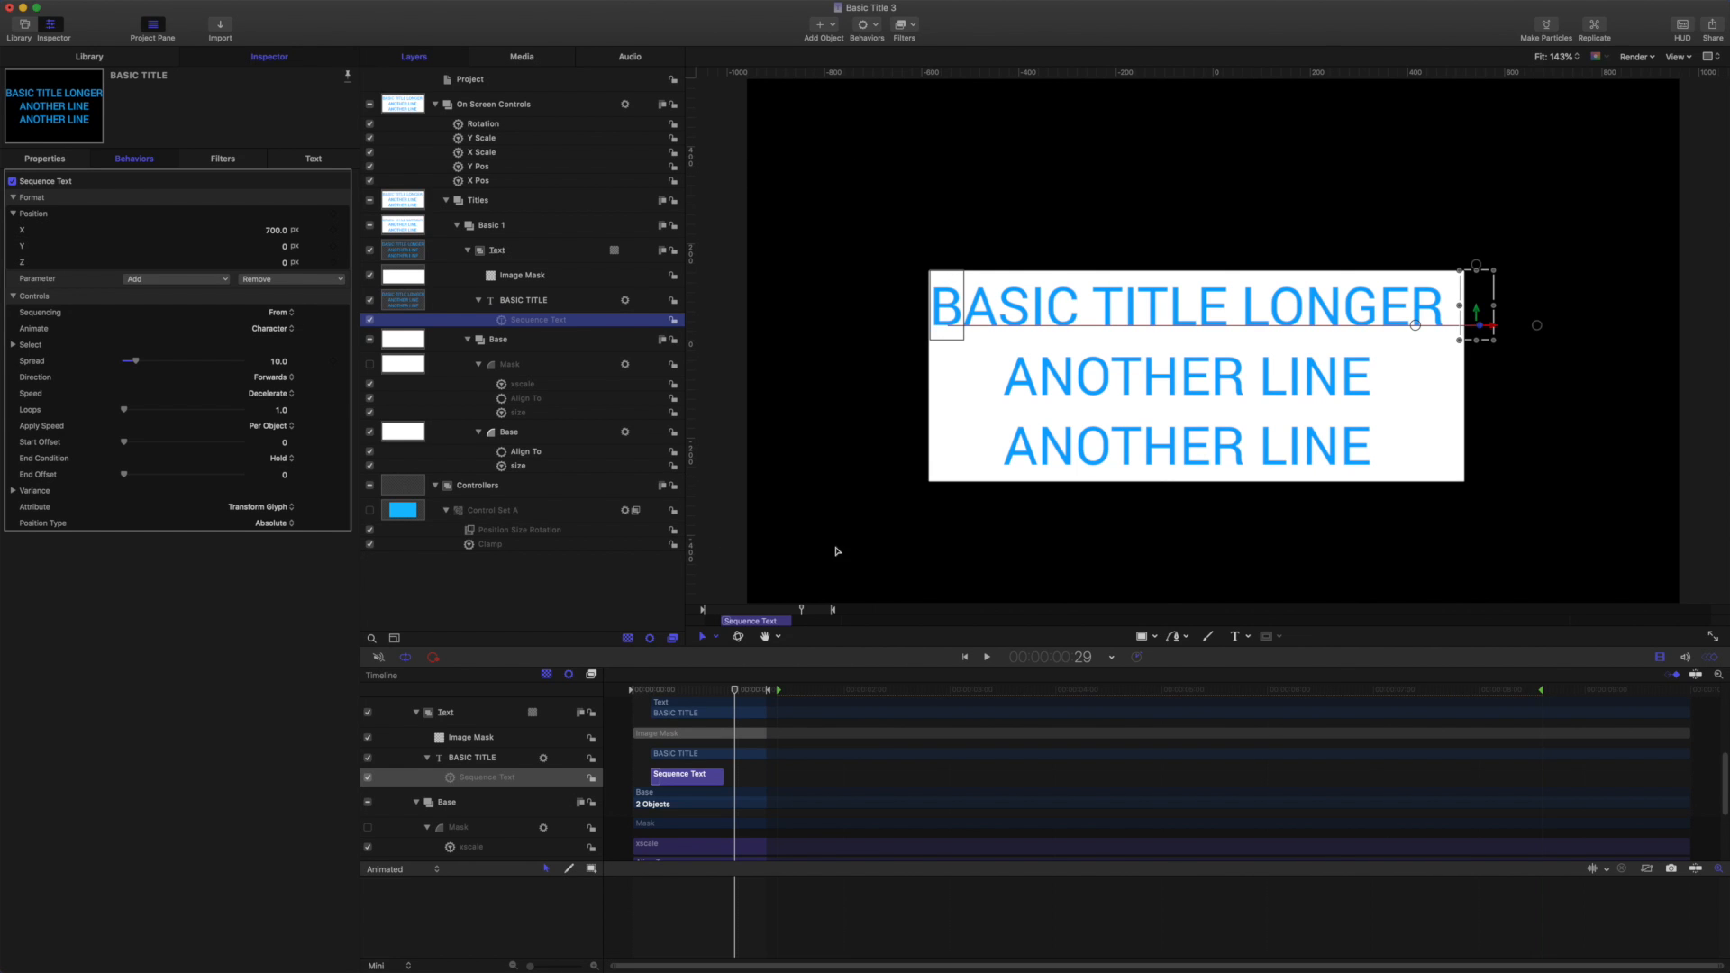
mouse_move(824, 148)
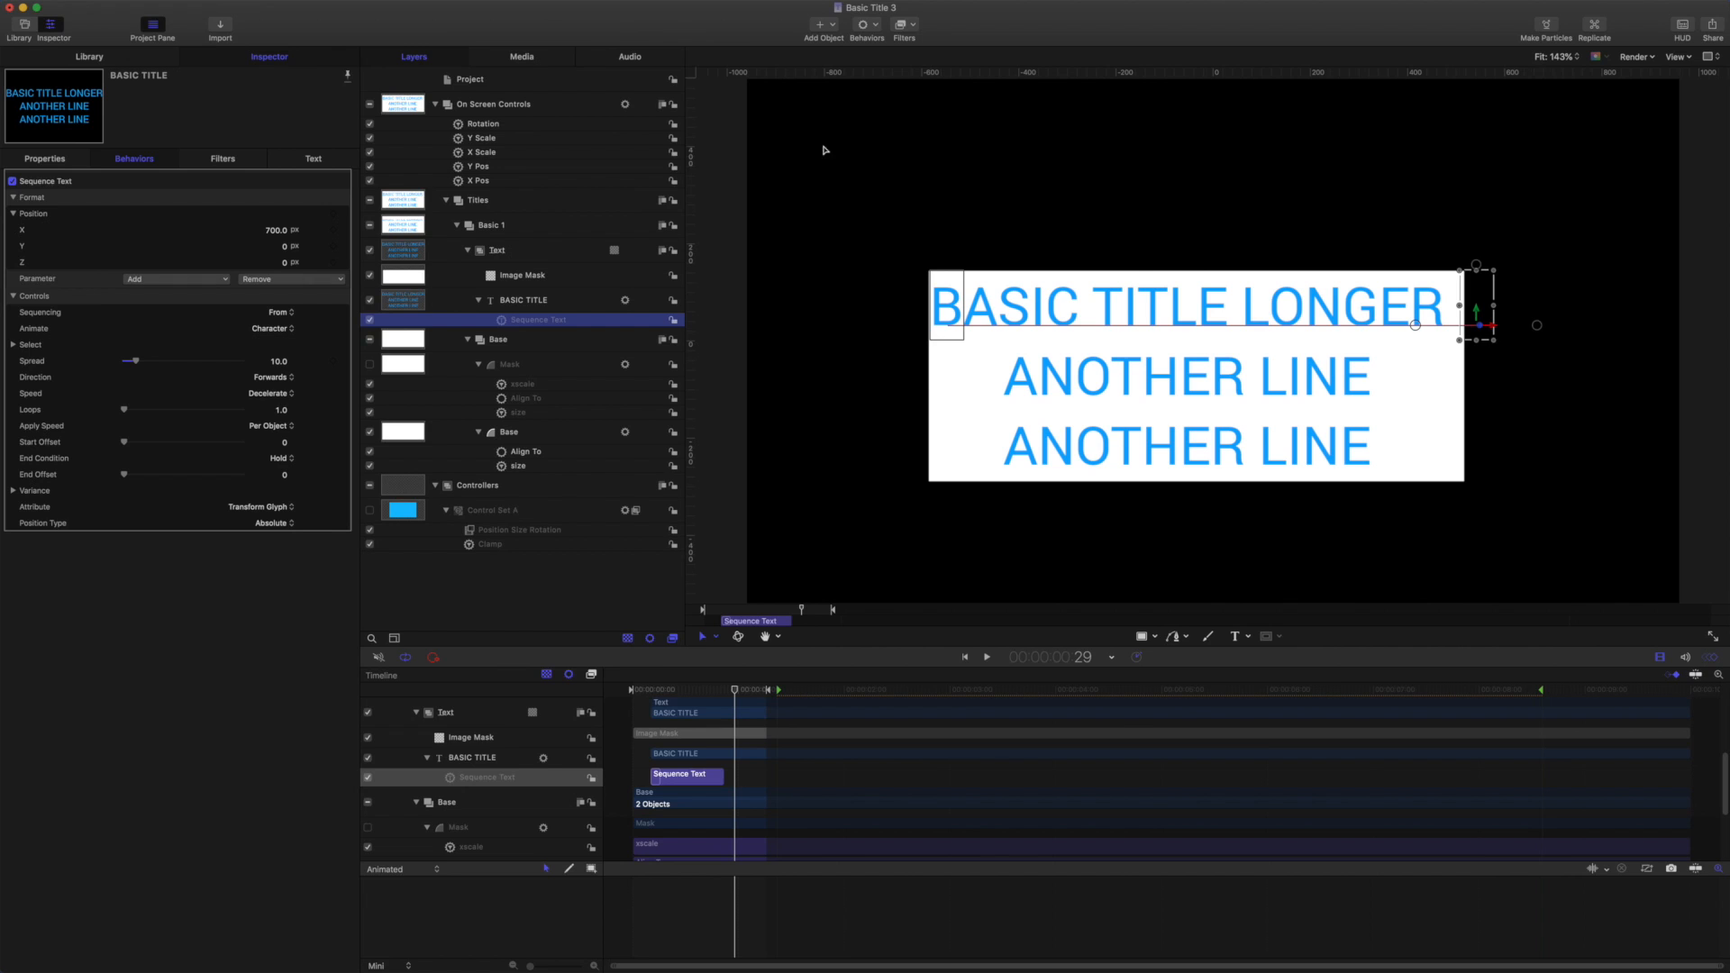
mouse_move(1242, 466)
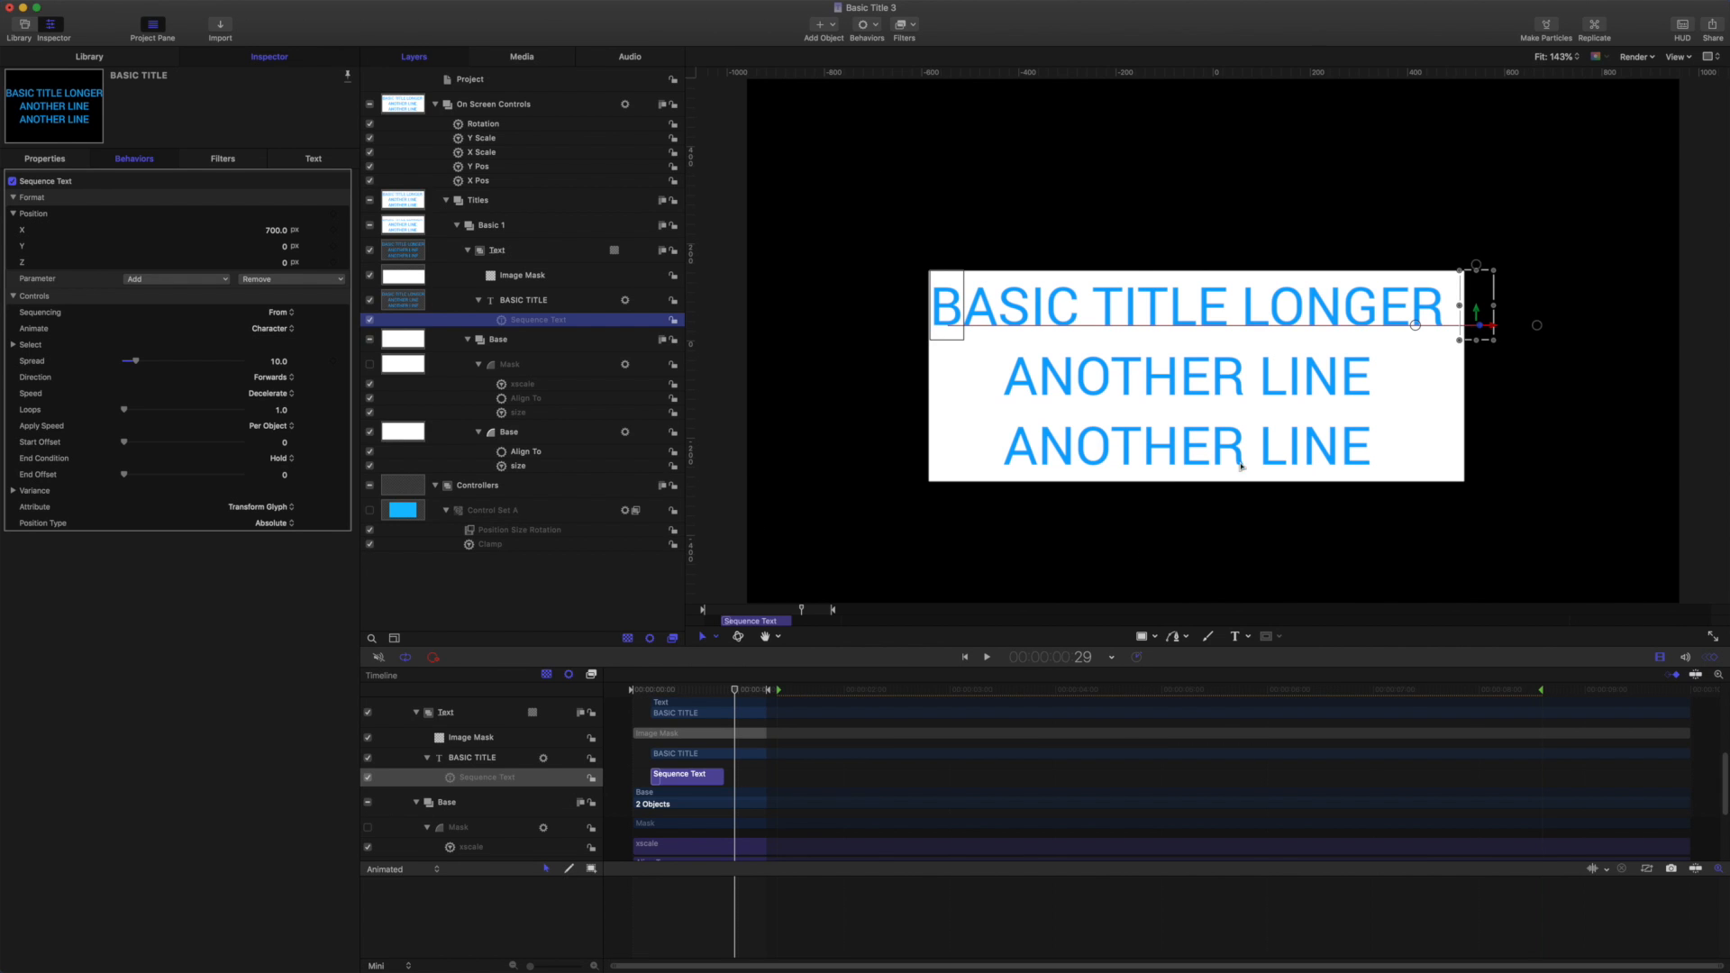
mouse_move(522, 358)
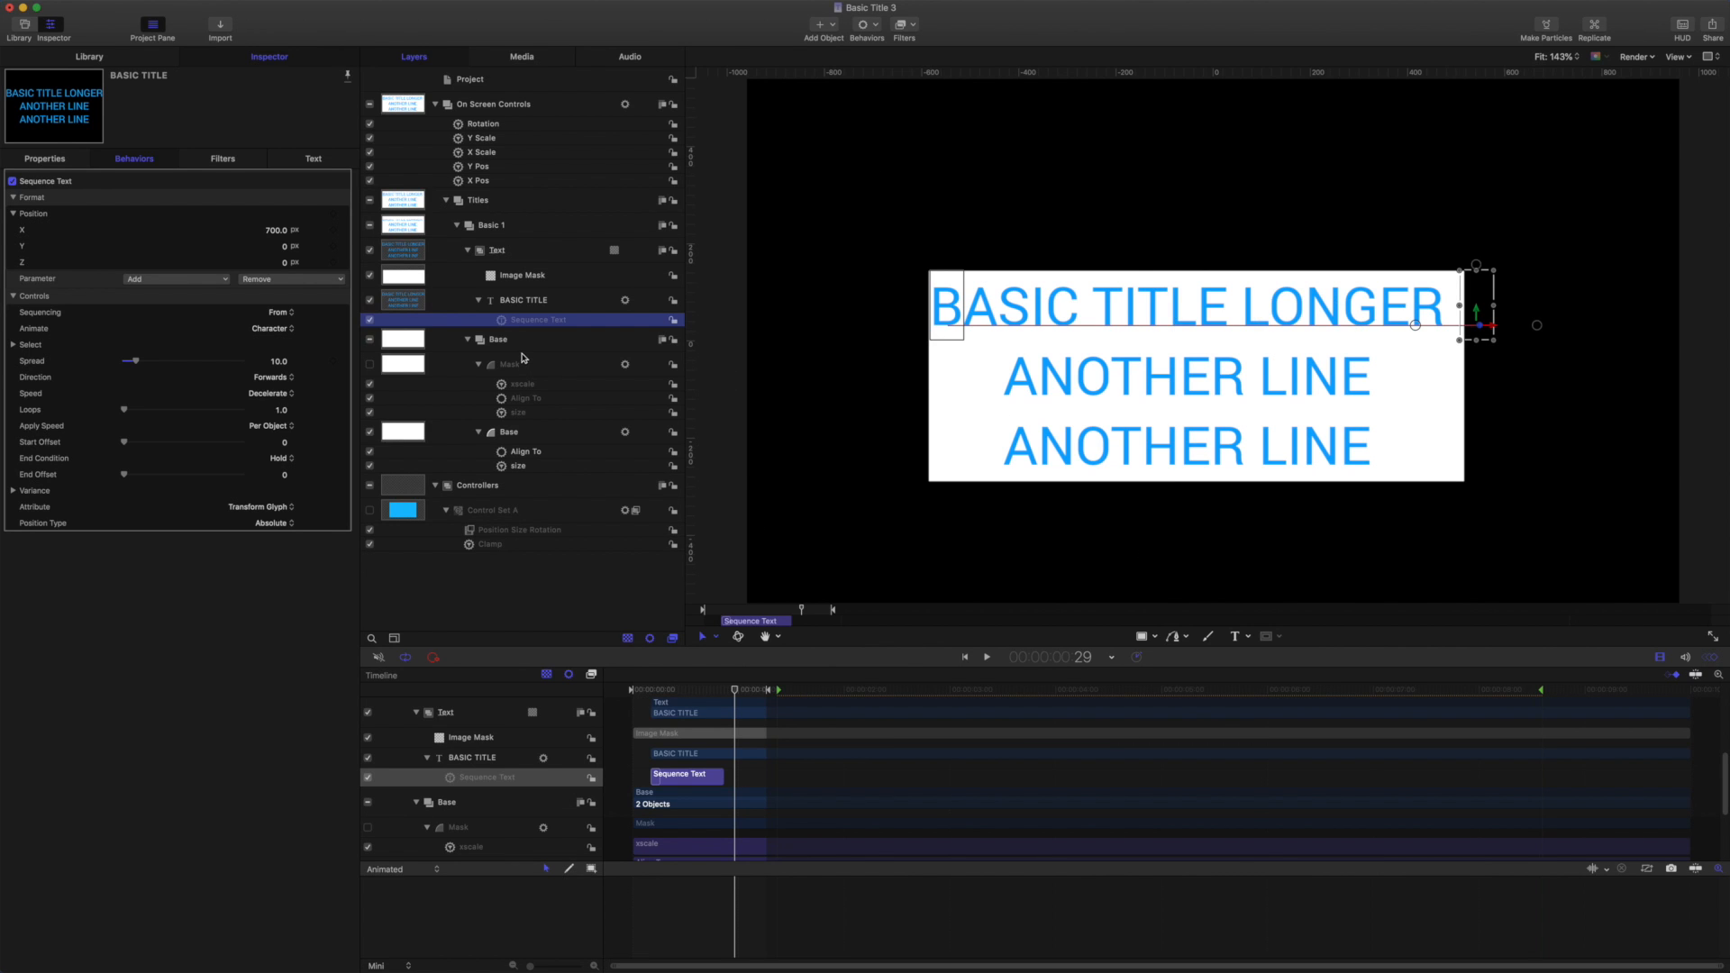
mouse_move(532, 306)
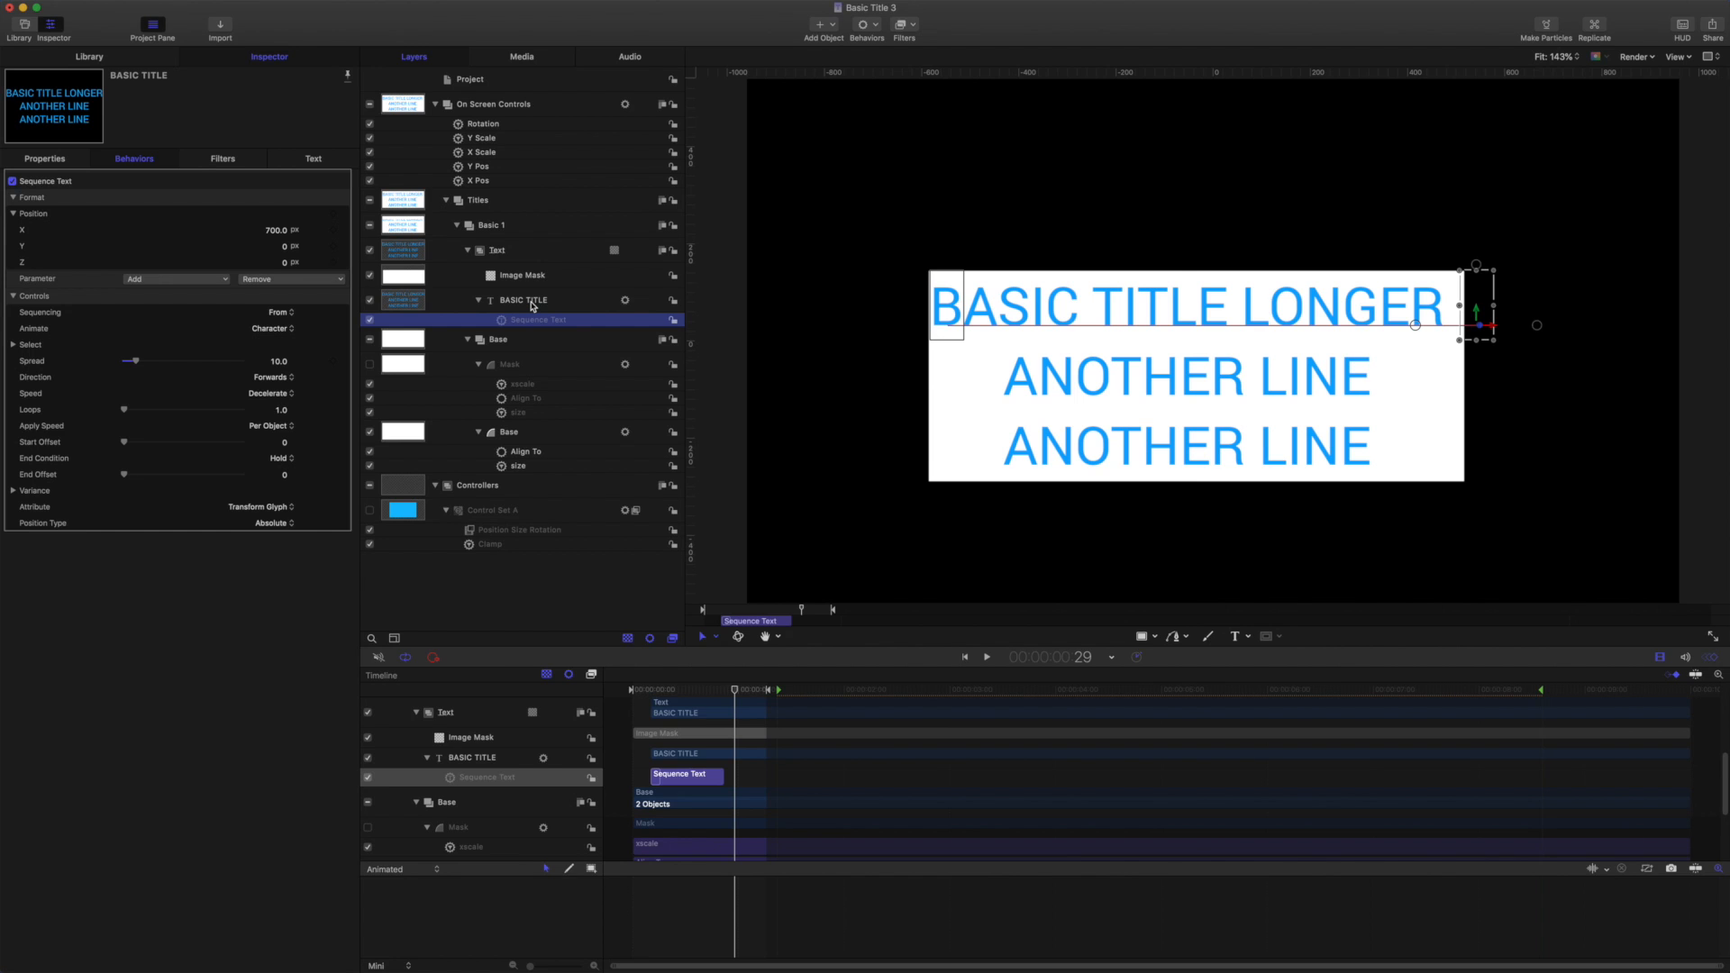
Select the Base shape, play the title animation, then select the Basic 1 group.
left_click(508, 364)
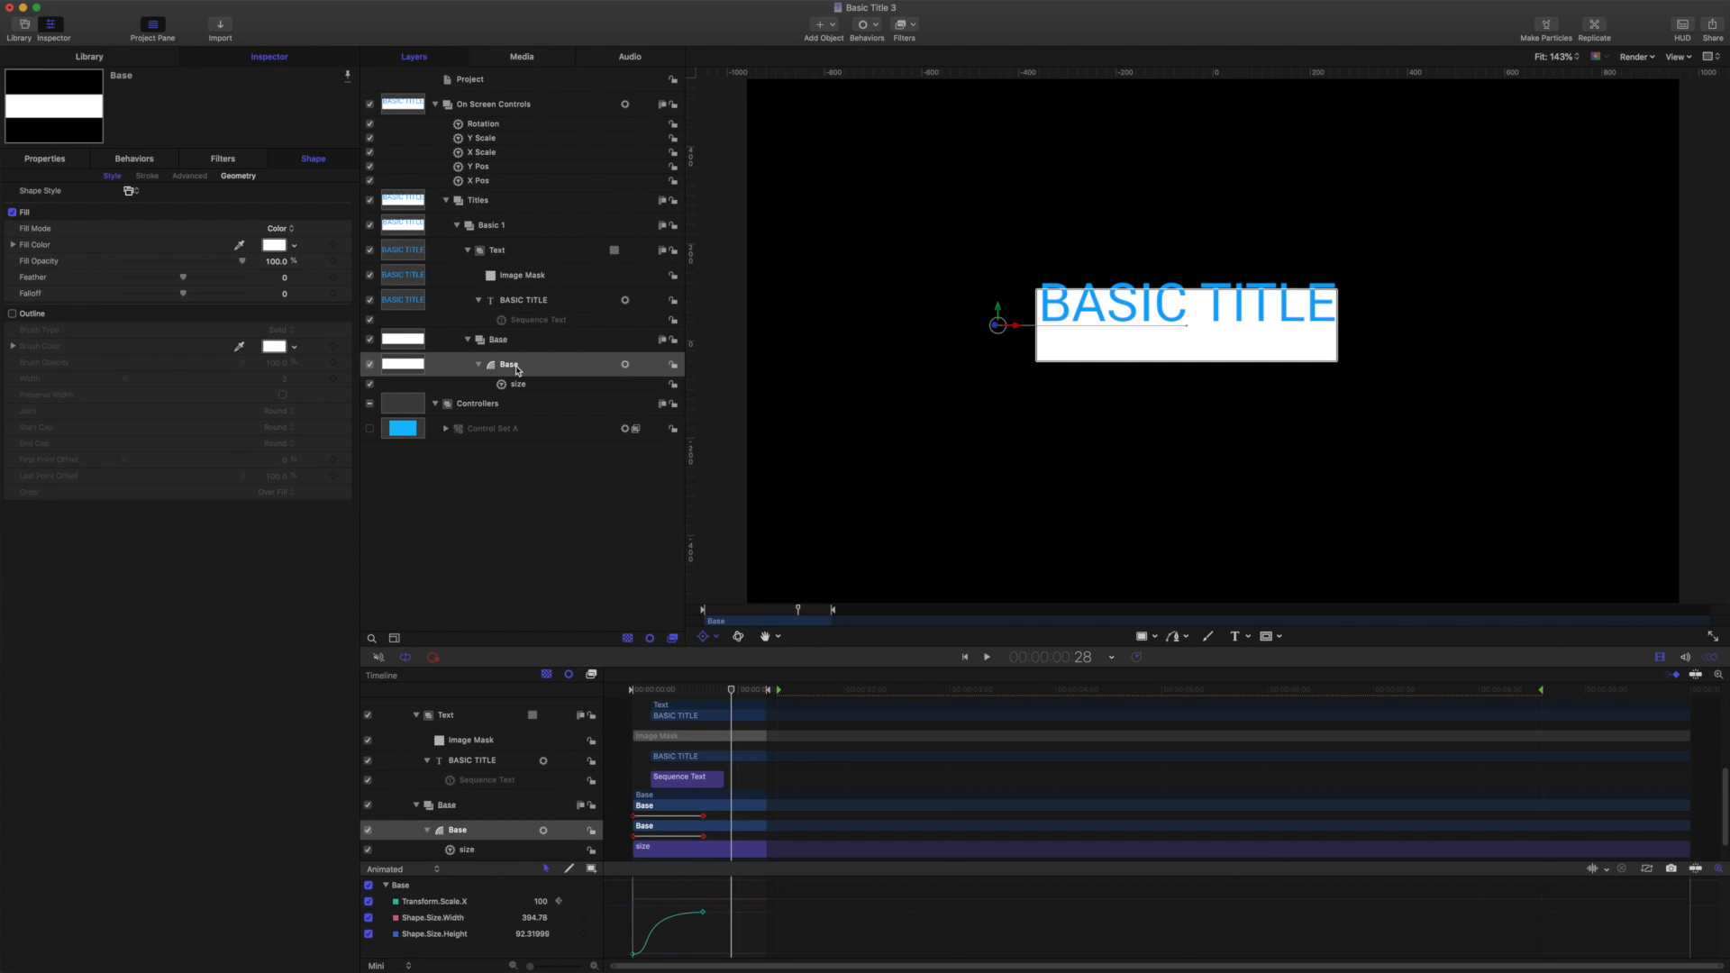
mouse_move(638, 339)
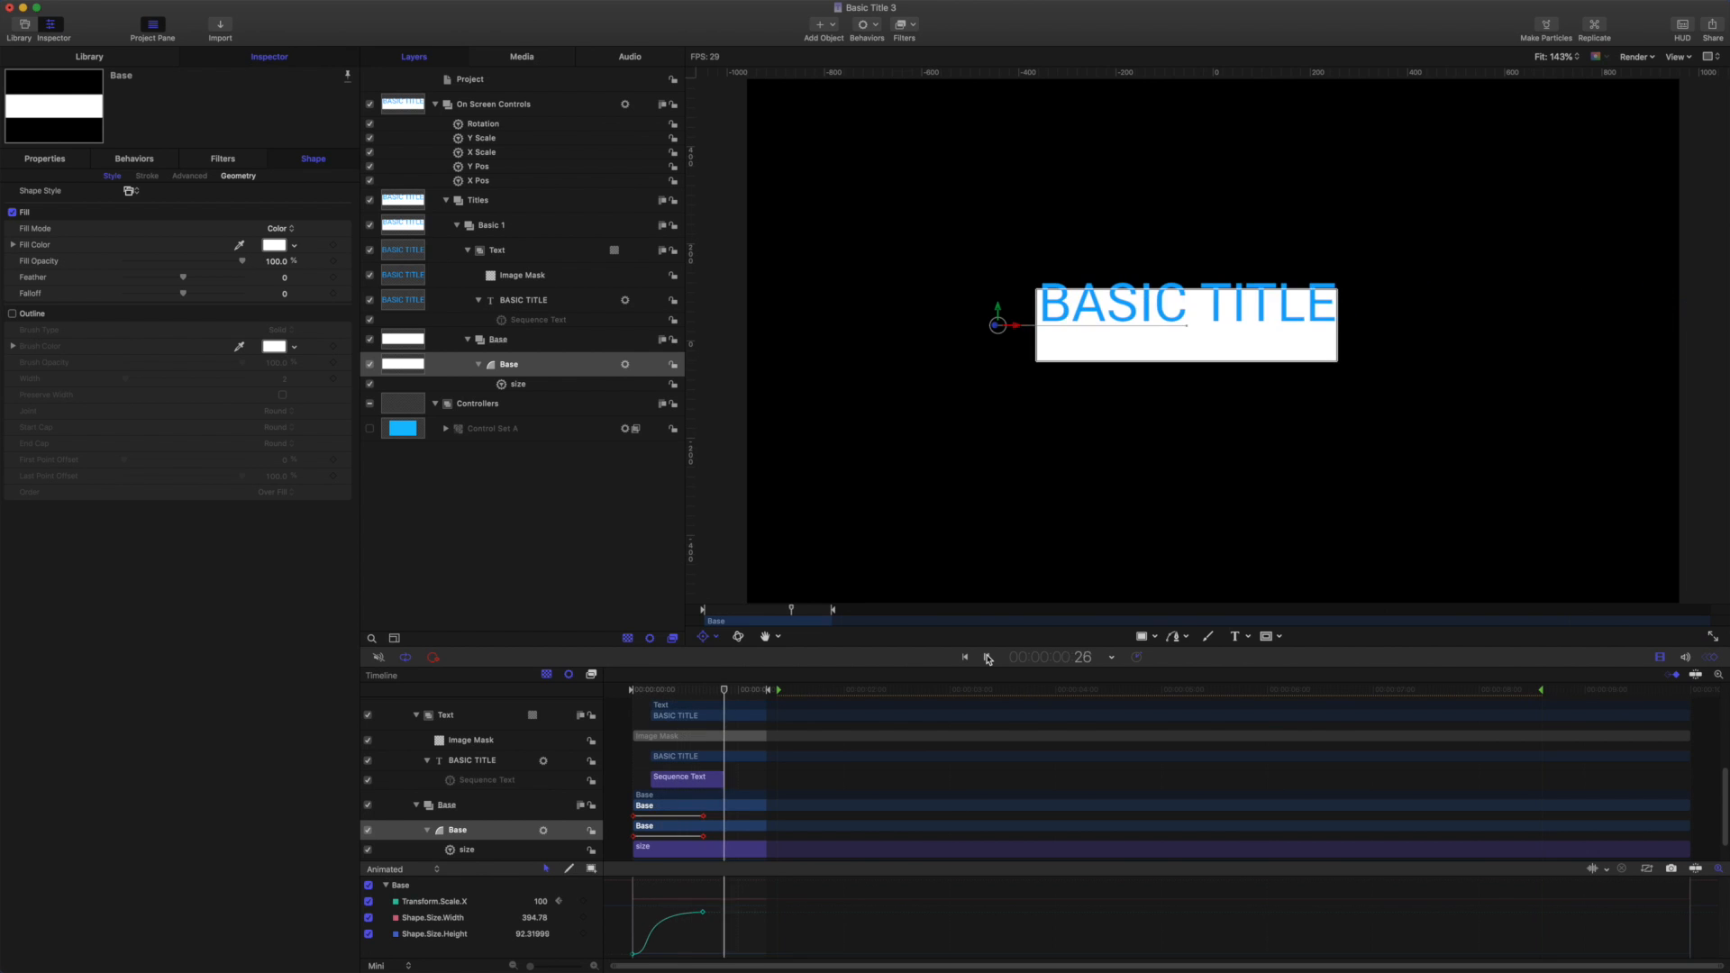
left_click(984, 657)
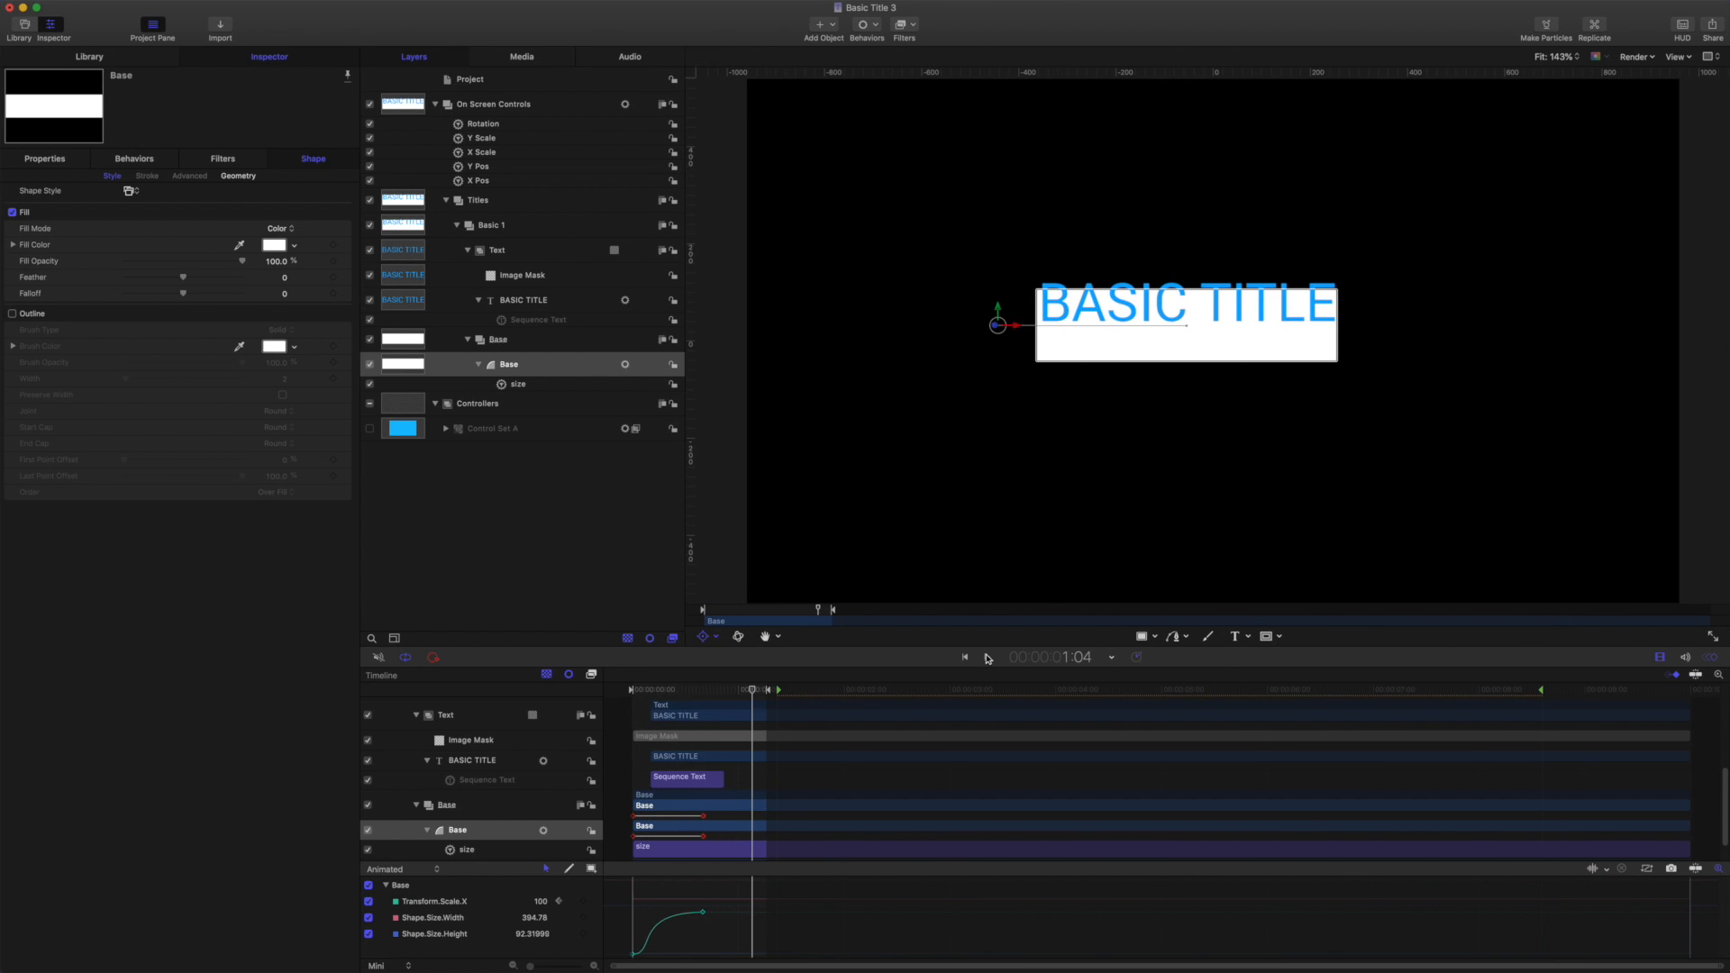
mouse_move(495, 228)
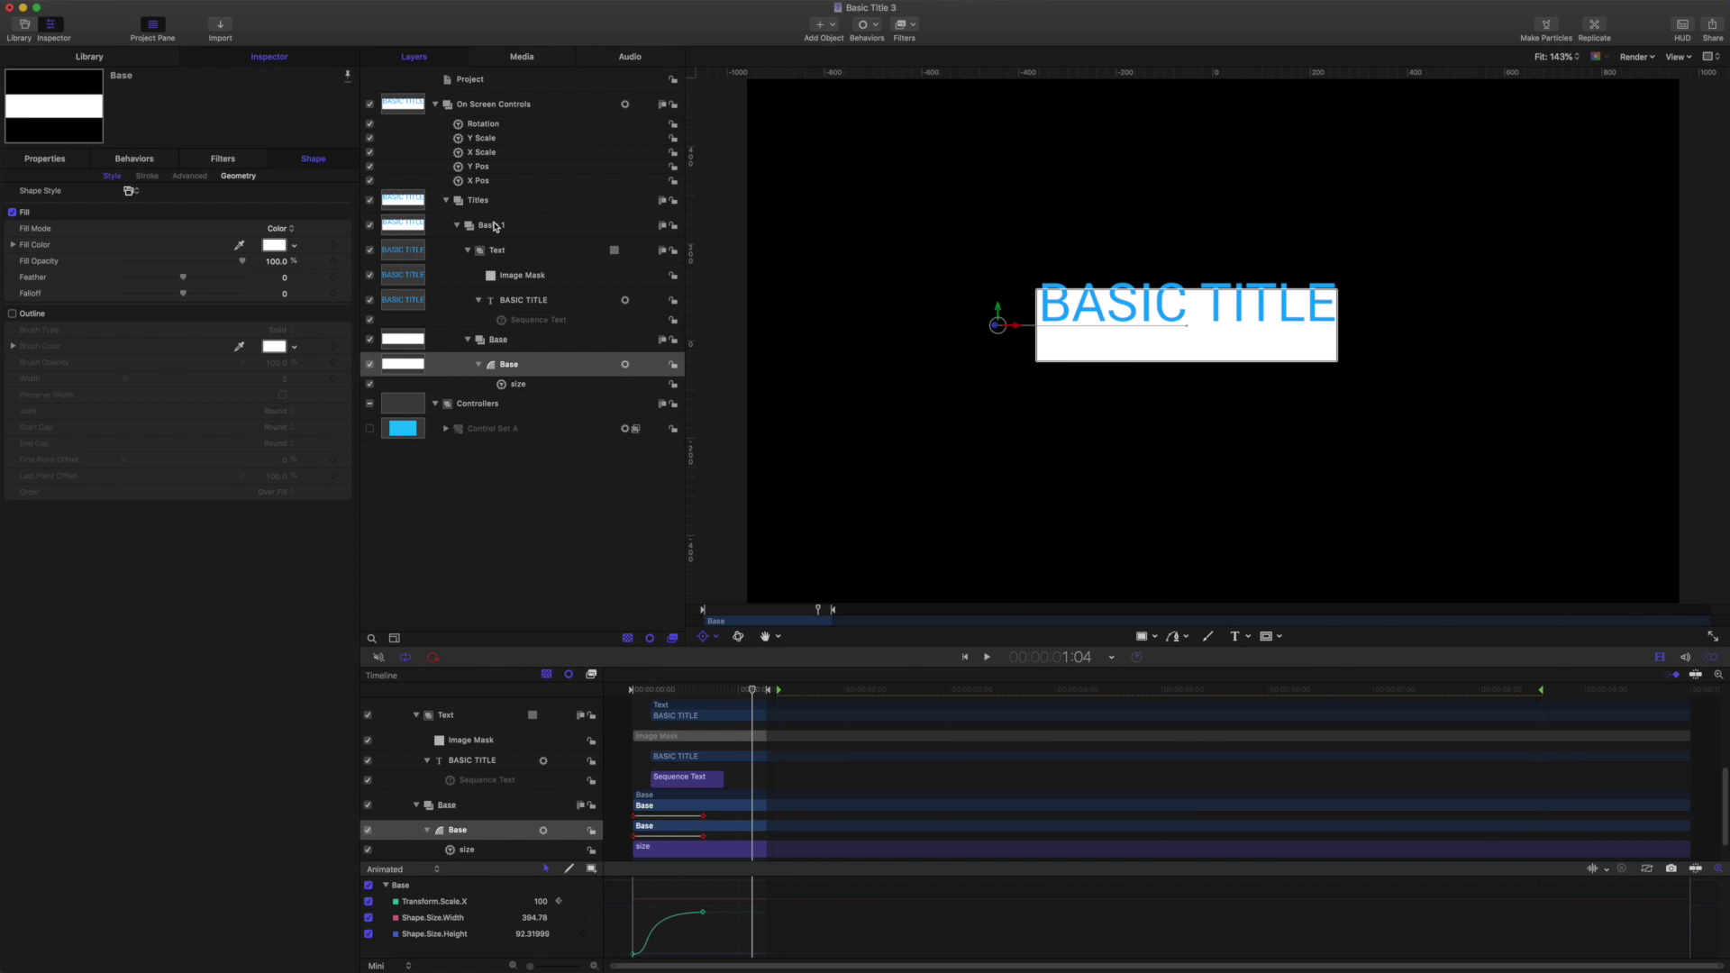
left_click(491, 225)
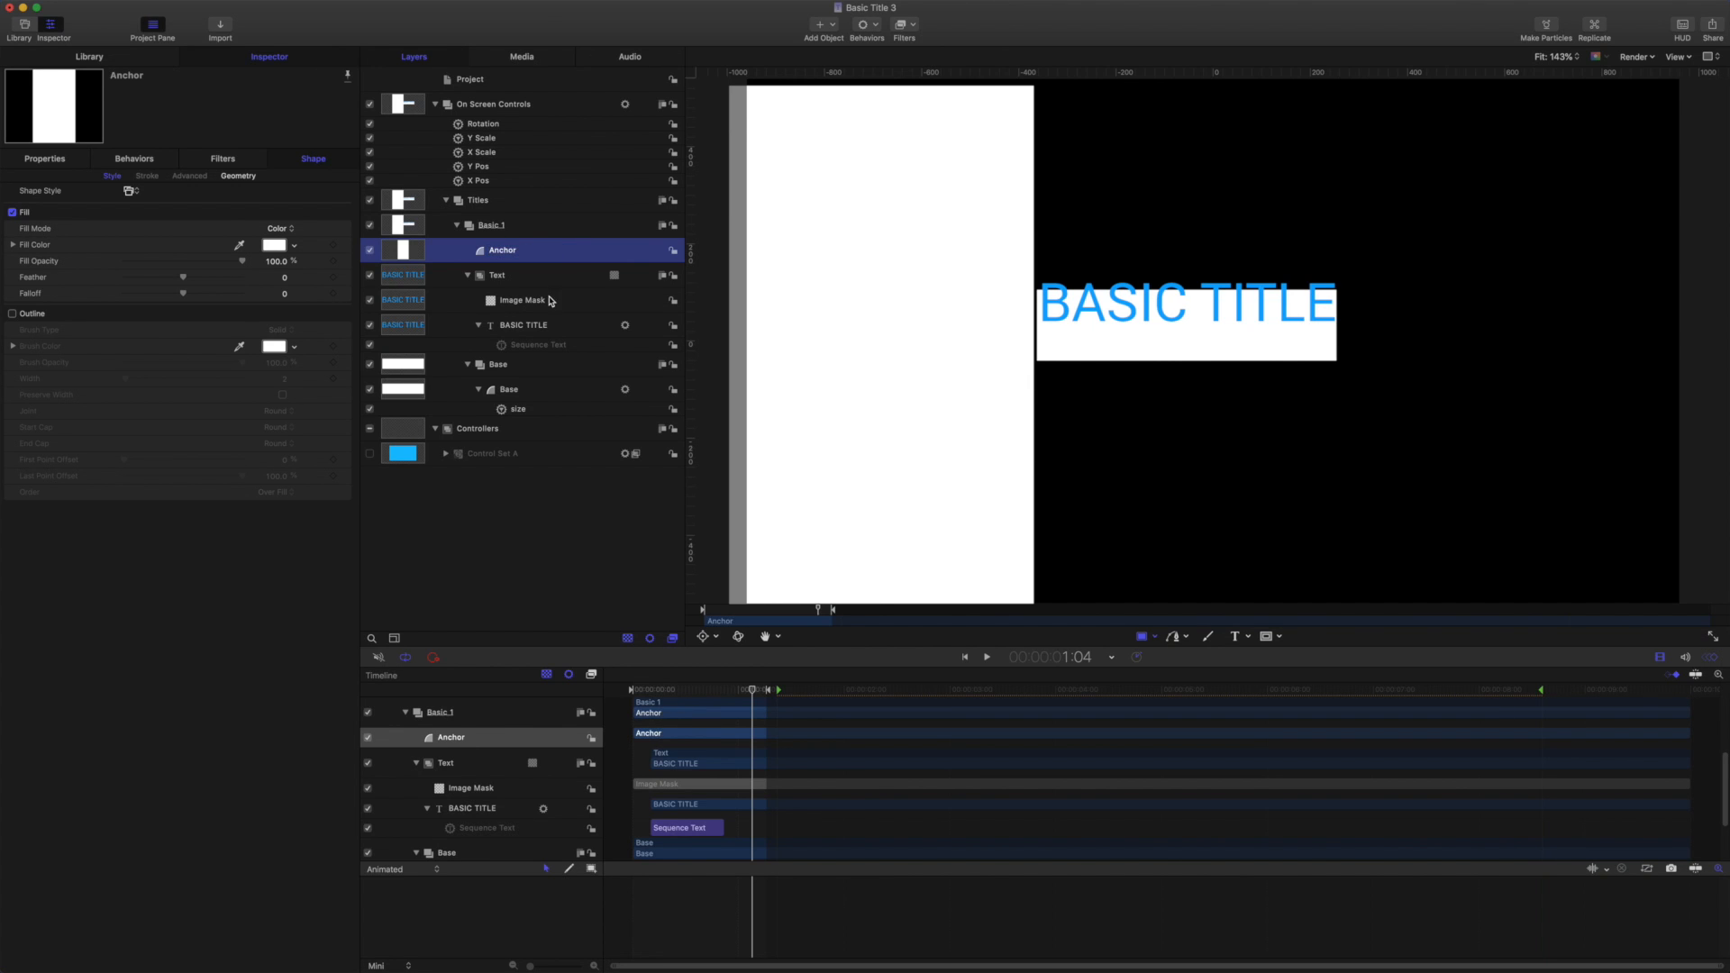
Add an Align To behaviour to Base, aligning its left edge to Anchor's right edge.
left_click(508, 388)
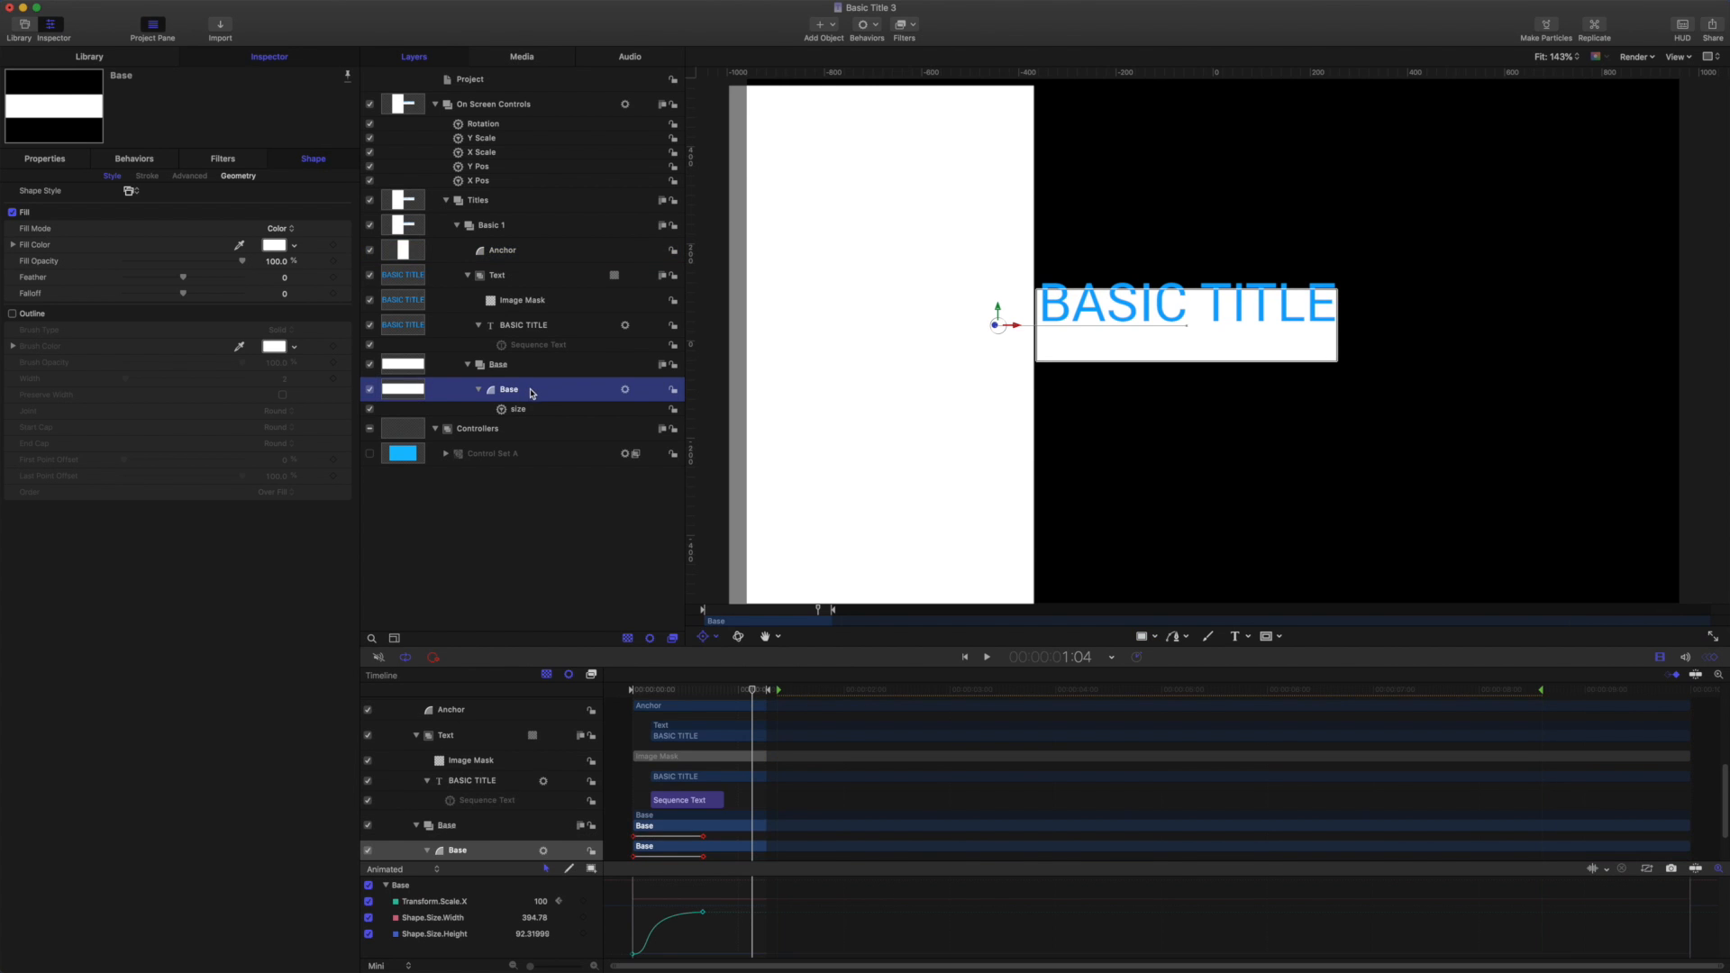
left_click(867, 24)
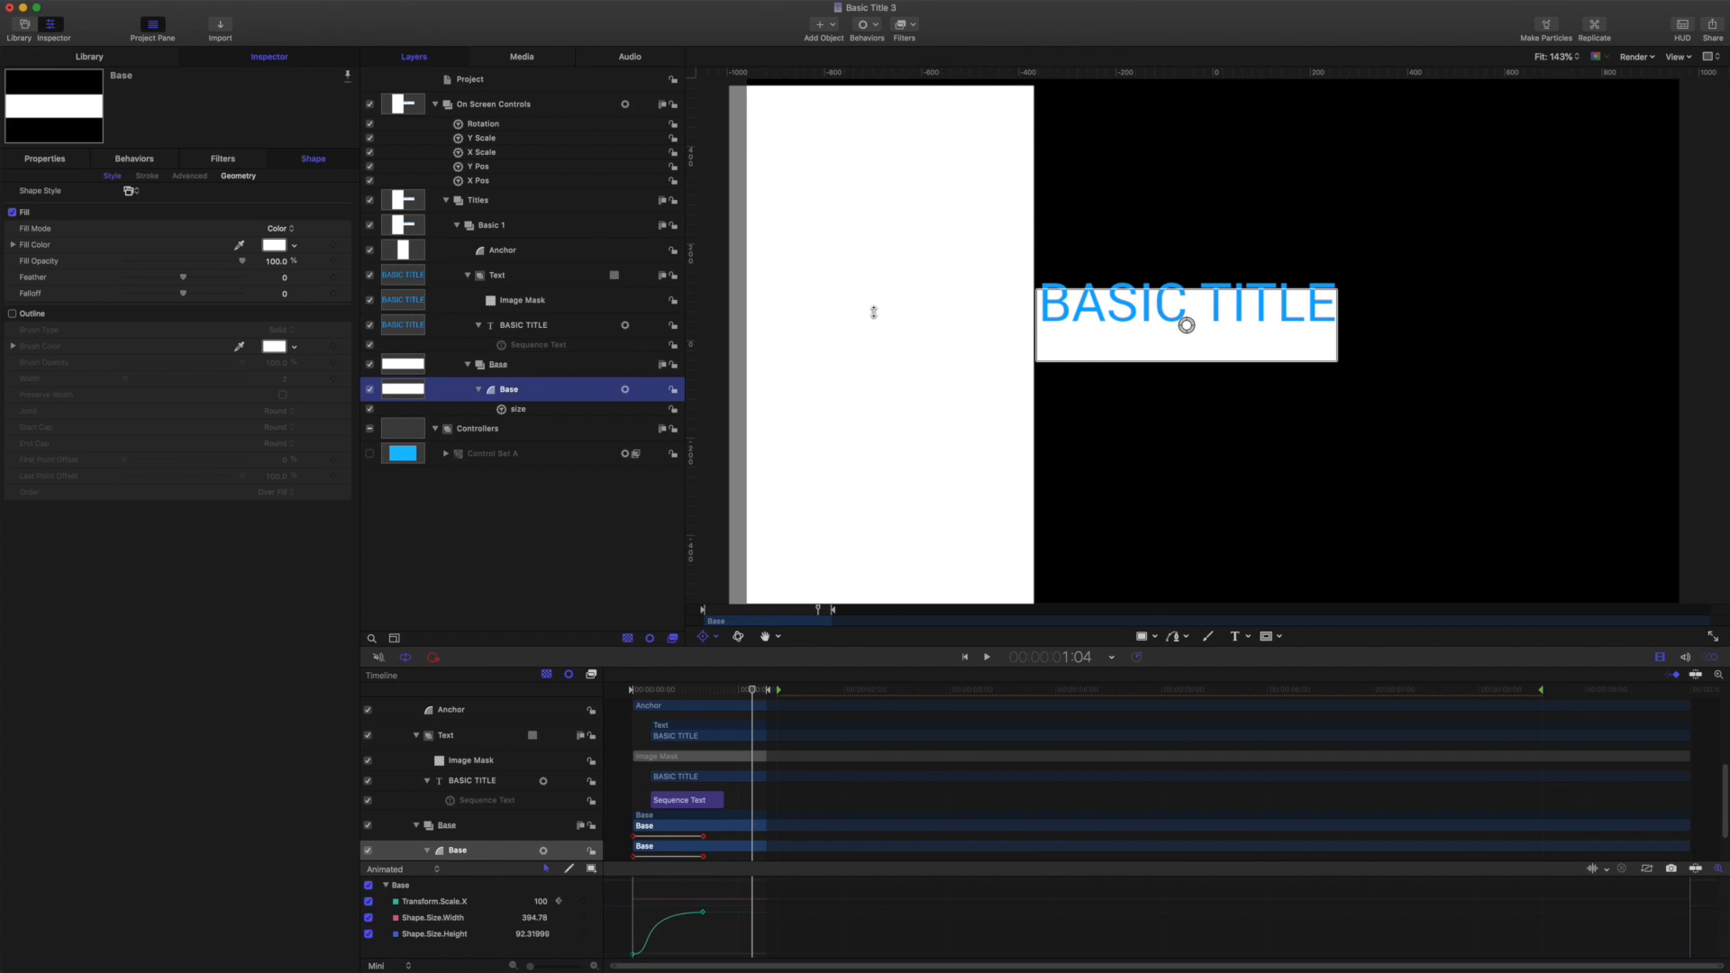
left_click(523, 408)
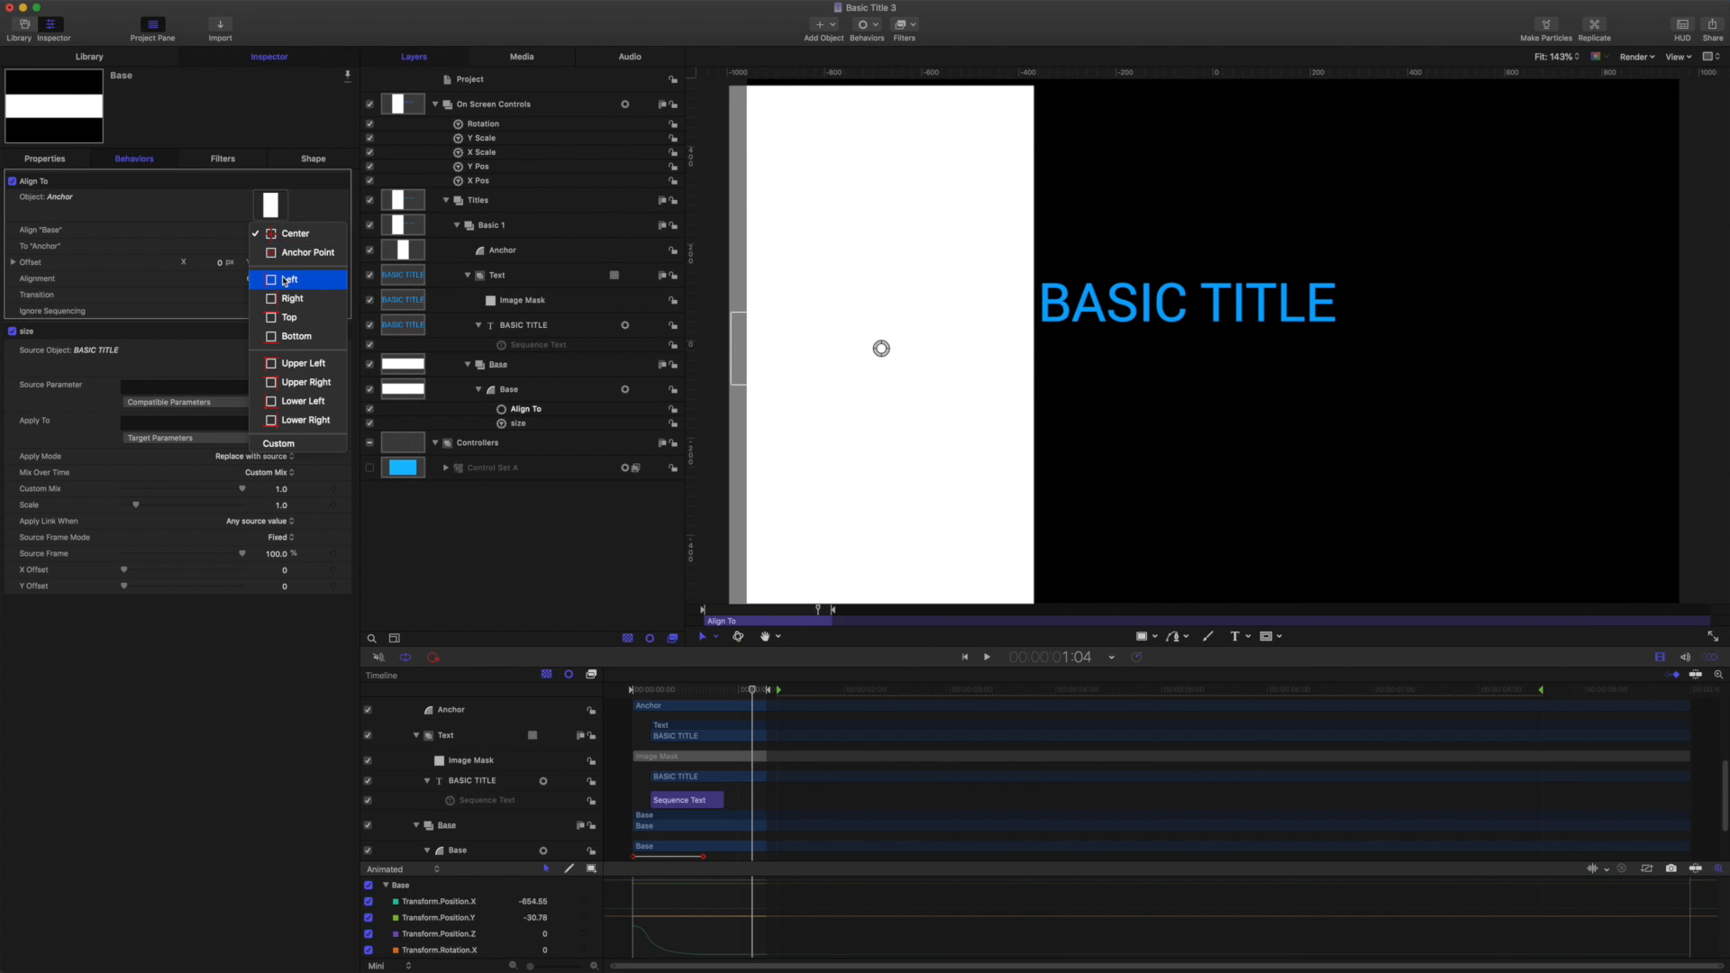
left_click(290, 280)
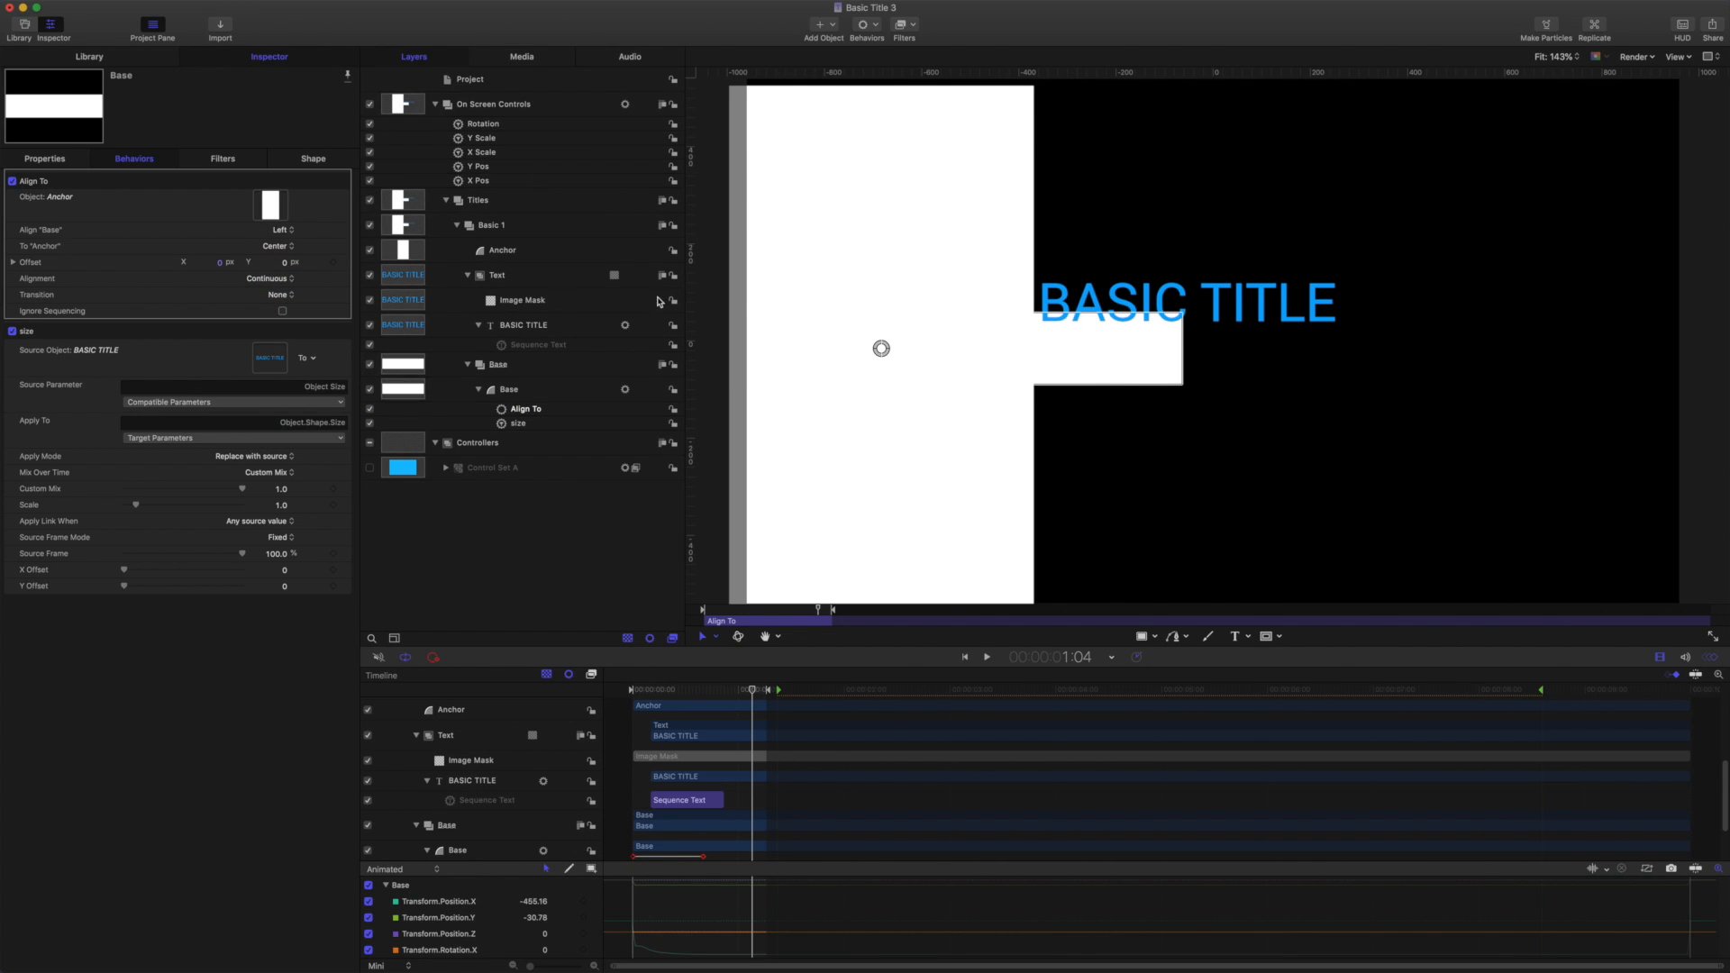
left_click(279, 229)
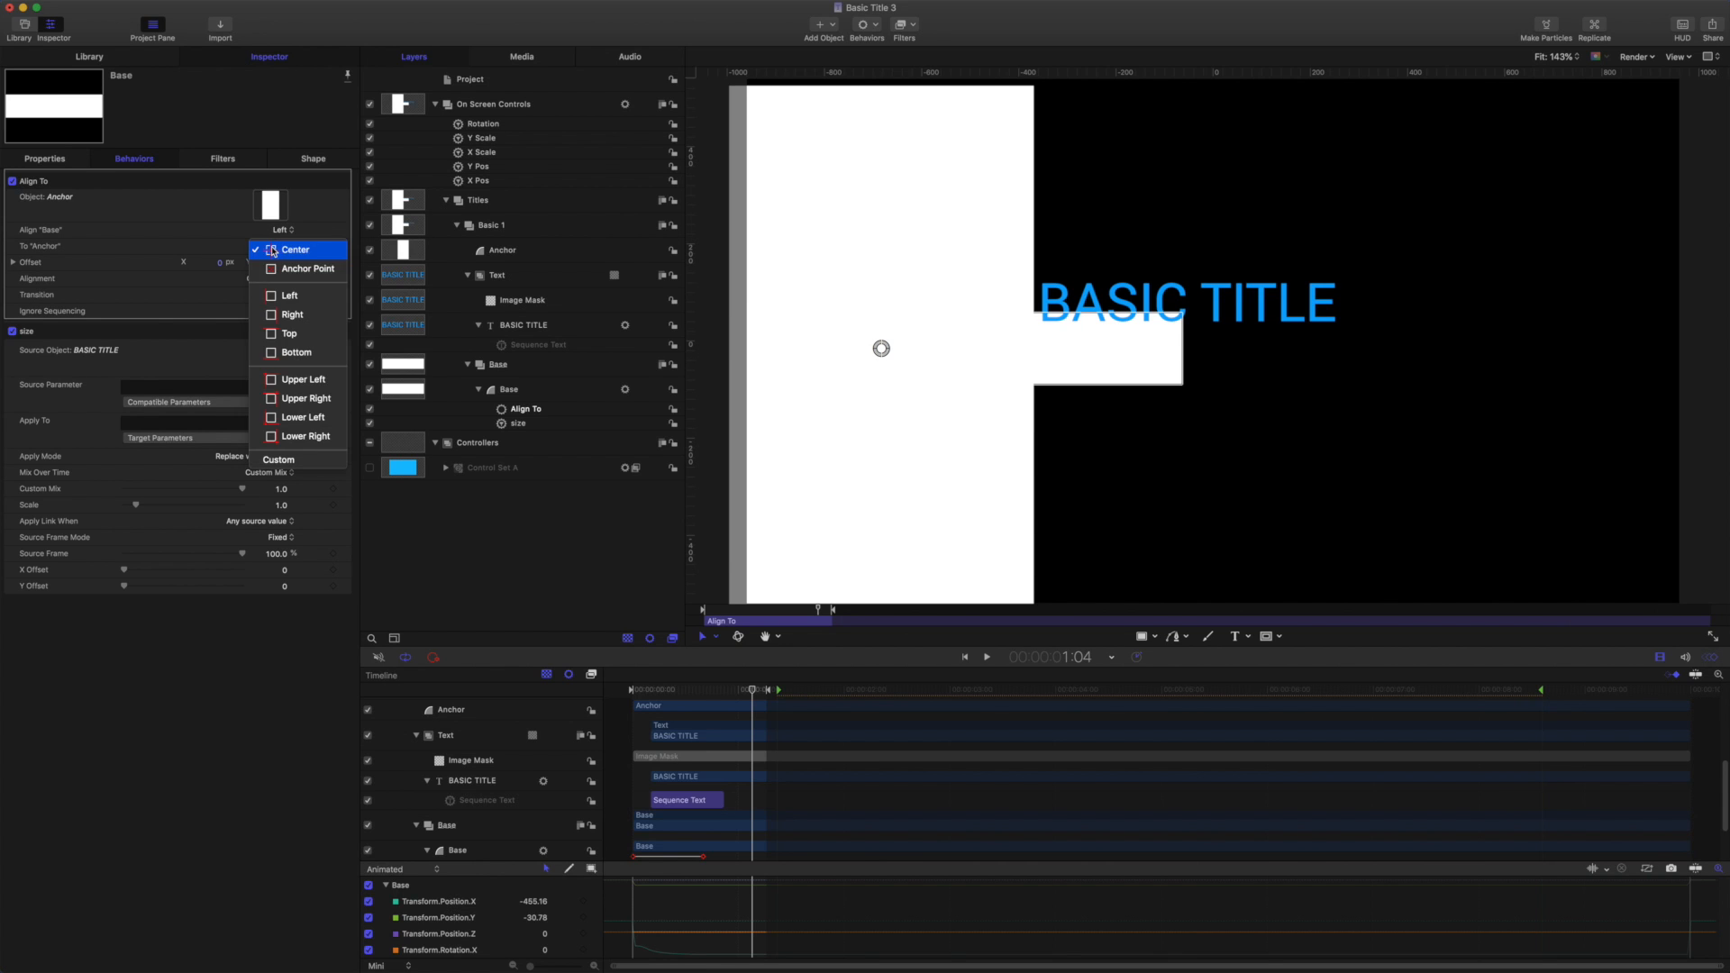
left_click(290, 315)
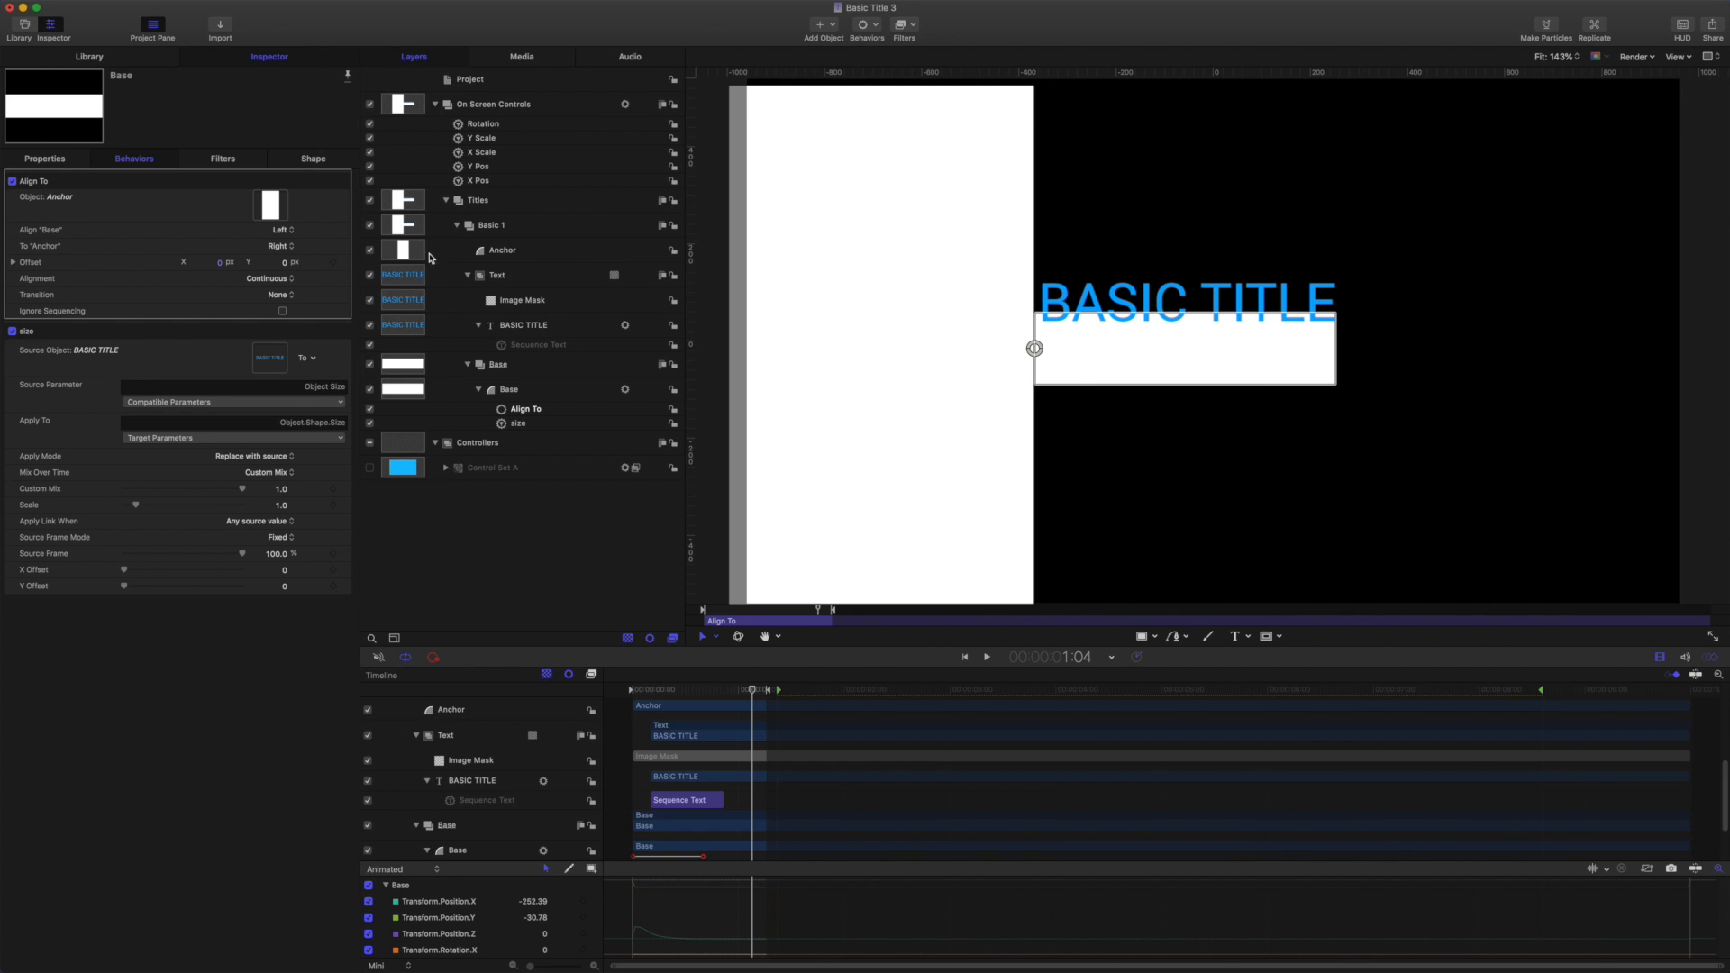
mouse_move(368, 254)
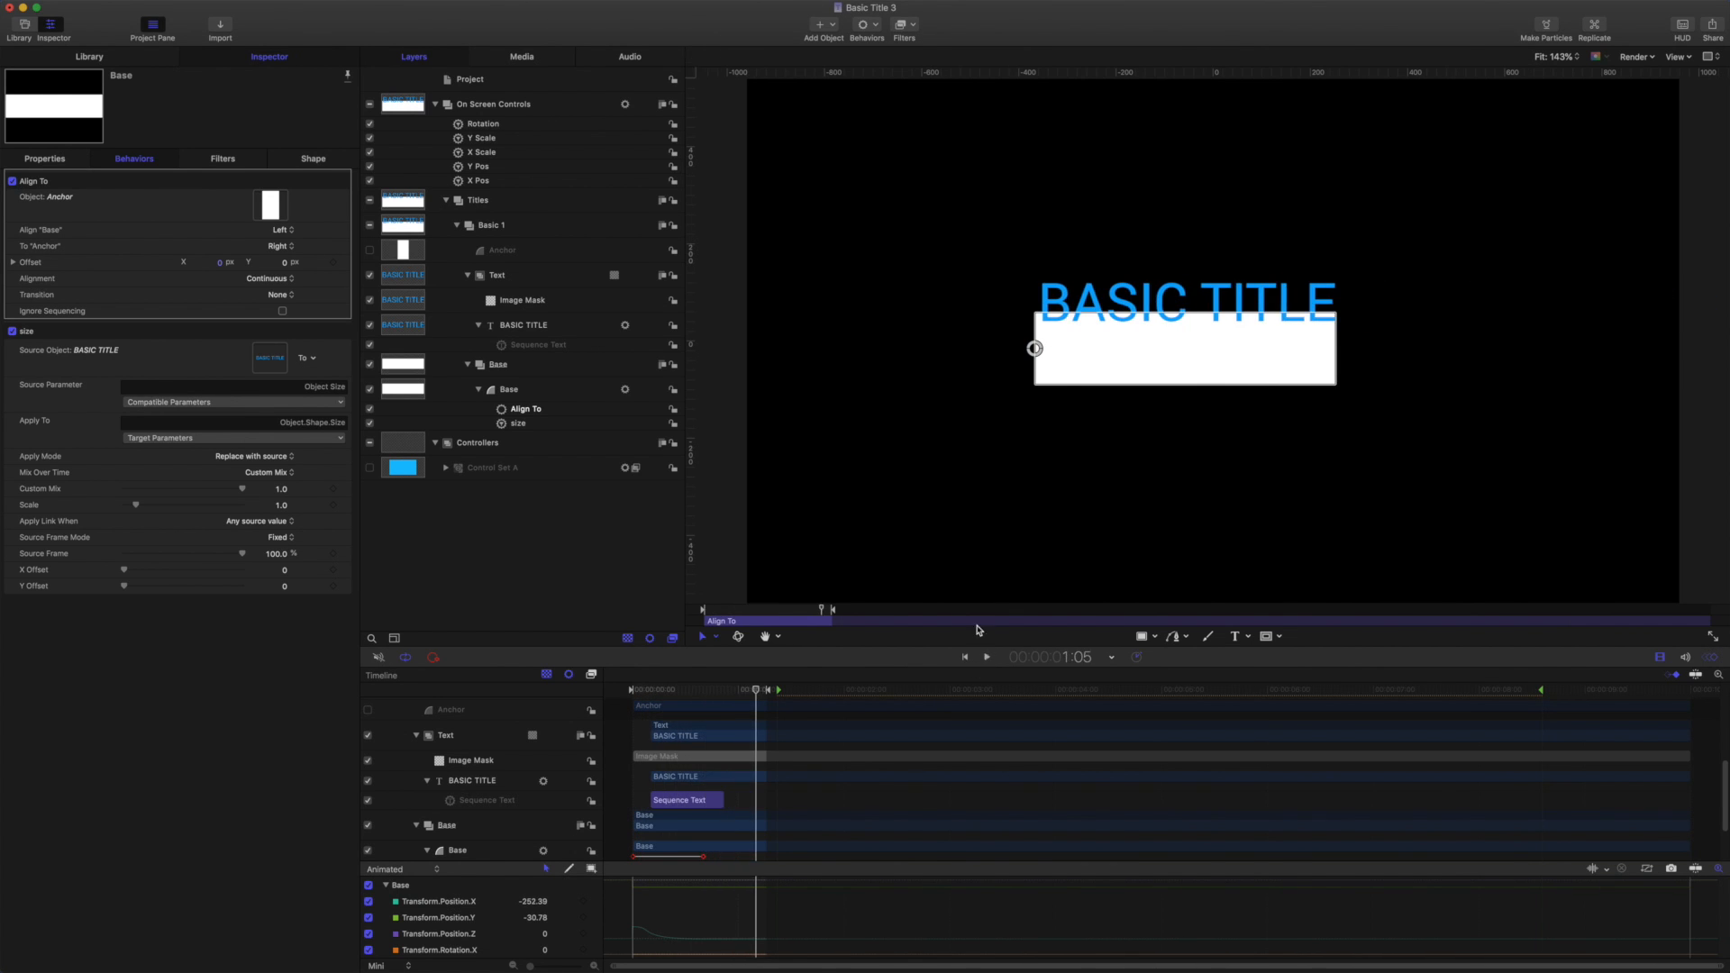
mouse_move(549, 357)
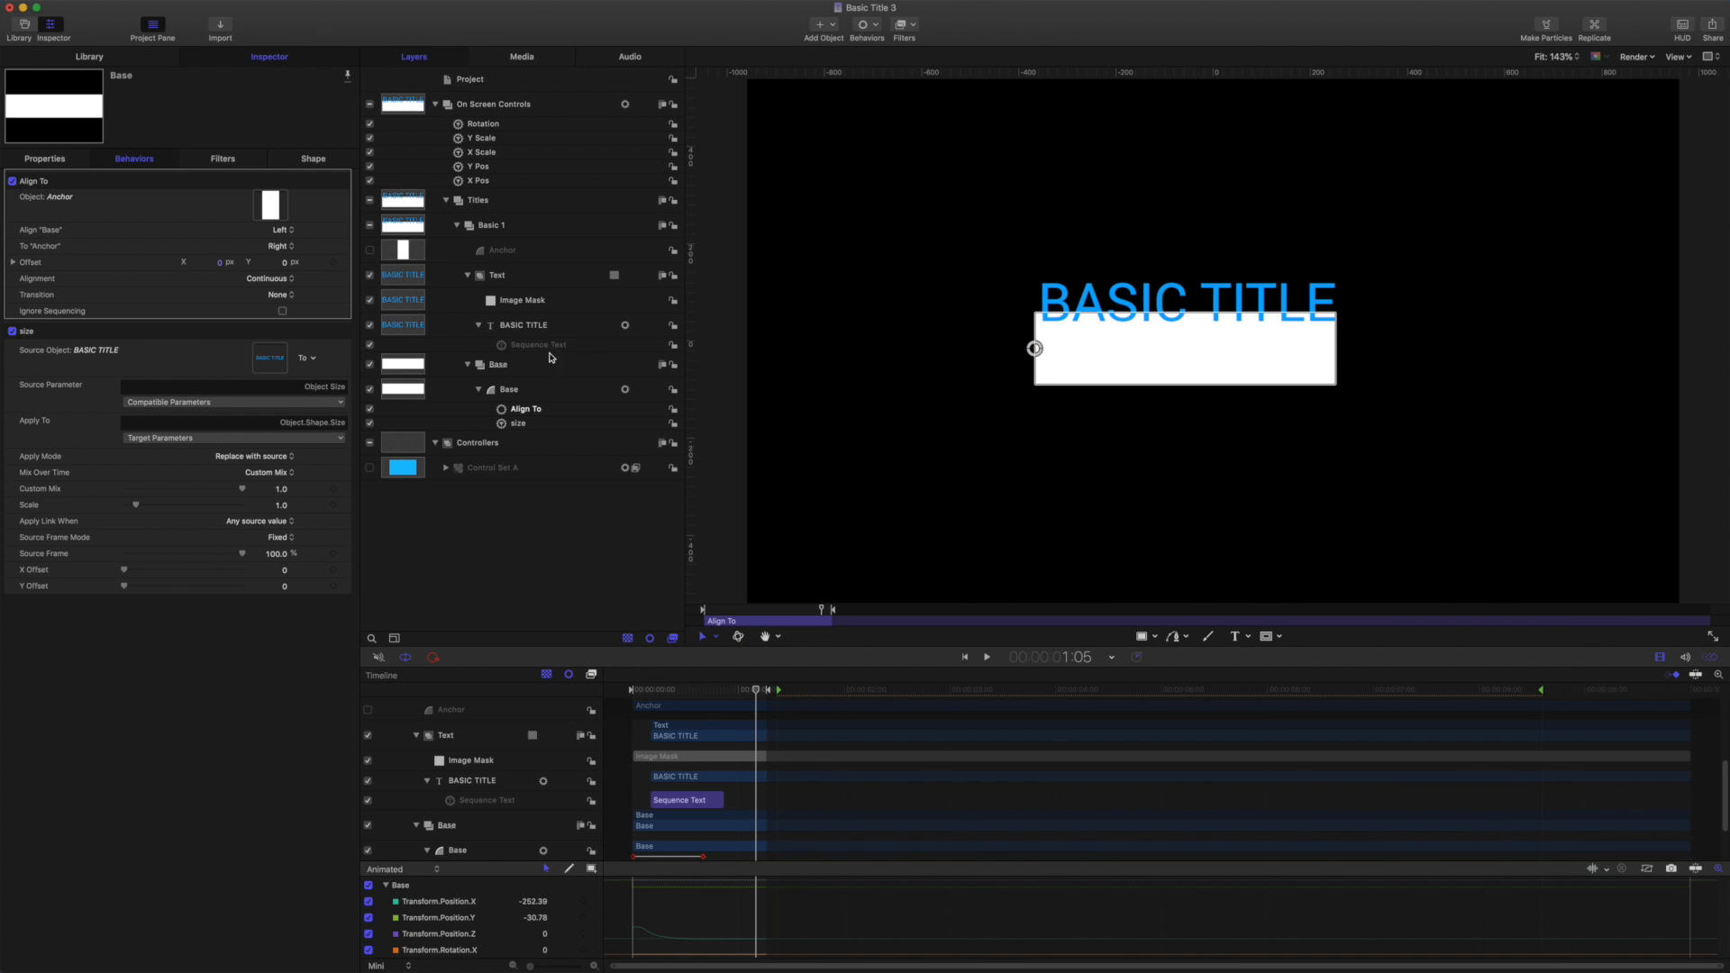
Change the title to BASIC TITLE LONGER, try left alignment, then restore center alignment.
left_click(524, 325)
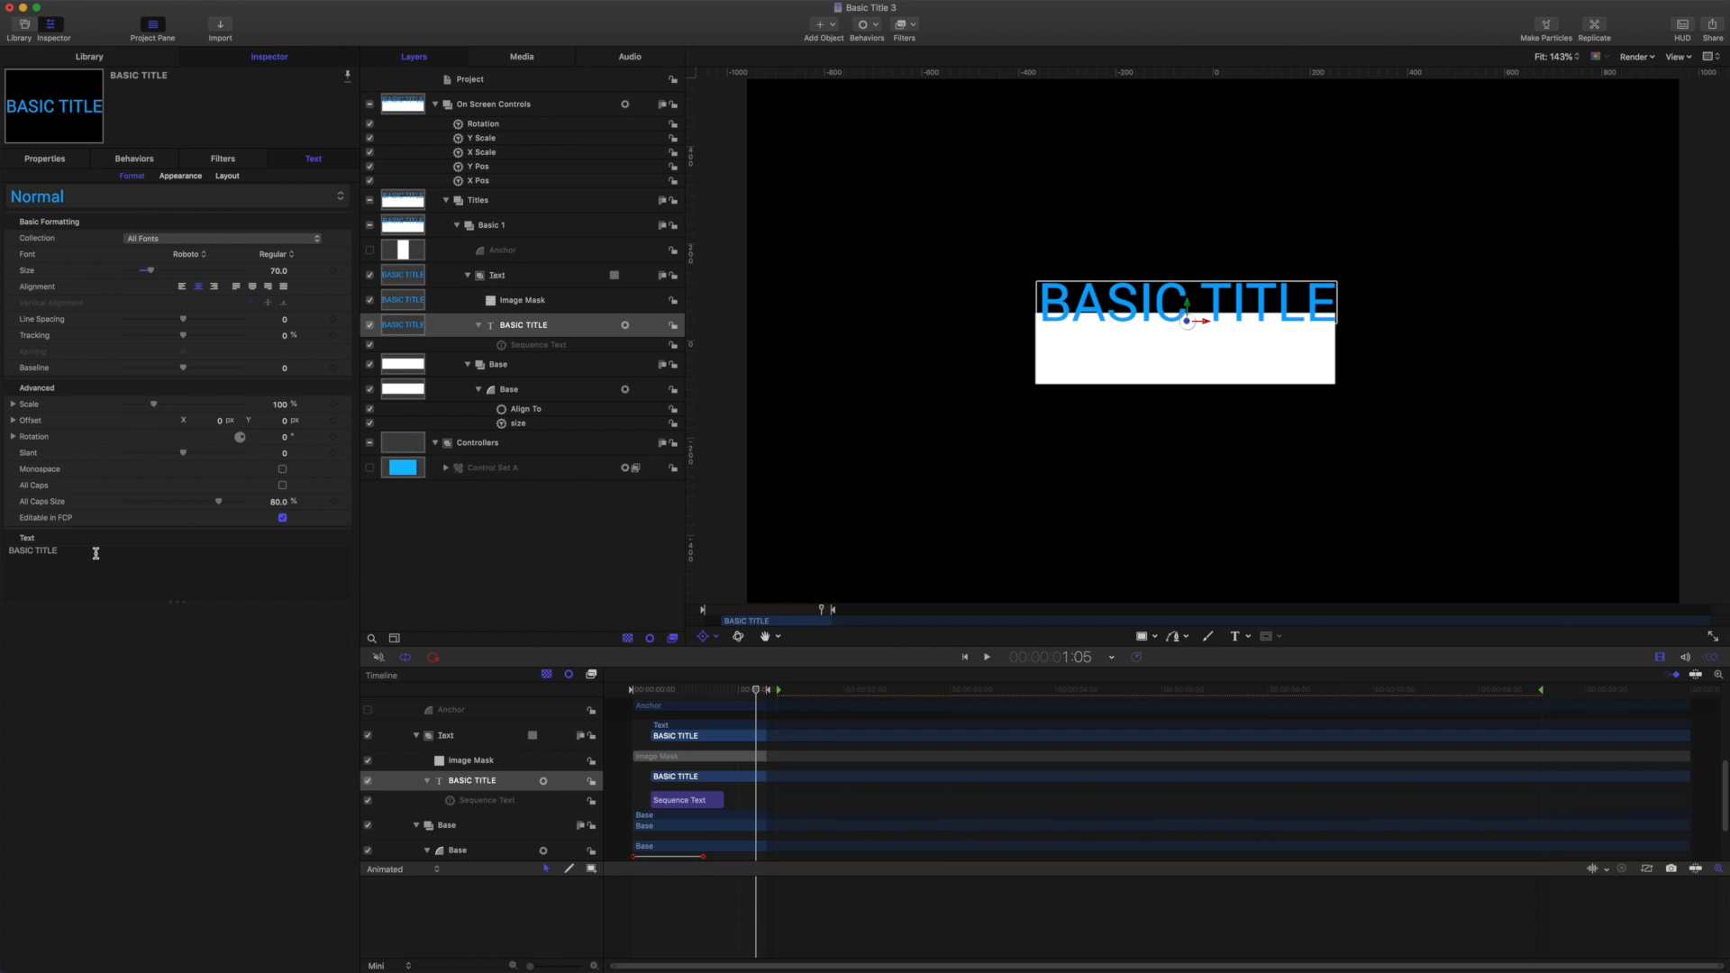
type("LON")
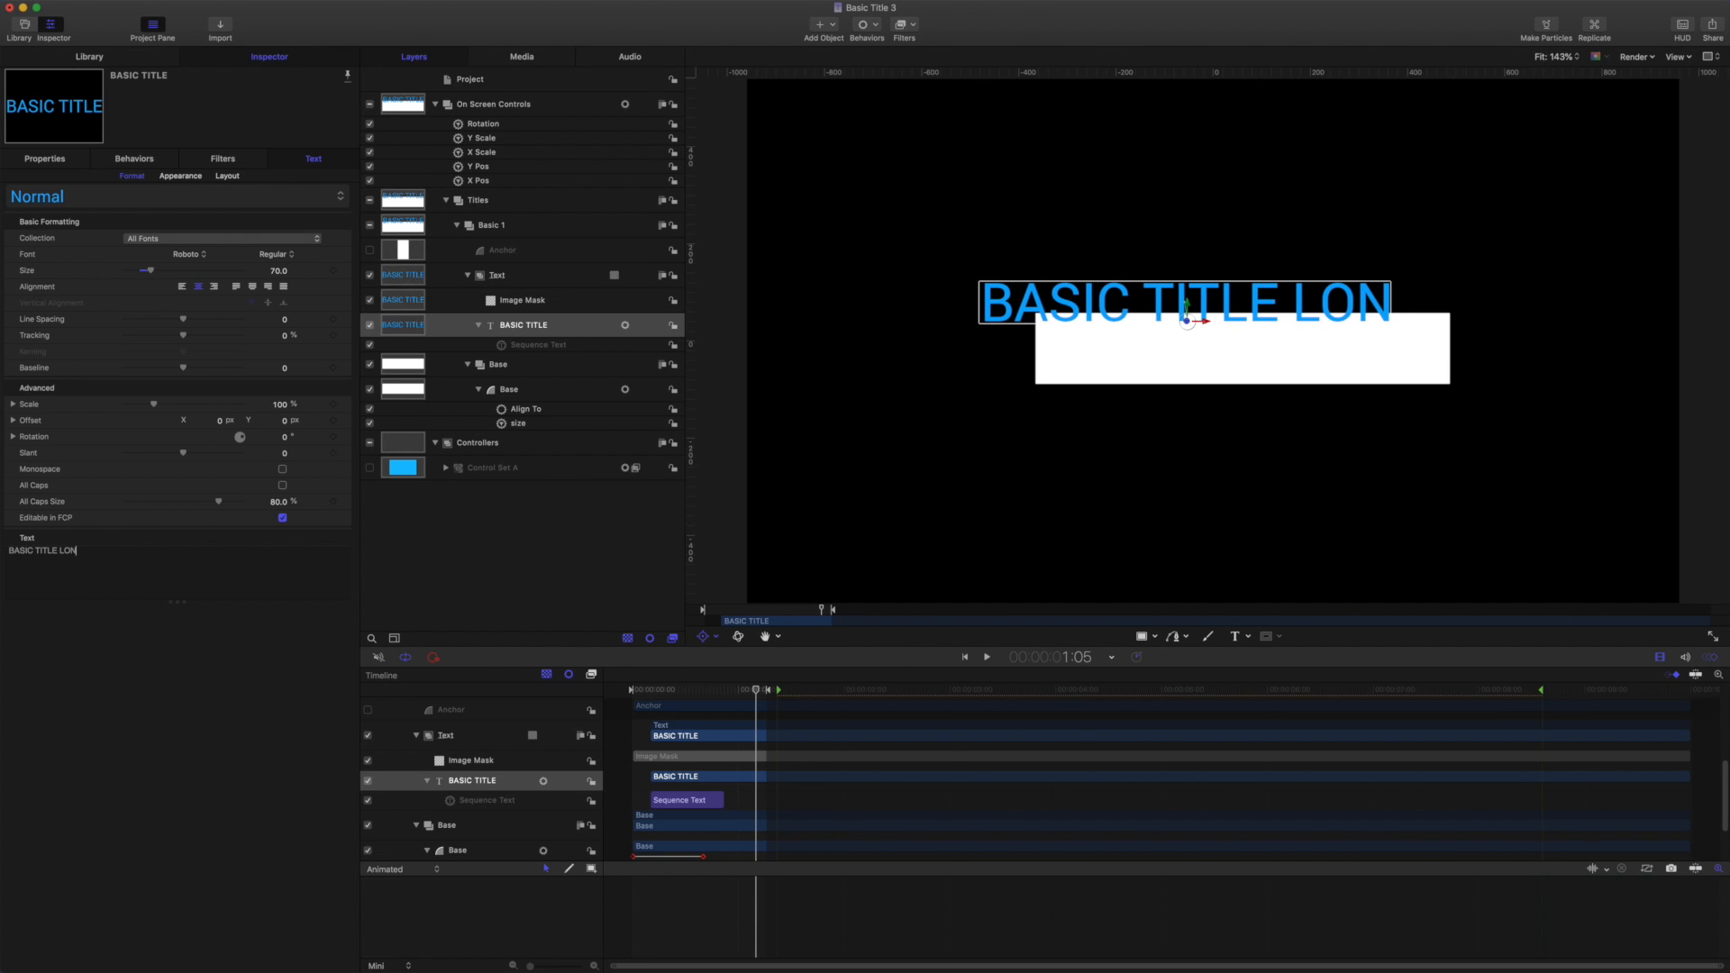
type("GER")
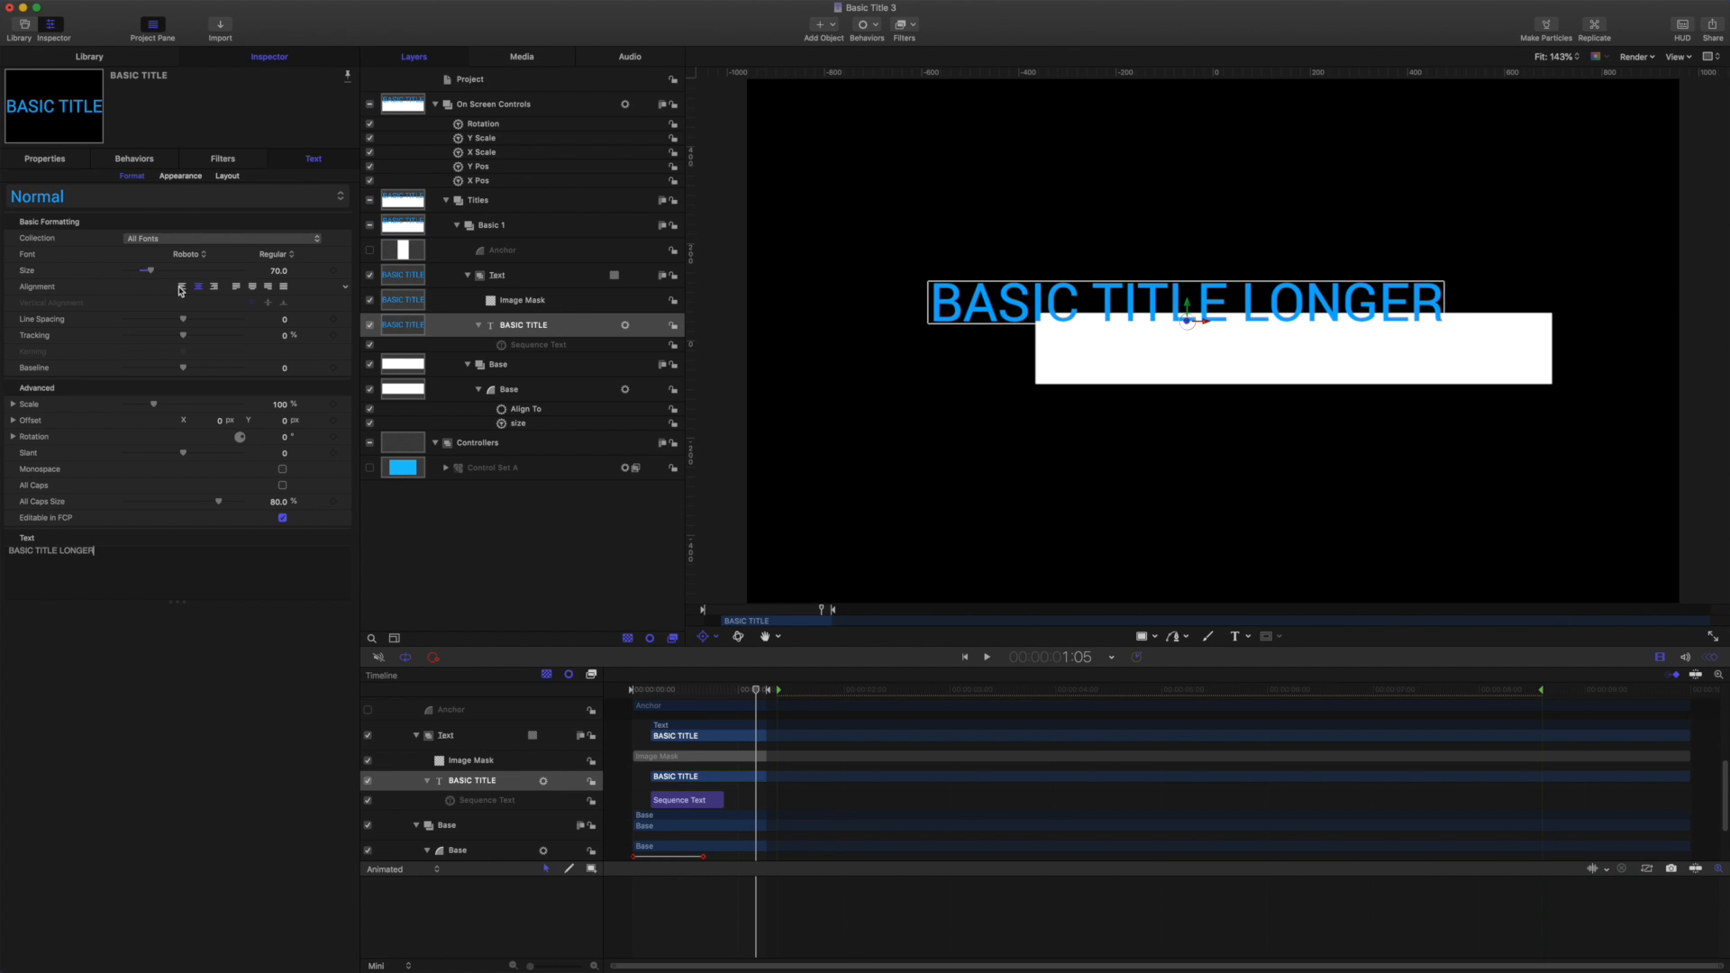
left_click(214, 286)
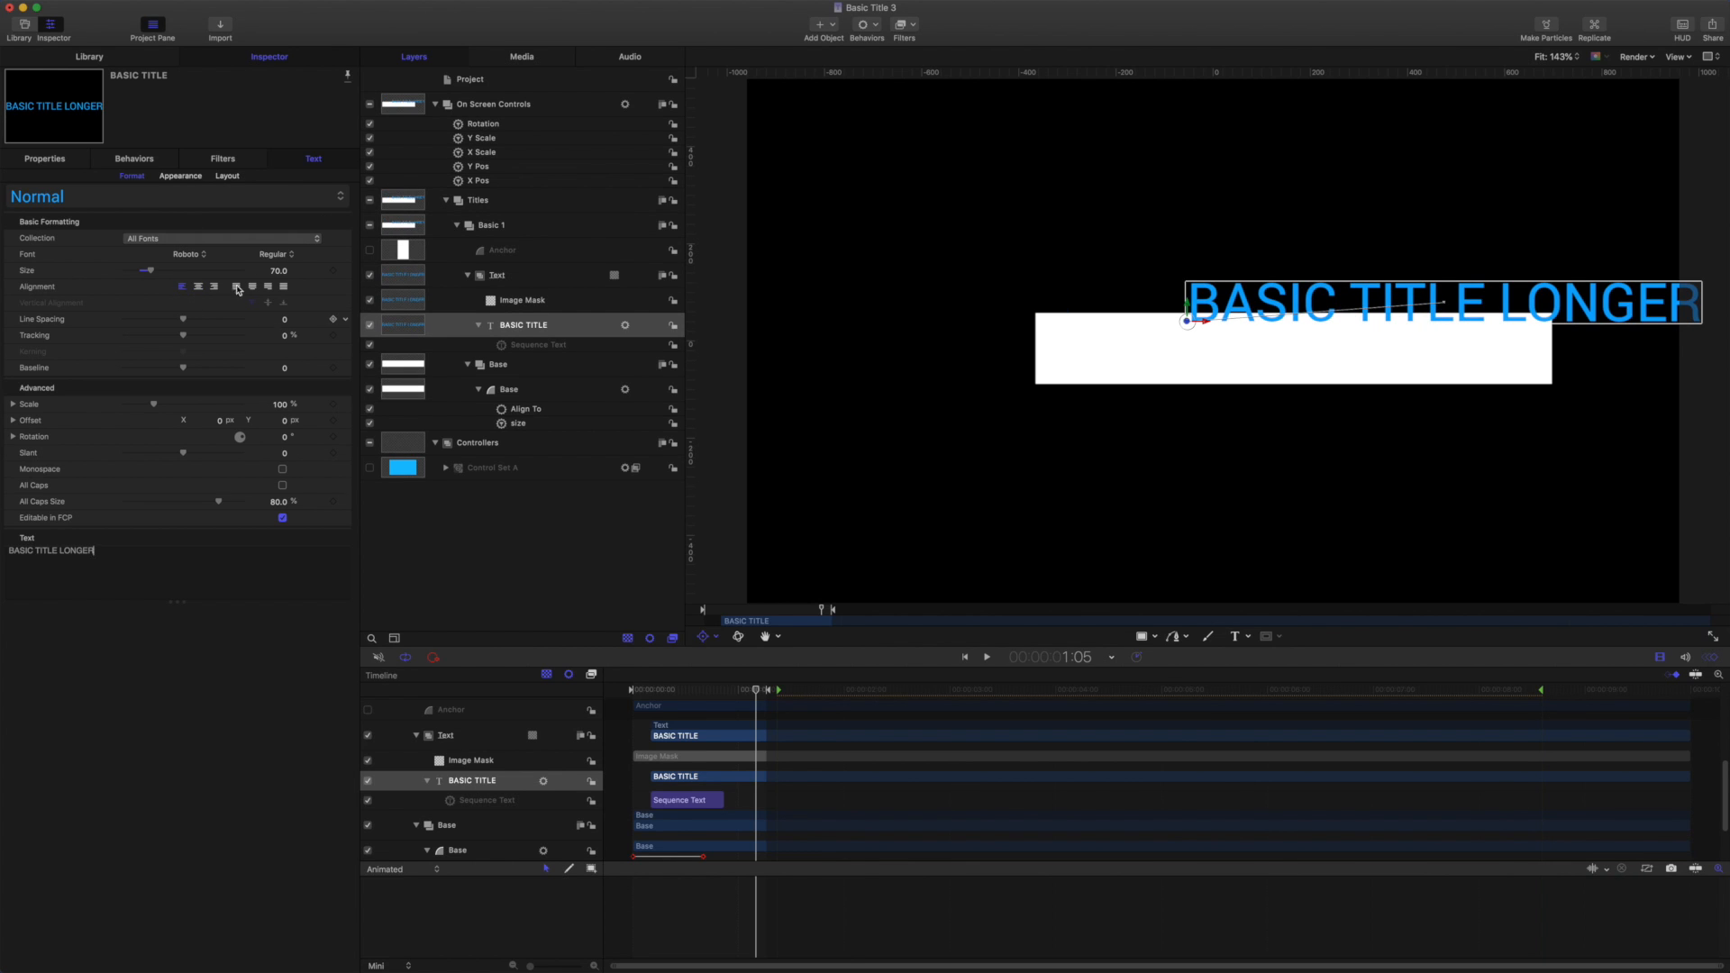
left_click(197, 287)
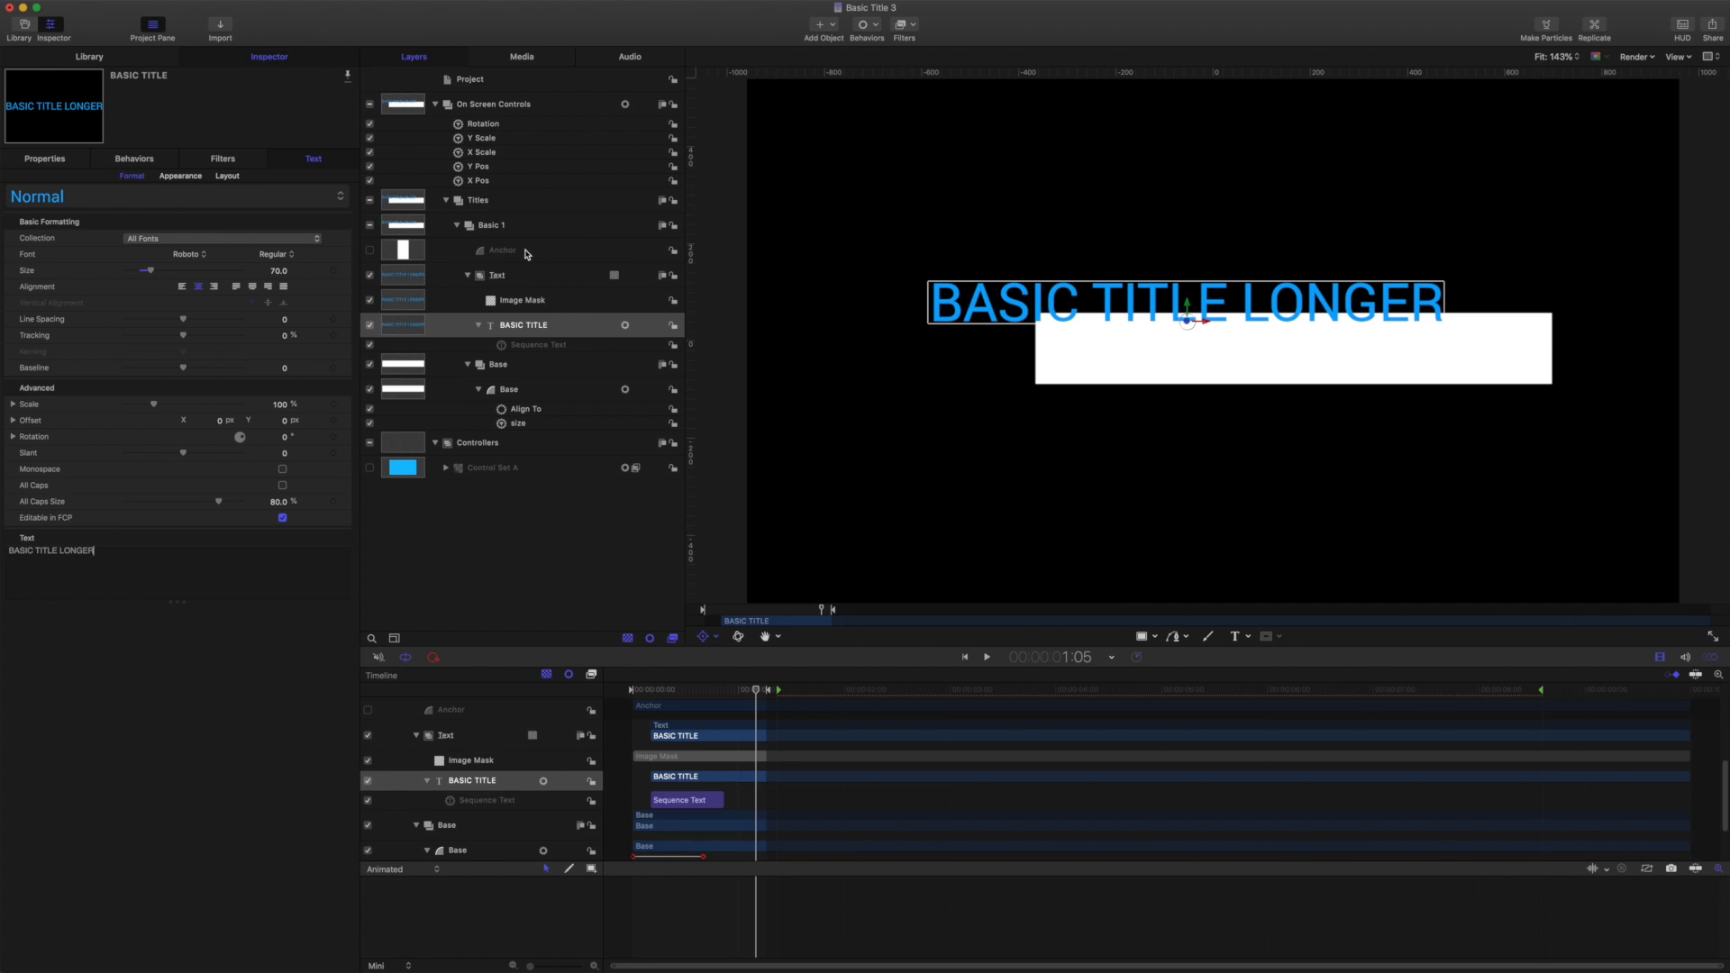
mouse_move(936, 51)
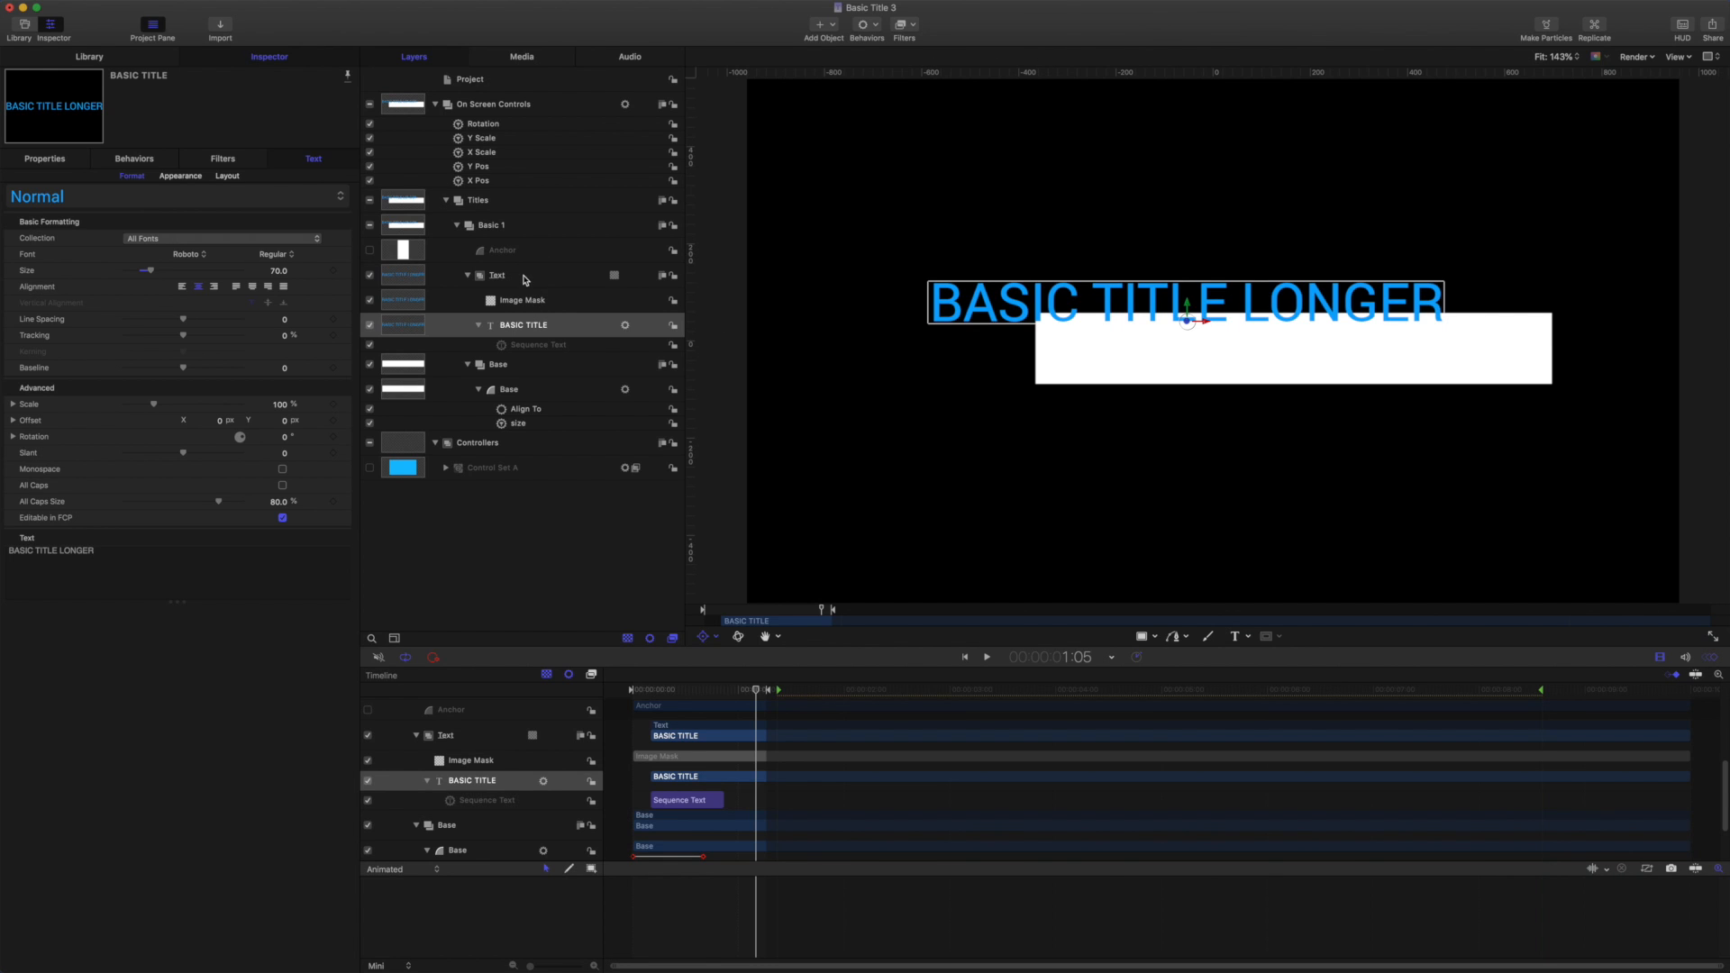
mouse_move(756, 225)
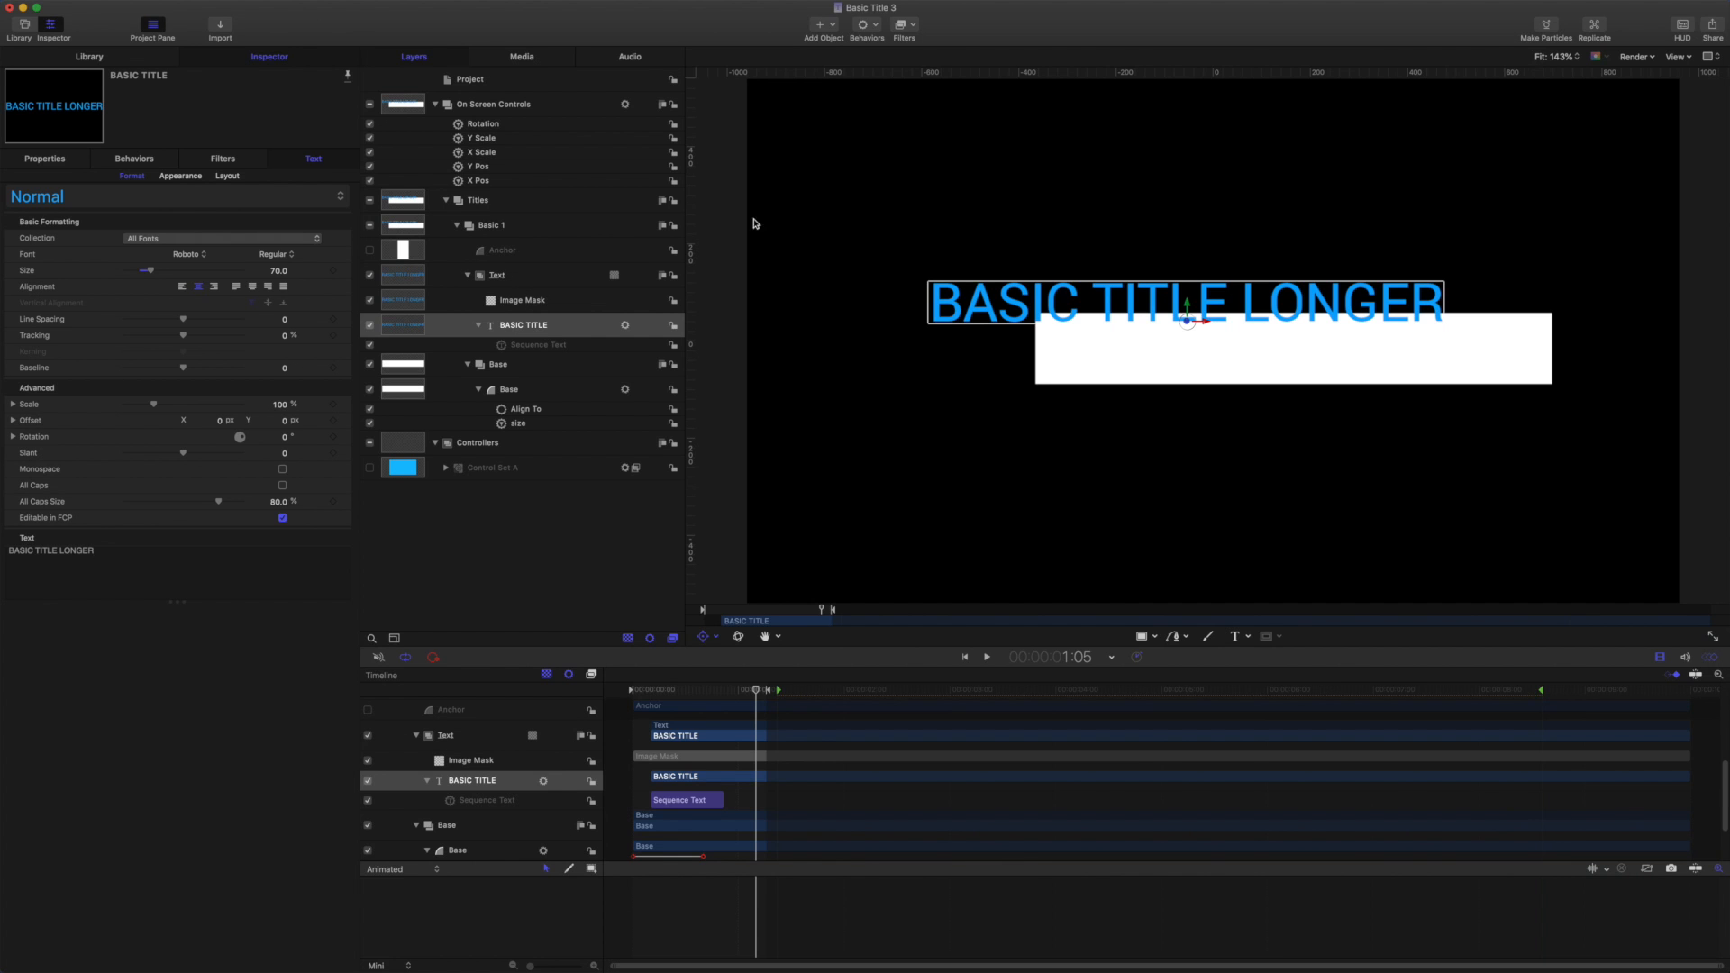
Add an Align To behaviour to the BASIC TITLE text and choose its aligned edge.
left_click(866, 24)
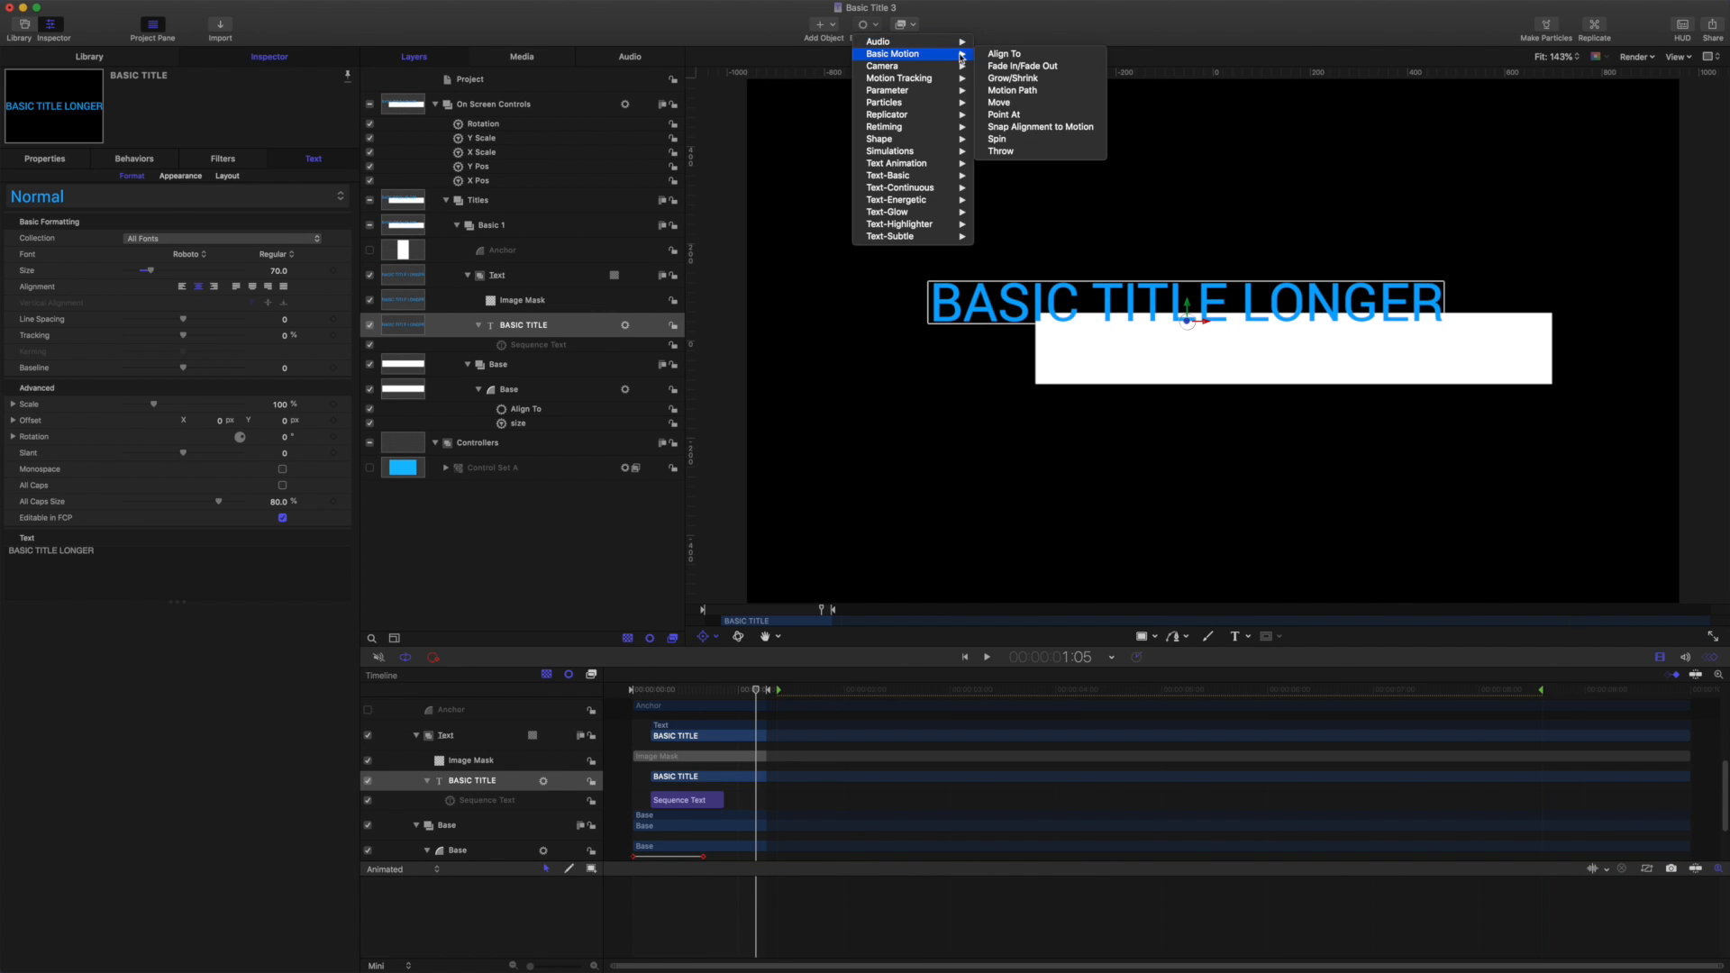
left_click(1004, 53)
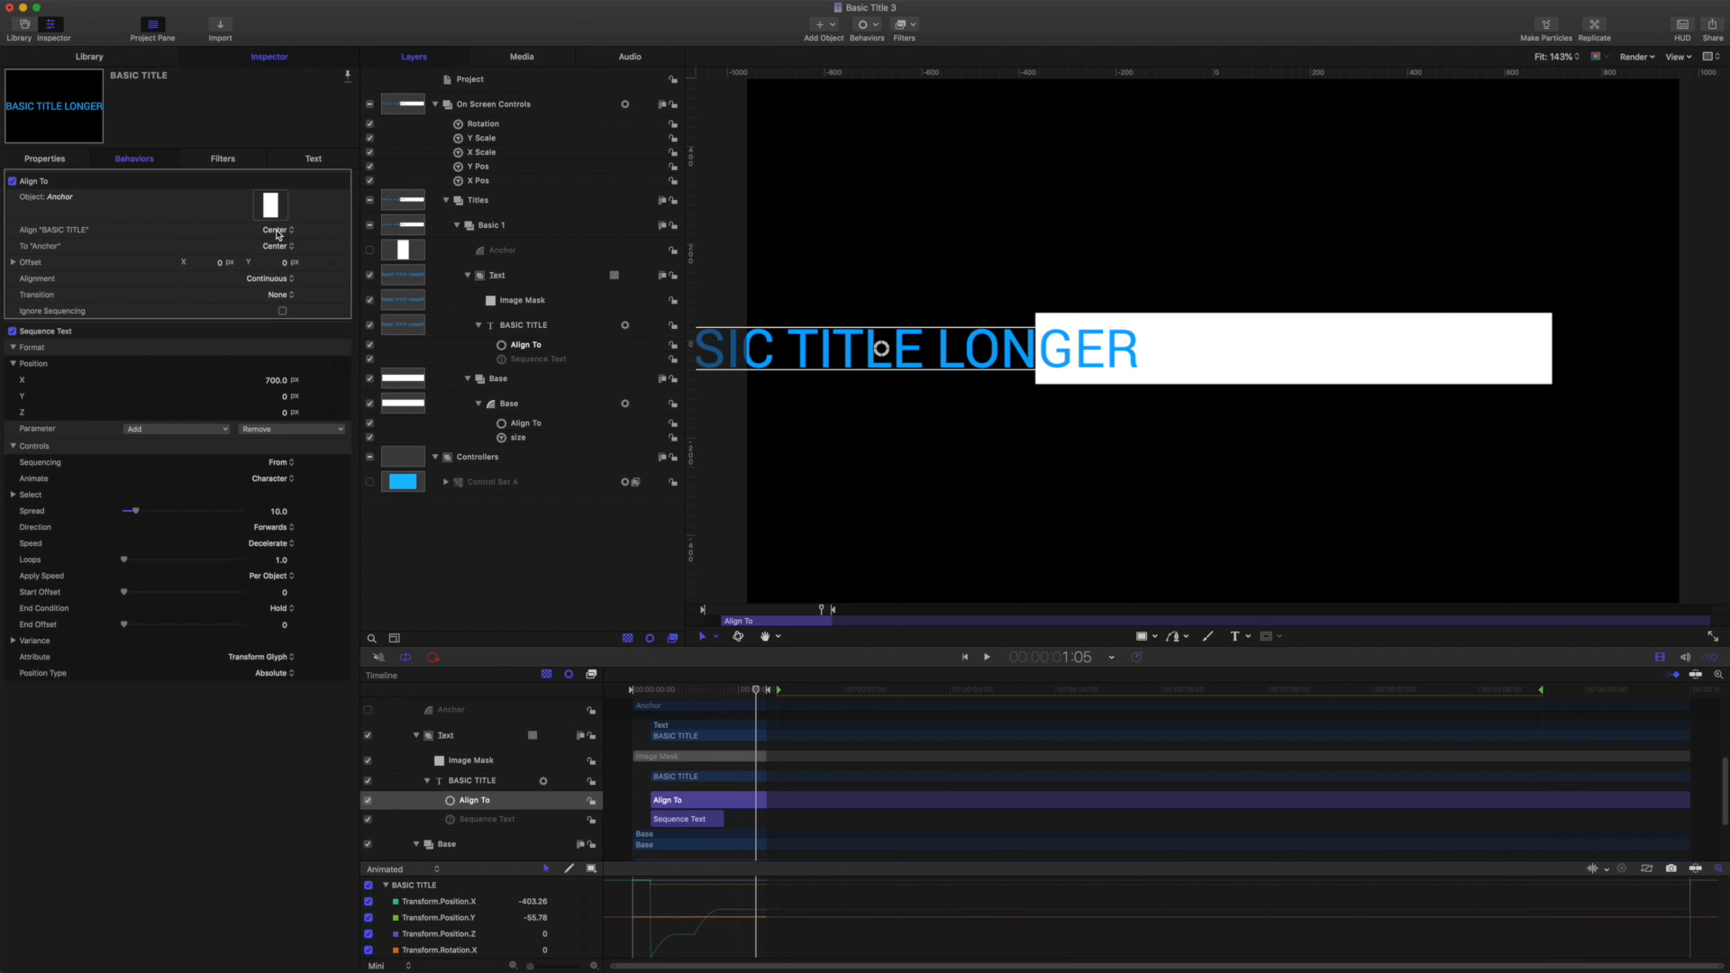
left_click(275, 233)
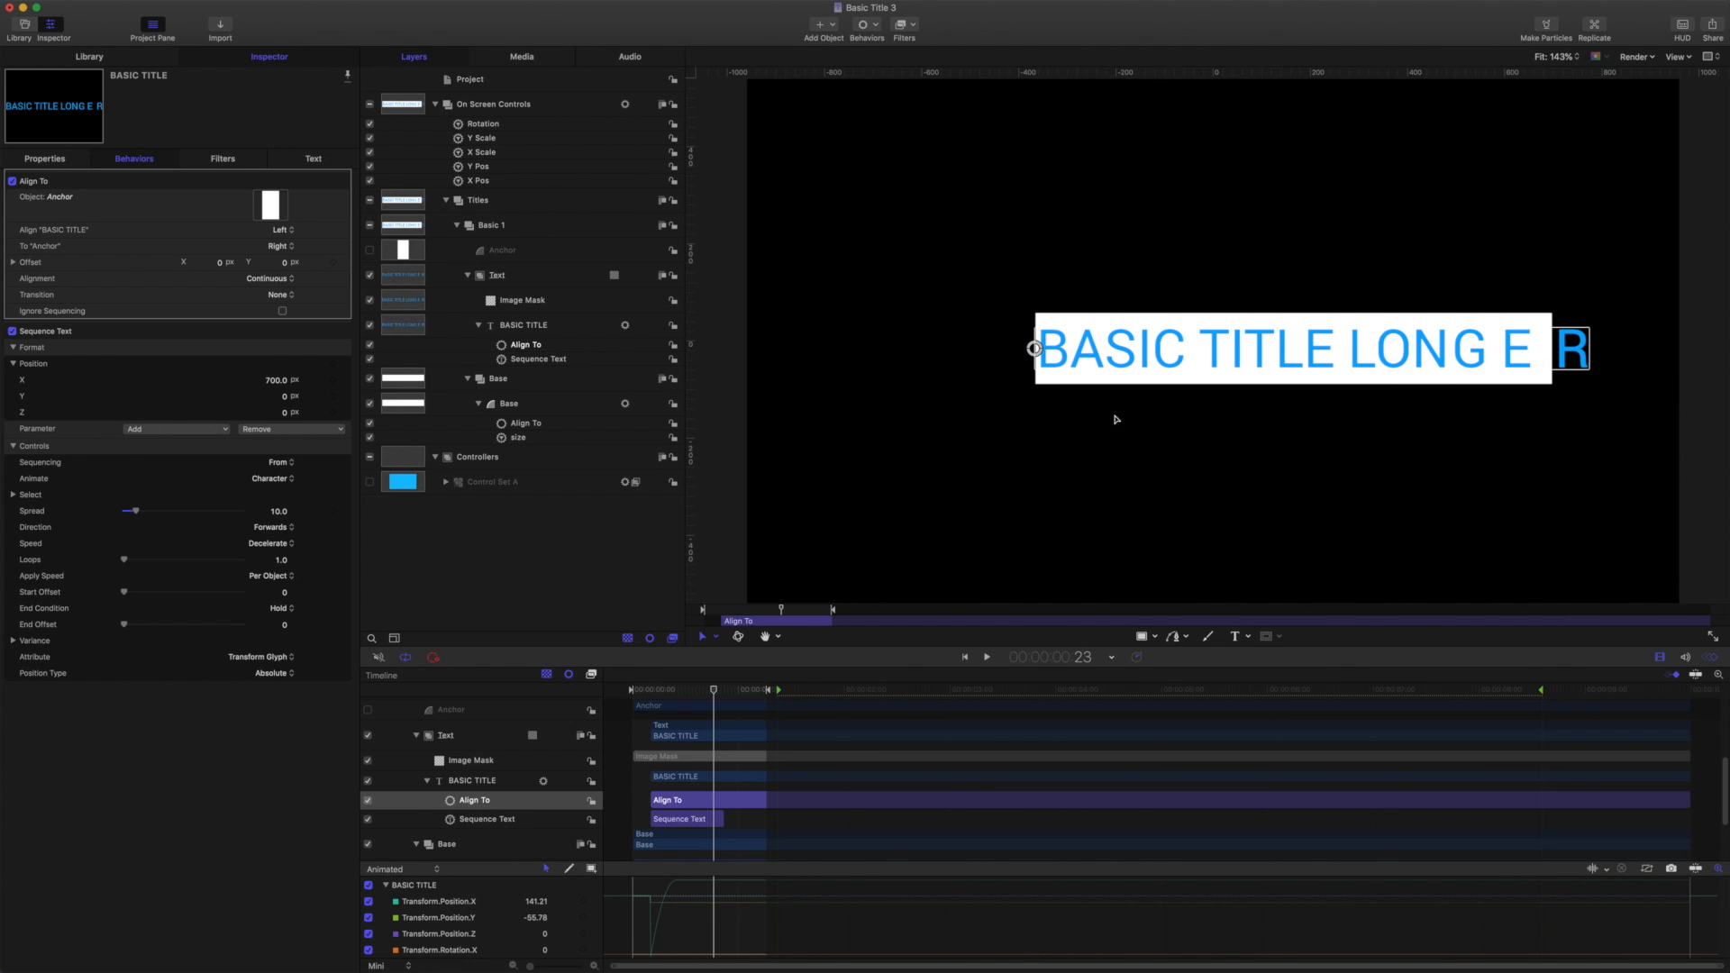
mouse_move(1019, 346)
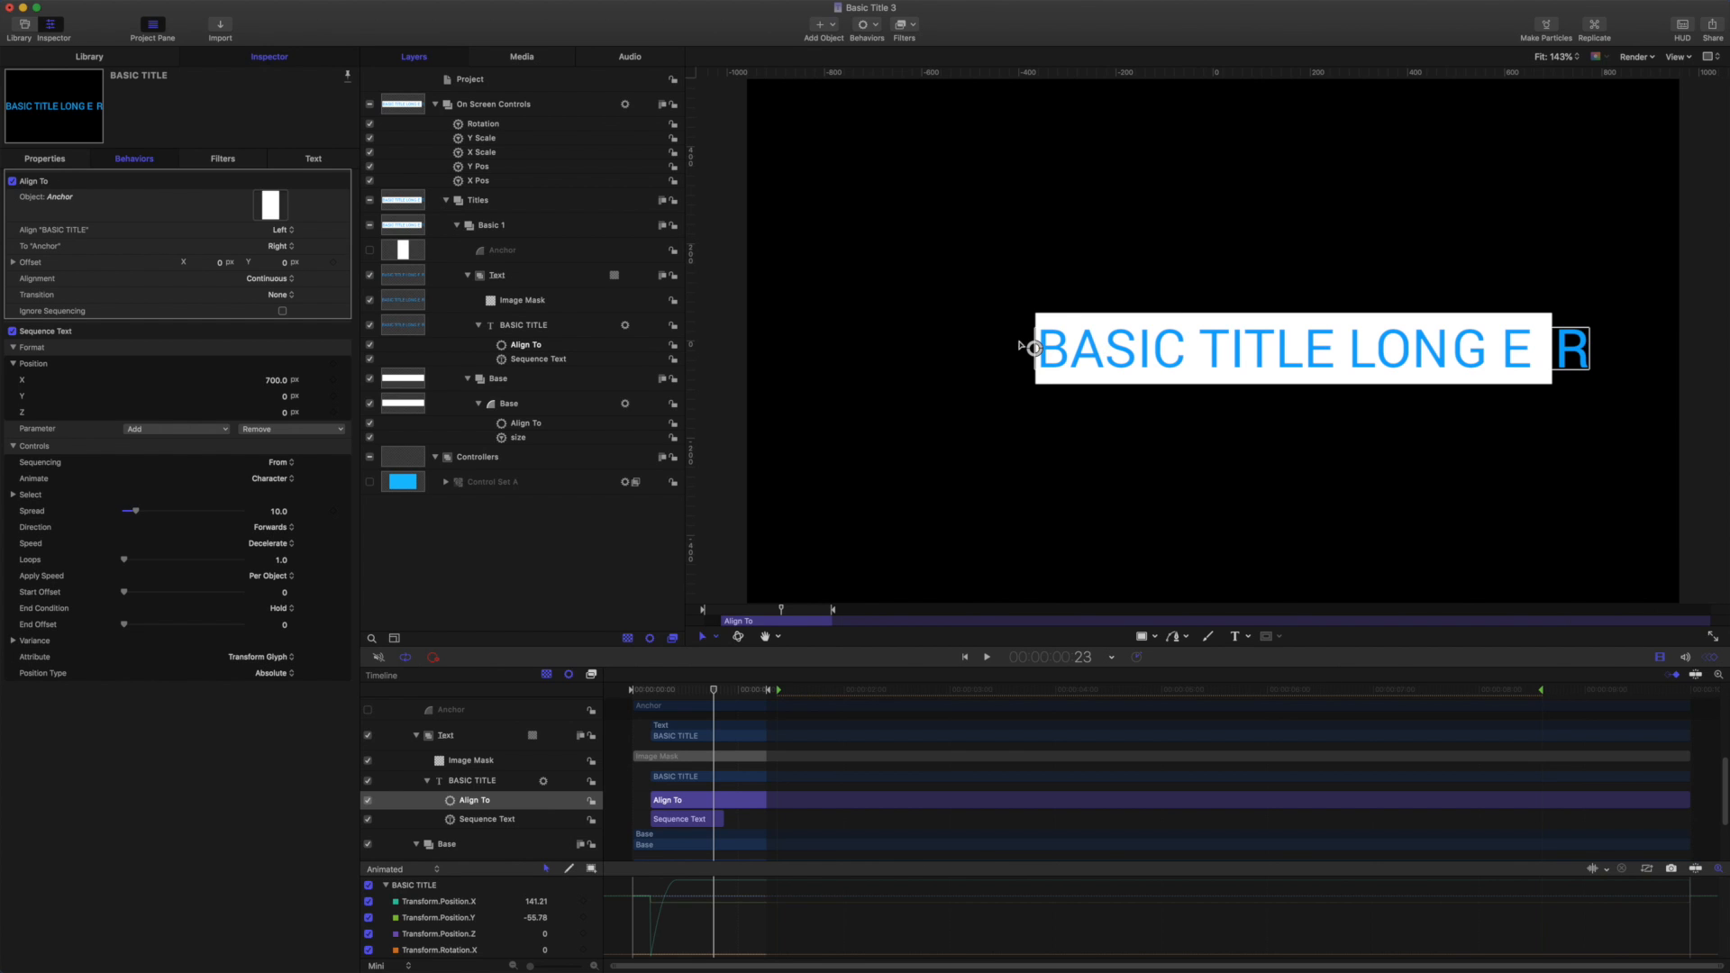
mouse_move(915, 340)
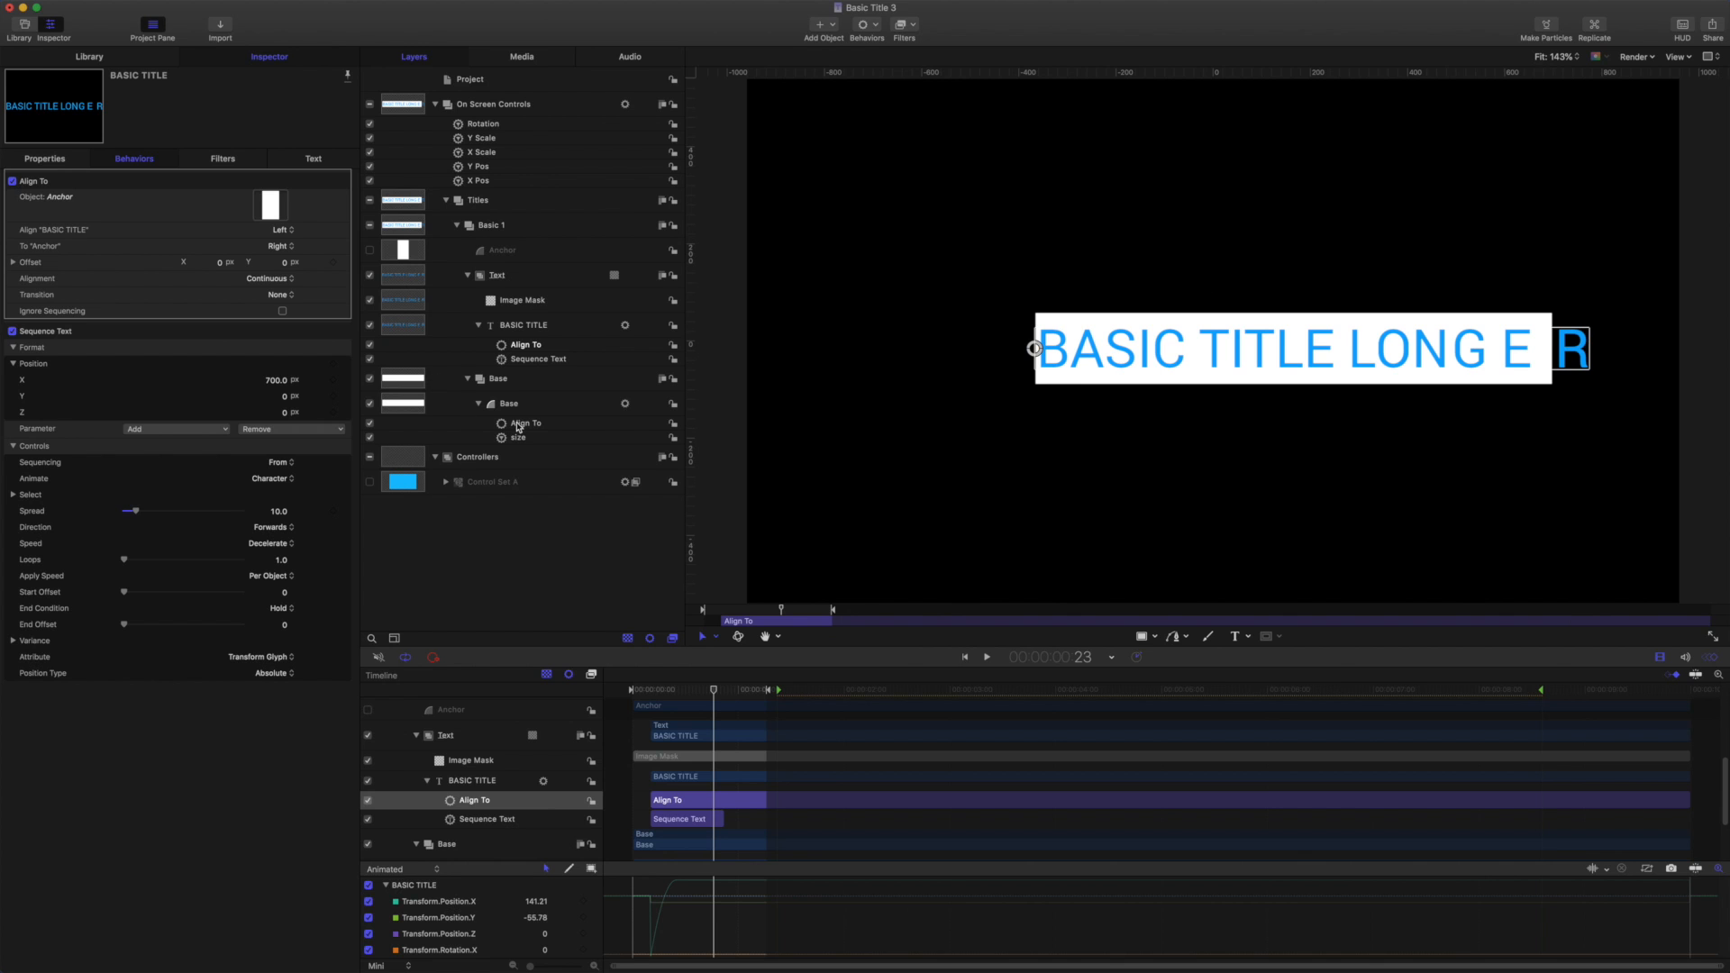
Set the size Link to drive only Base's width from the text's width.
left_click(515, 437)
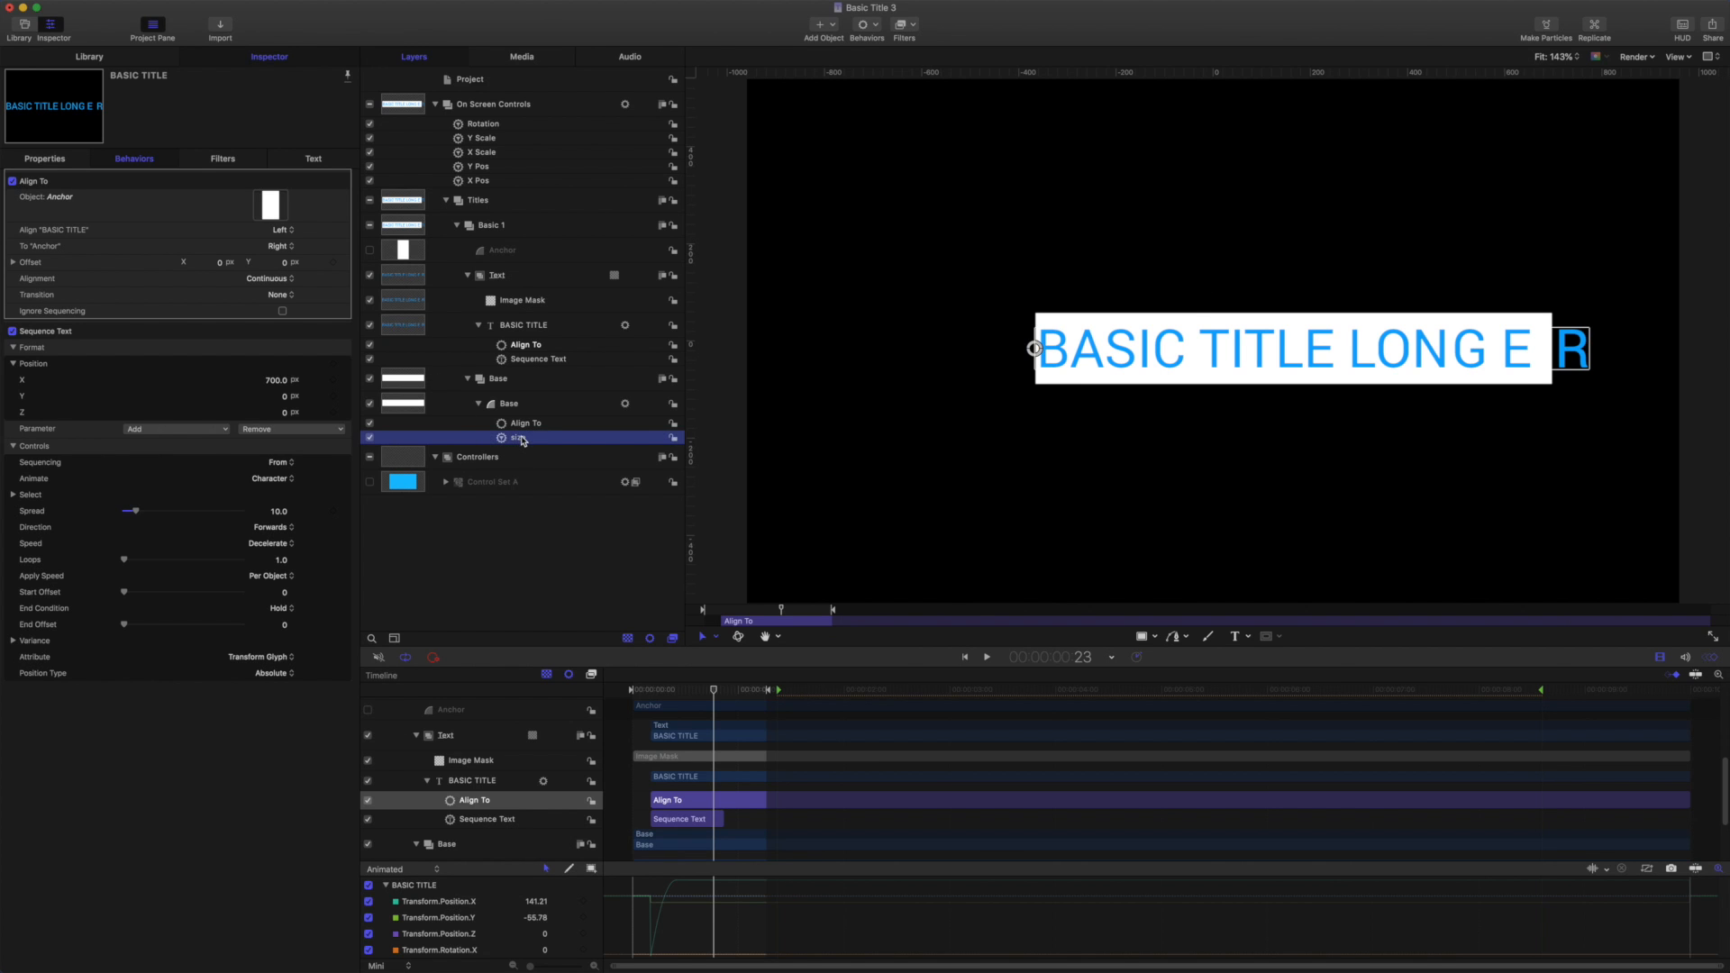
left_click(516, 437)
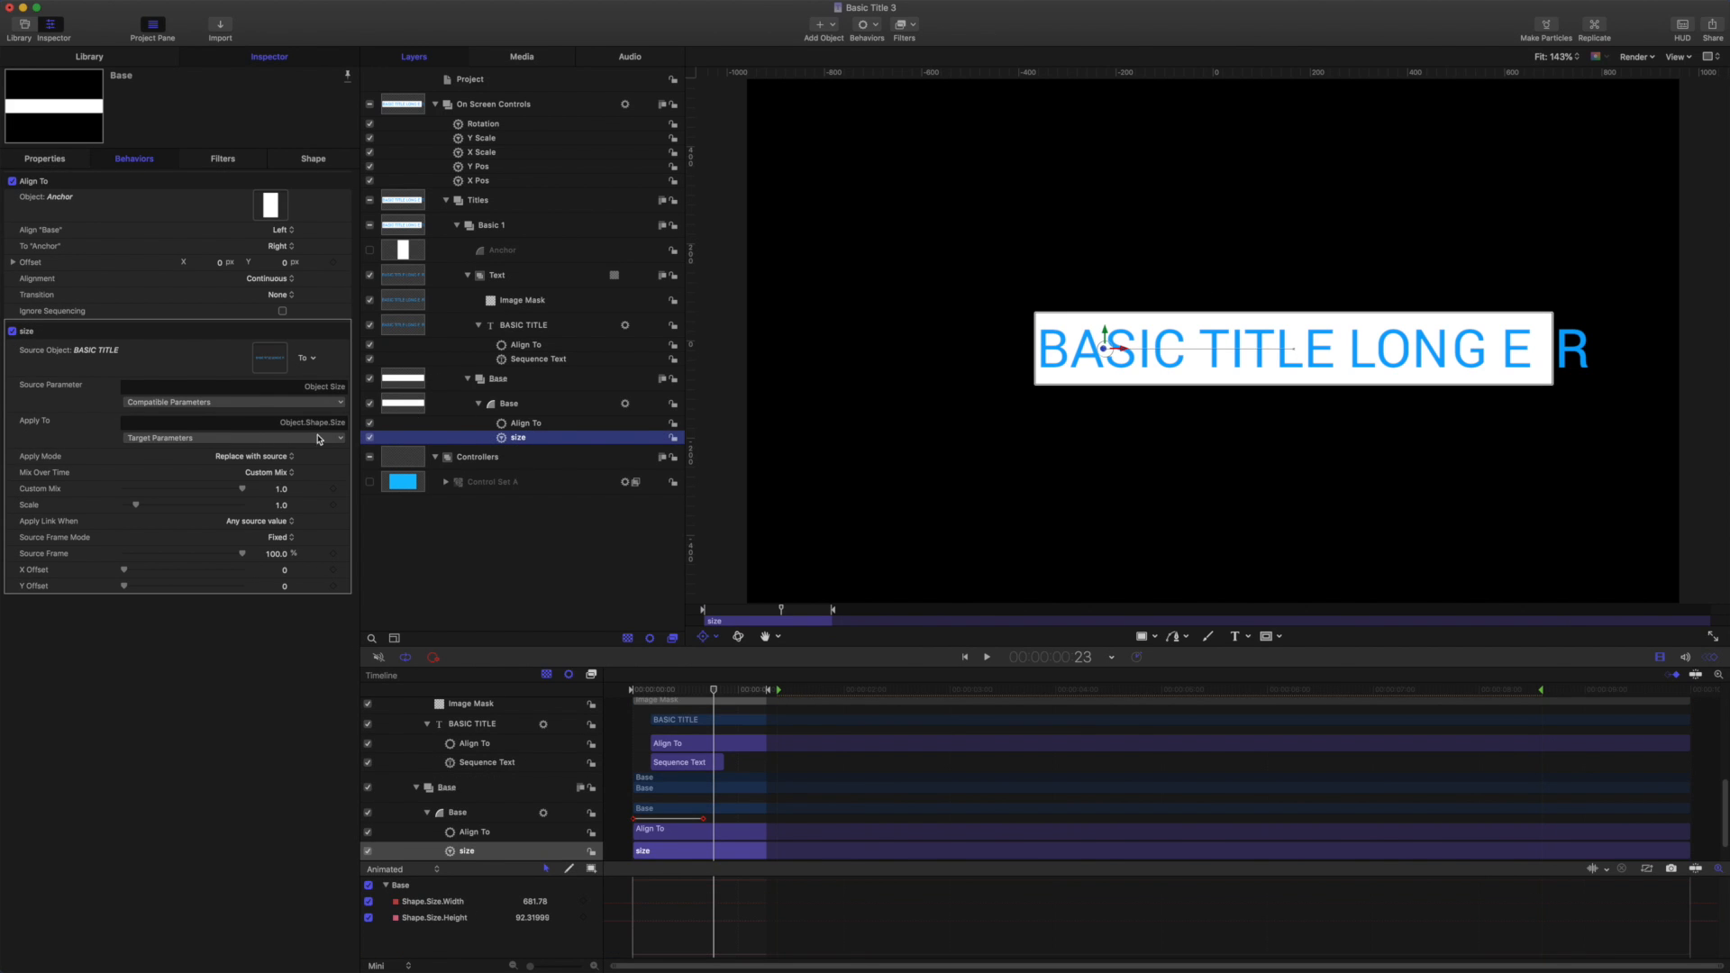
left_click(231, 437)
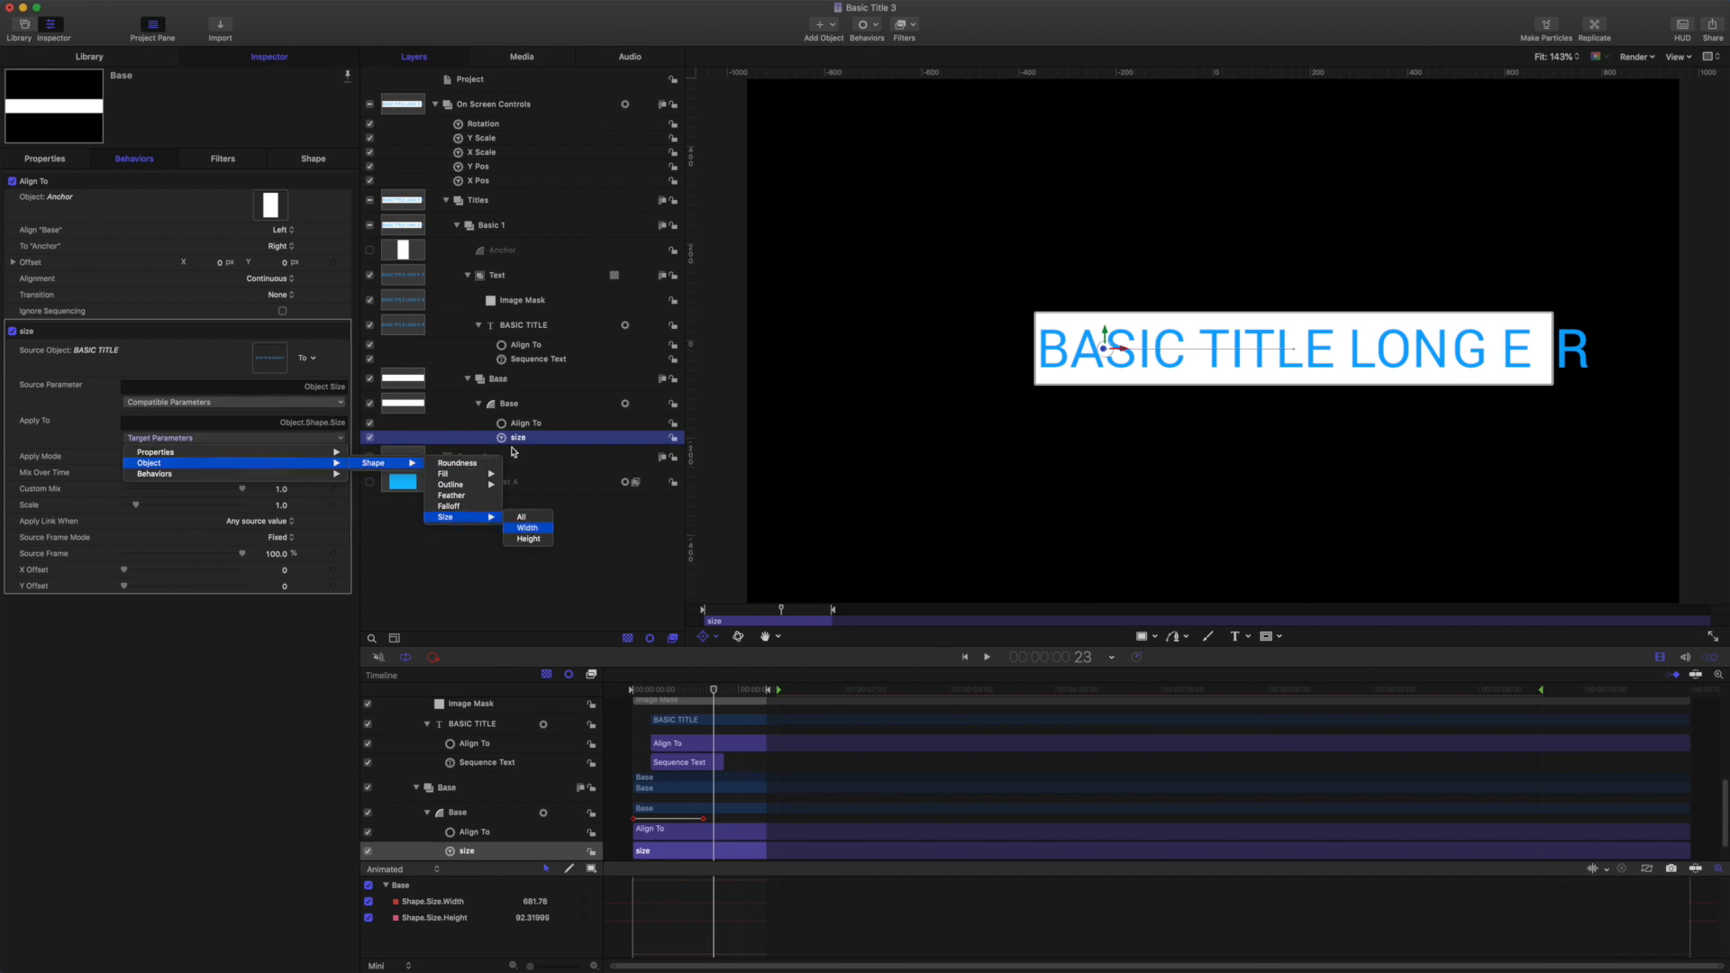
left_click(528, 528)
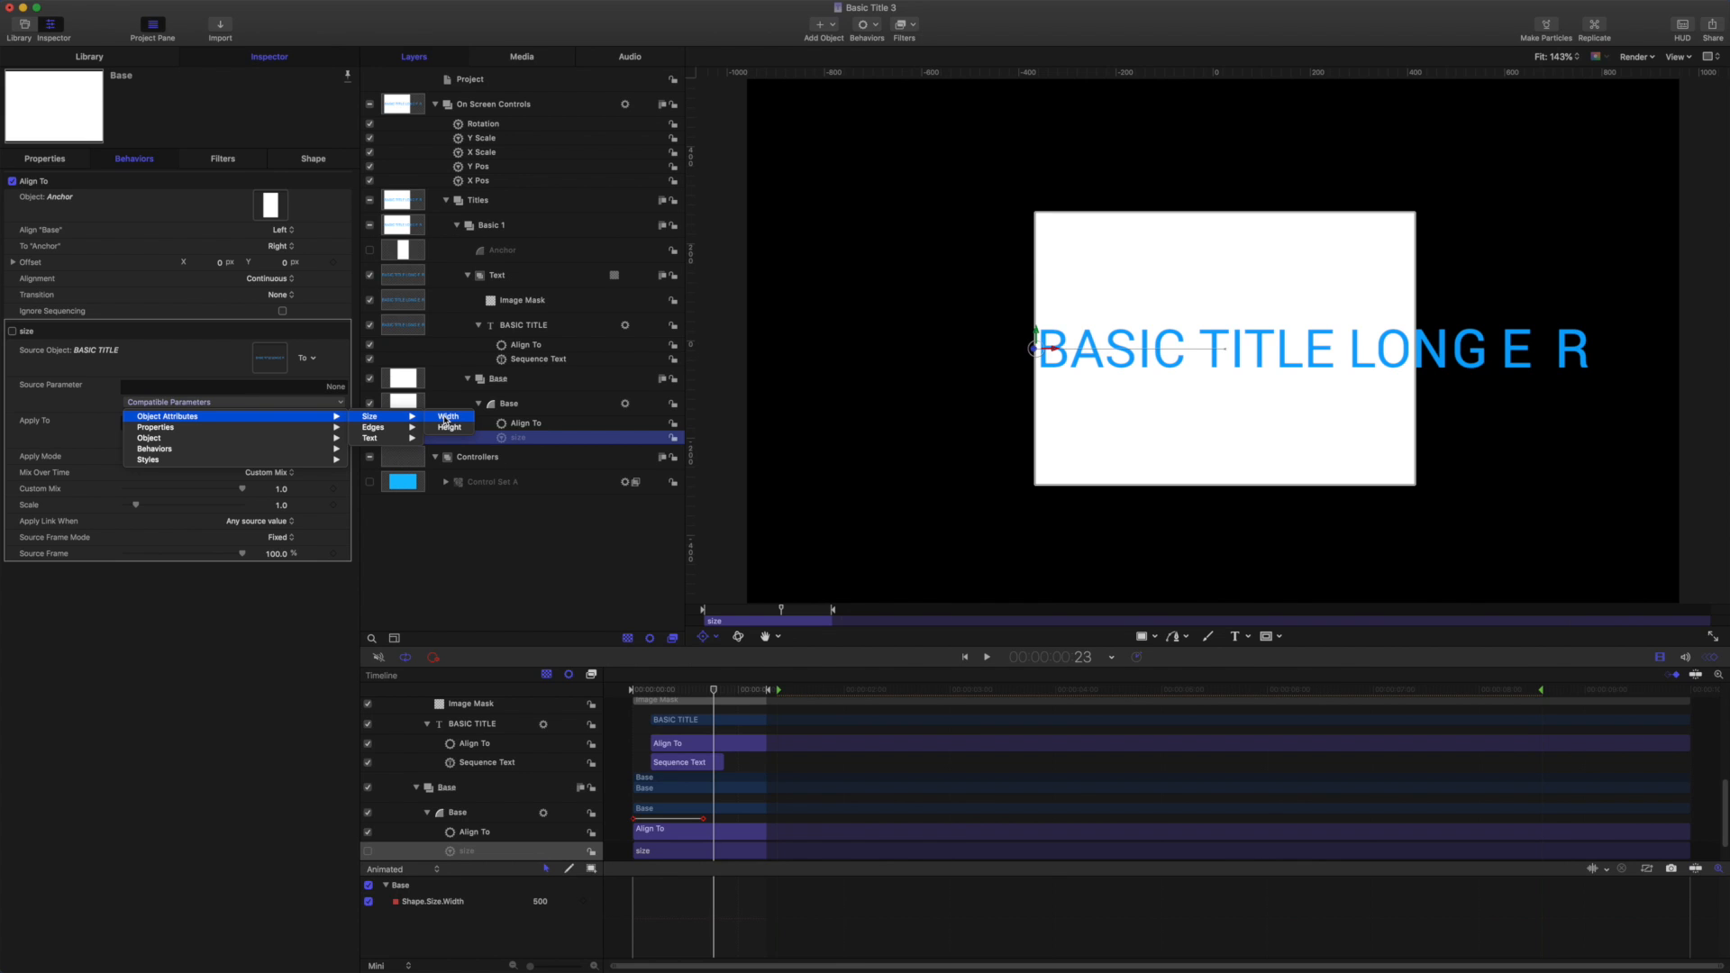
left_click(448, 417)
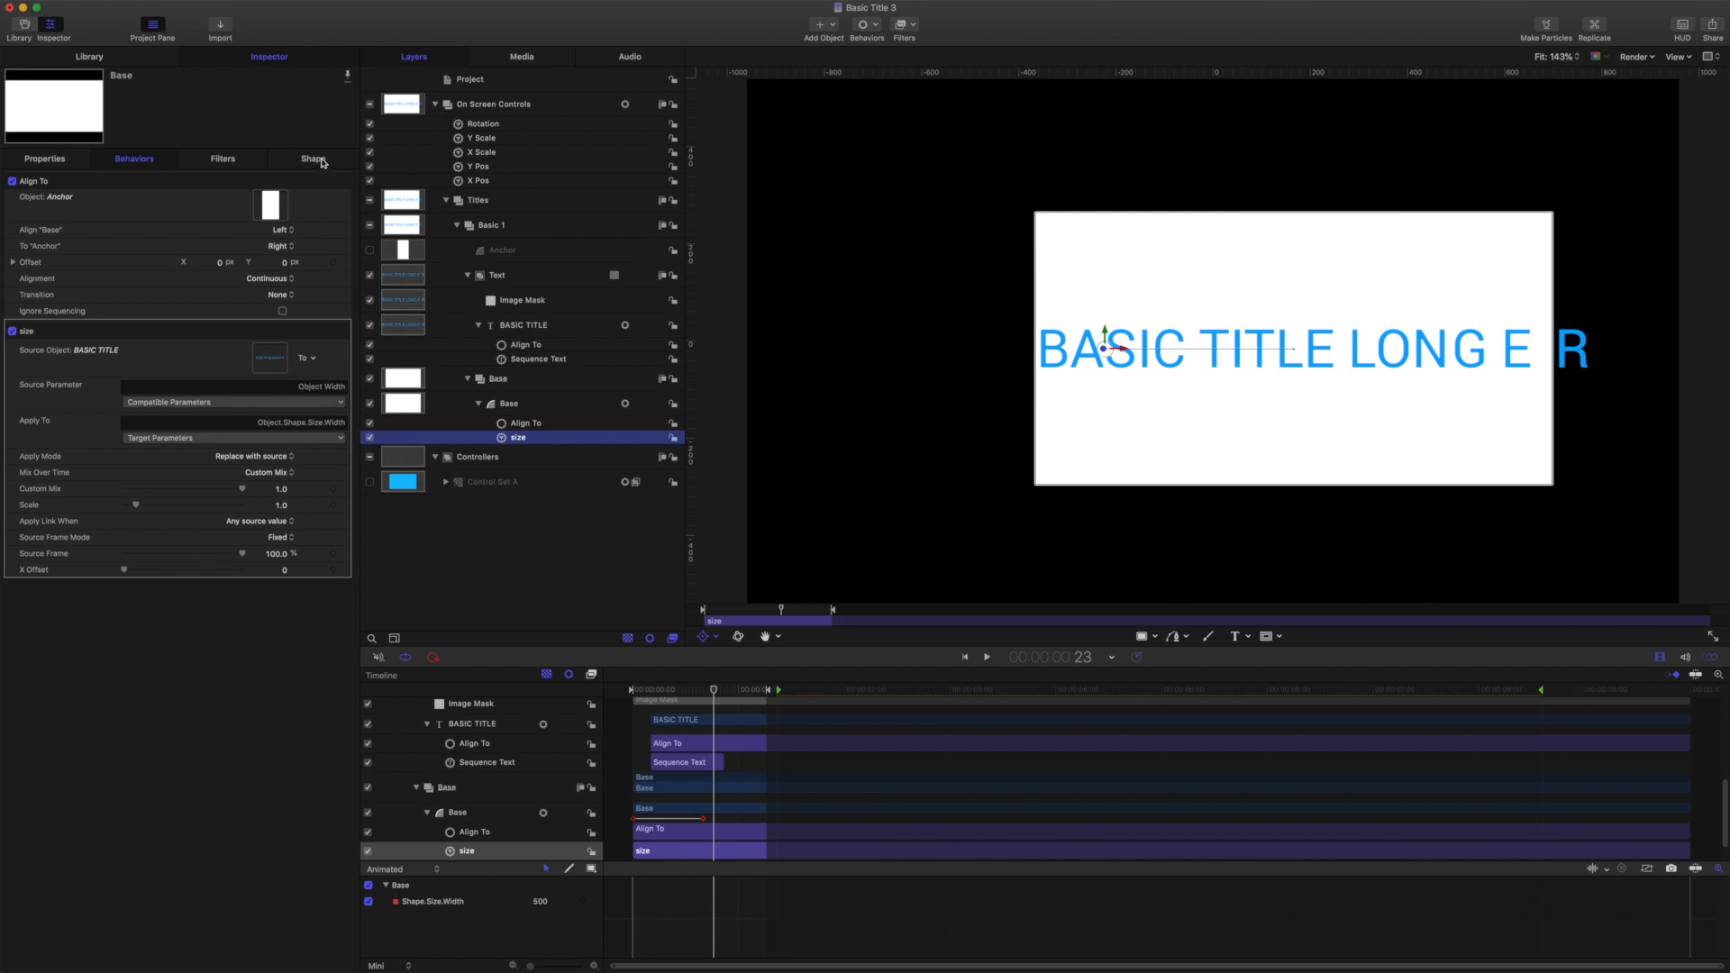
Set the Base shape's geometry Height to 184.
left_click(507, 403)
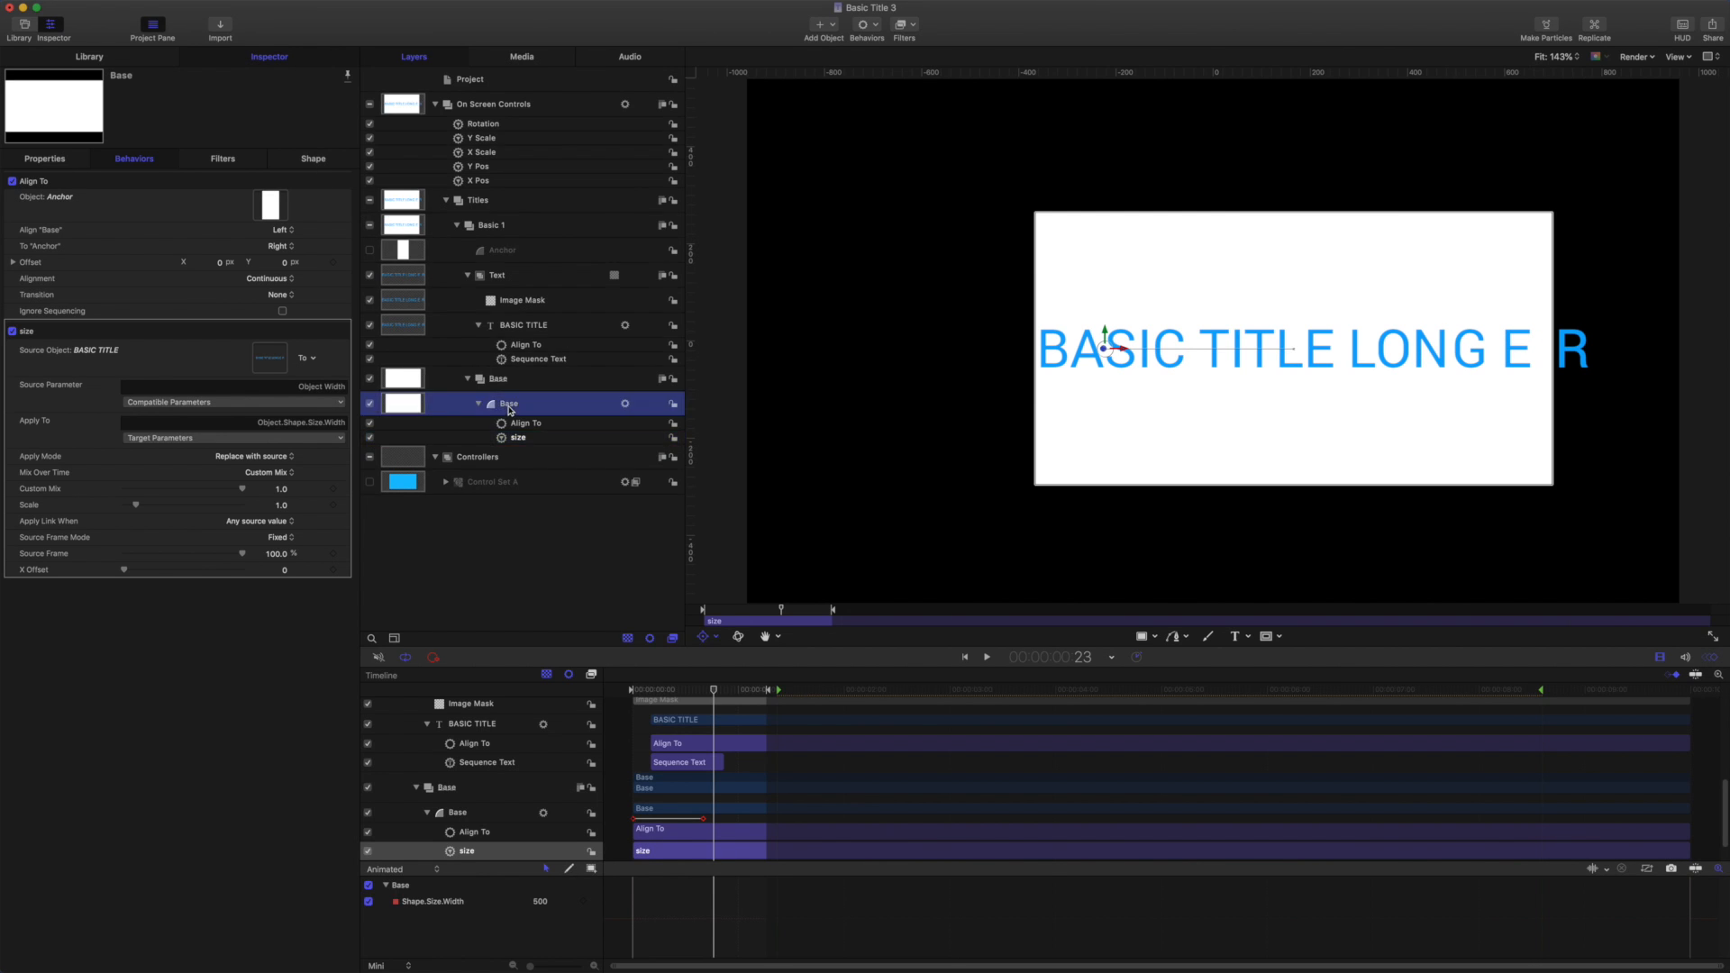
left_click(313, 158)
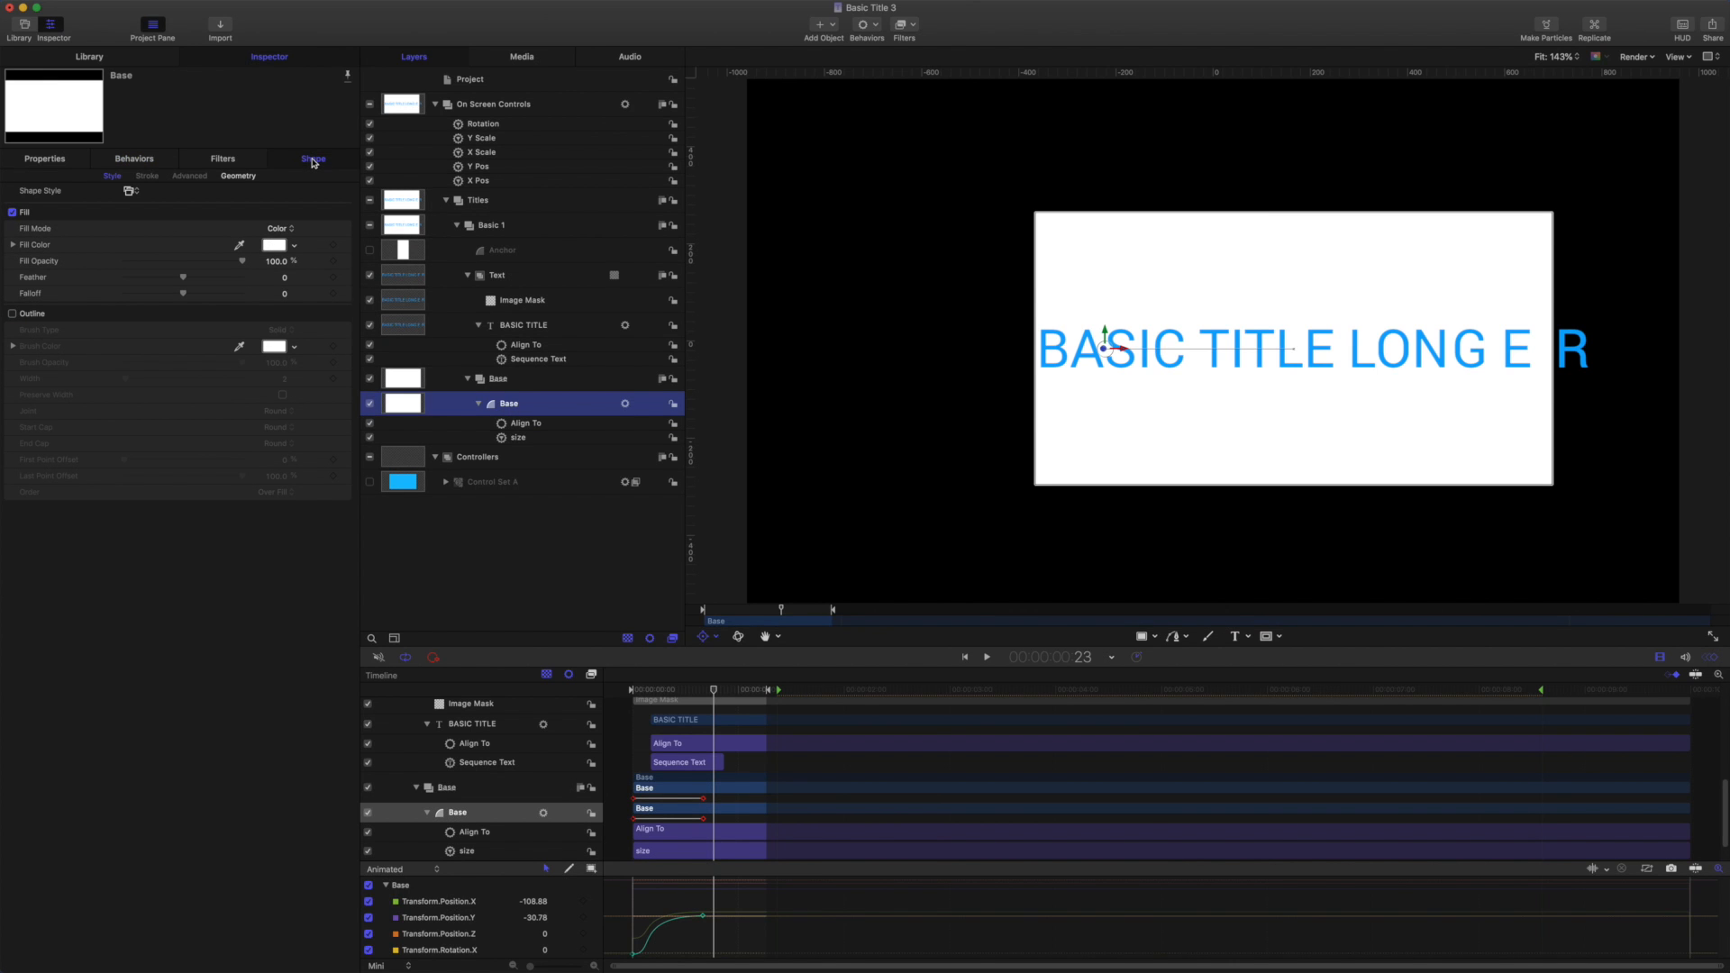
left_click(237, 175)
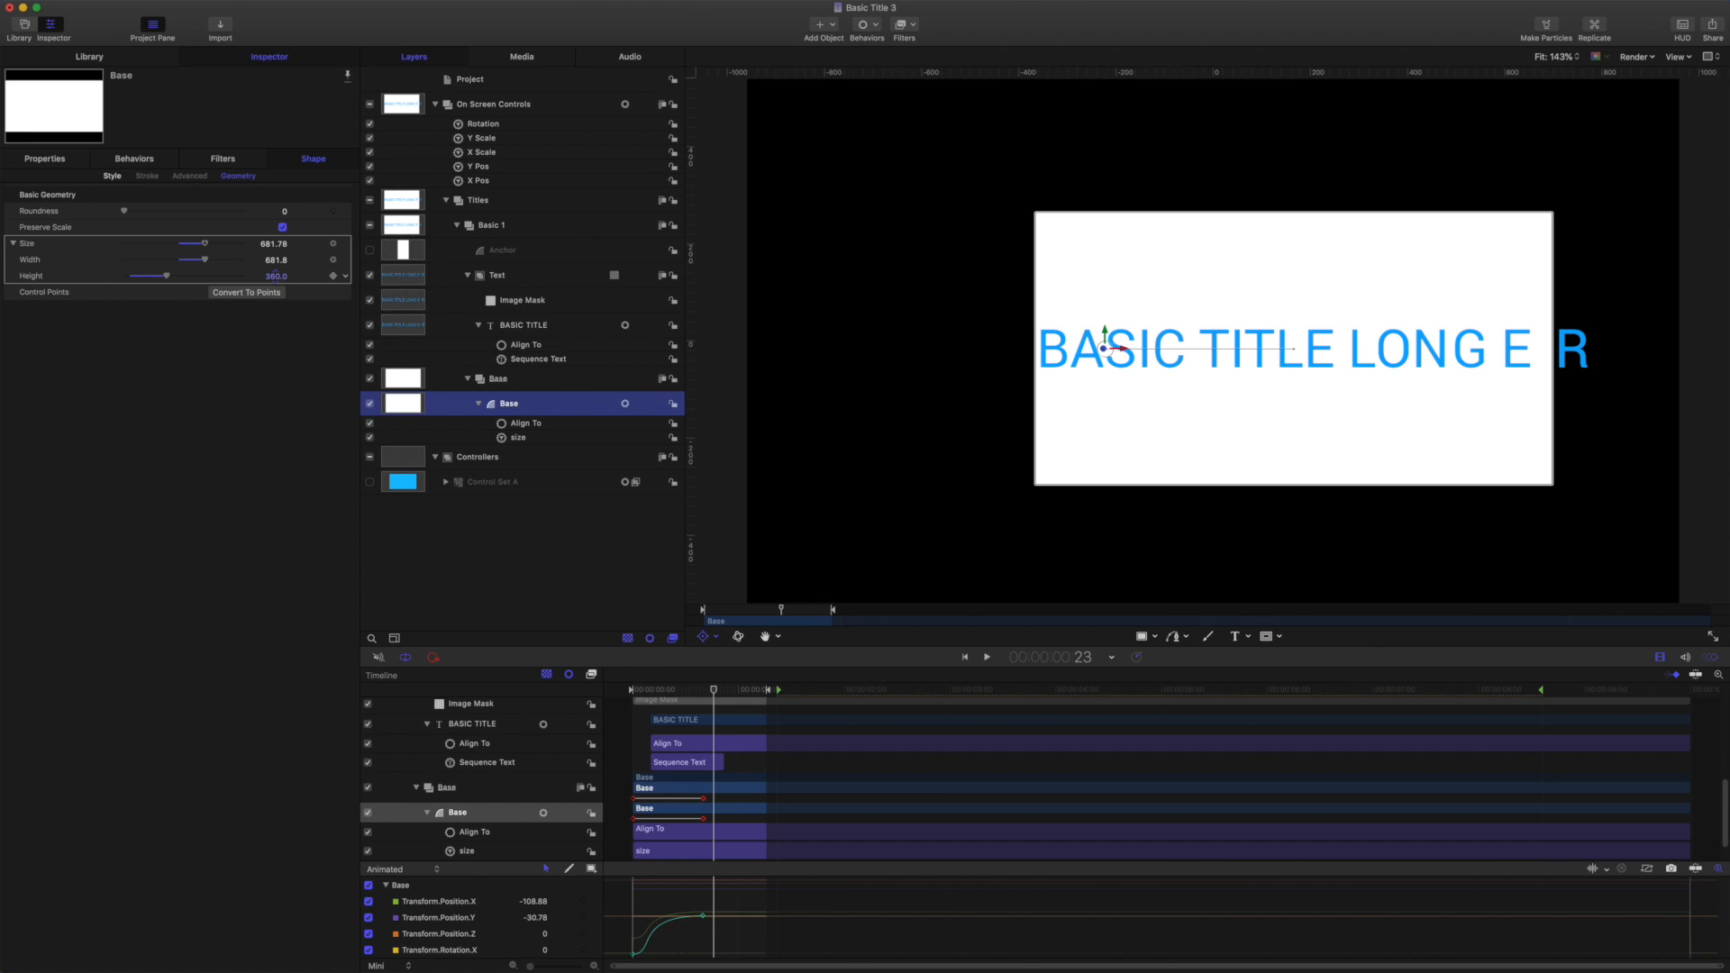
left_click_drag(165, 276, 138, 276)
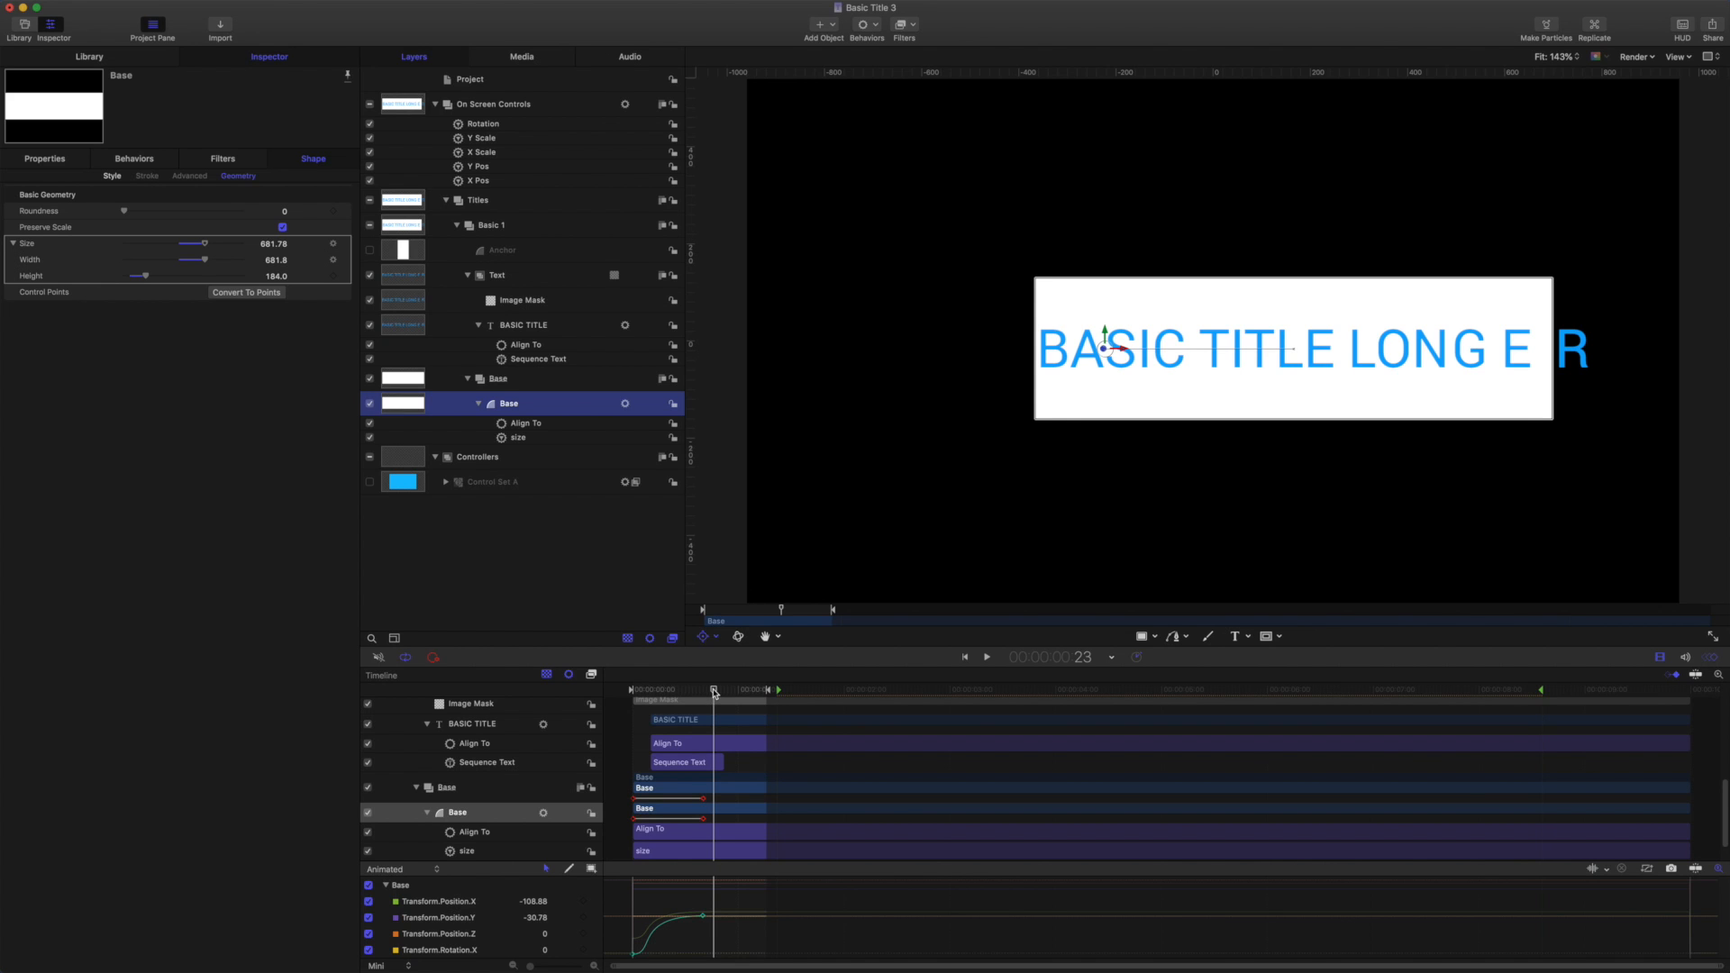
mouse_move(526, 256)
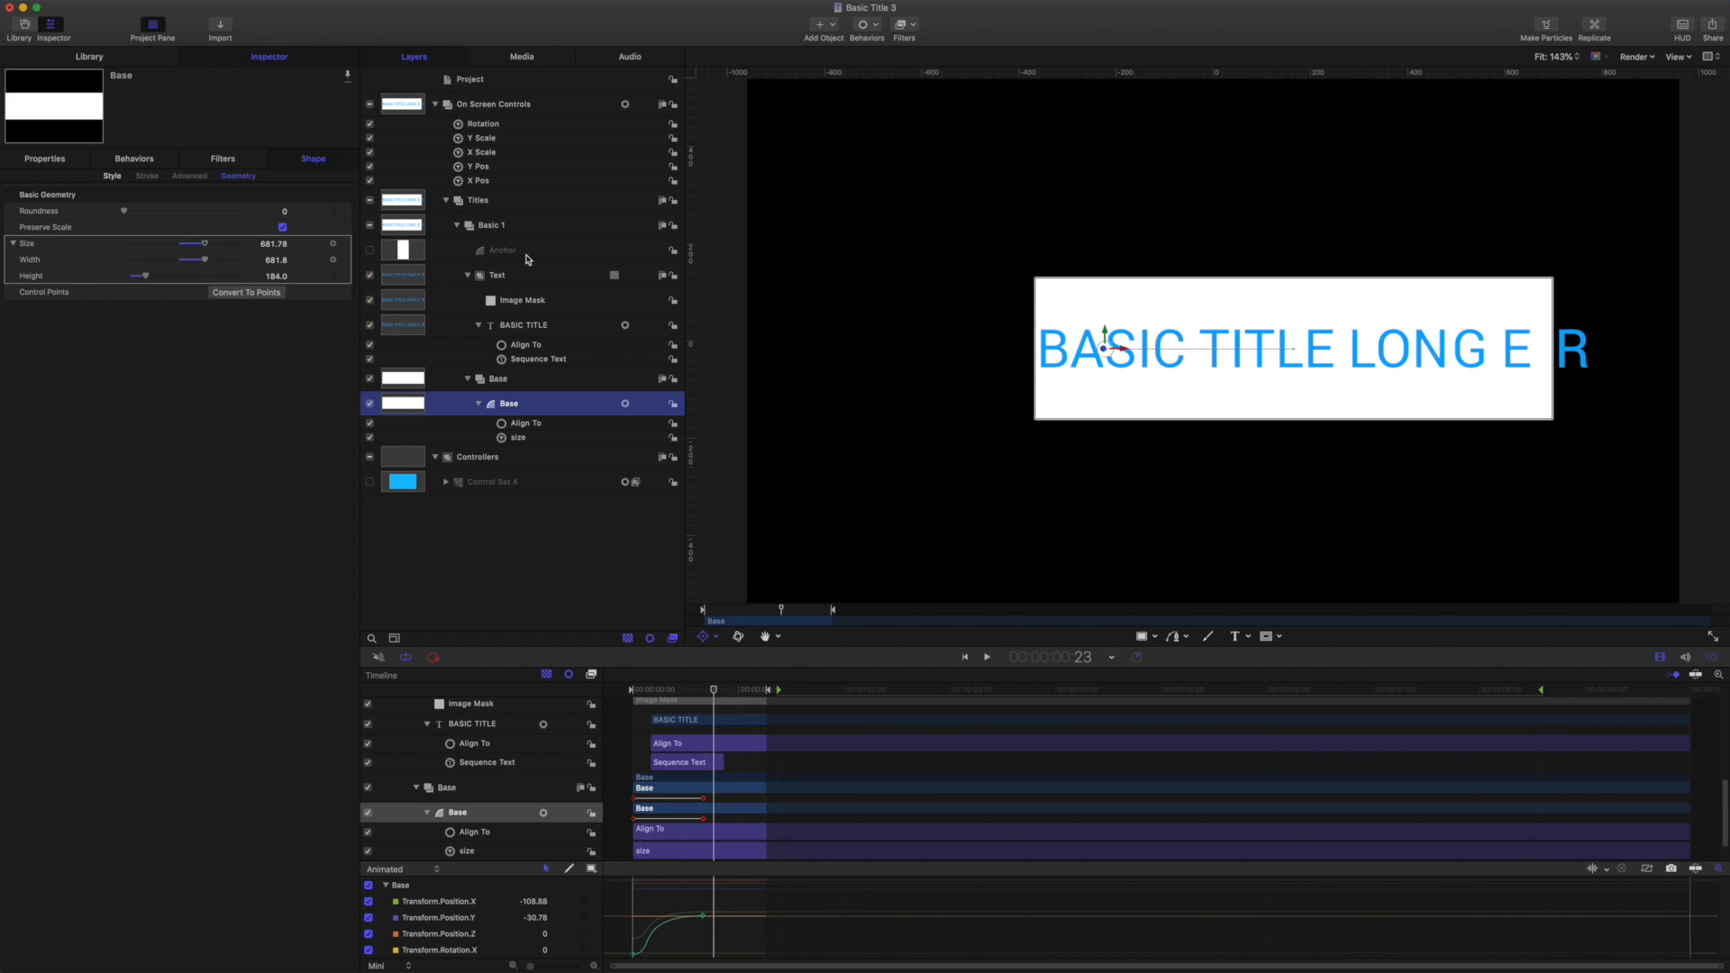
Select the Anchor rectangle layer to show its shape settings.
left_click(502, 250)
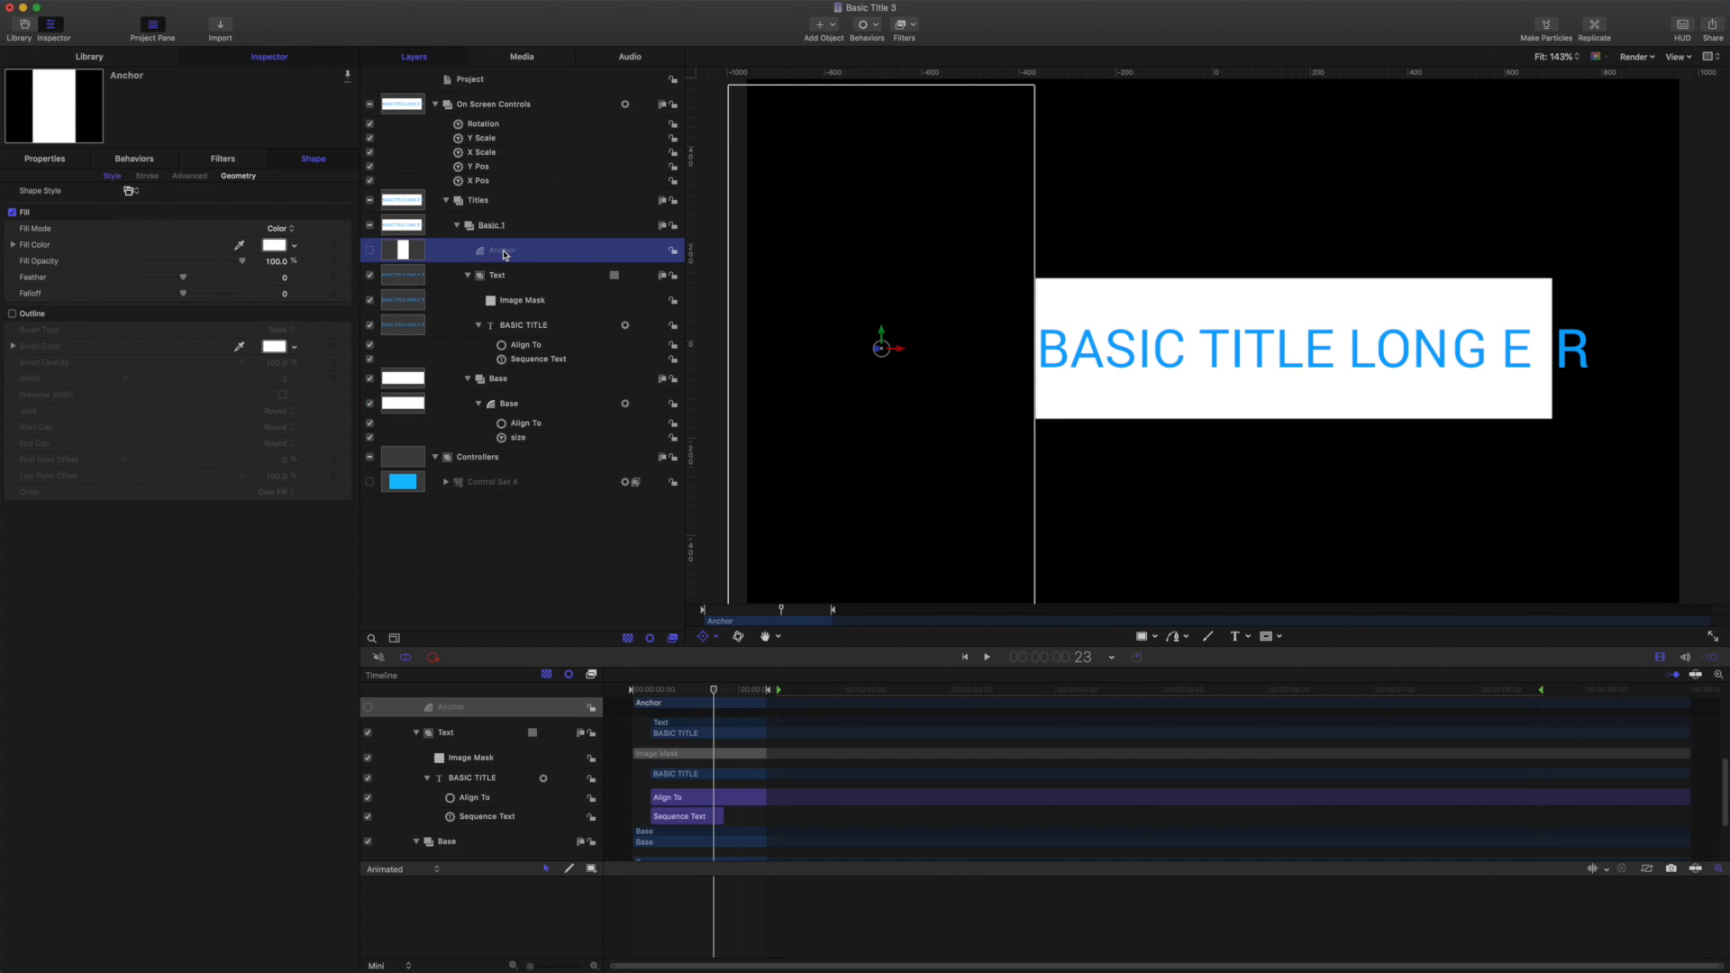
mouse_move(1505, 378)
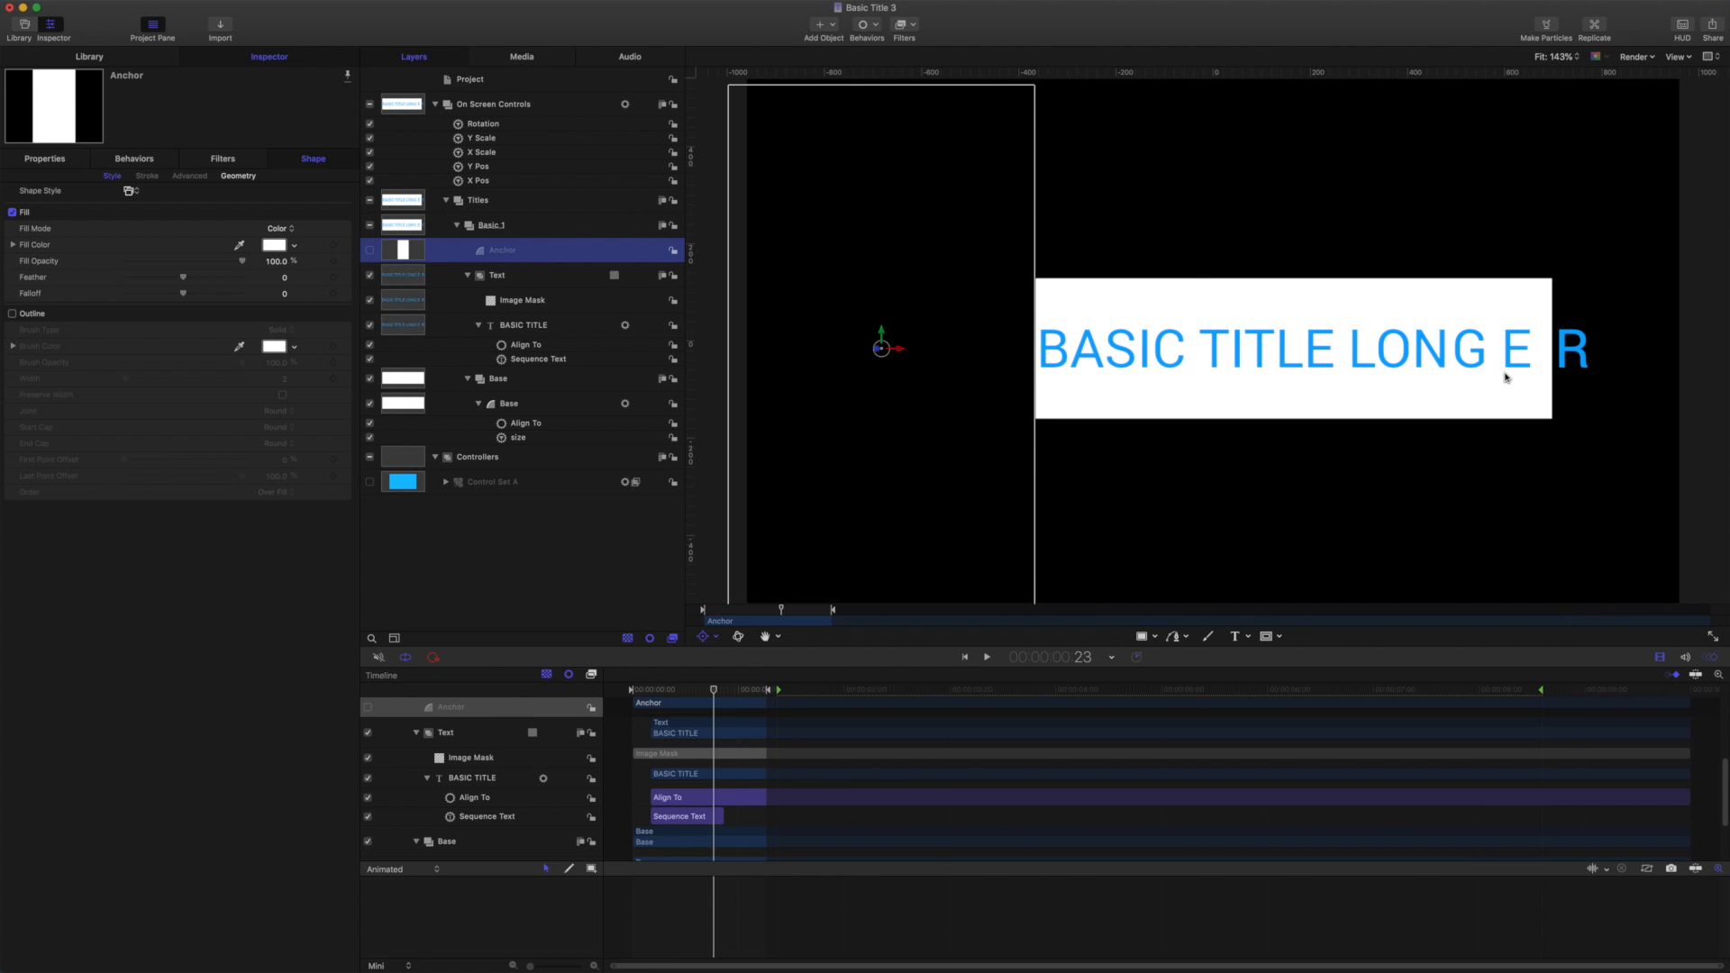
mouse_move(1269, 360)
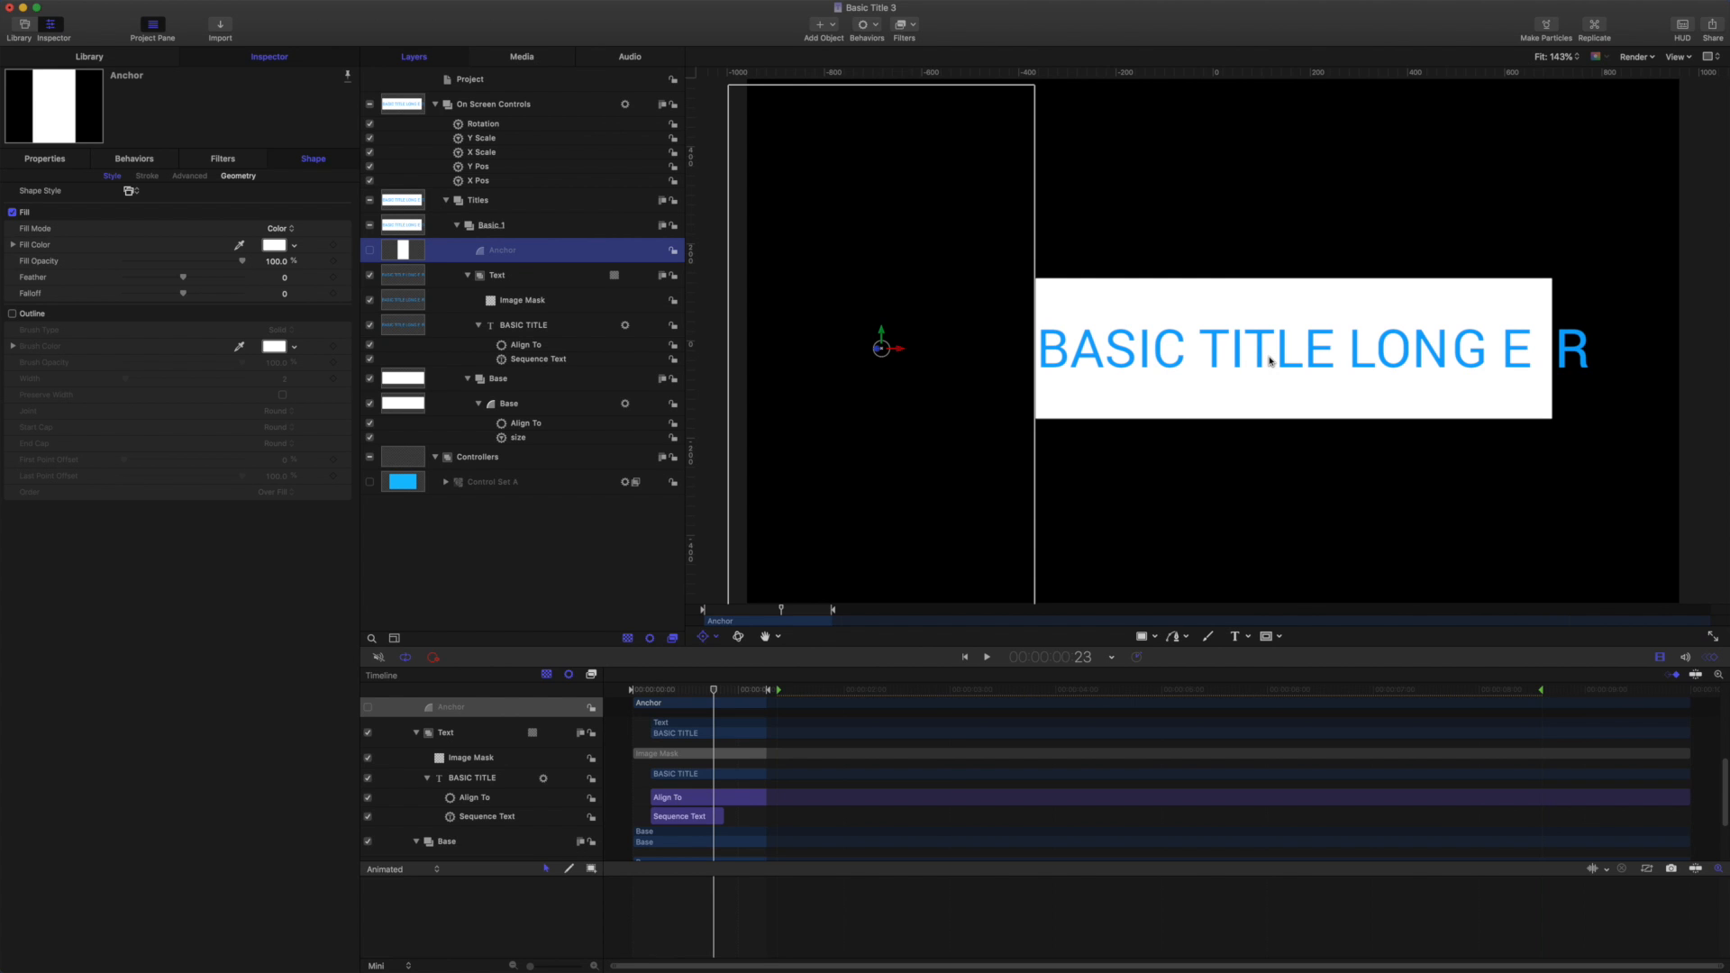
mouse_move(1209, 416)
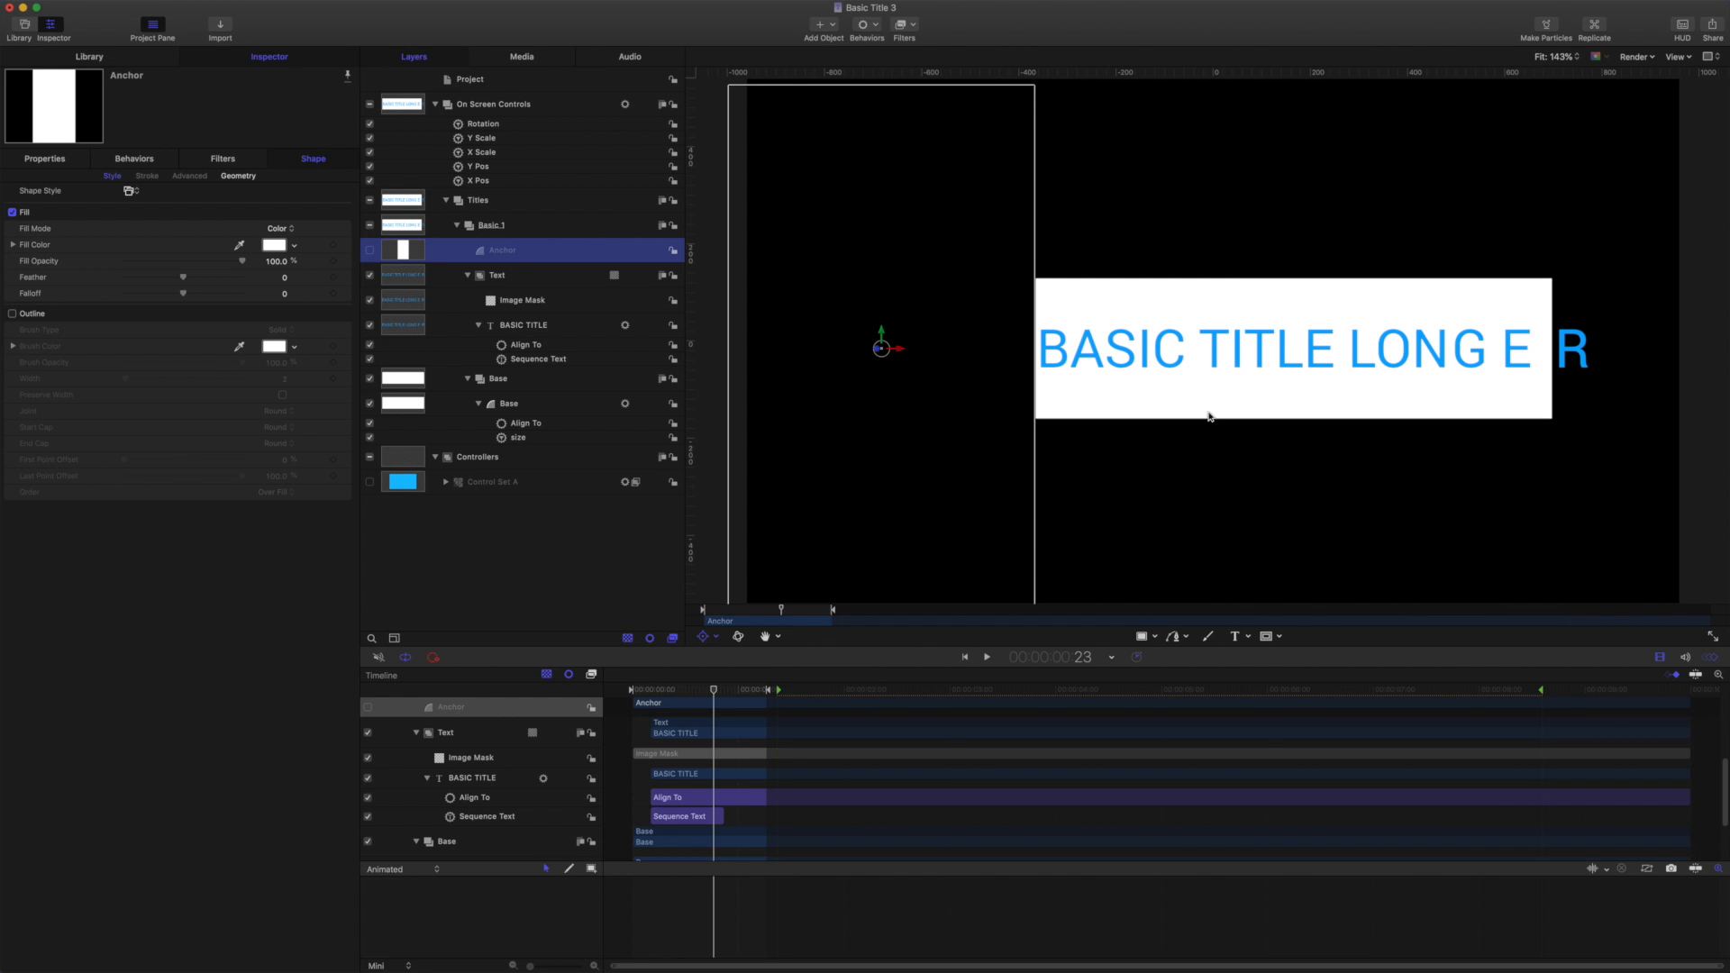
mouse_move(1073, 409)
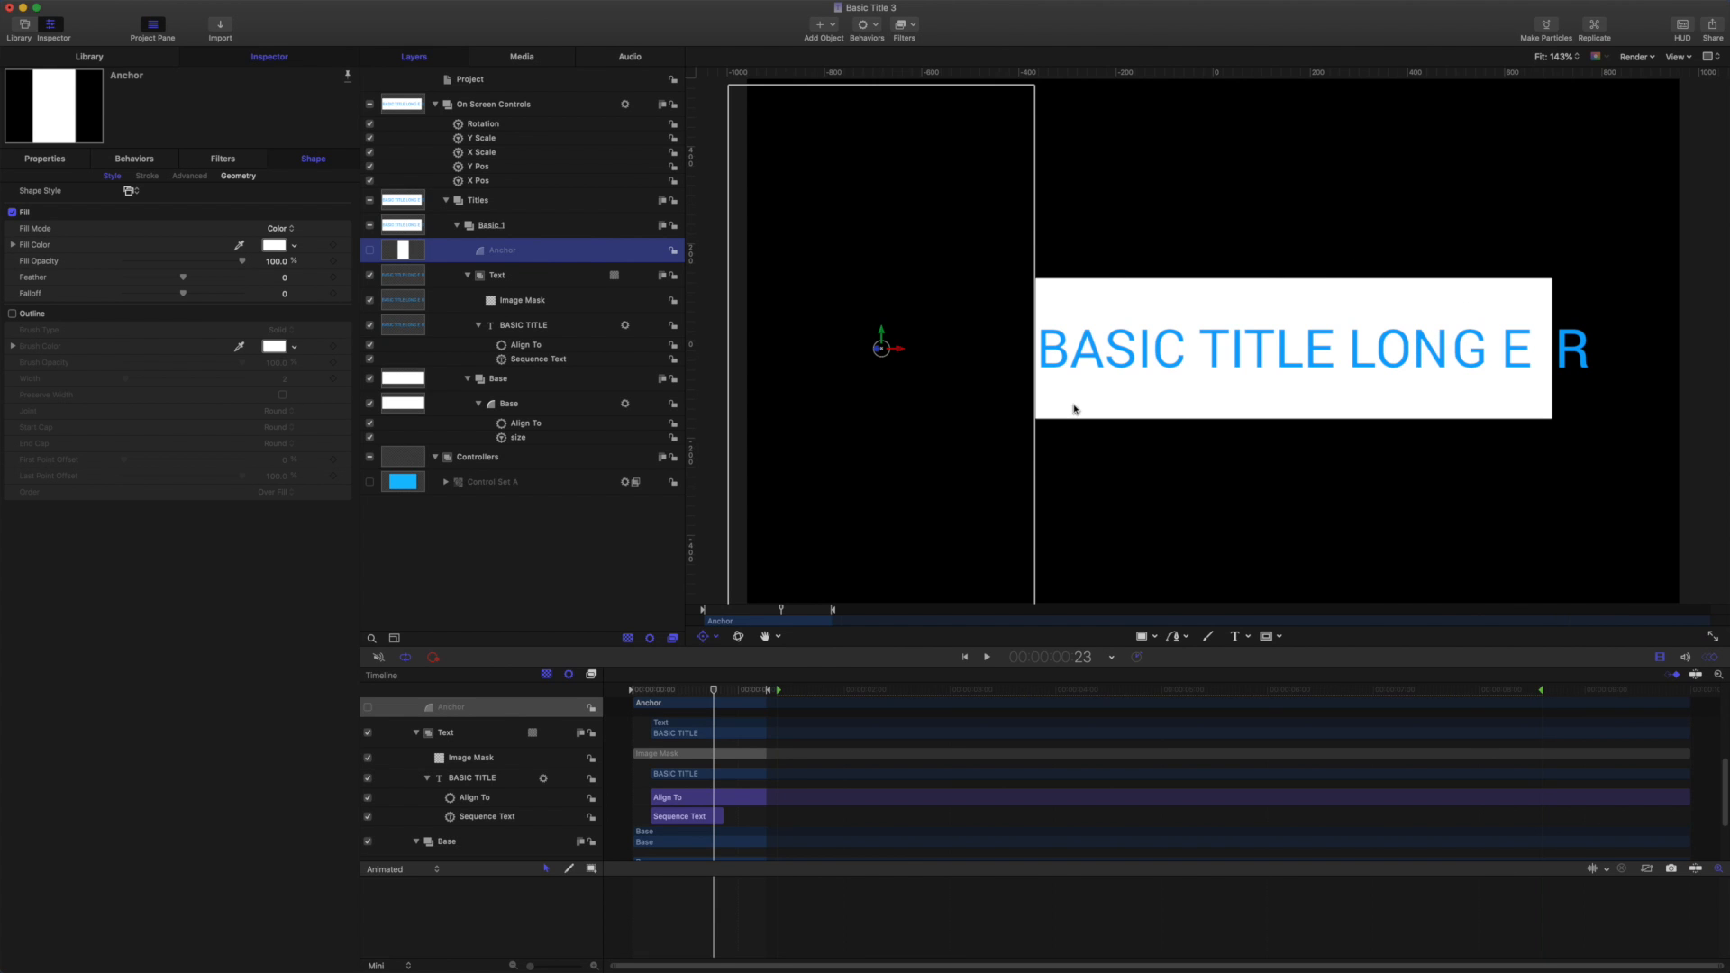
mouse_move(1062, 373)
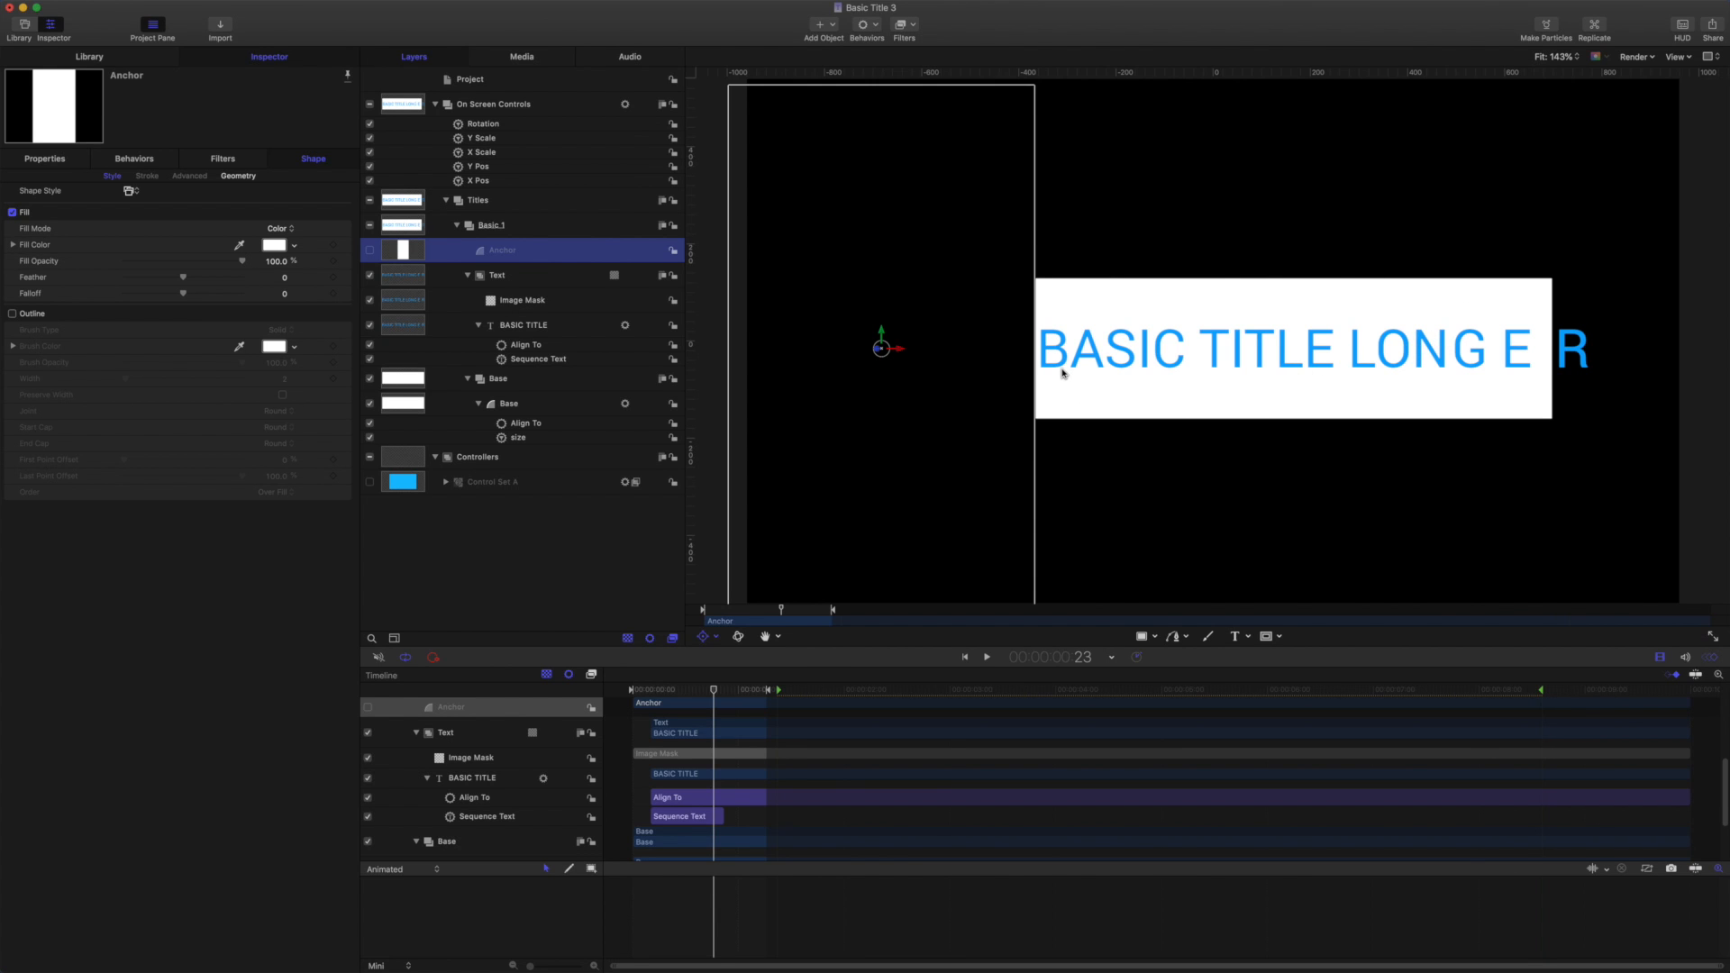
mouse_move(855, 205)
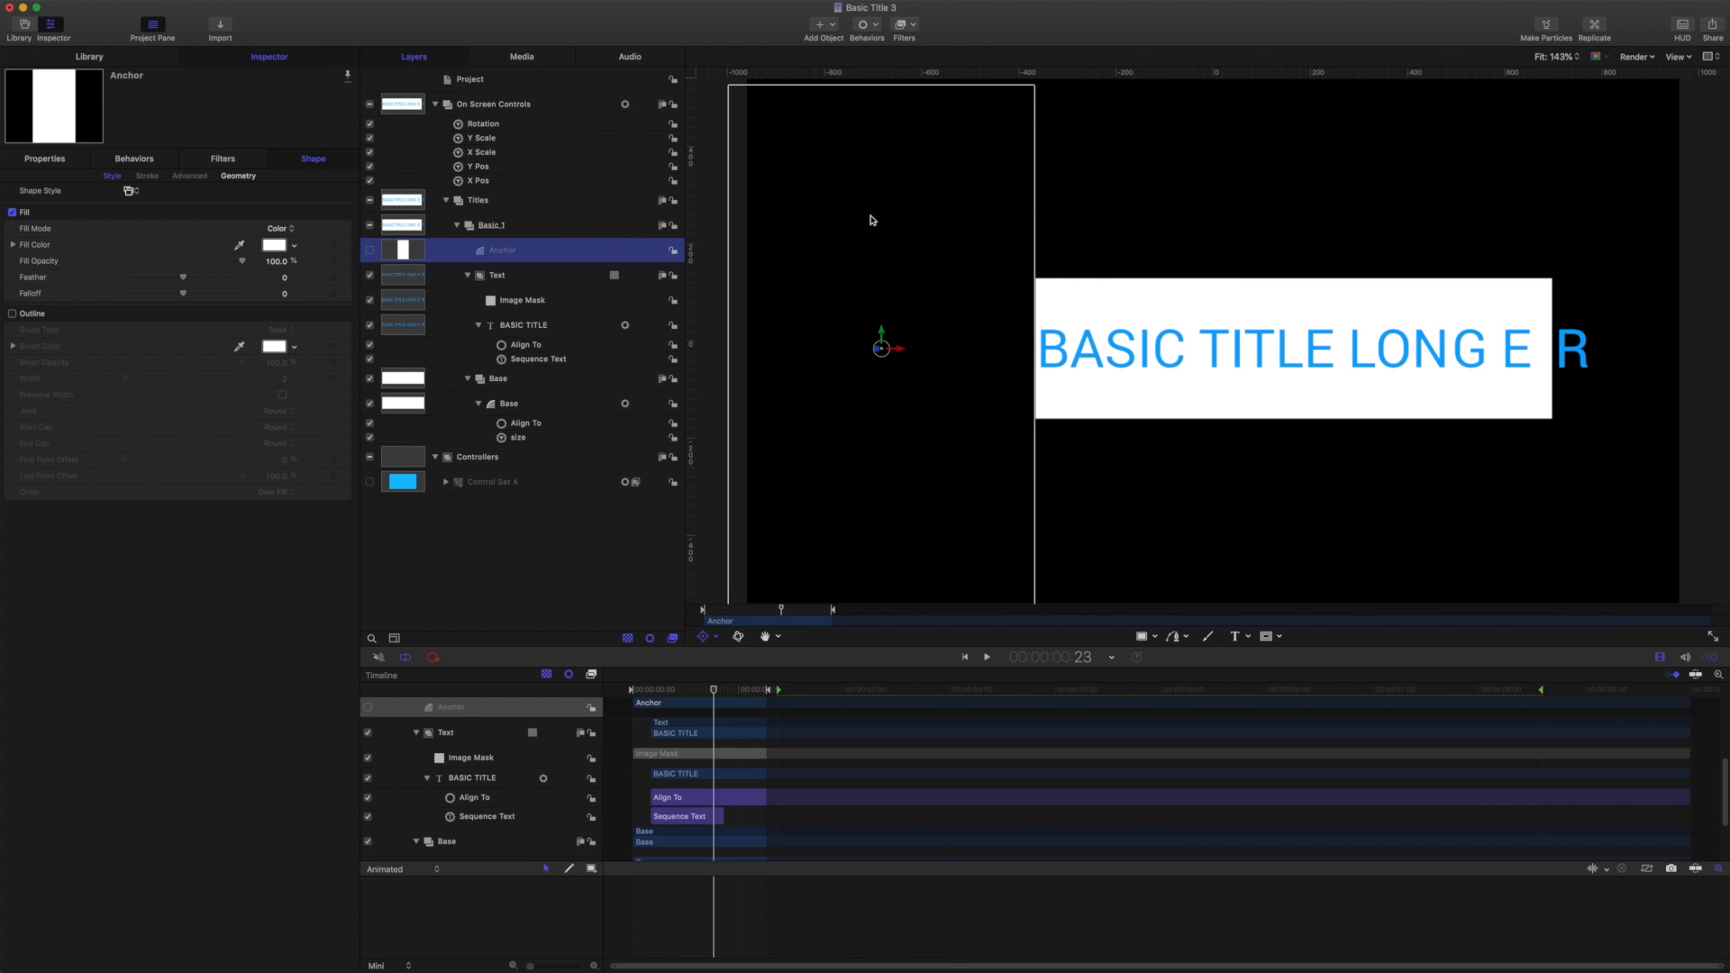
mouse_move(687, 186)
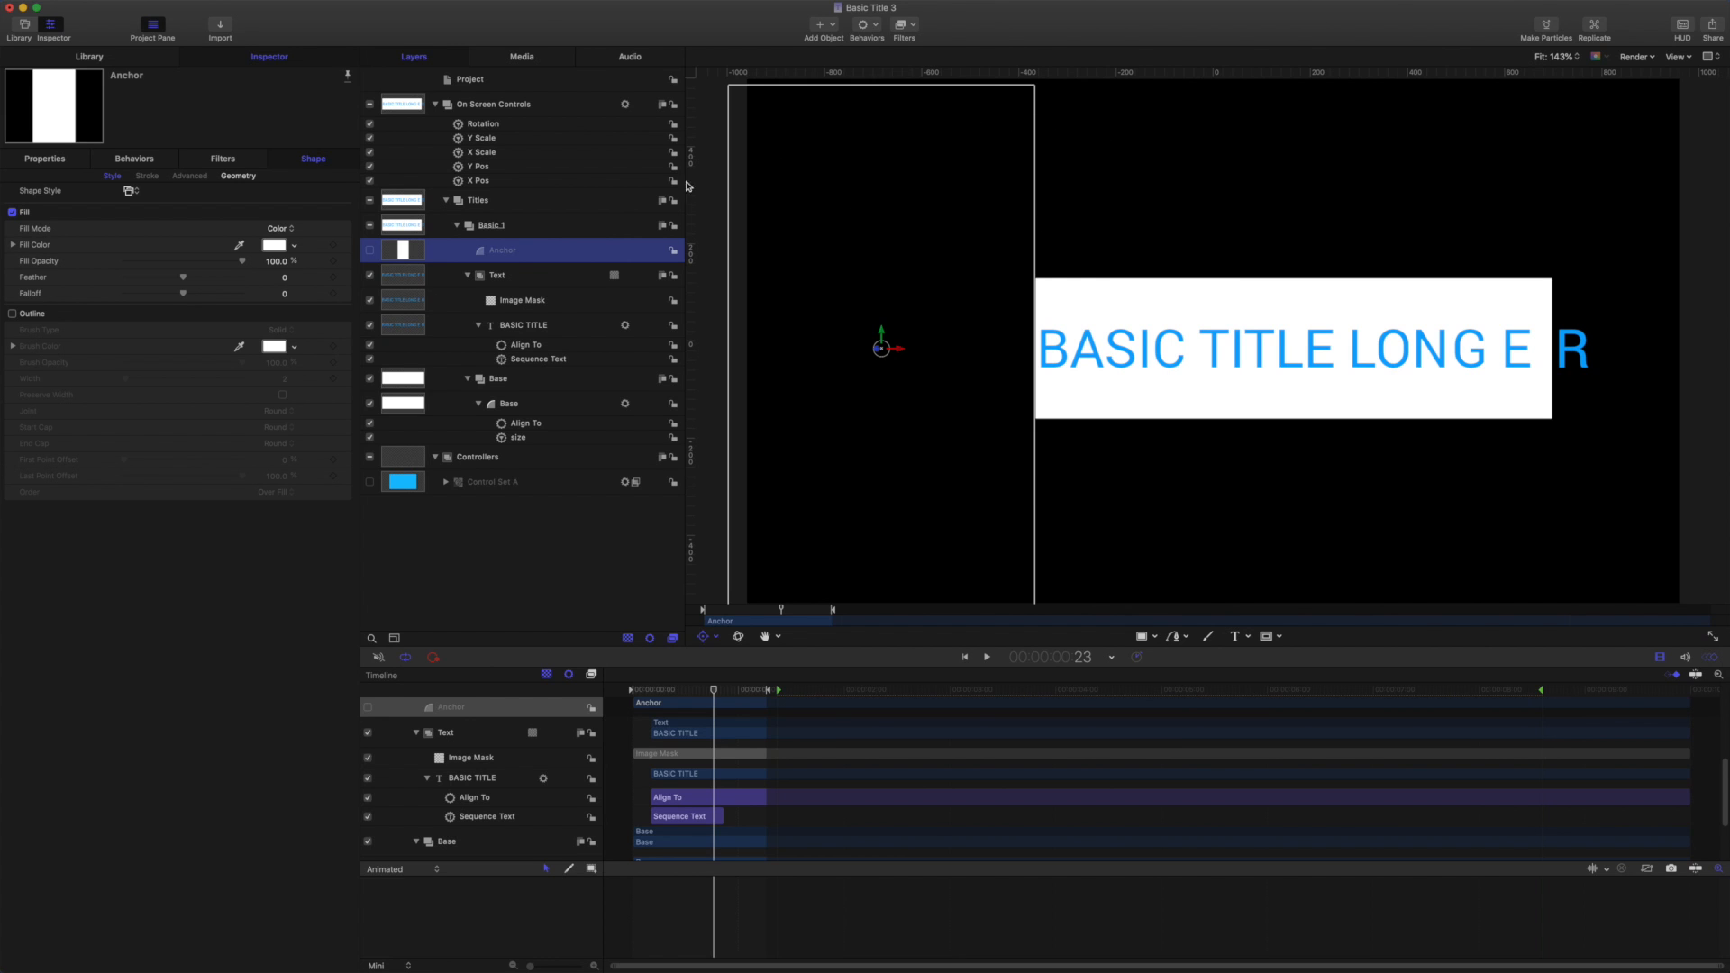
mouse_move(958, 510)
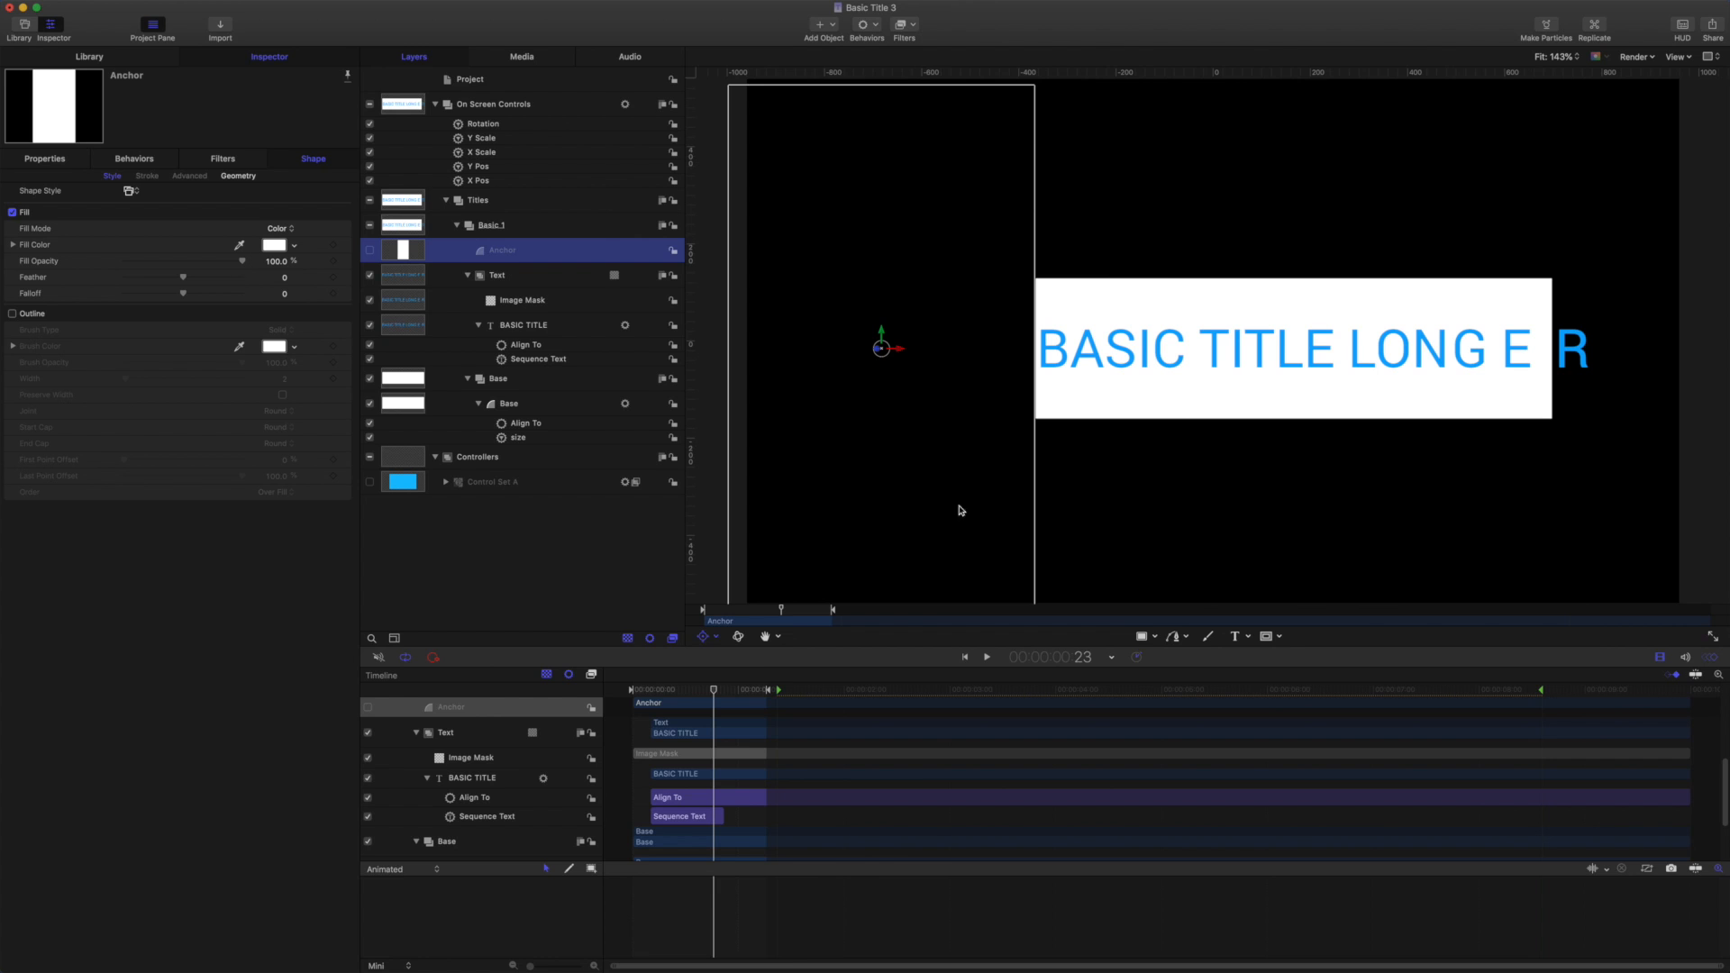
mouse_move(772, 350)
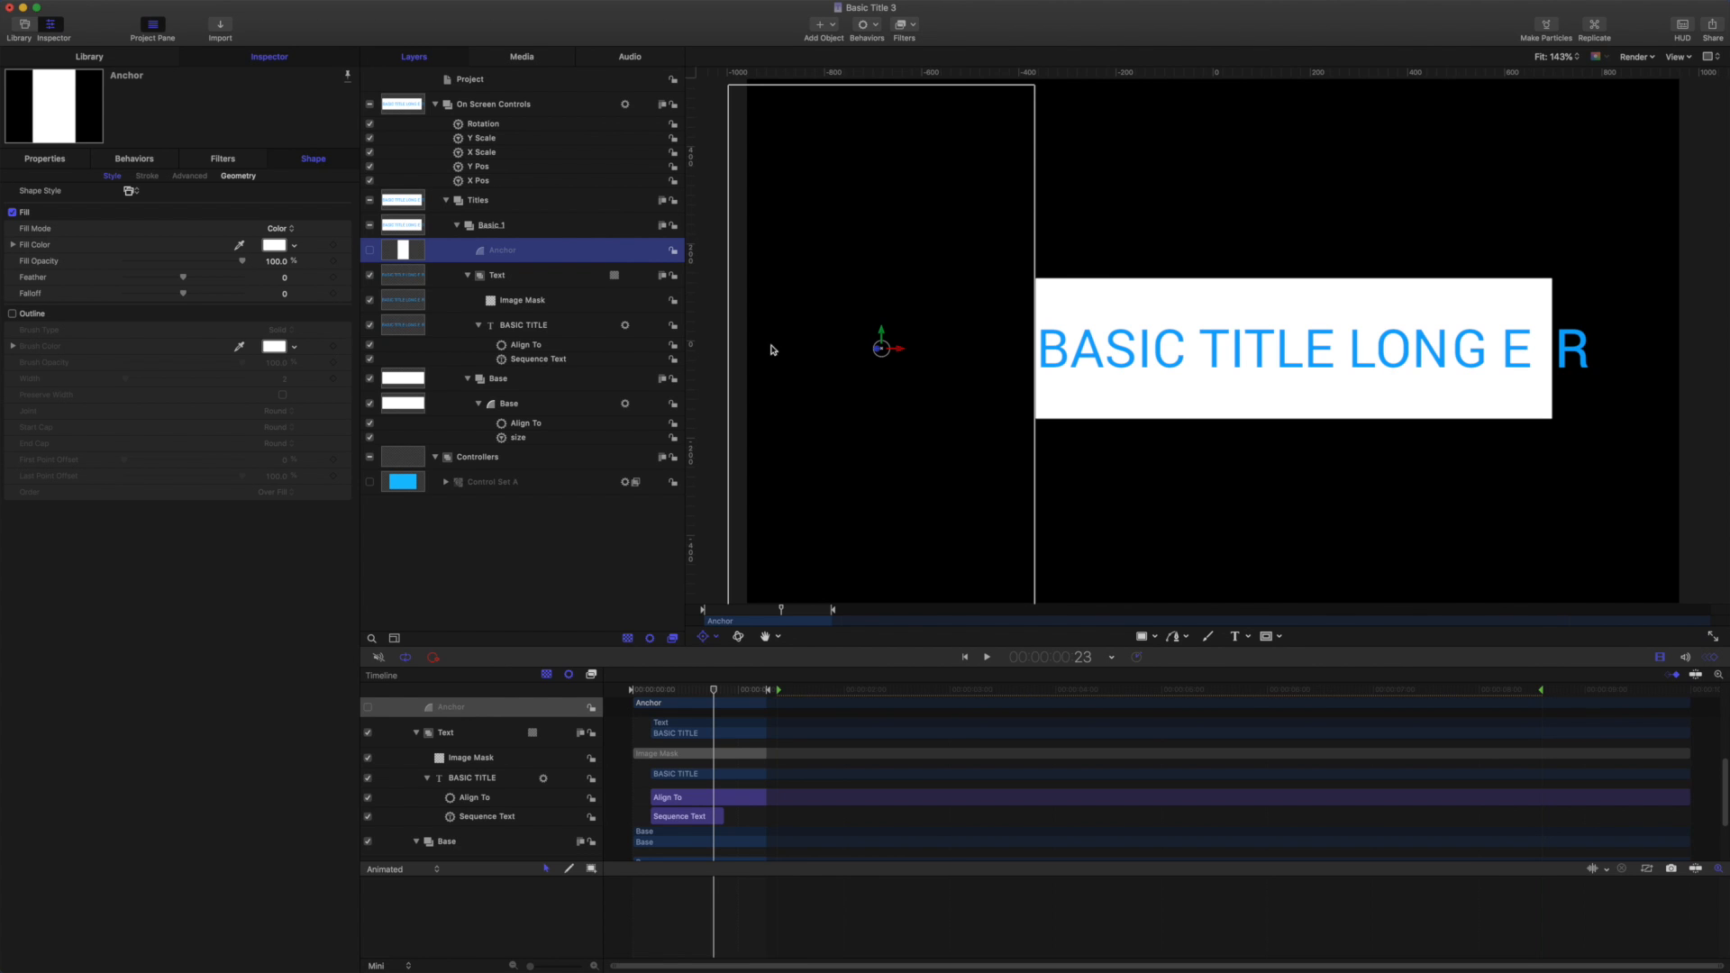
mouse_move(901, 289)
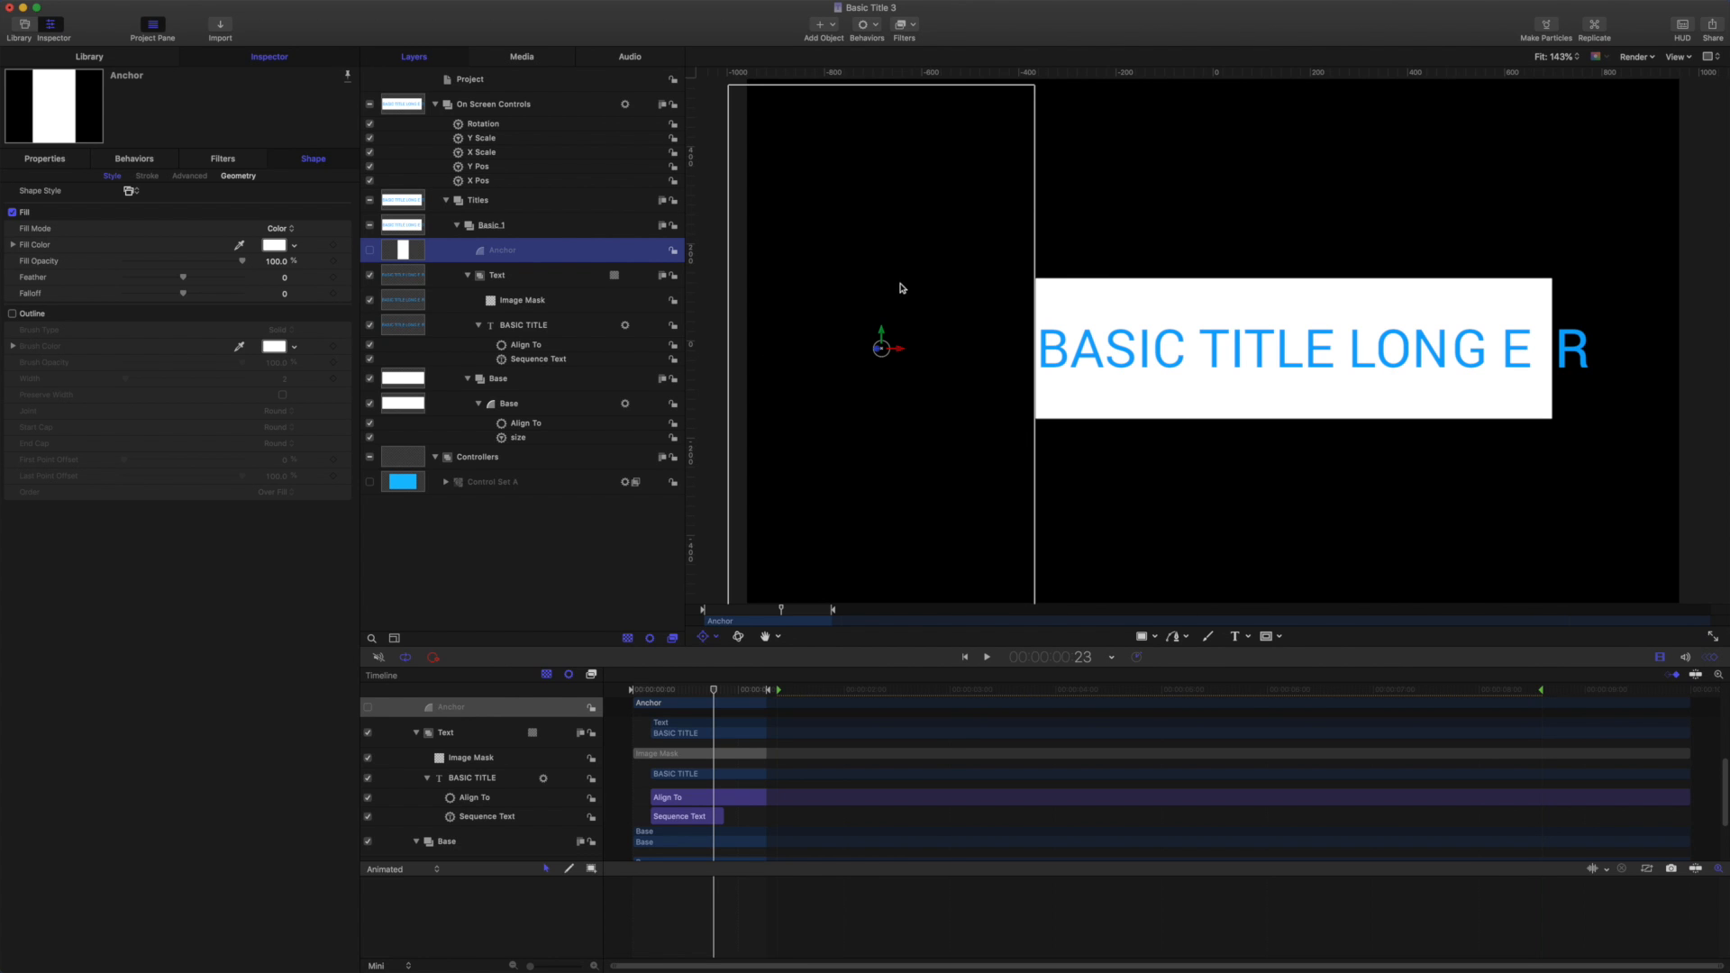
mouse_move(727, 704)
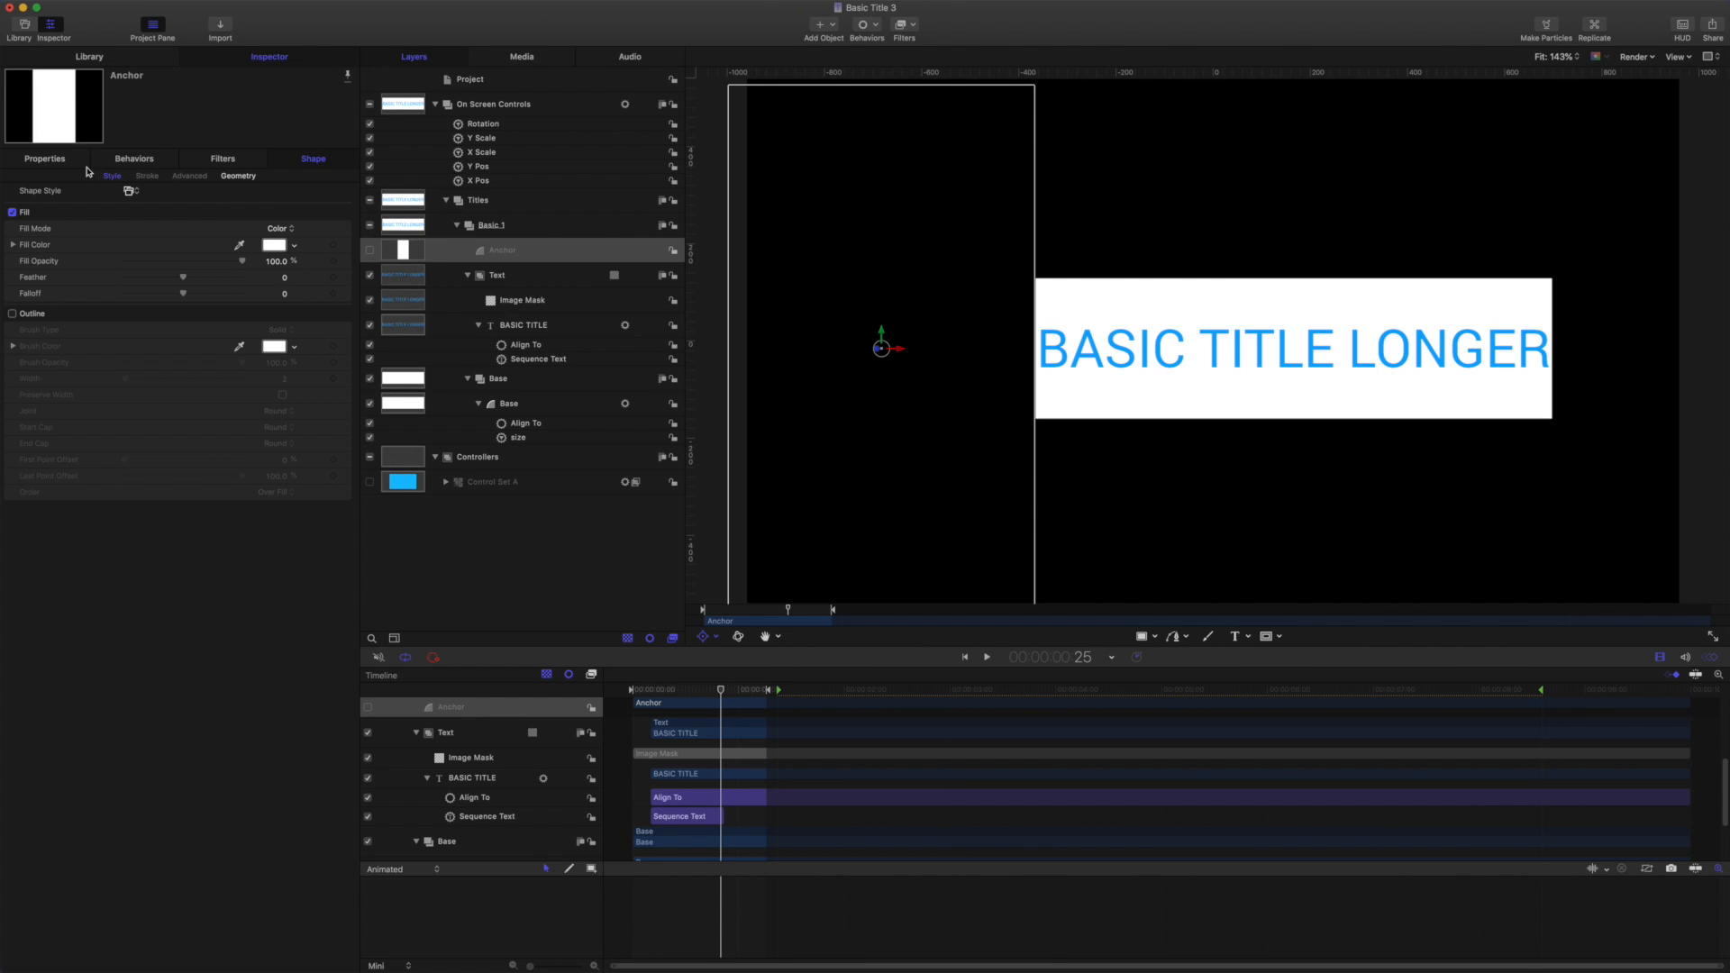
Keyframe Anchor's Position Y down to -228.29, then play and stop the preview.
left_click(44, 158)
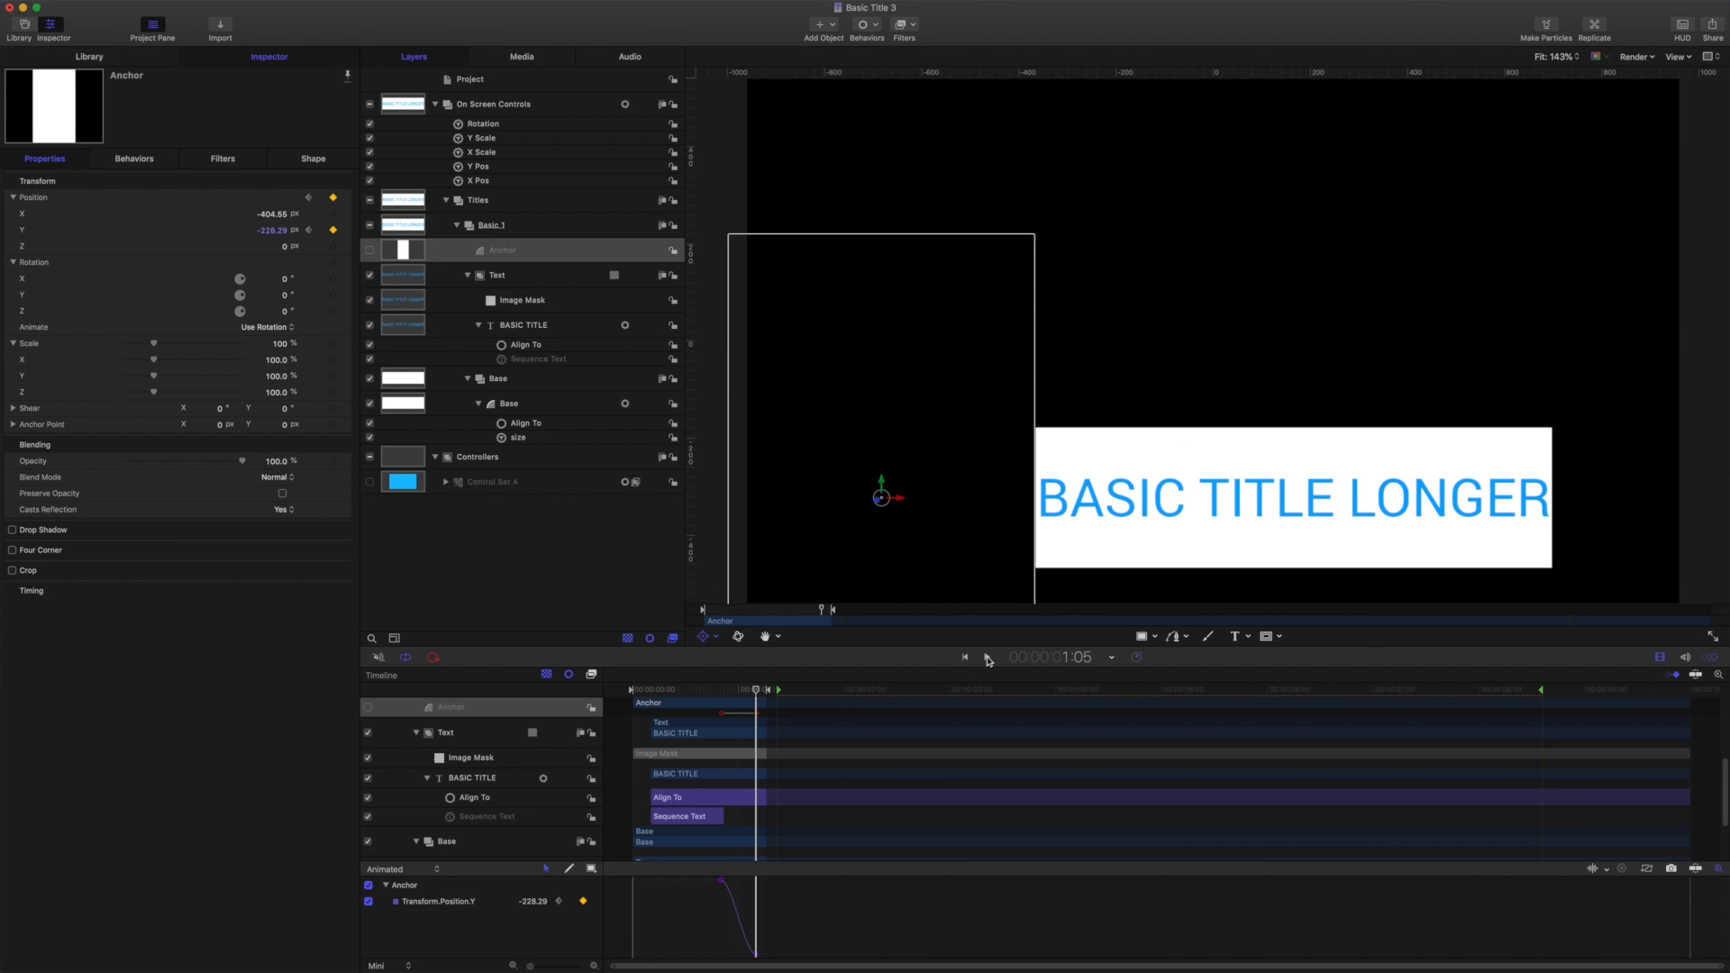
left_click(965, 659)
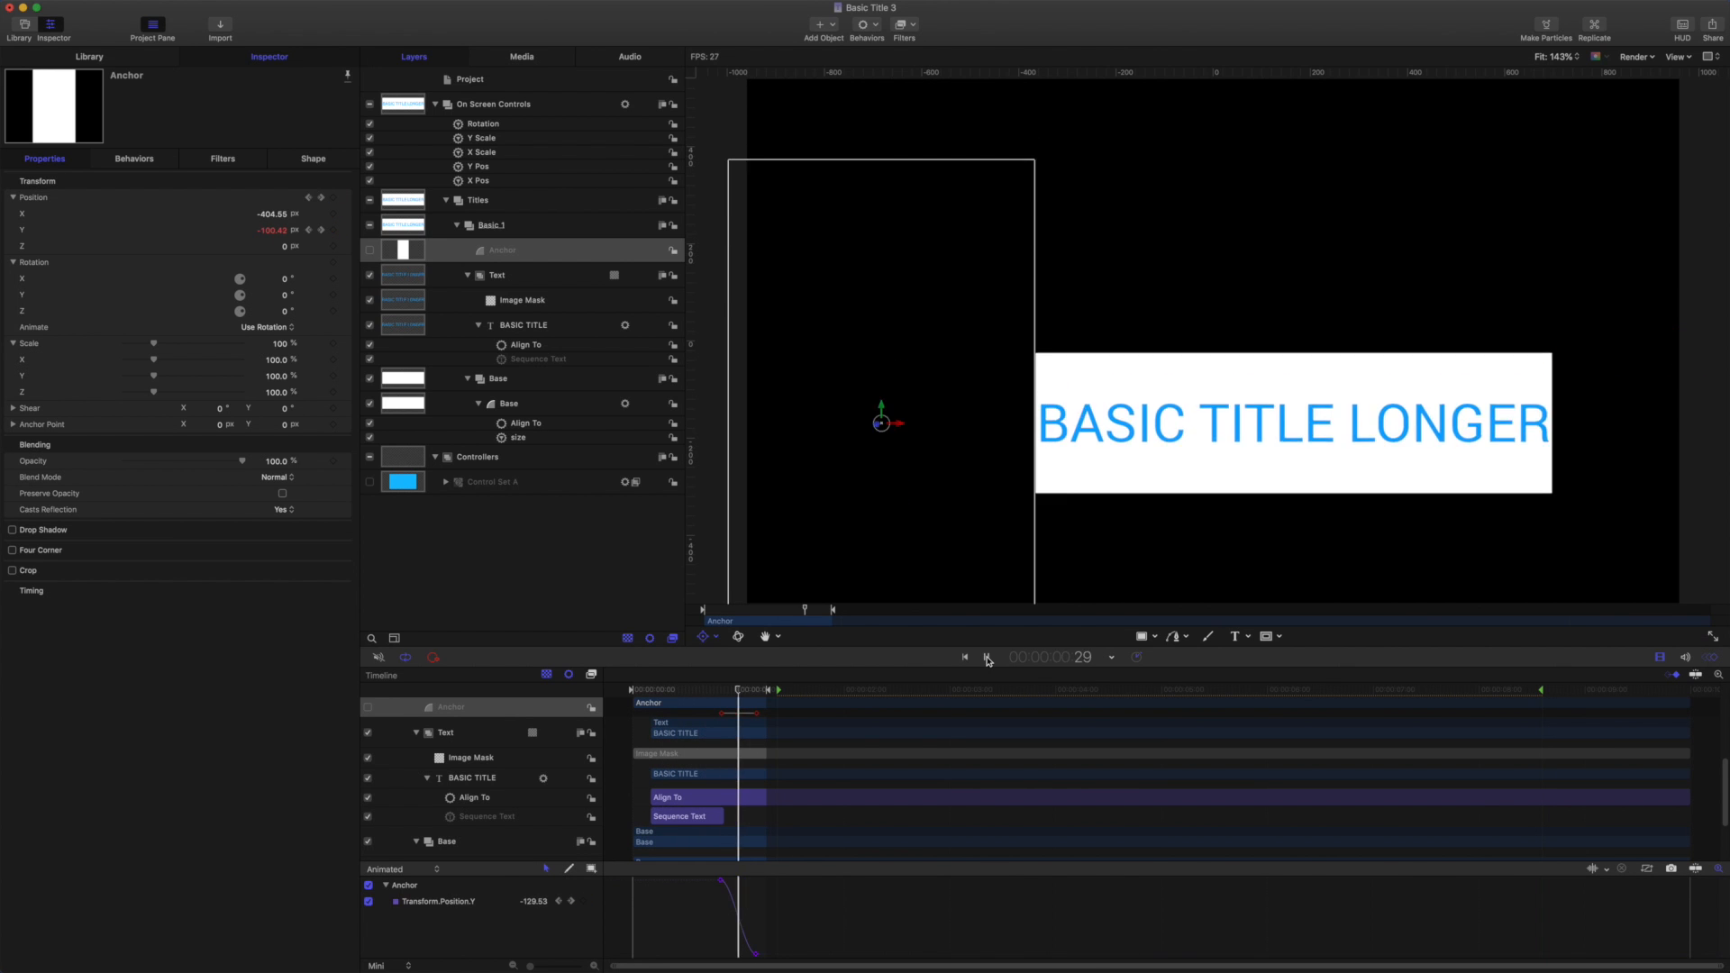
left_click(989, 659)
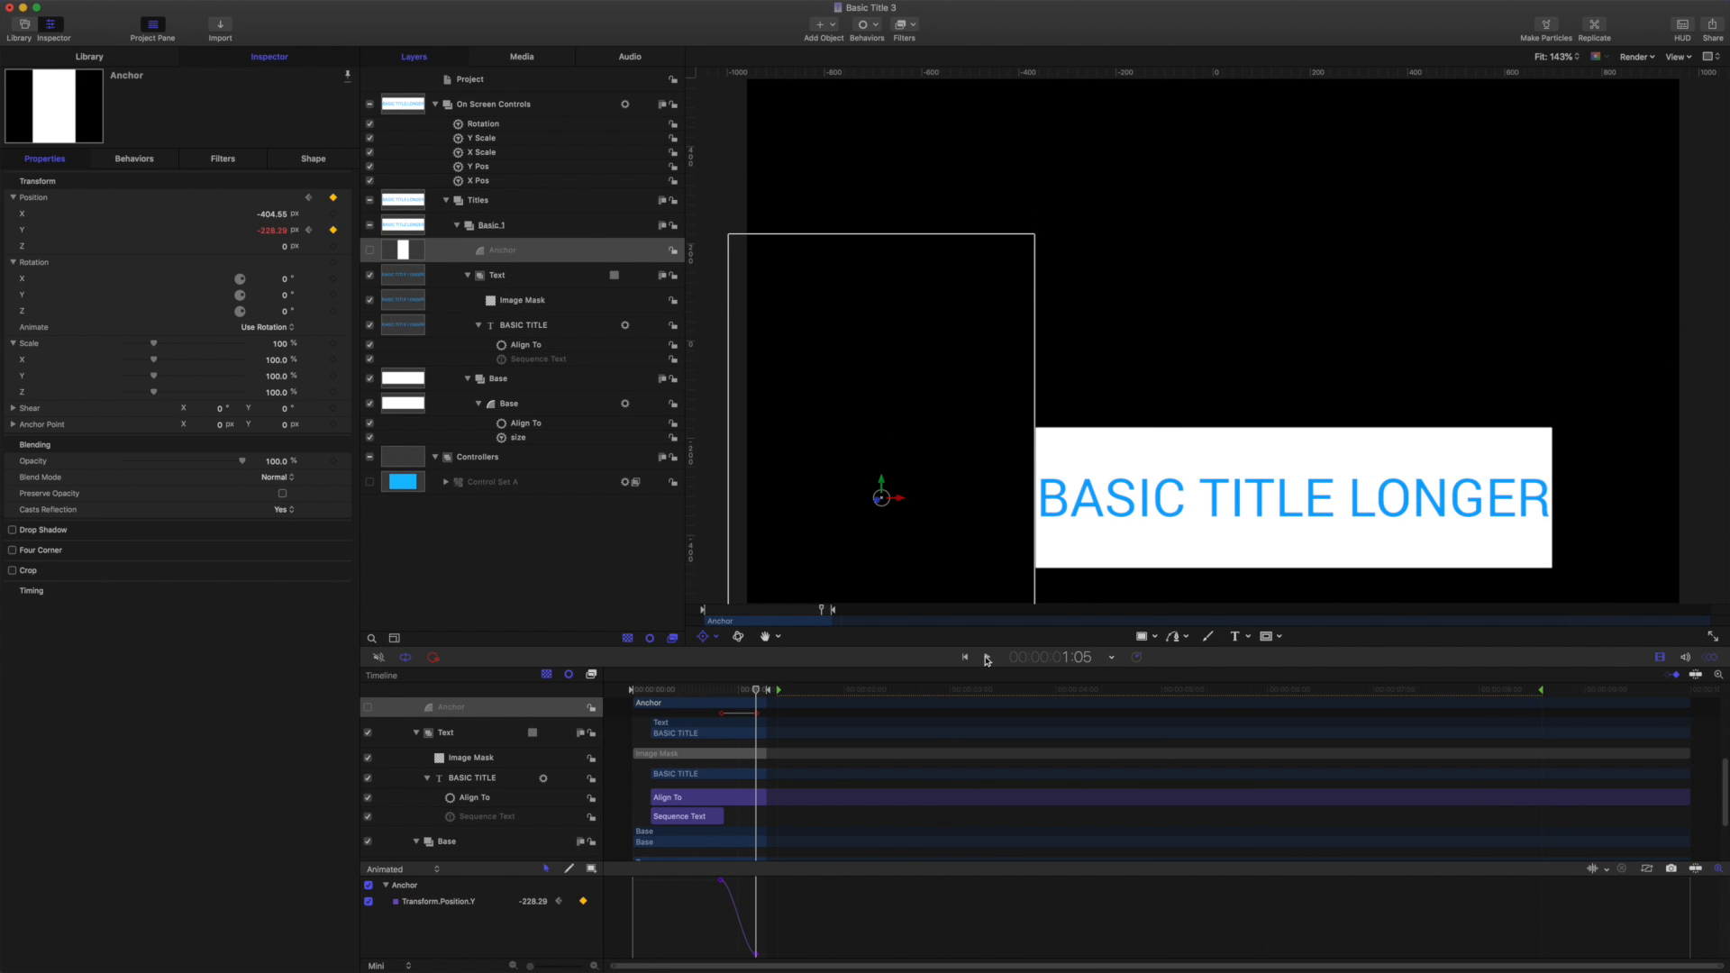
mouse_move(983, 660)
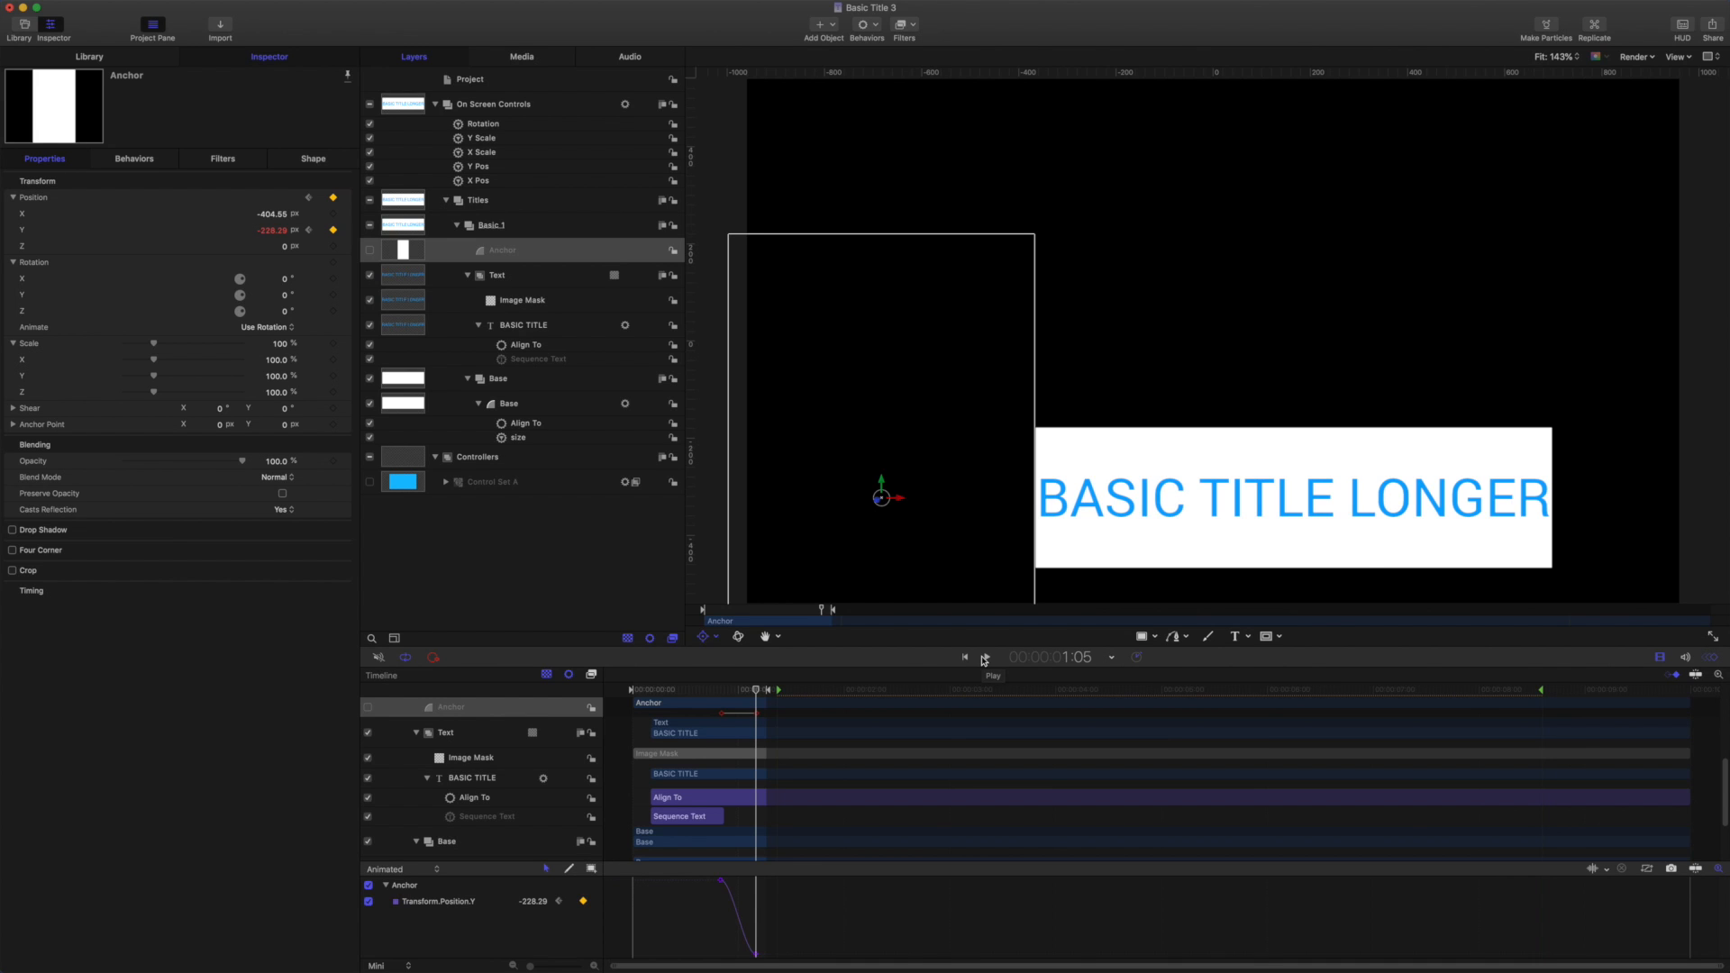